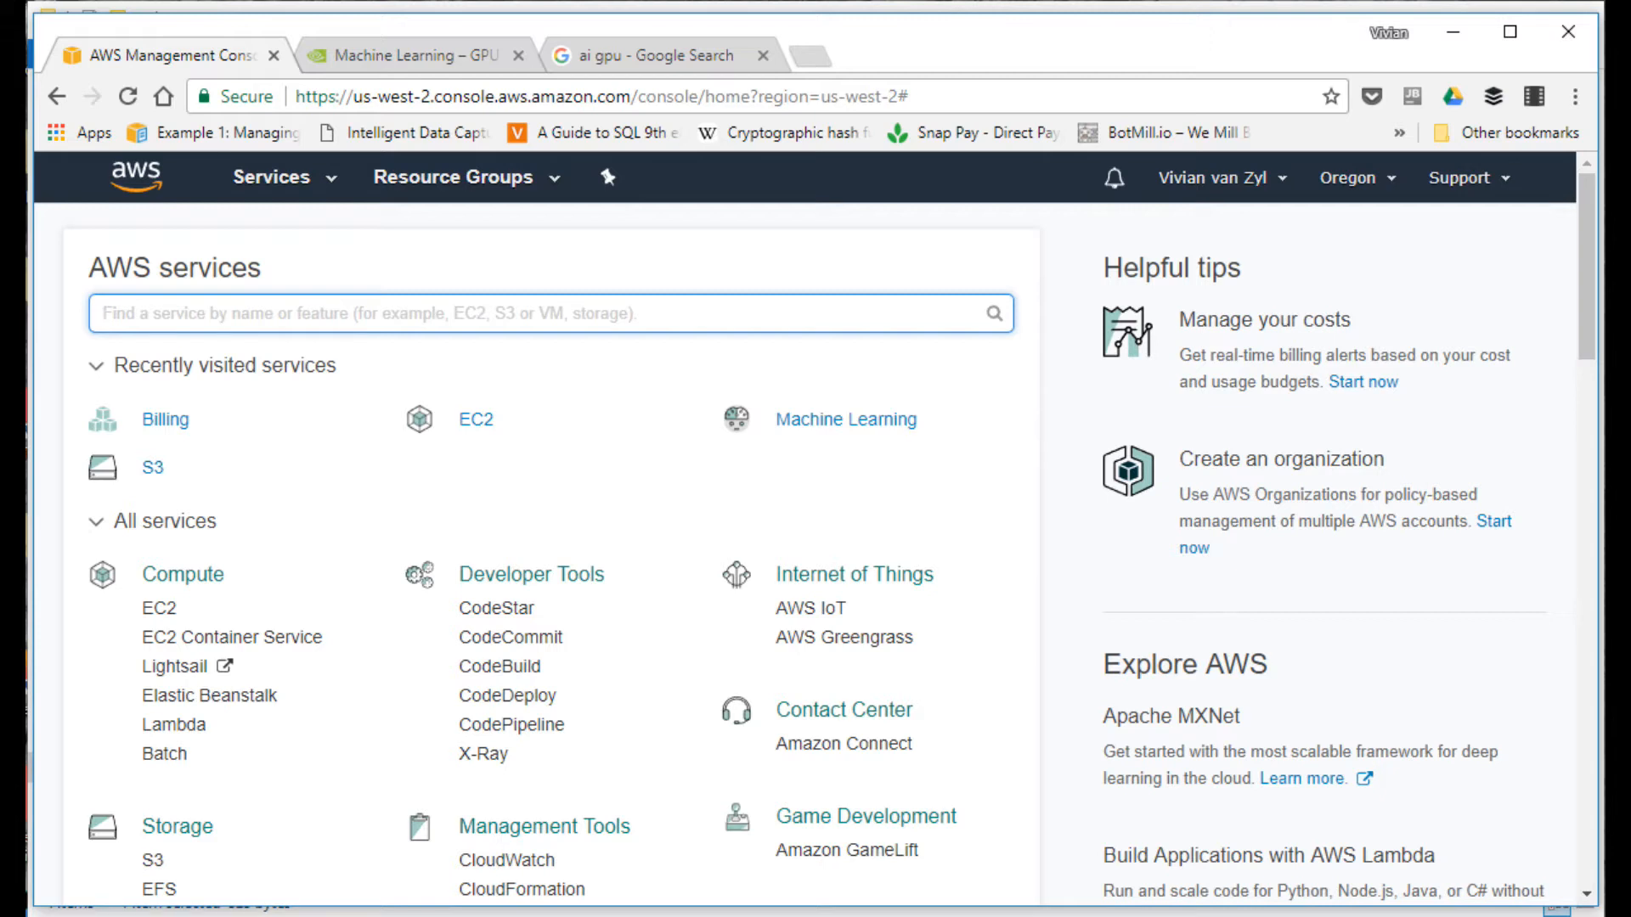
mouse_move(680, 263)
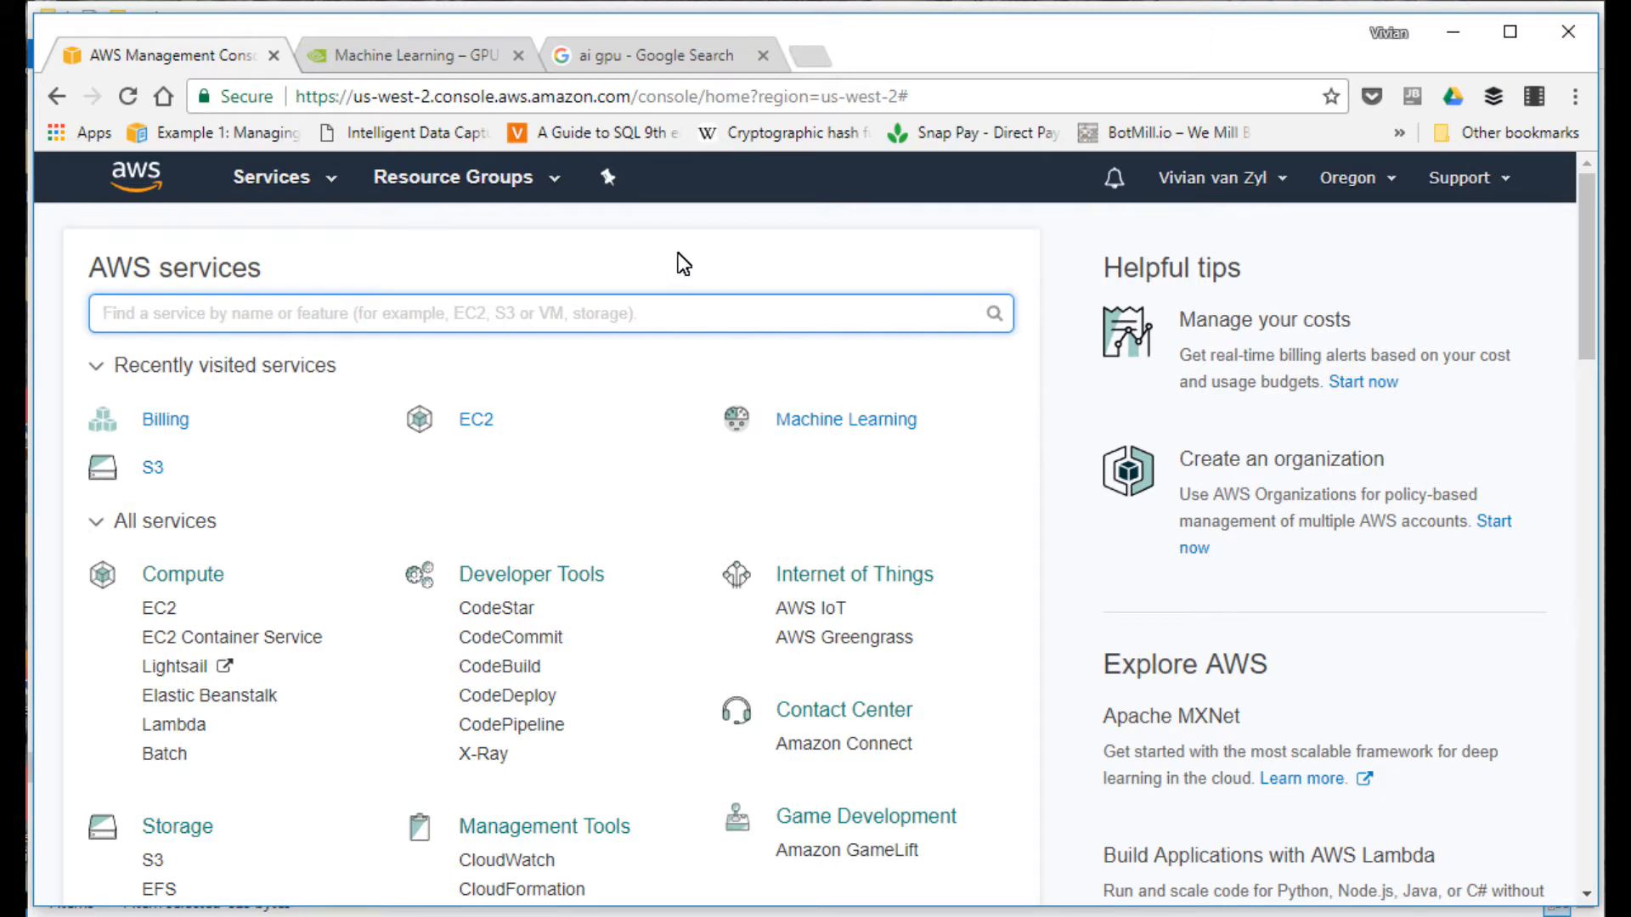
mouse_move(591, 408)
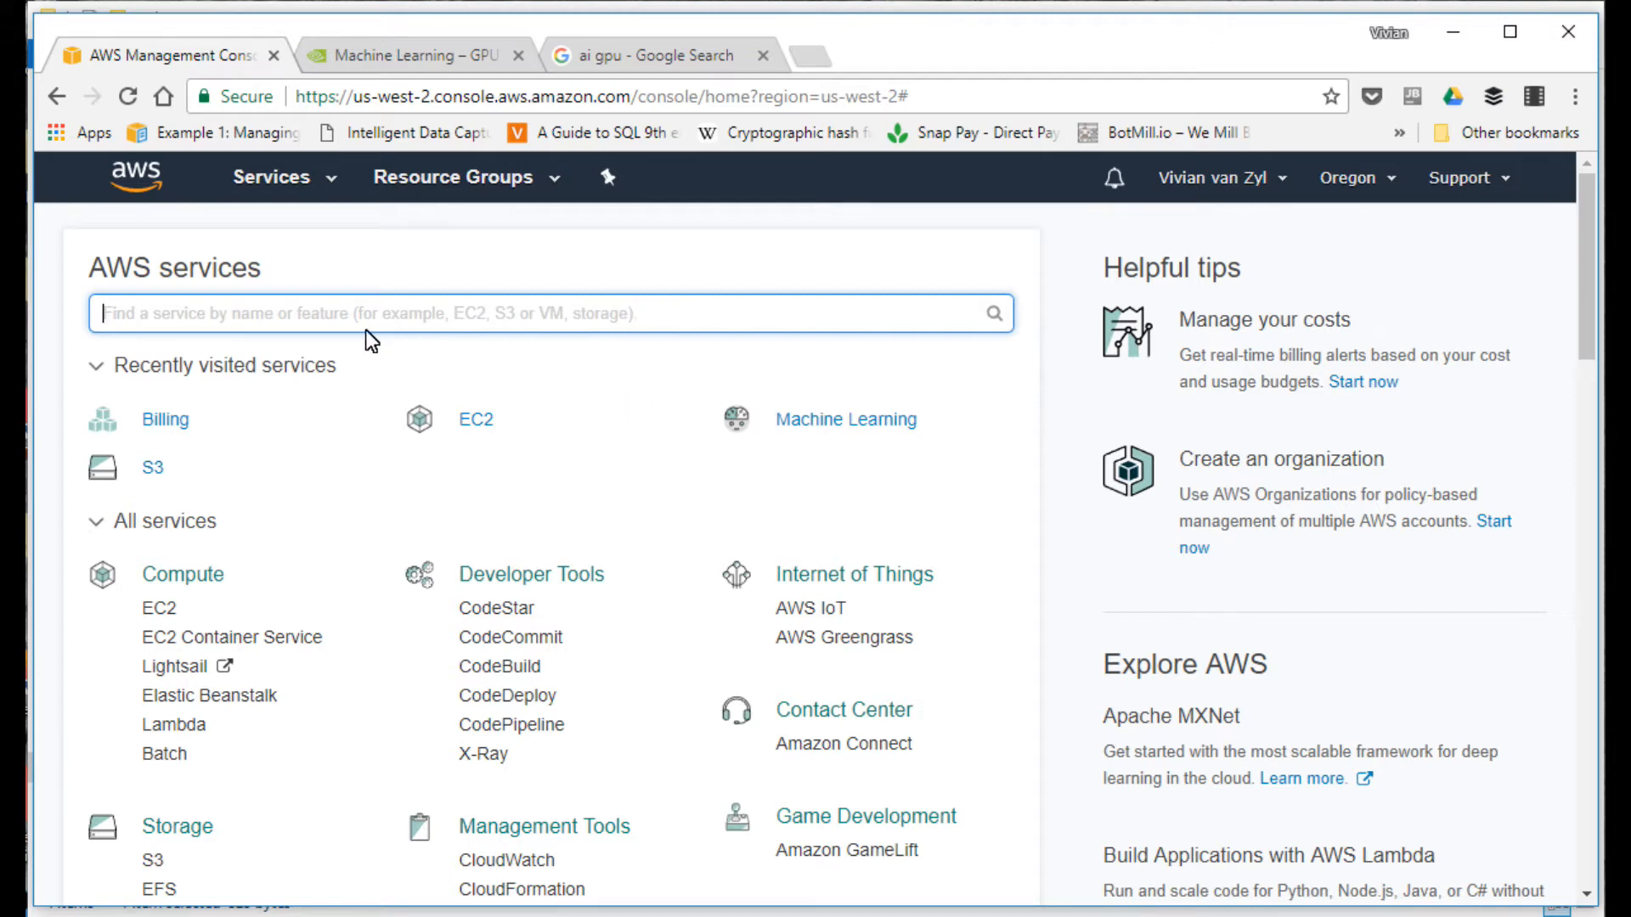
mouse_move(156, 204)
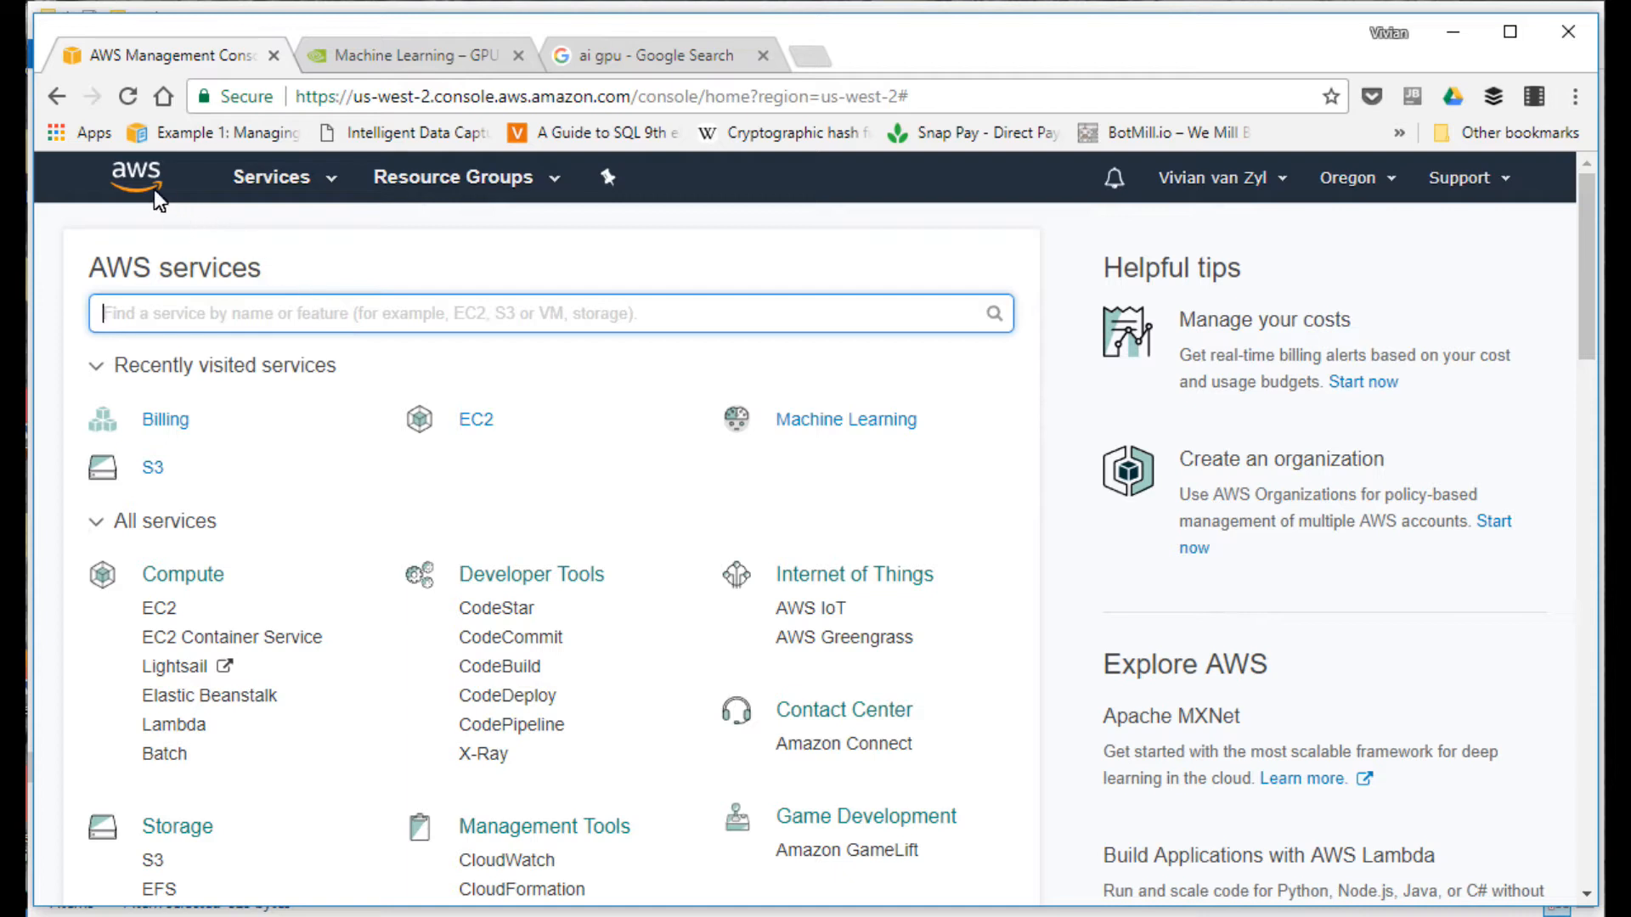
mouse_move(153, 197)
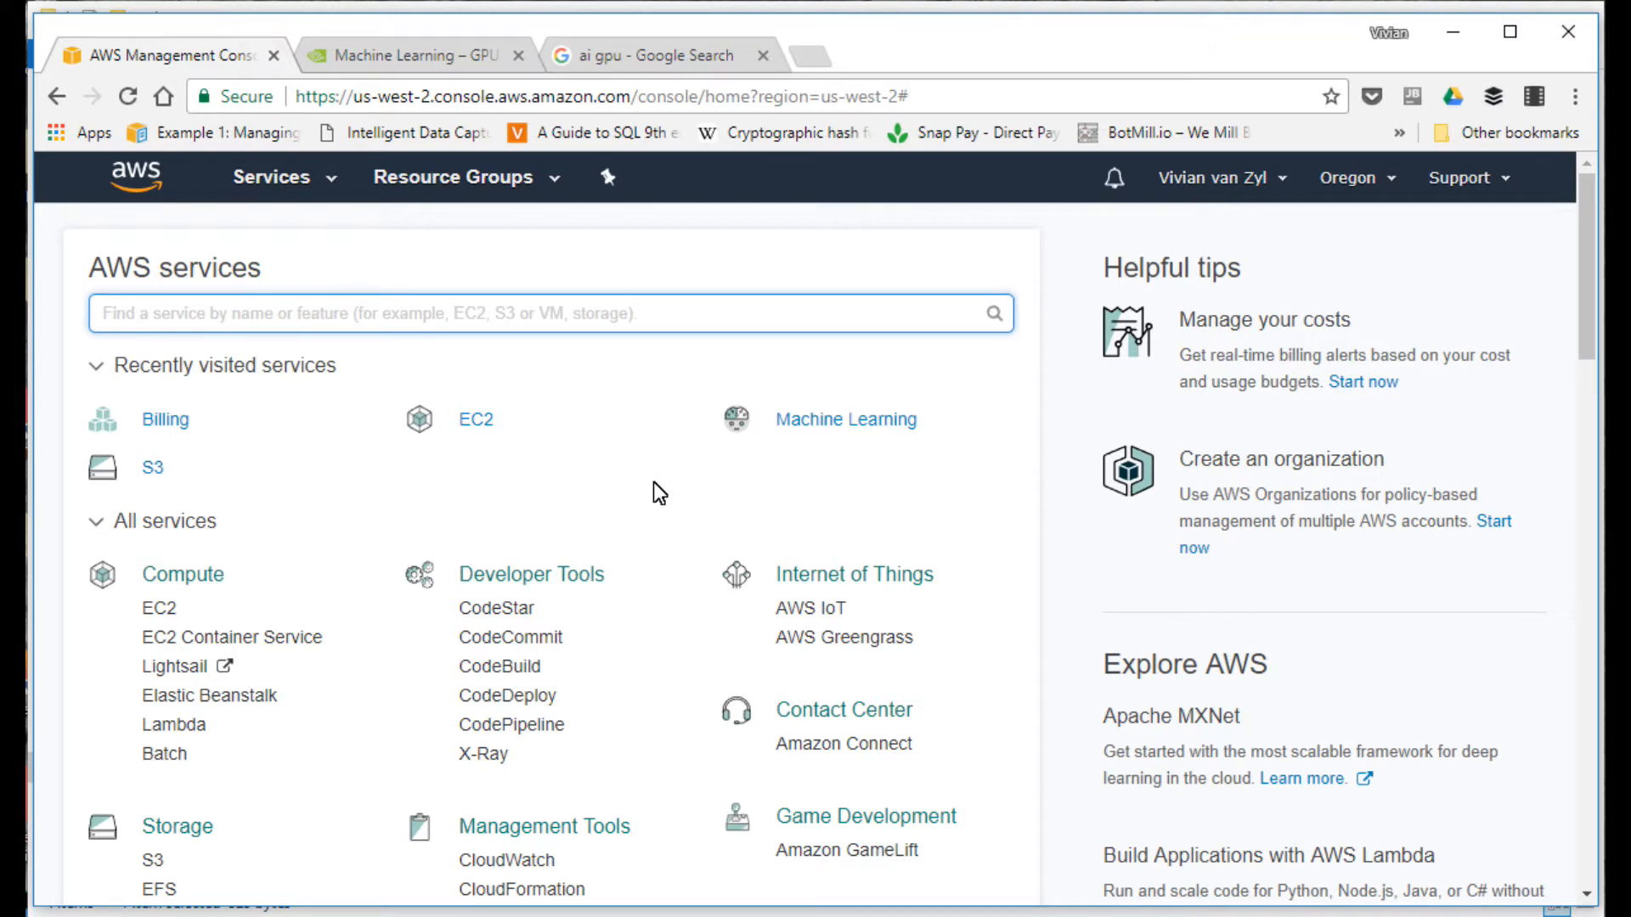
mouse_move(659, 492)
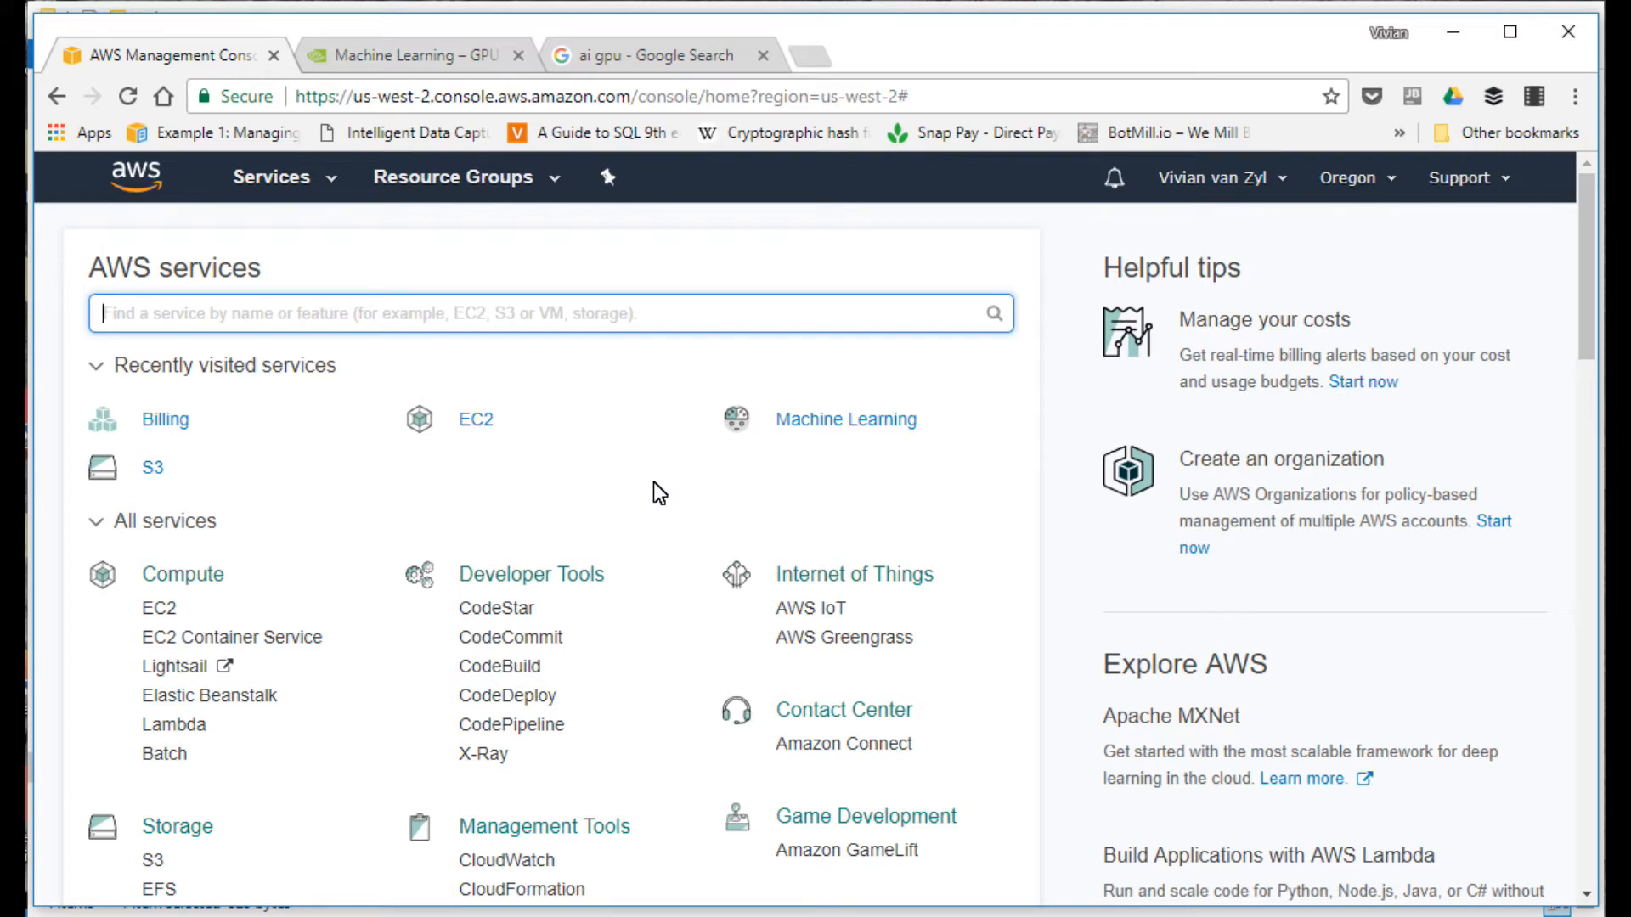
mouse_move(663, 506)
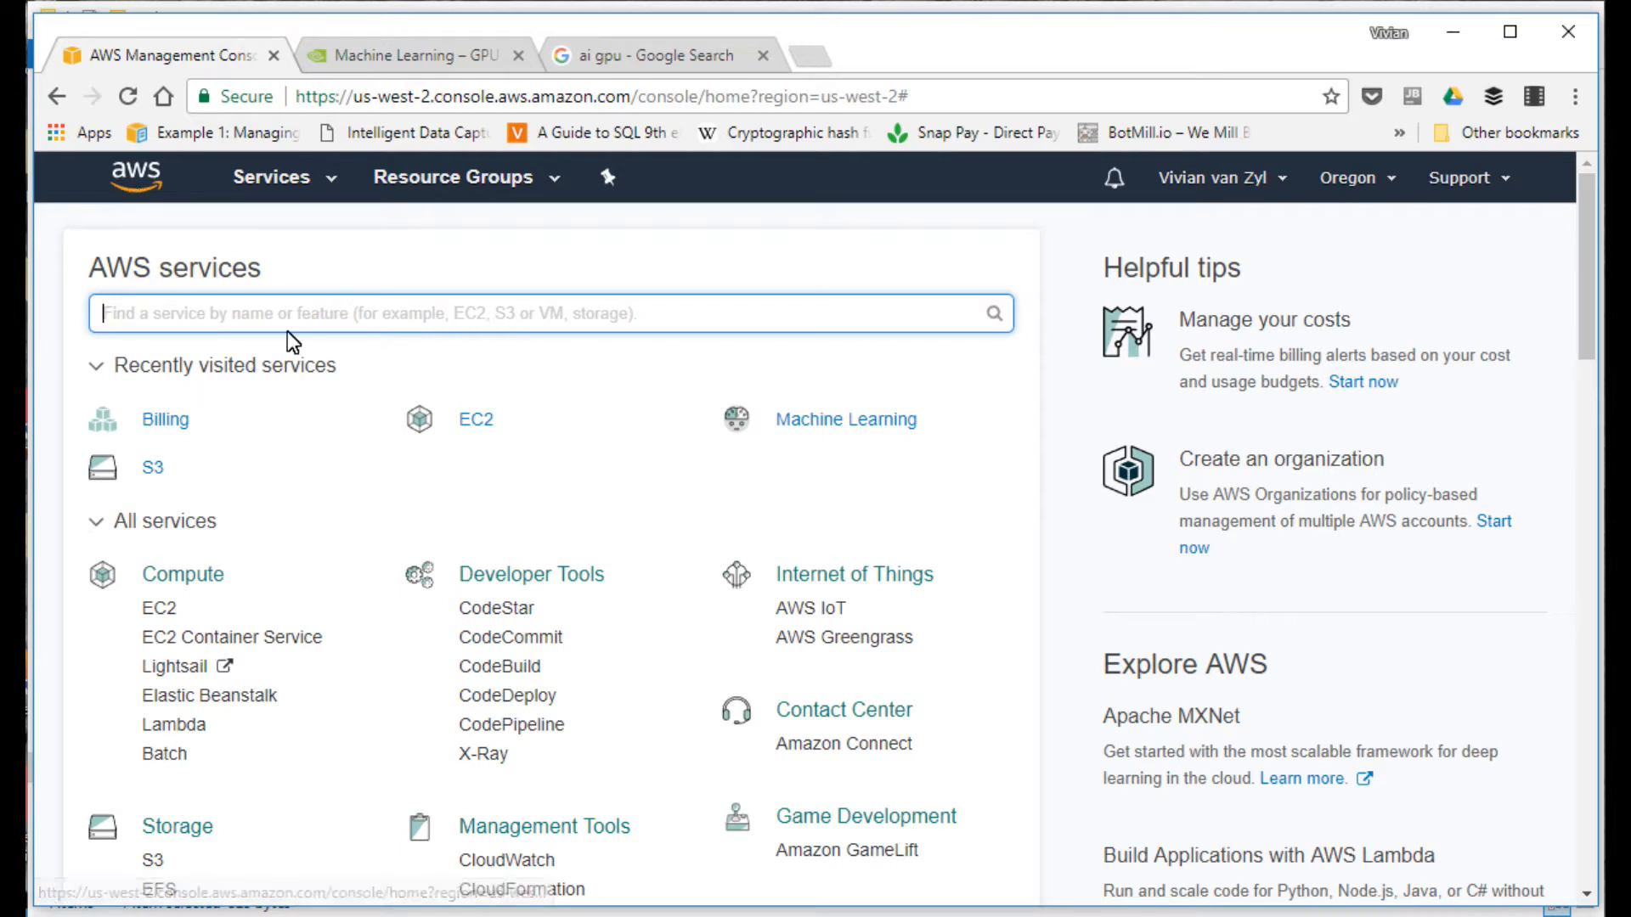
mouse_move(153, 479)
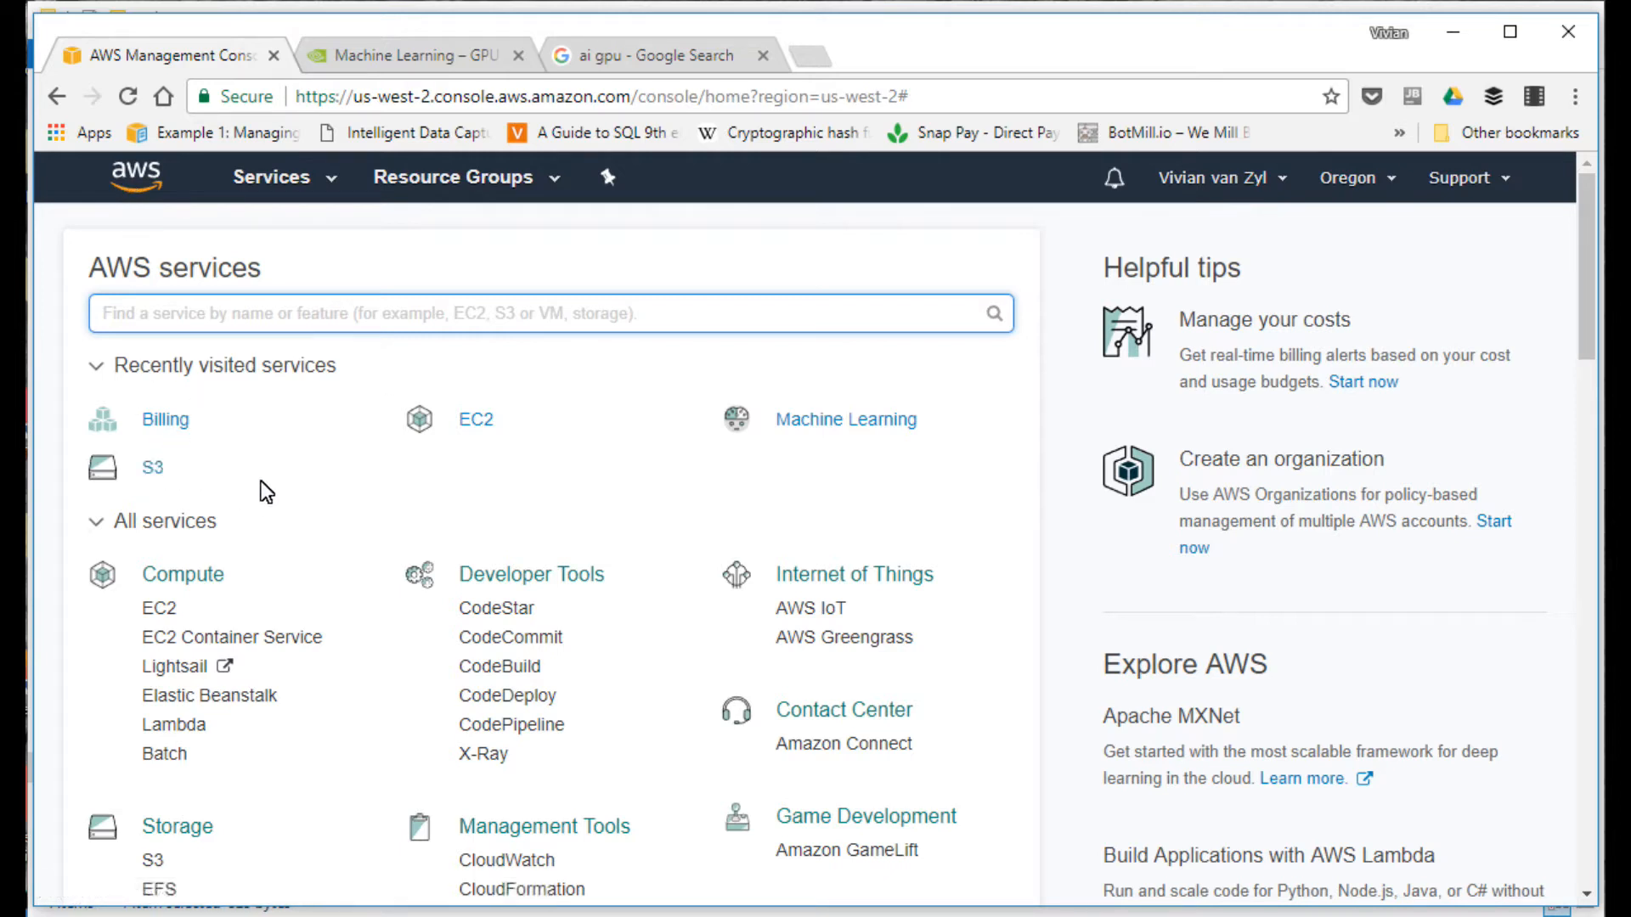
mouse_move(789, 606)
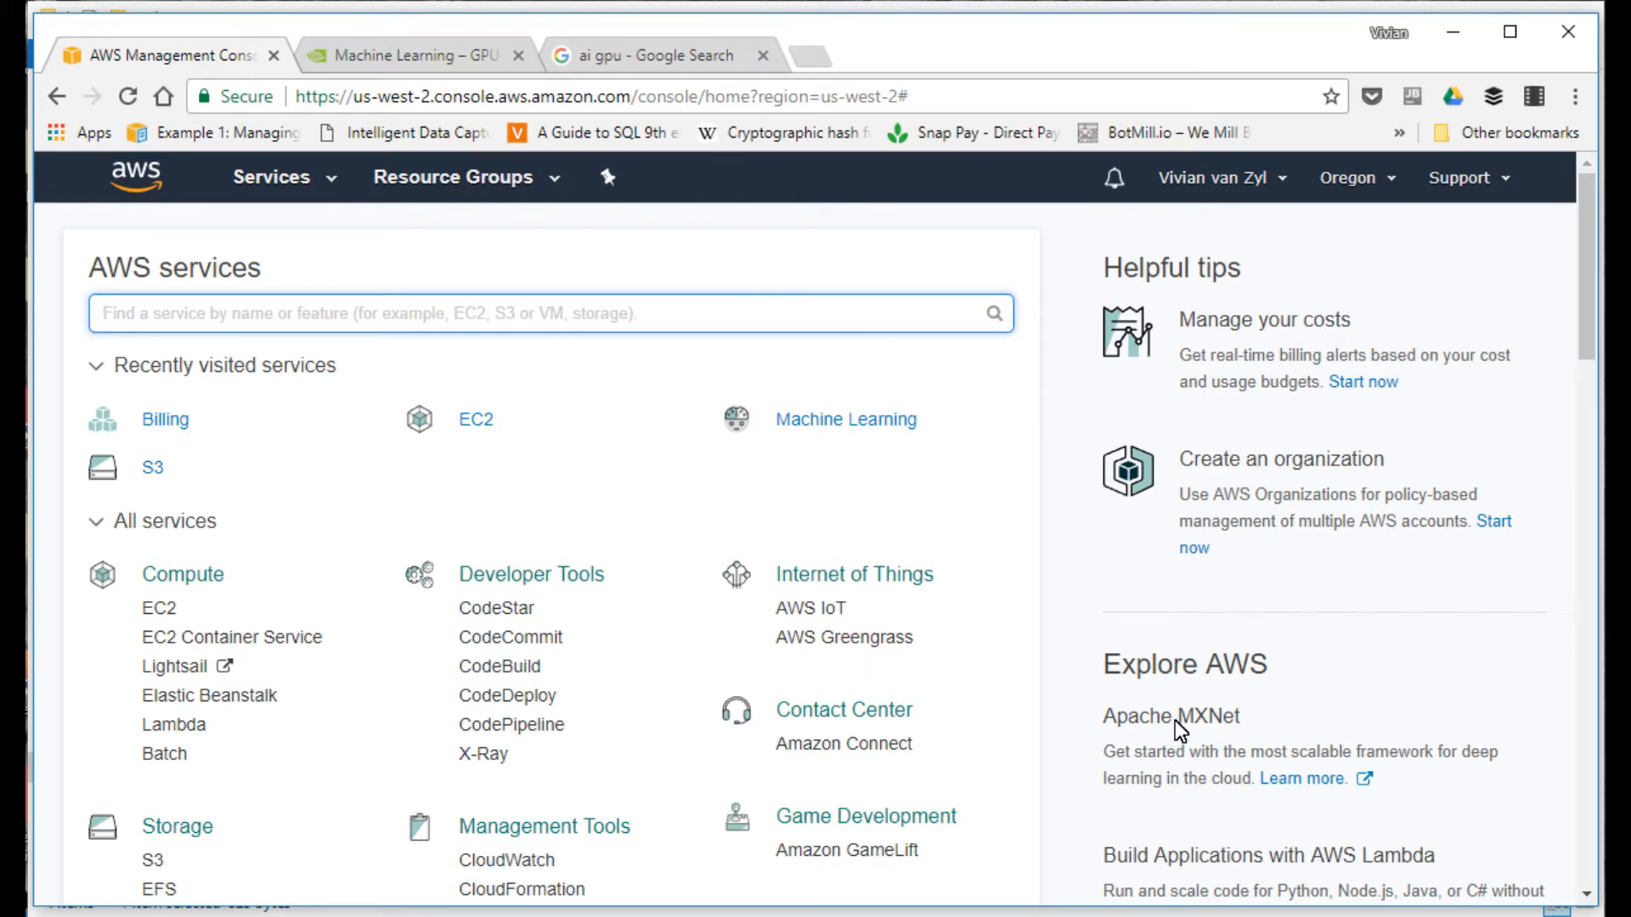
Step: Compare NVIDIA's SGEMM GPU benchmark chart with the Tesla P100 image result, ending on the chart
double_click(1213, 715)
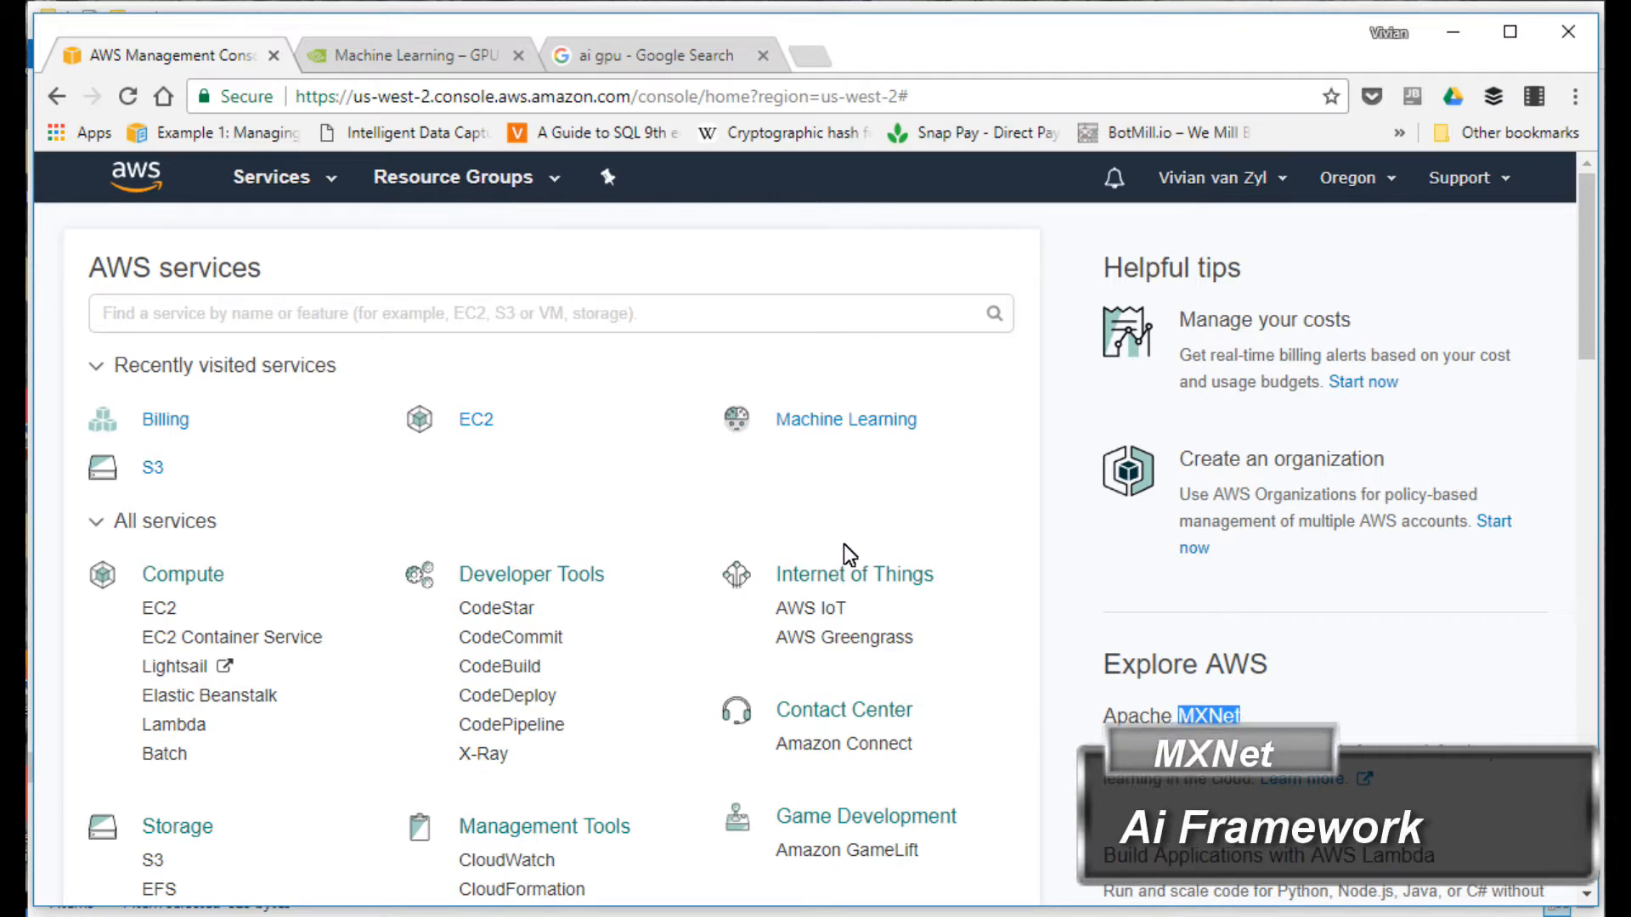
mouse_move(765, 567)
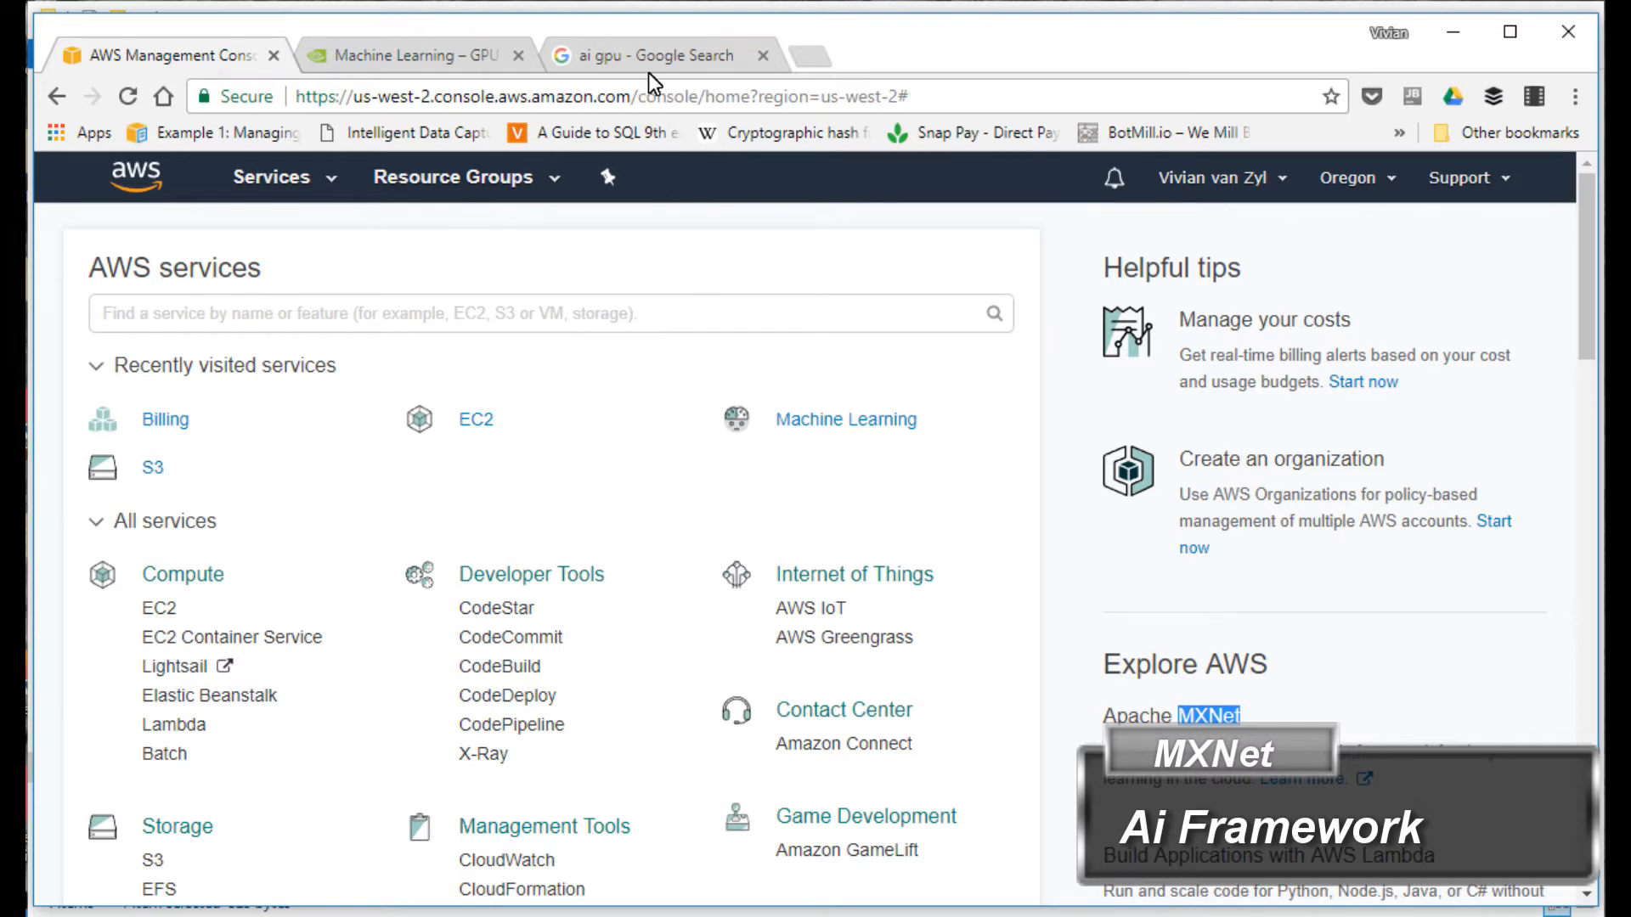
click(659, 55)
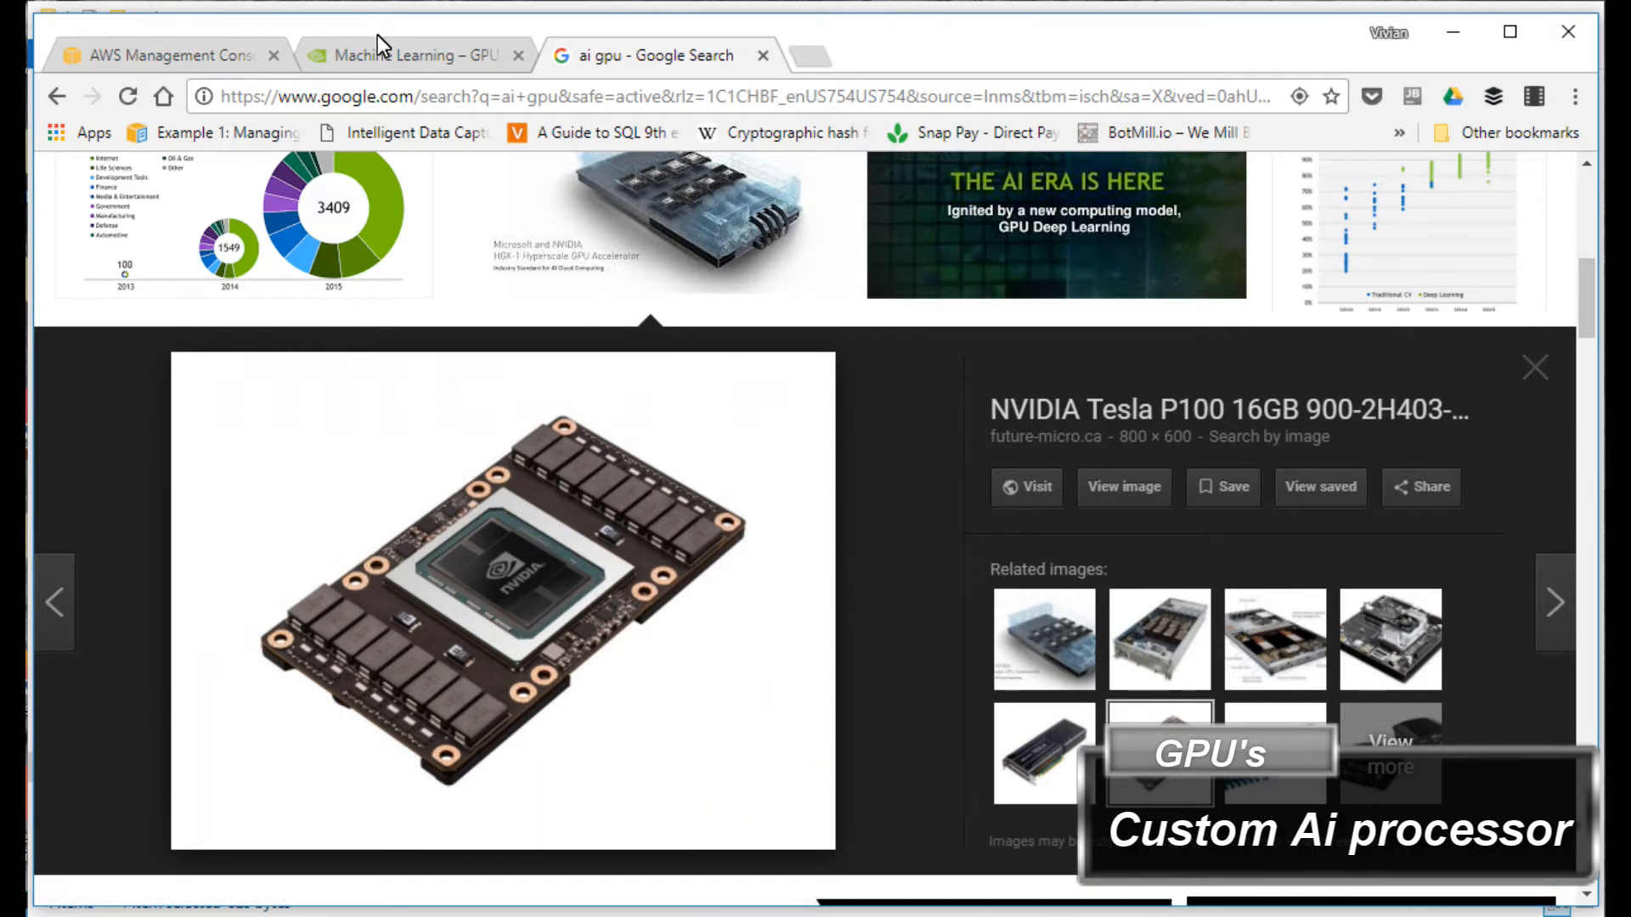
click(413, 54)
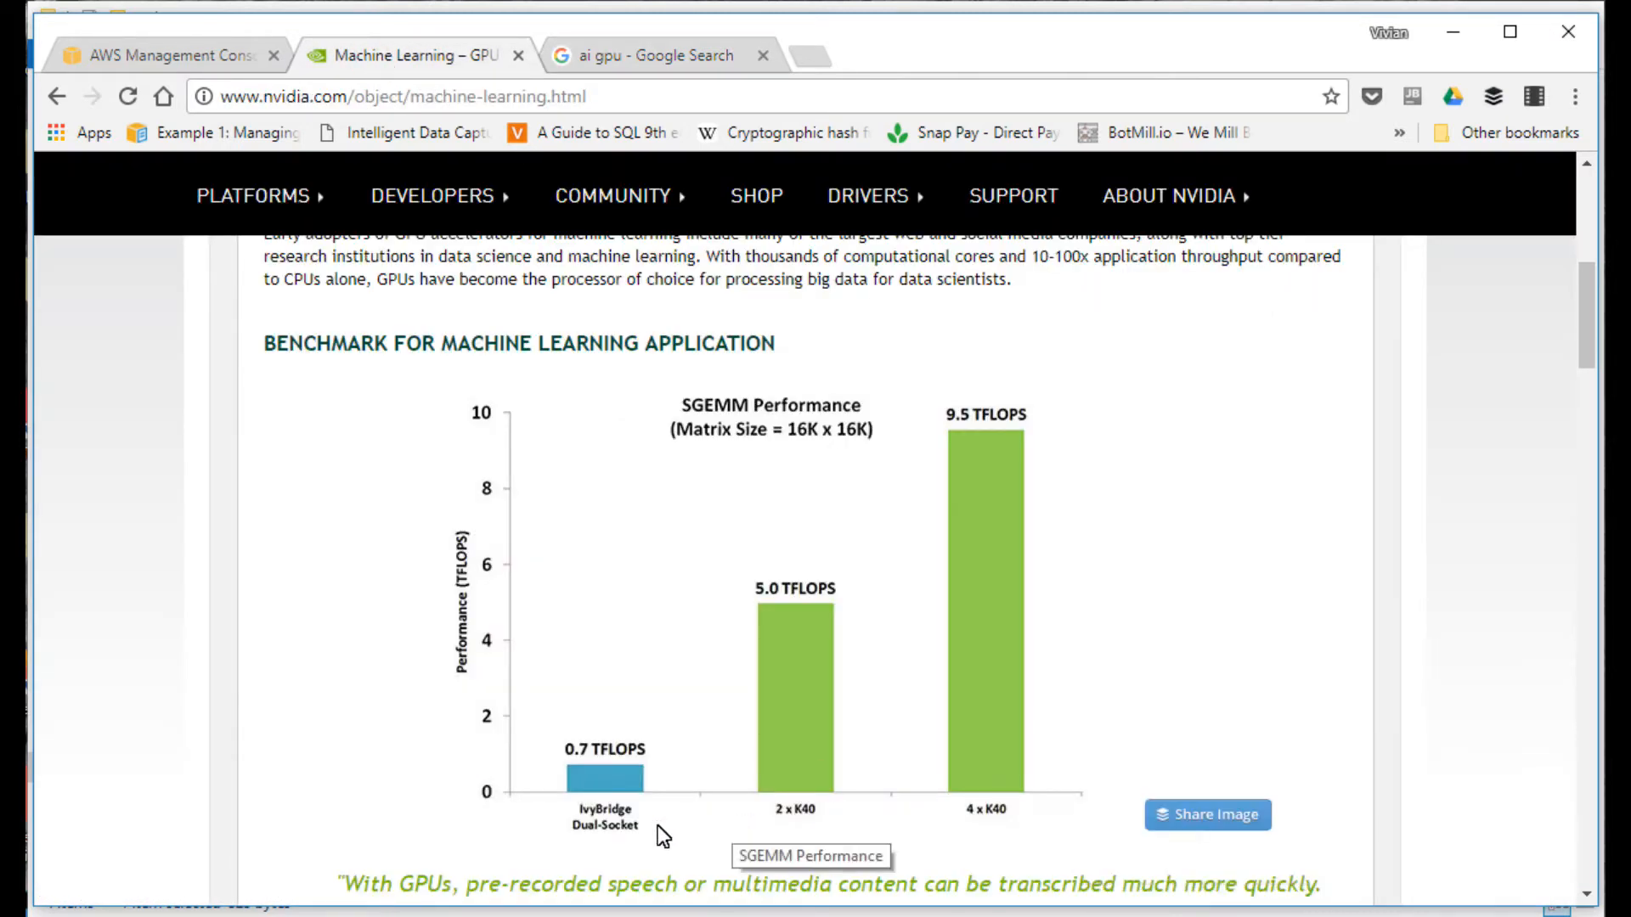
mouse_move(601, 850)
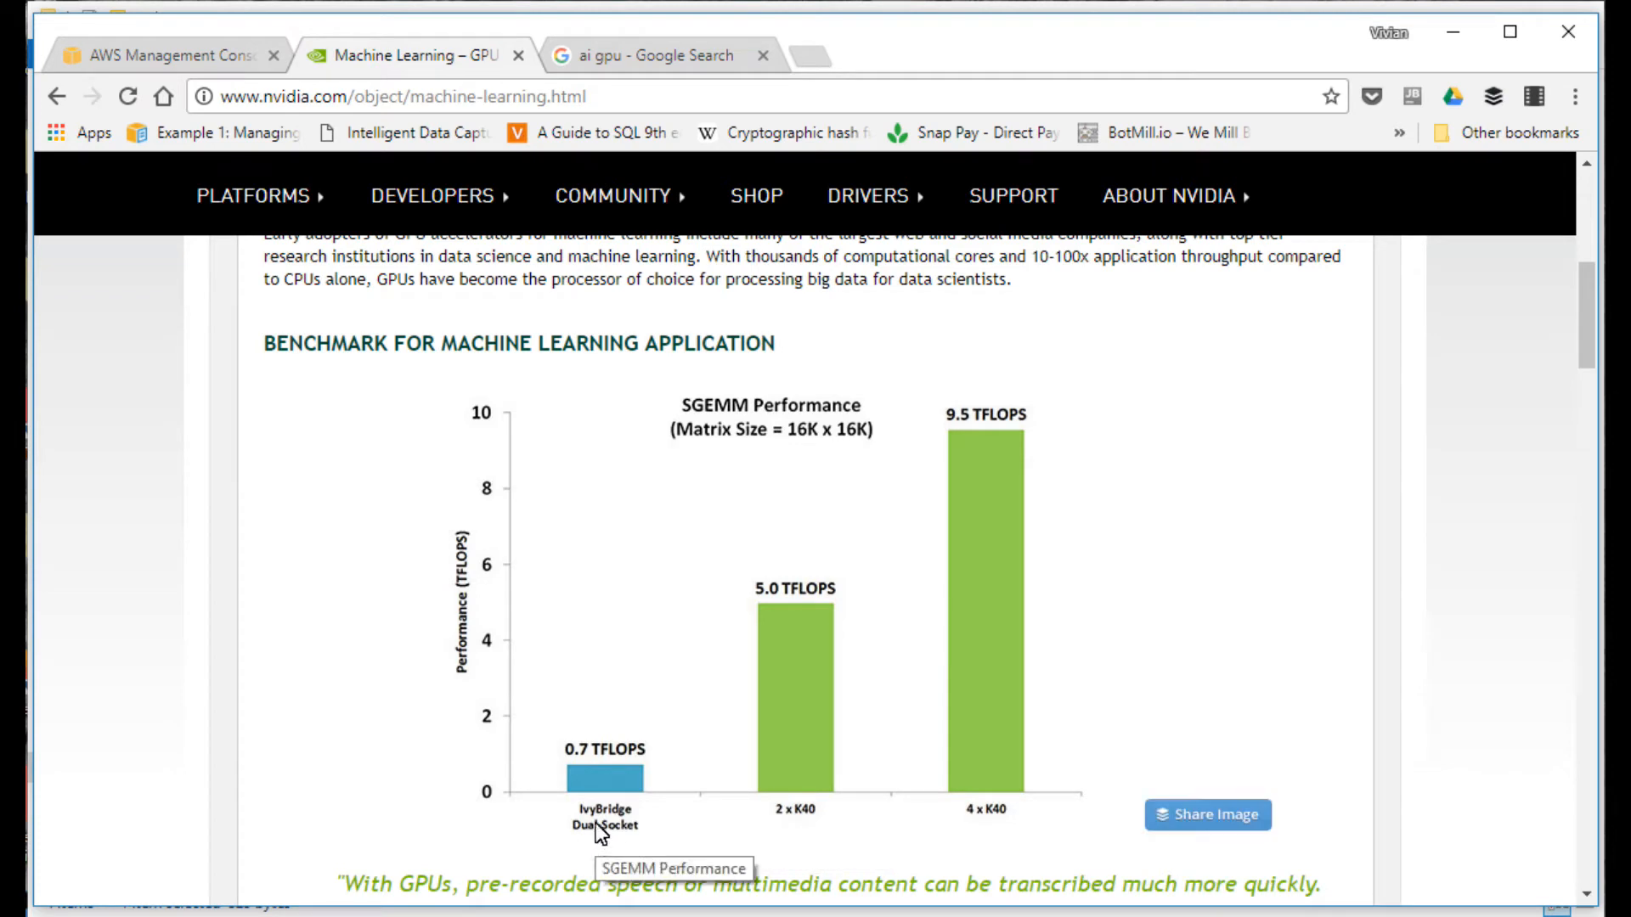
mouse_move(670, 848)
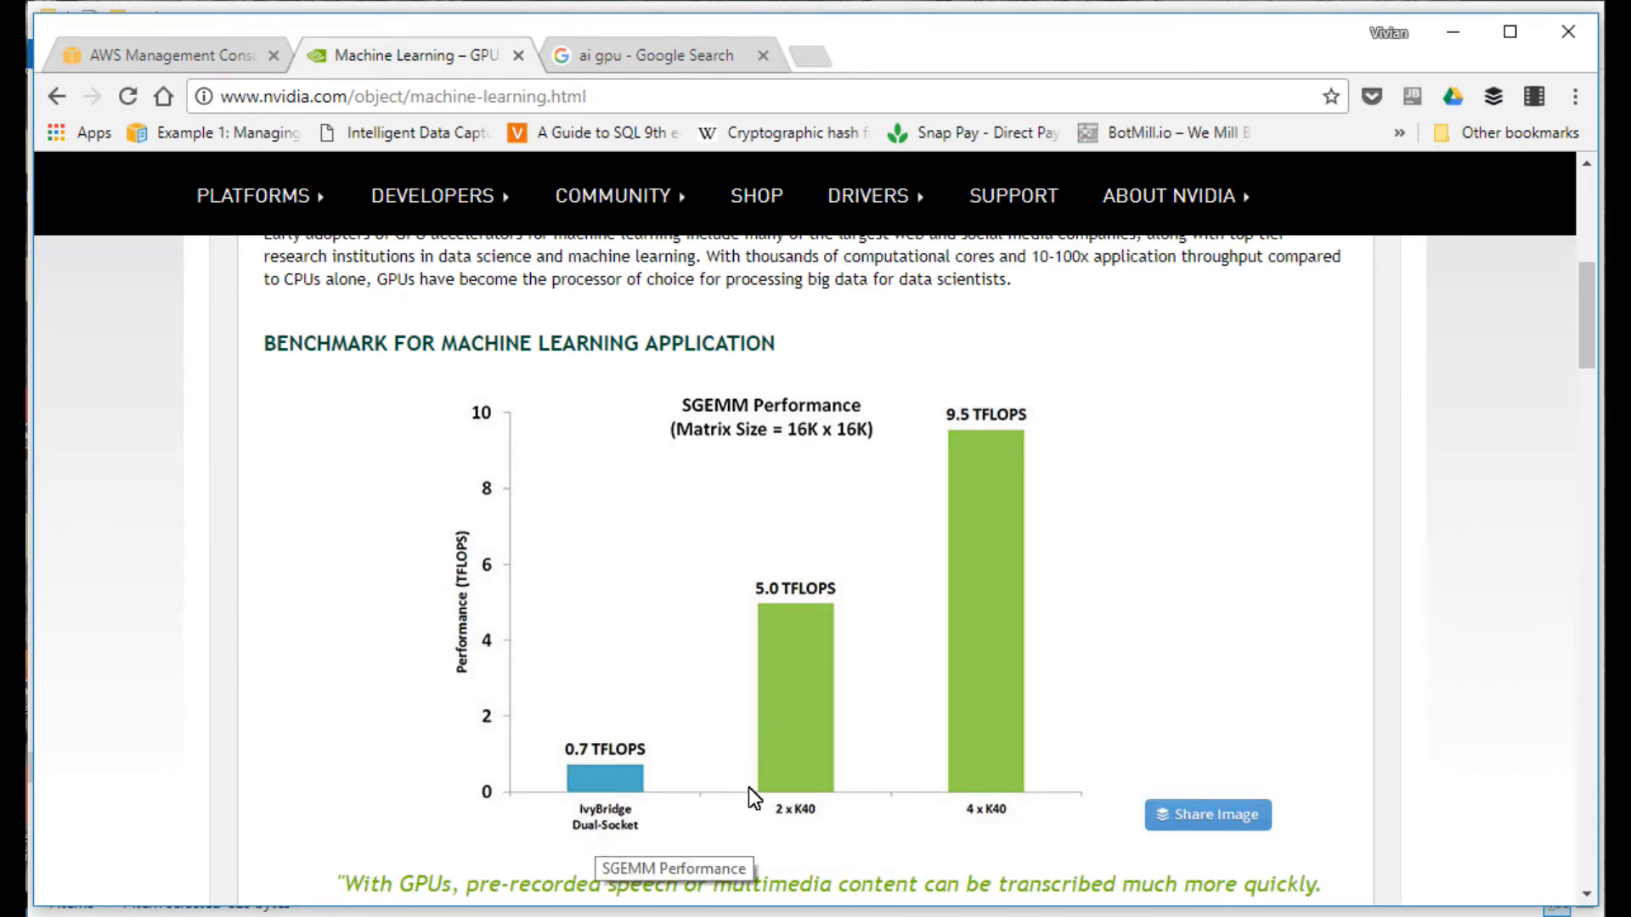
mouse_move(959, 686)
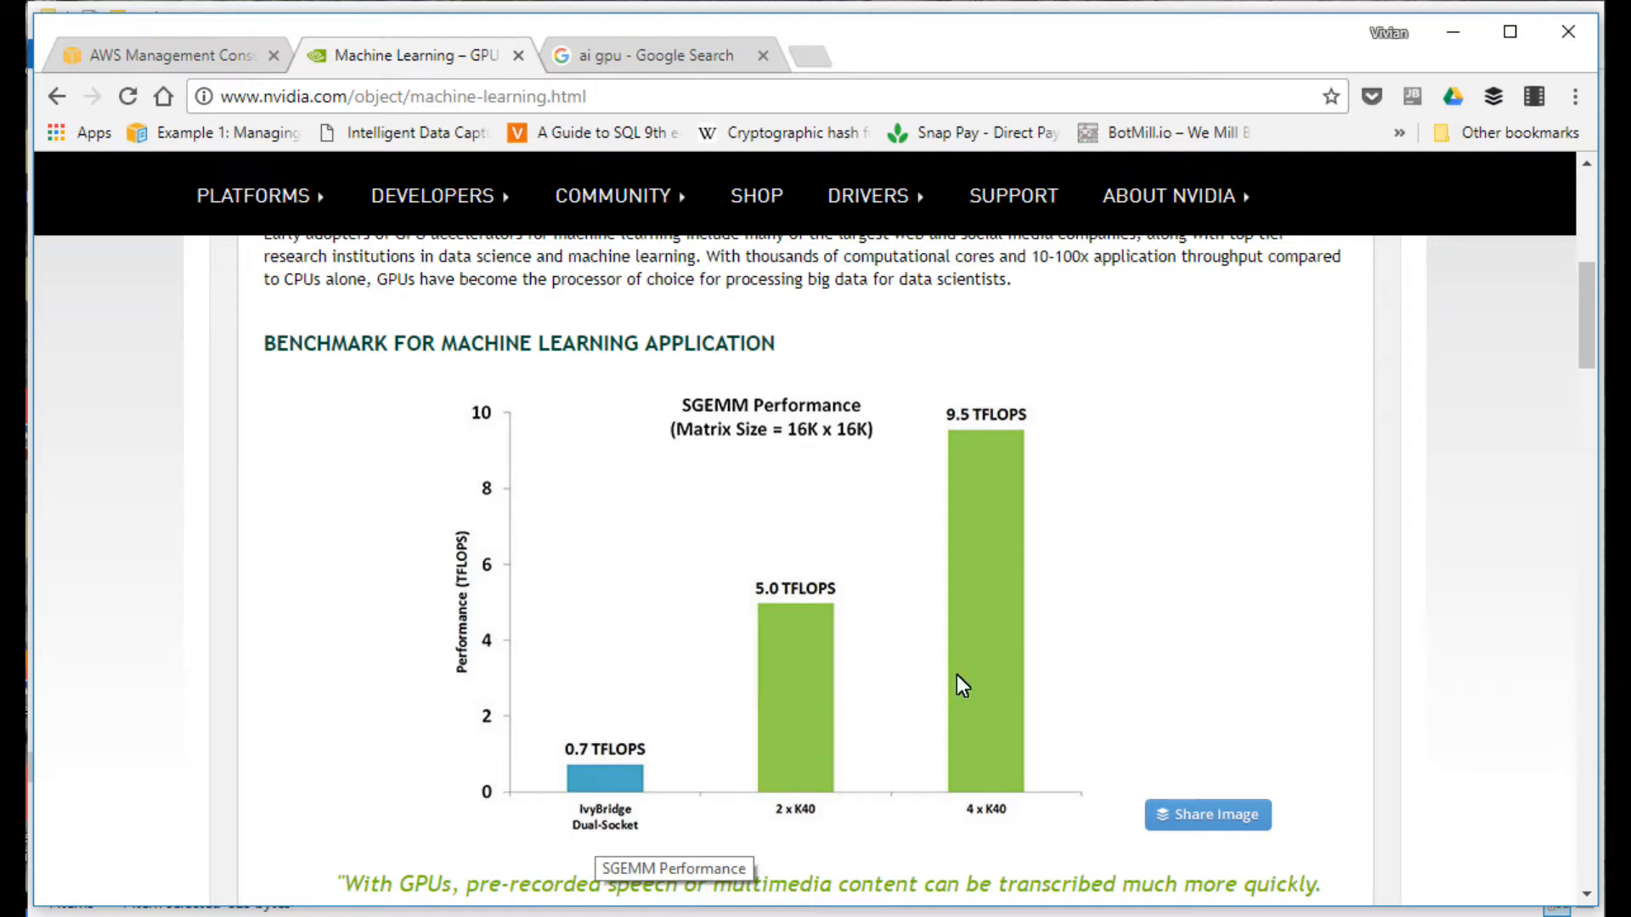
mouse_move(1031, 649)
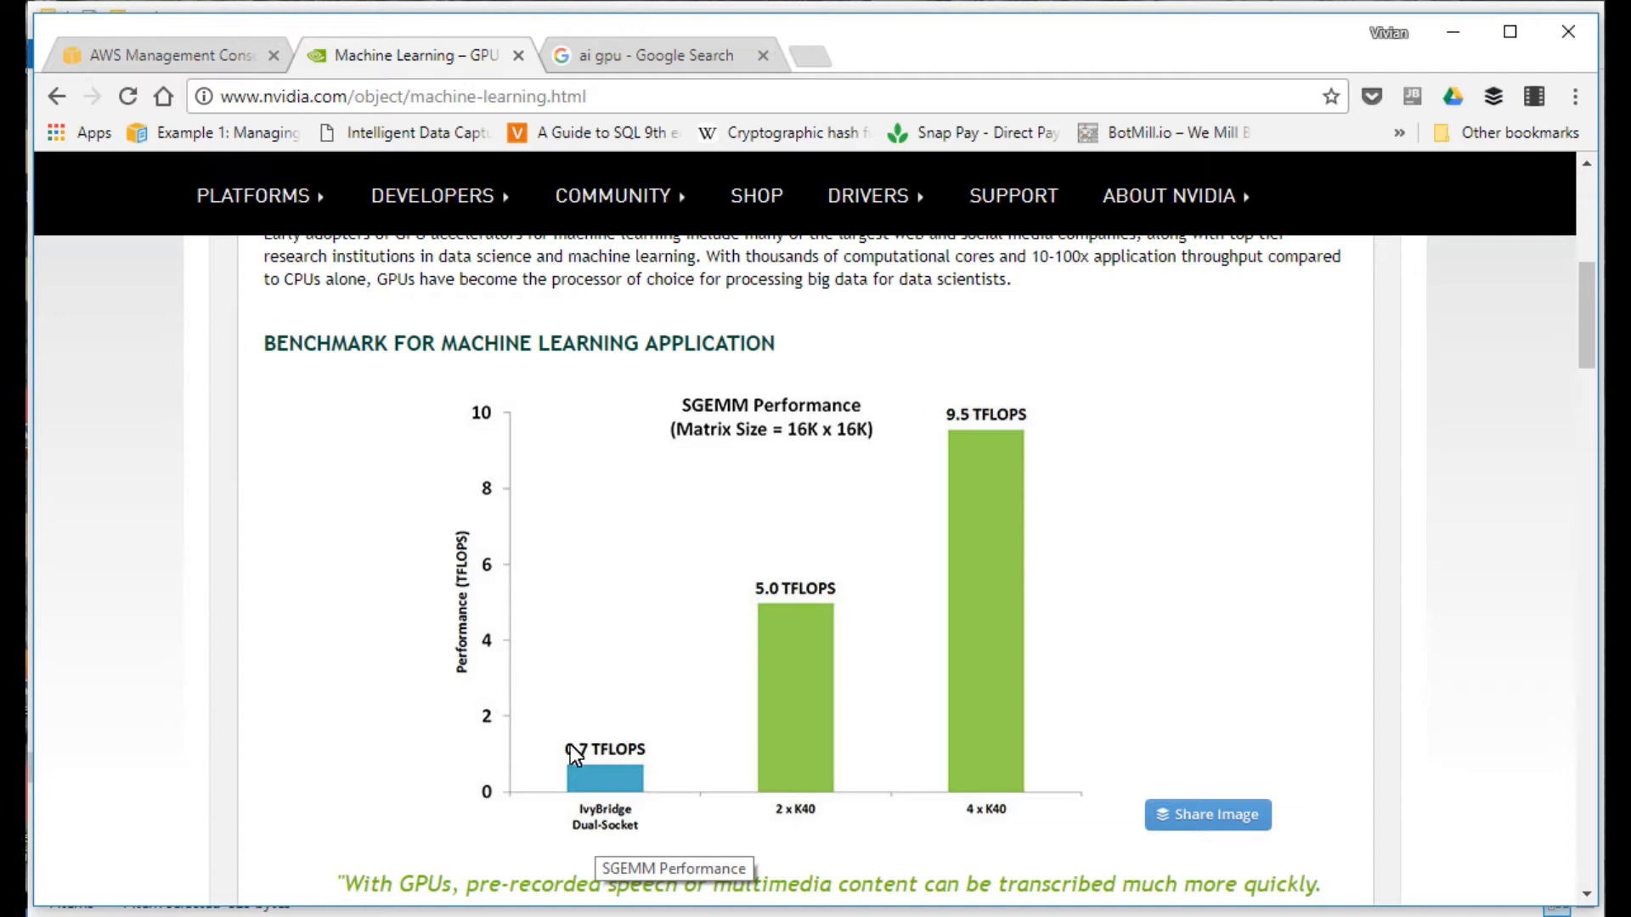
mouse_move(982, 464)
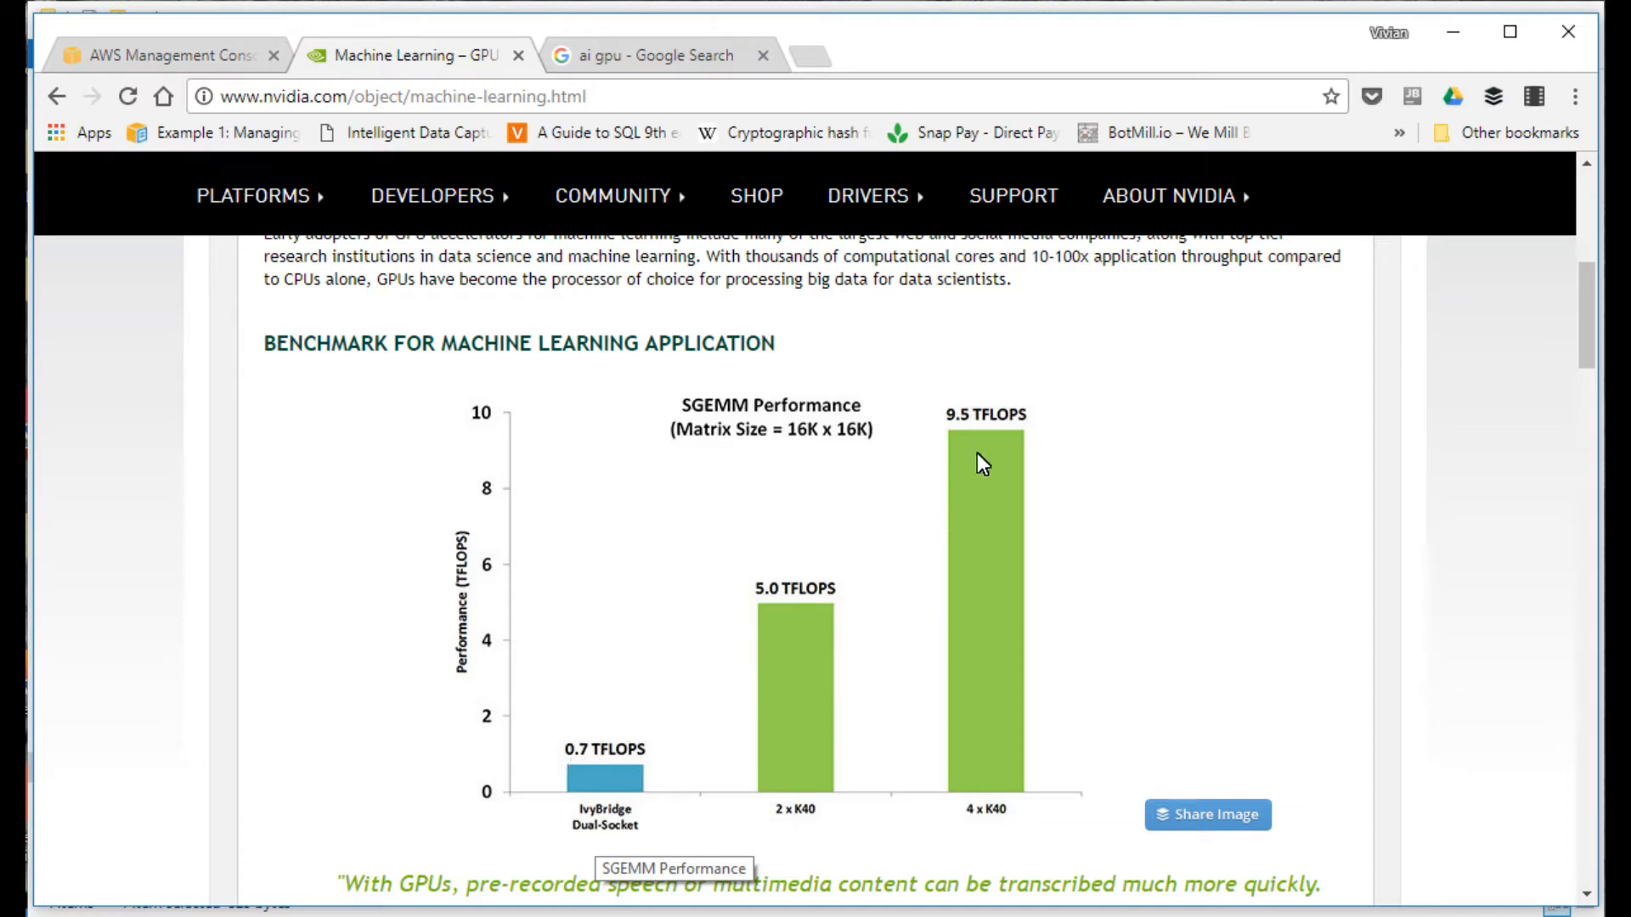
mouse_move(1002, 588)
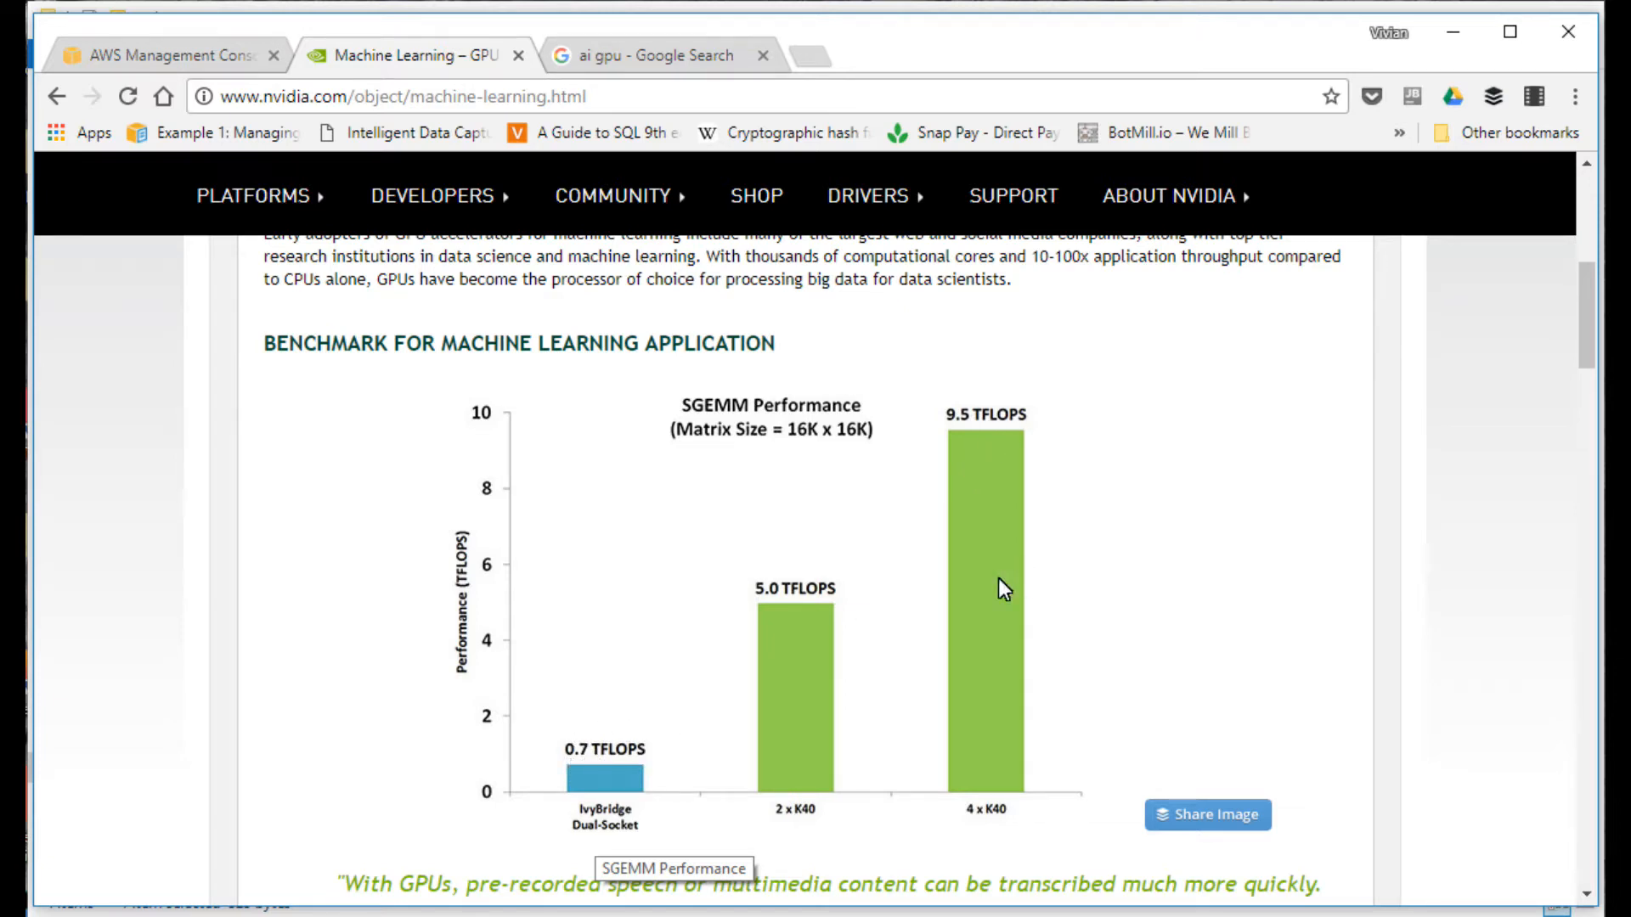
mouse_move(639, 168)
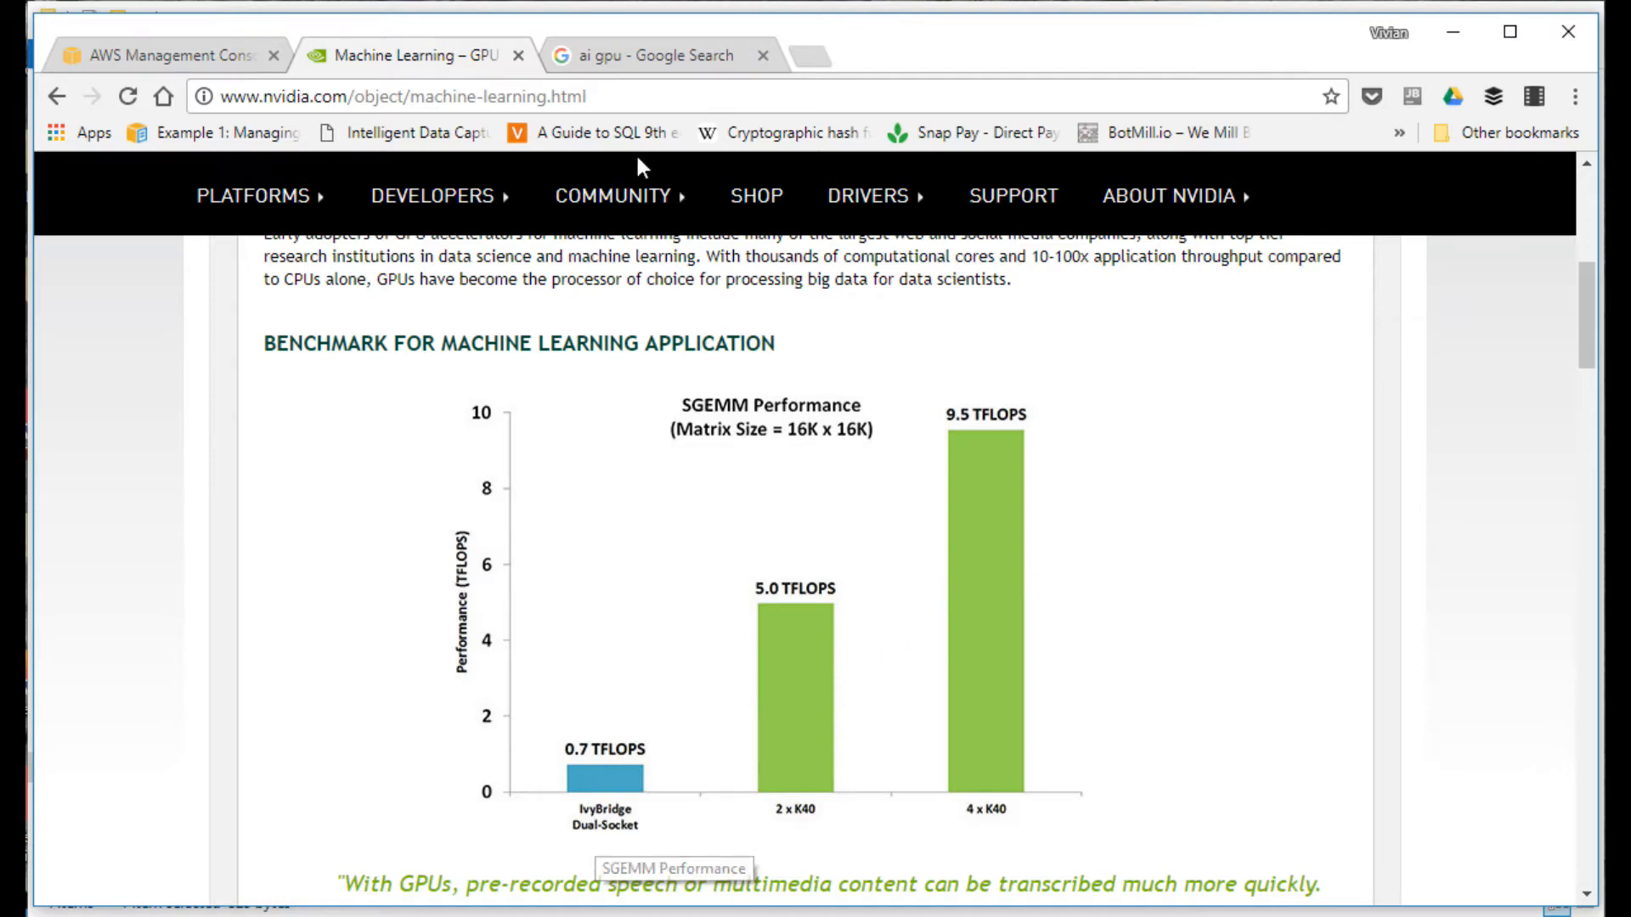
click(653, 54)
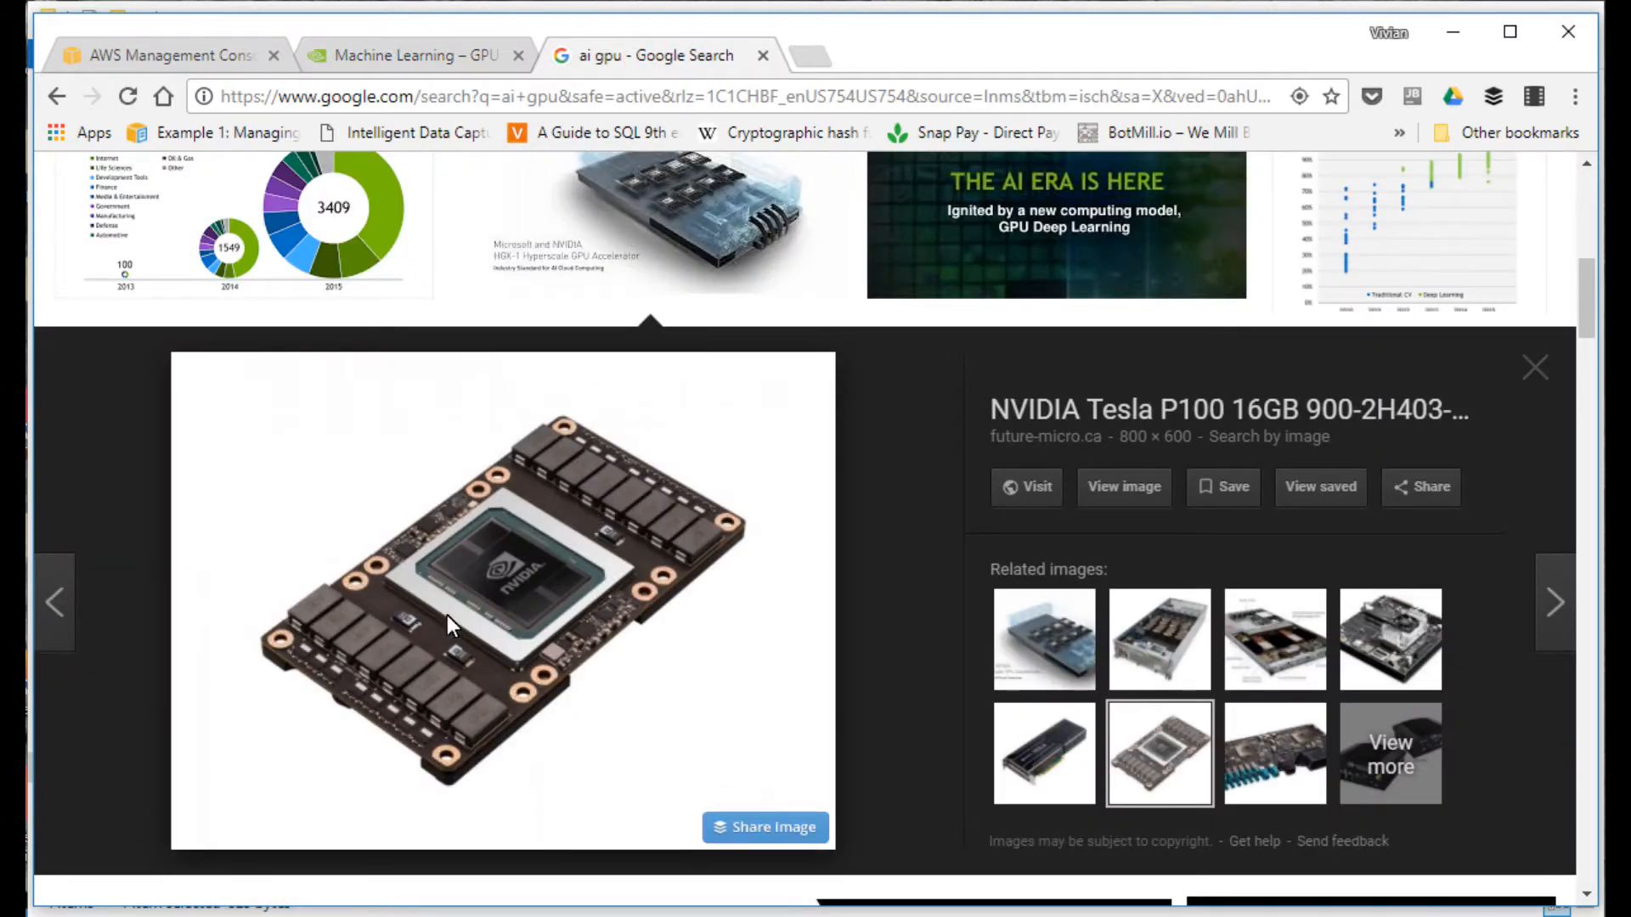
mouse_move(875, 670)
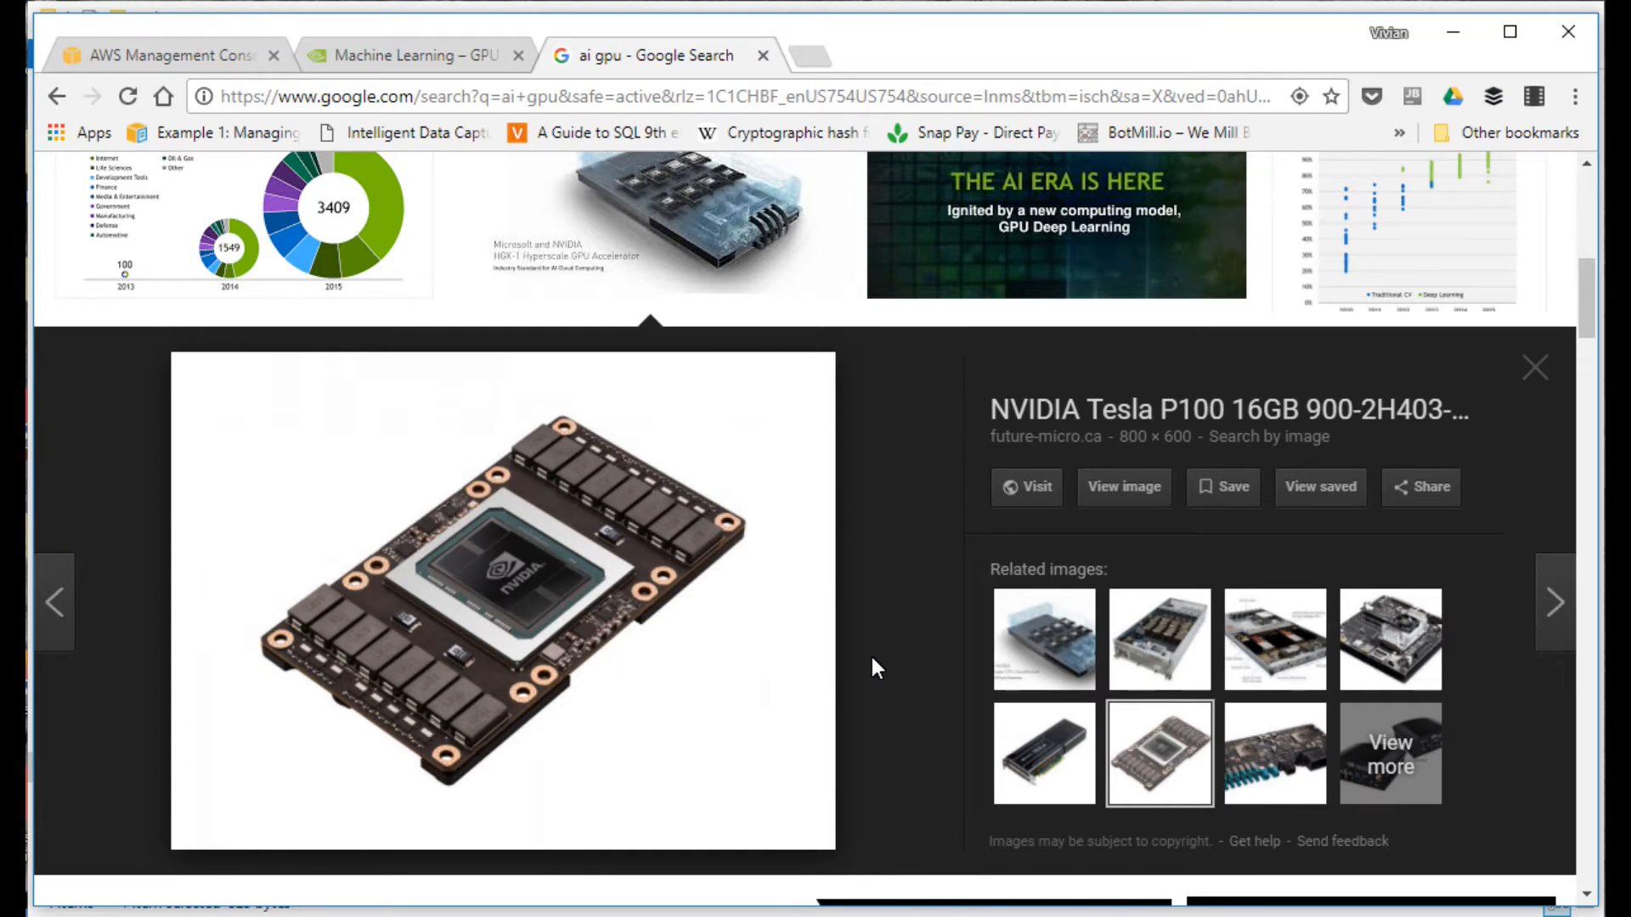
mouse_move(479, 656)
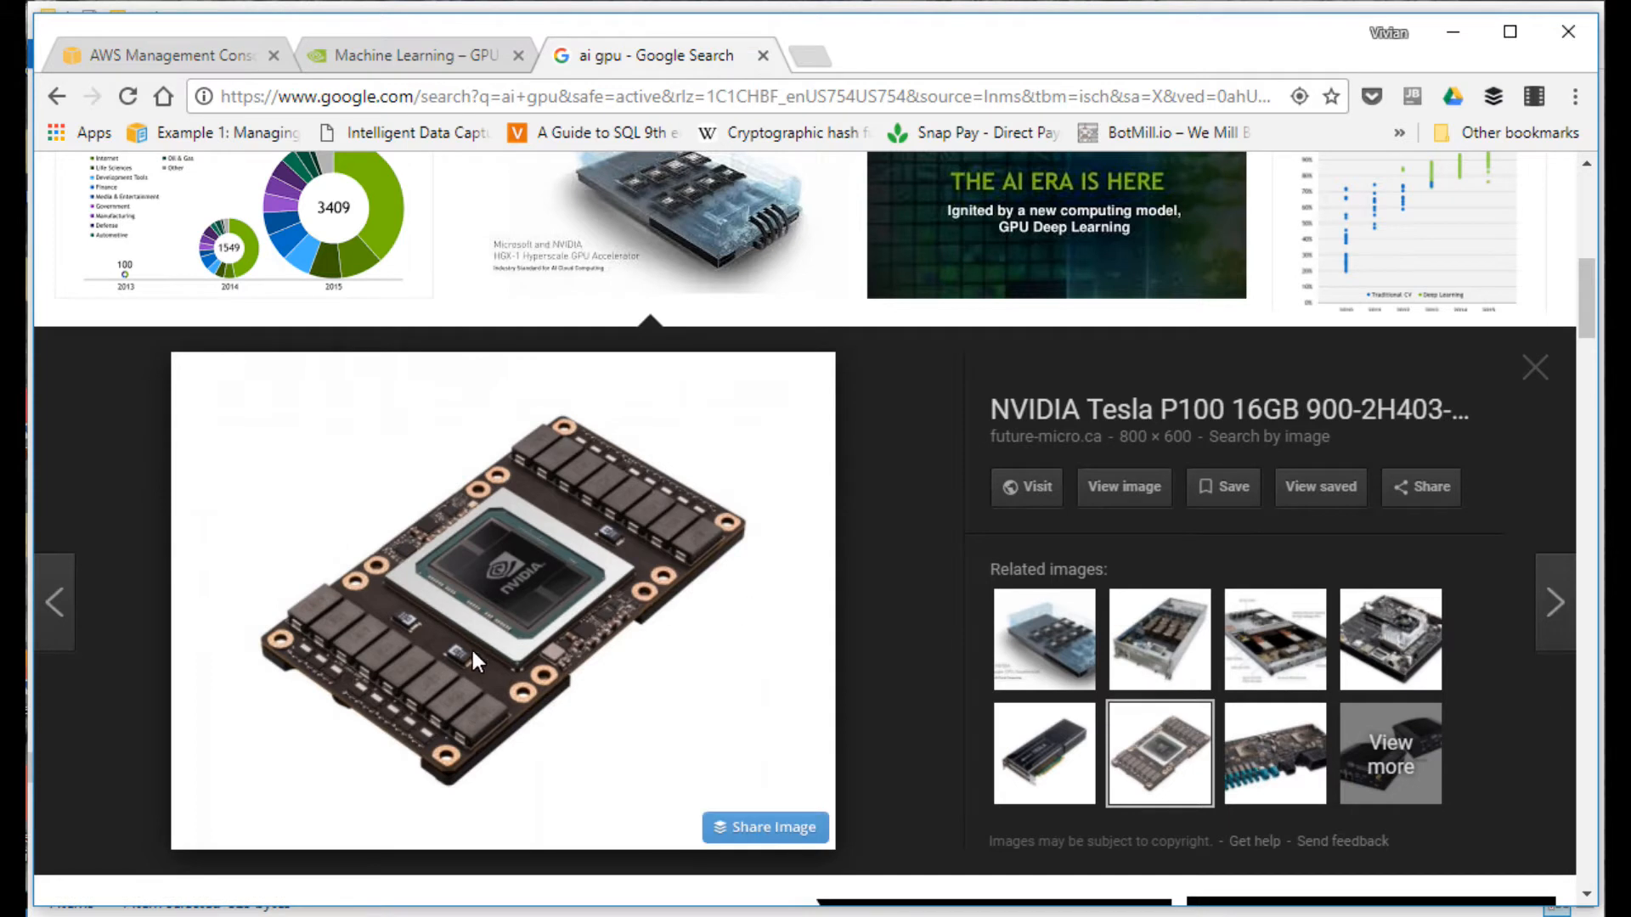
mouse_move(902, 696)
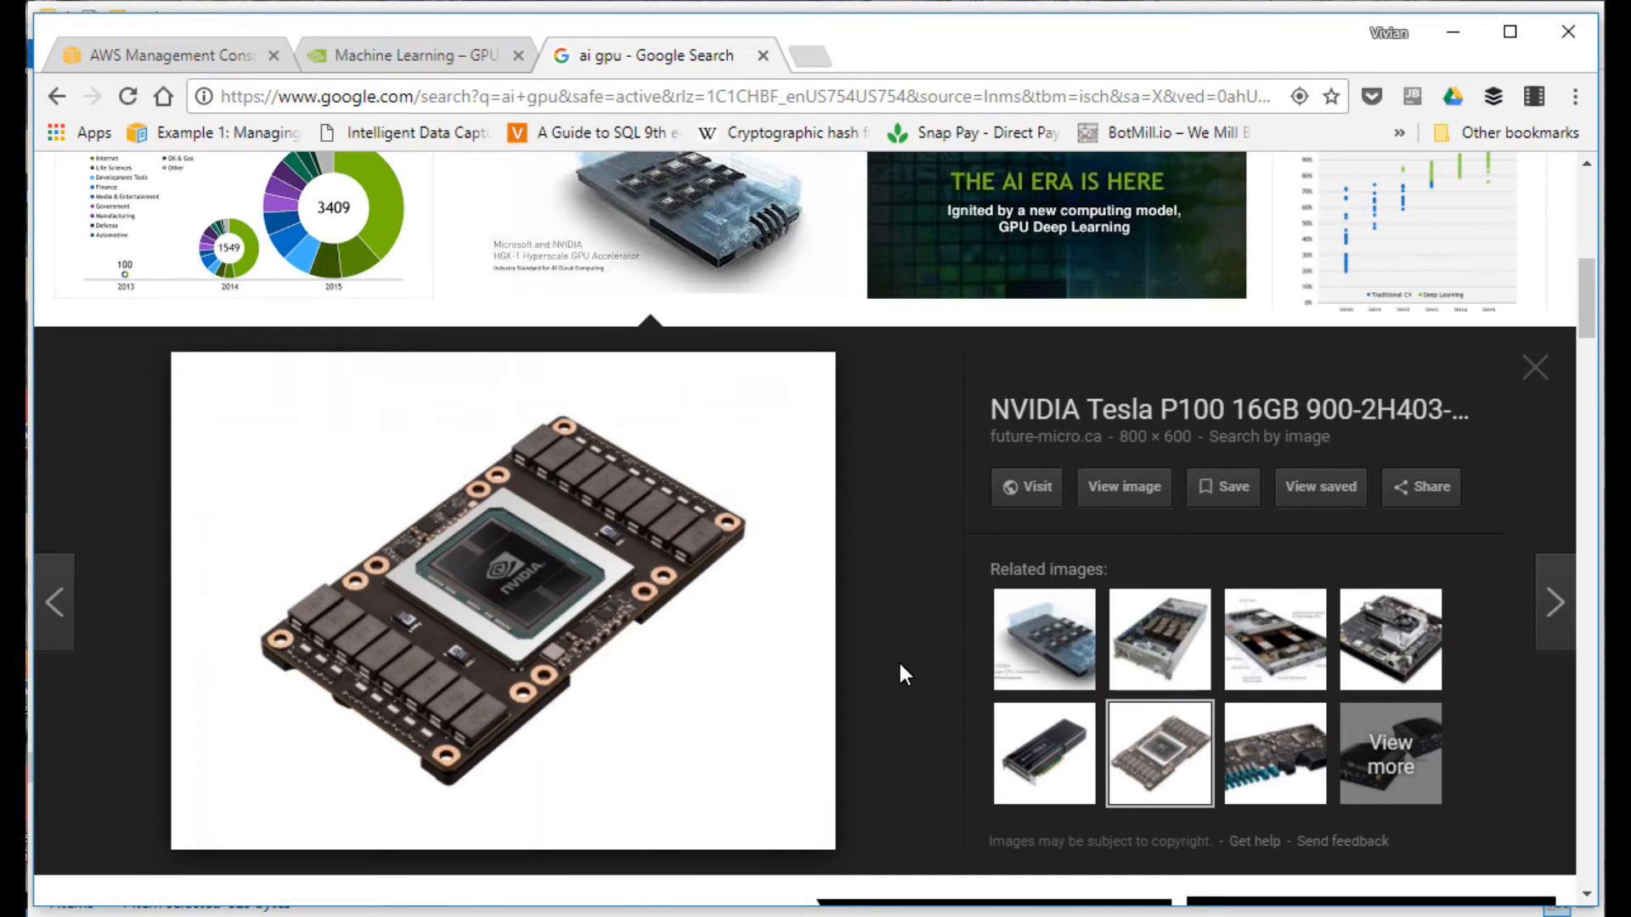
mouse_move(963, 535)
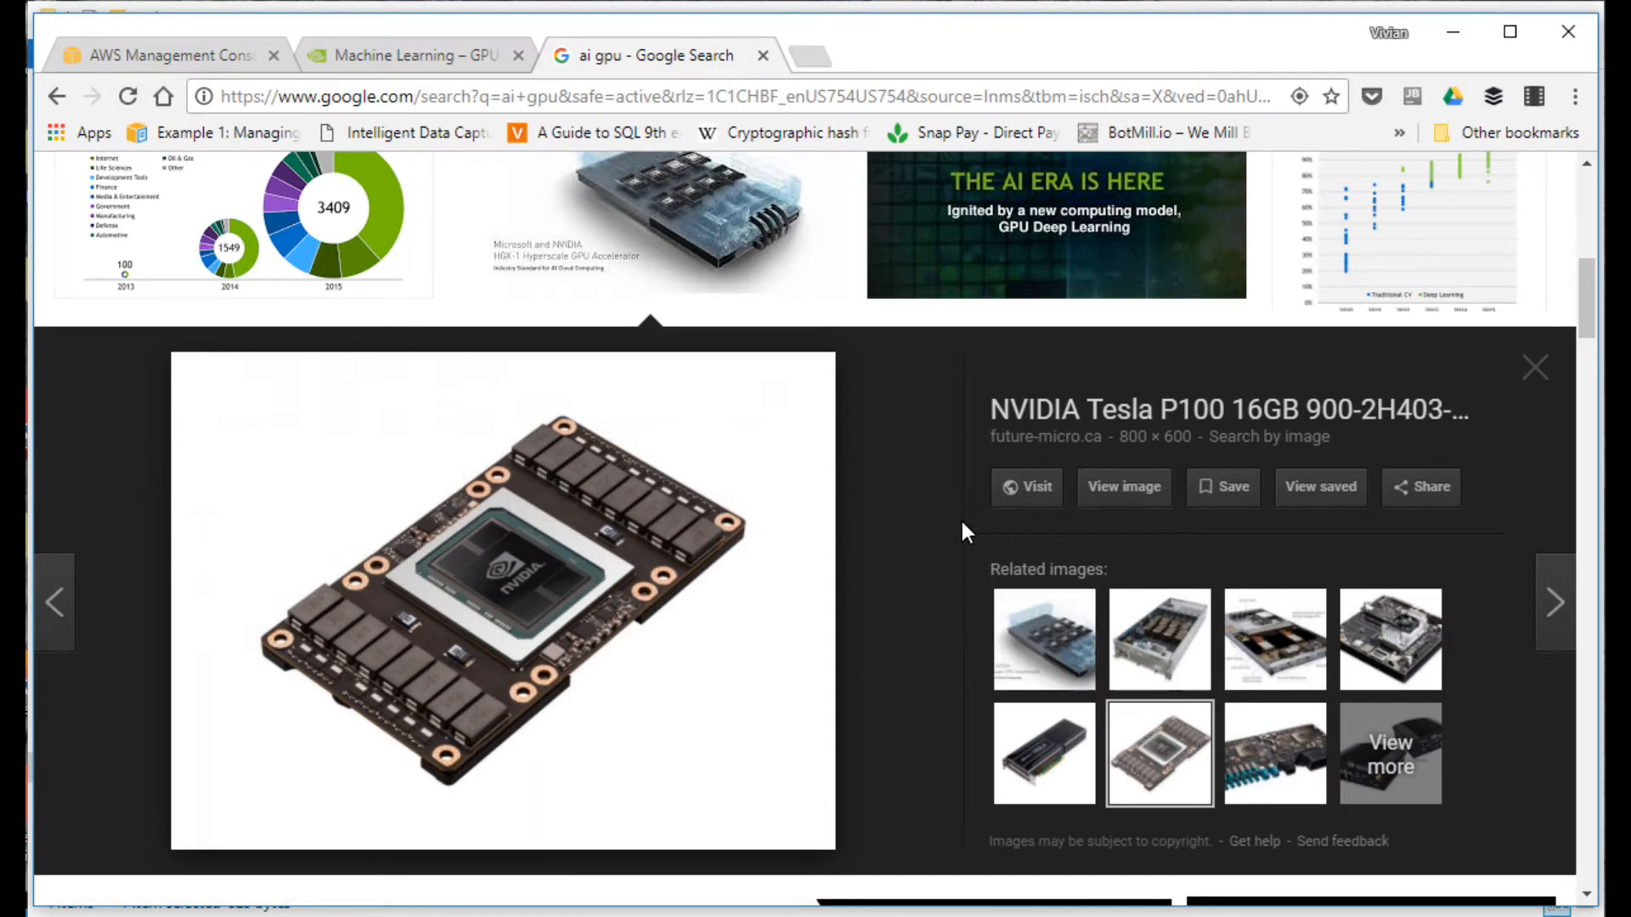
mouse_move(422, 109)
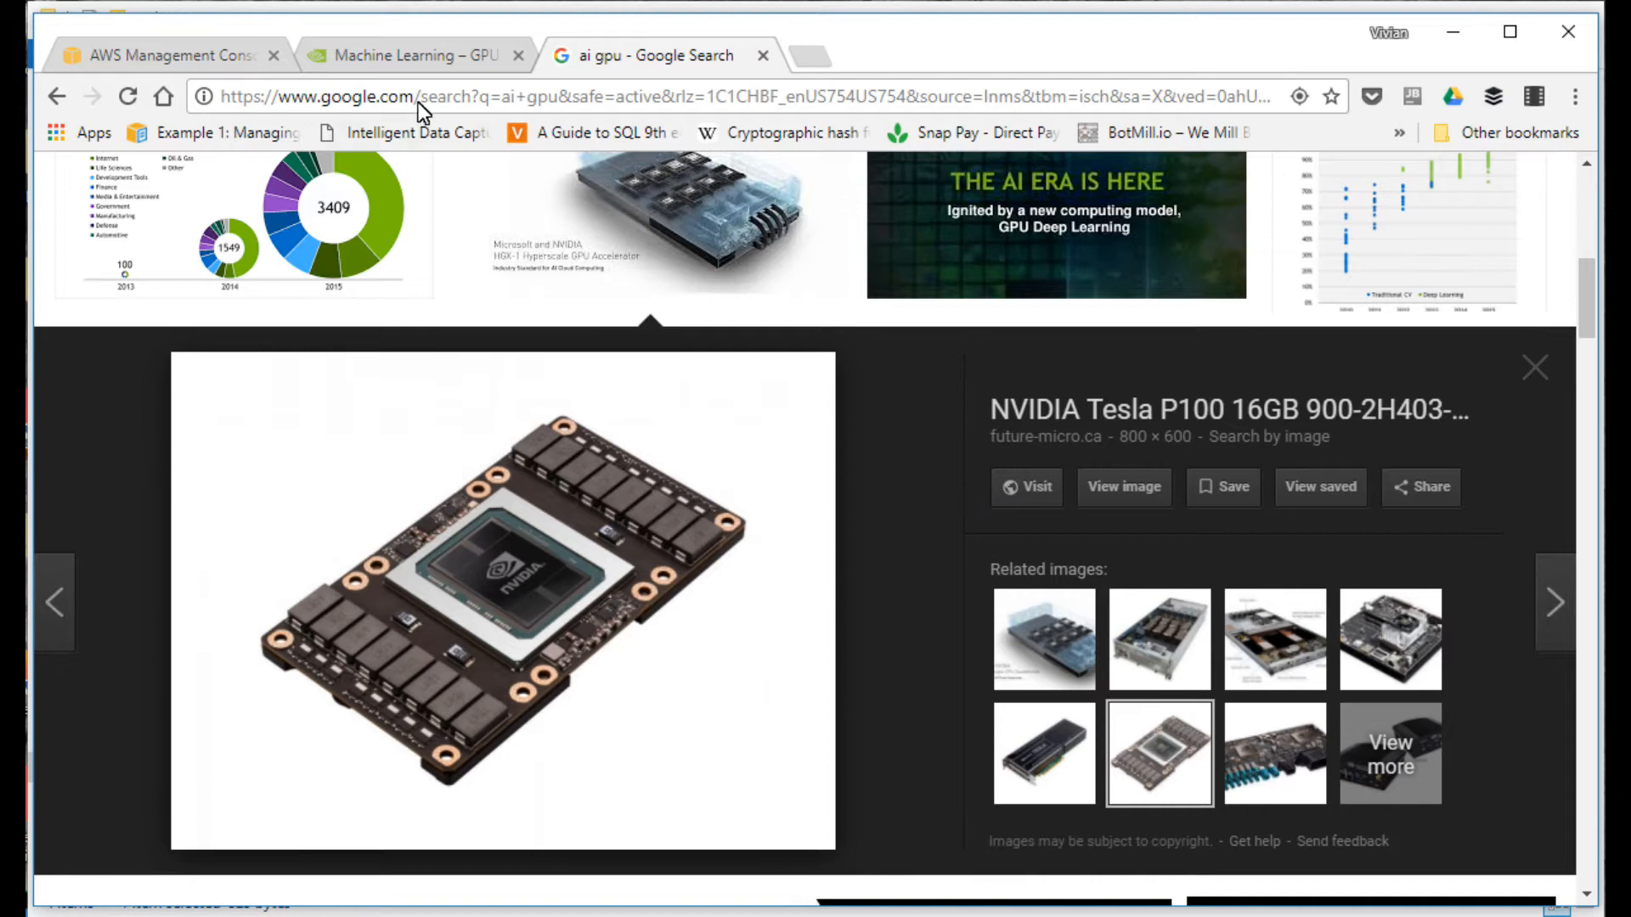
click(413, 54)
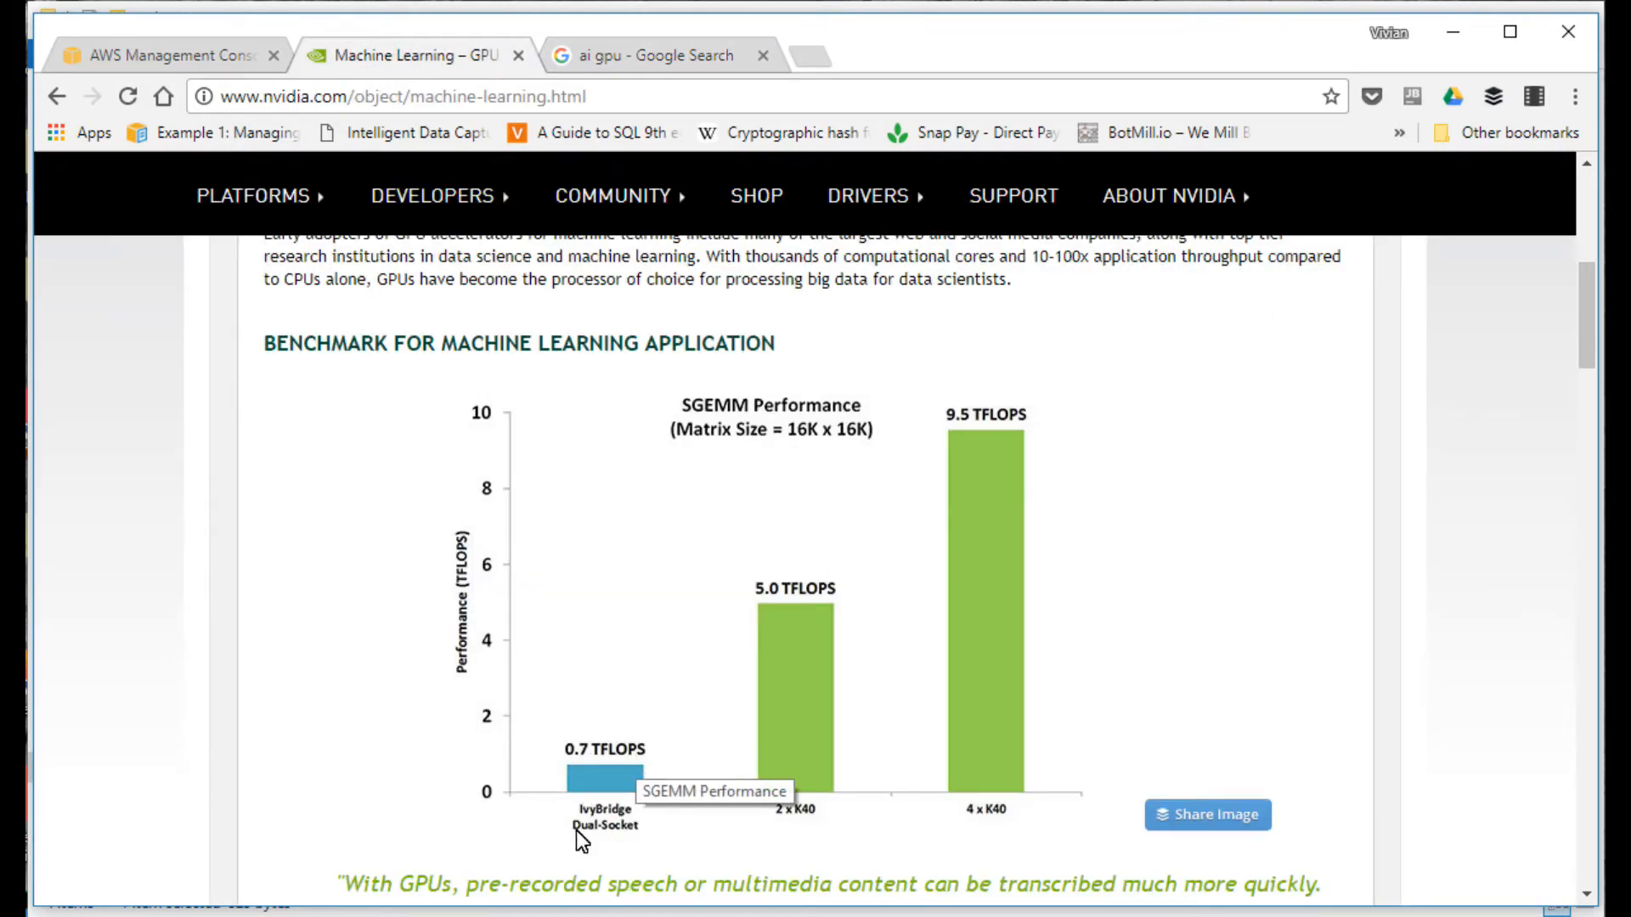
mouse_move(612, 806)
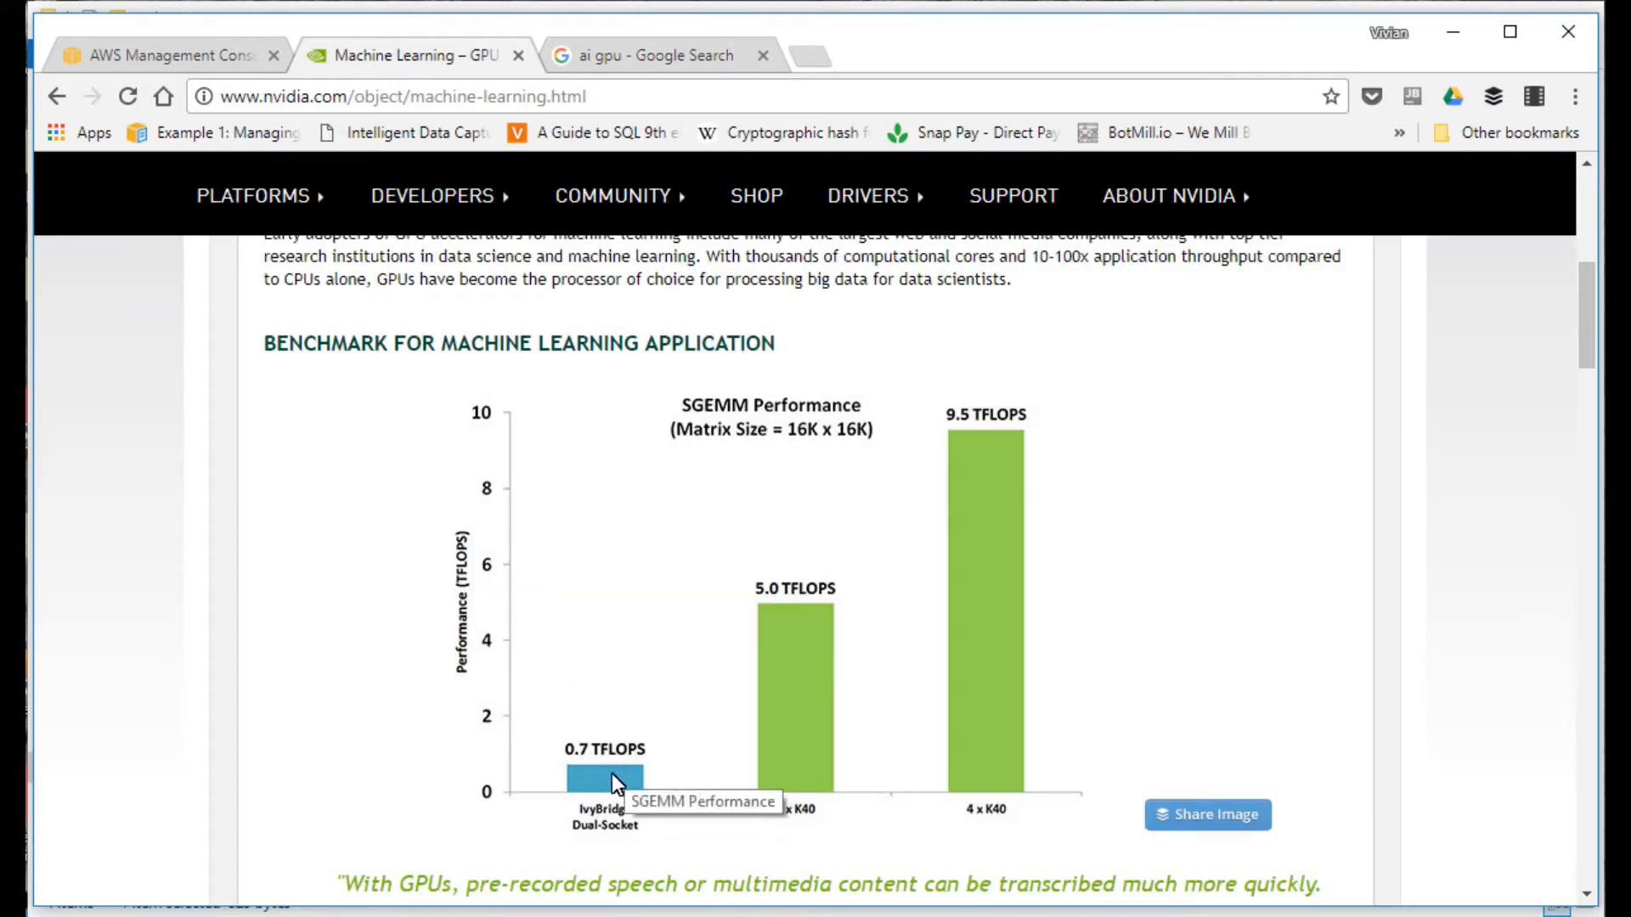
mouse_move(176, 77)
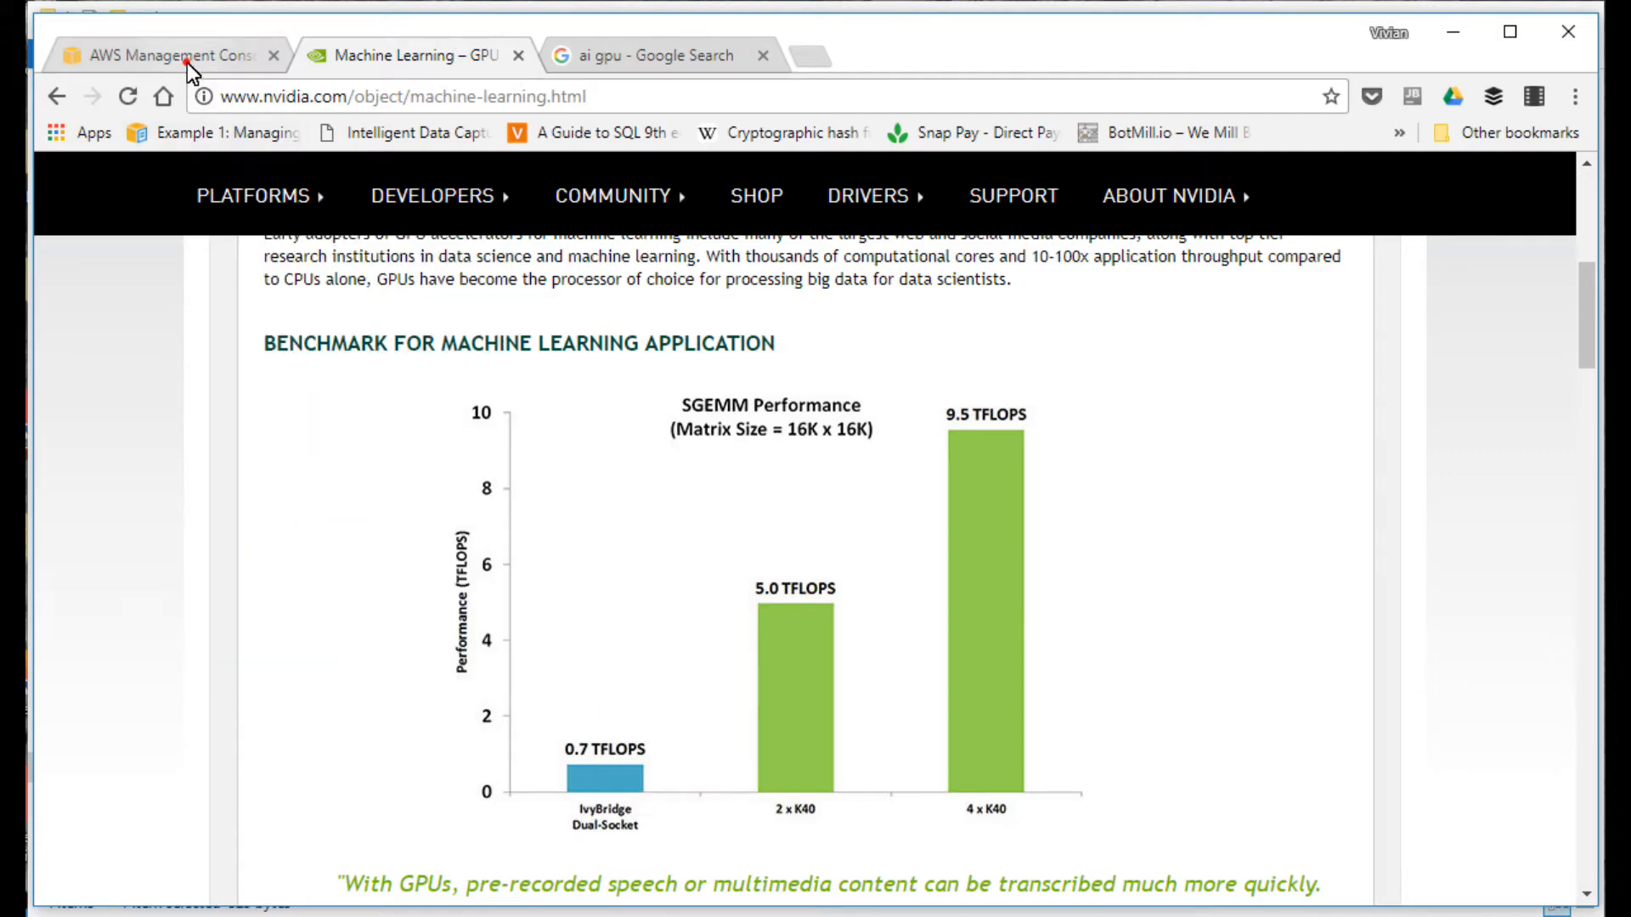
Step: From the AWS console home, enter EC2 and begin Launch Instance at the AMI selection
click(178, 54)
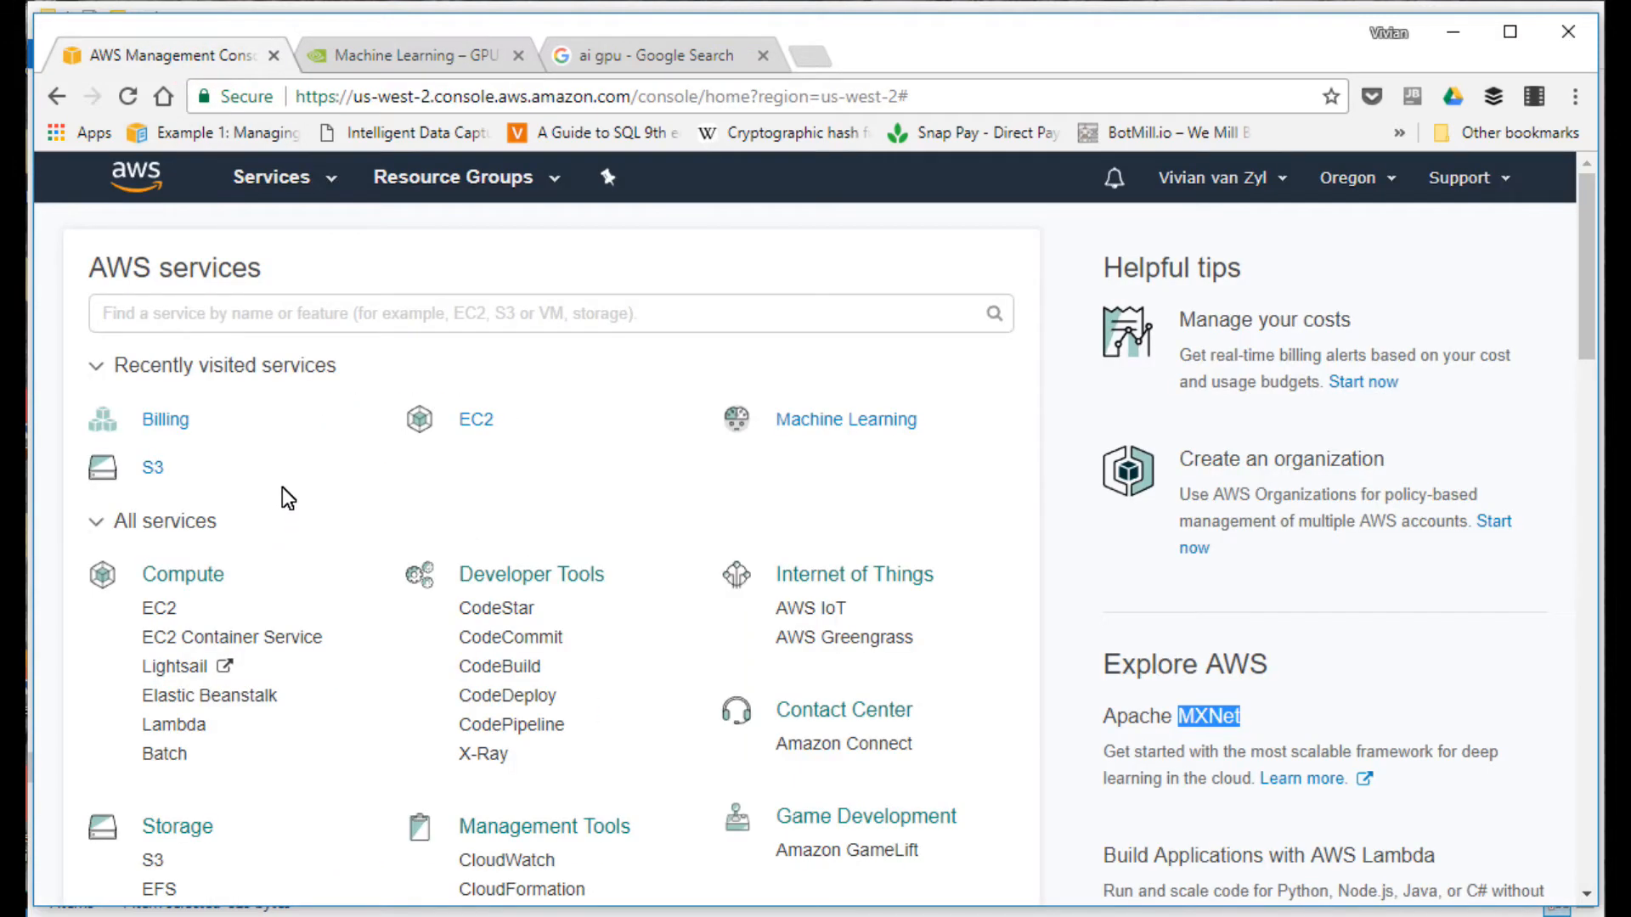
mouse_move(237, 531)
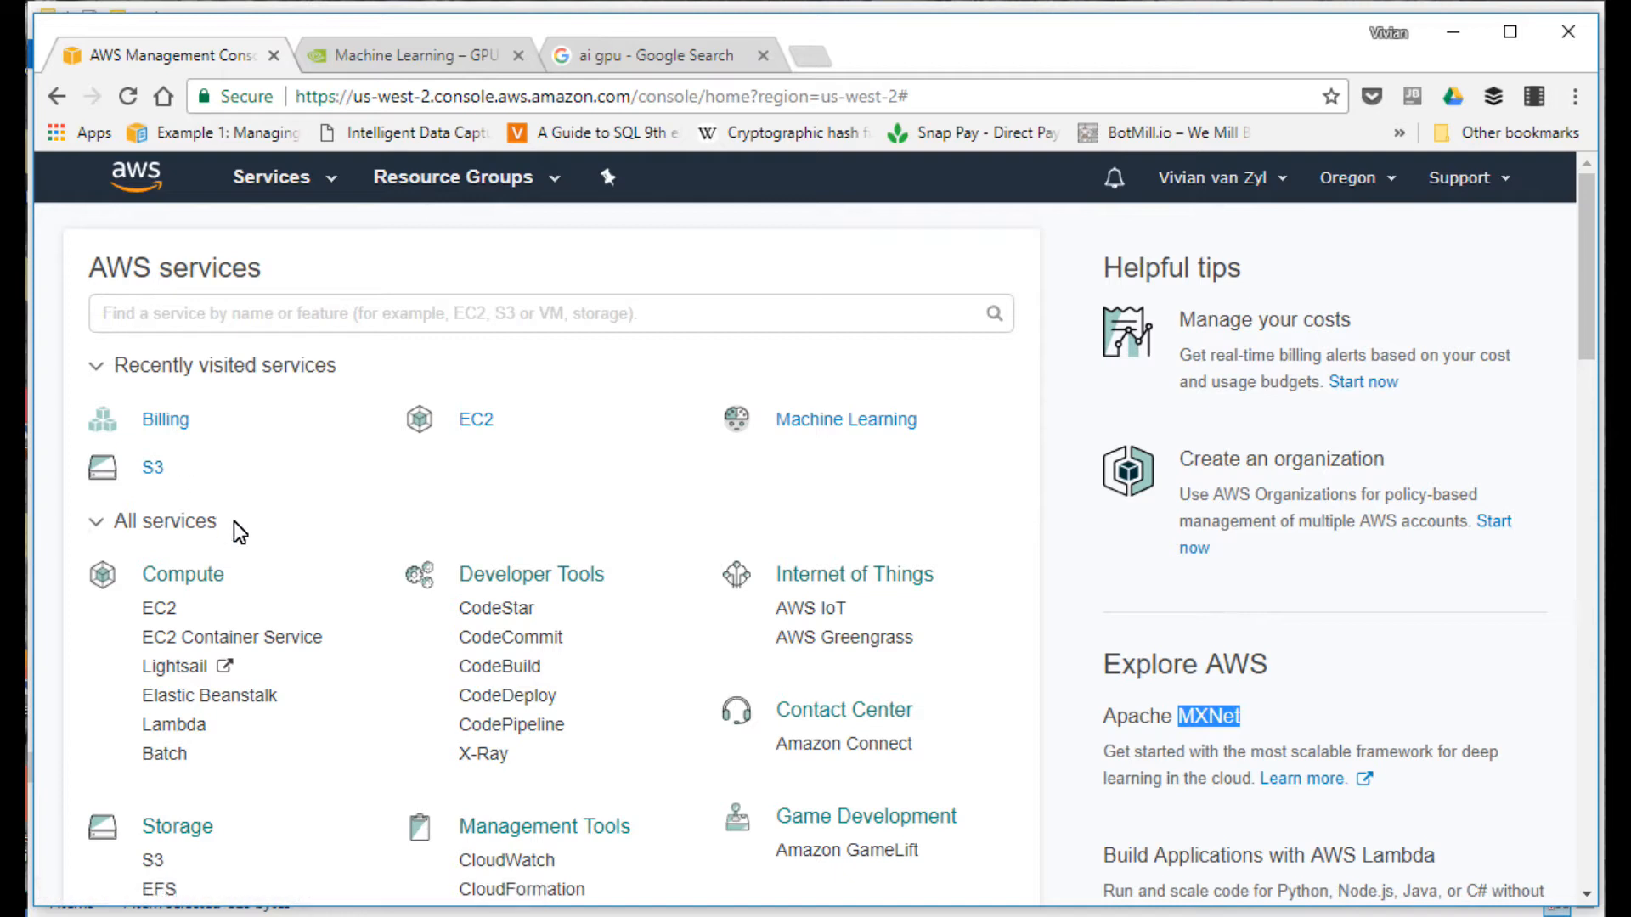
mouse_move(174, 567)
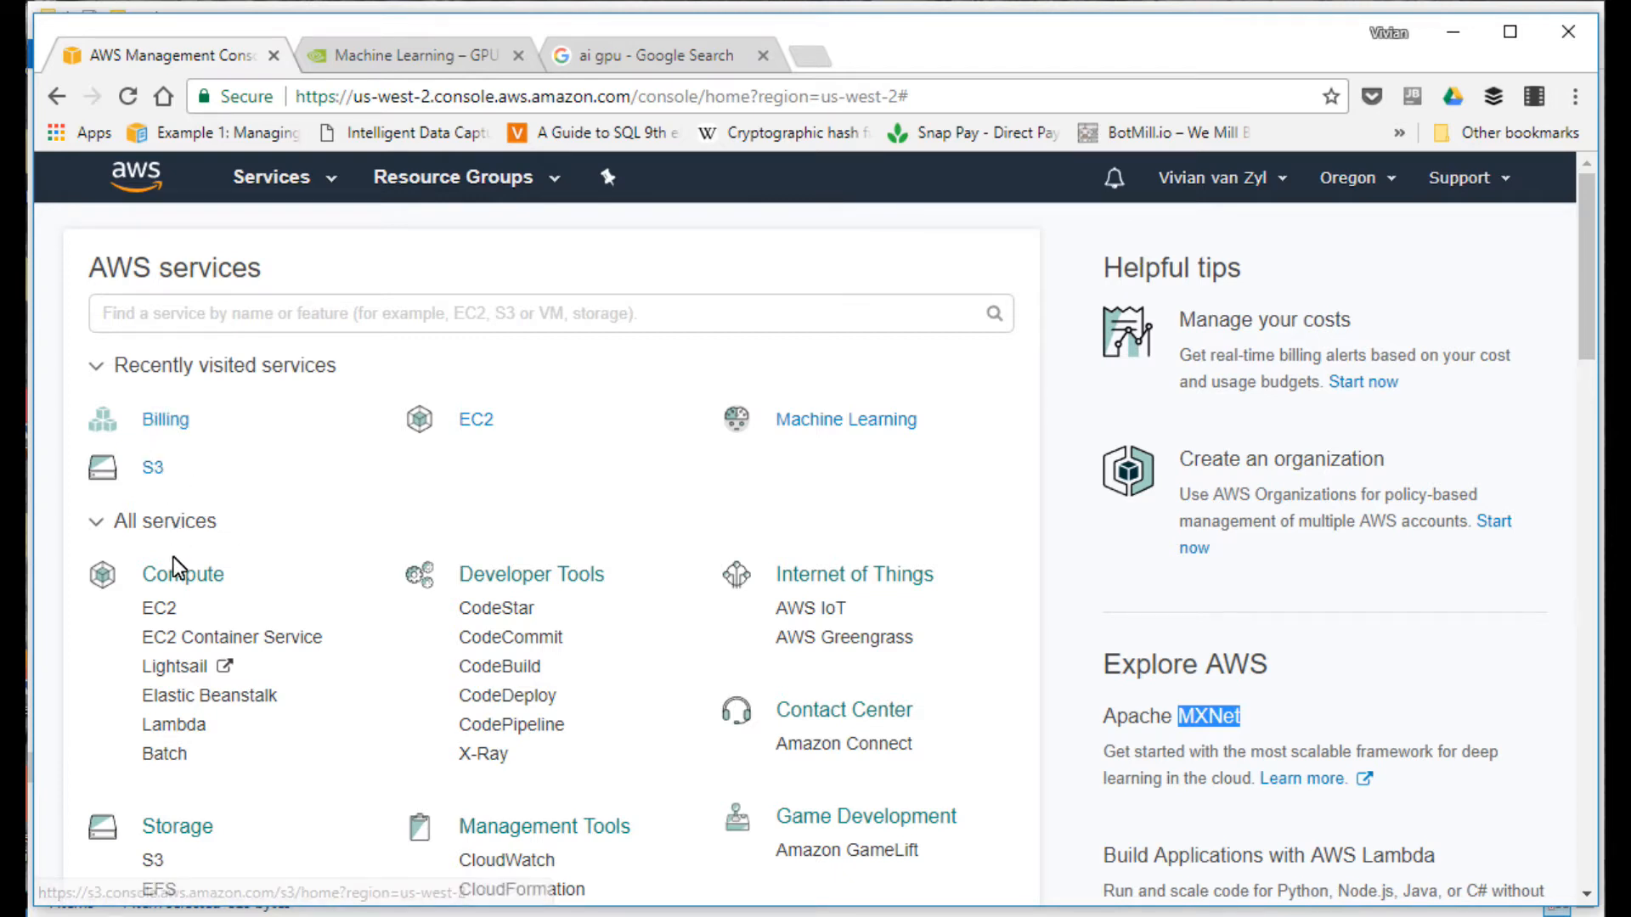
click(158, 608)
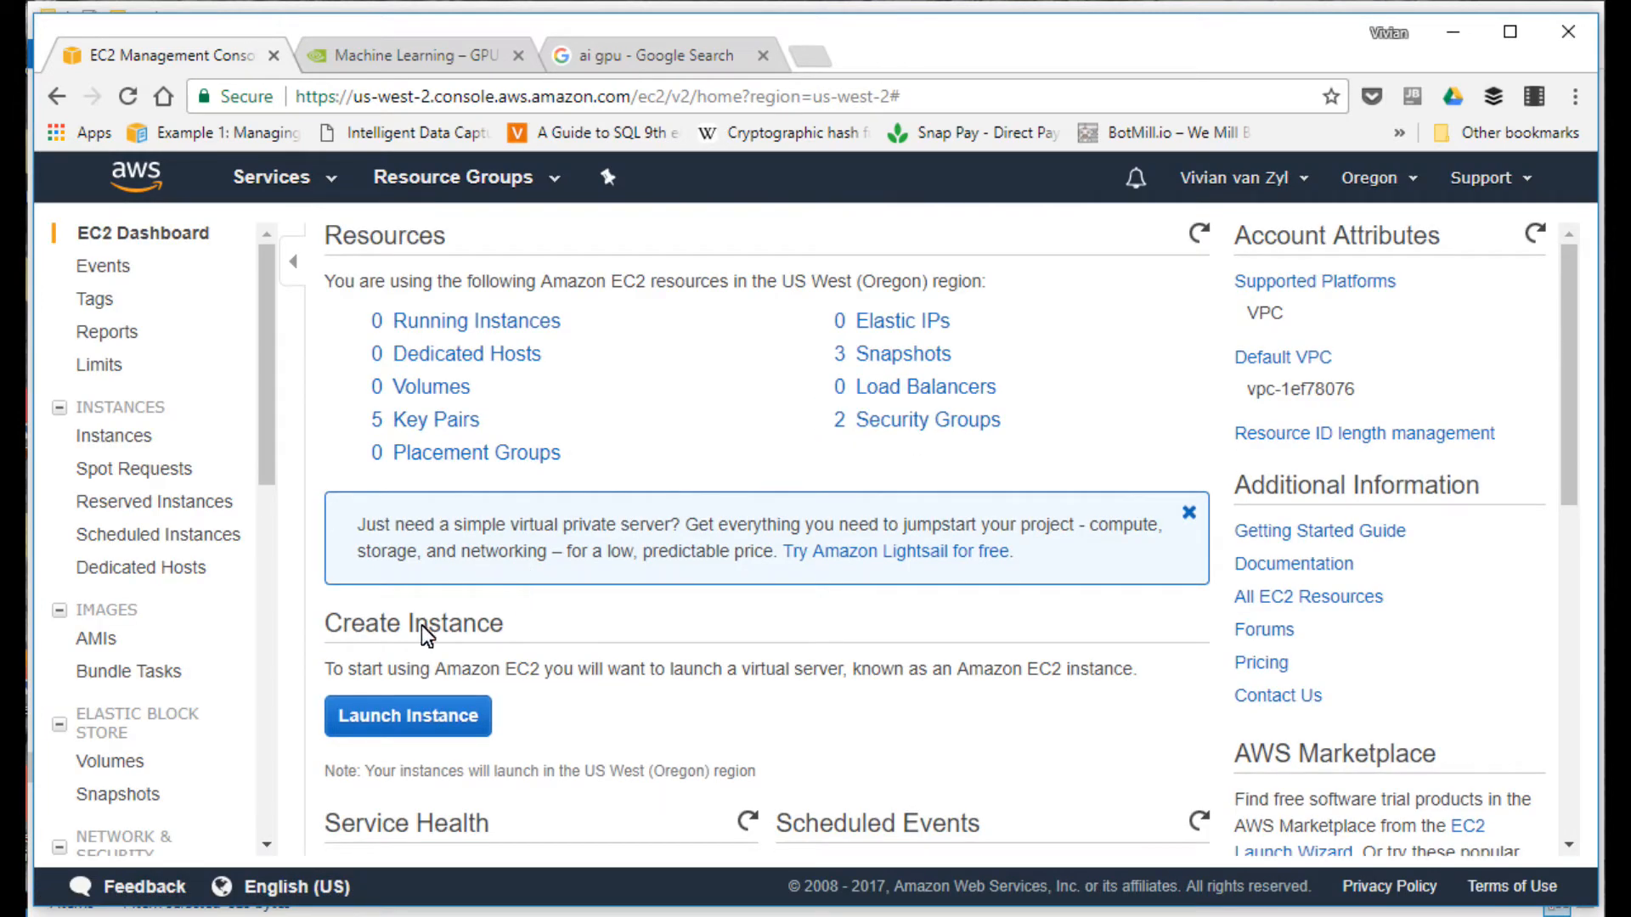
click(408, 715)
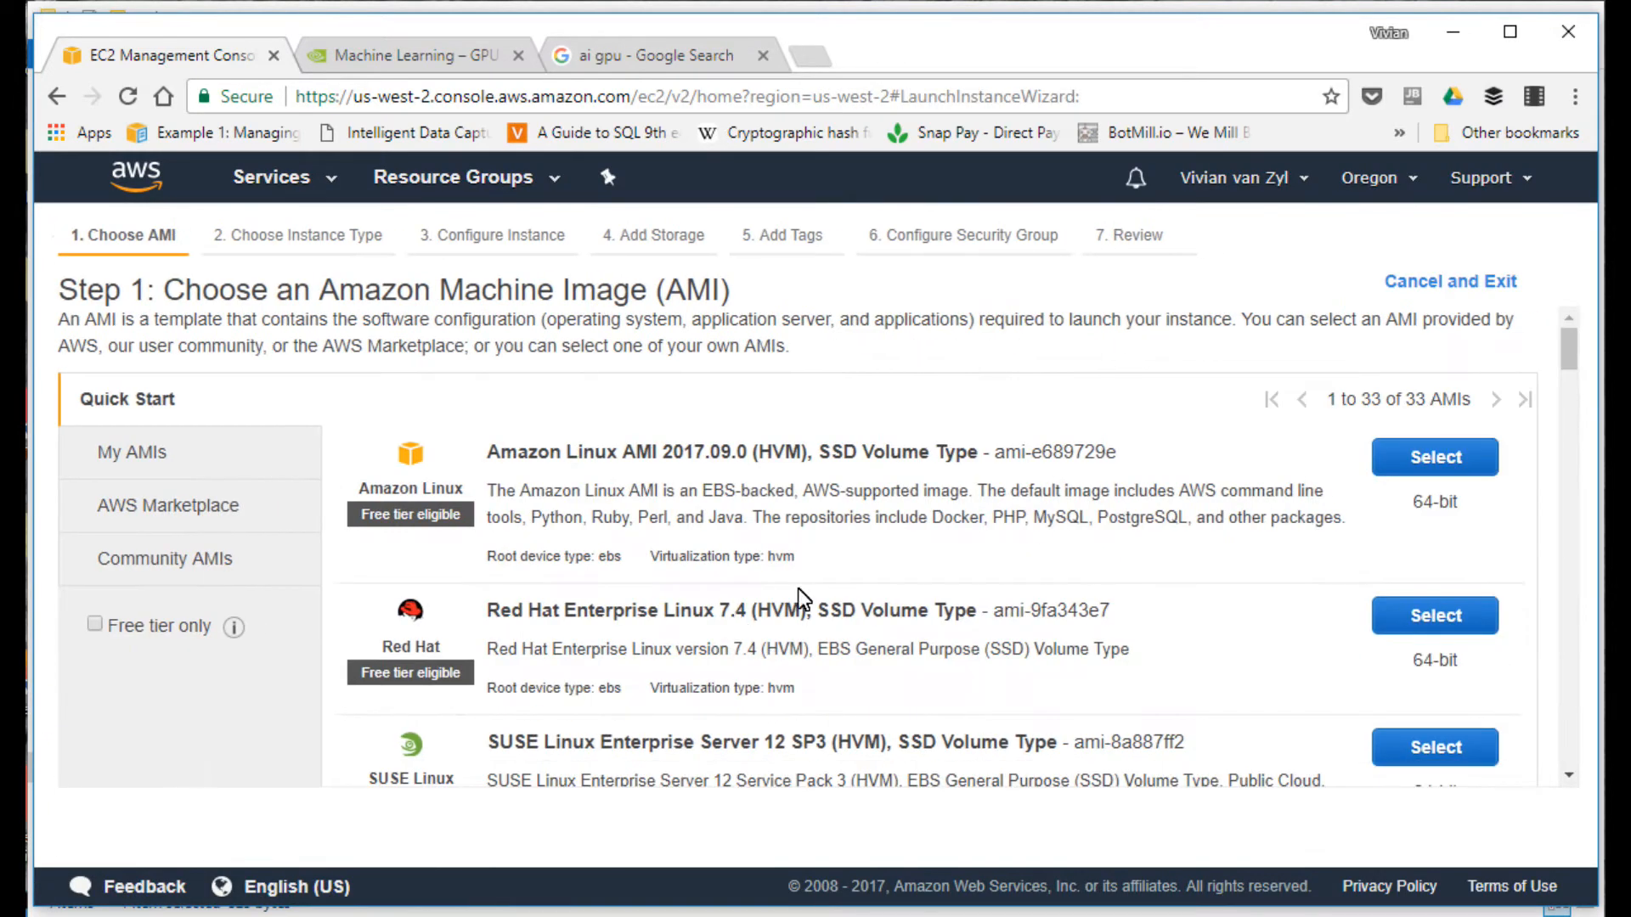
mouse_move(184, 471)
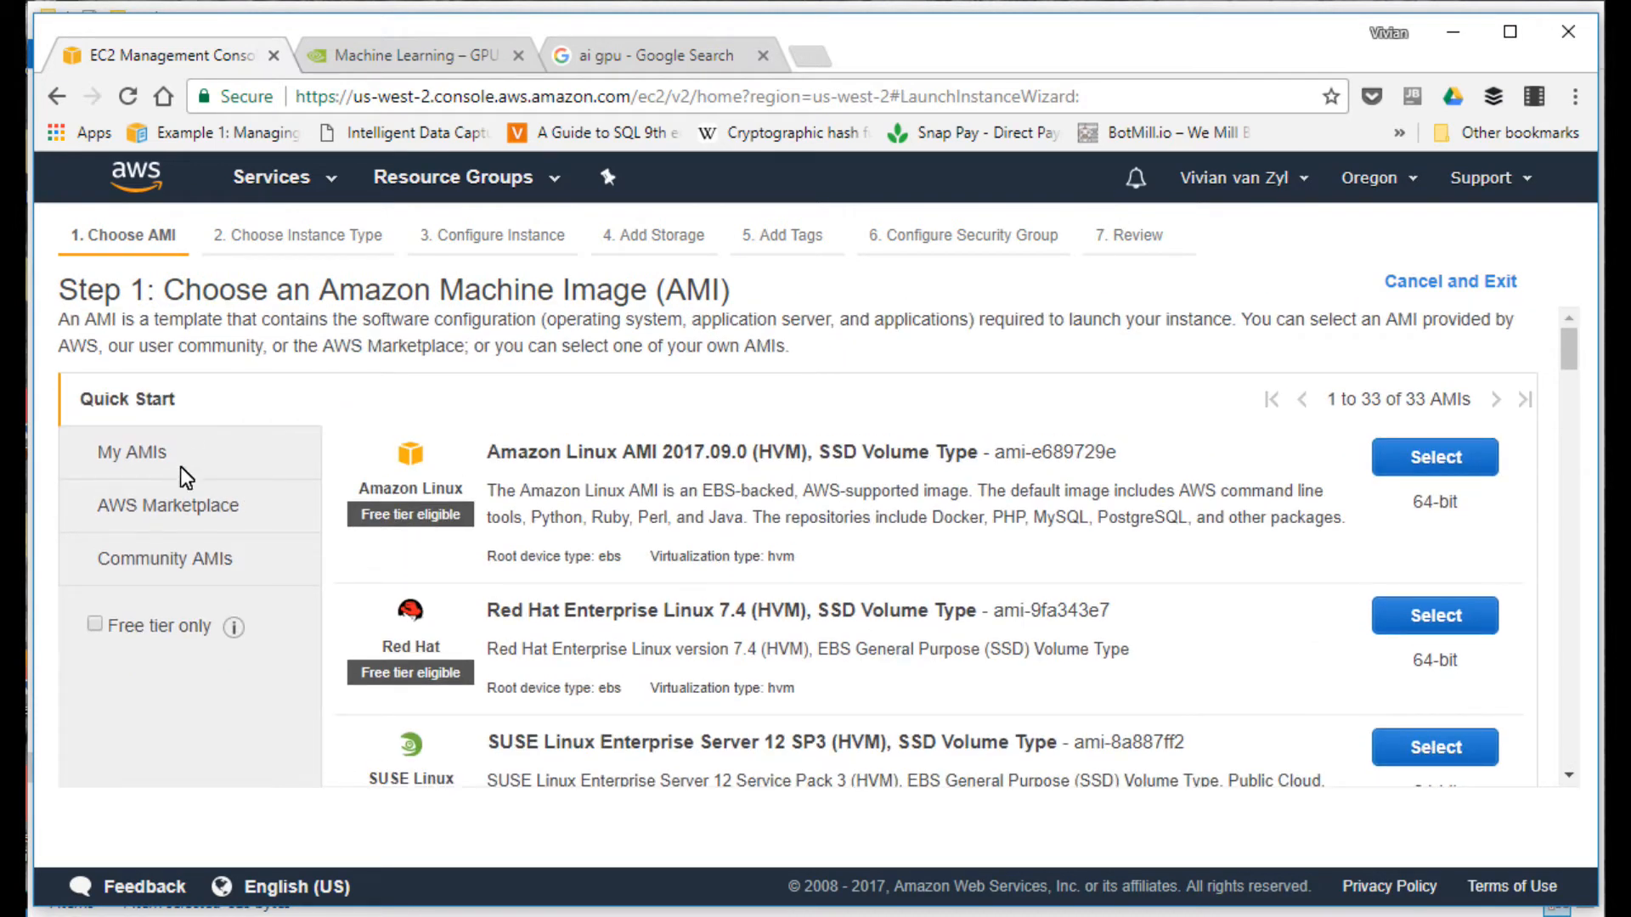
Step: Search the Marketplace for 'deep', choose the Deep Learning AMI and accept its pricing
click(166, 504)
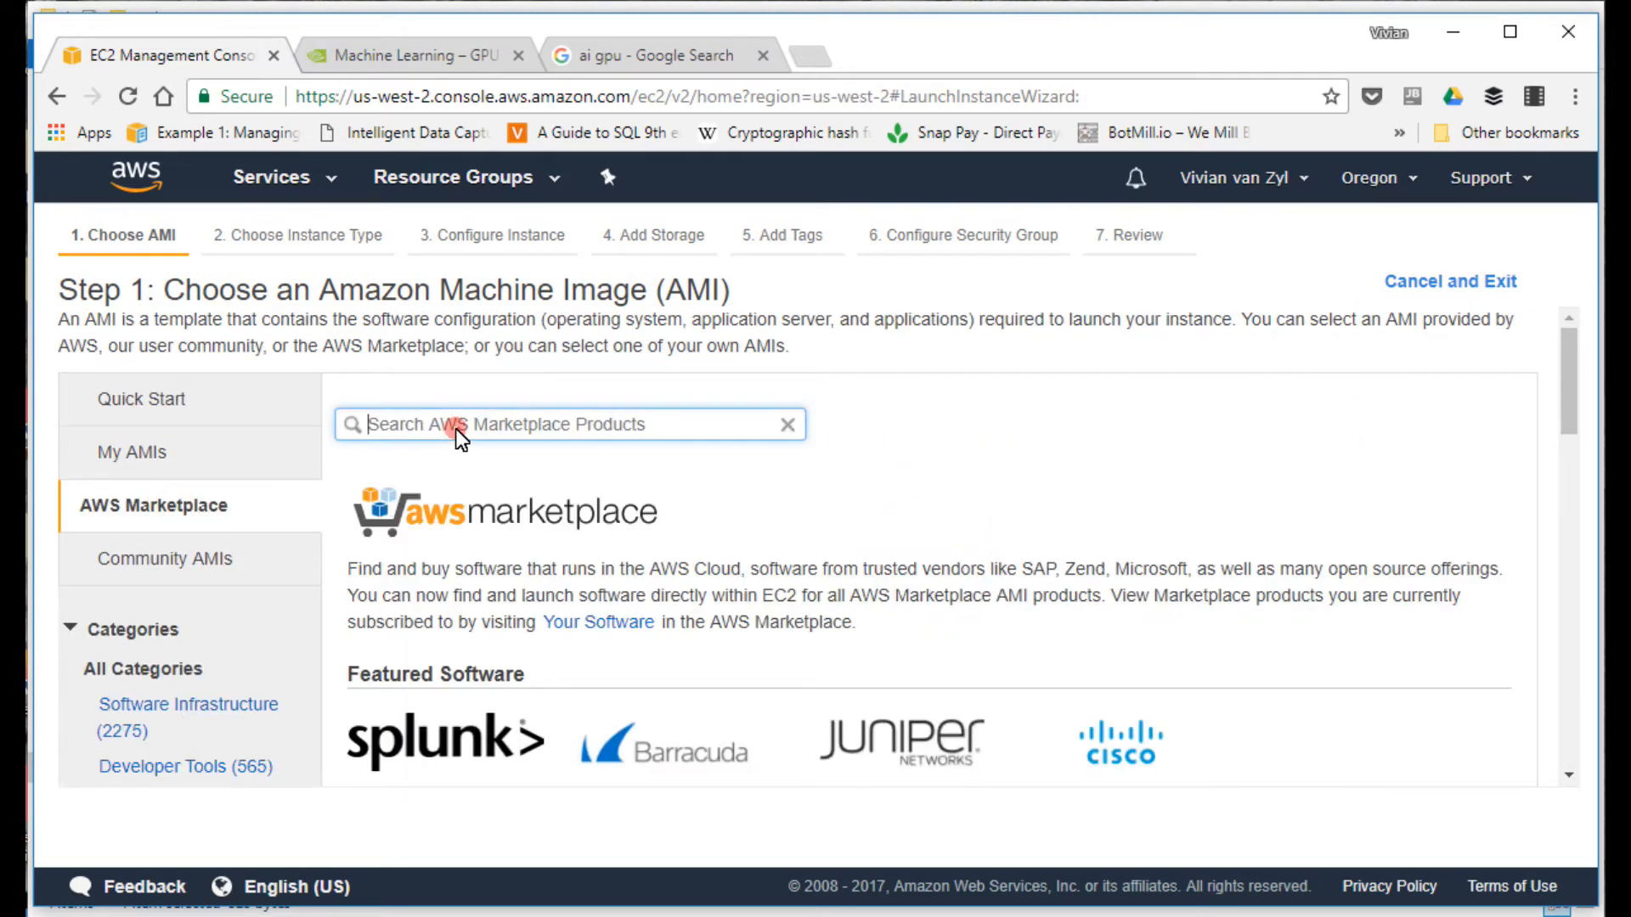
text(deep learning)
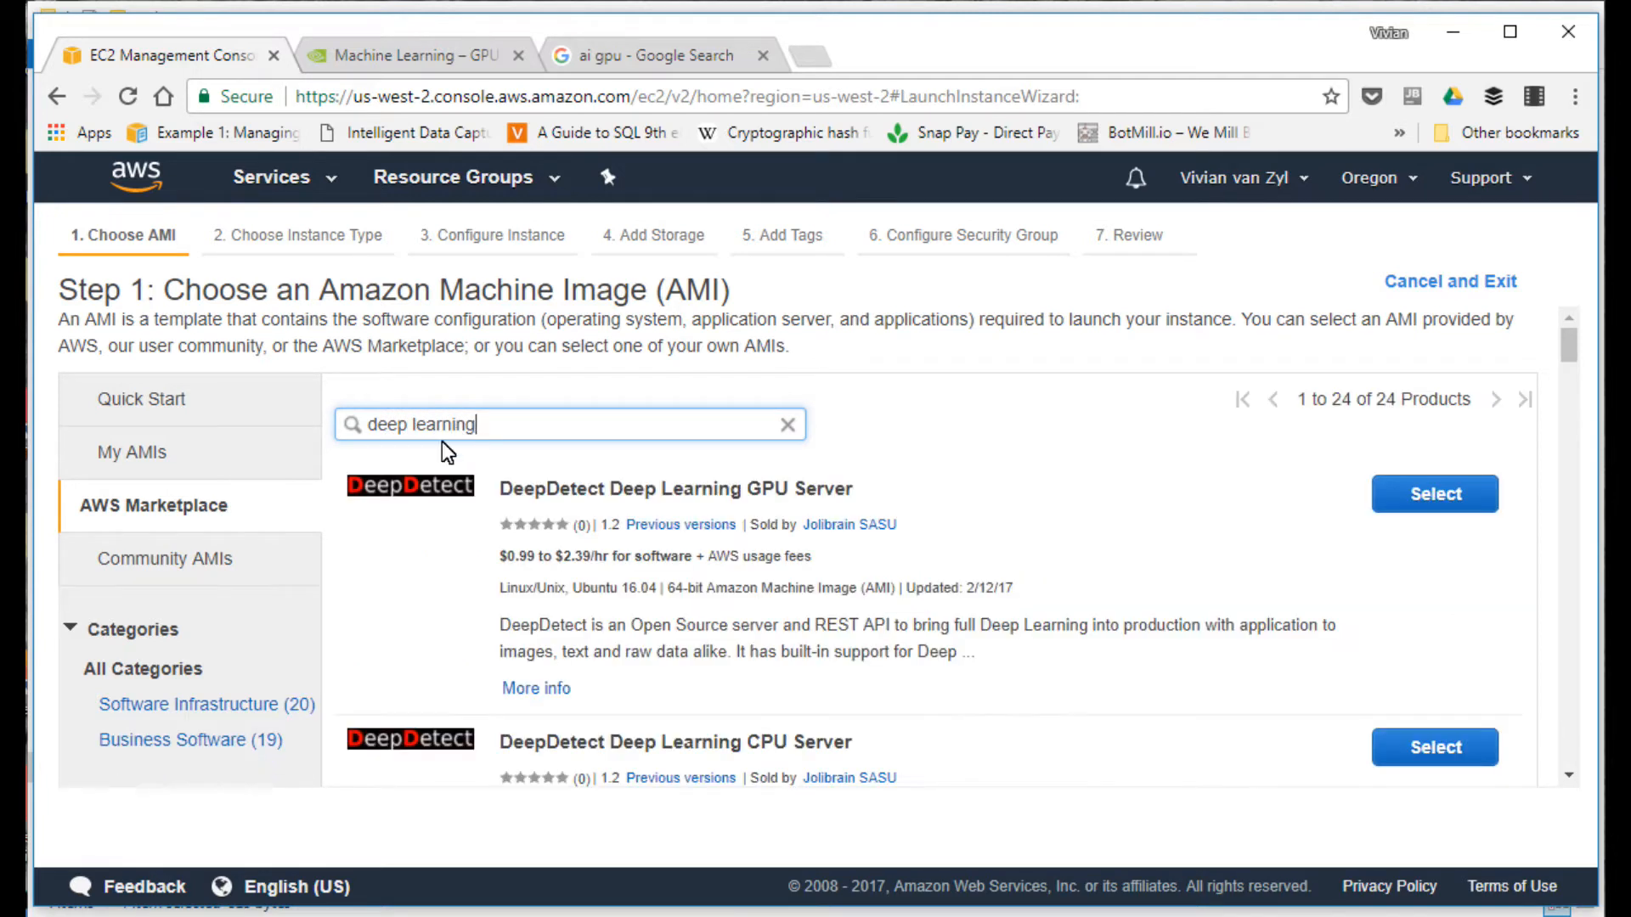
scroll(down, 3)
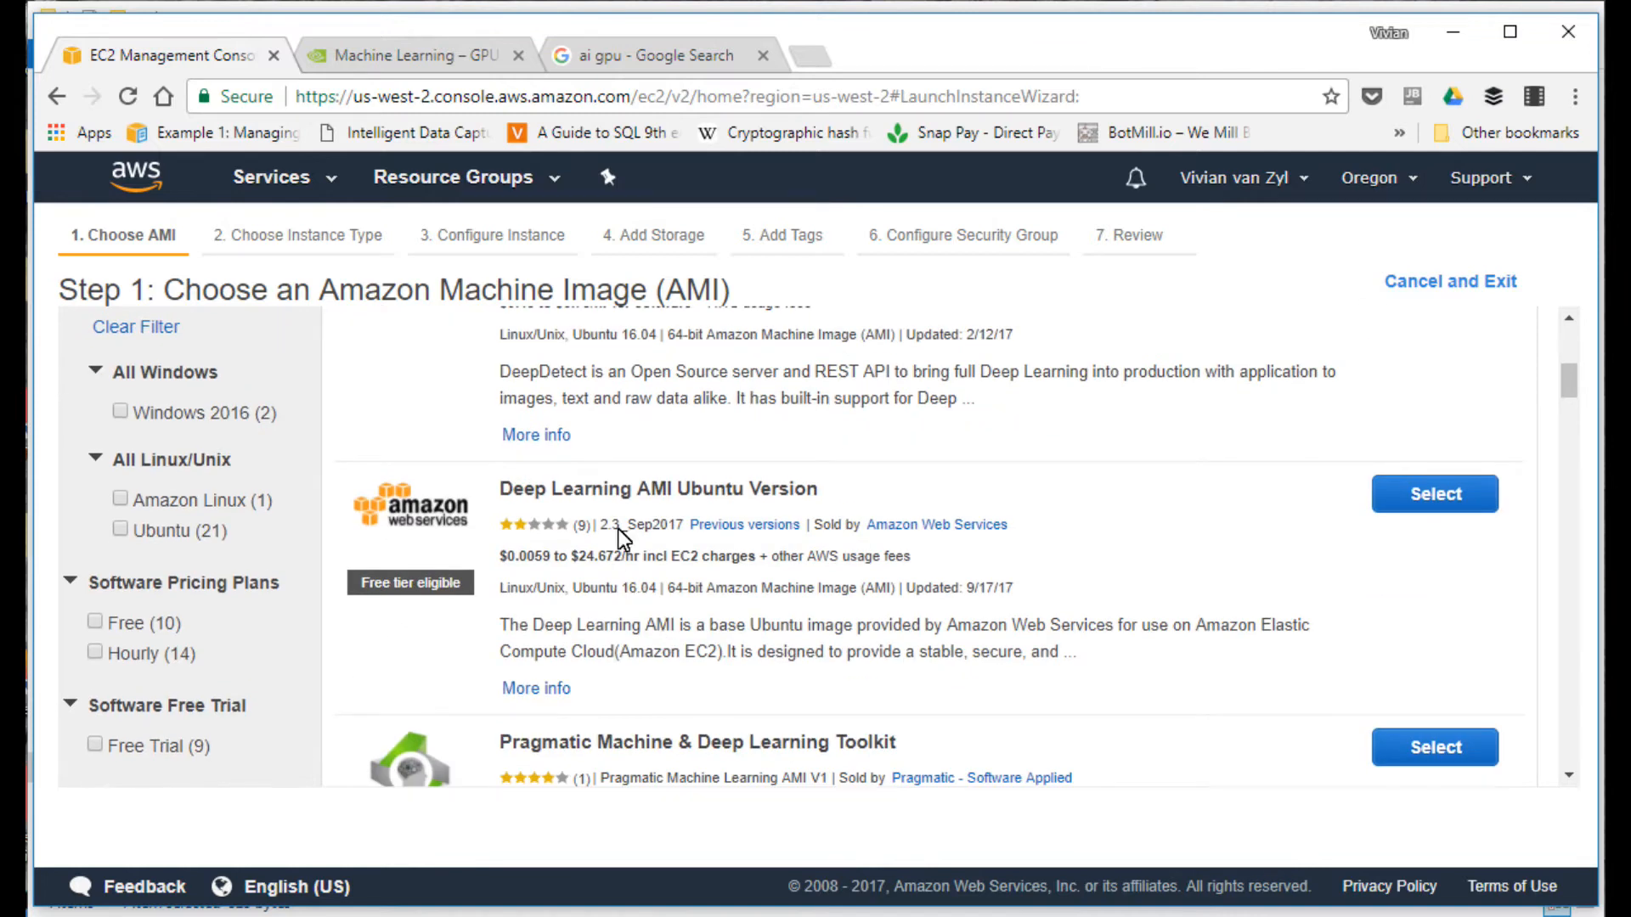
scroll(down, 3)
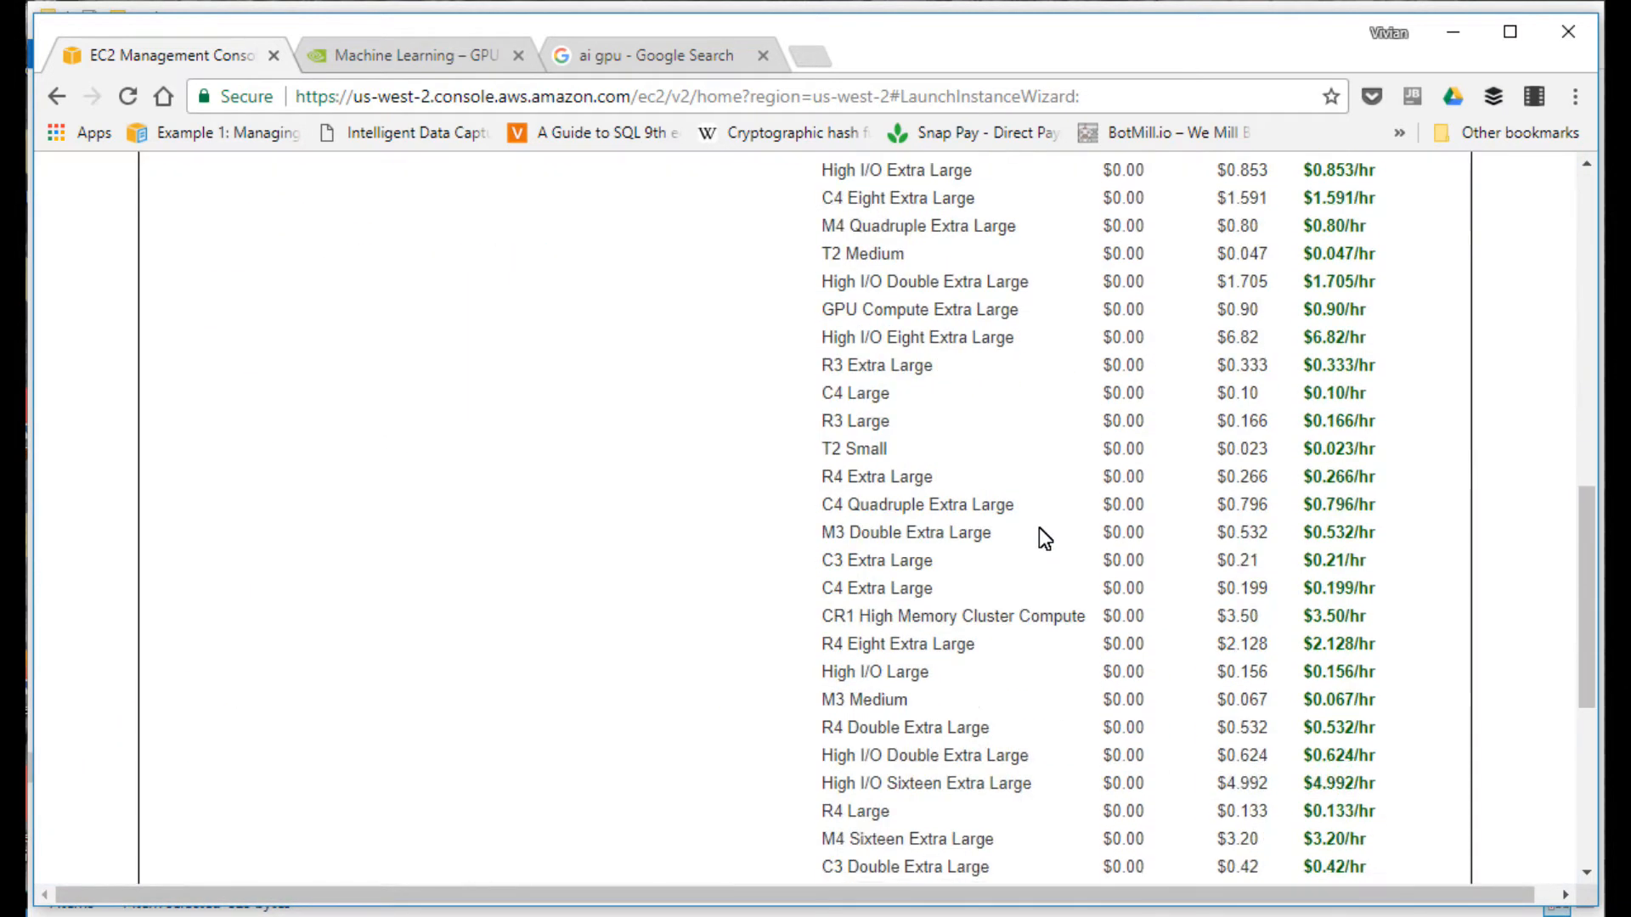
scroll(down, 3)
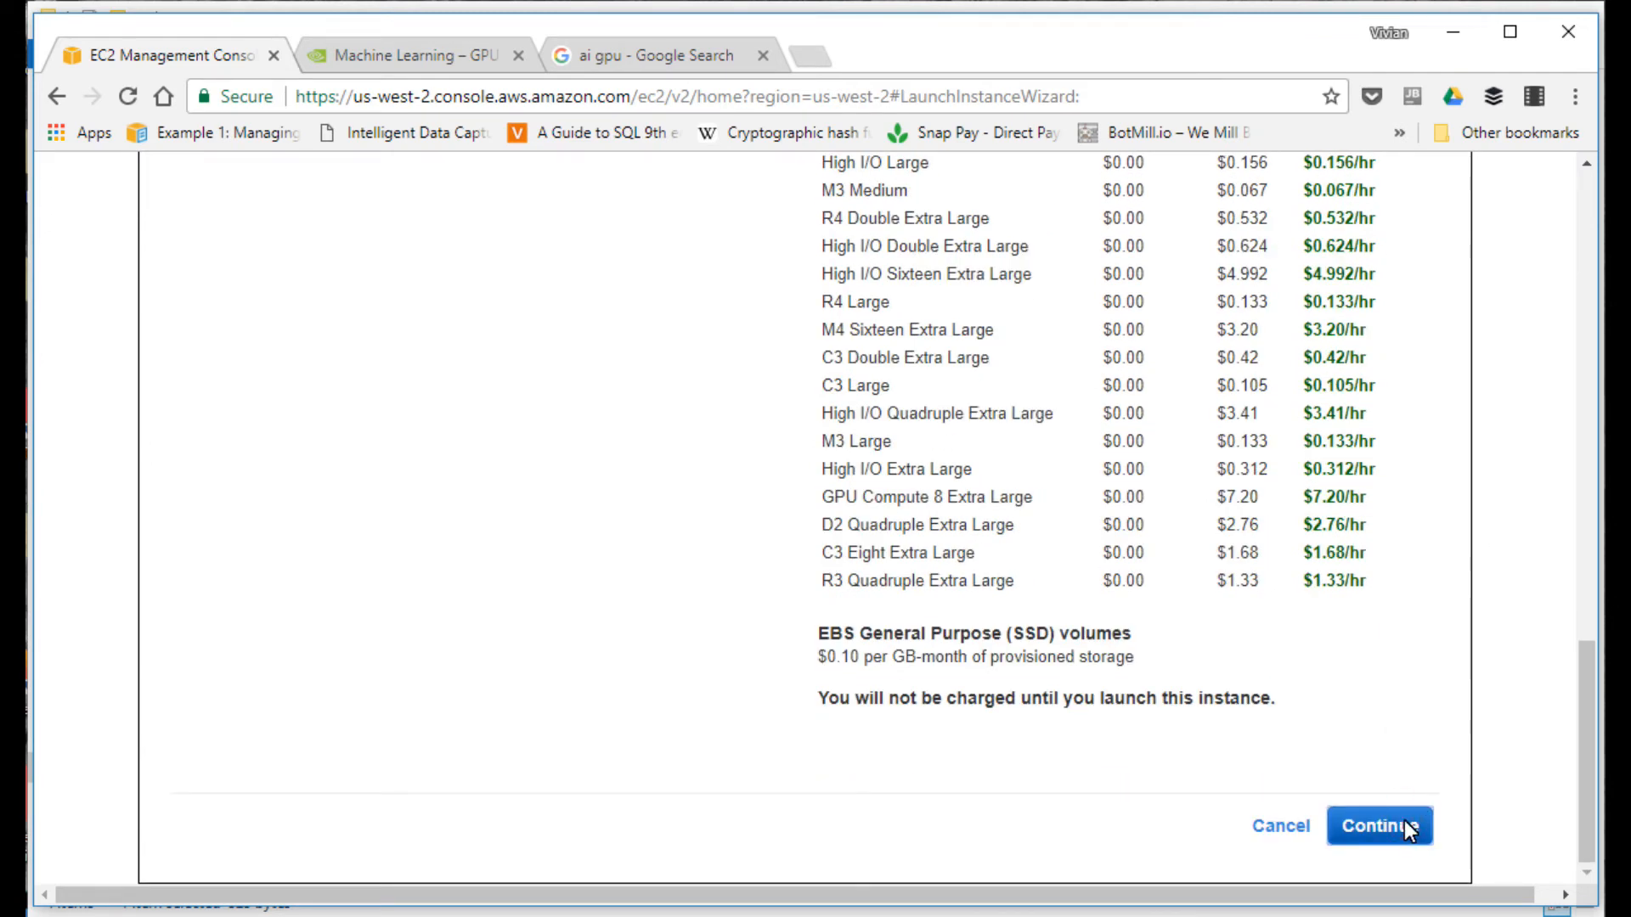
click(1379, 849)
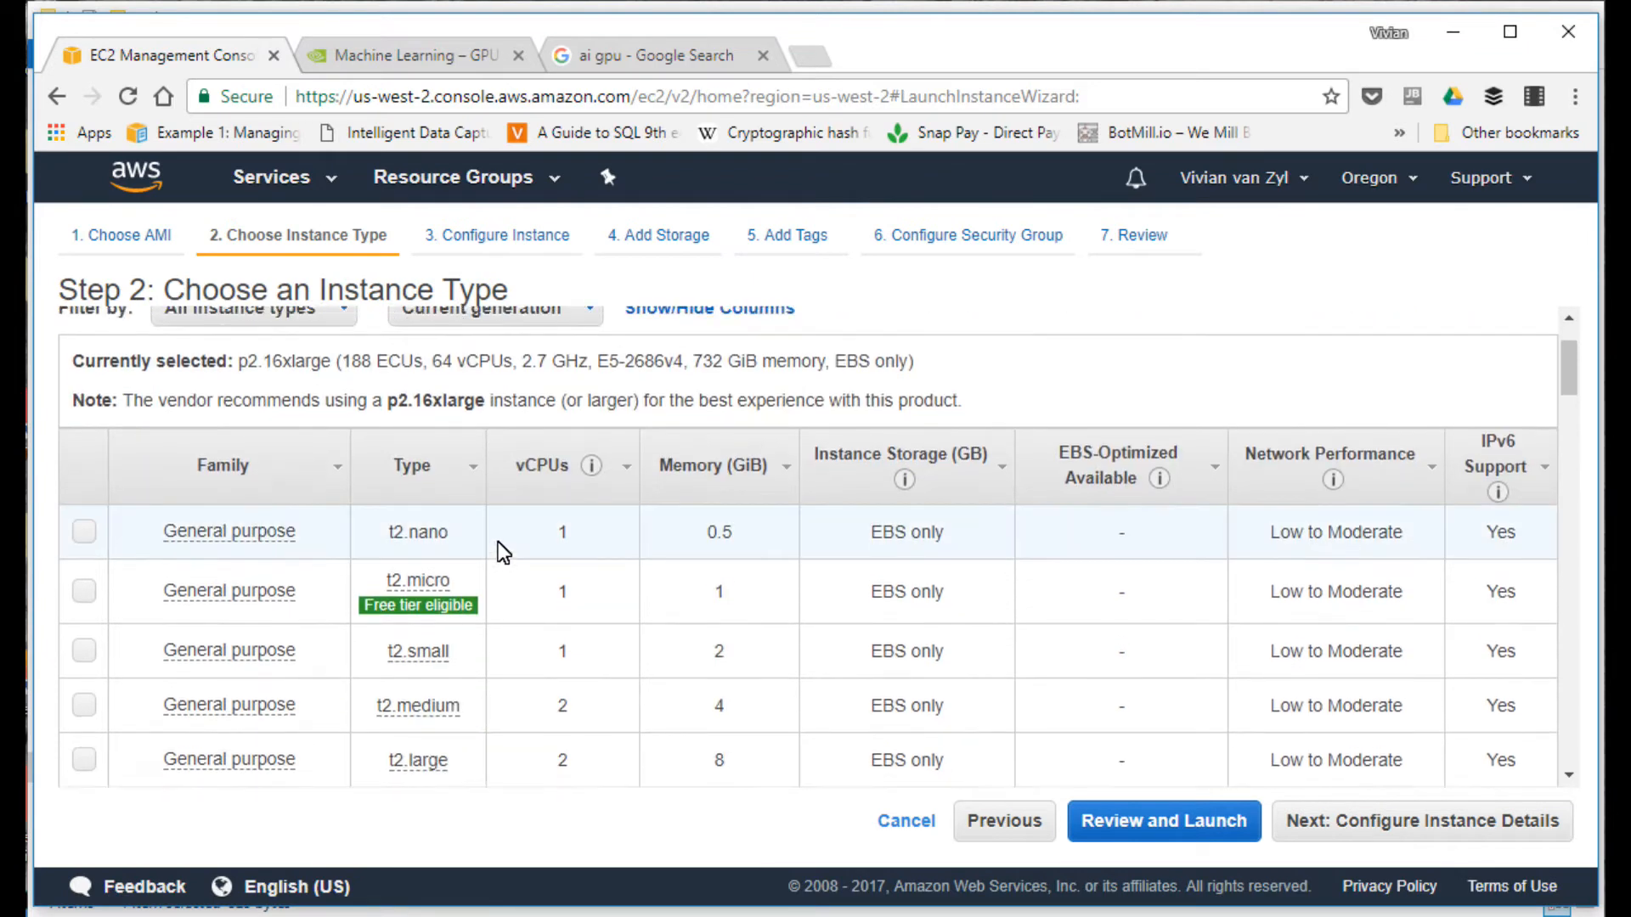
Step: Select the p2.xlarge GPU compute type (4 vCPUs, 61 GiB) and glance at the region list
scroll(down, 3)
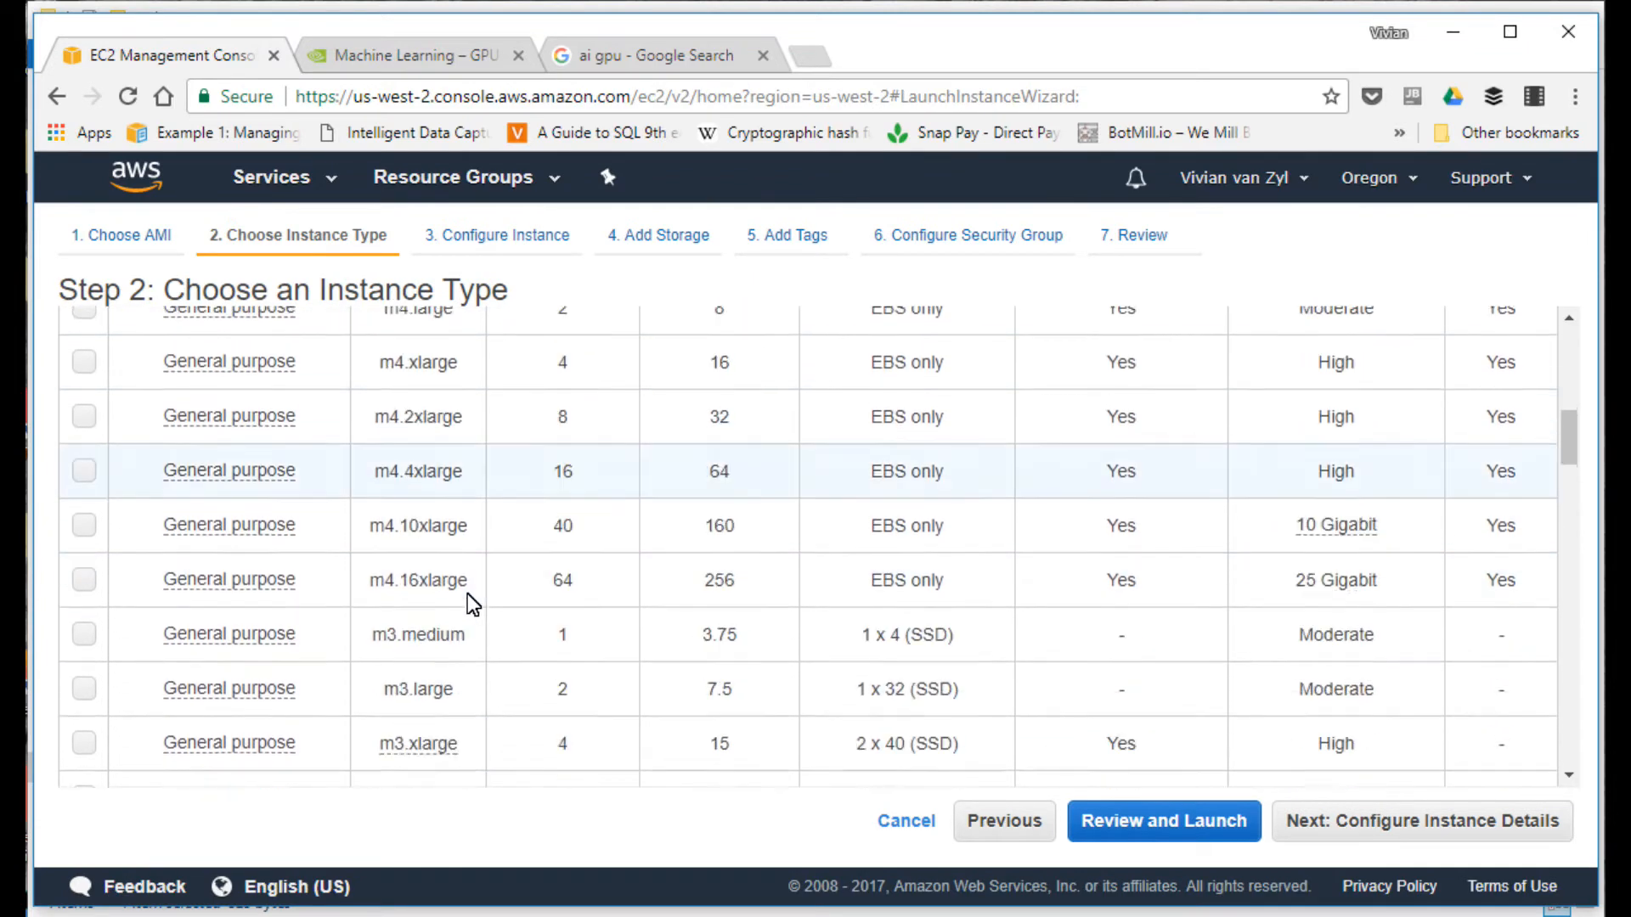
scroll(down, 3)
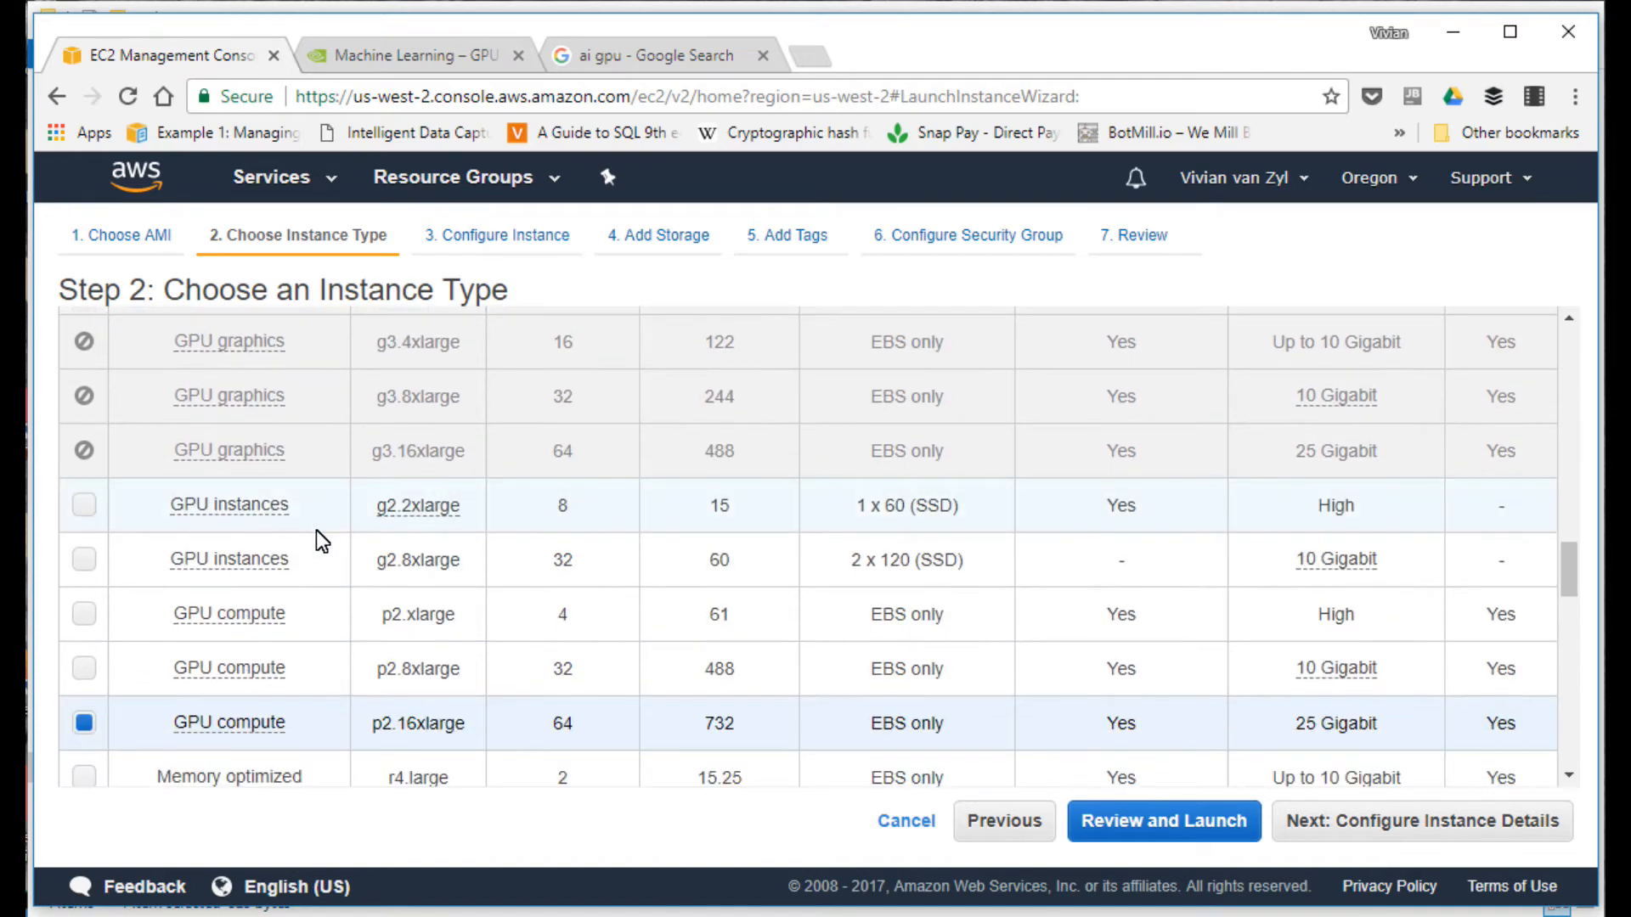
mouse_move(235, 613)
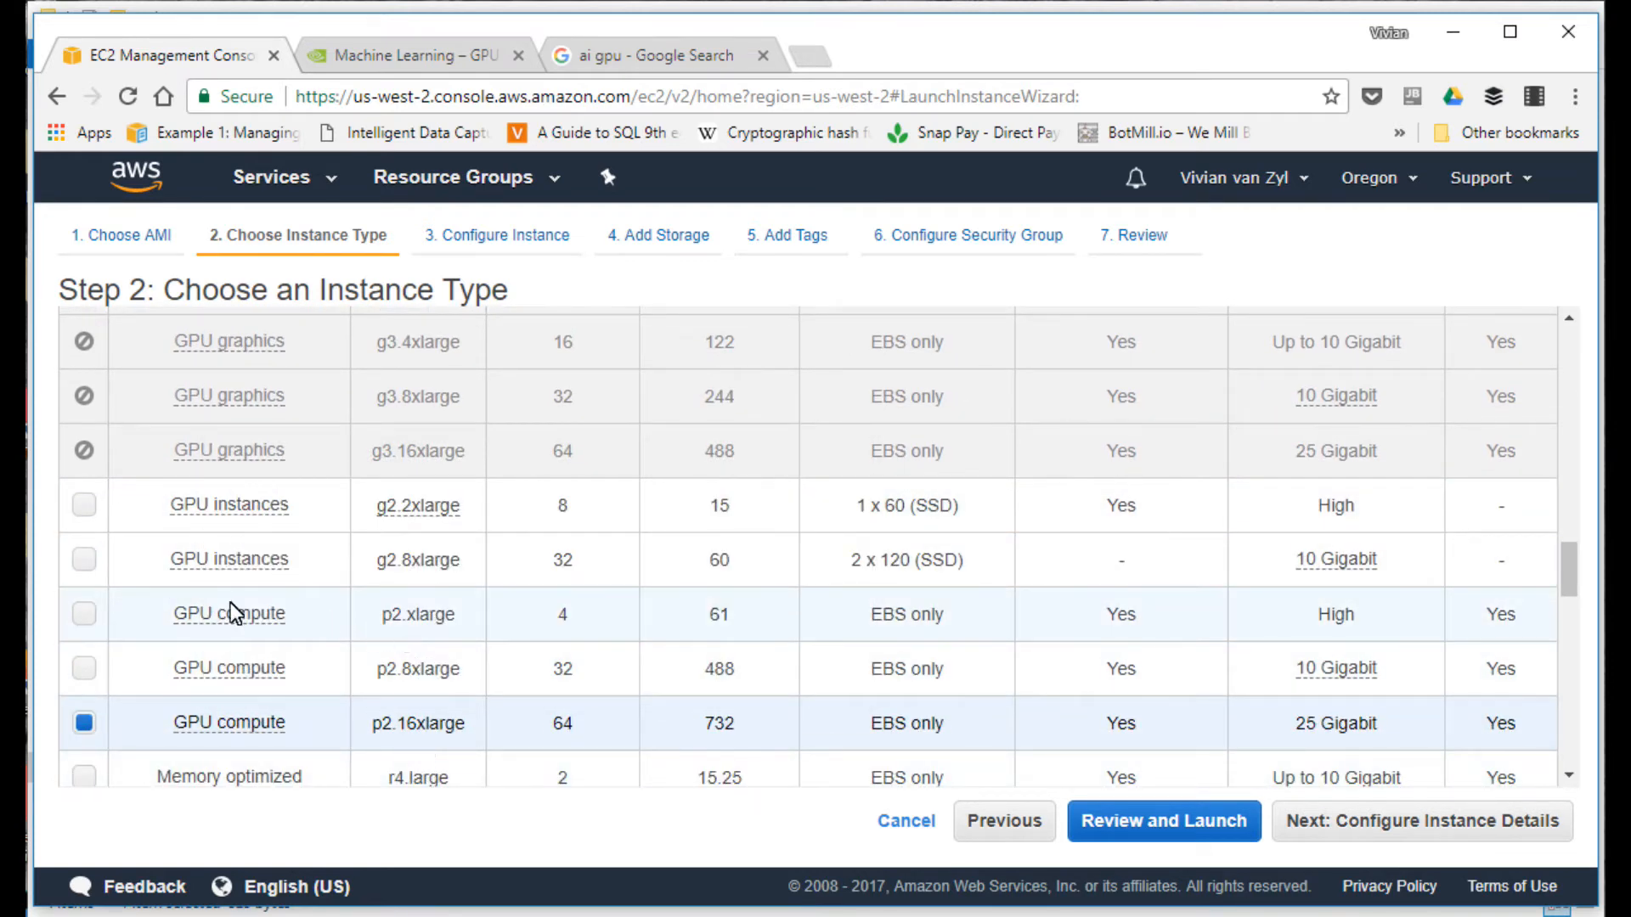
click(82, 612)
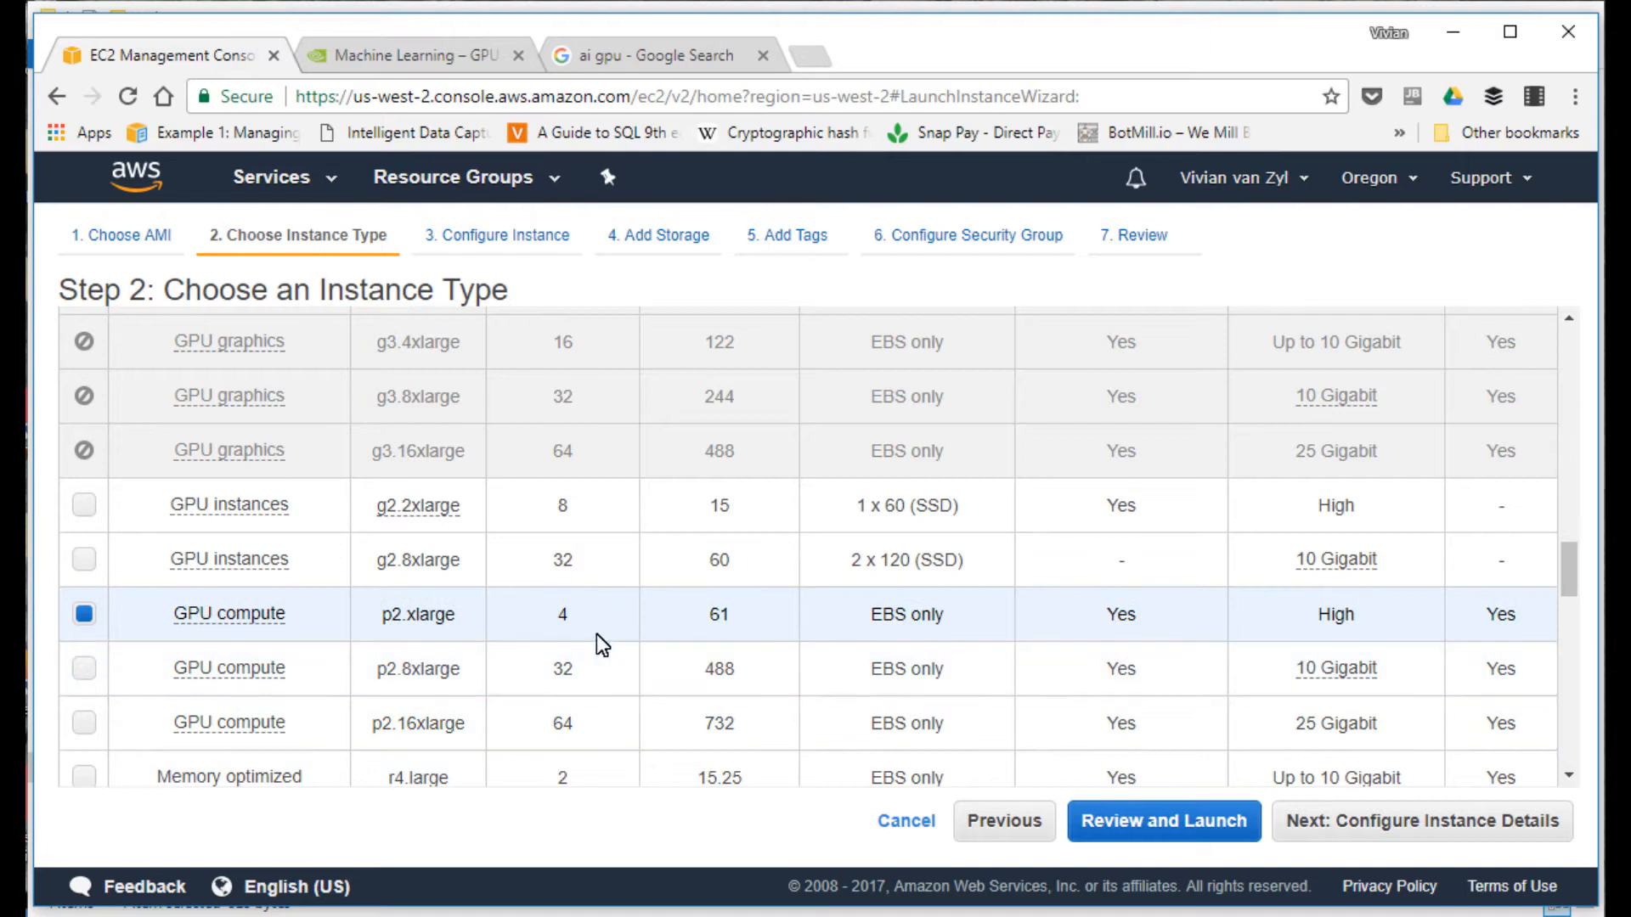
mouse_move(1305, 778)
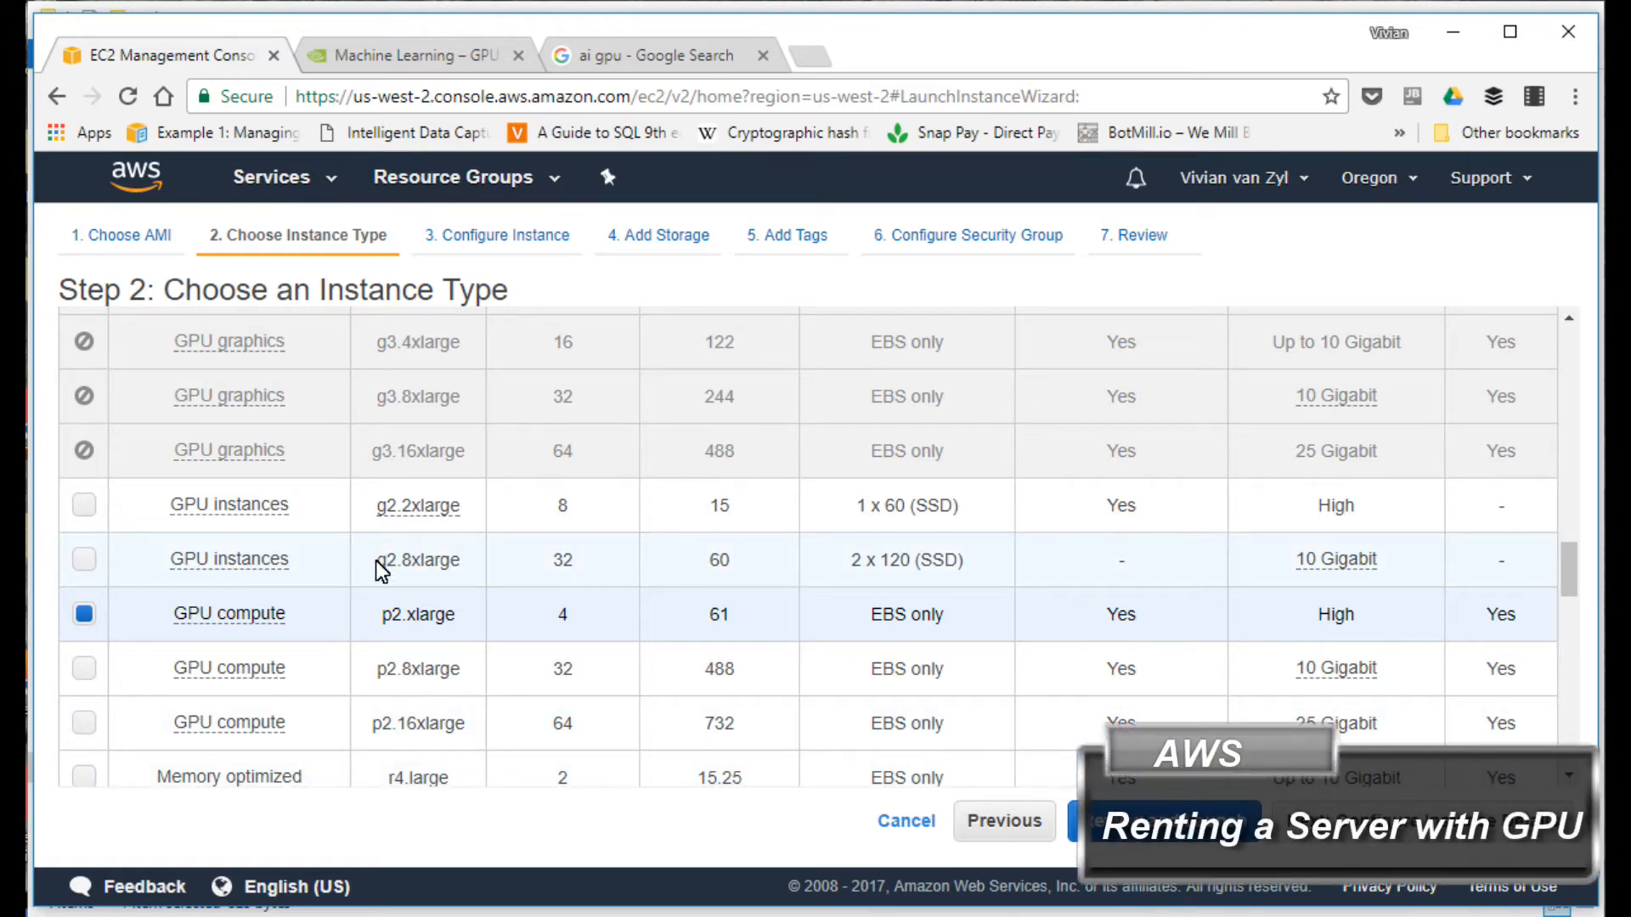
mouse_move(452, 608)
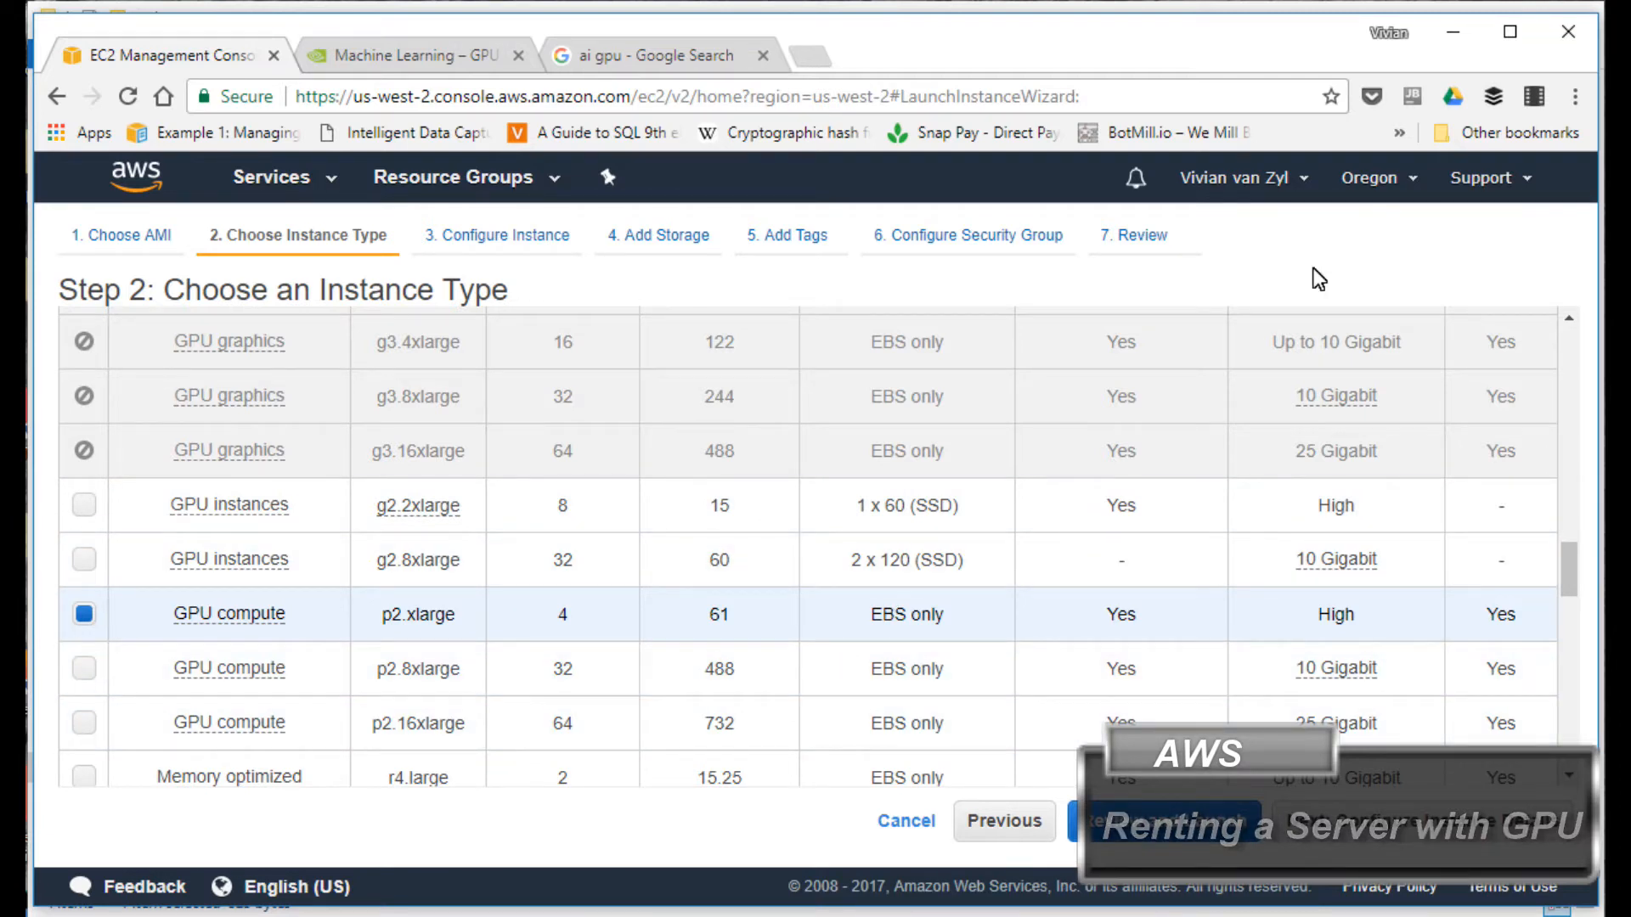
click(1369, 178)
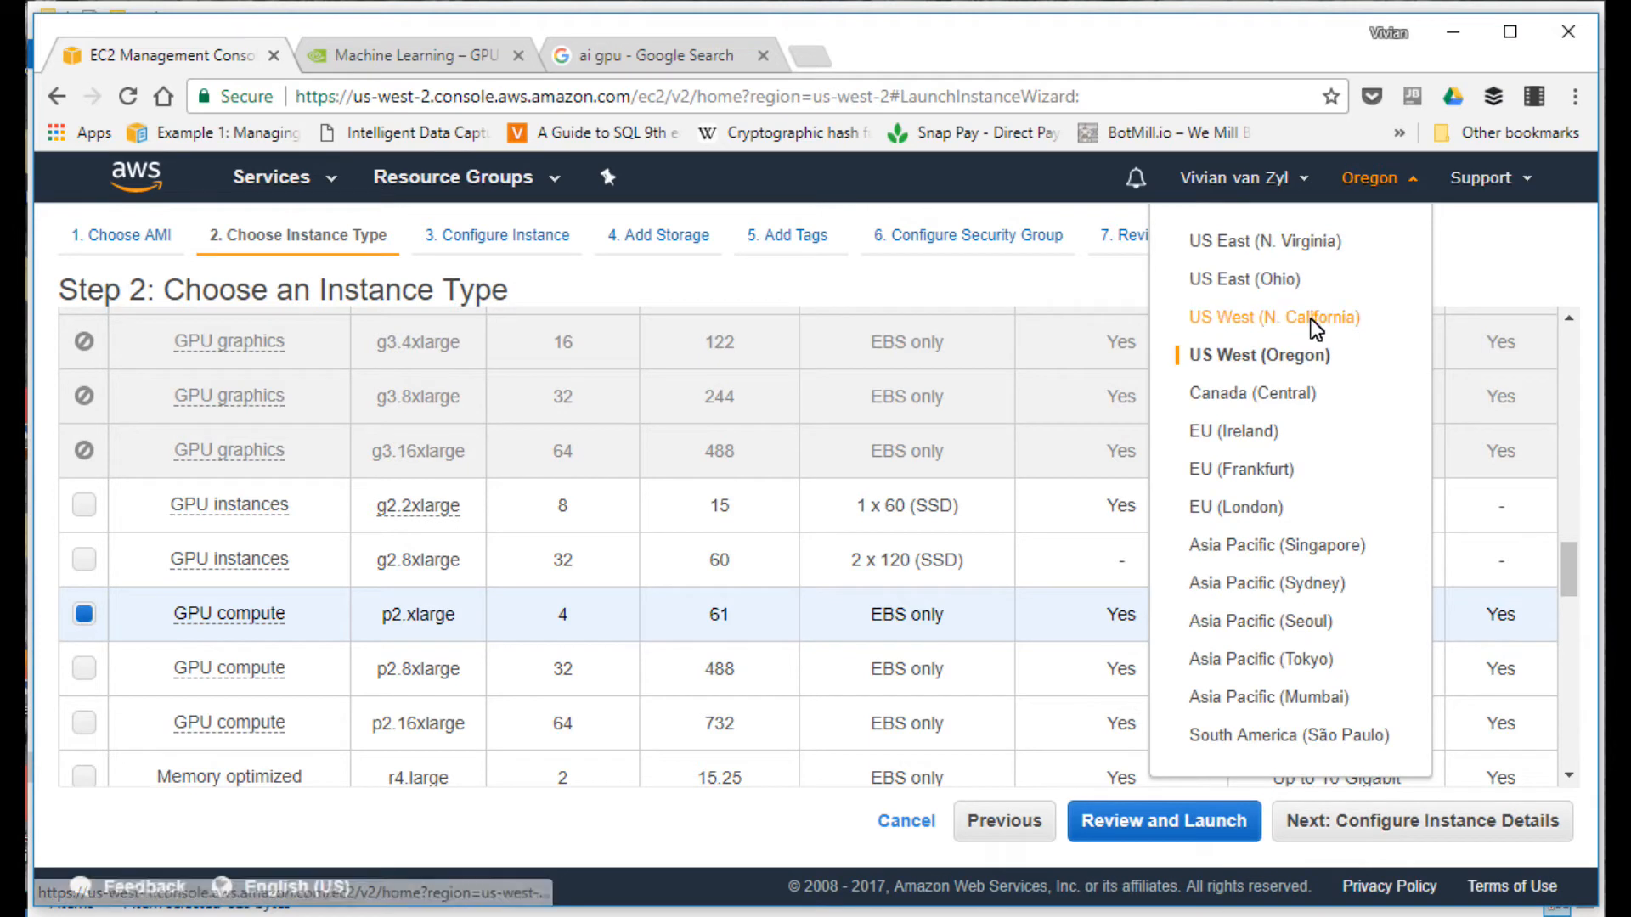
mouse_move(1030, 280)
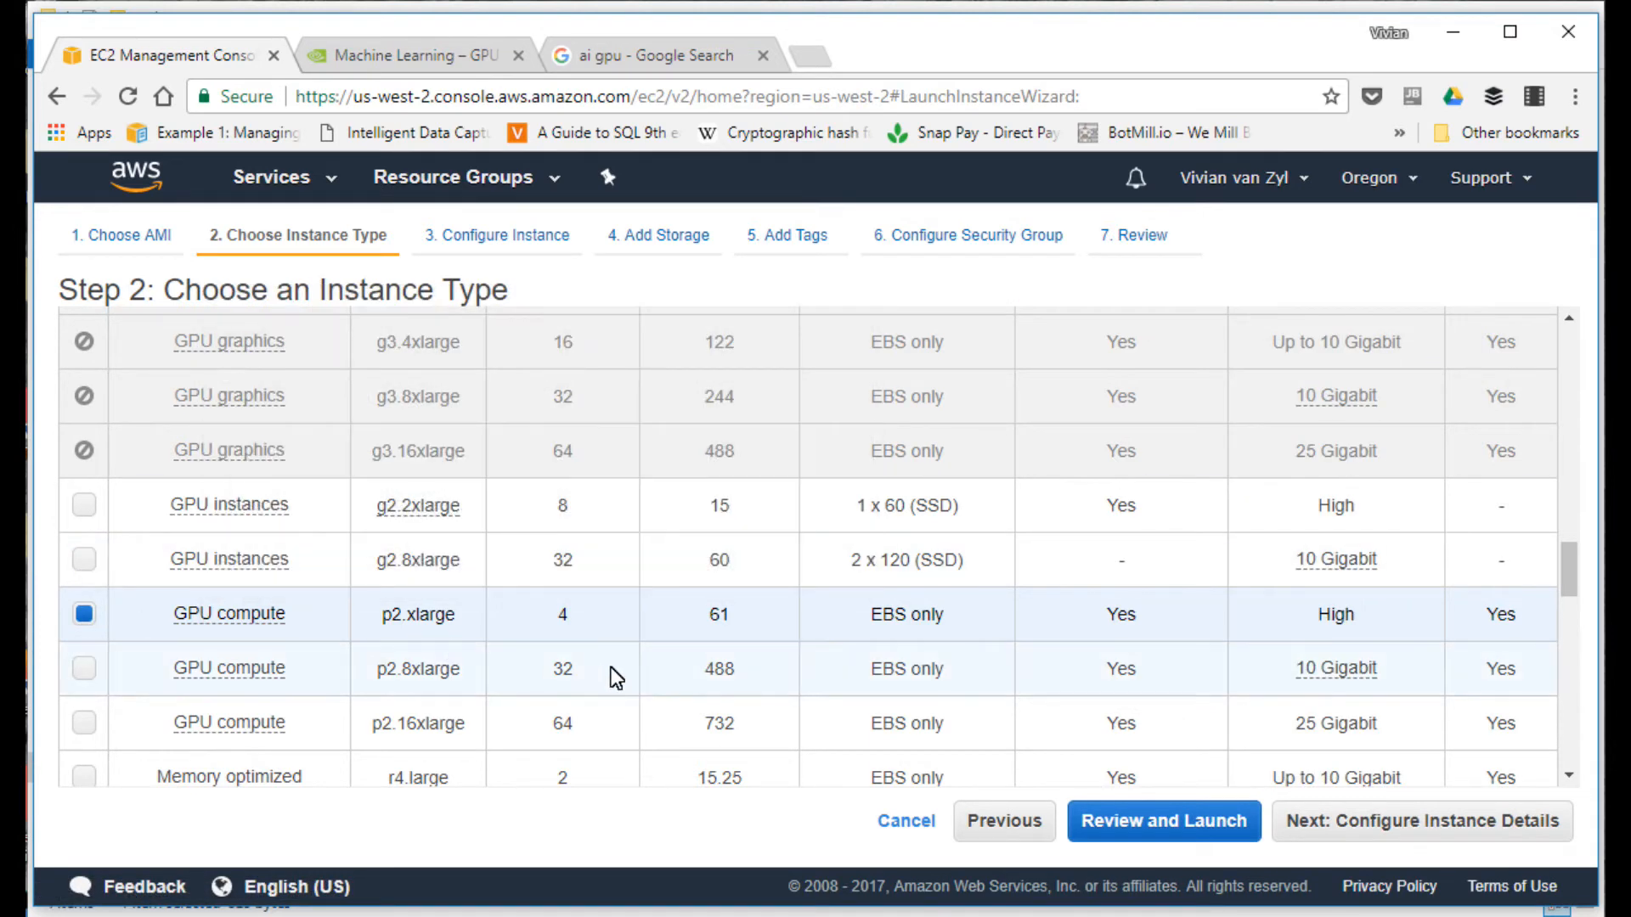
mouse_move(846, 663)
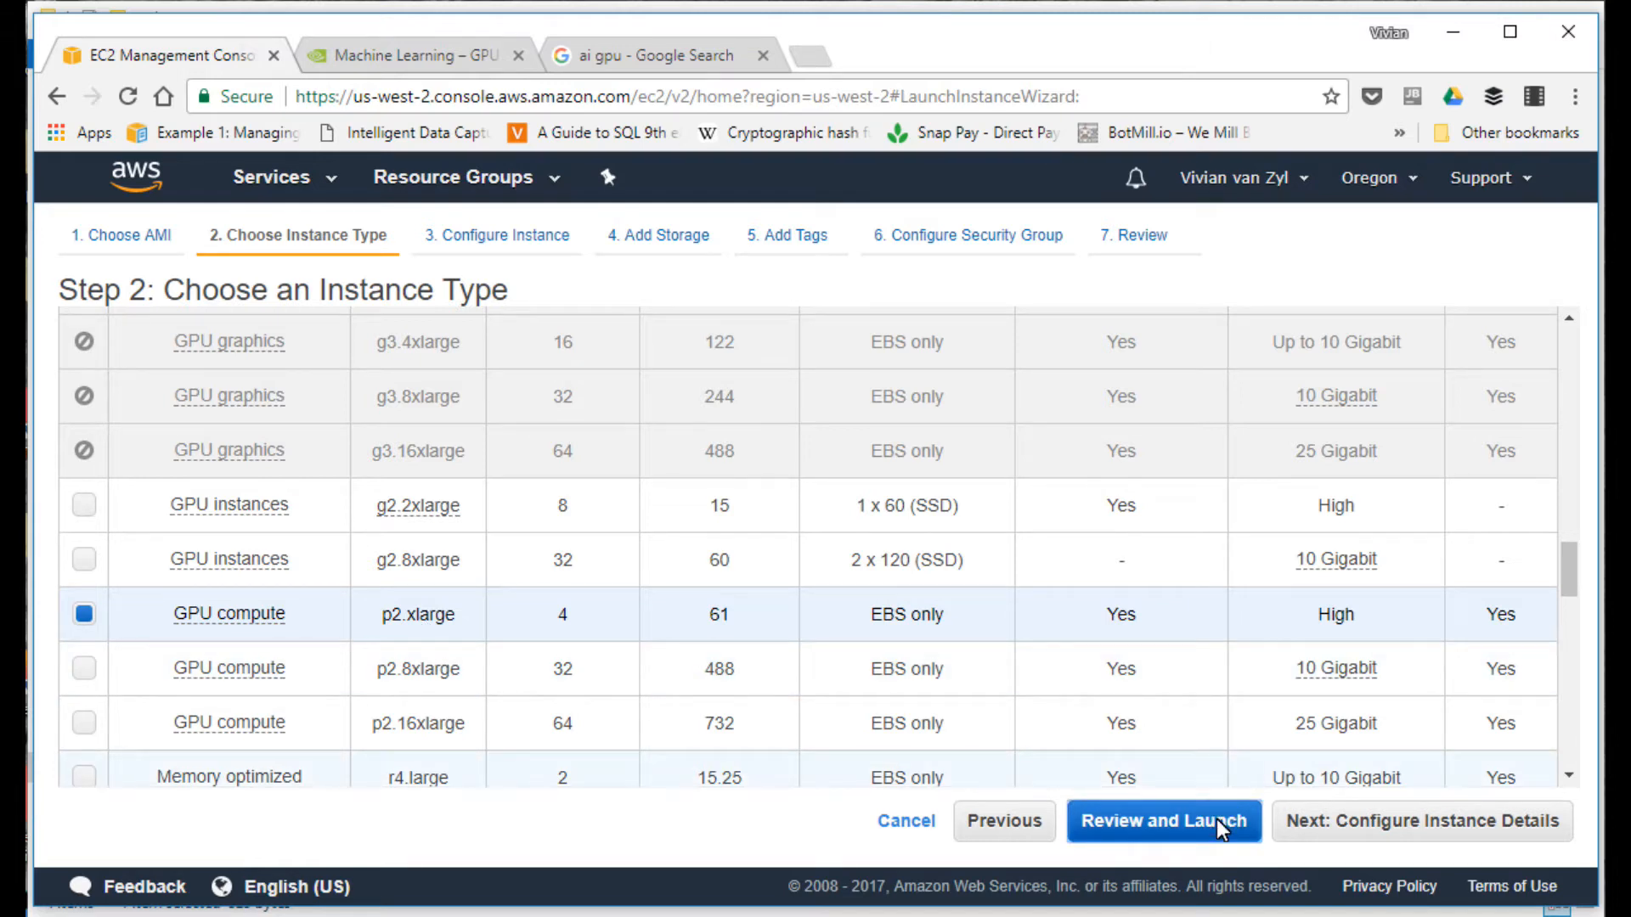
Step: Jump to the Step 7 launch review showing p2.xlarge and the autogenerated security group
click(1163, 822)
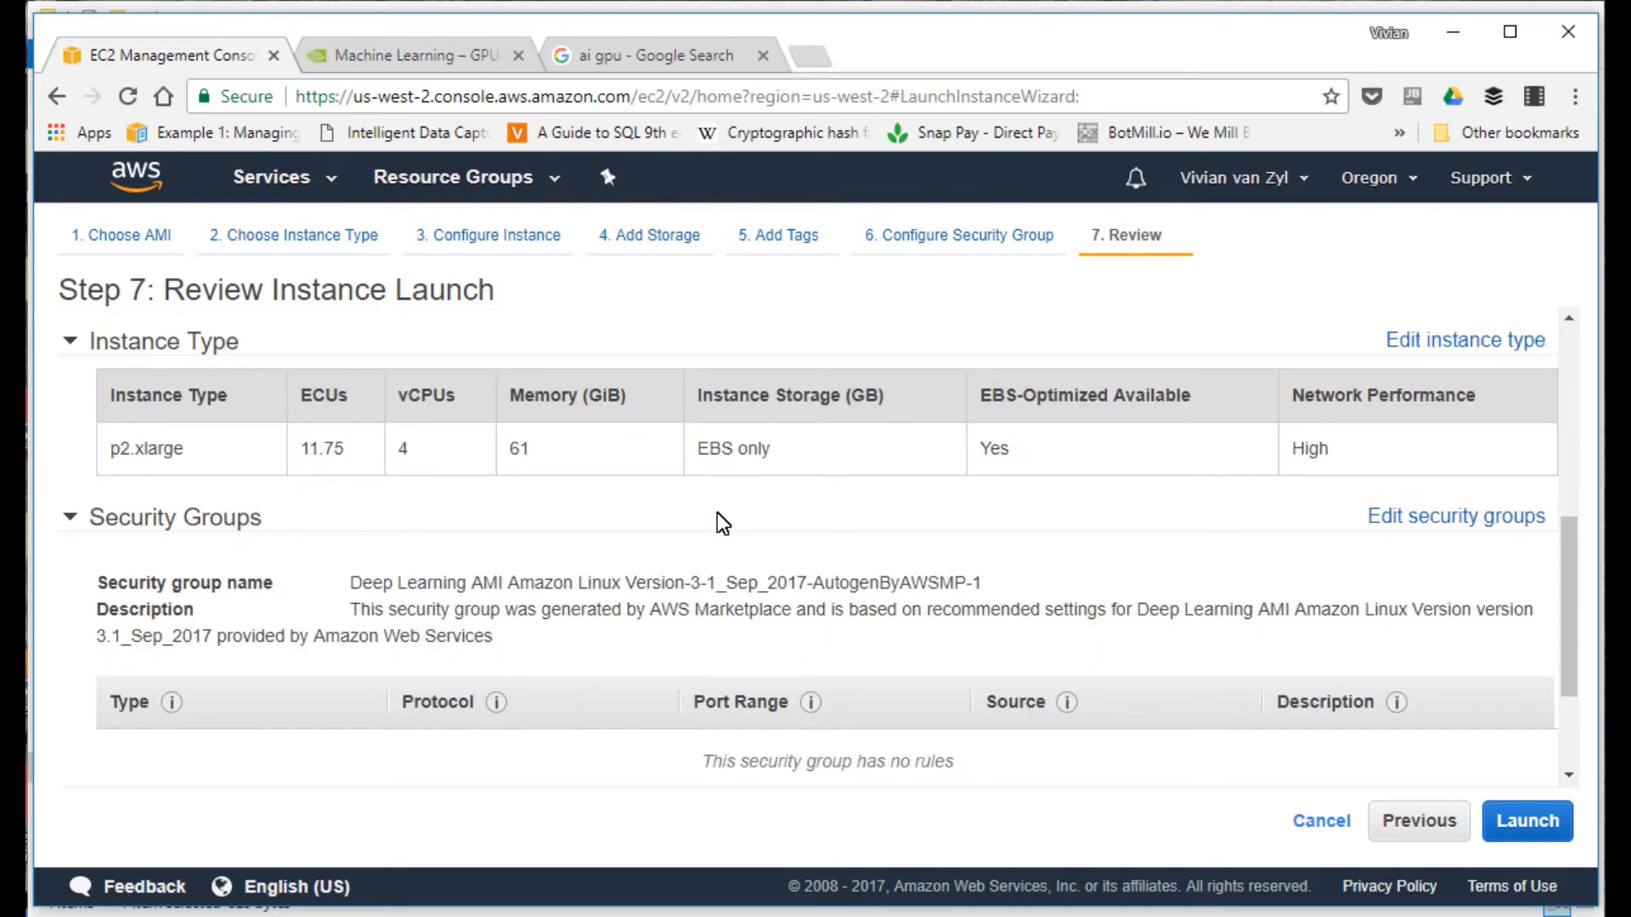
scroll(down, 3)
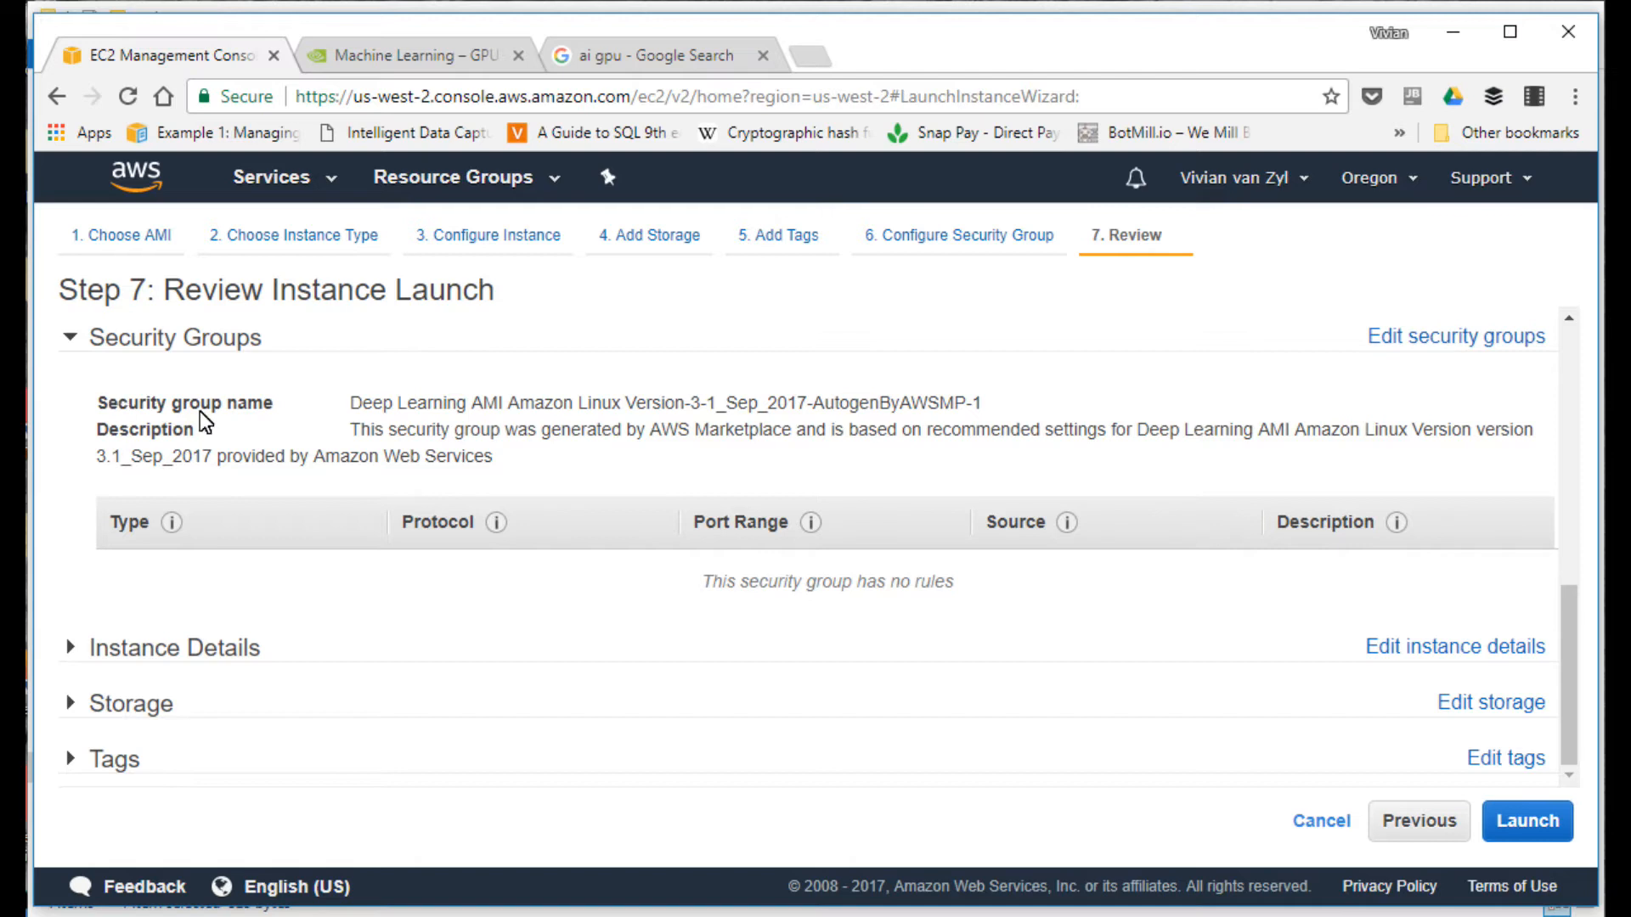
mouse_move(1482, 683)
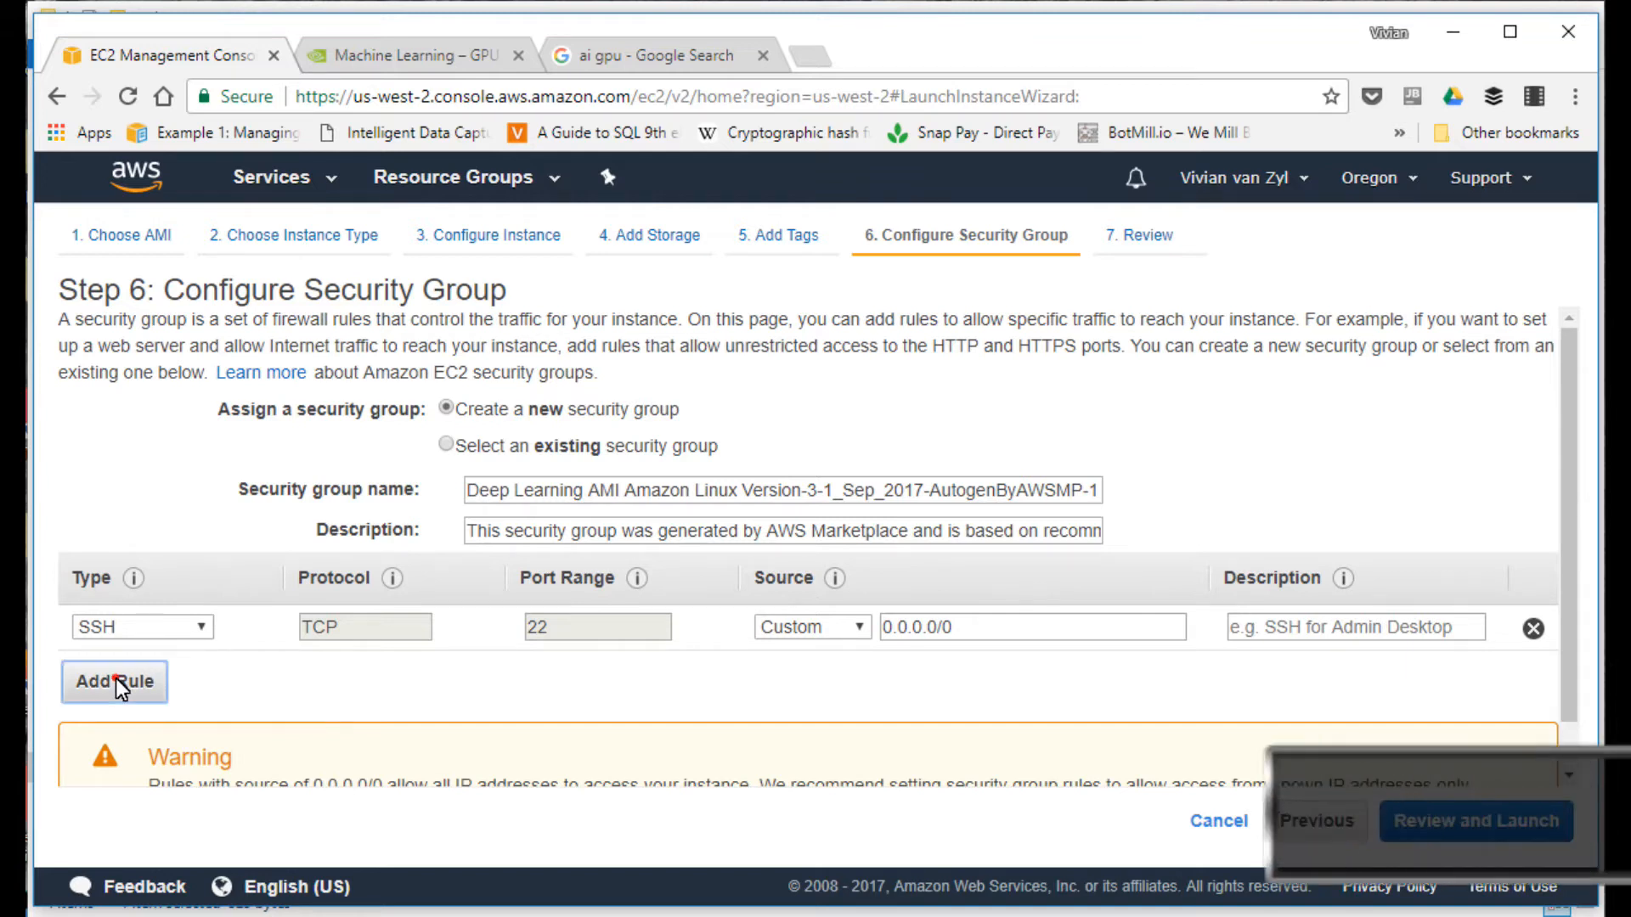
Step: Add a custom TCP inbound rule for port 8888 alongside SSH 22 and return to the review
click(114, 683)
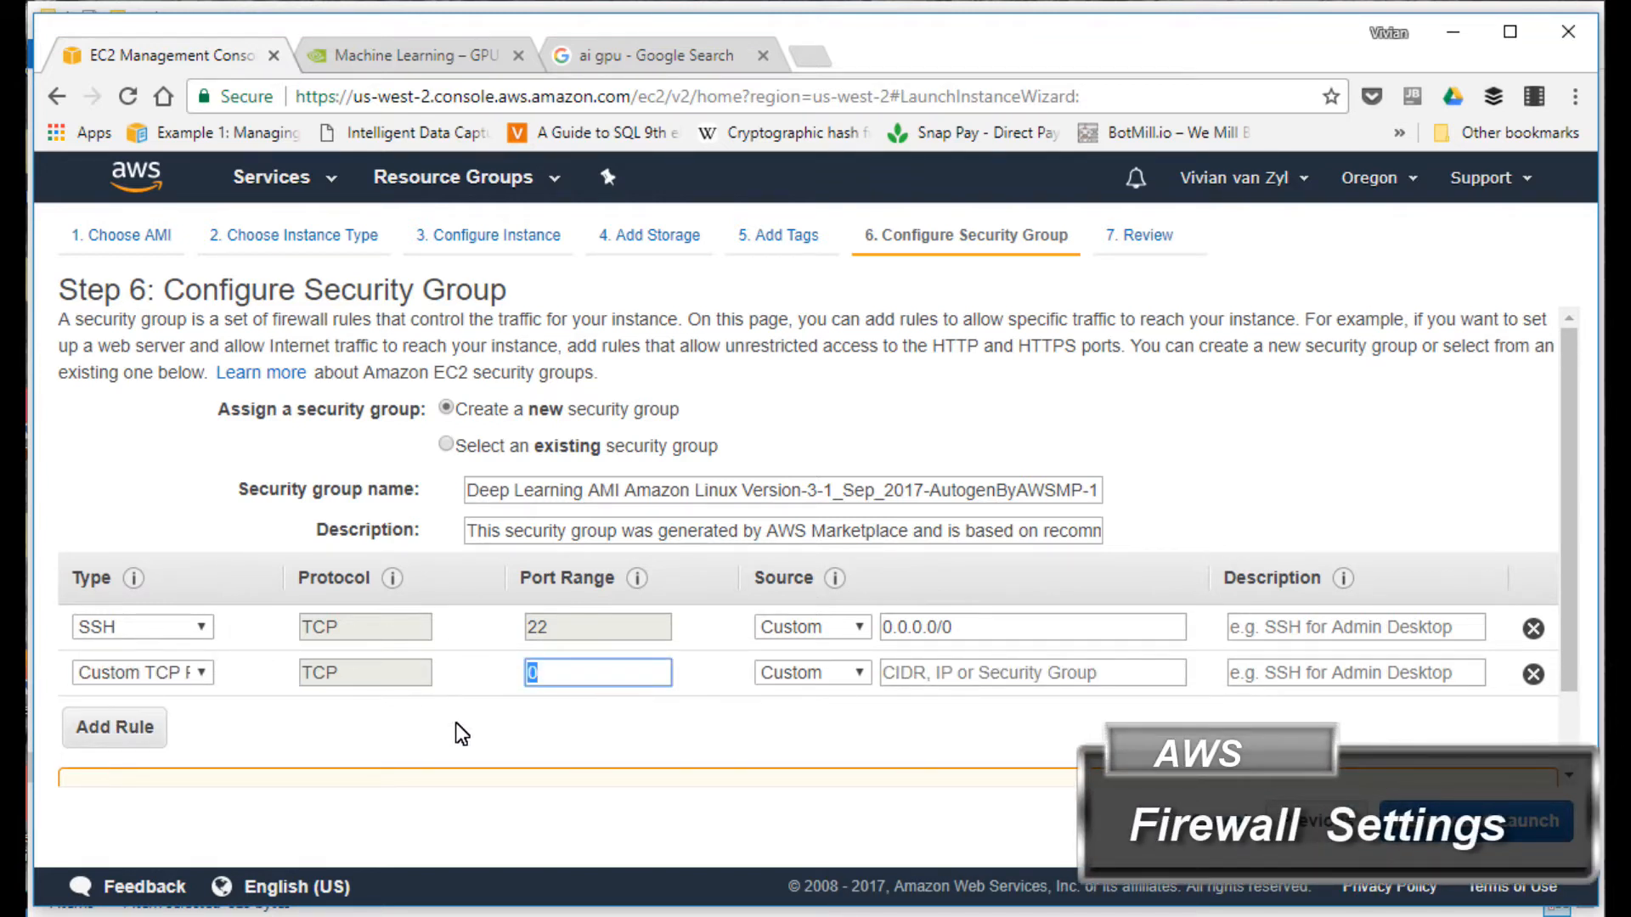
text(8888)
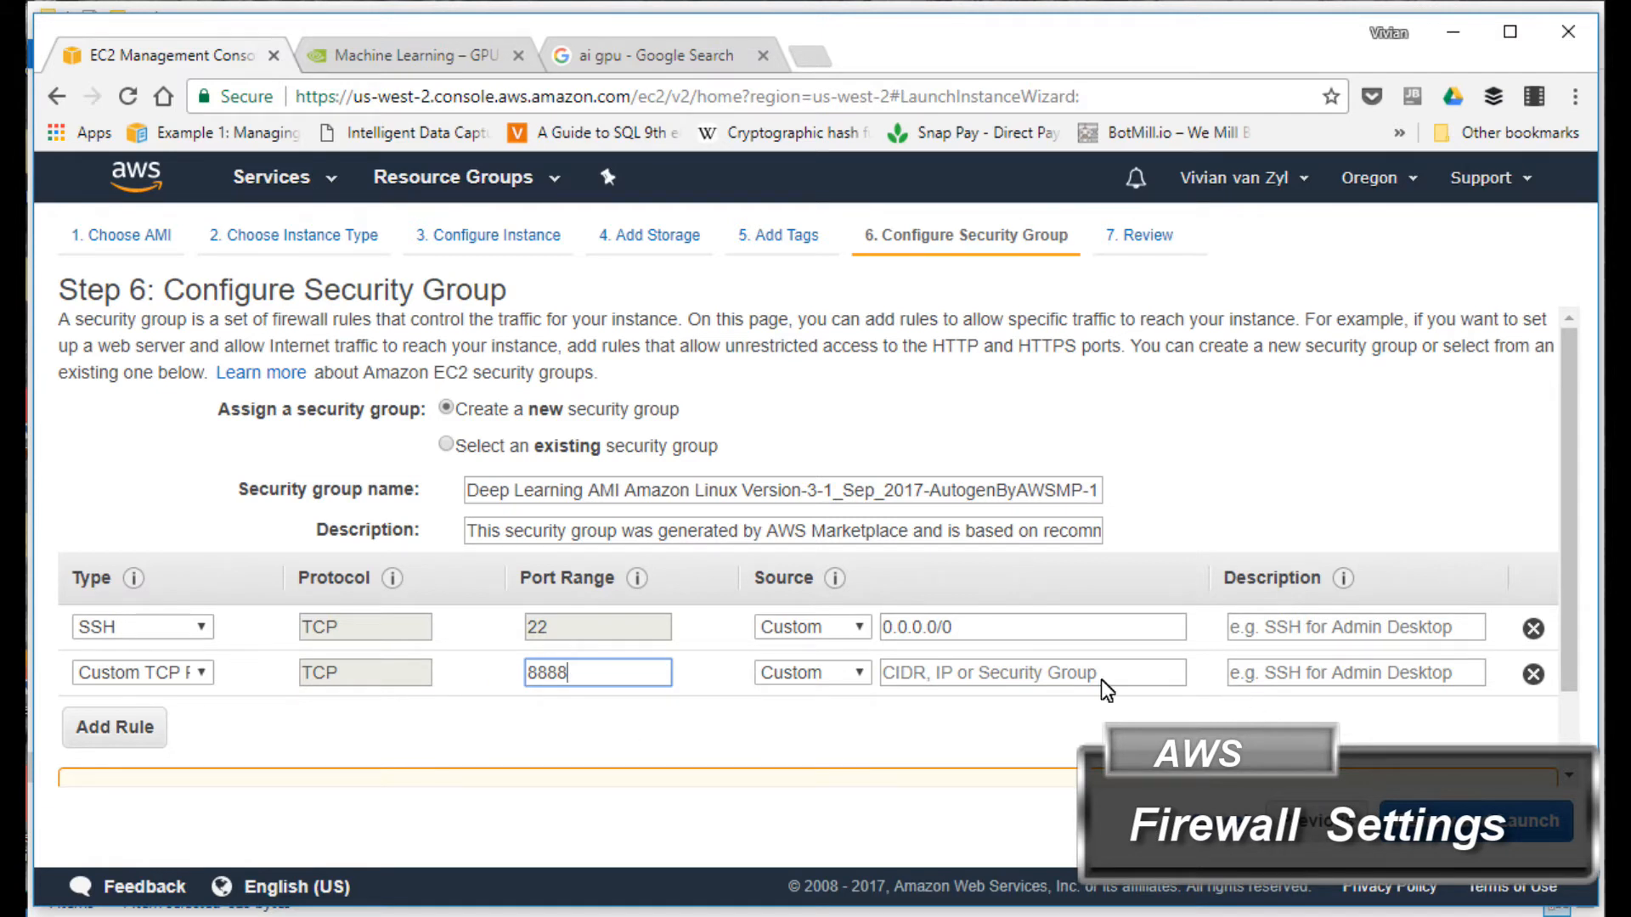
click(812, 673)
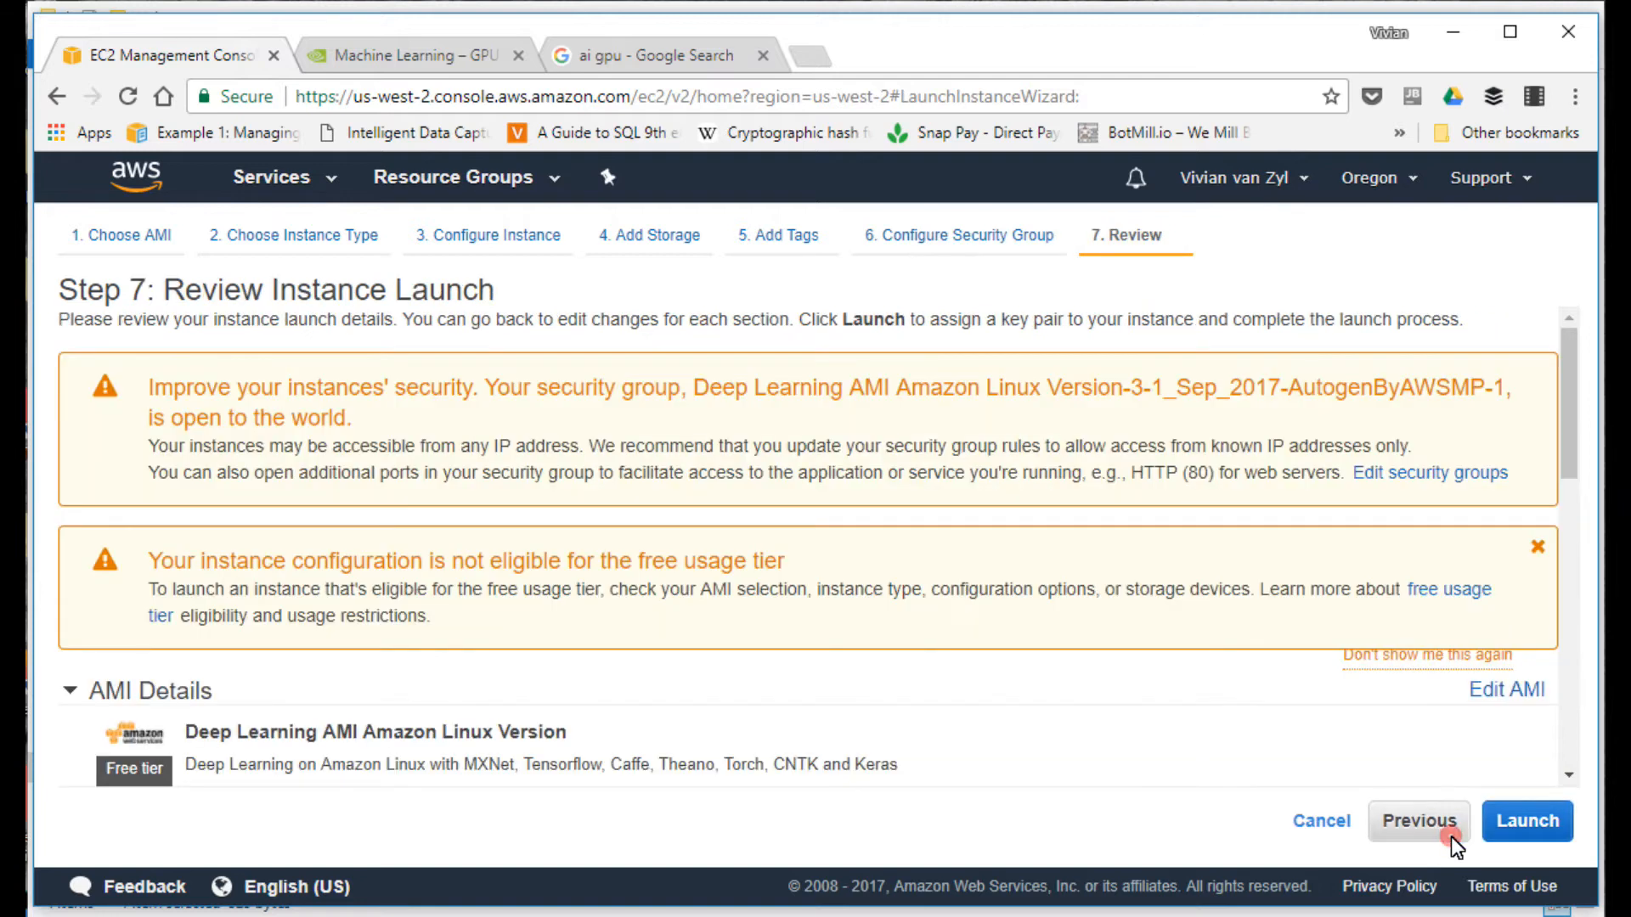
Step: Verify the port 22 and 8888 rules on the review page and launch, reaching the key pair prompt
scroll(down, 3)
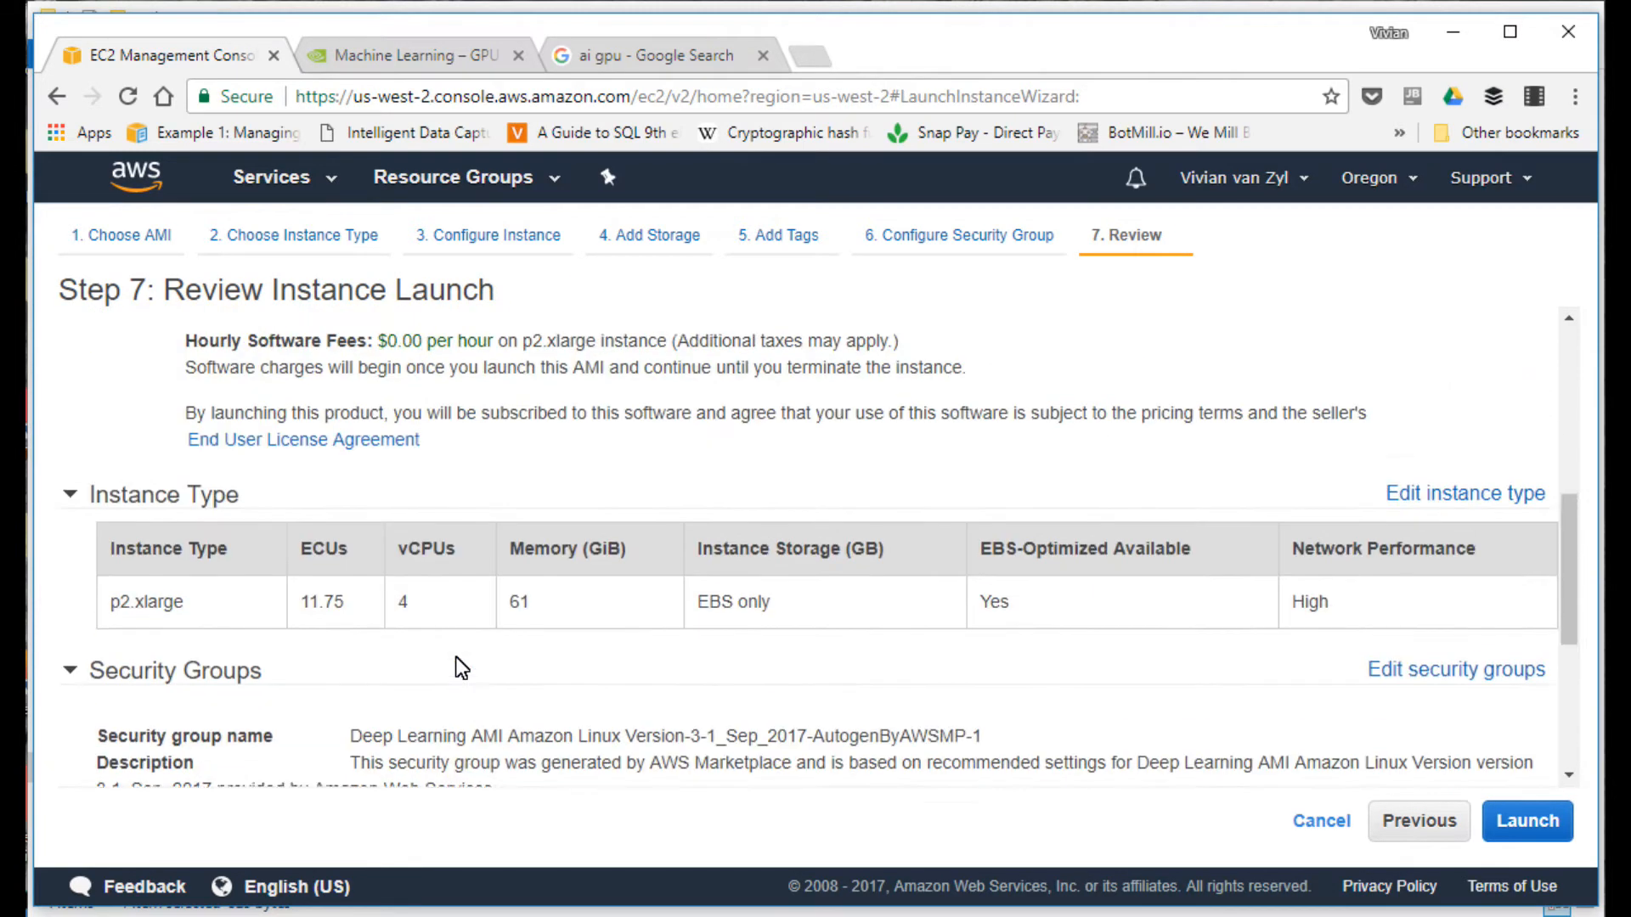
scroll(down, 3)
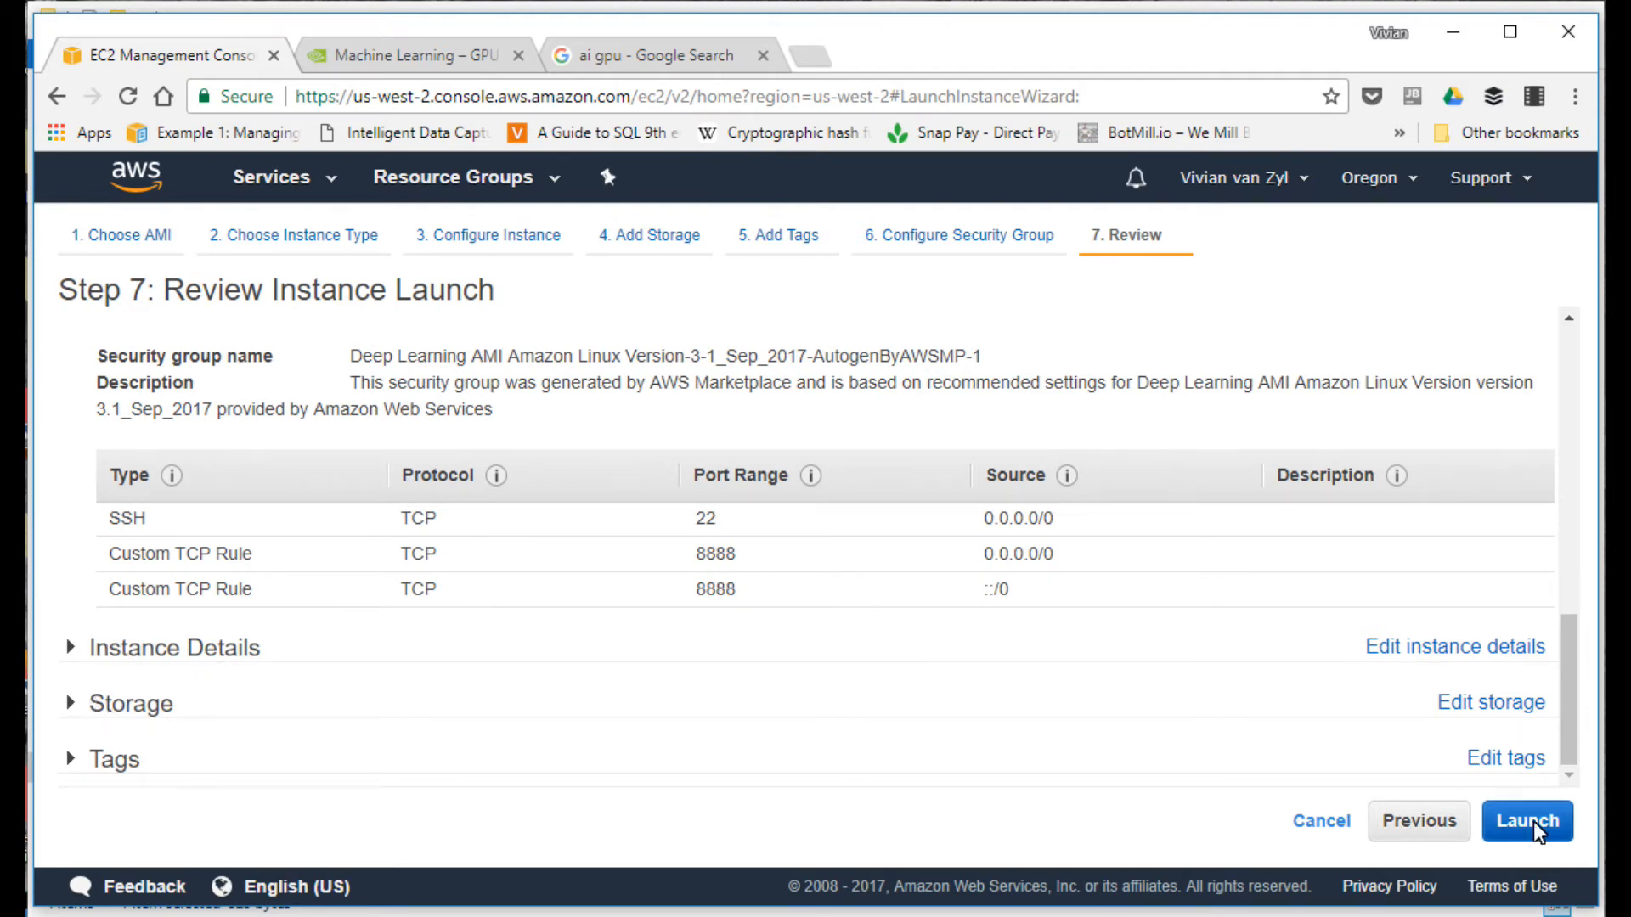
click(1527, 822)
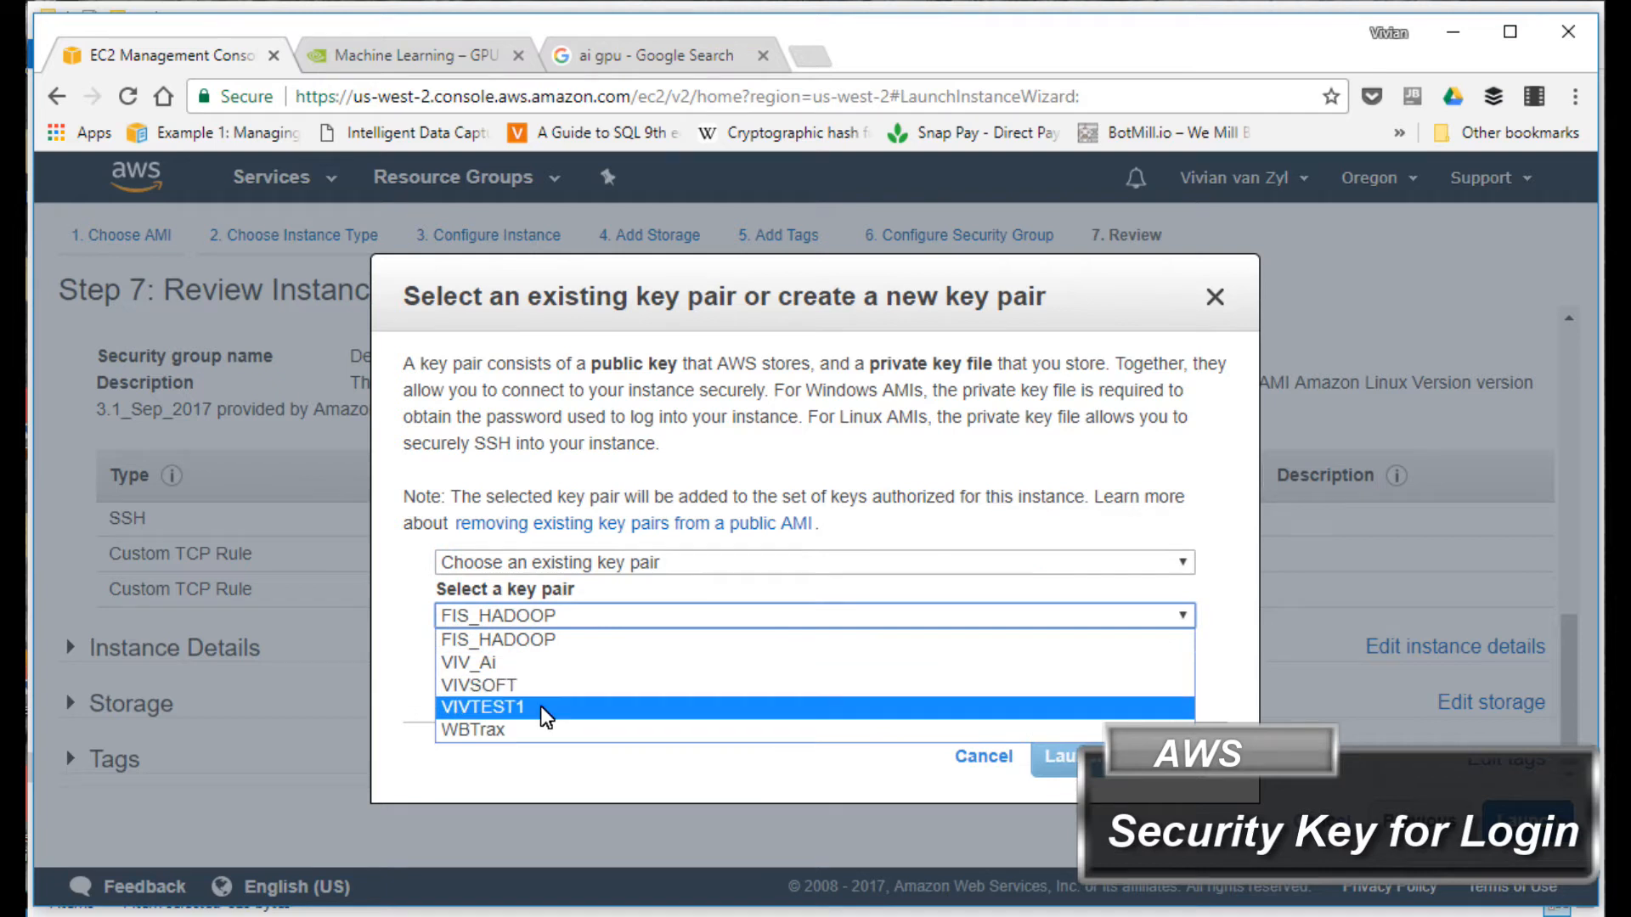
Step: Launch the p2.xlarge instance with the existing VIV_Ai key pair, acknowledging the private key
click(465, 663)
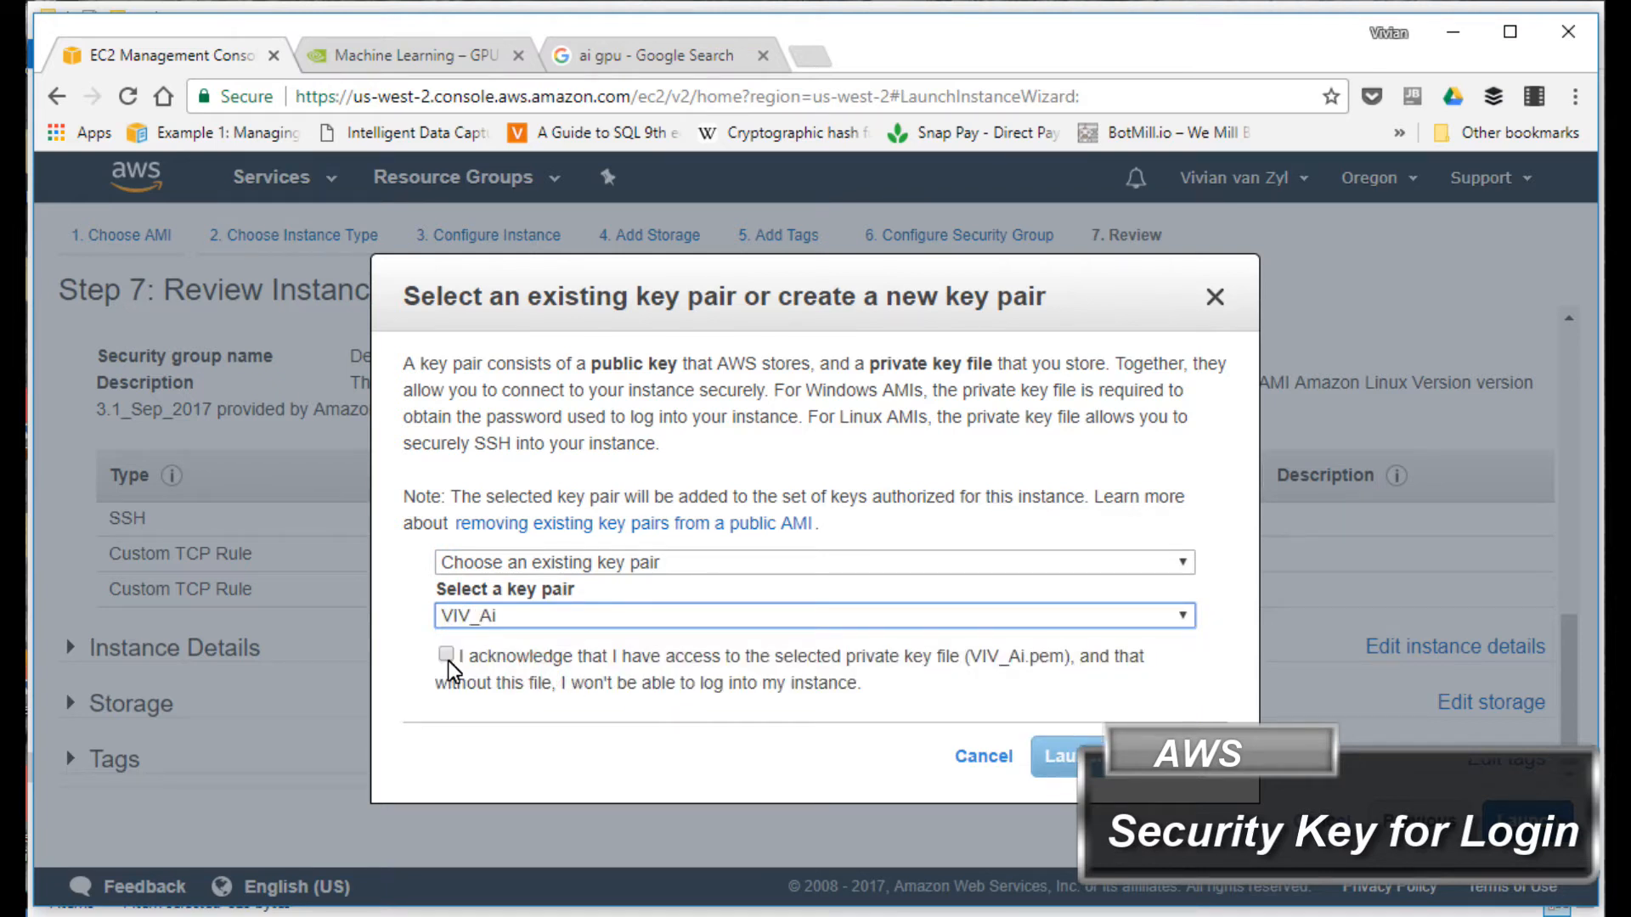
click(445, 656)
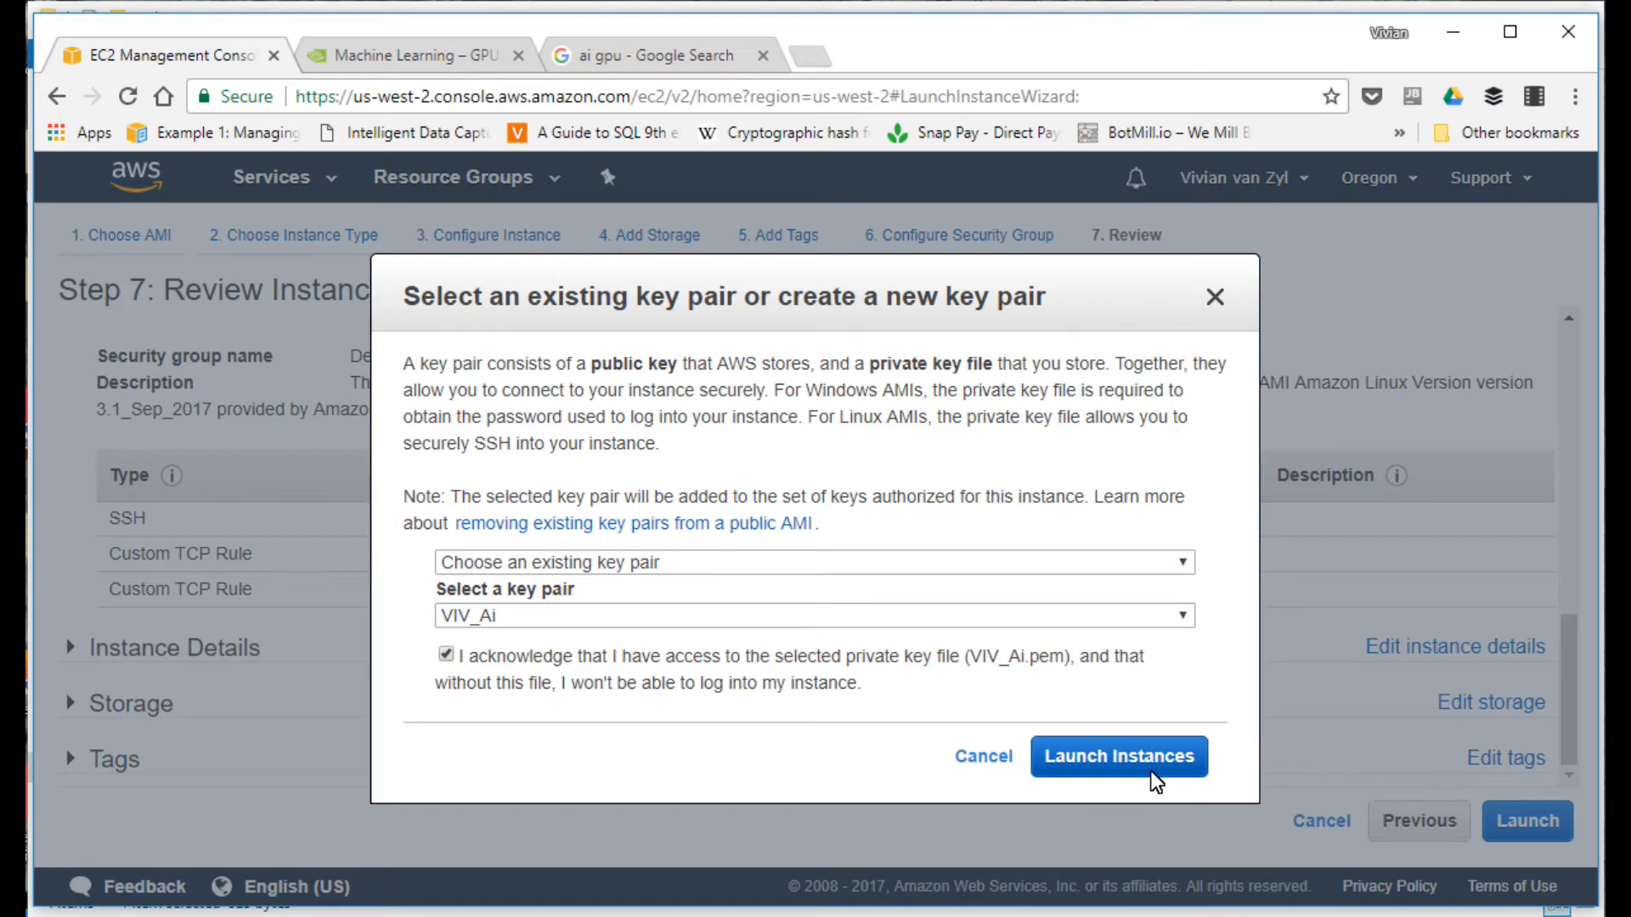
click(1119, 756)
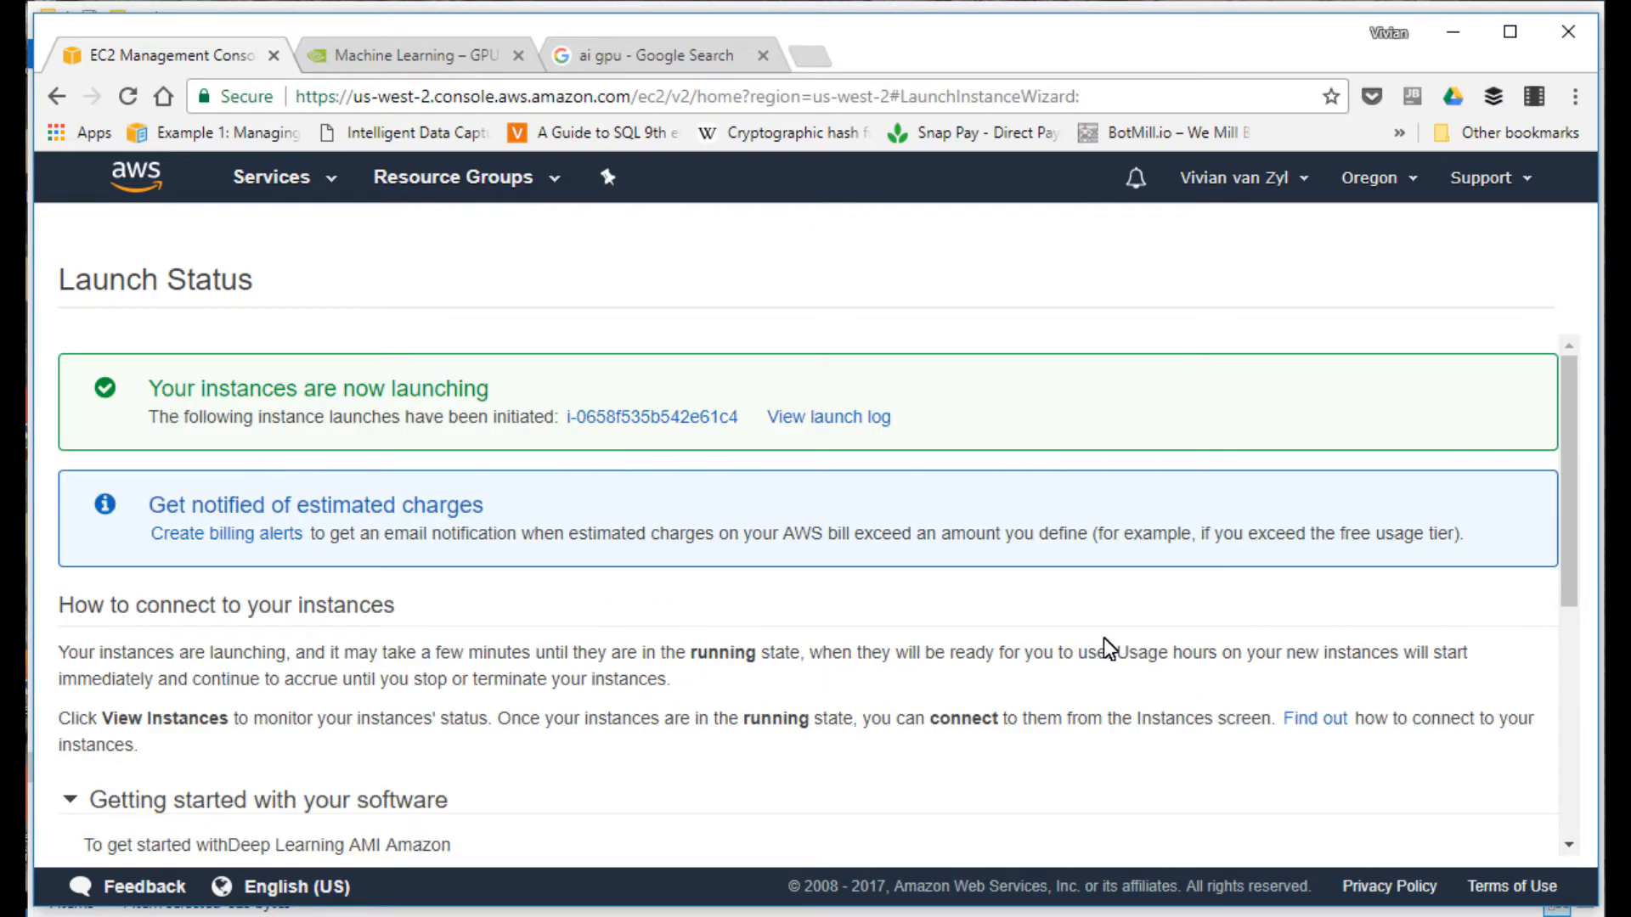
Step: Leave the Launch Status page for the Oregon EC2 dashboard
scroll(down, 3)
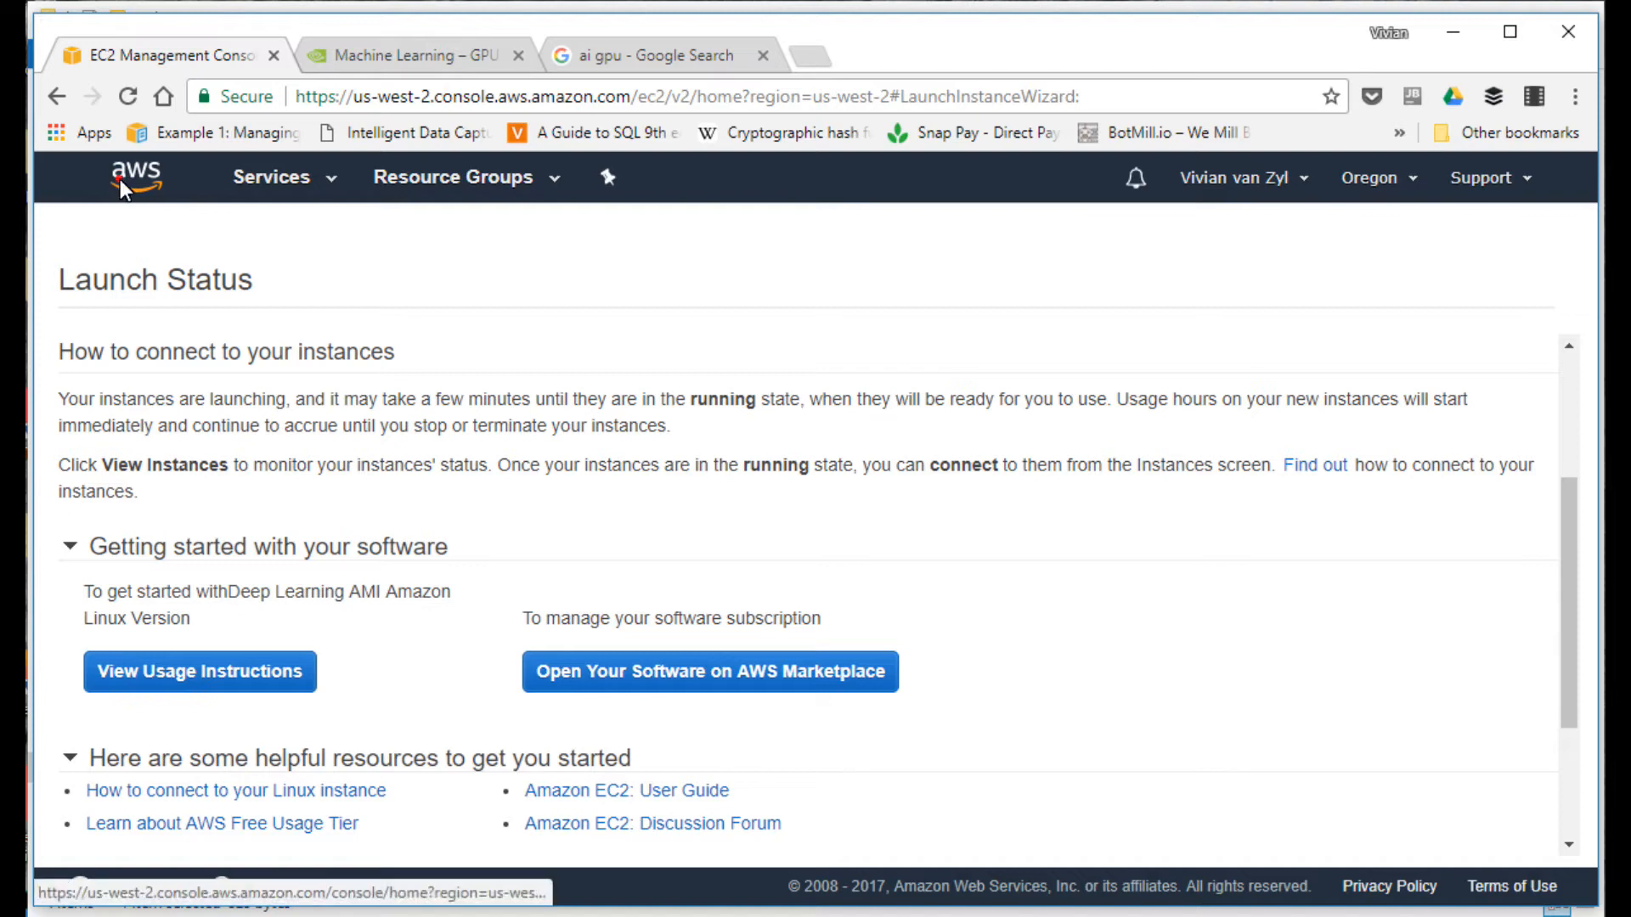
click(132, 175)
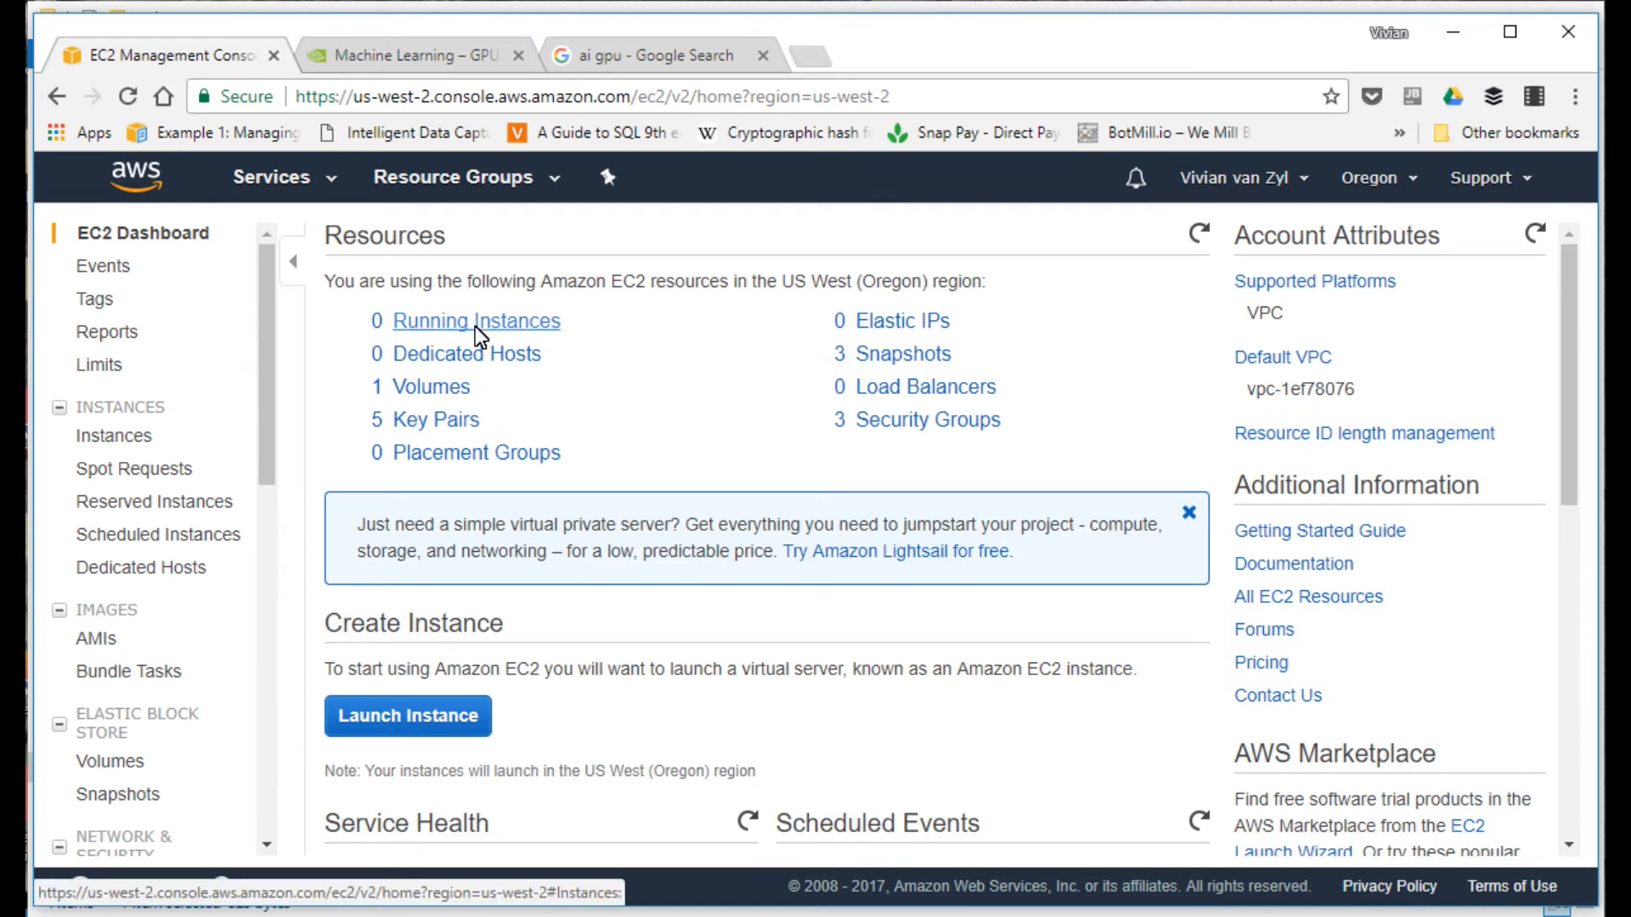
Step: Show the Running Instances list with the new p2.xlarge instance in us-west-2b
click(475, 321)
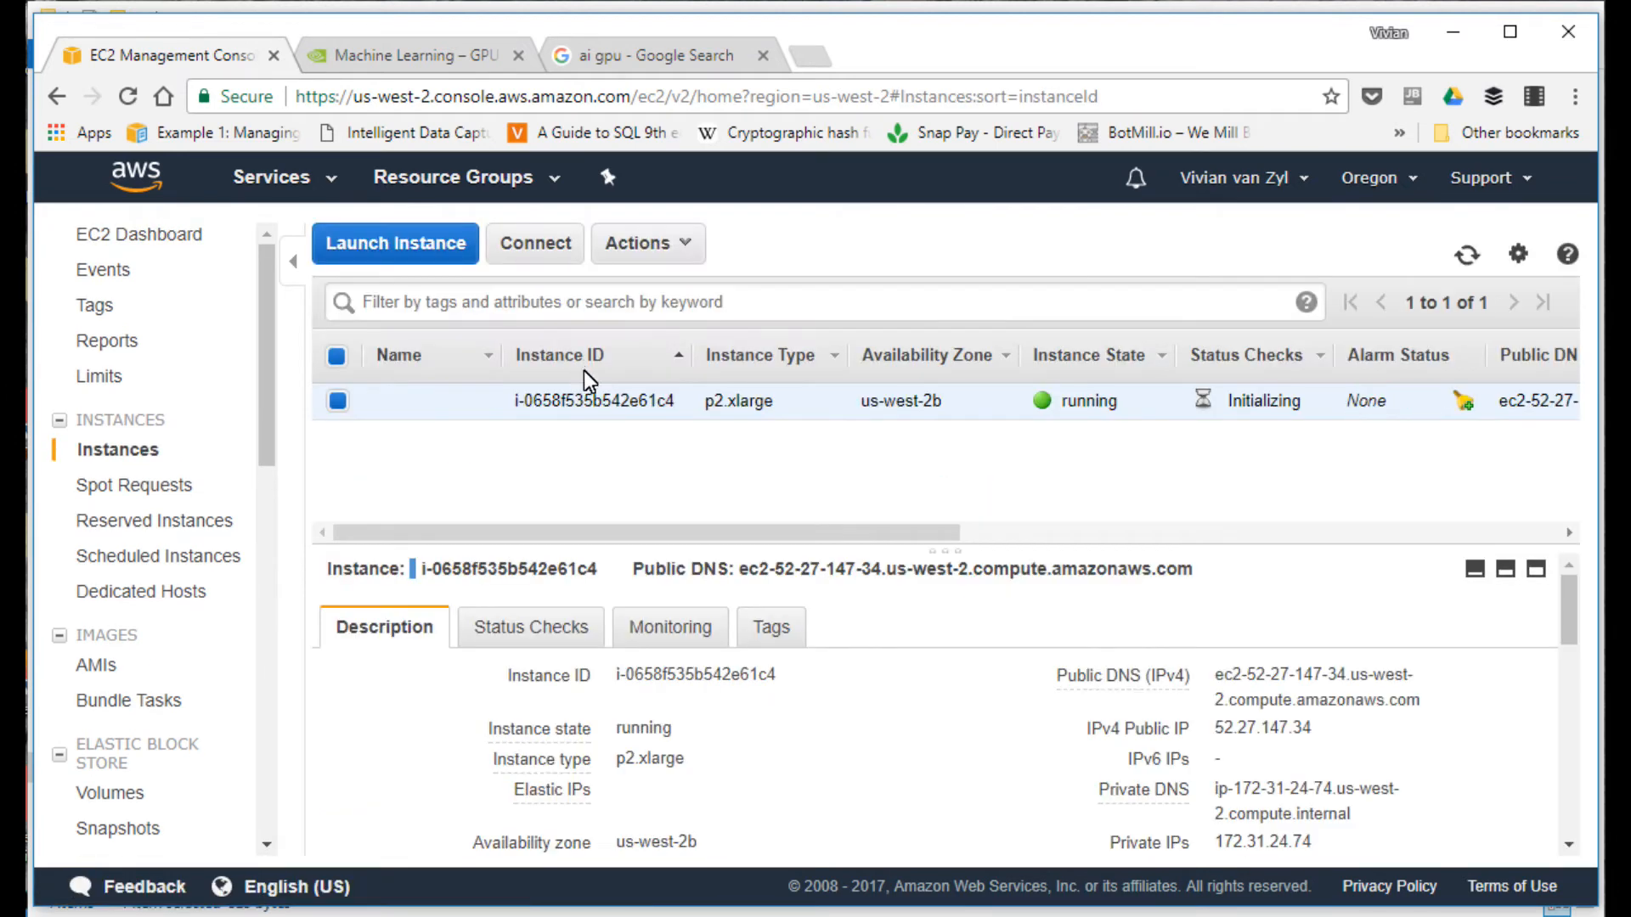
mouse_move(1329, 435)
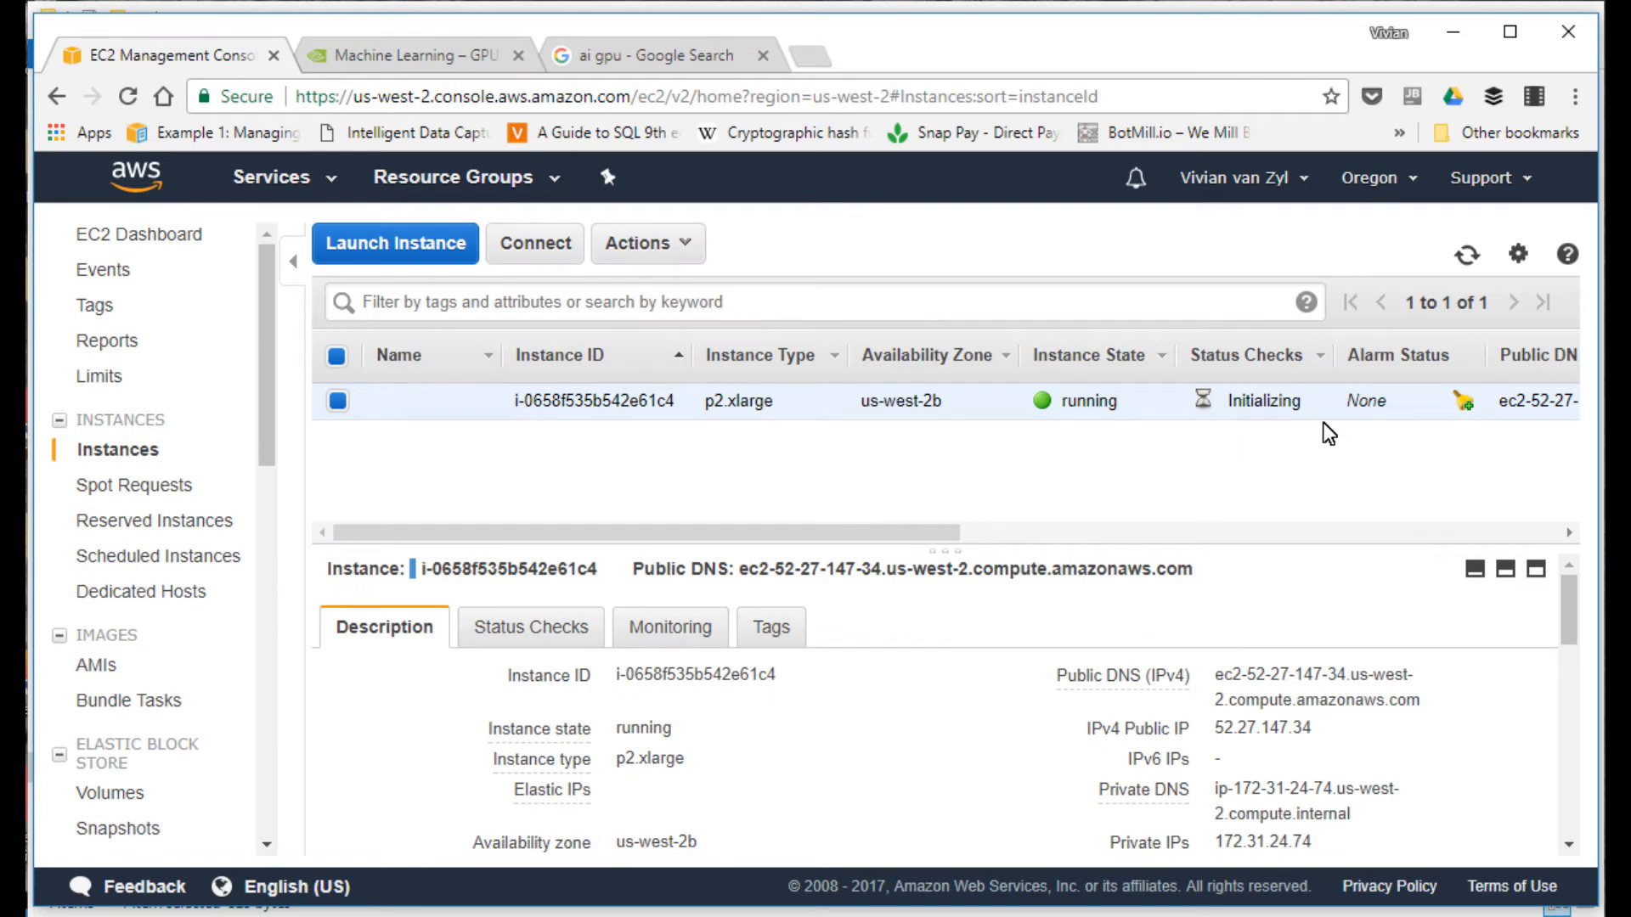
mouse_move(1217, 491)
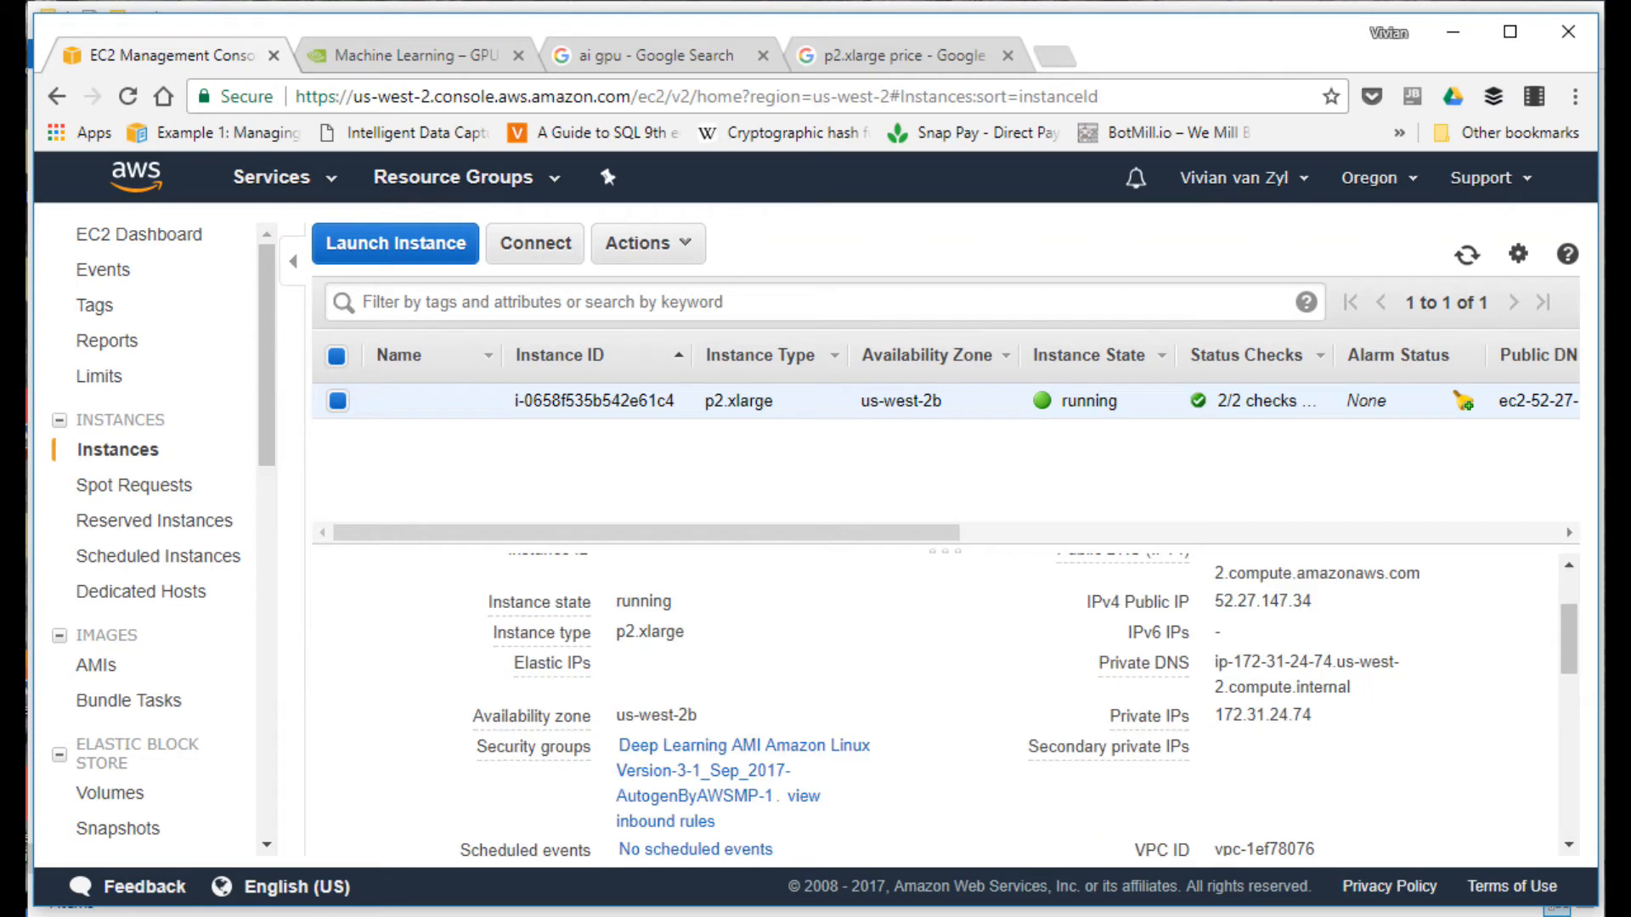
mouse_move(1148, 425)
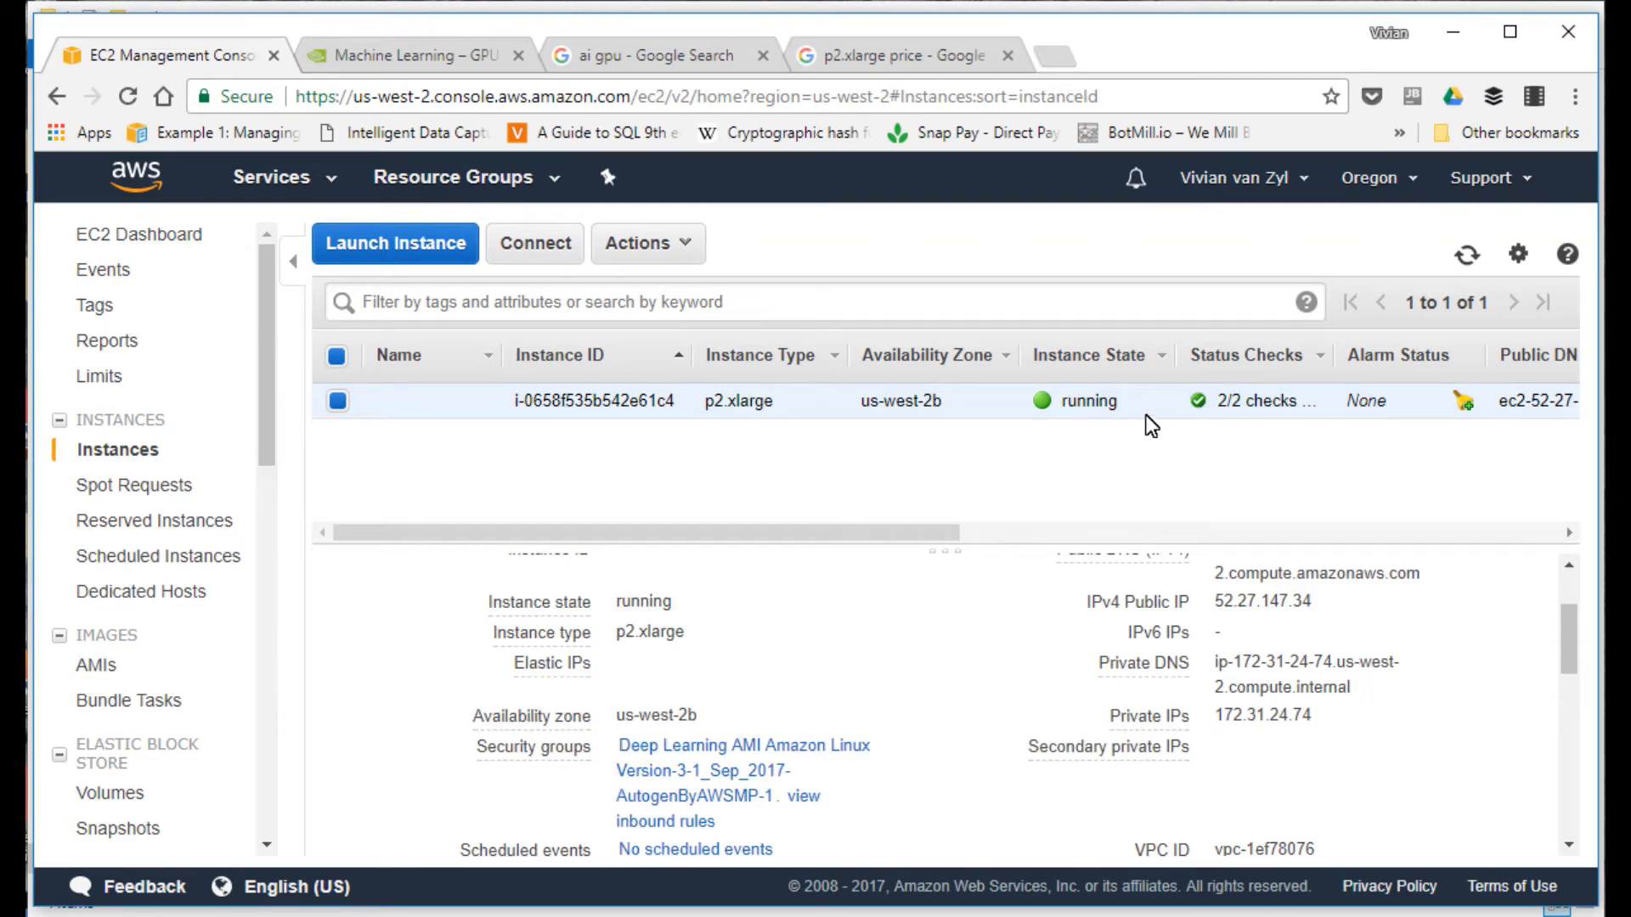
mouse_move(727, 405)
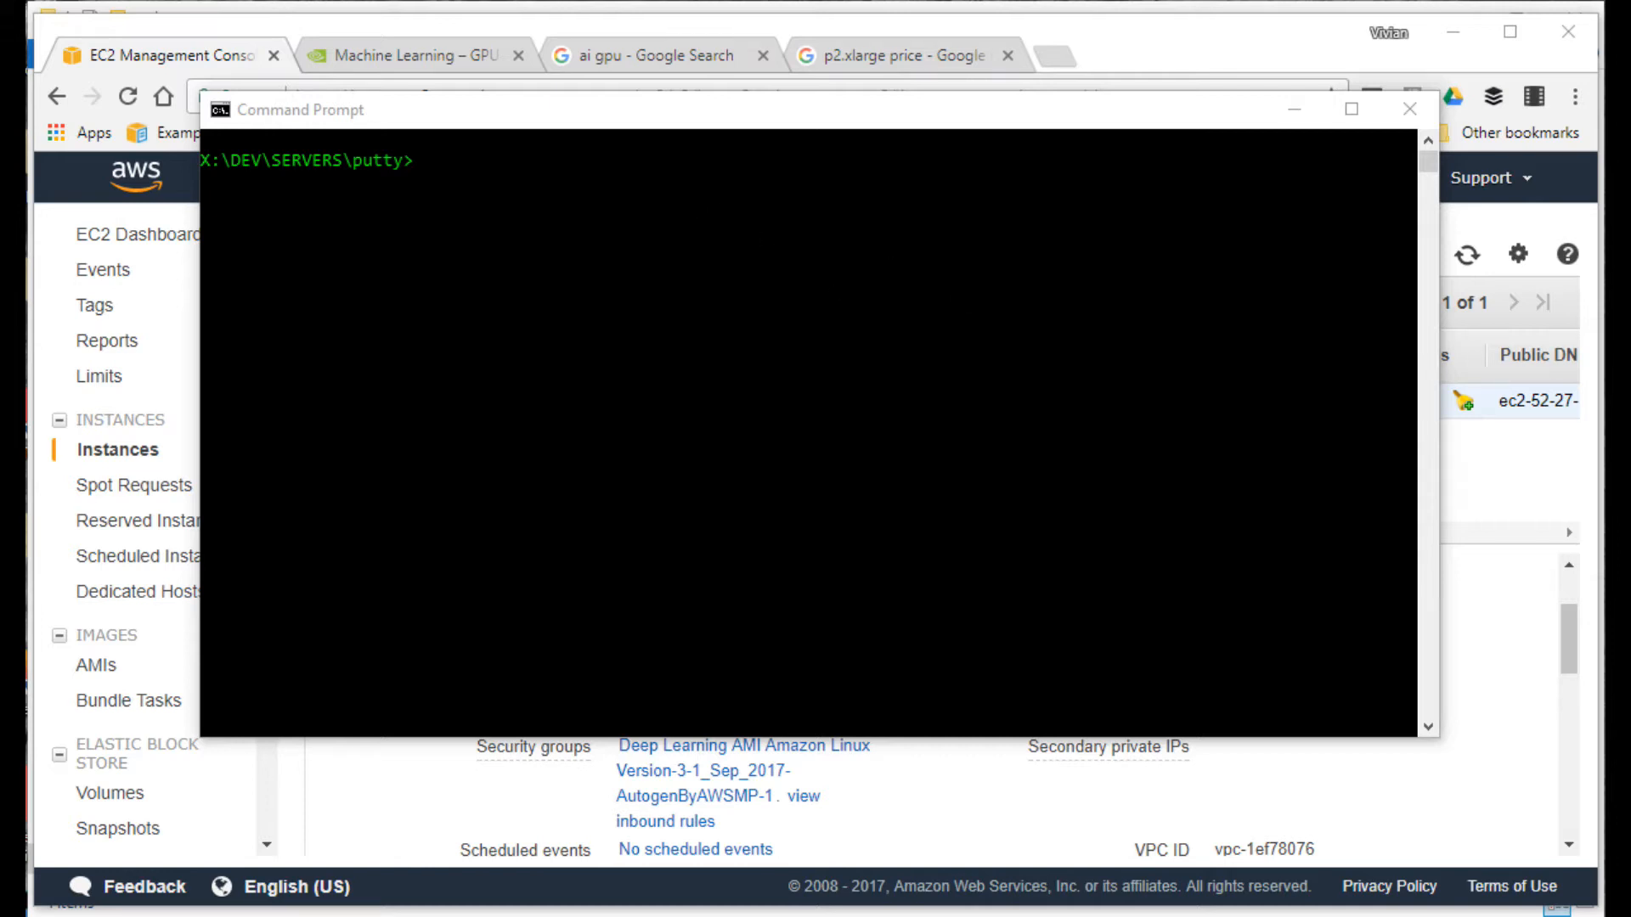
mouse_move(414, 387)
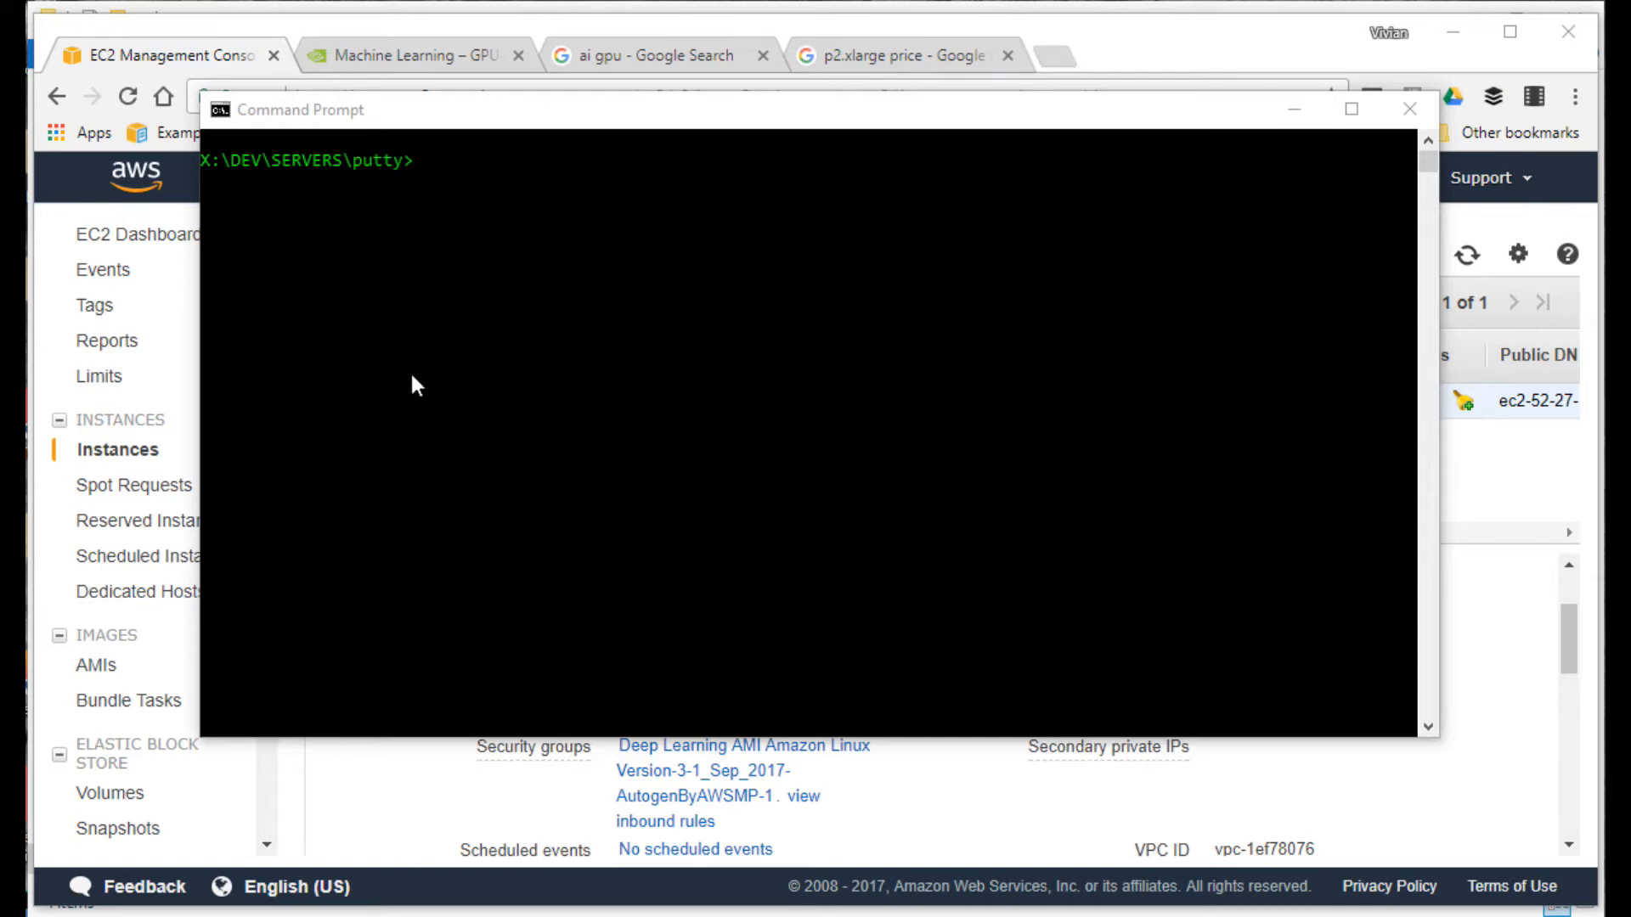
Step: Draft the PuTTY tunnel command forwarding 127.0.0.1:8888 with key x:\VIV_Ai.ppk to 52.3.224.146, then return to the EC2 console
text(putty -L 127.0.0.1:8888:127.0.0.1:8888 -i x:\VIV_Ai.ppk 52.3.224.146)
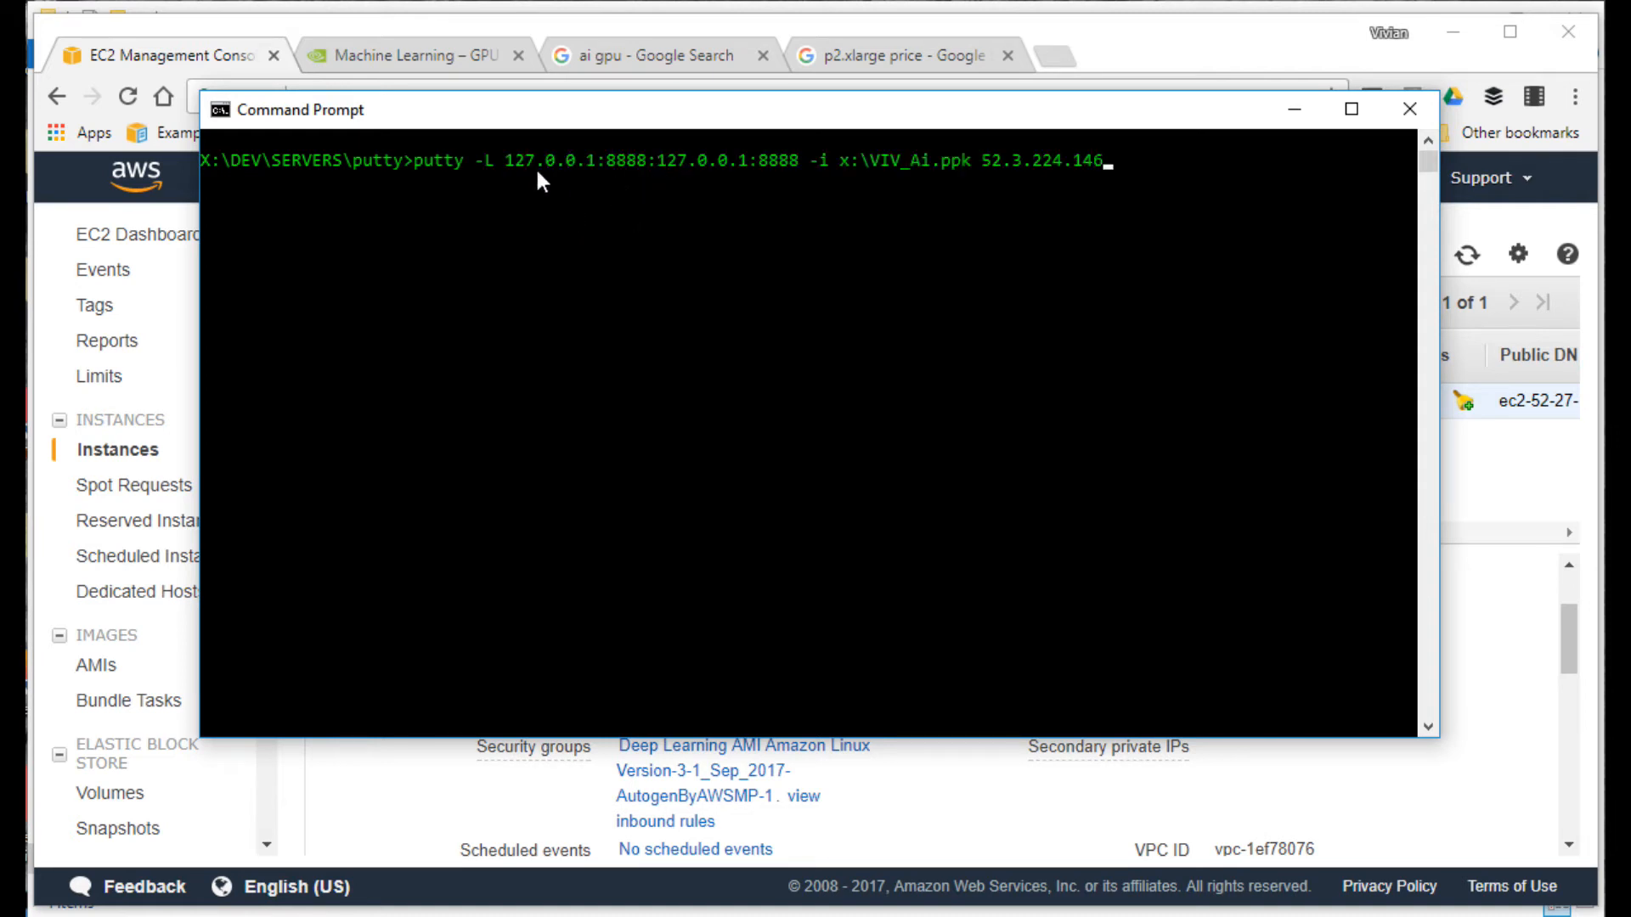
mouse_move(414, 187)
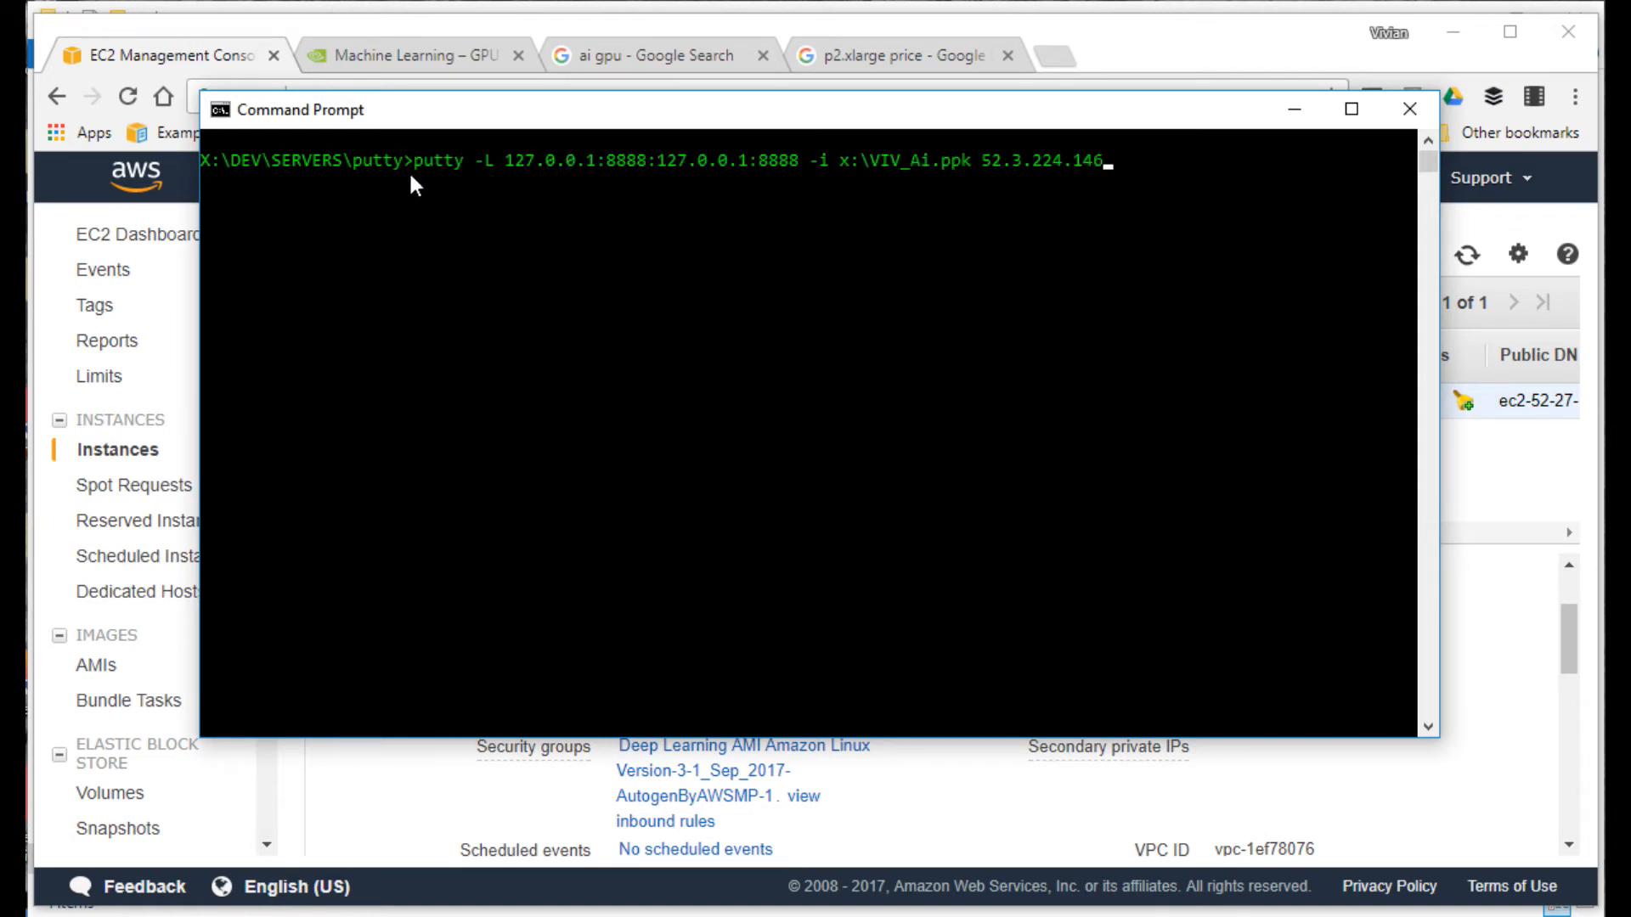
mouse_move(525, 180)
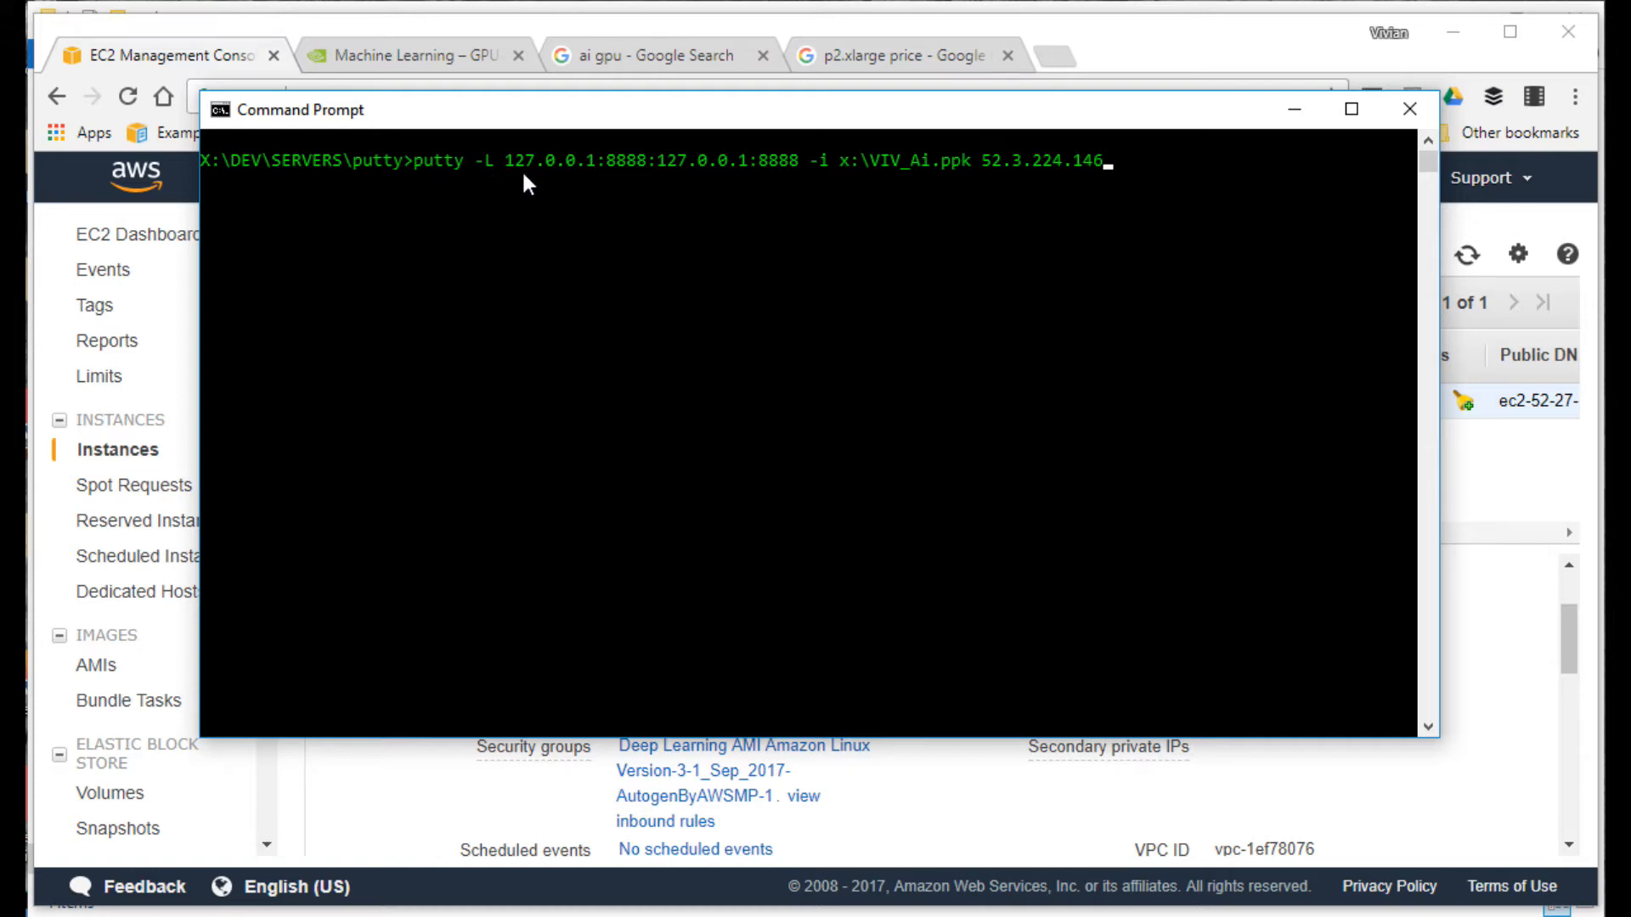
mouse_move(509, 191)
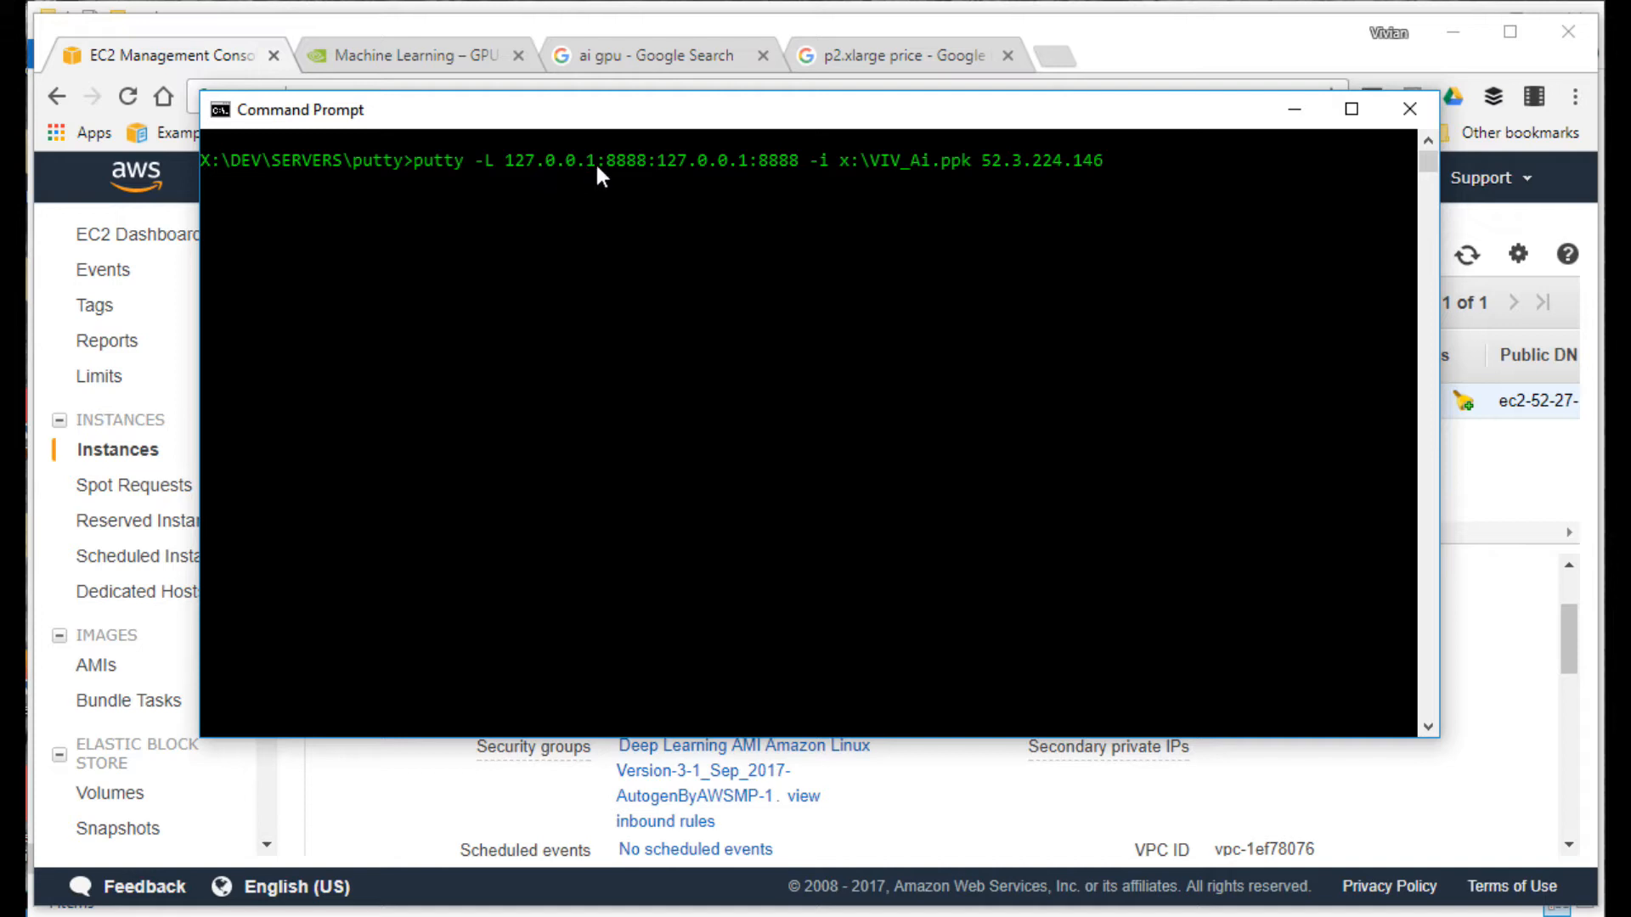
mouse_move(634, 195)
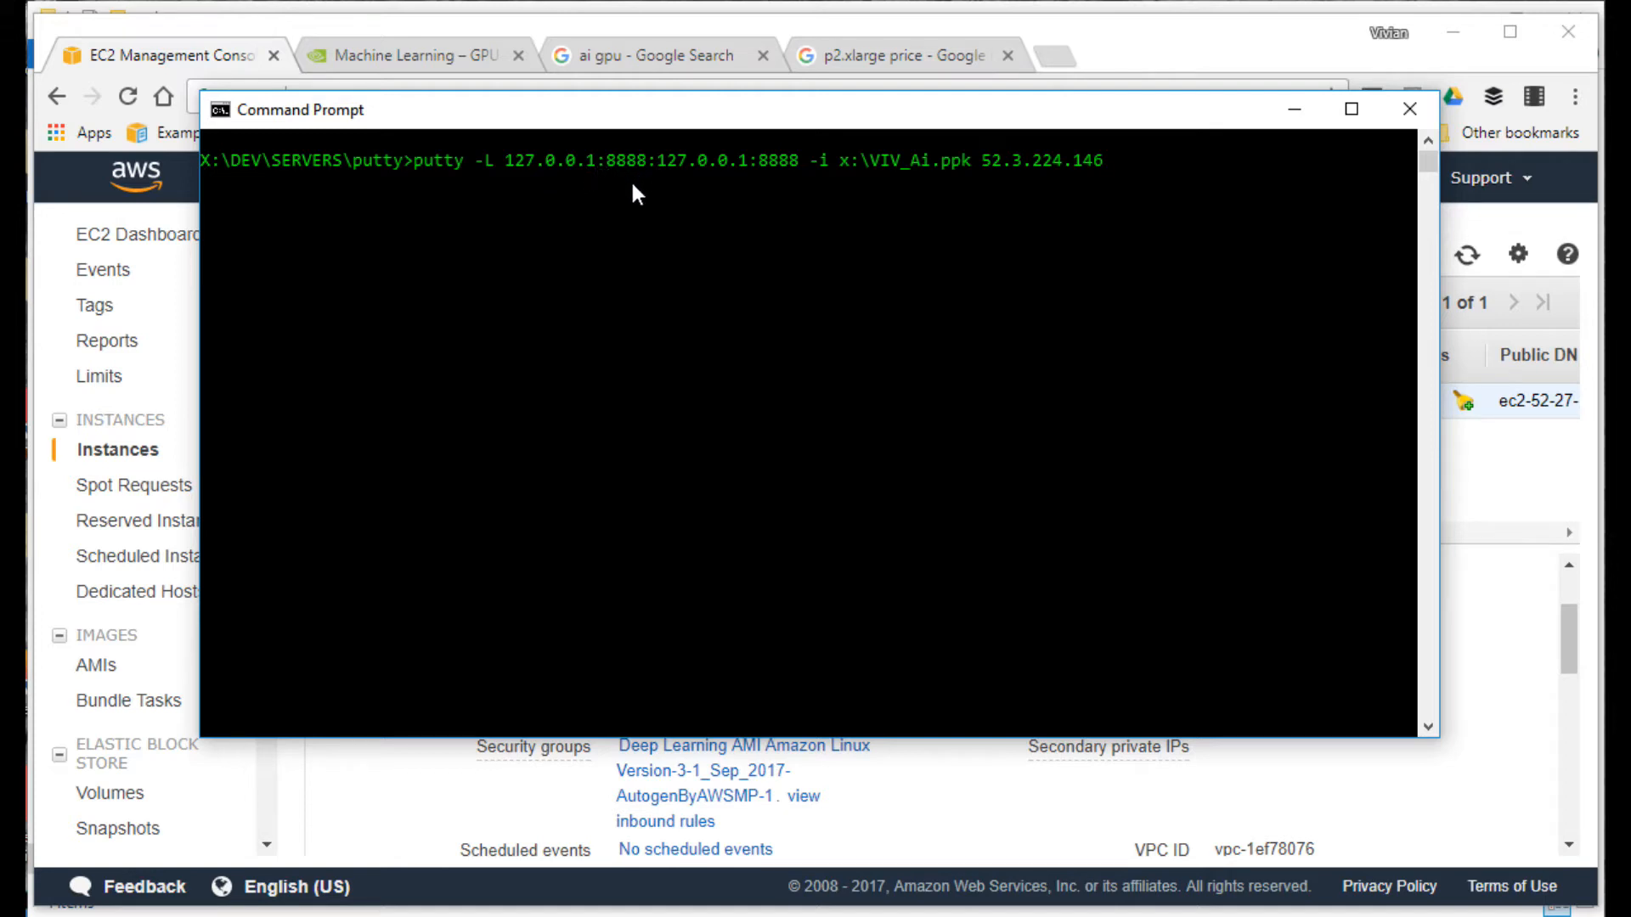
mouse_move(791, 180)
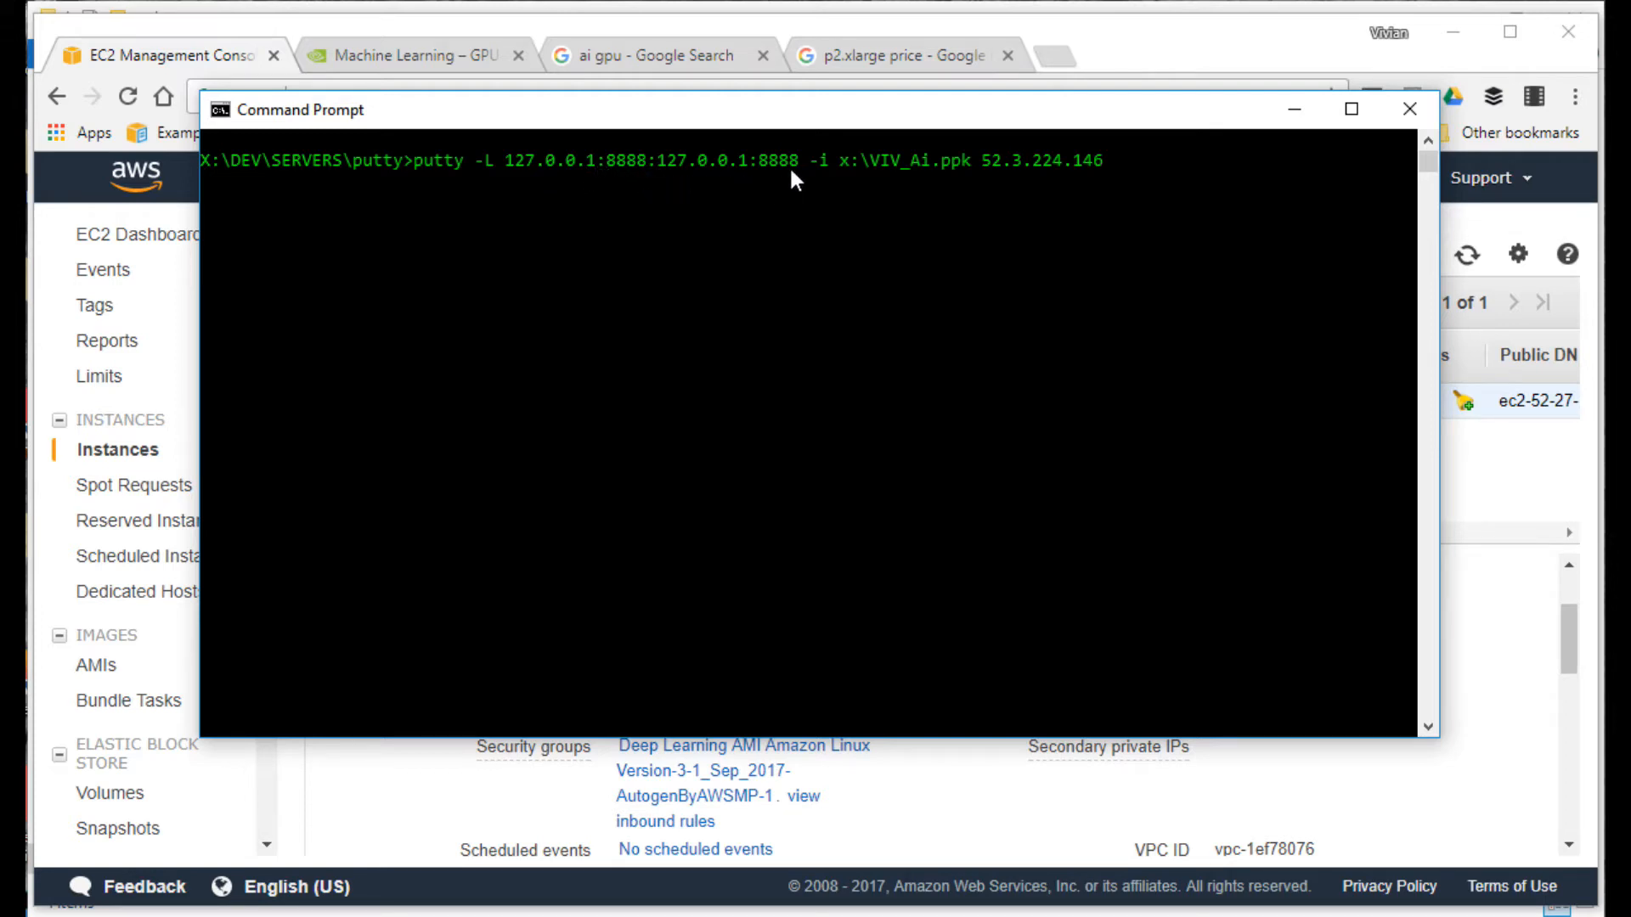
mouse_move(758, 241)
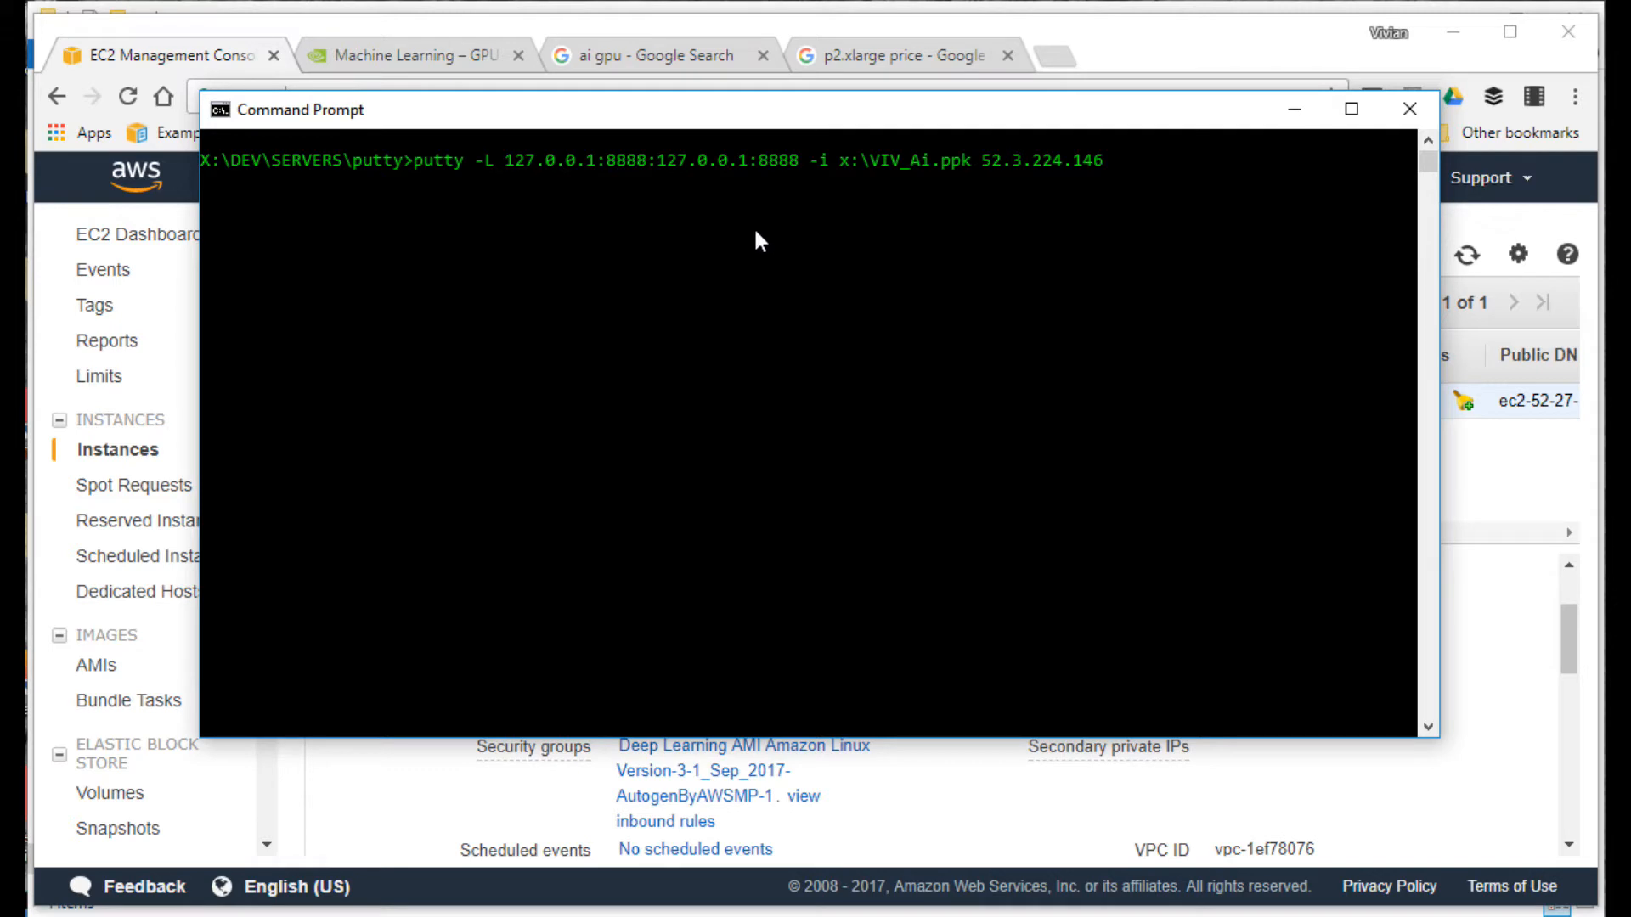
mouse_move(601, 188)
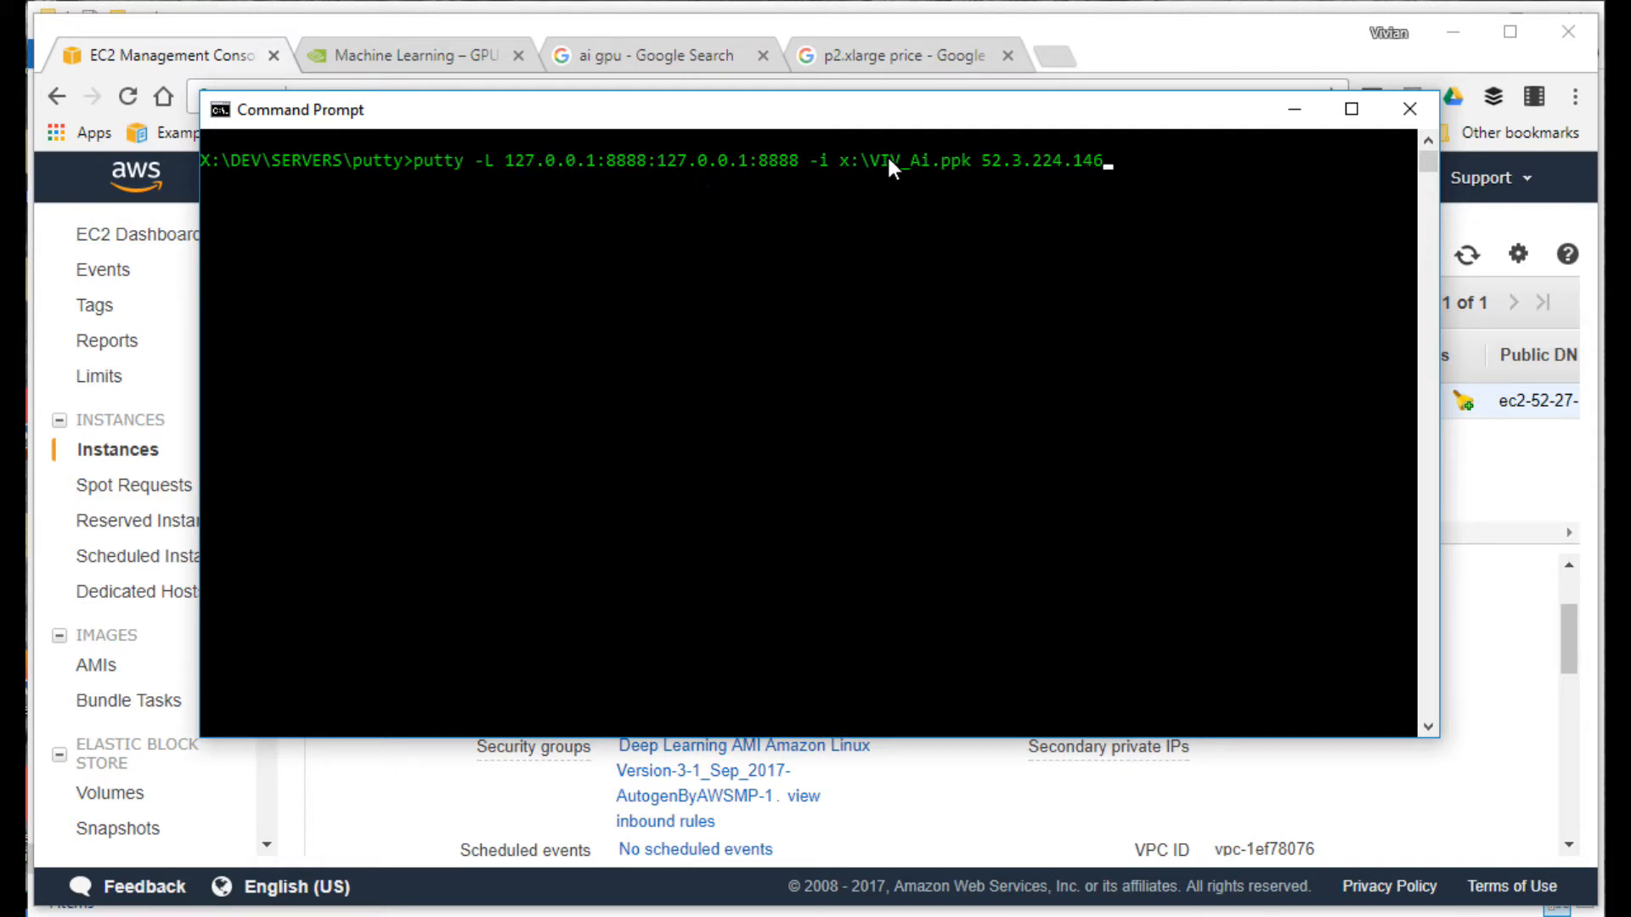
mouse_move(1055, 329)
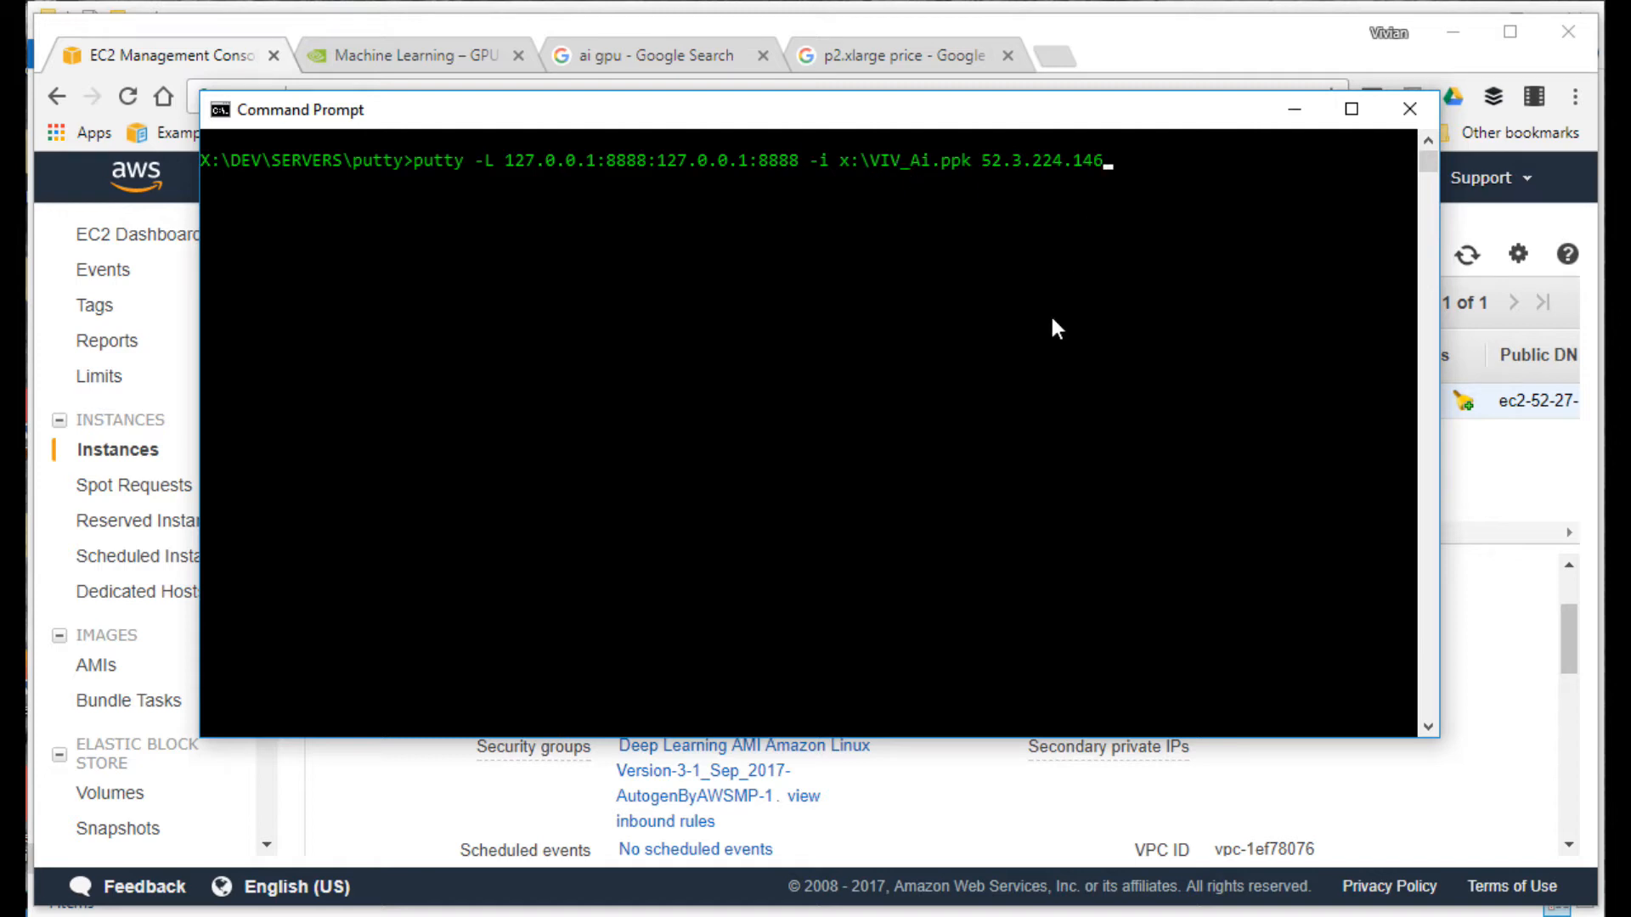
key(BackSpace)
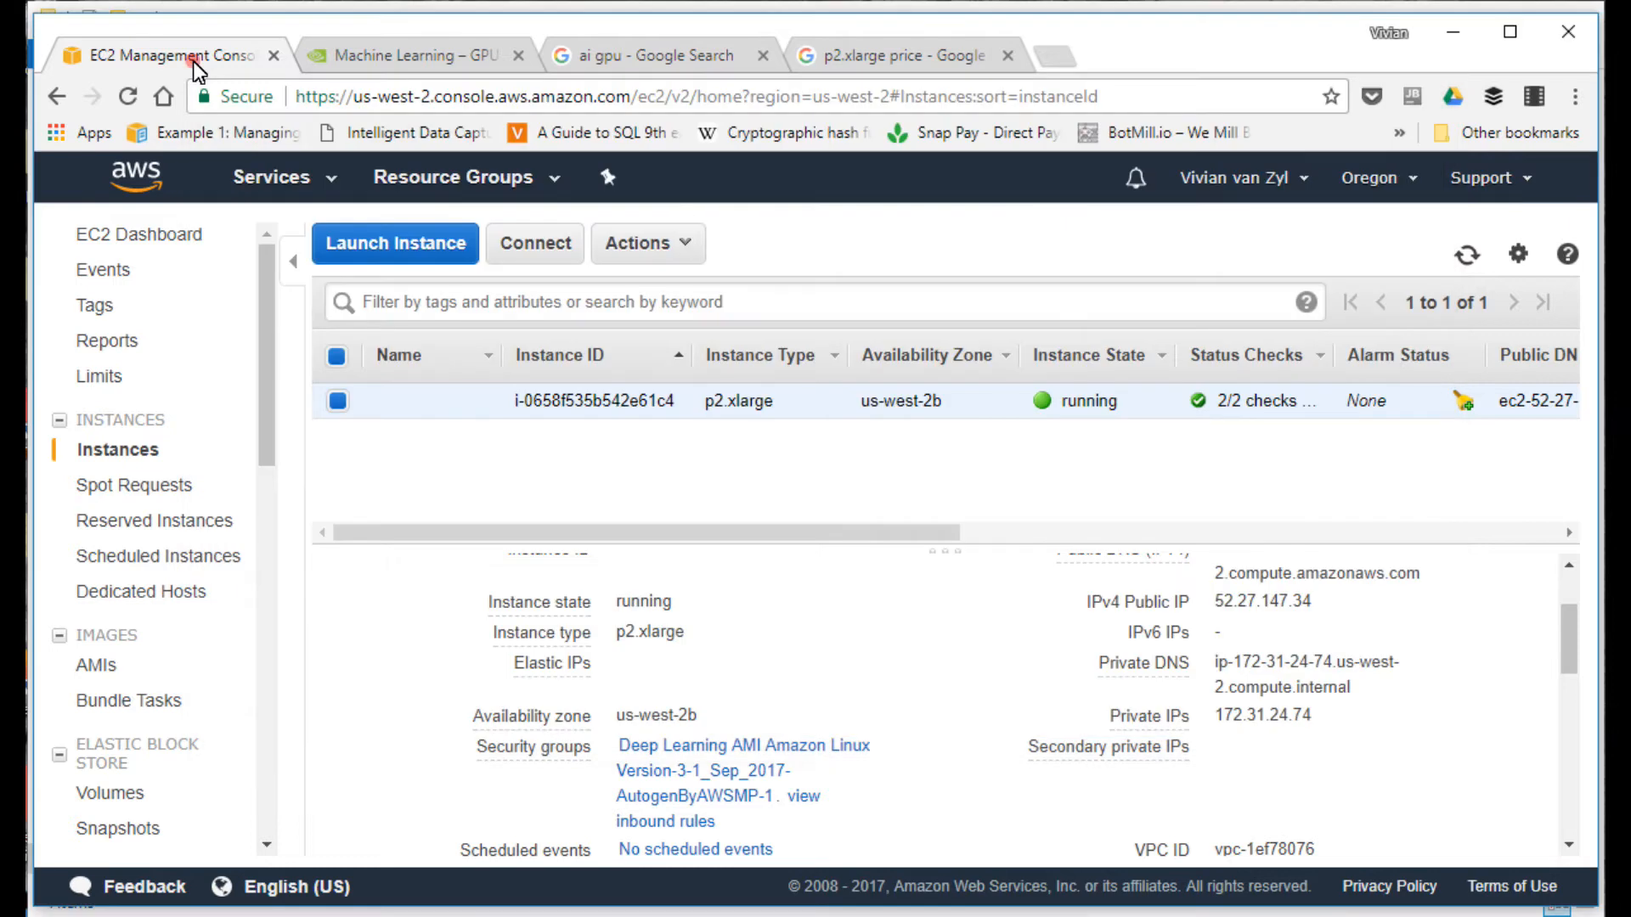
mouse_move(948, 494)
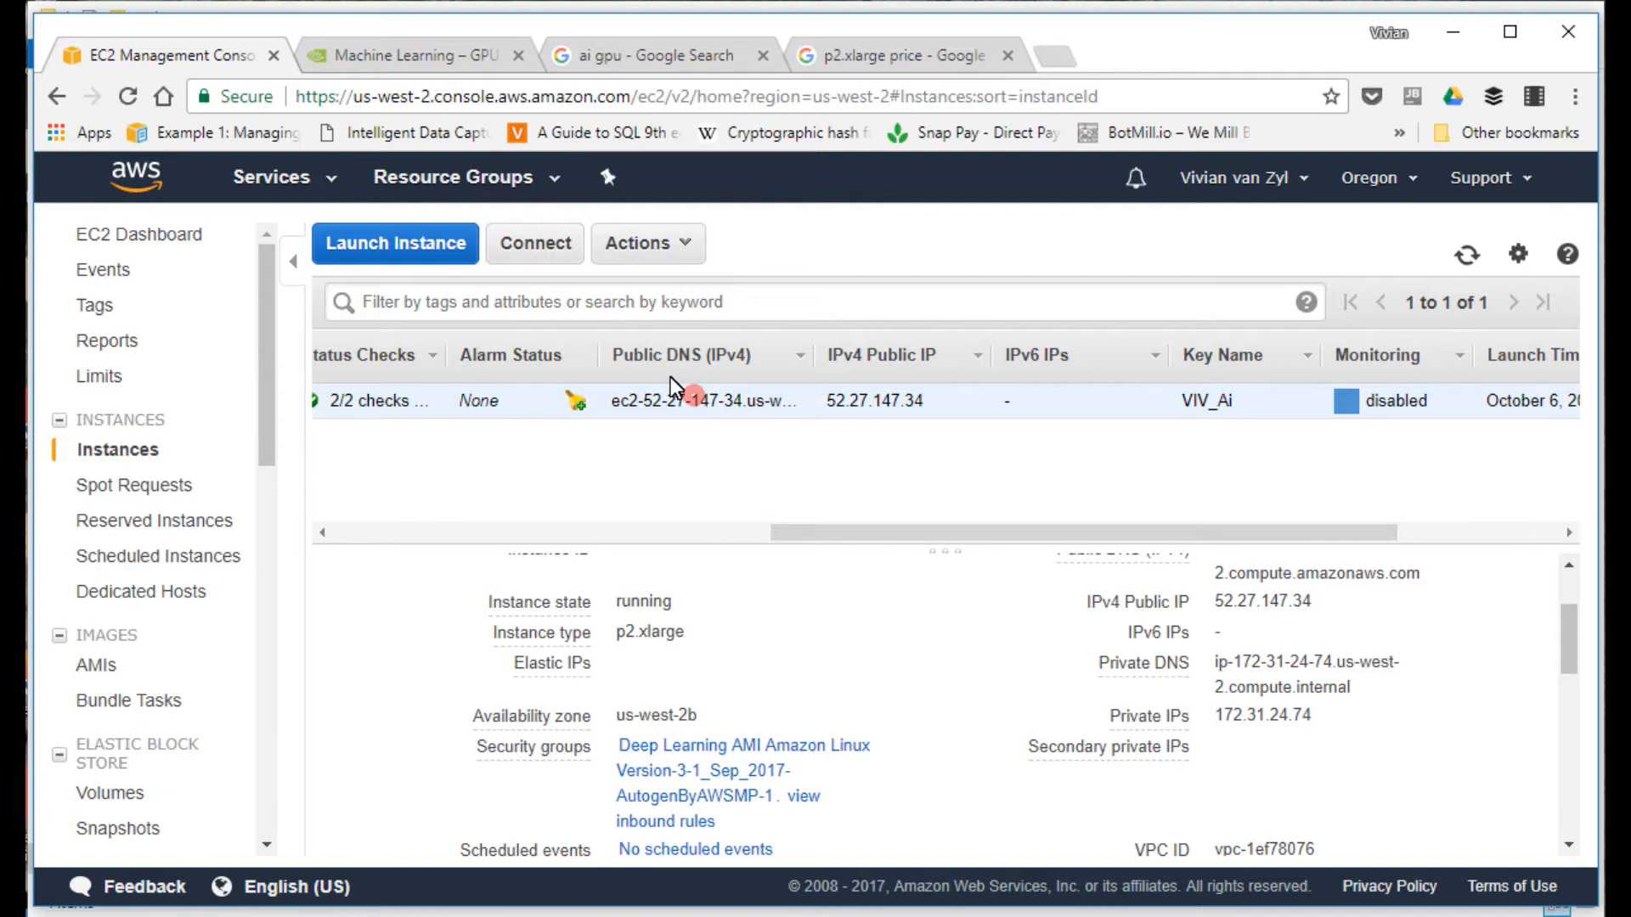
Step: Copy the instance's Public DNS address from its Connect instructions
click(533, 244)
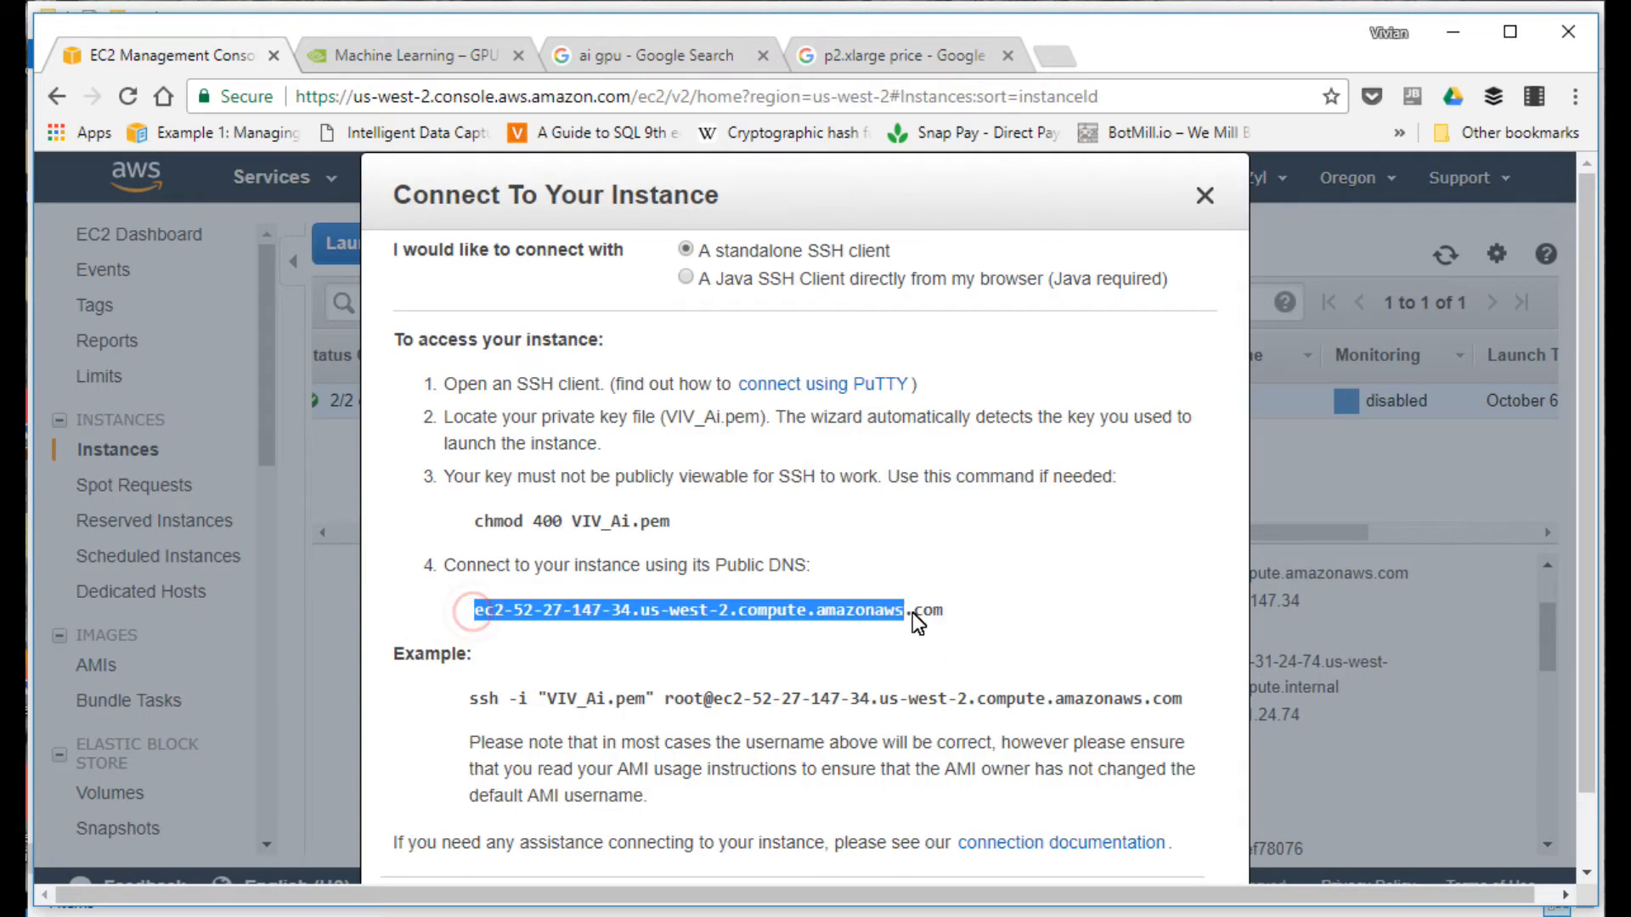
right_click(914, 612)
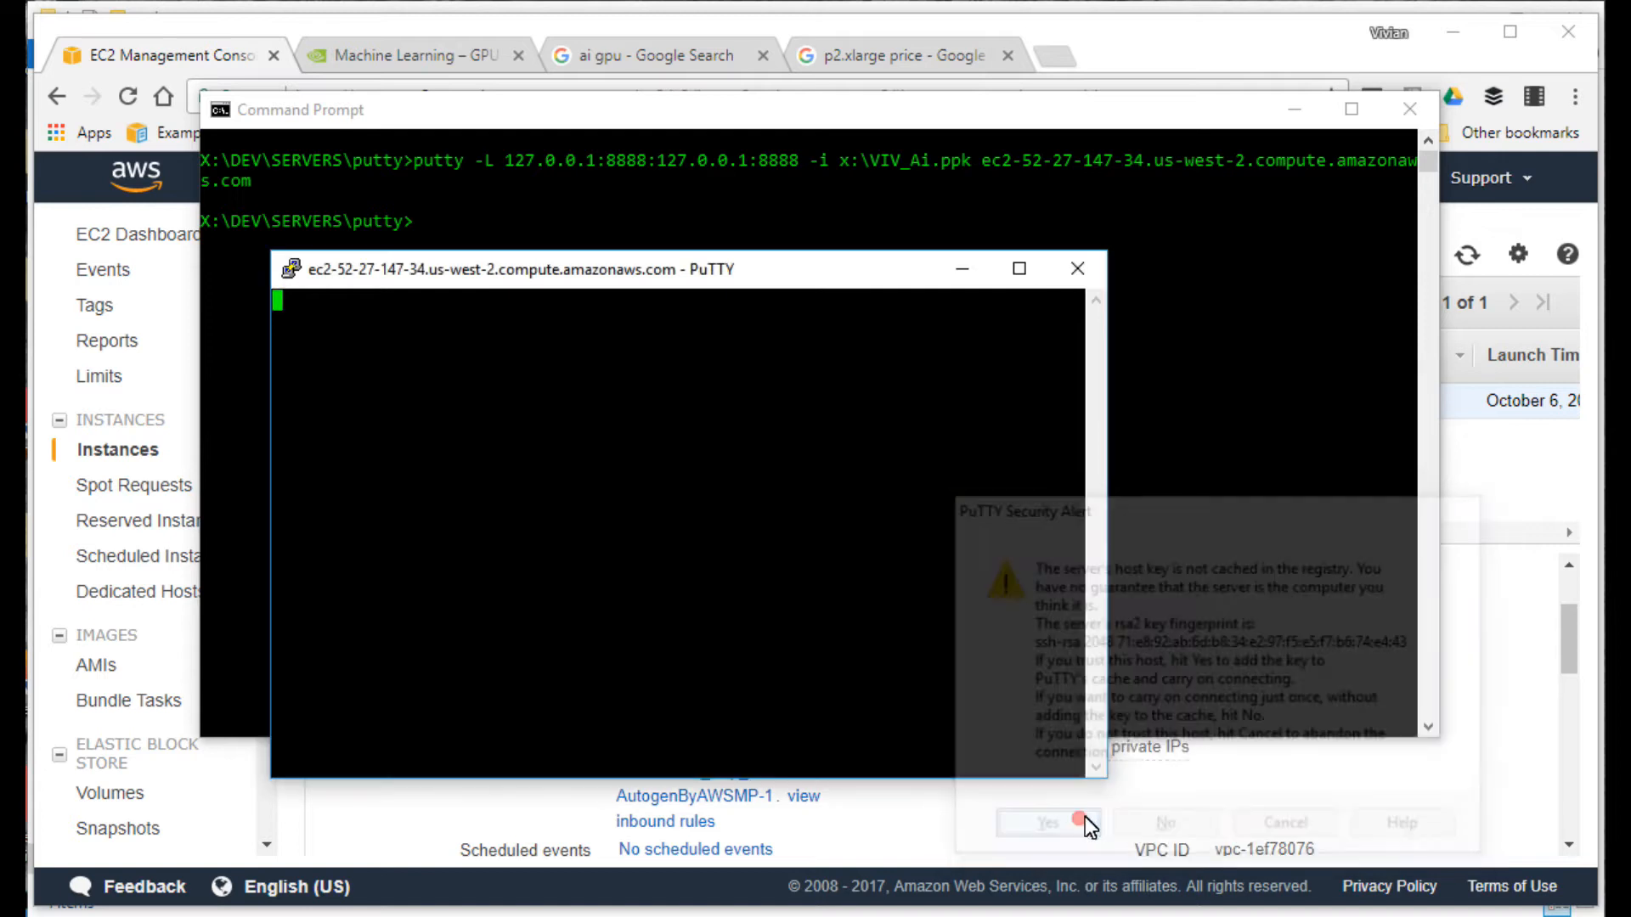
Step: Accept the server's host key and log in to the instance as ec2-user
click(1047, 823)
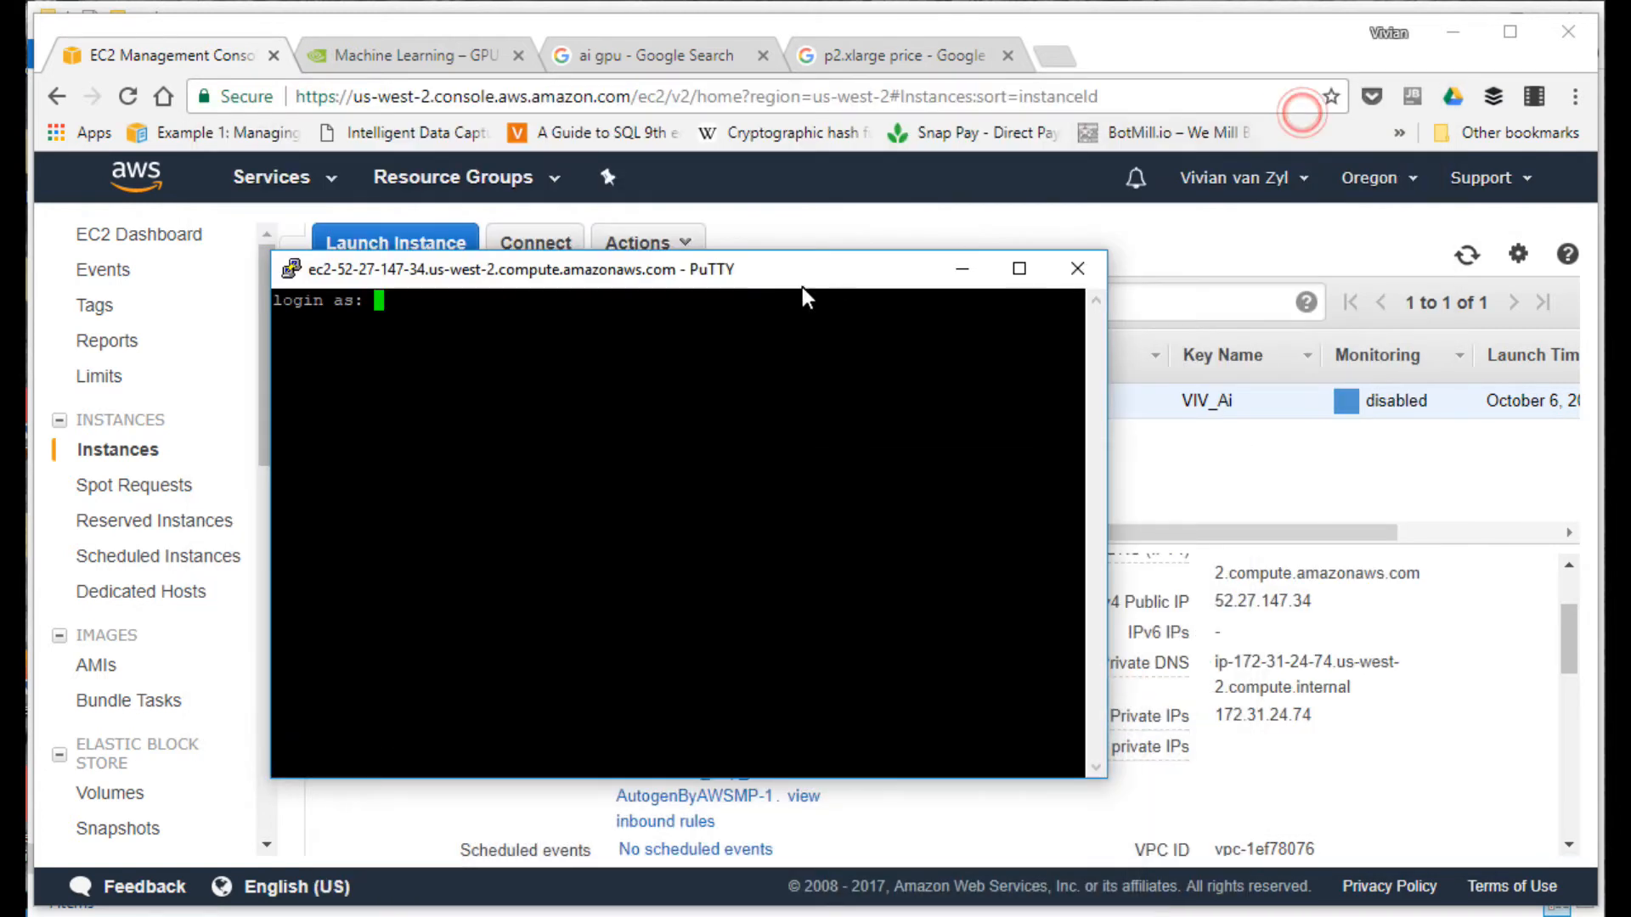
text(ec)
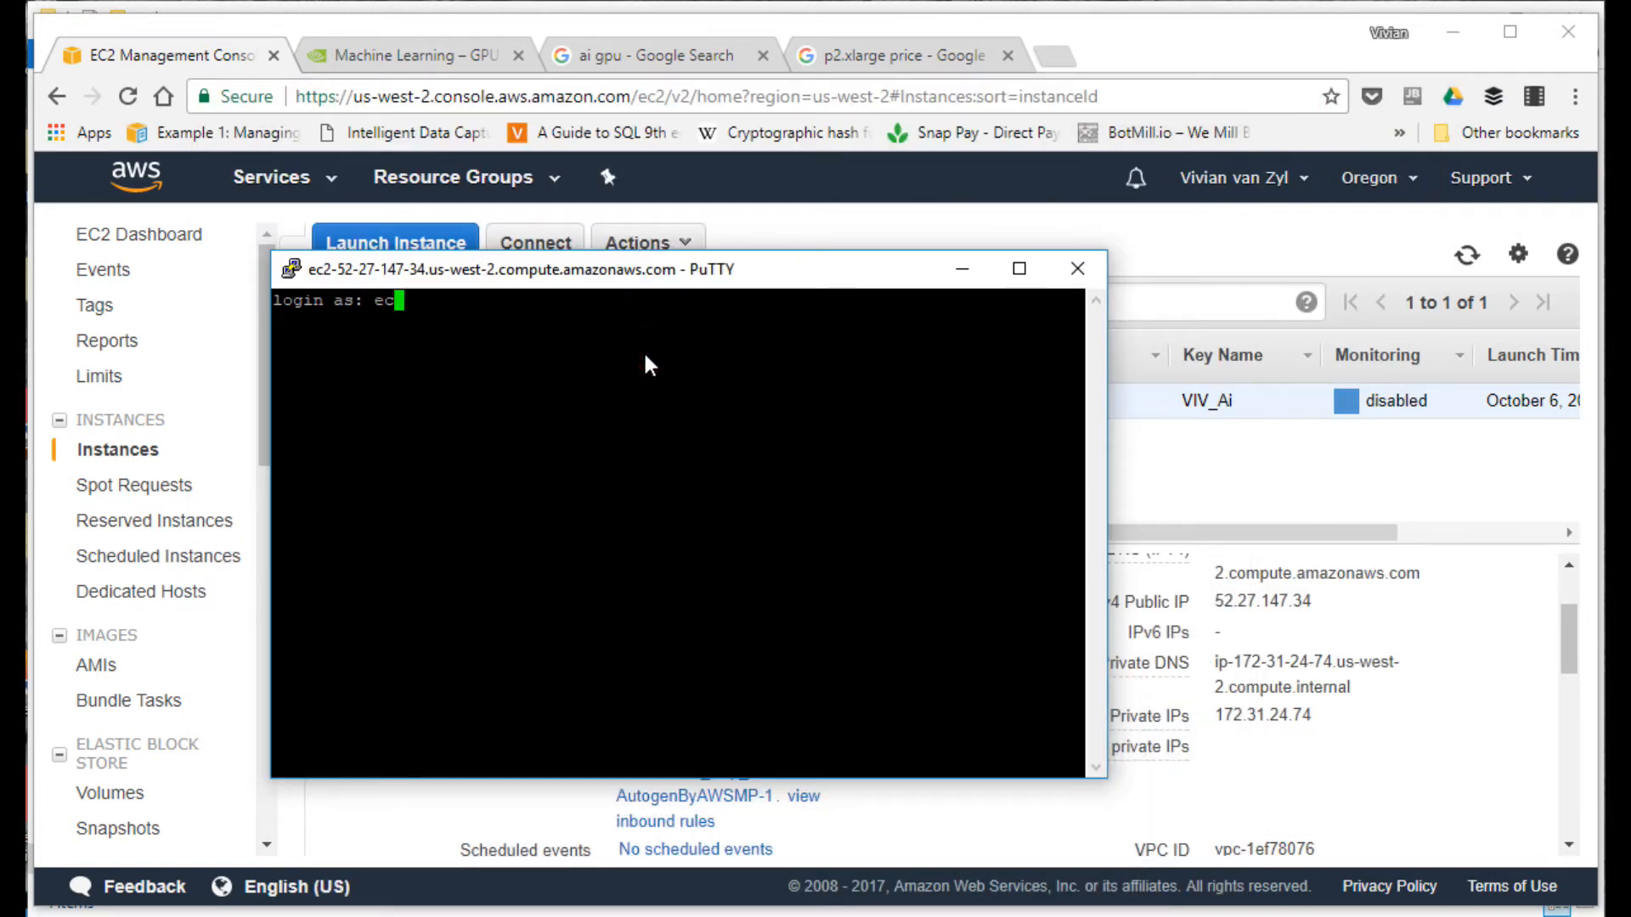
text(2)
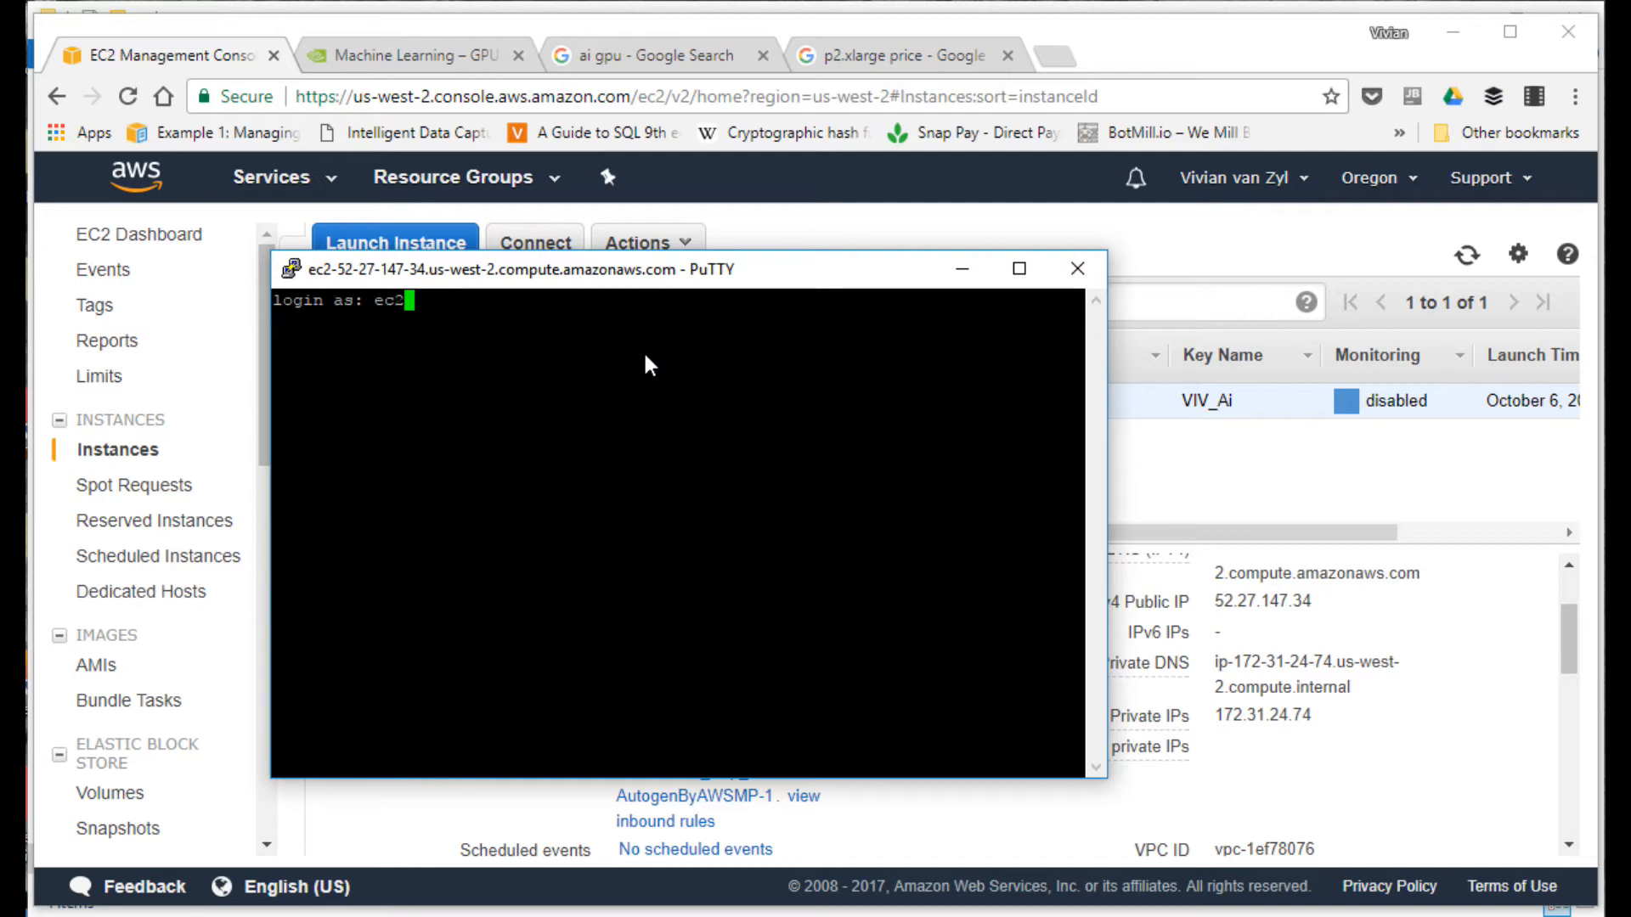
text(-user)
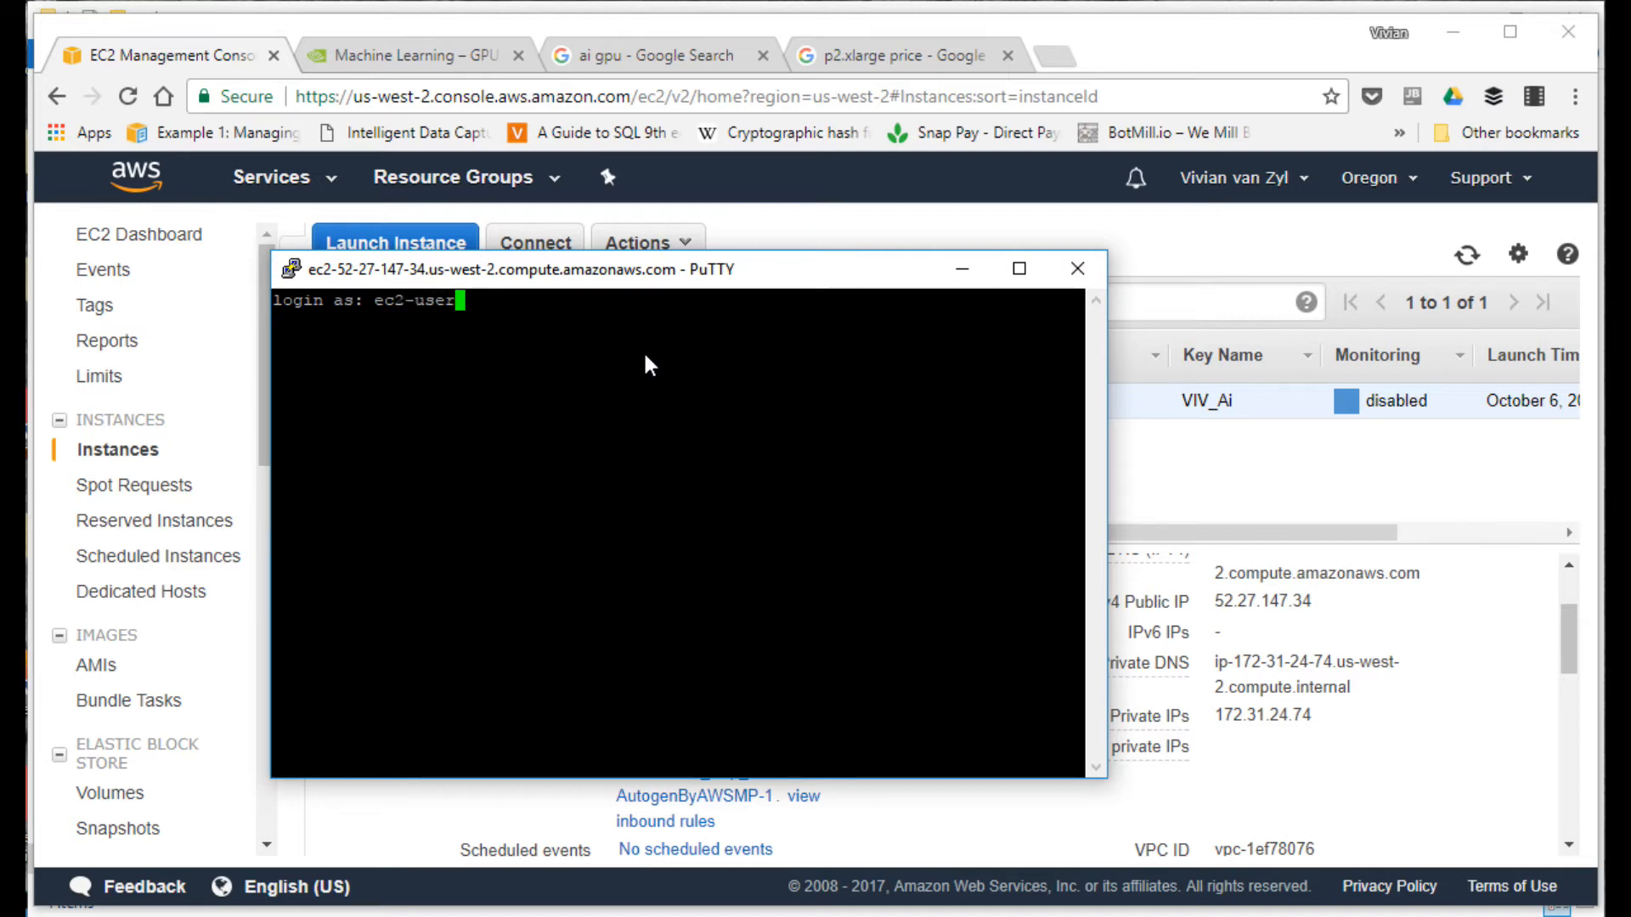
key(Return)
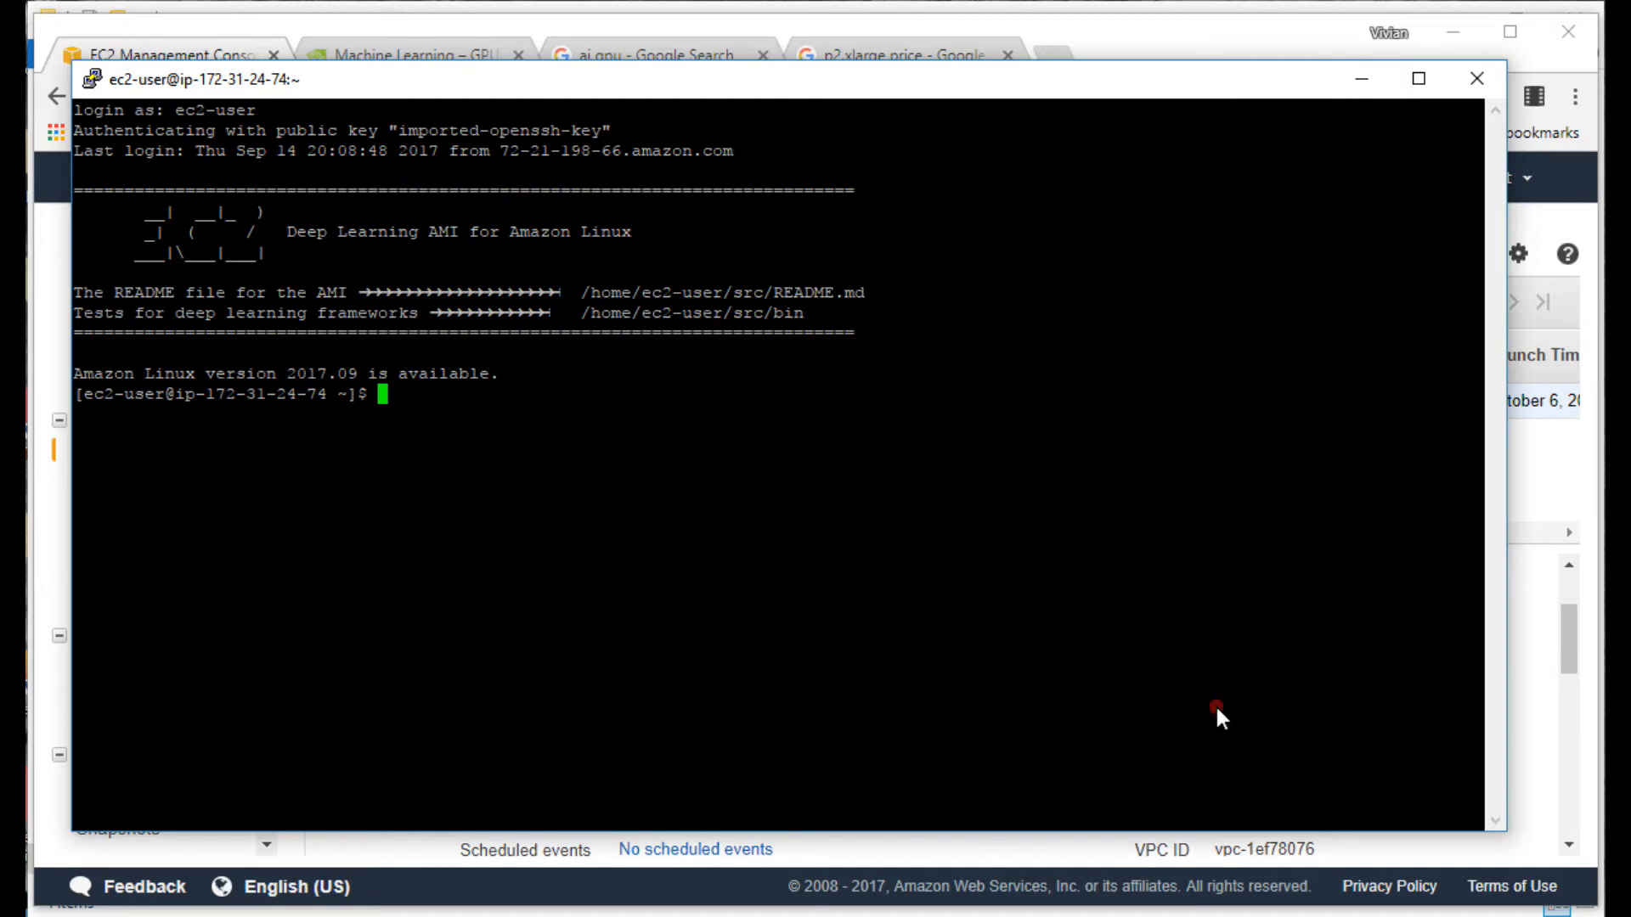
Step: List the home directory (ls) showing src, then switch to the GPU image search results
text(ls)
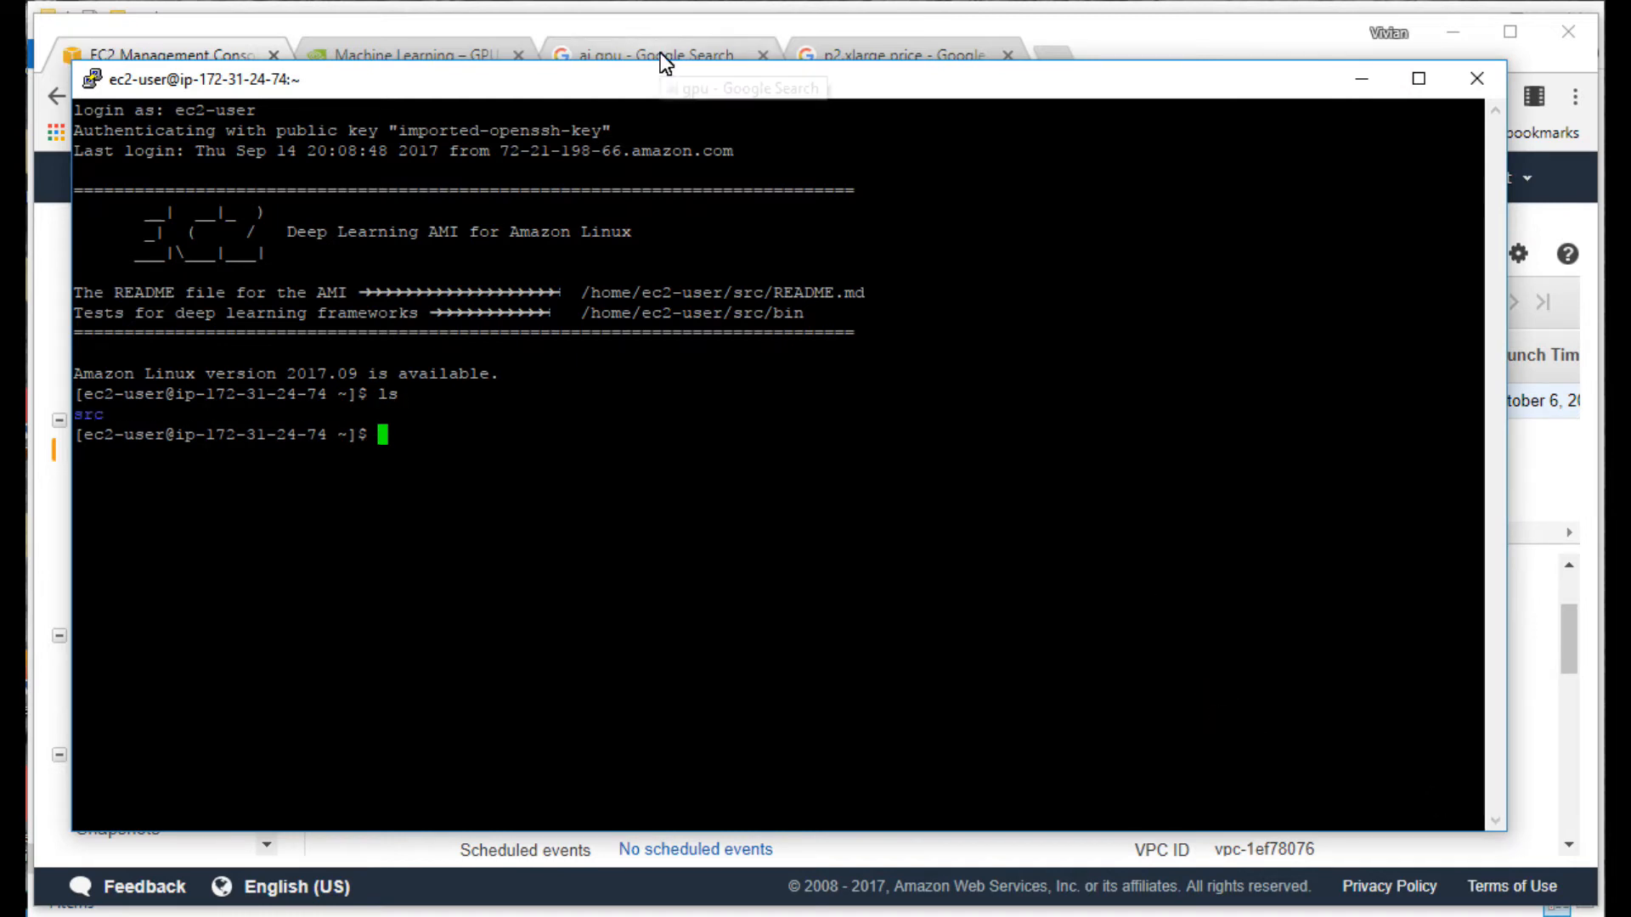
click(662, 54)
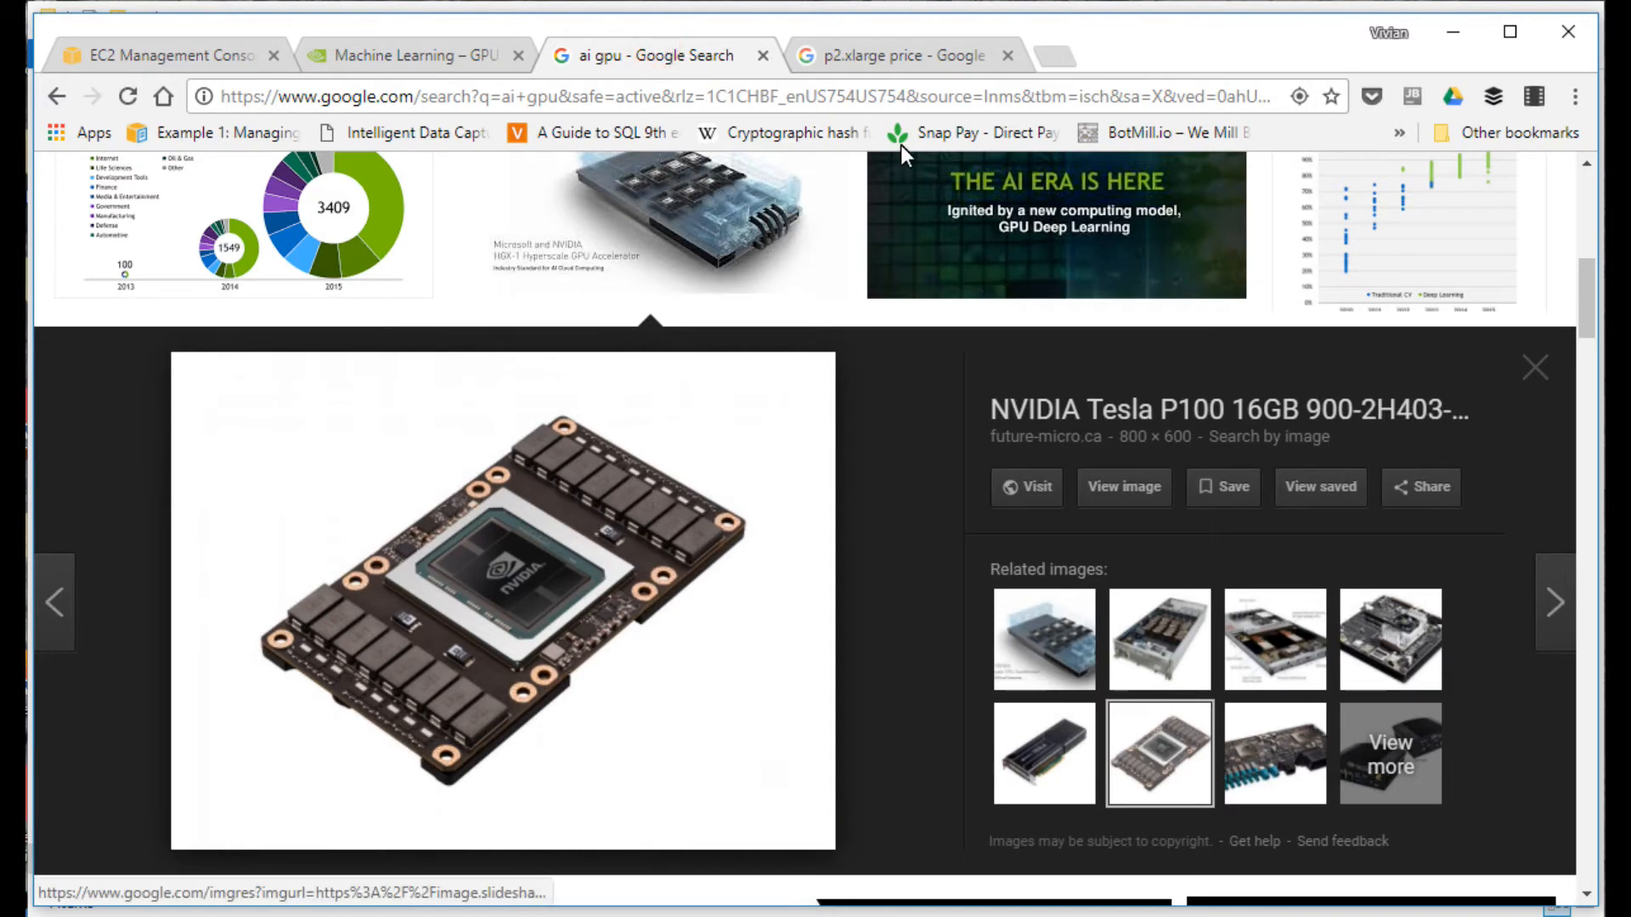
mouse_move(882, 53)
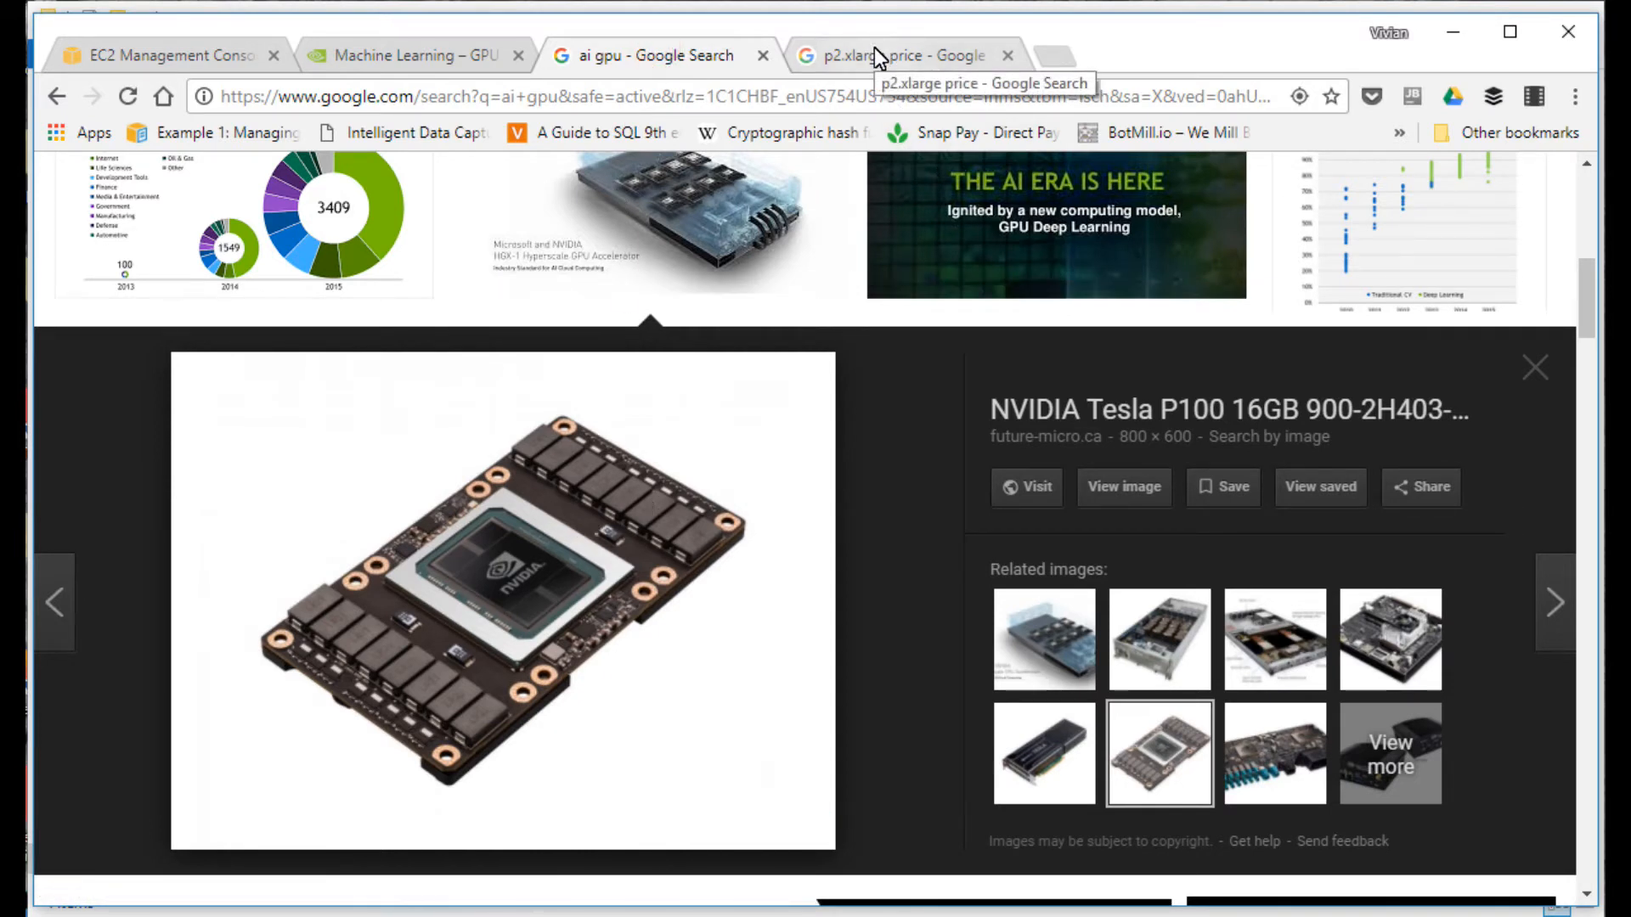
mouse_move(156, 58)
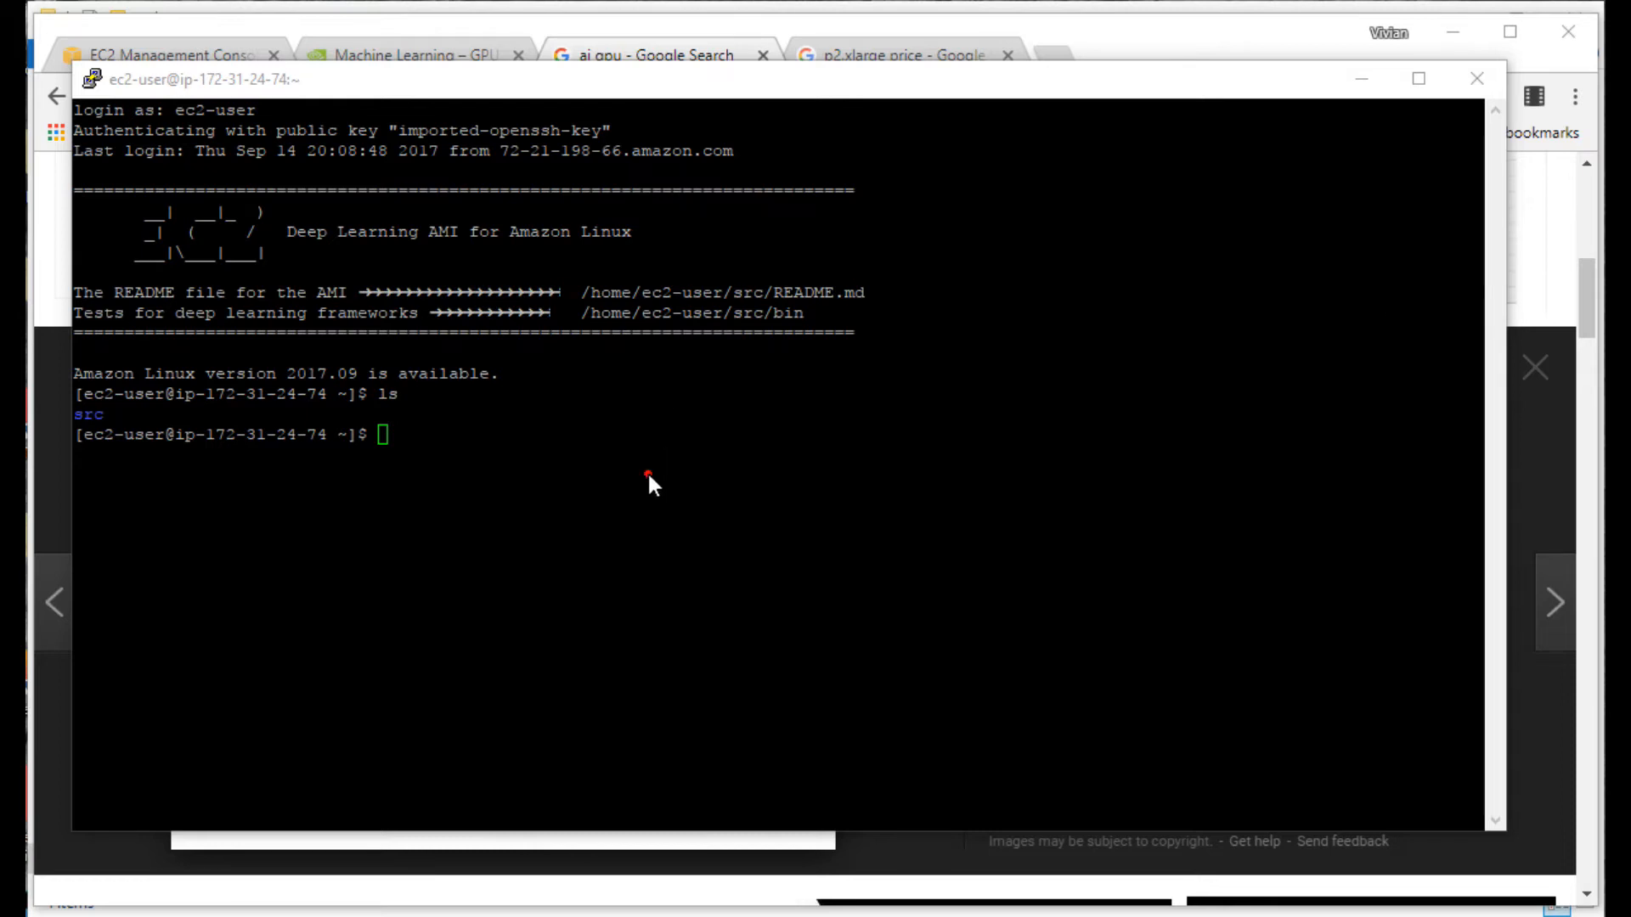
text(git clone https://github.com/dmlc/mxnet-notebooks)
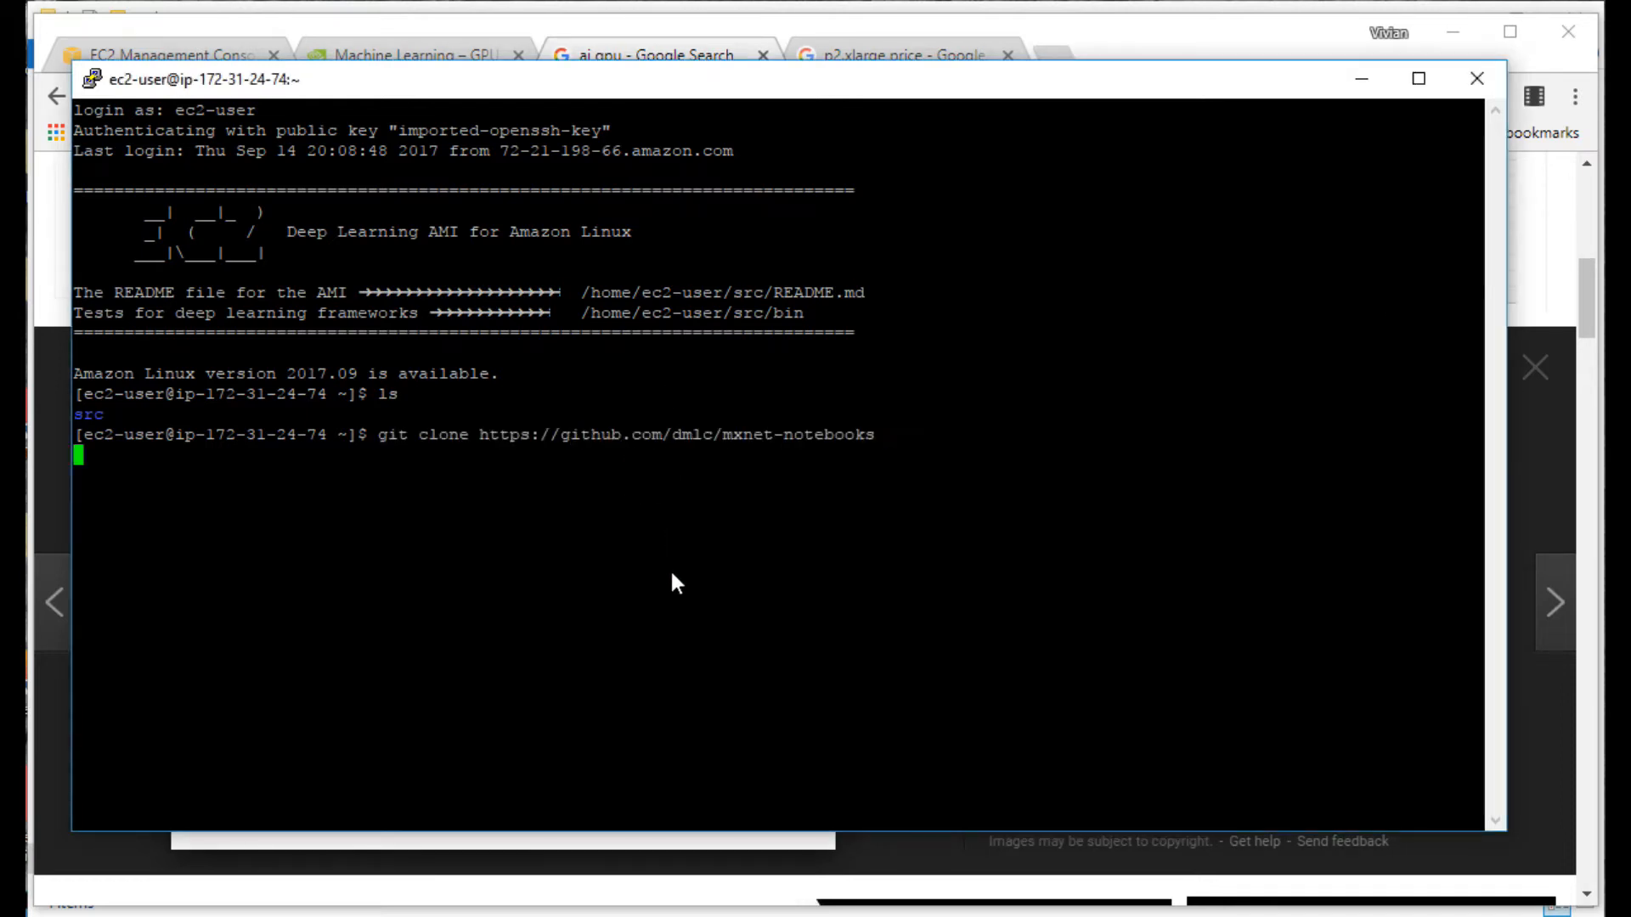
key(Return)
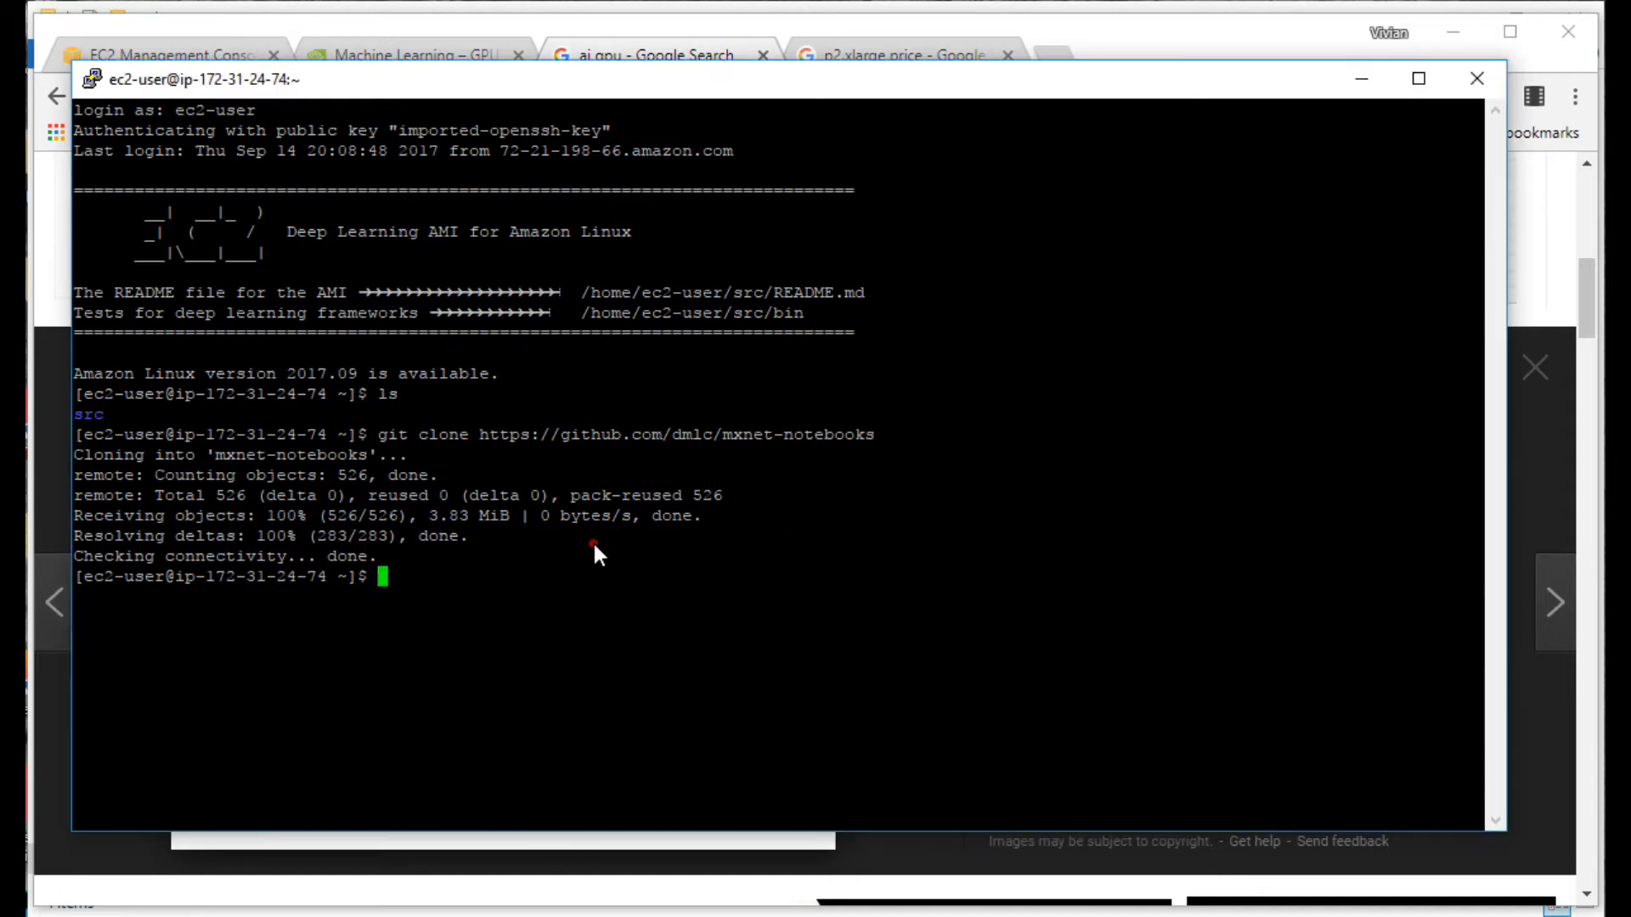
text(jupyter notebook)
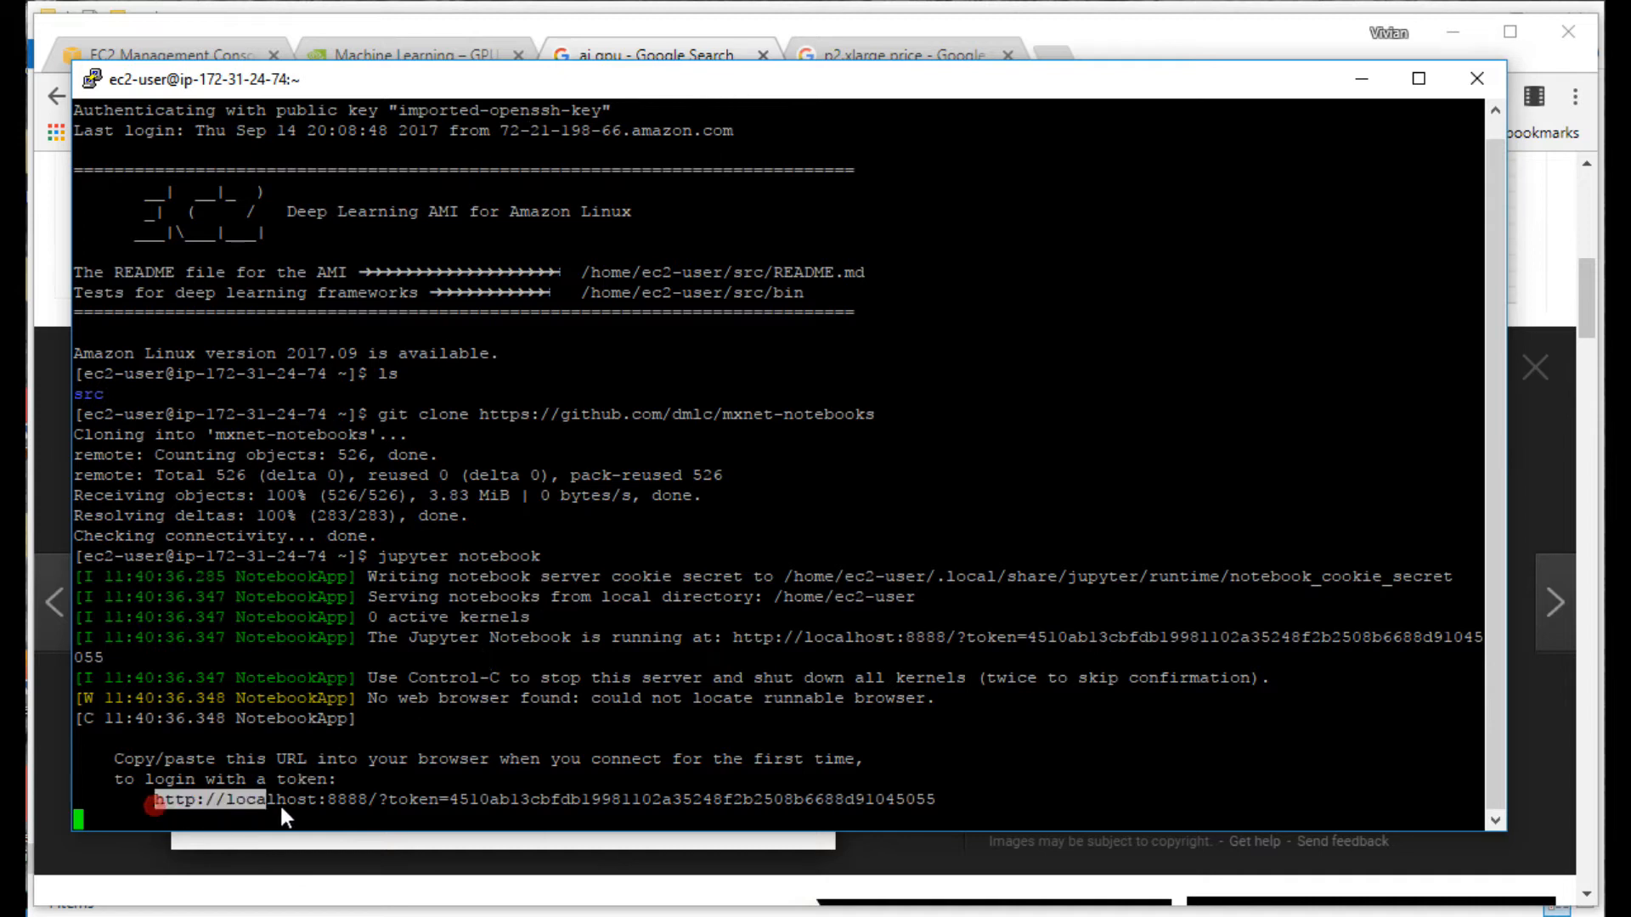
Step: Copy the localhost:8888 token URL from PuTTY and bring it to a Chrome tab
drag(155, 800, 933, 800)
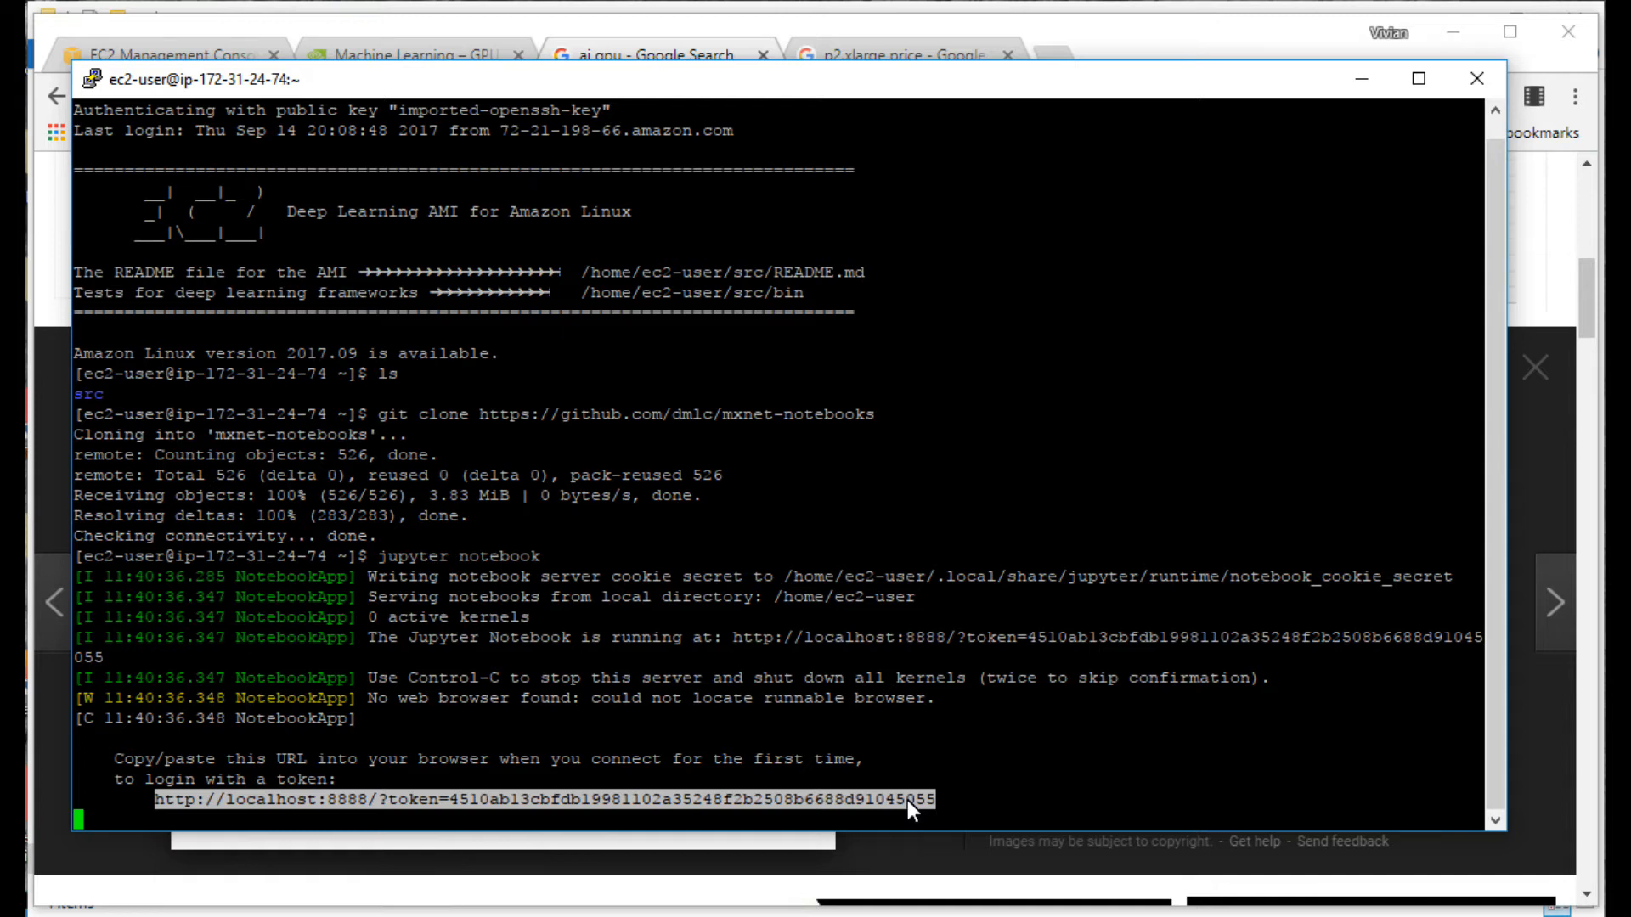
mouse_move(840, 76)
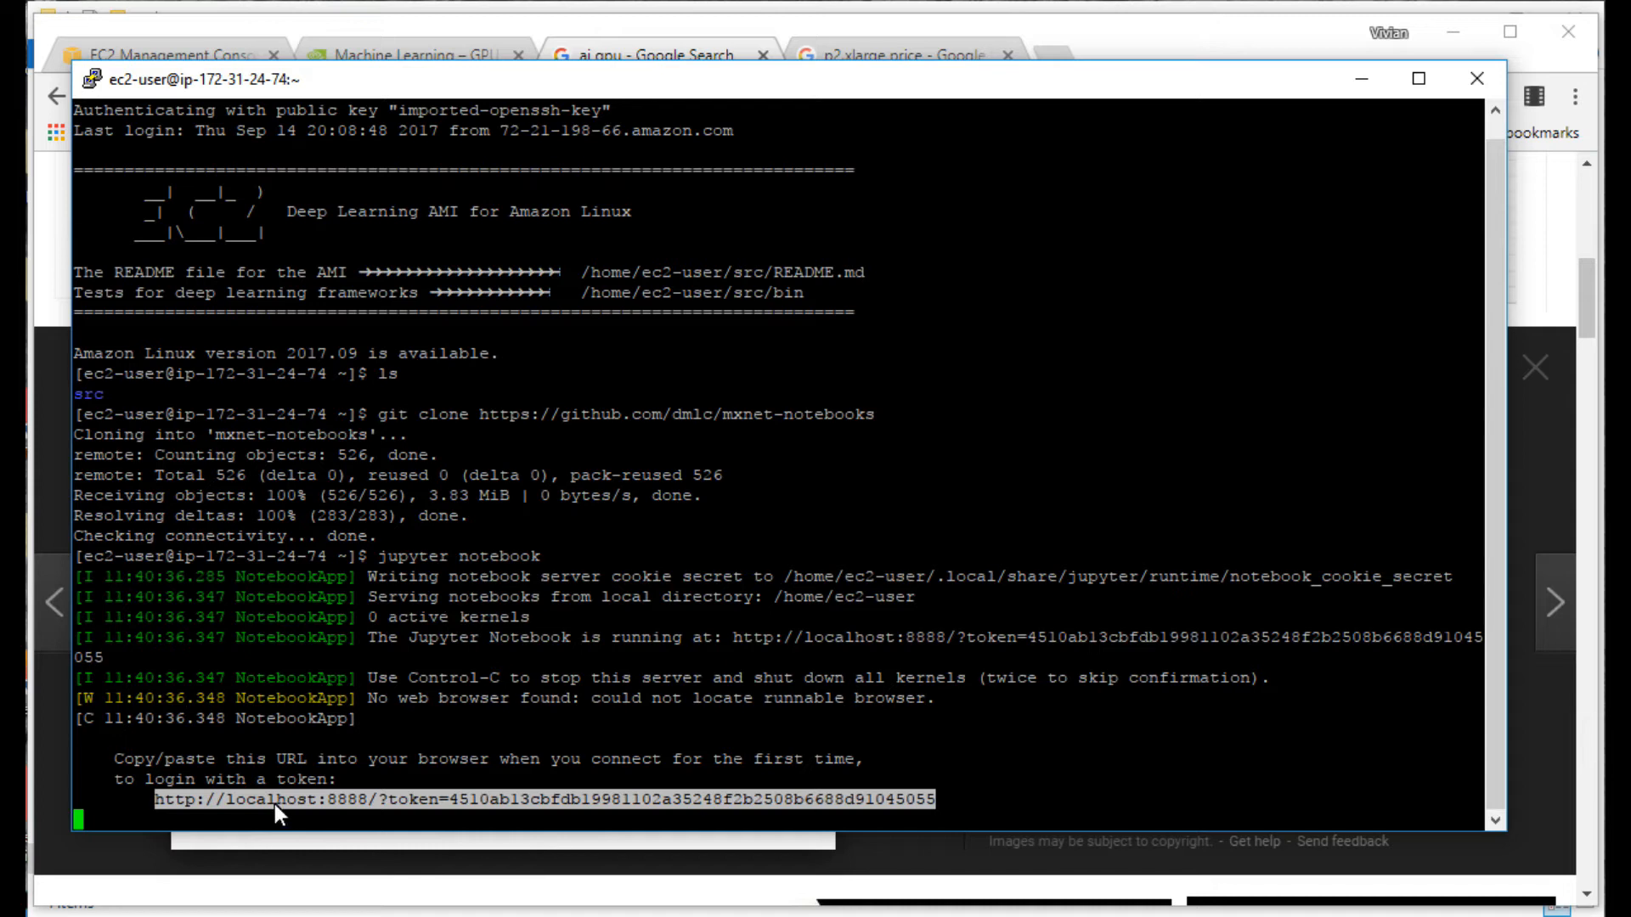
mouse_move(1077, 357)
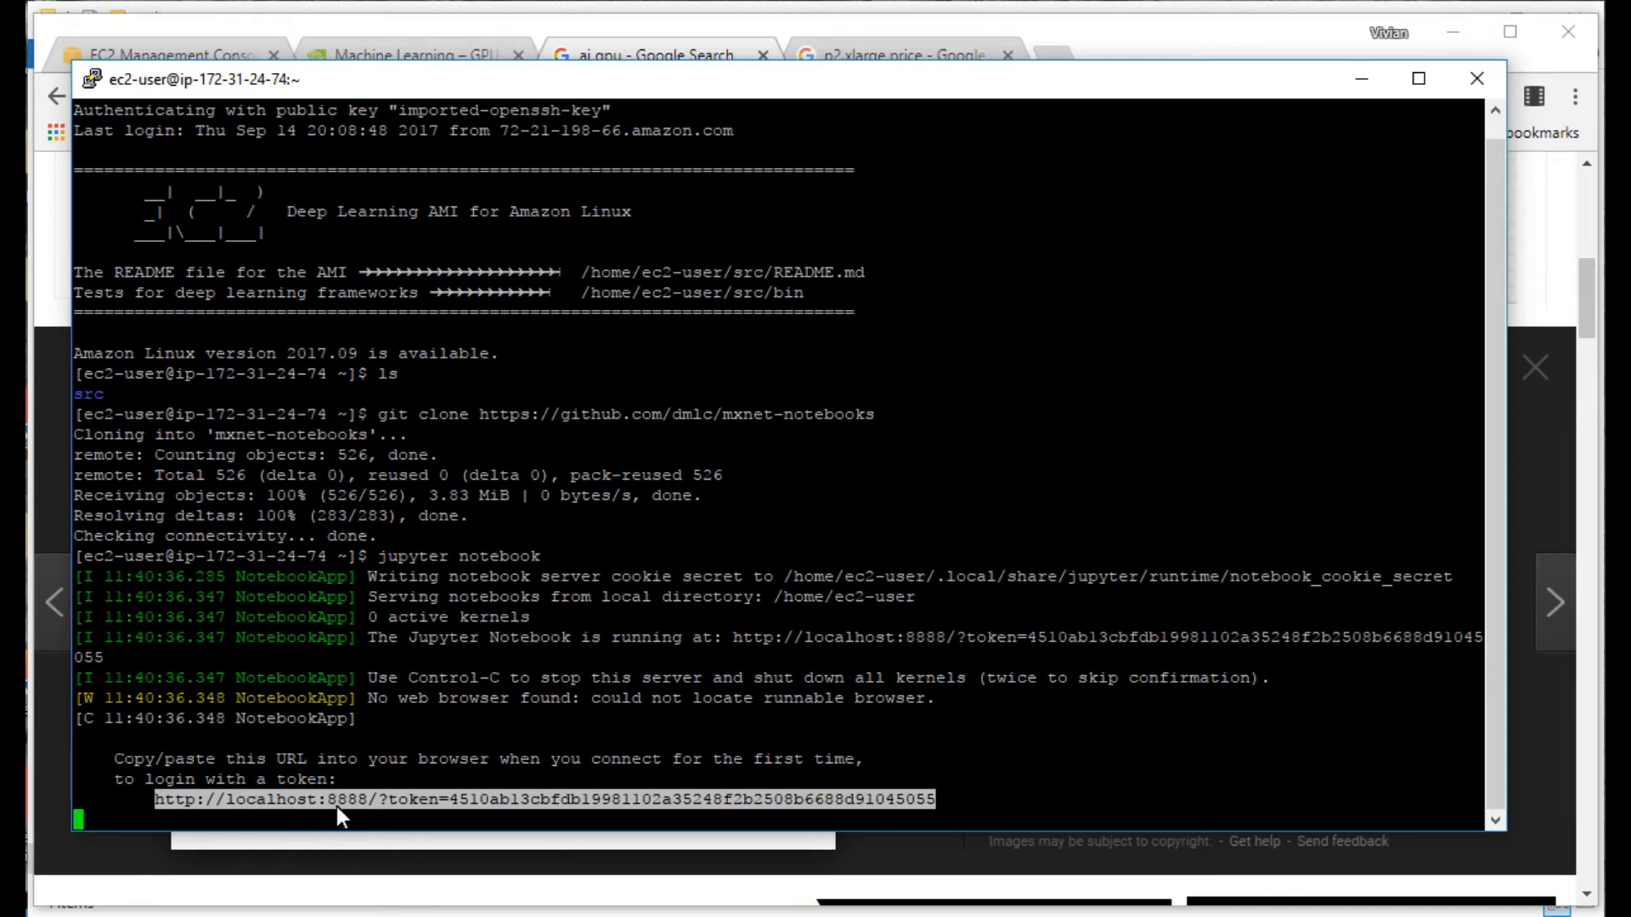
click(943, 55)
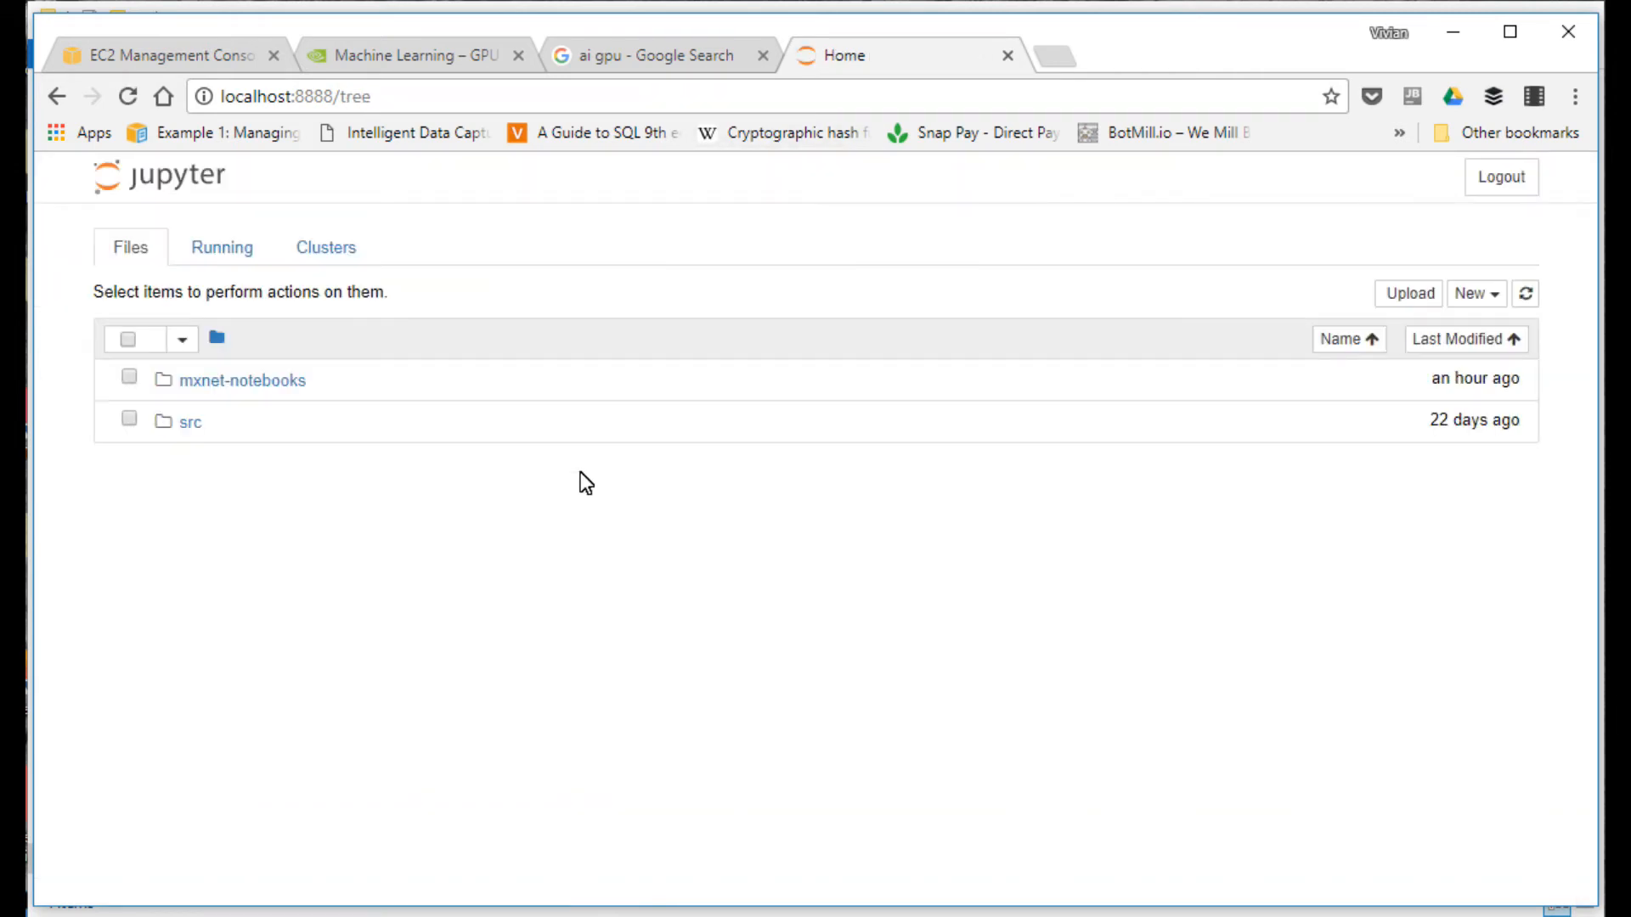
mouse_move(768, 428)
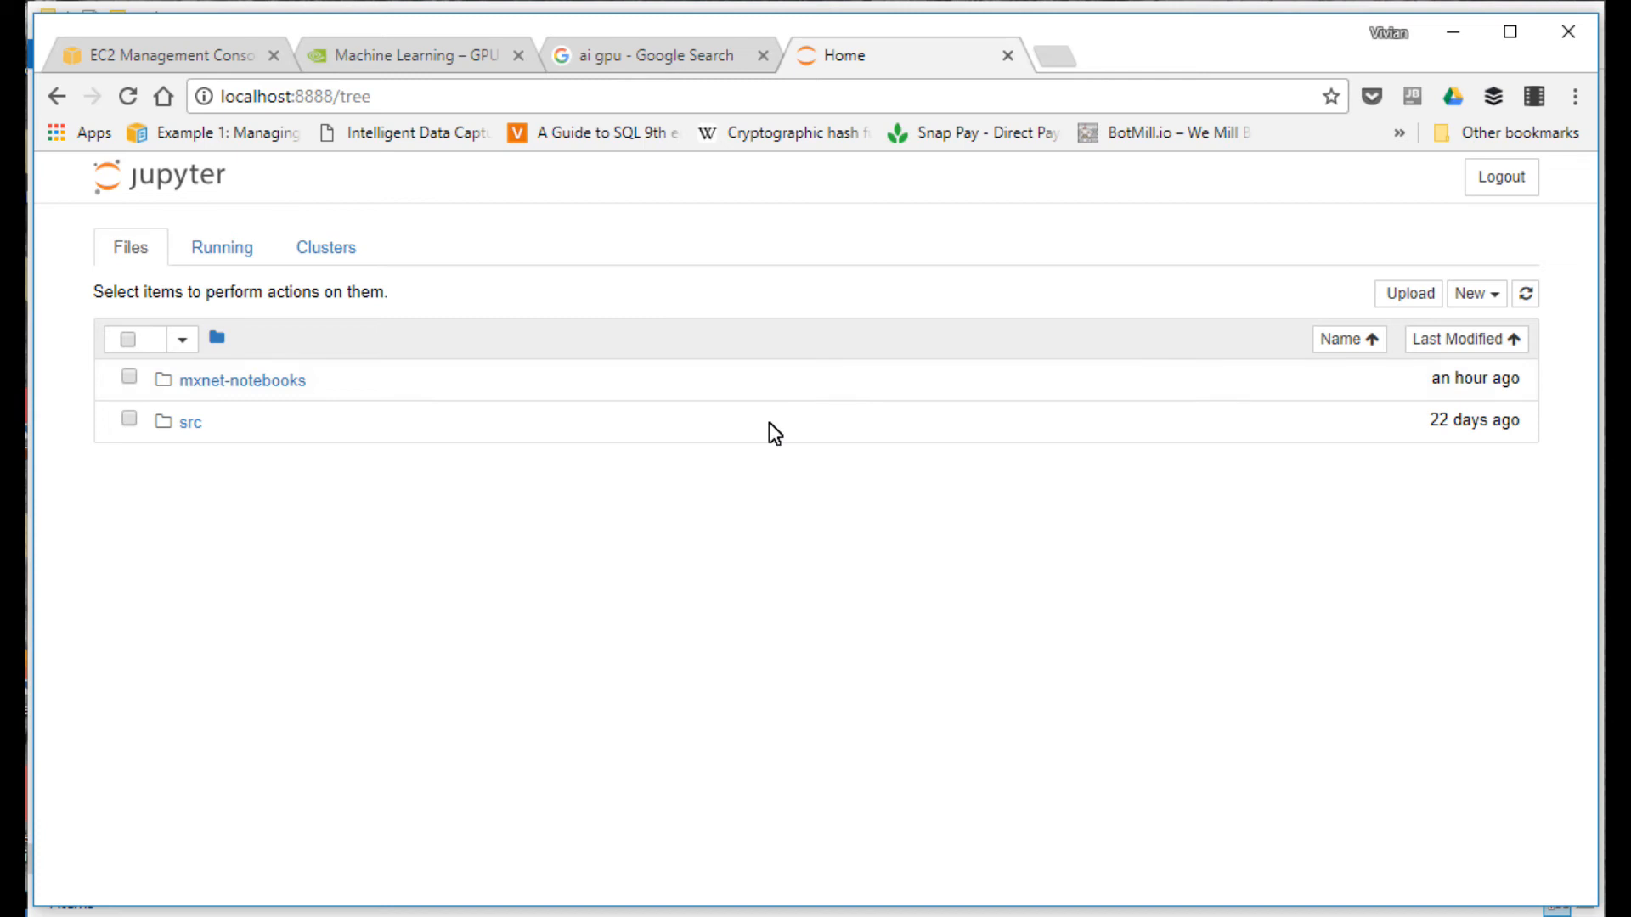
mouse_move(243, 207)
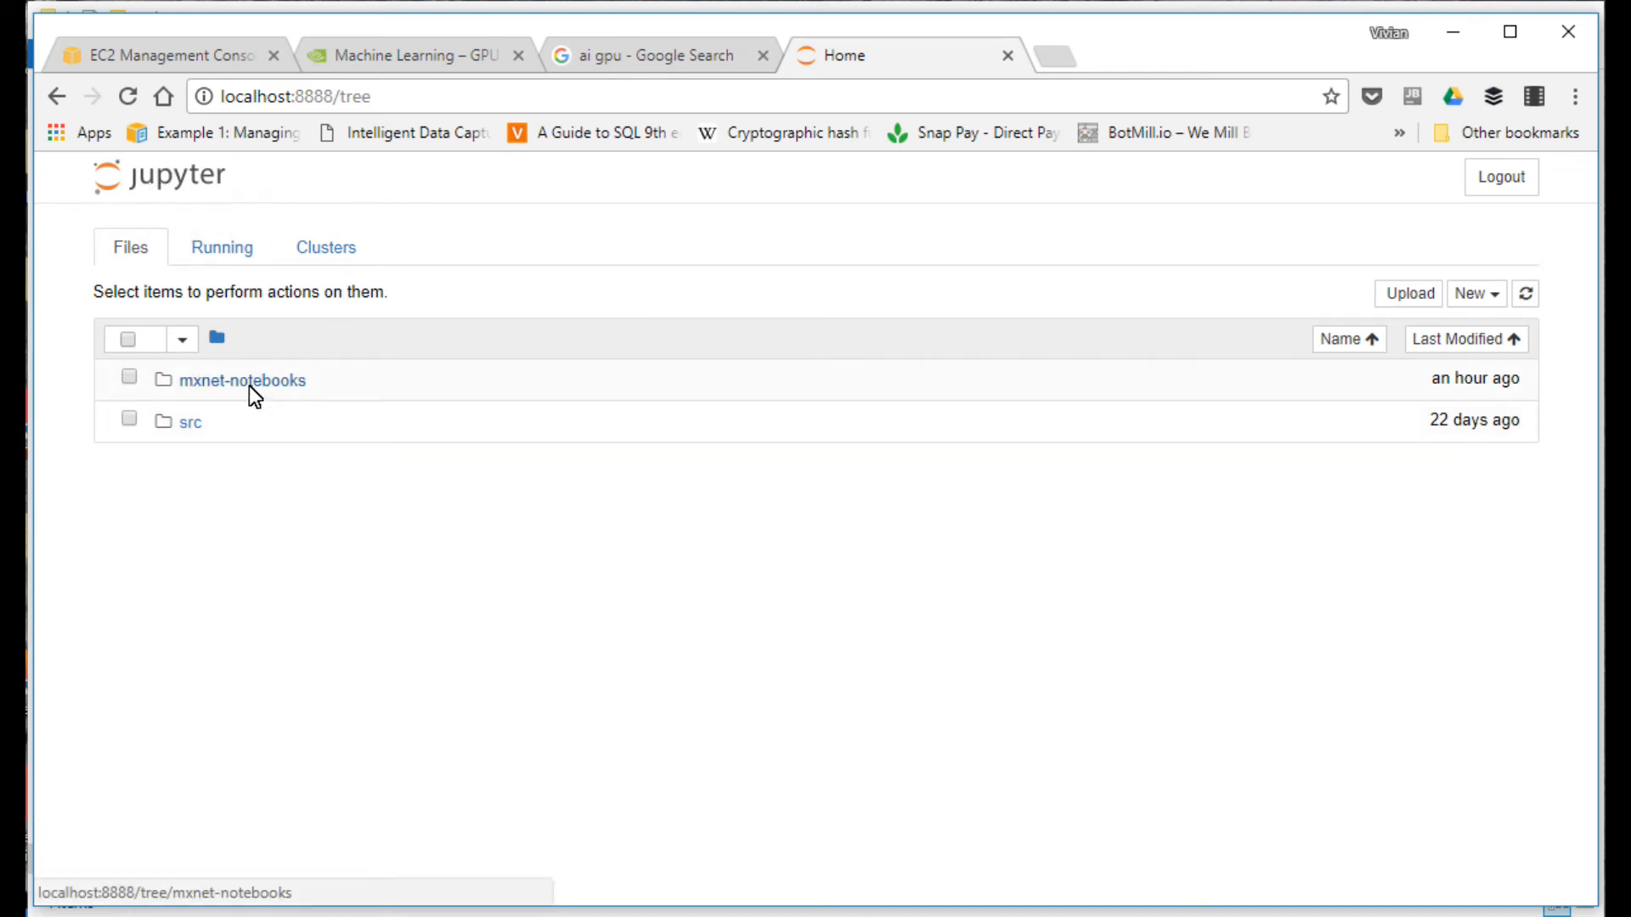
mouse_move(194, 409)
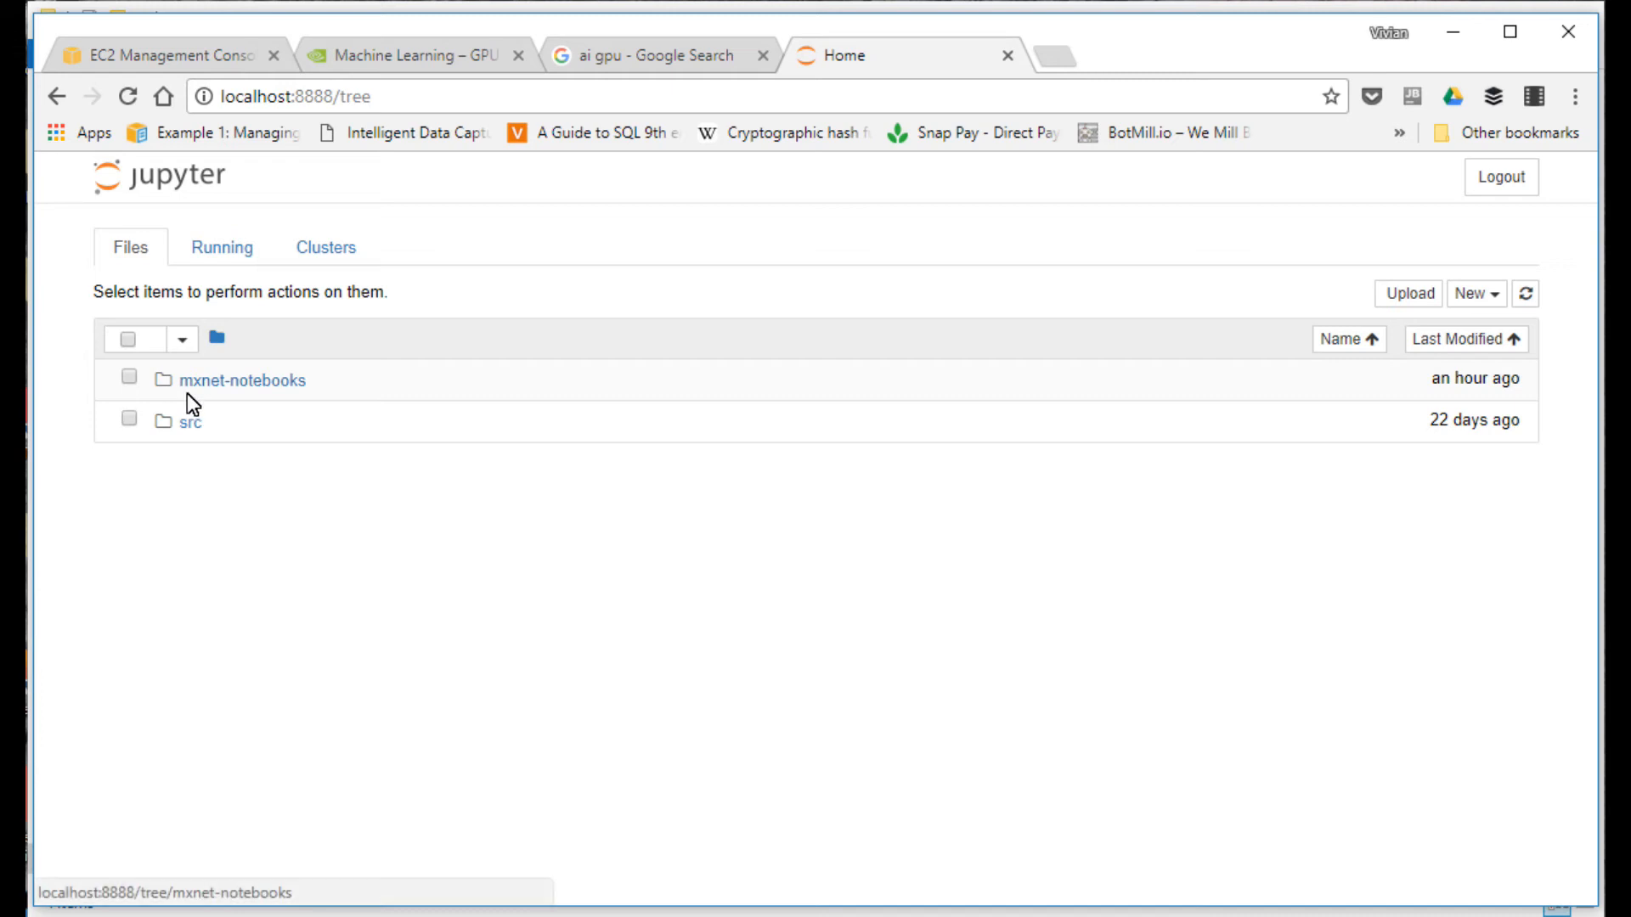
mouse_move(187, 392)
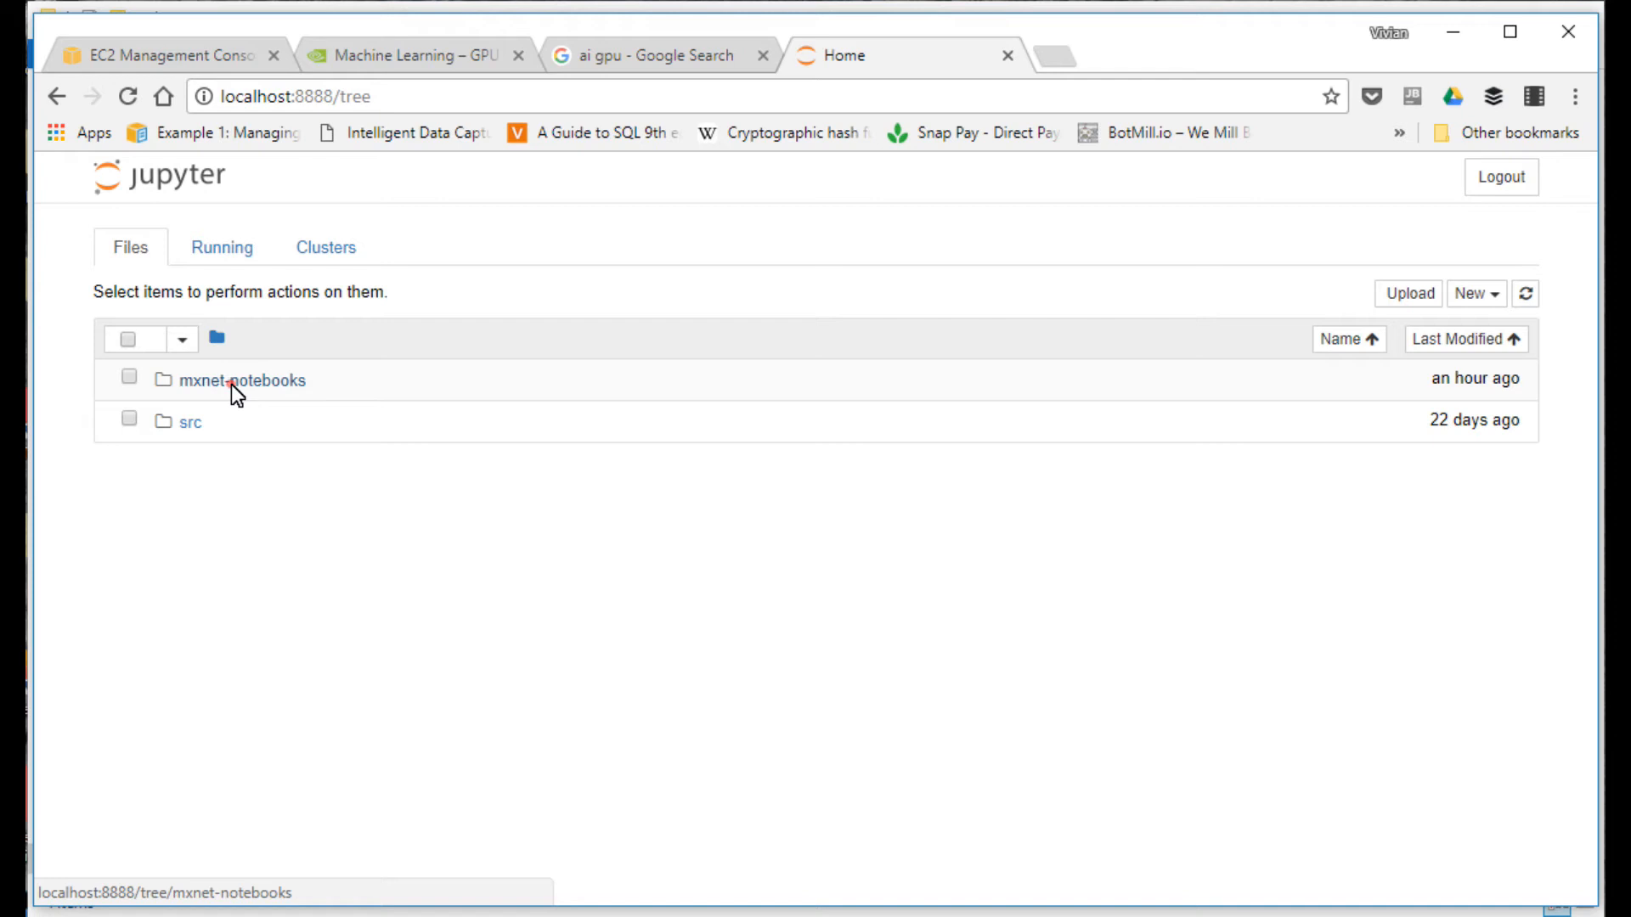
Step: Enter the mxnet-notebooks folder on the way to the python outline notebook
click(241, 380)
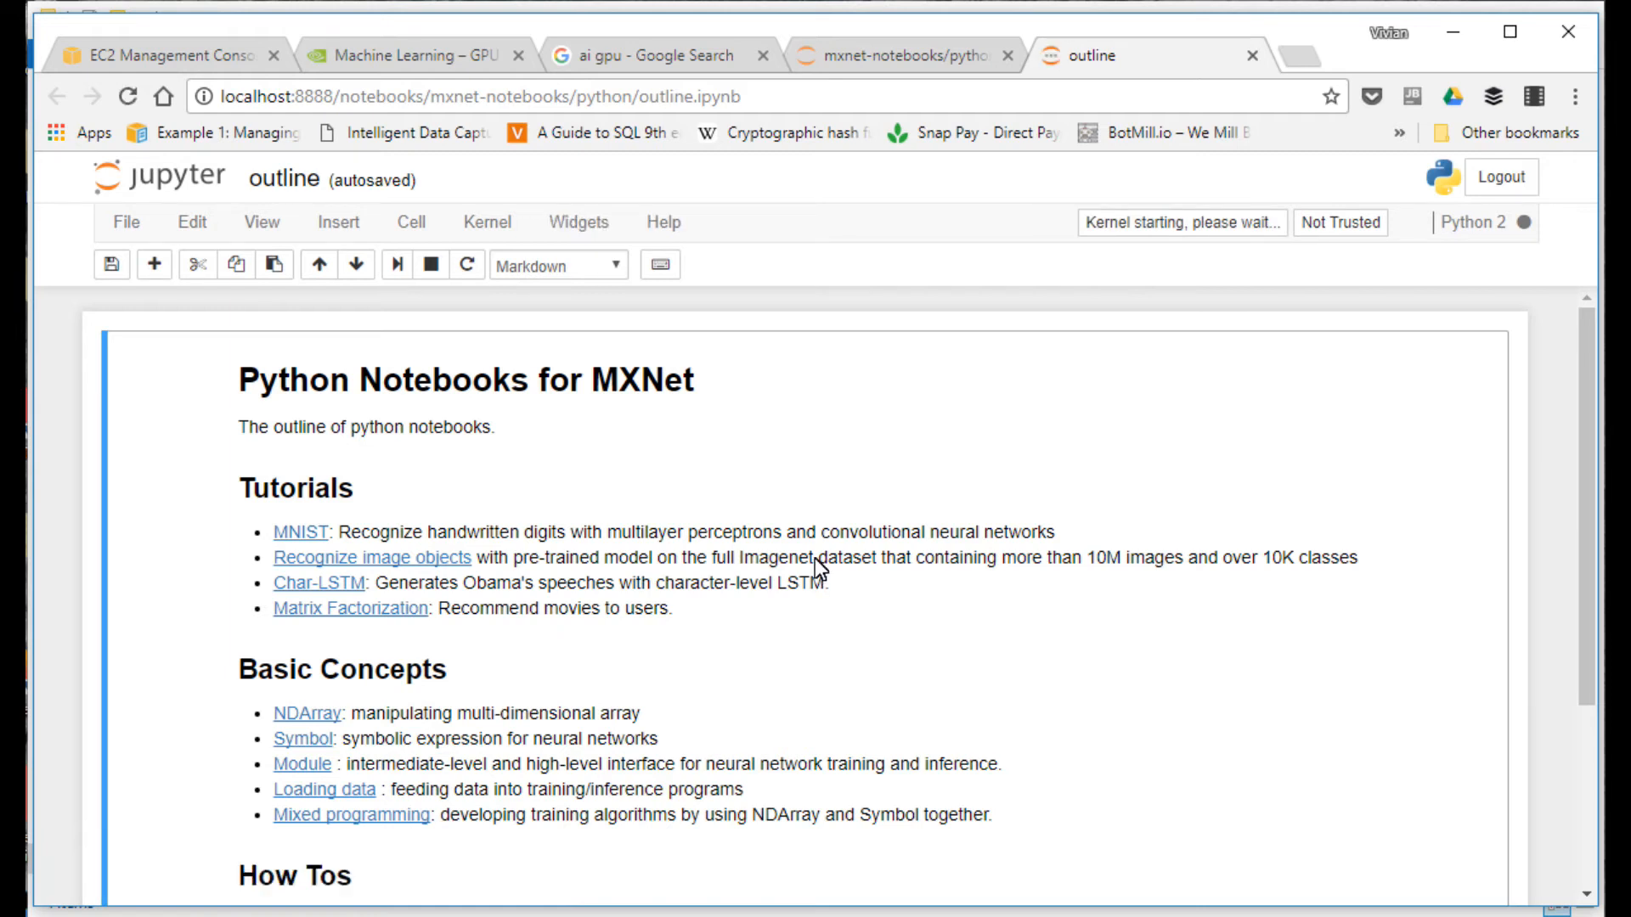
mouse_move(605, 595)
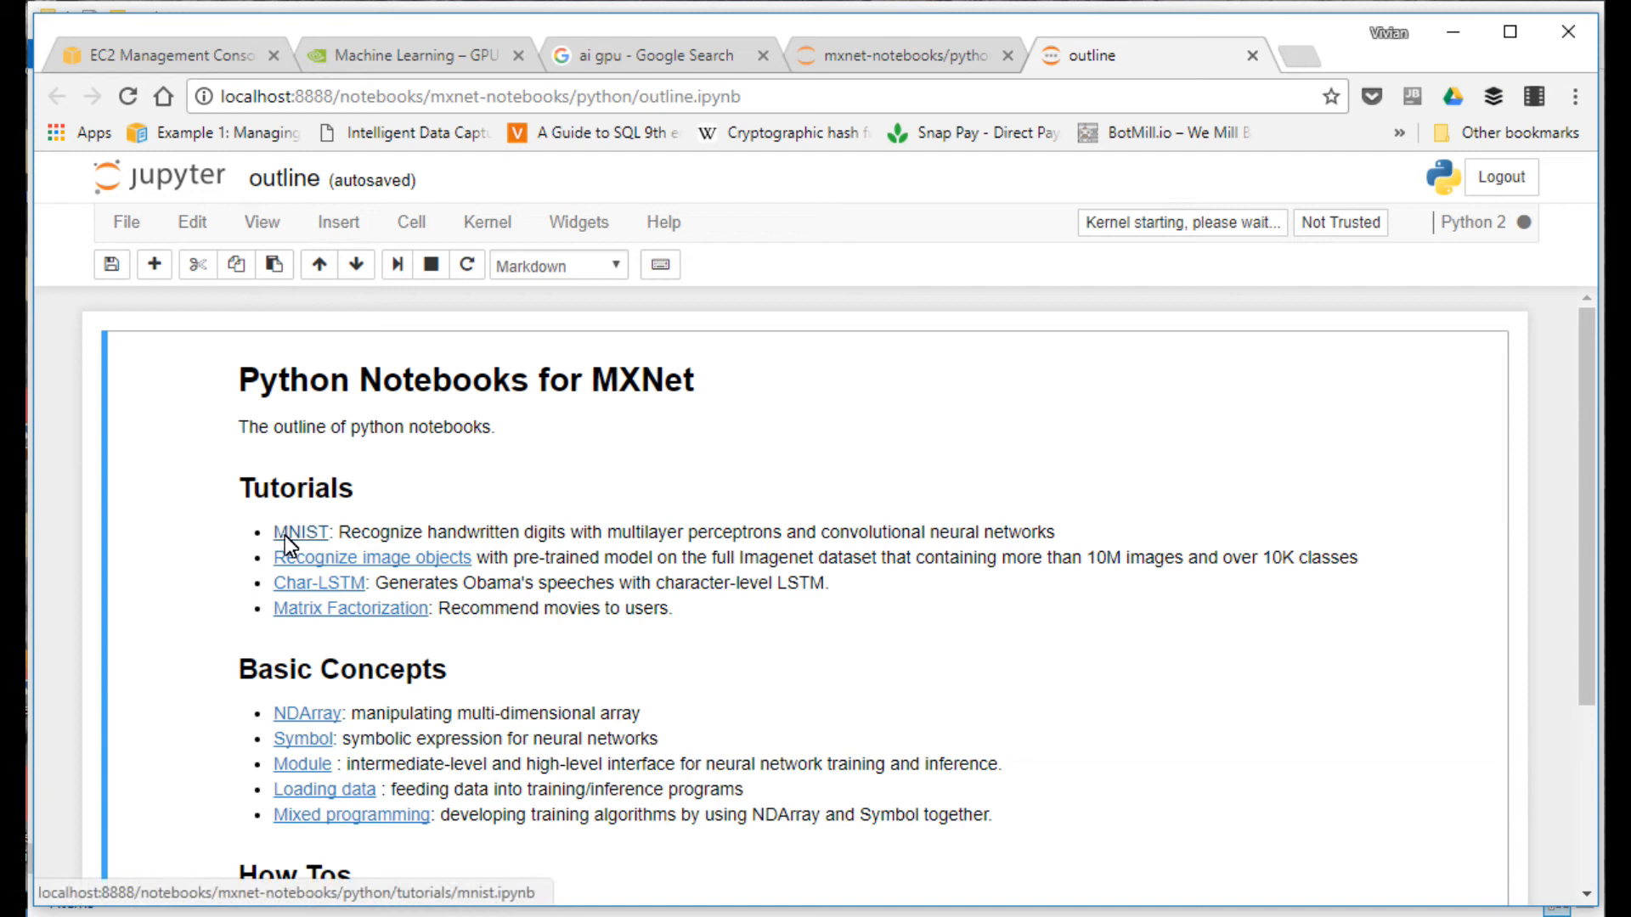
mouse_move(292, 547)
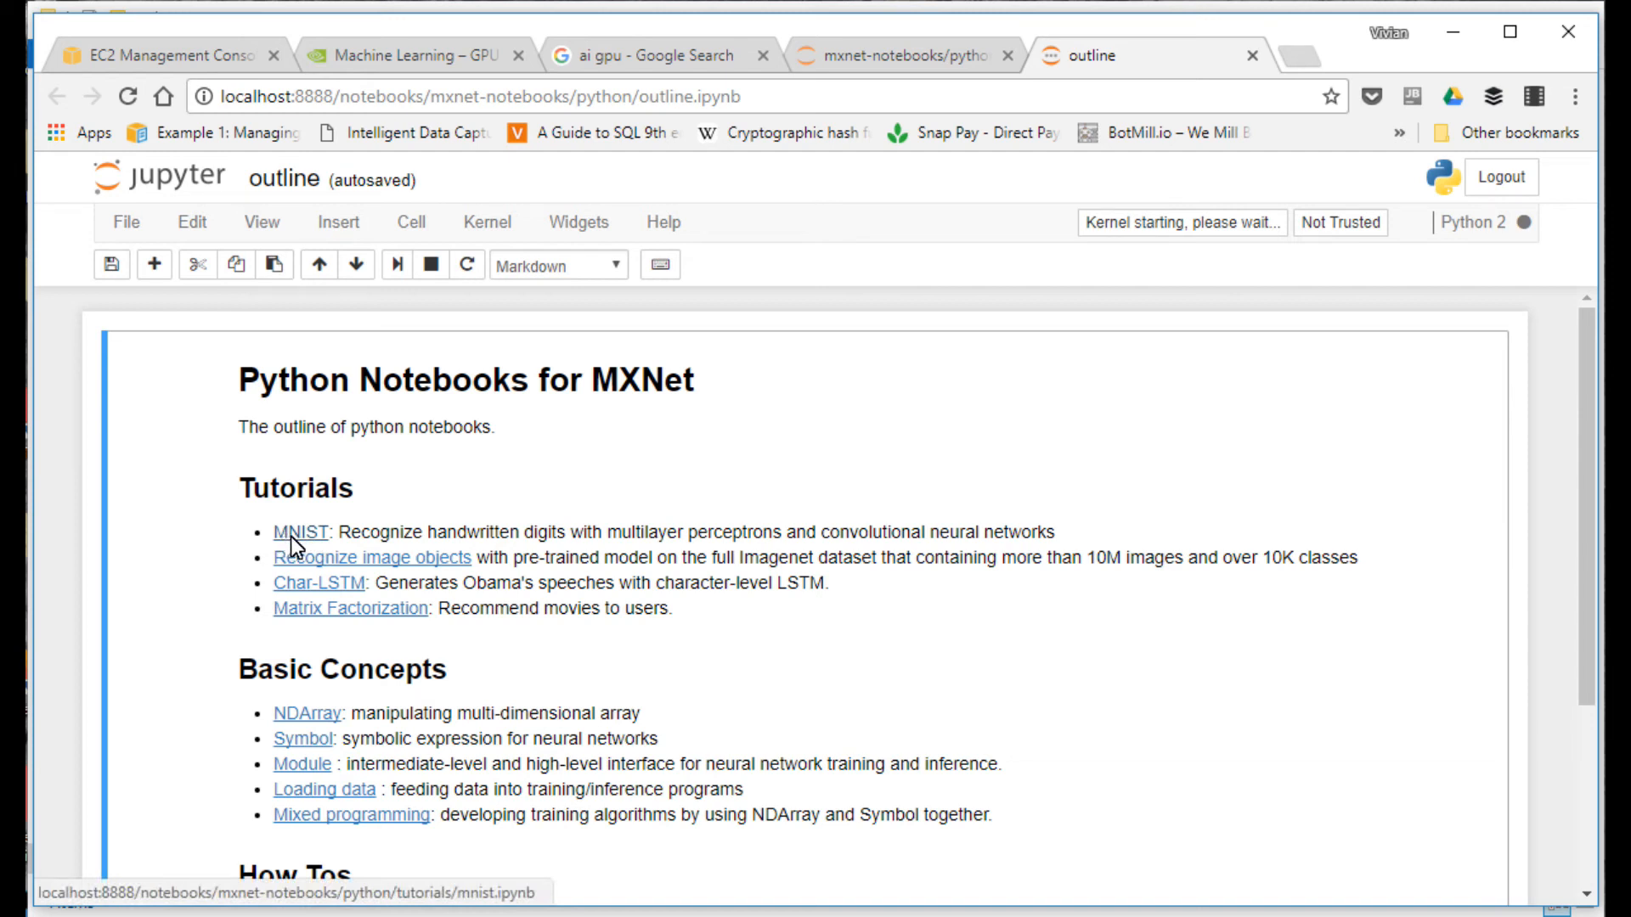
mouse_move(408, 547)
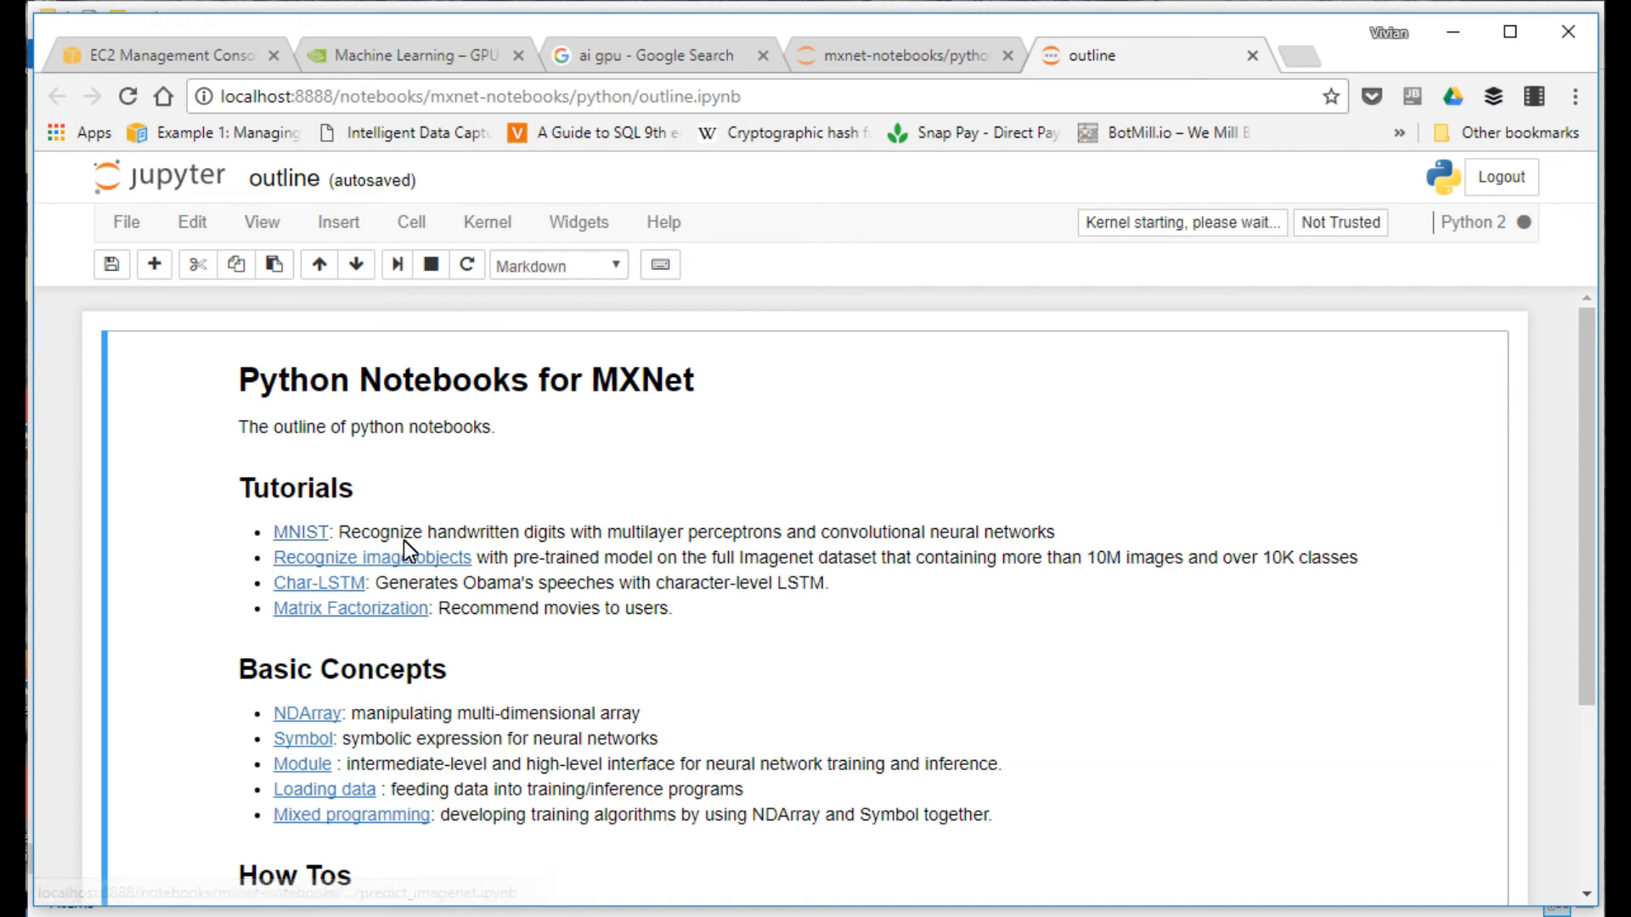
Step: Follow the MNIST link under Tutorials to the handwritten digit recognition notebook
double_click(468, 532)
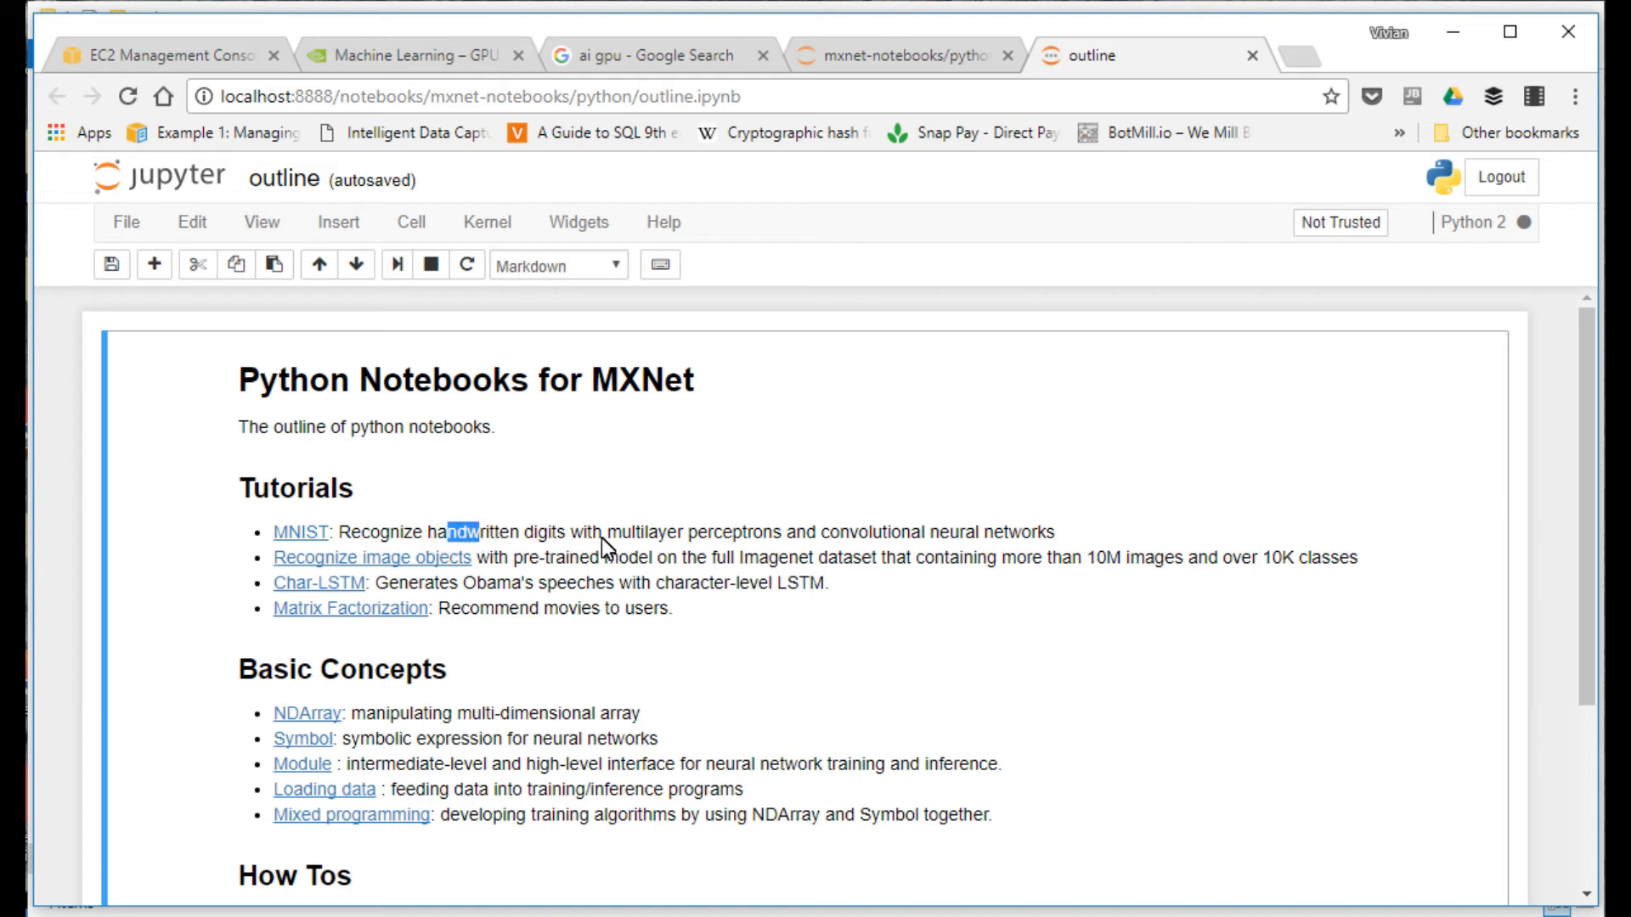
click(301, 532)
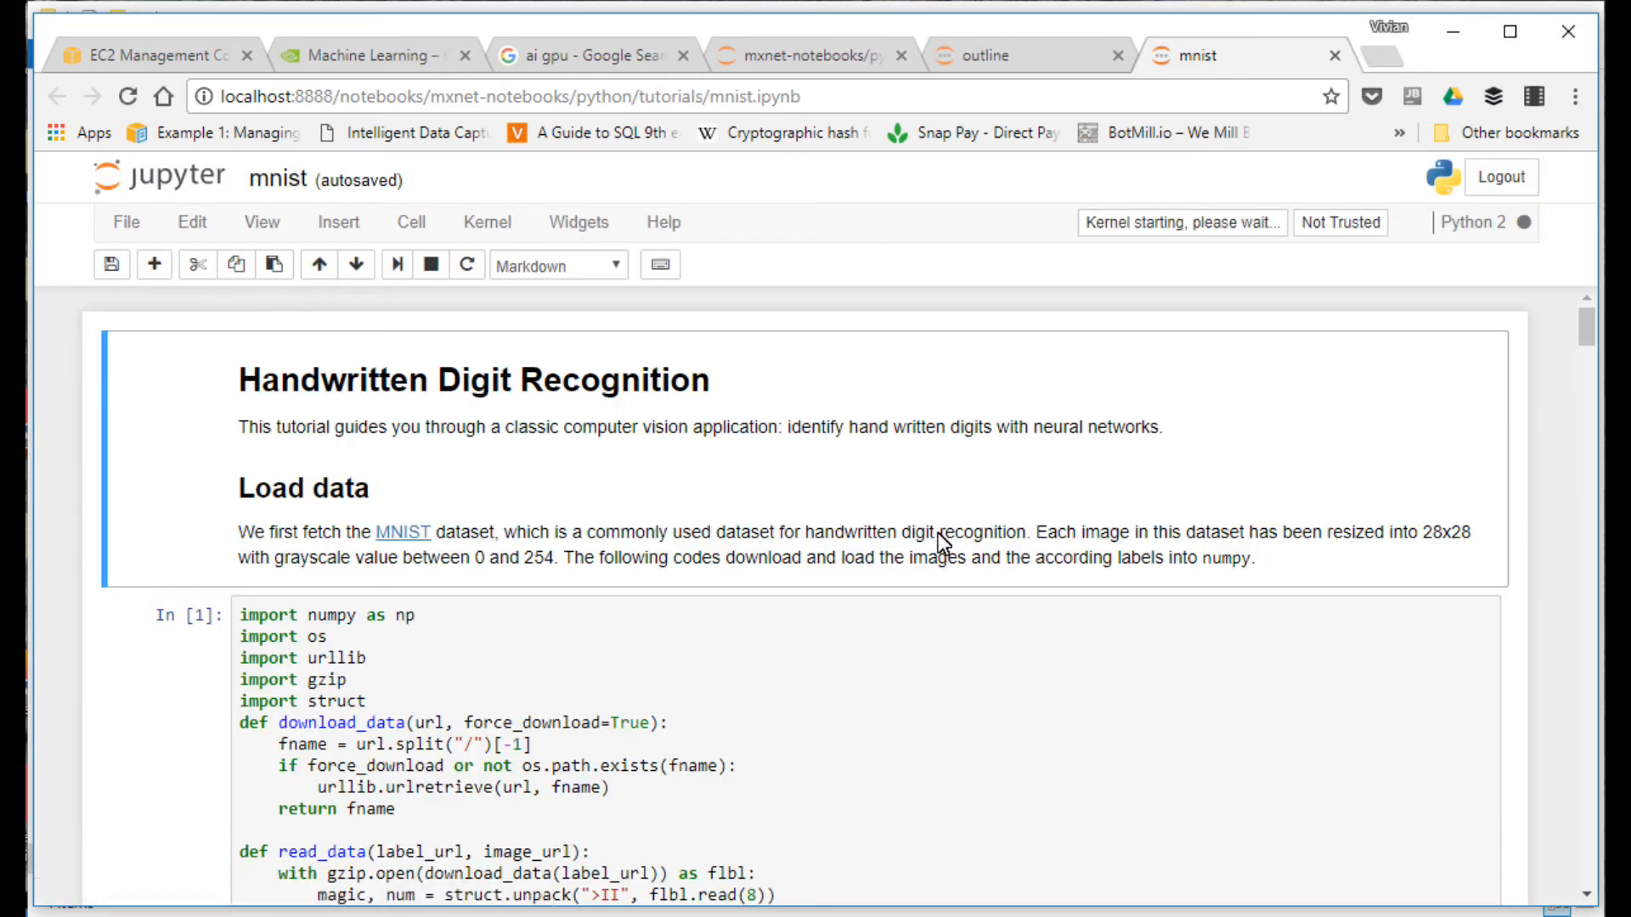
Step: Scroll past the load-data cell to the plot of the first ten training digits and their labels
scroll(down, 3)
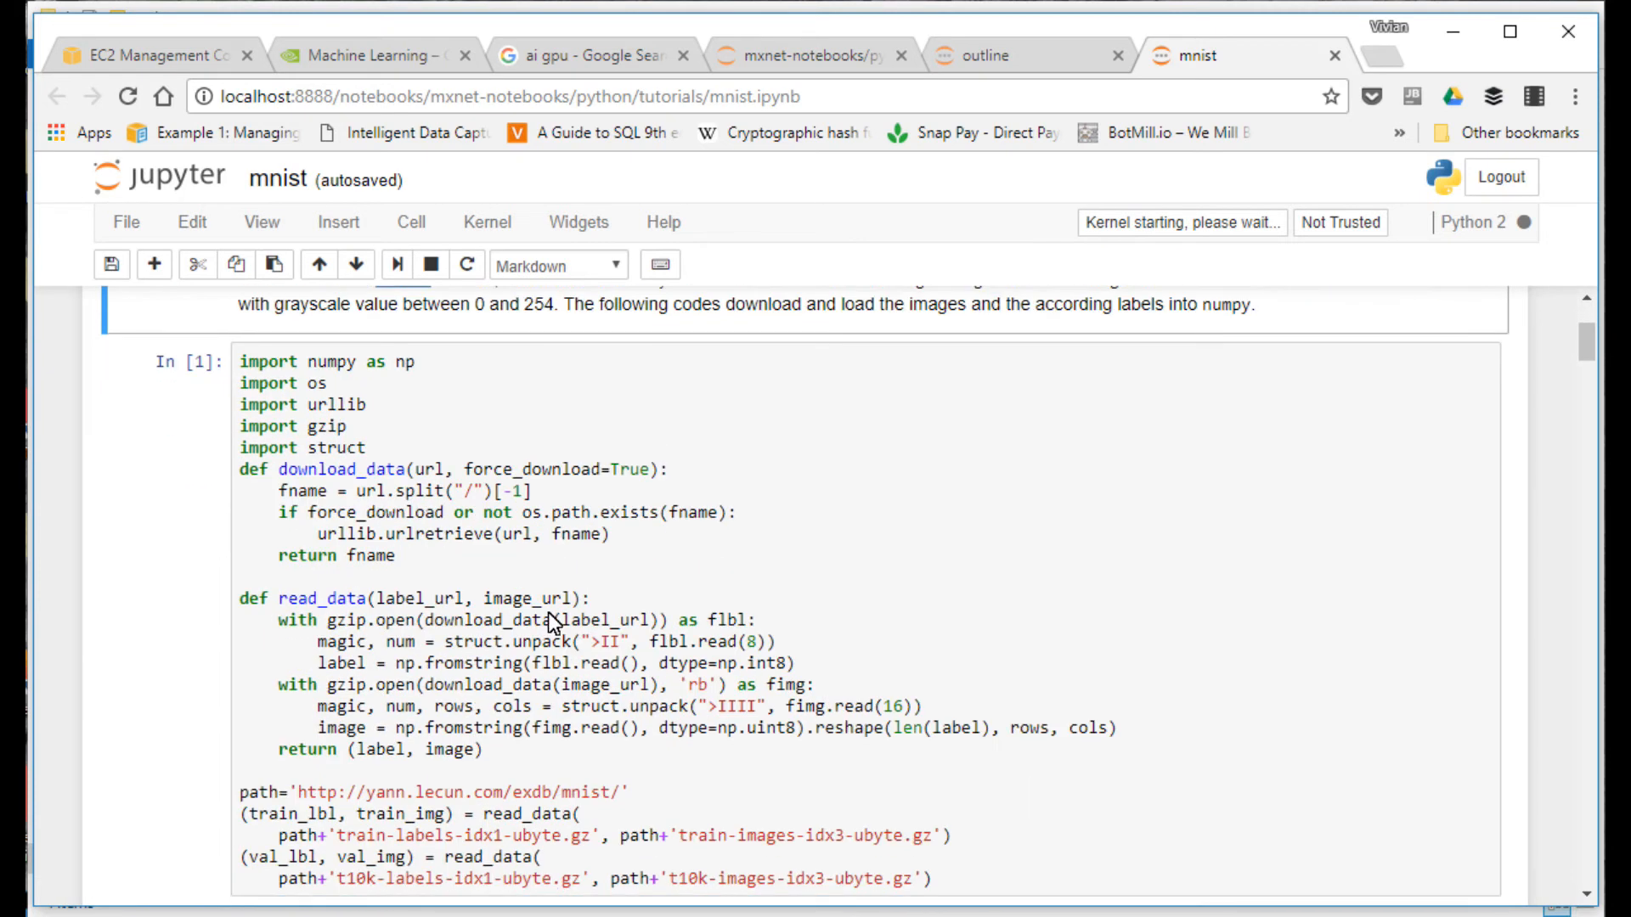
scroll(down, 3)
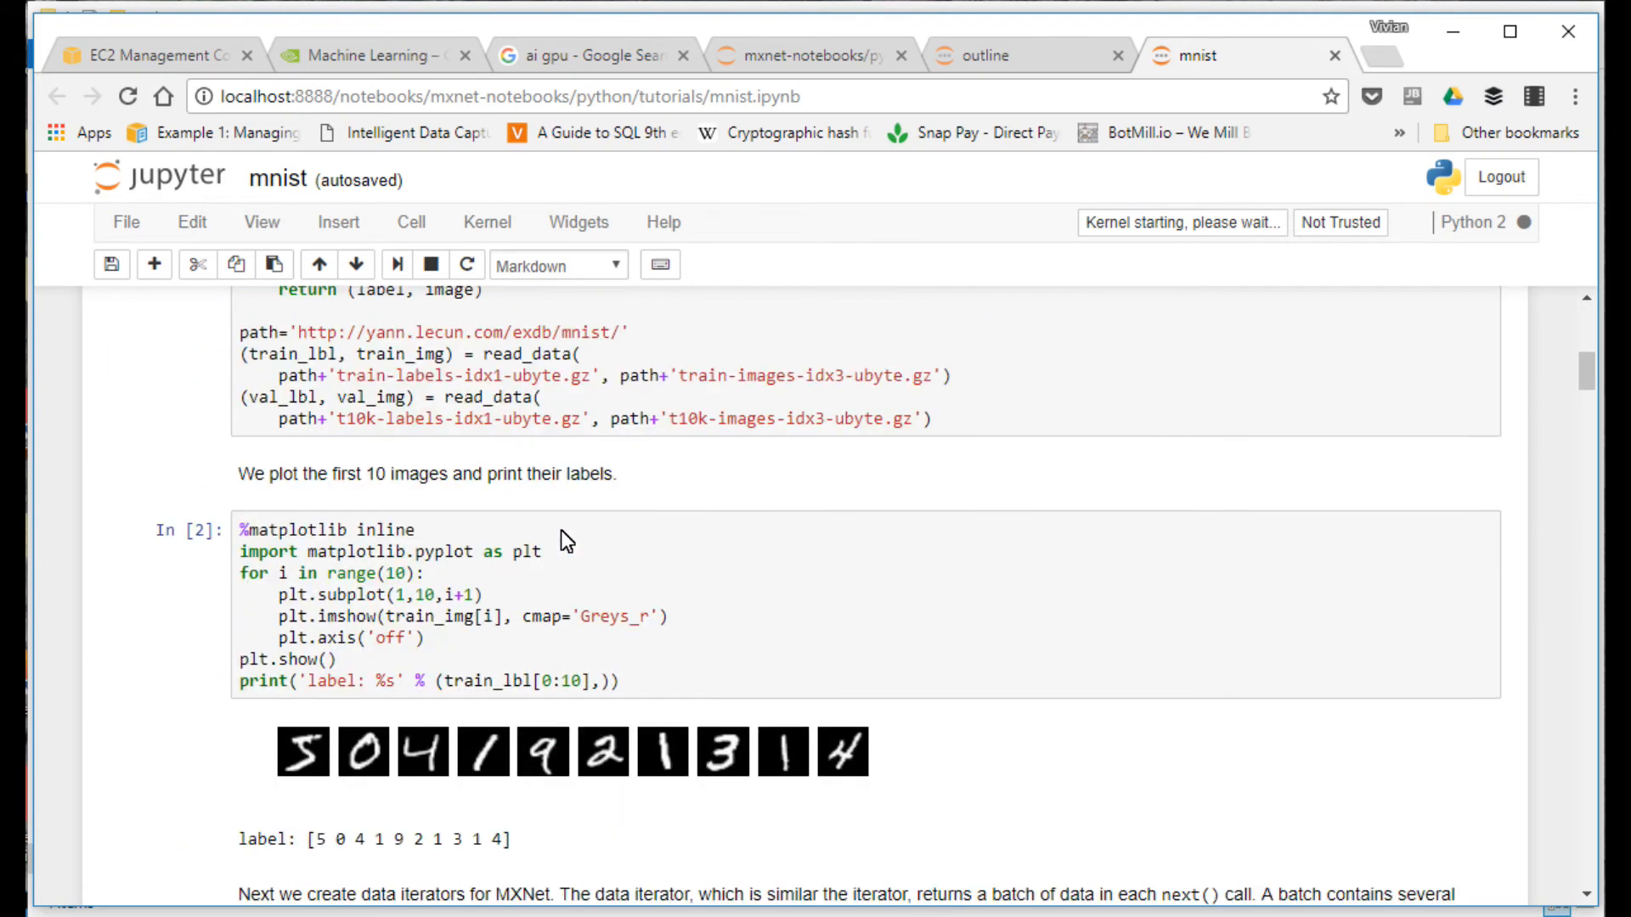
scroll(down, 3)
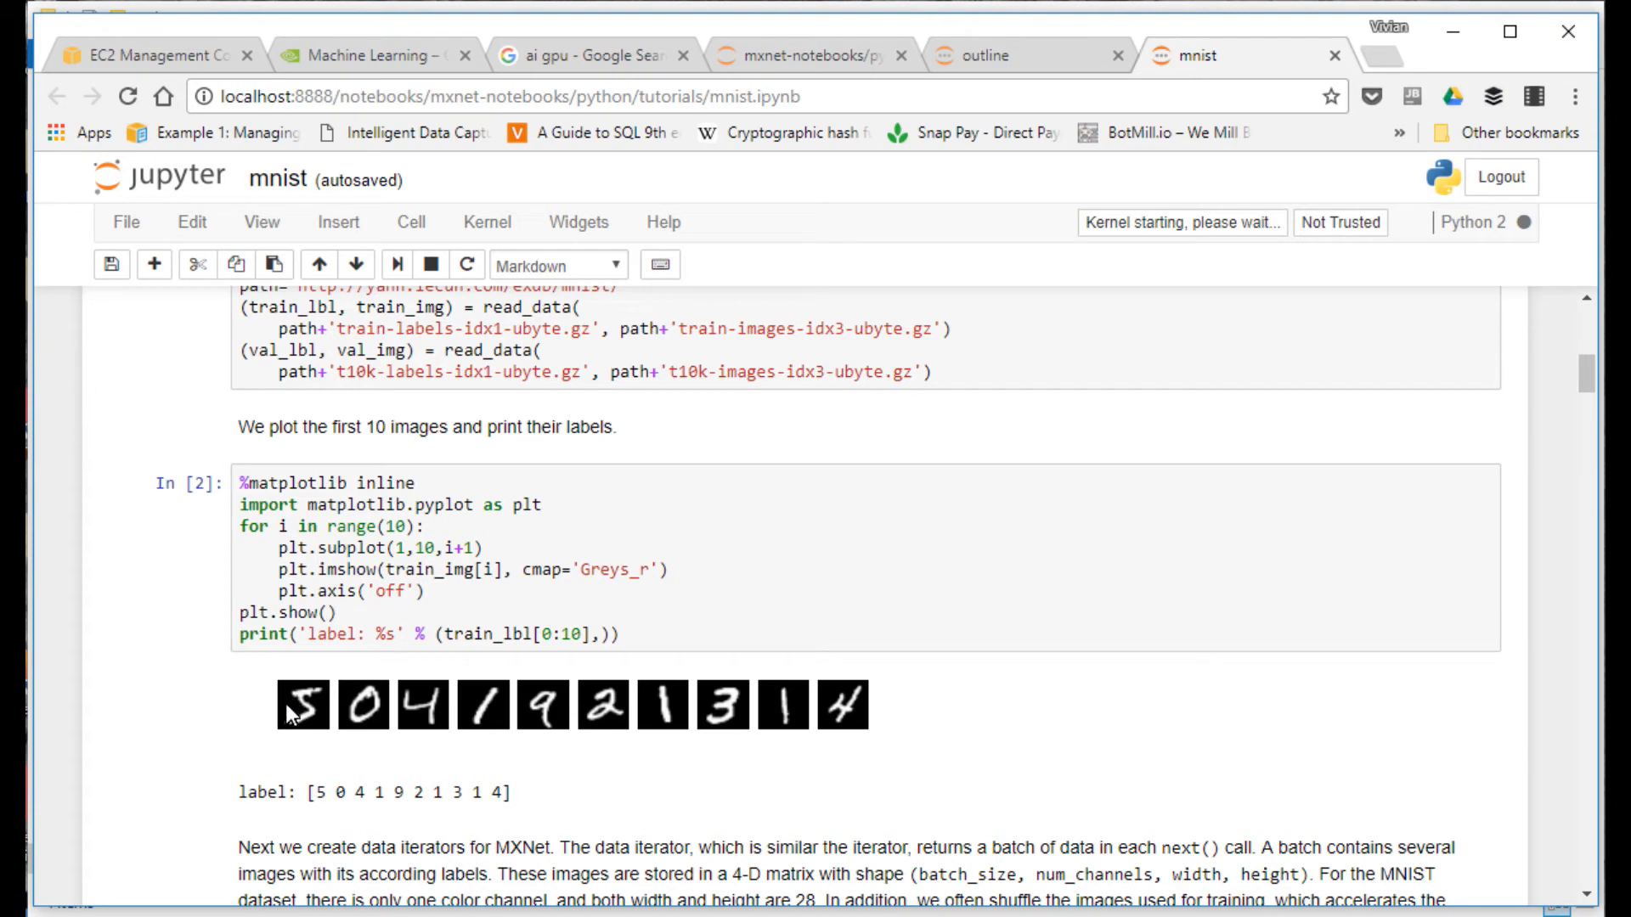
mouse_move(422, 737)
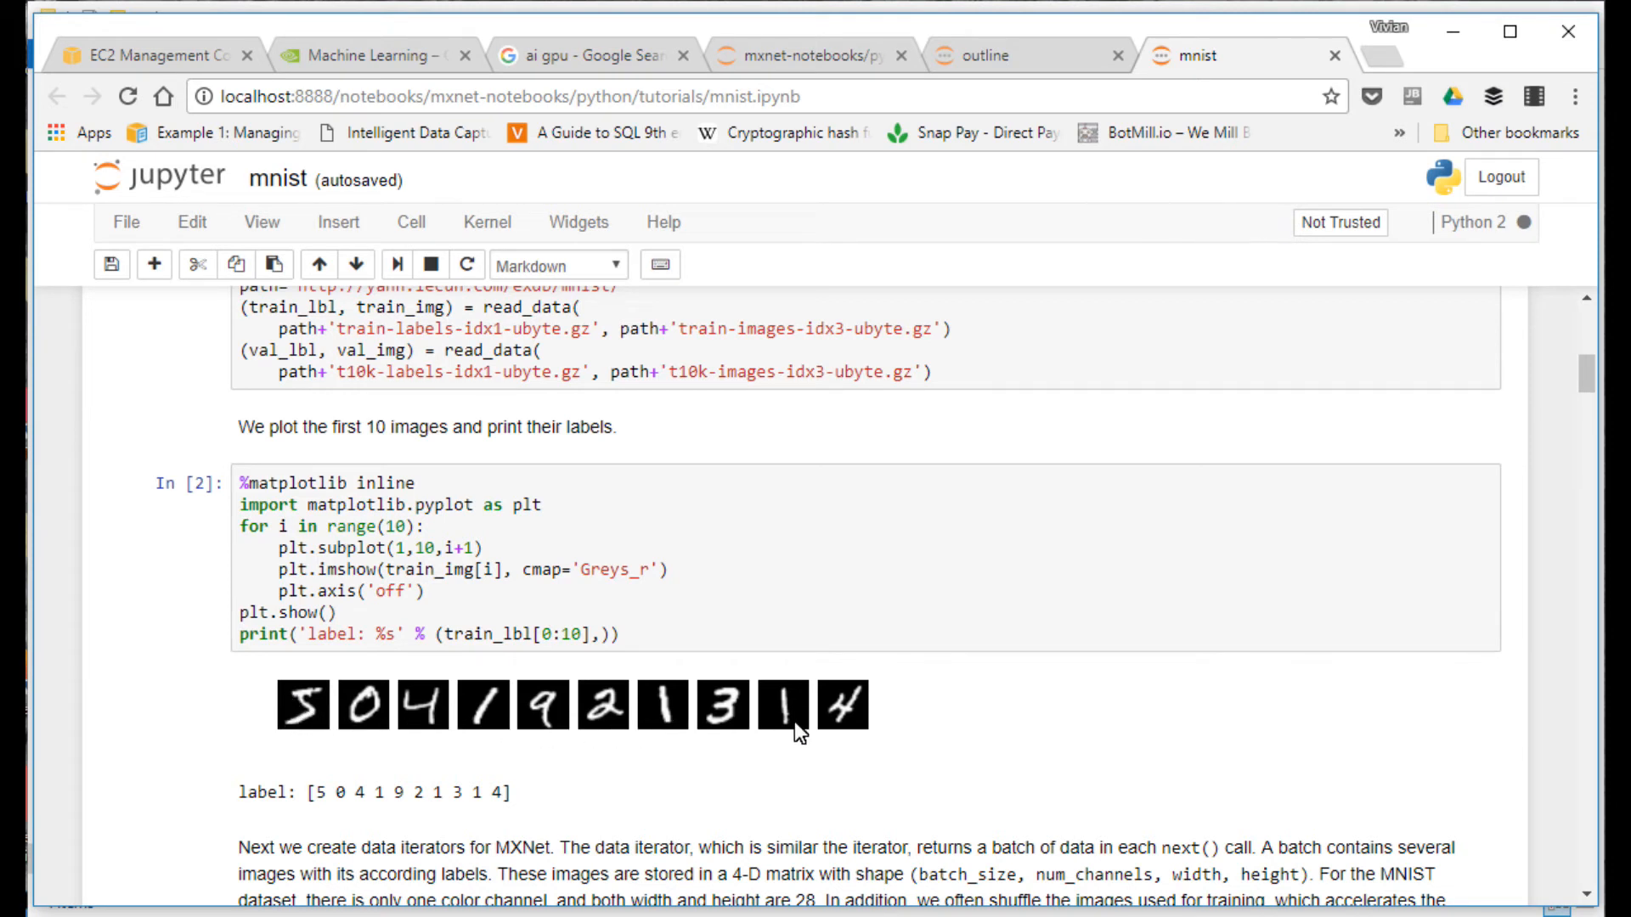
mouse_move(505, 737)
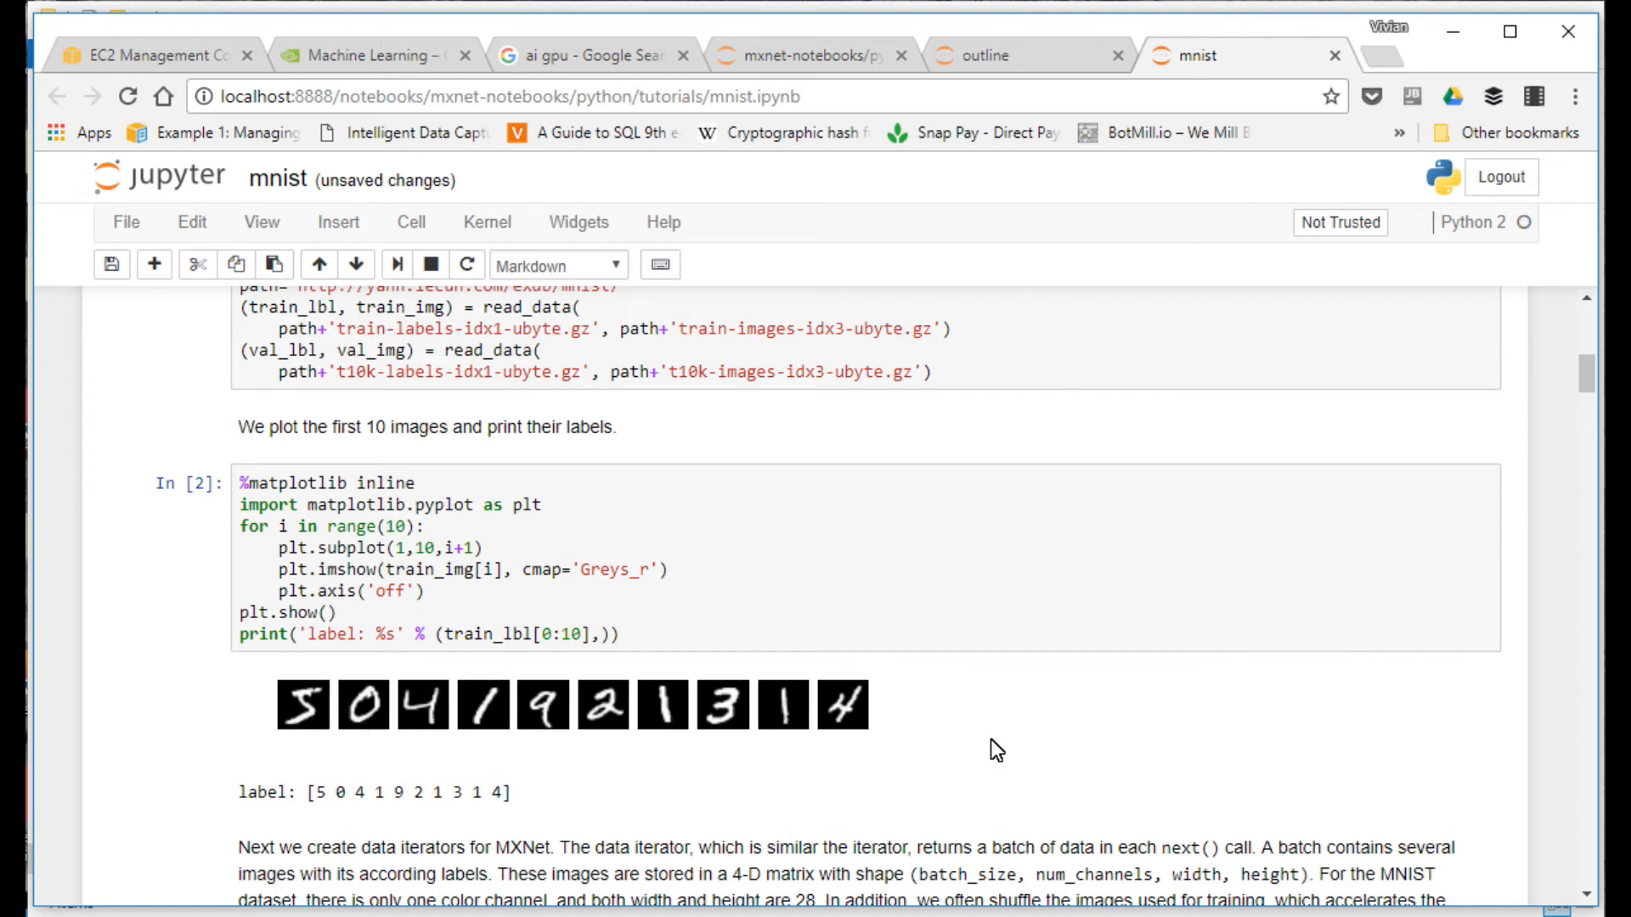
mouse_move(310, 707)
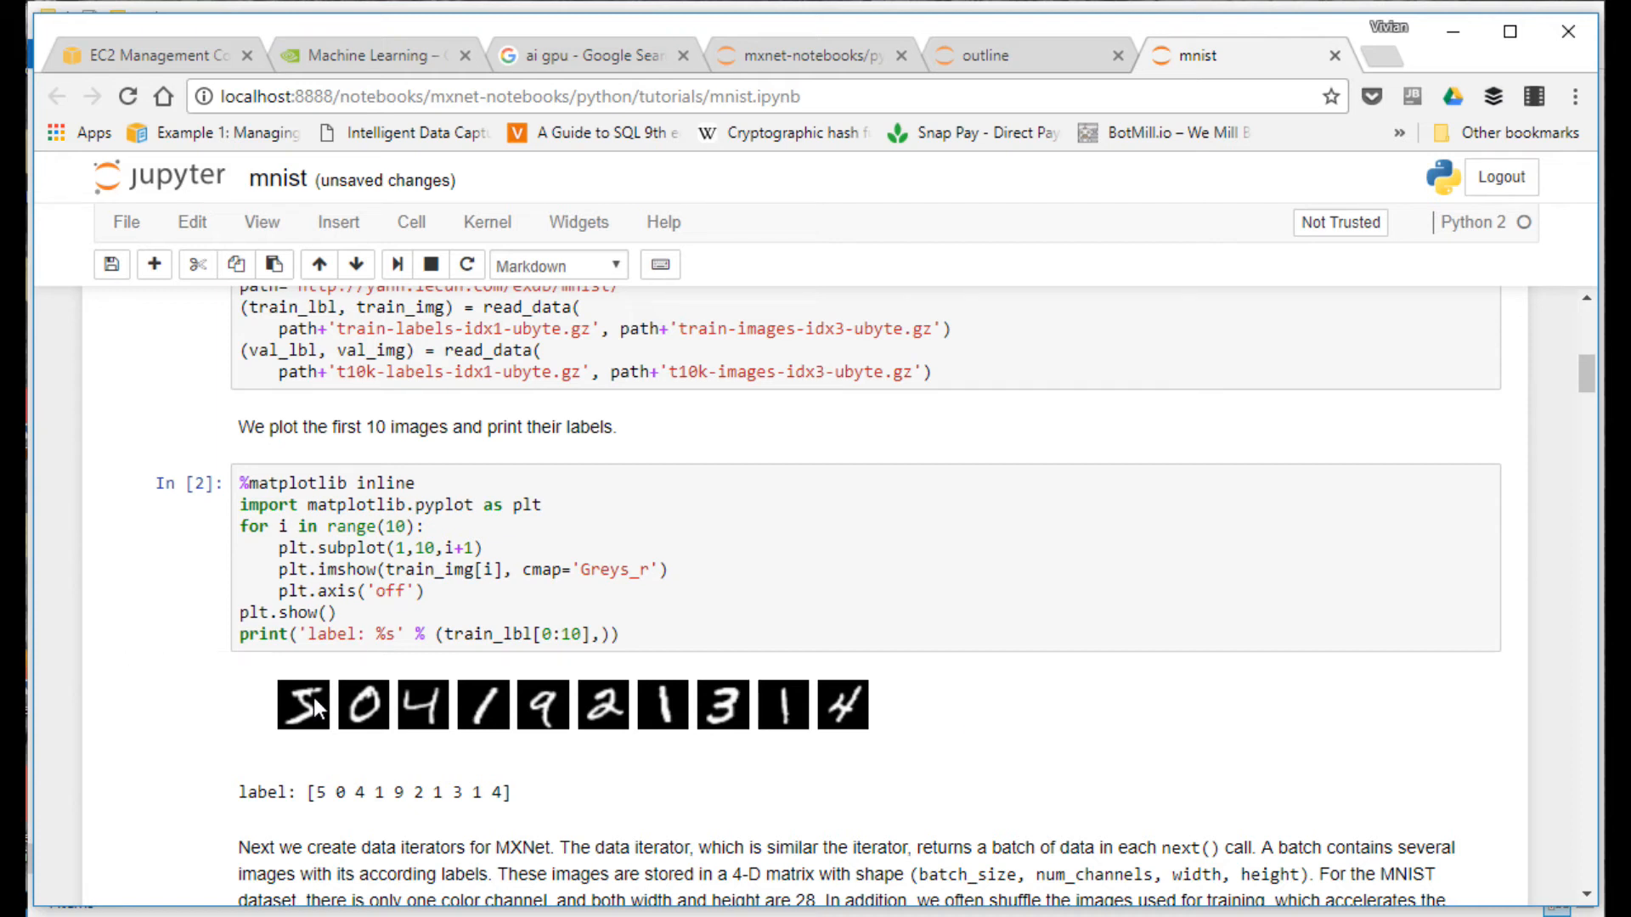
mouse_move(880, 760)
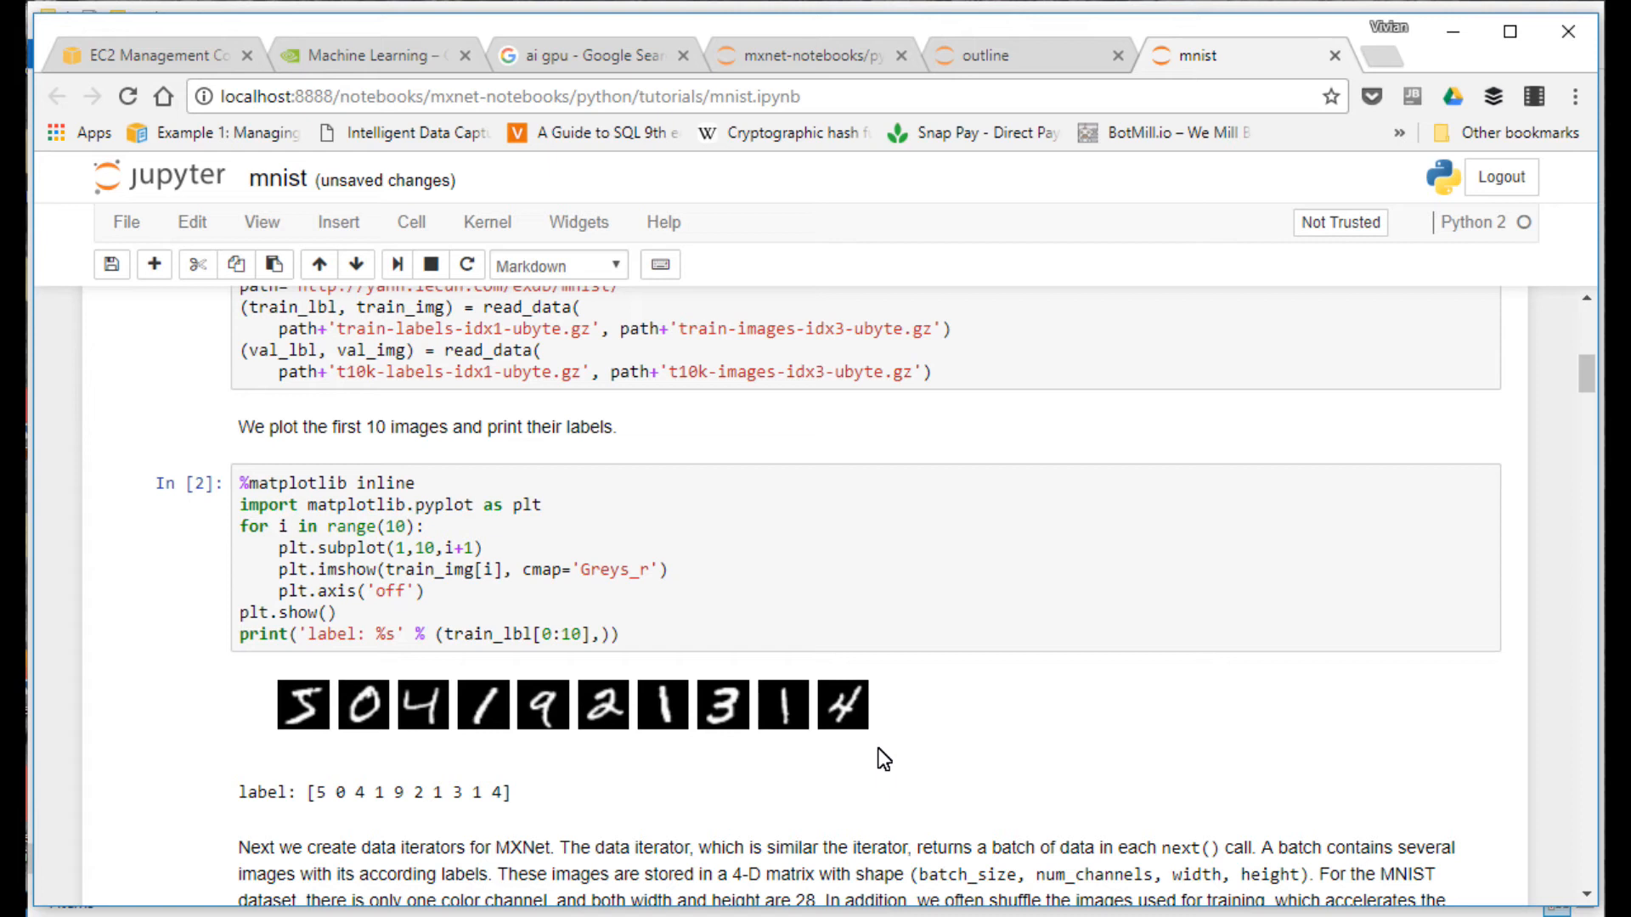
mouse_move(425, 754)
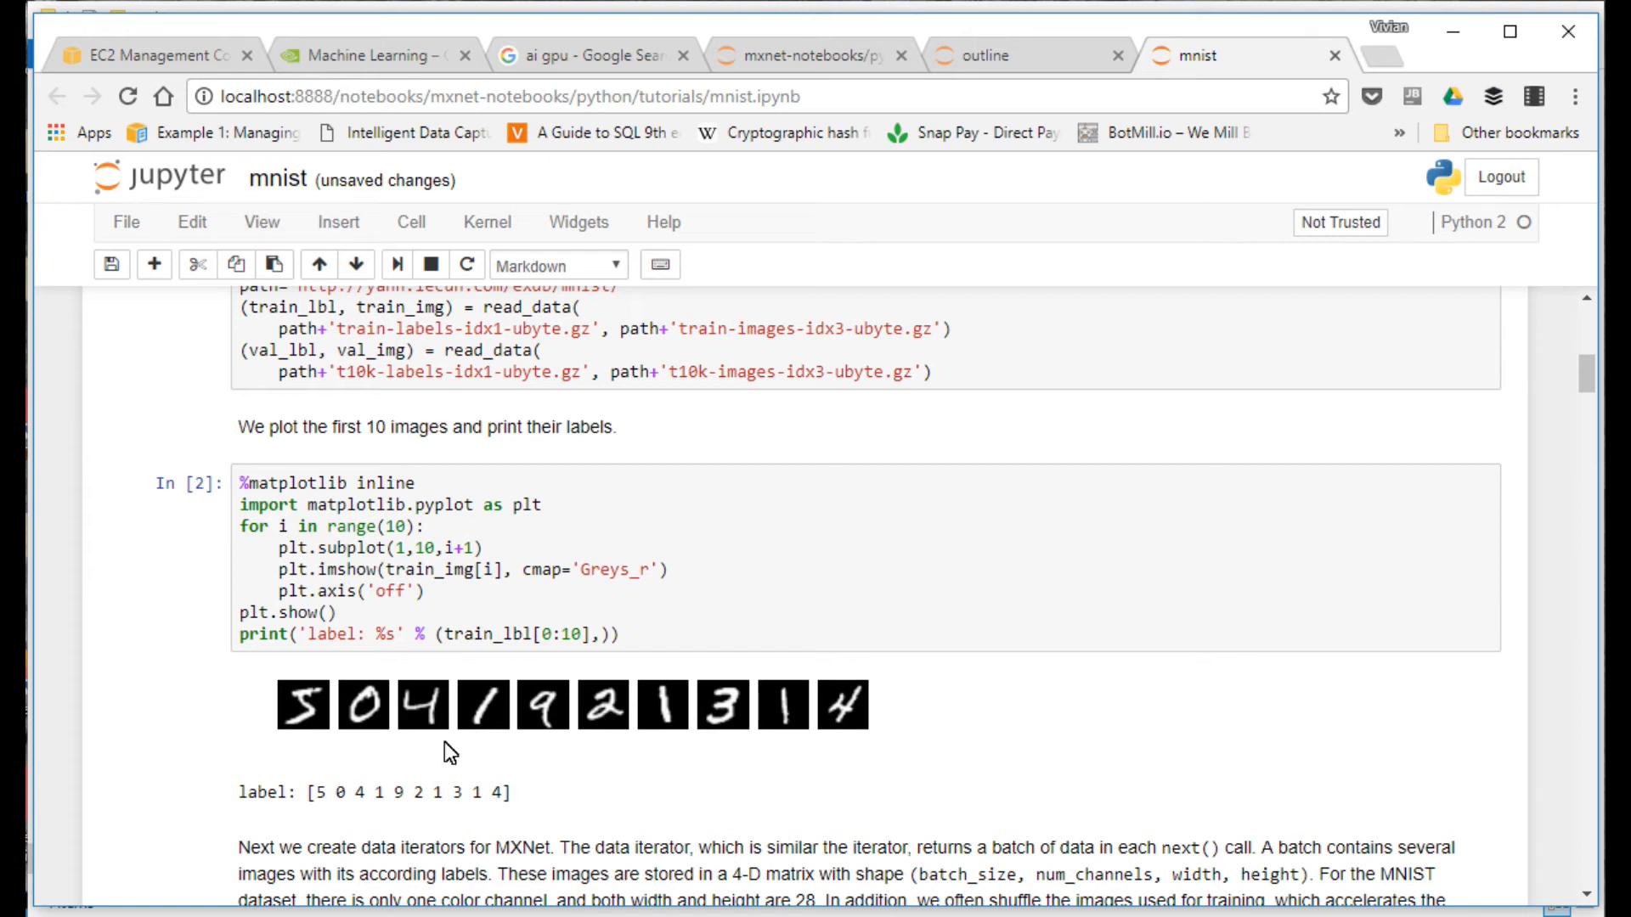
mouse_move(372, 803)
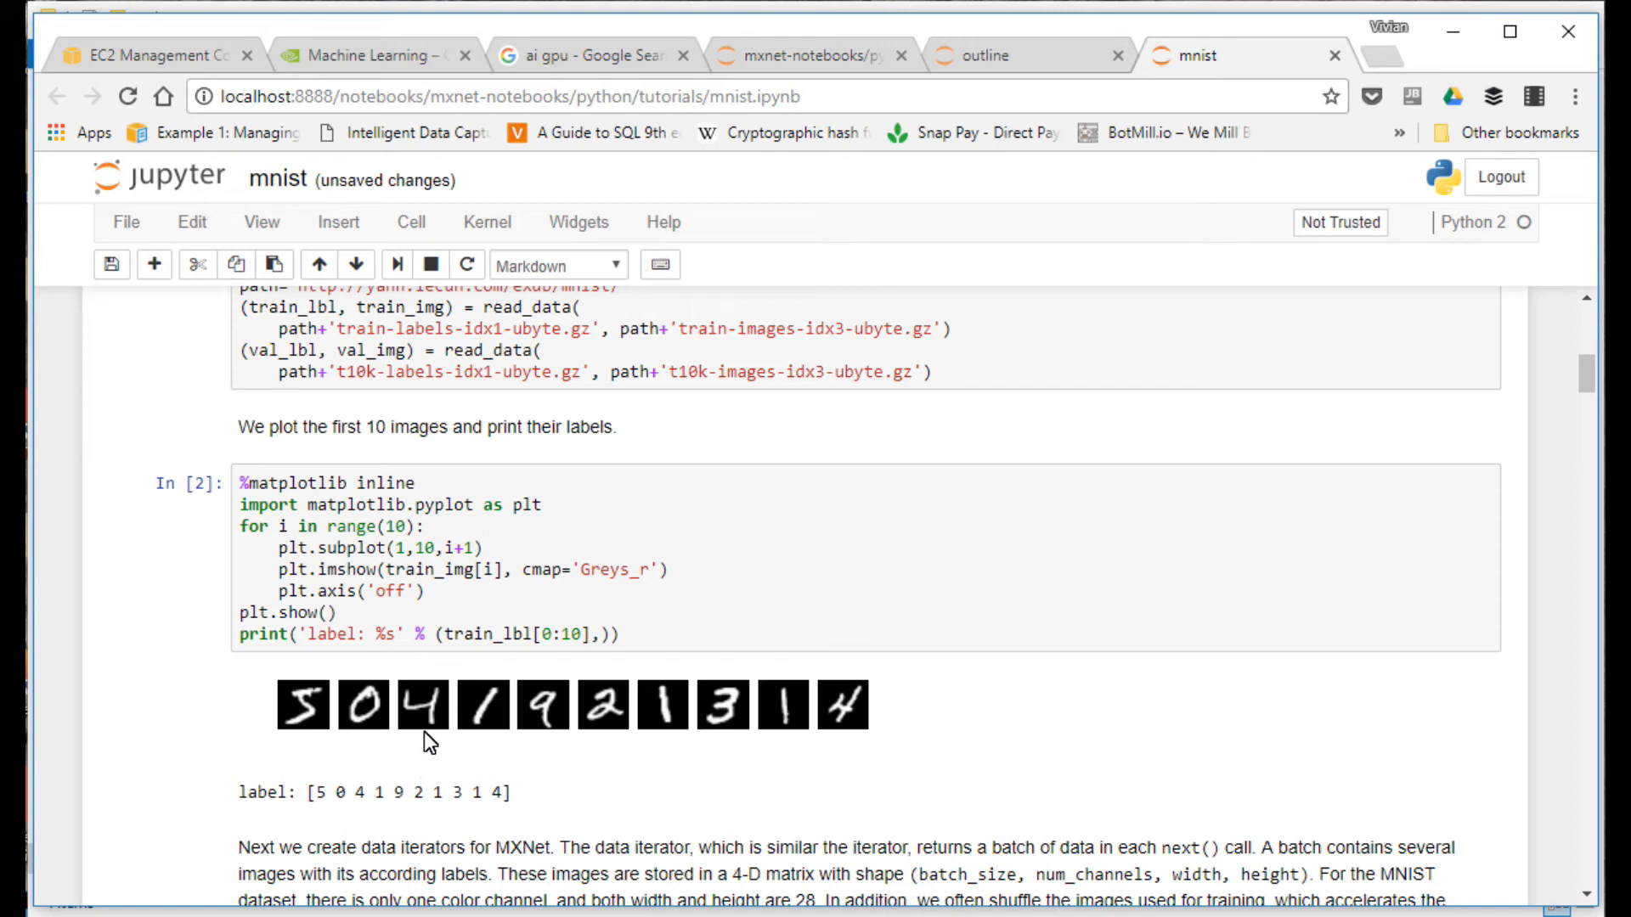
mouse_move(737, 812)
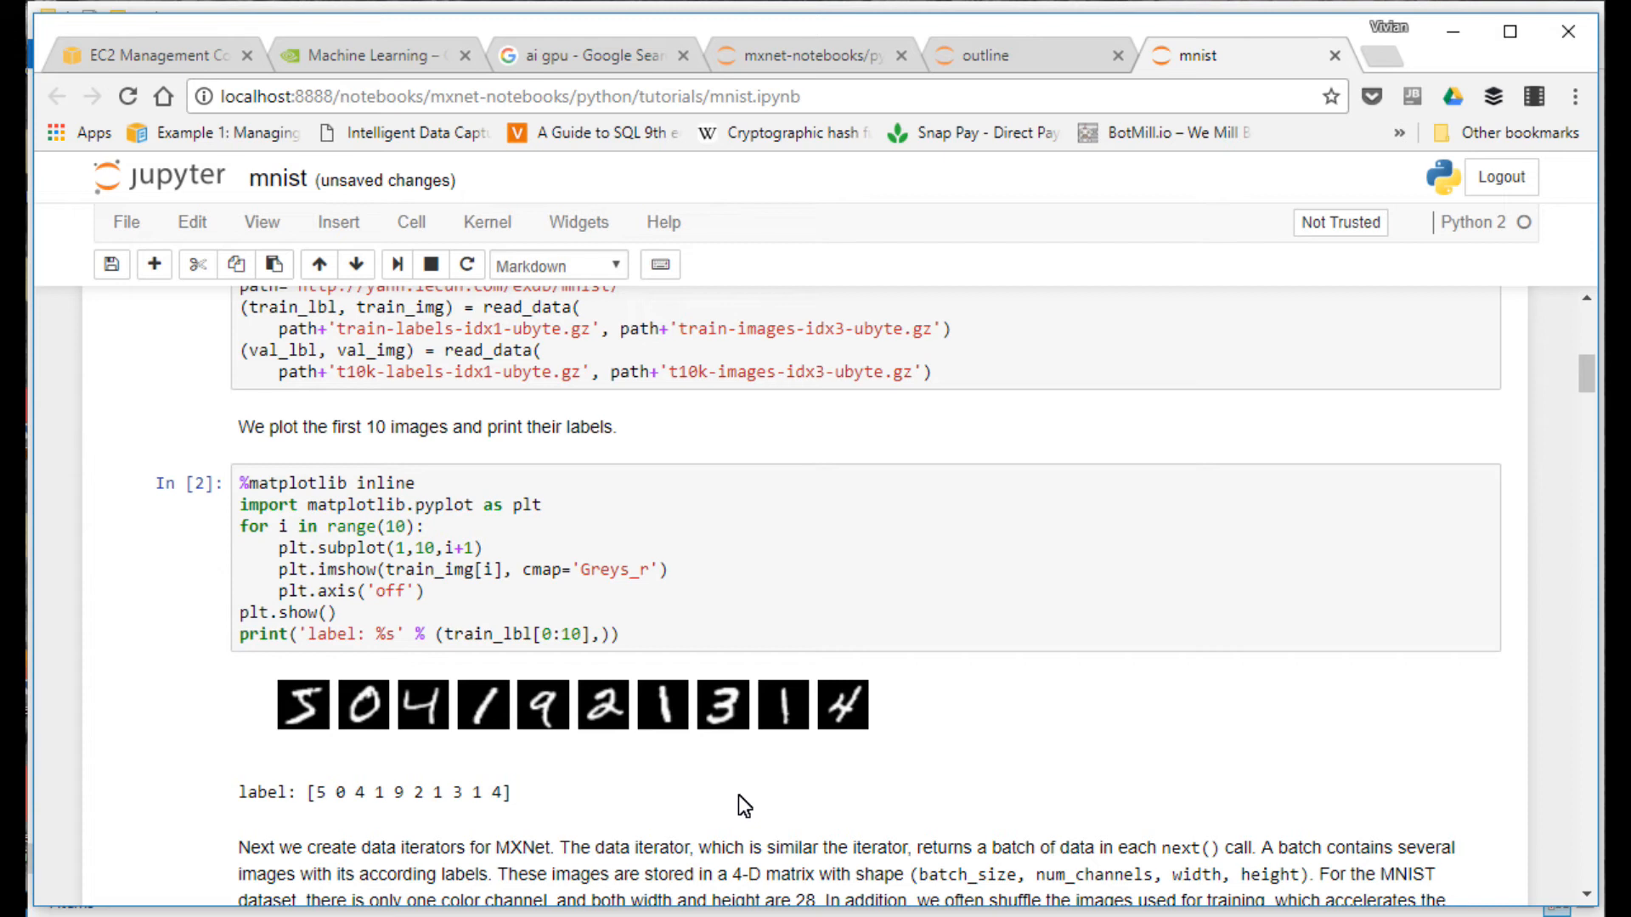
mouse_move(531, 618)
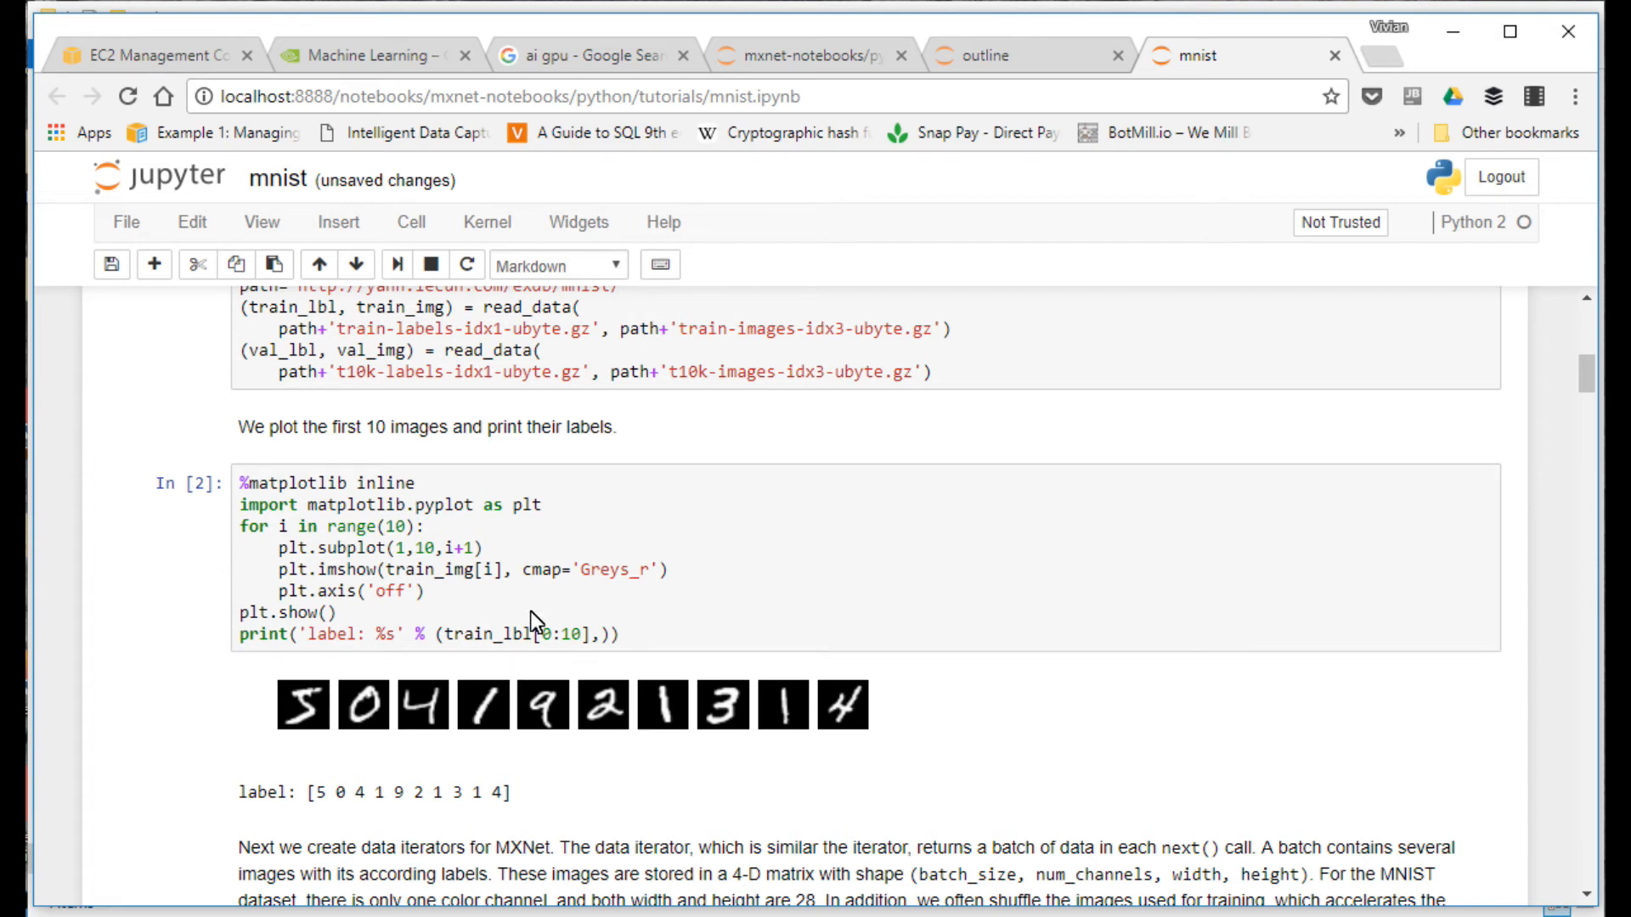
scroll(down, 3)
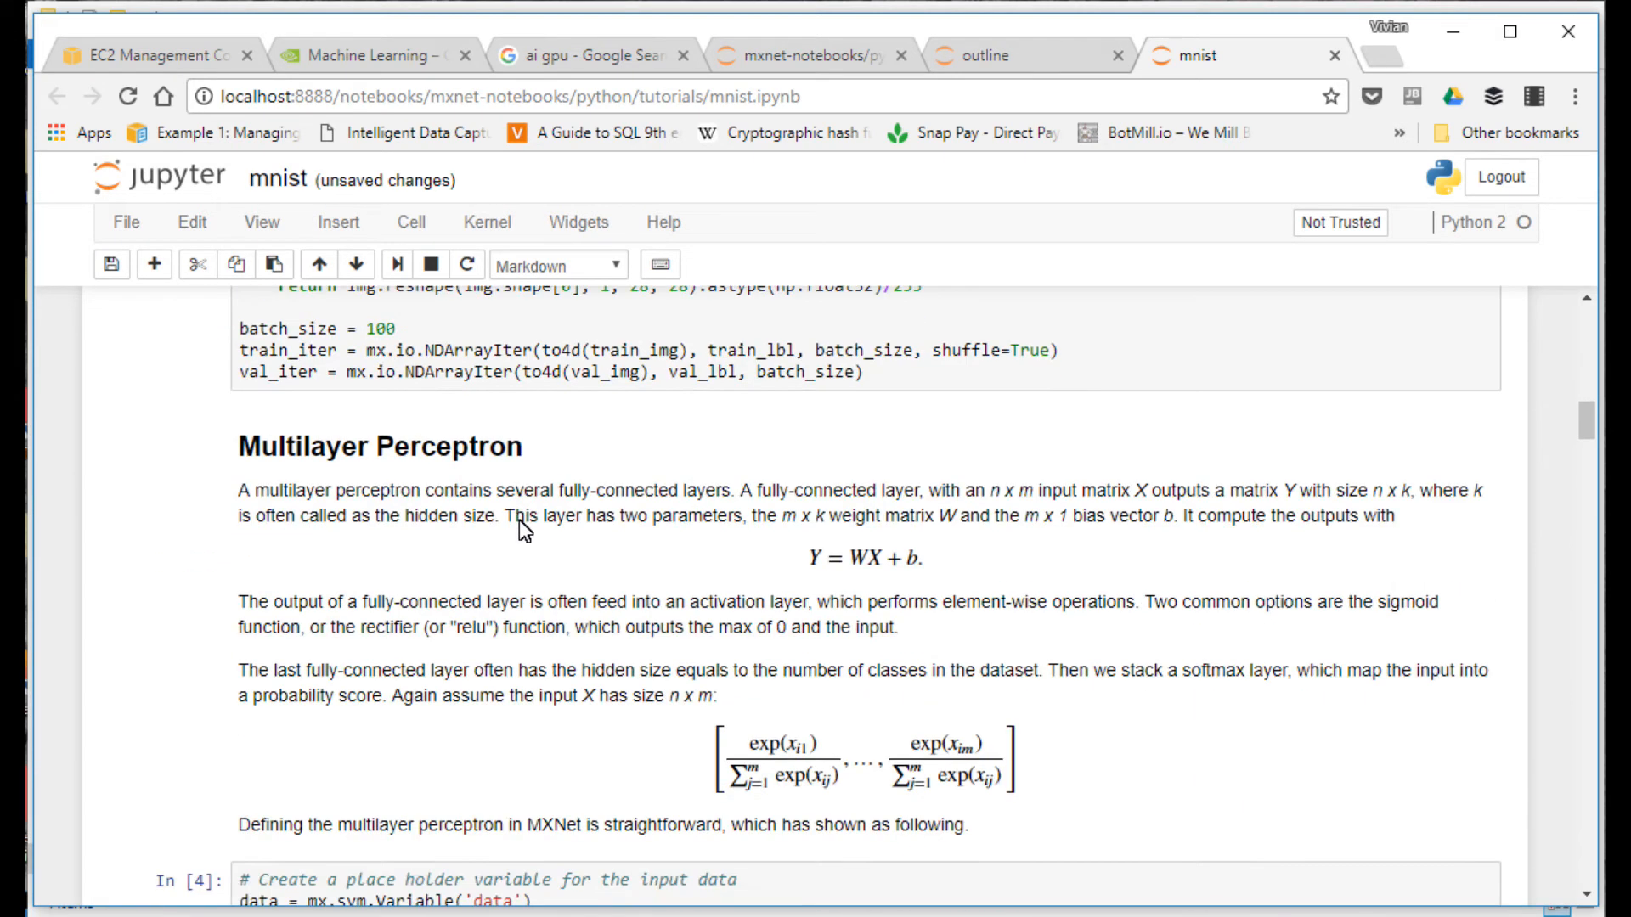
Step: Mark the mnist notebook as Trusted via the 'Trust this notebook?' dialog
scroll(down, 3)
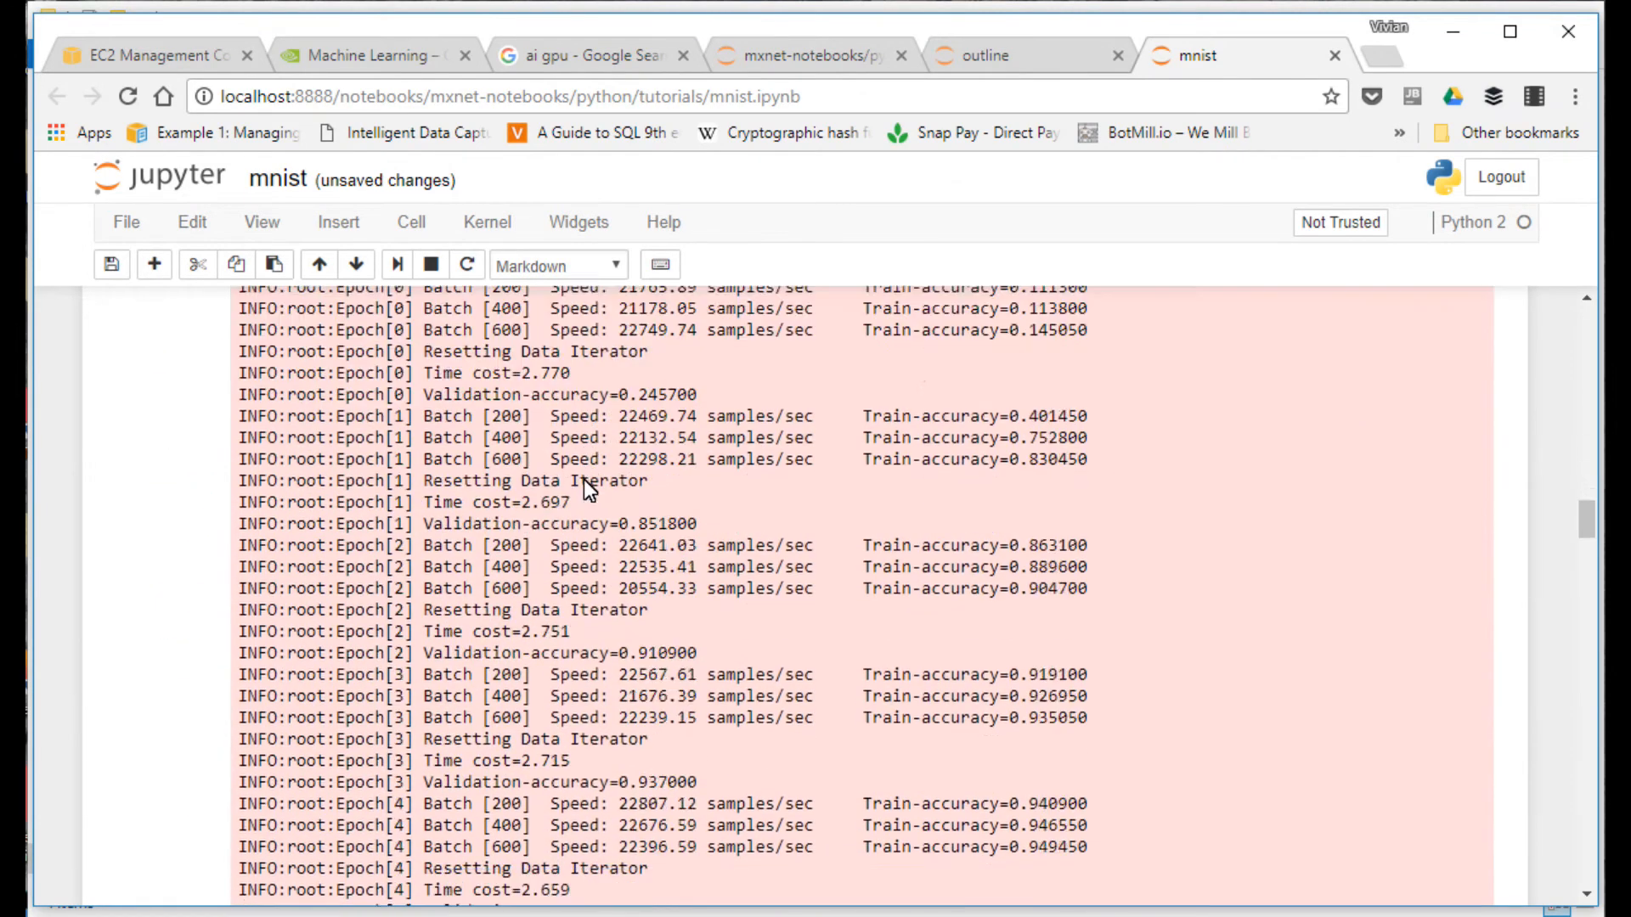
scroll(down, 3)
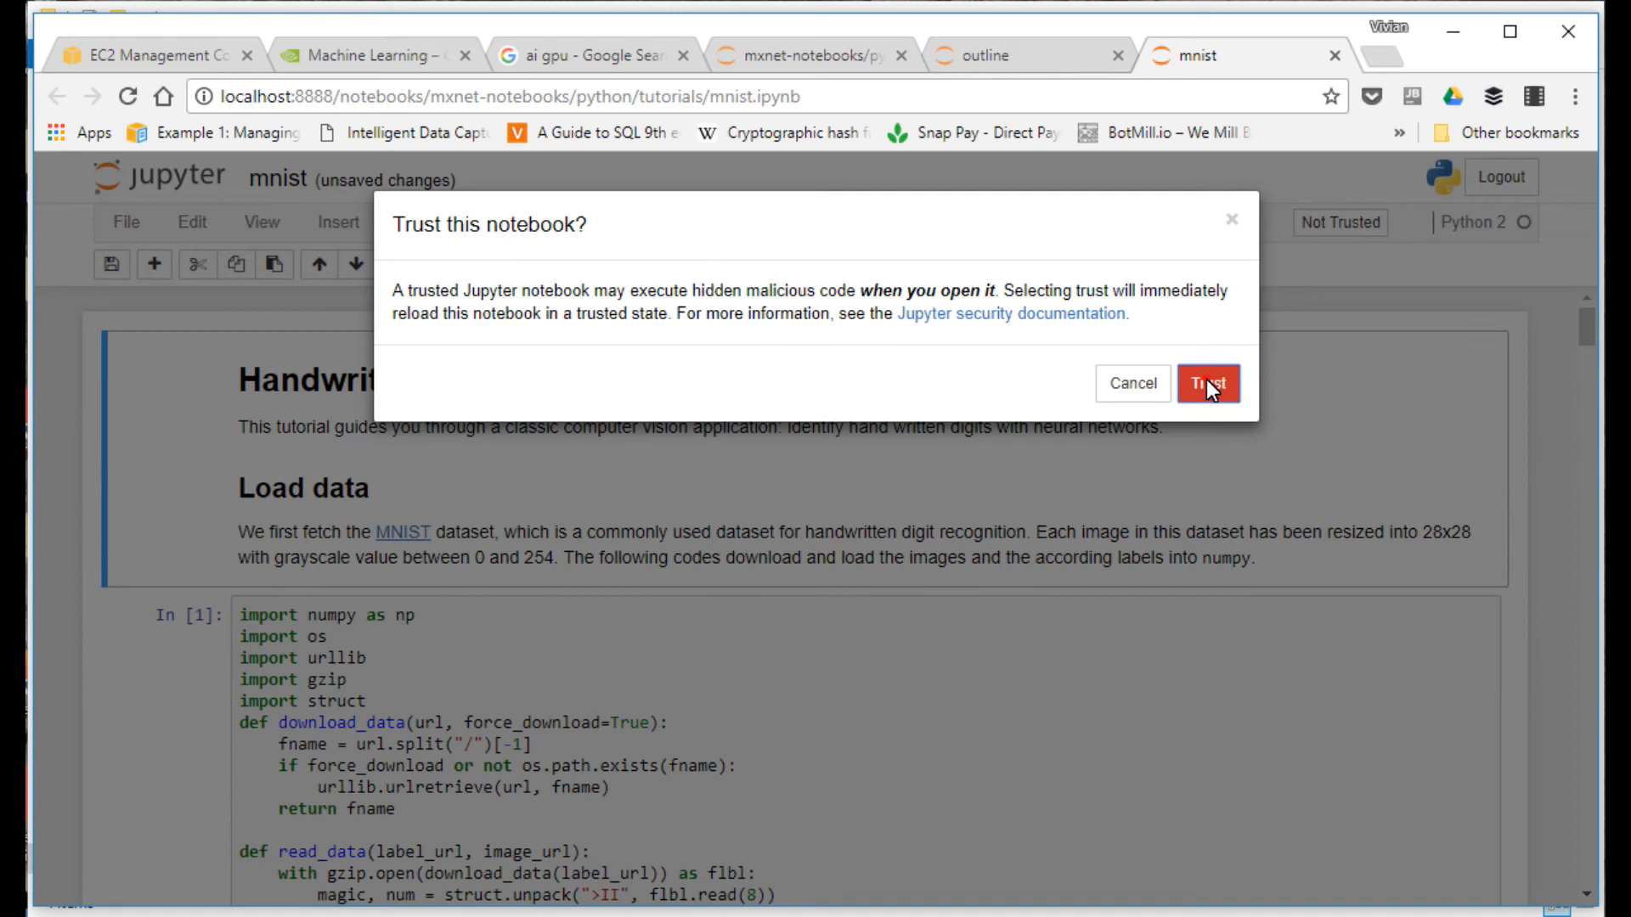
click(1208, 384)
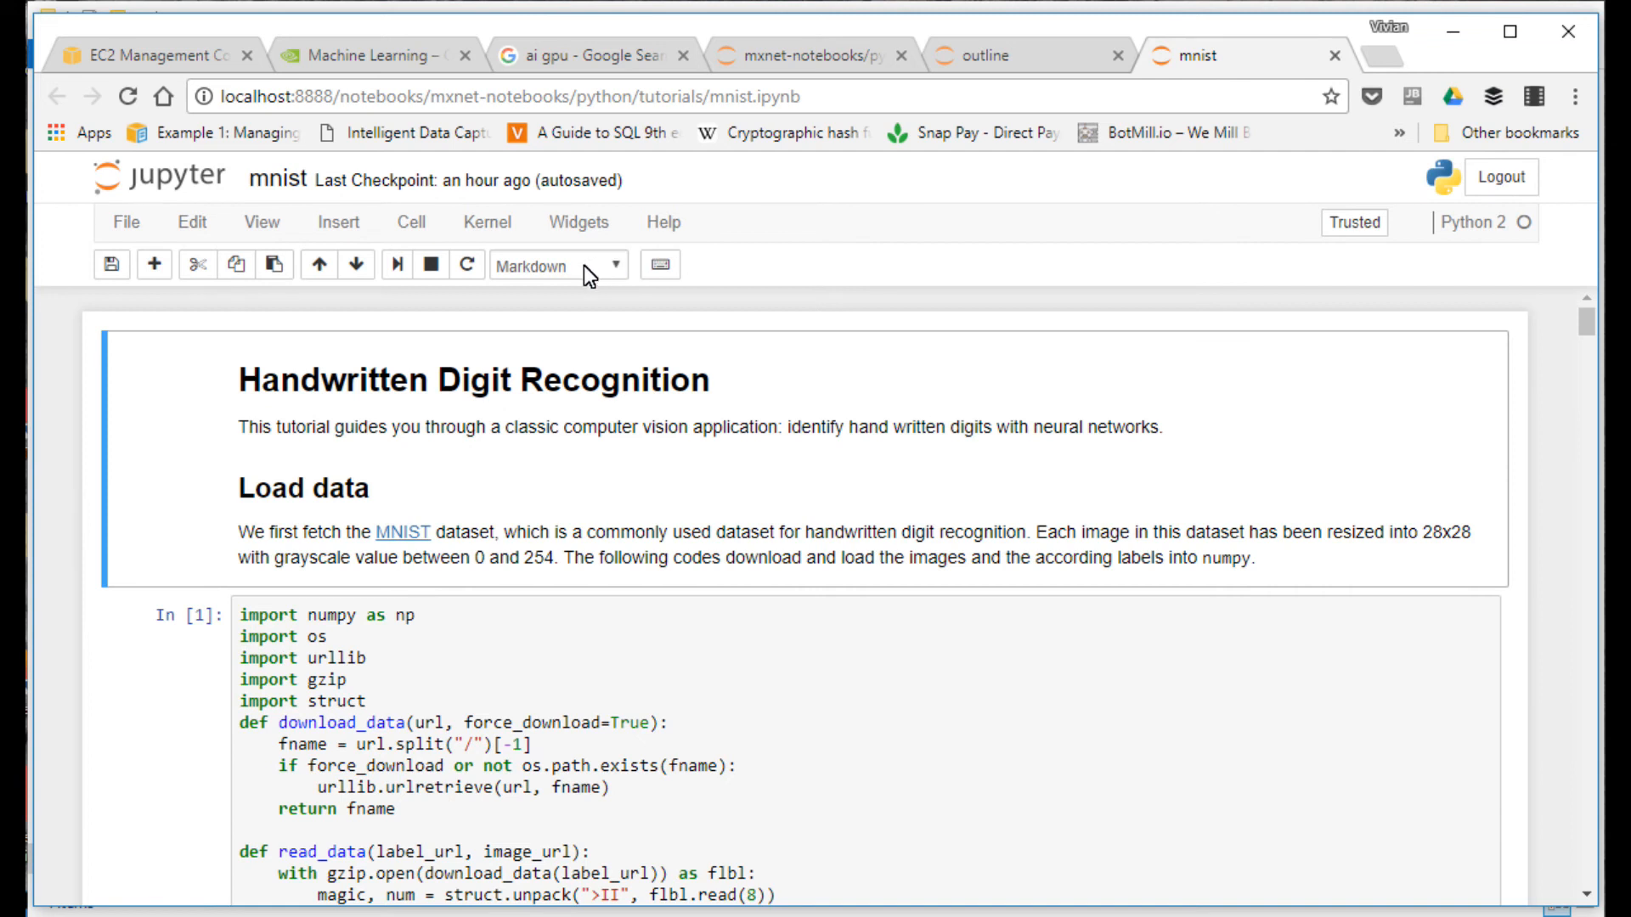
Step: Restart the kernel and rerun all cells of the mnist notebook
click(482, 223)
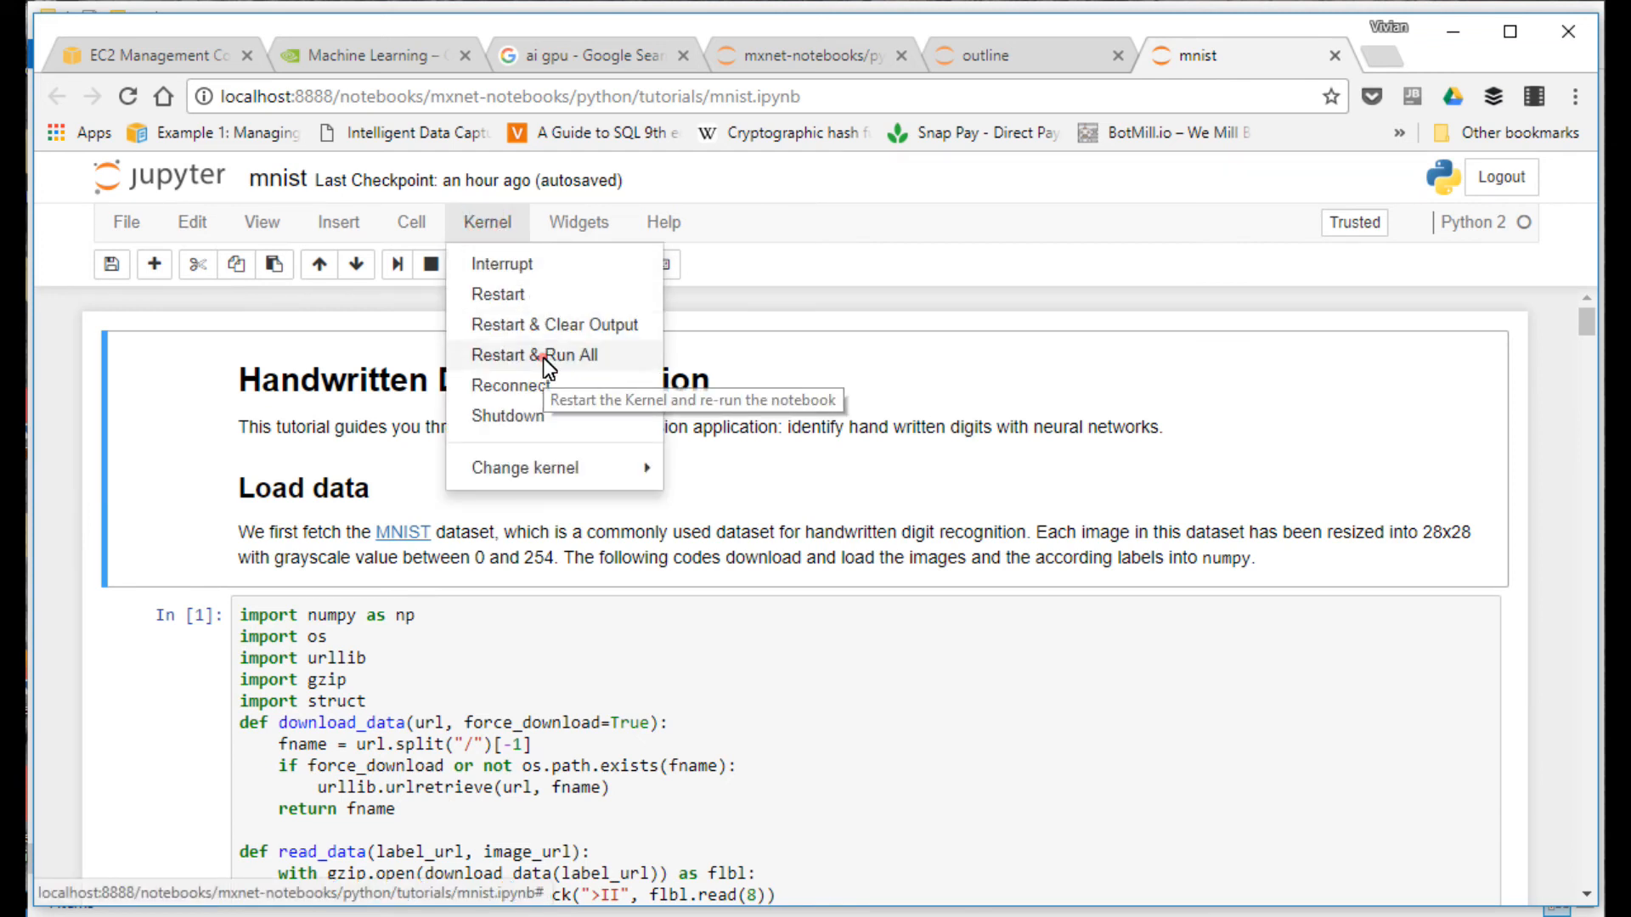
click(534, 355)
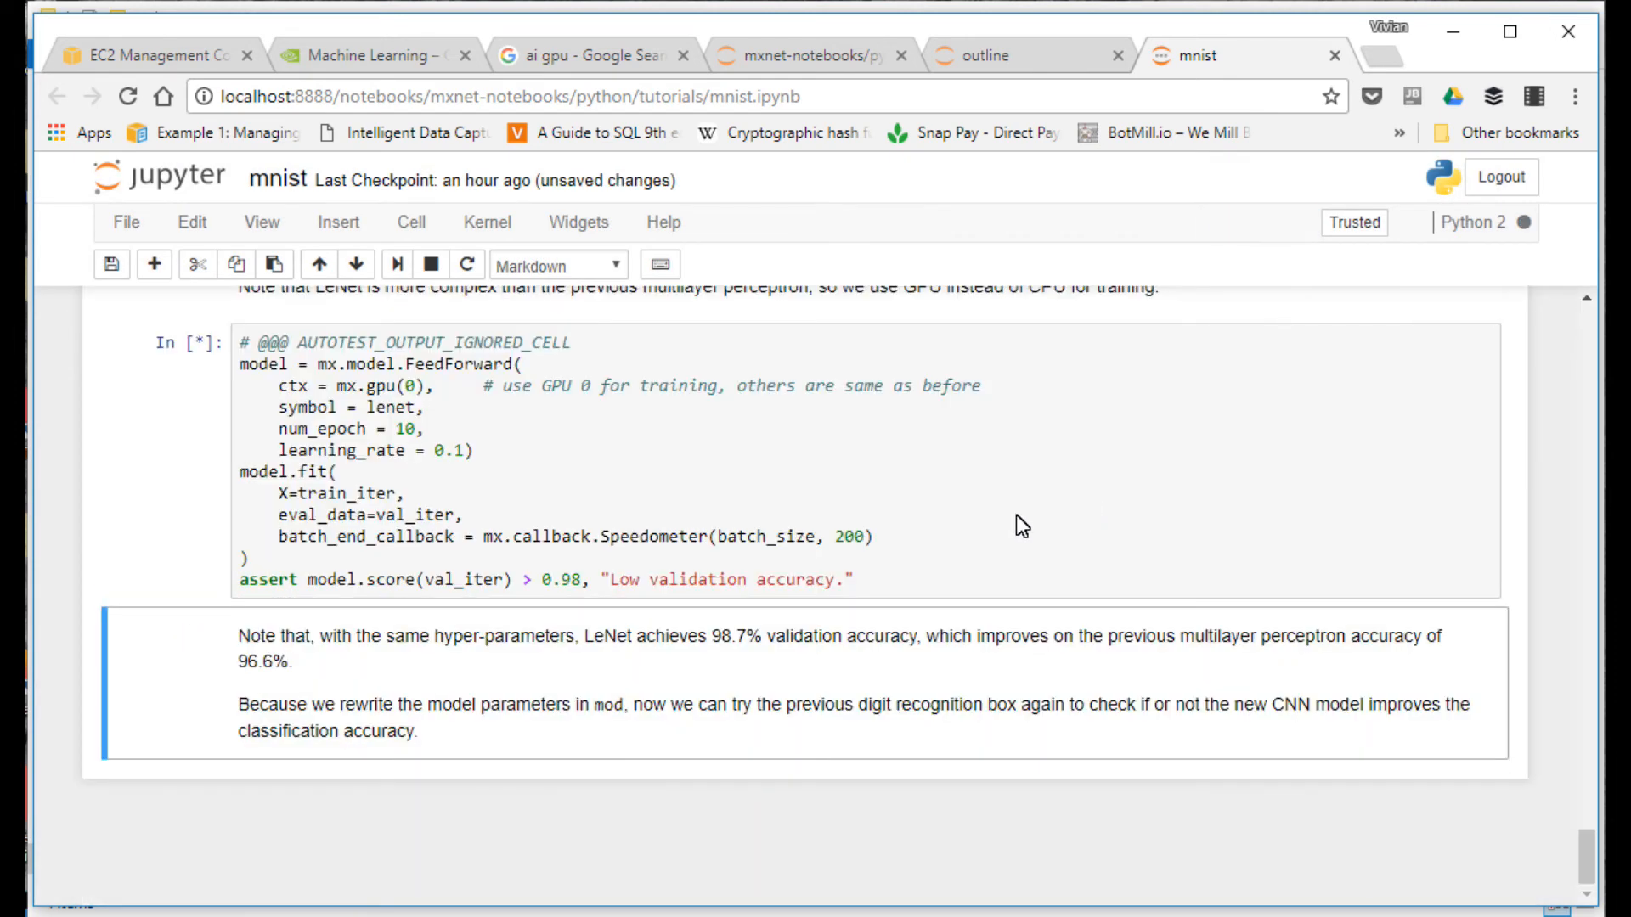
Step: Scroll through the rerunning cells to the LeNet GPU training log reaching about 0.95 validation accuracy
scroll(down, 3)
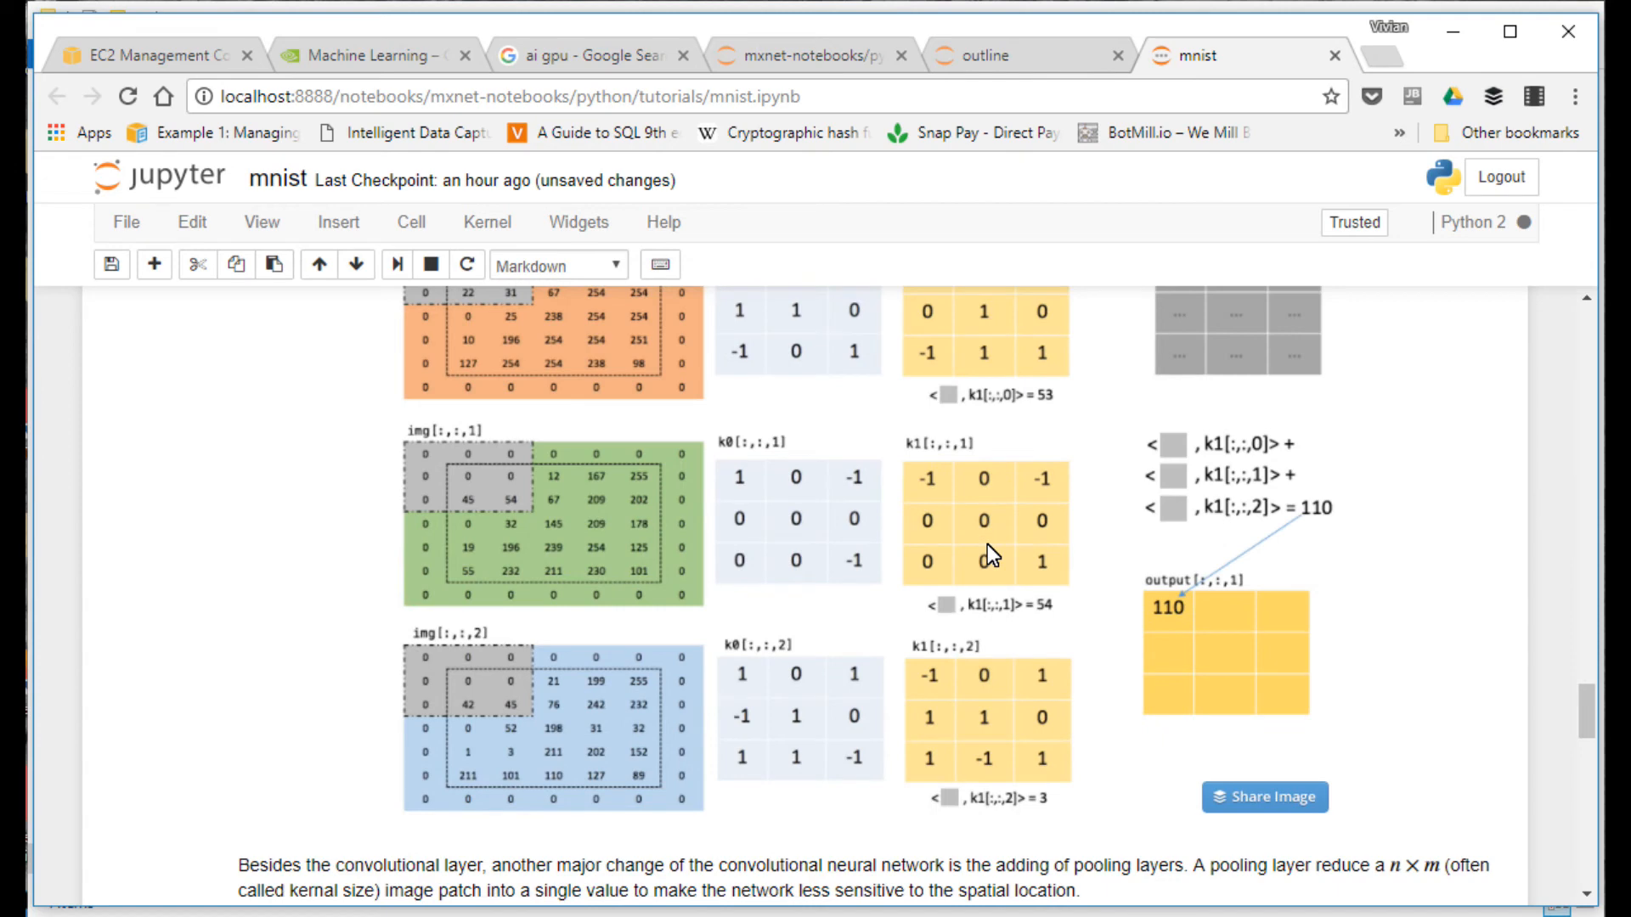
scroll(down, 3)
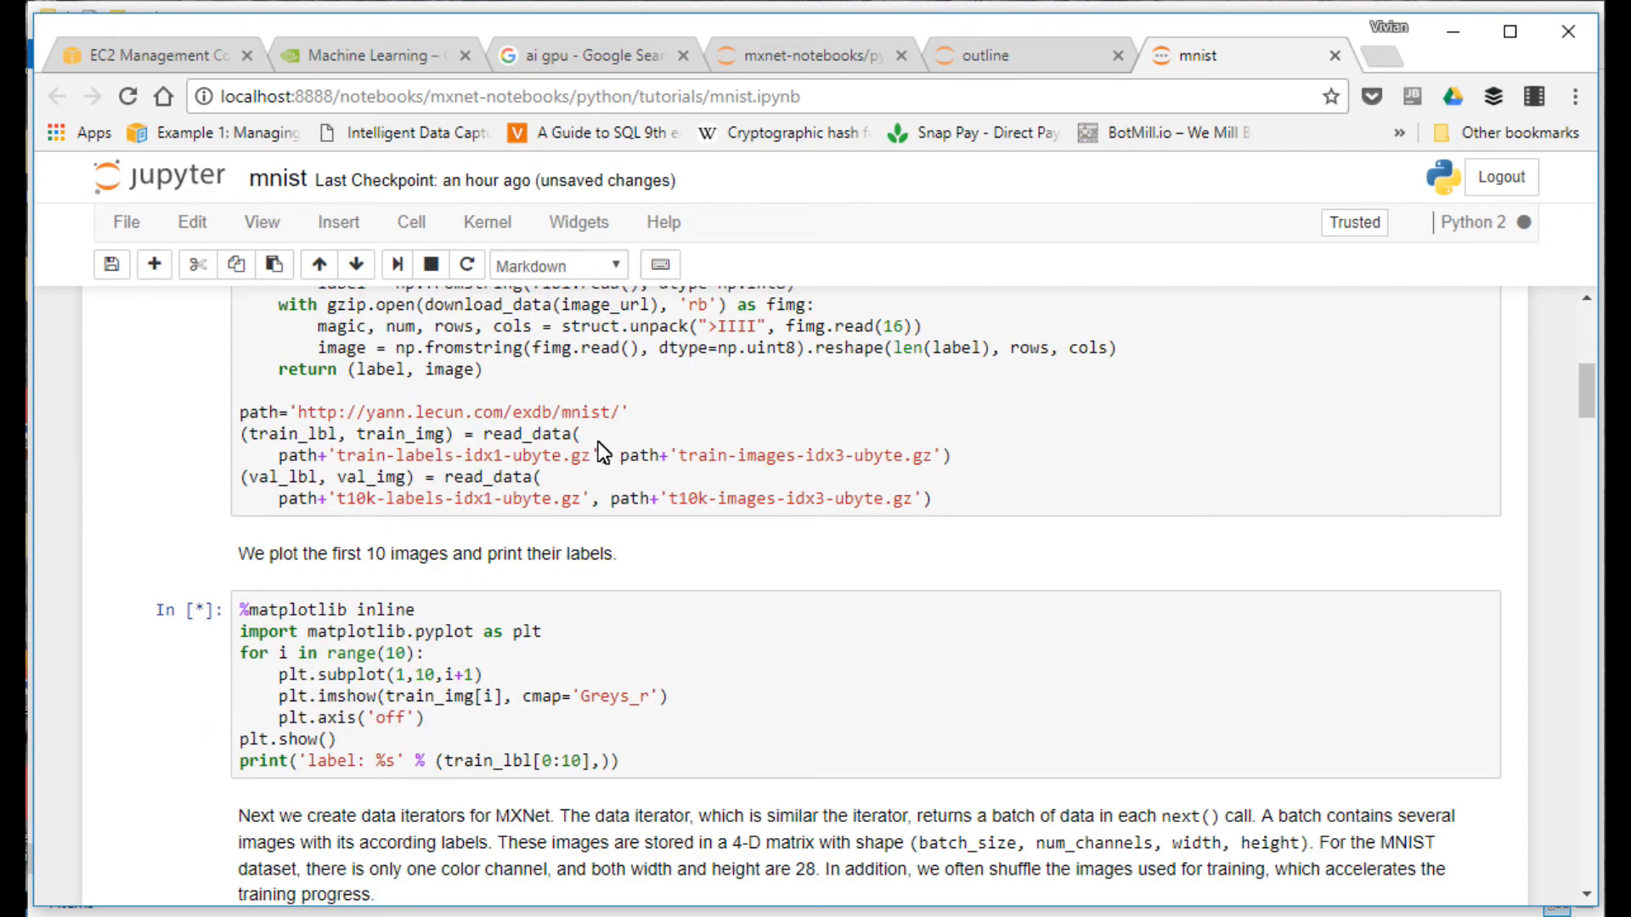
scroll(down, 3)
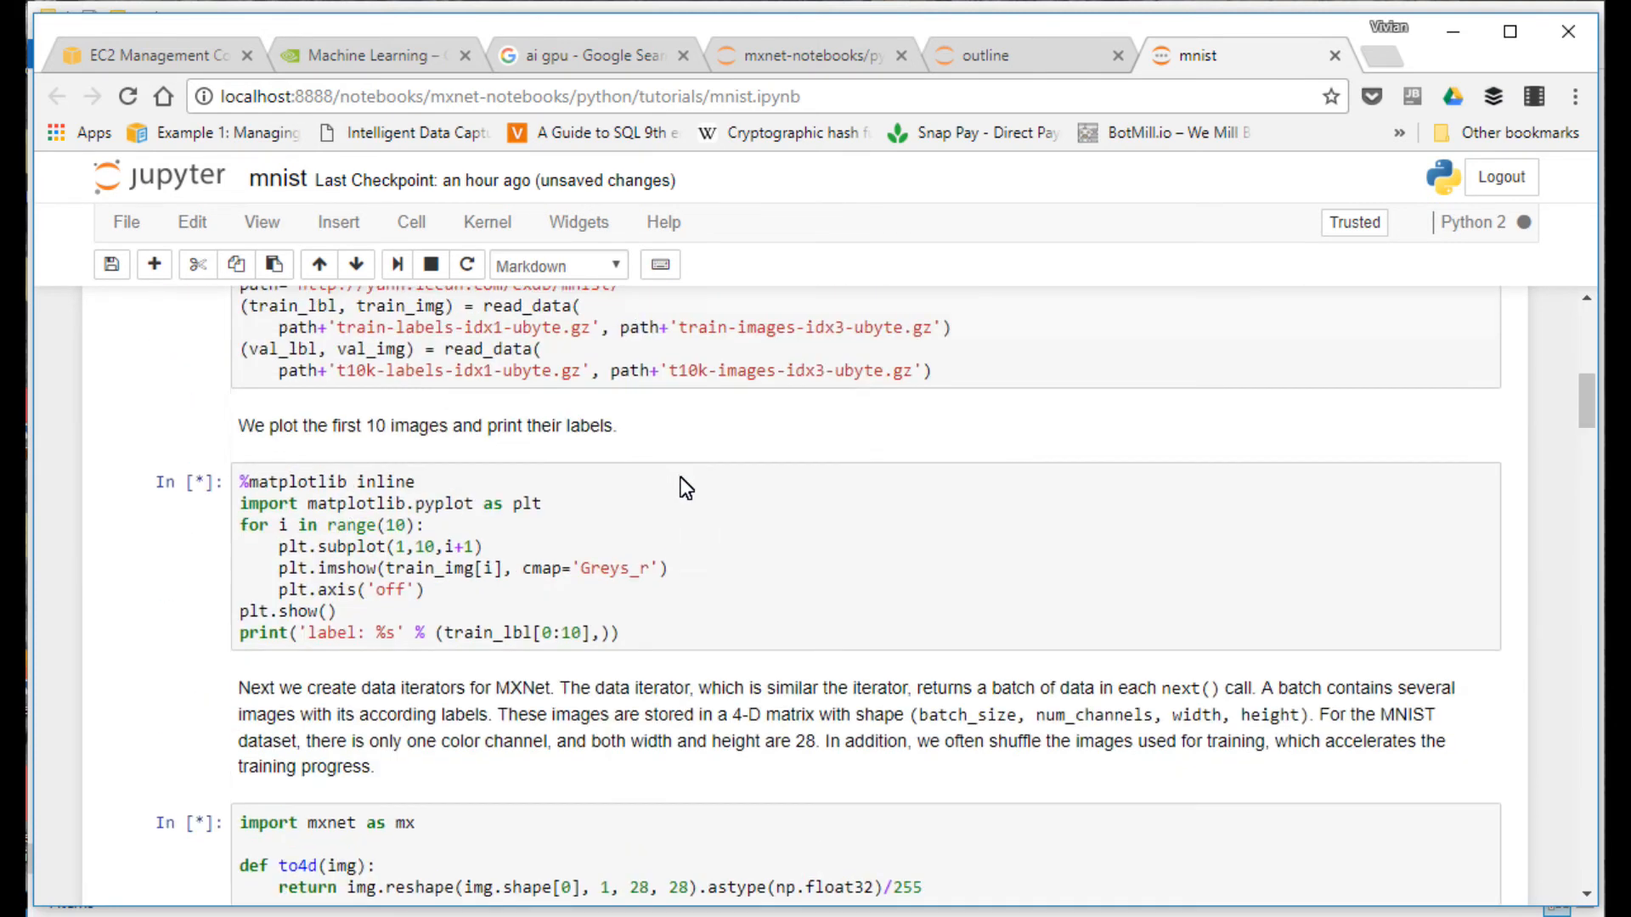
scroll(down, 3)
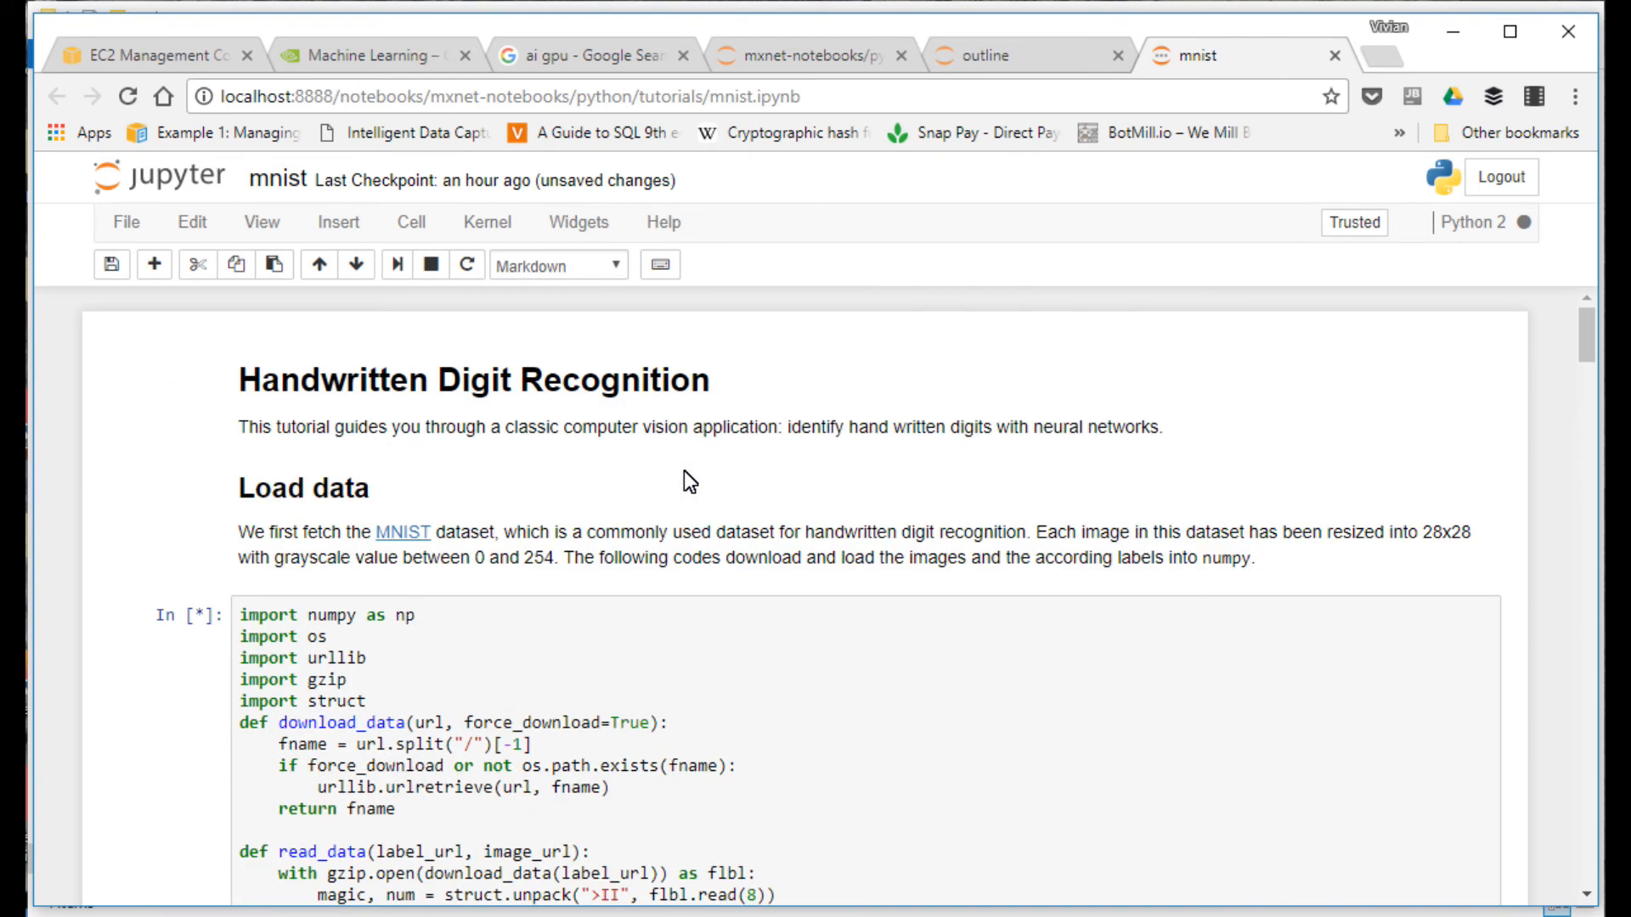
scroll(down, 3)
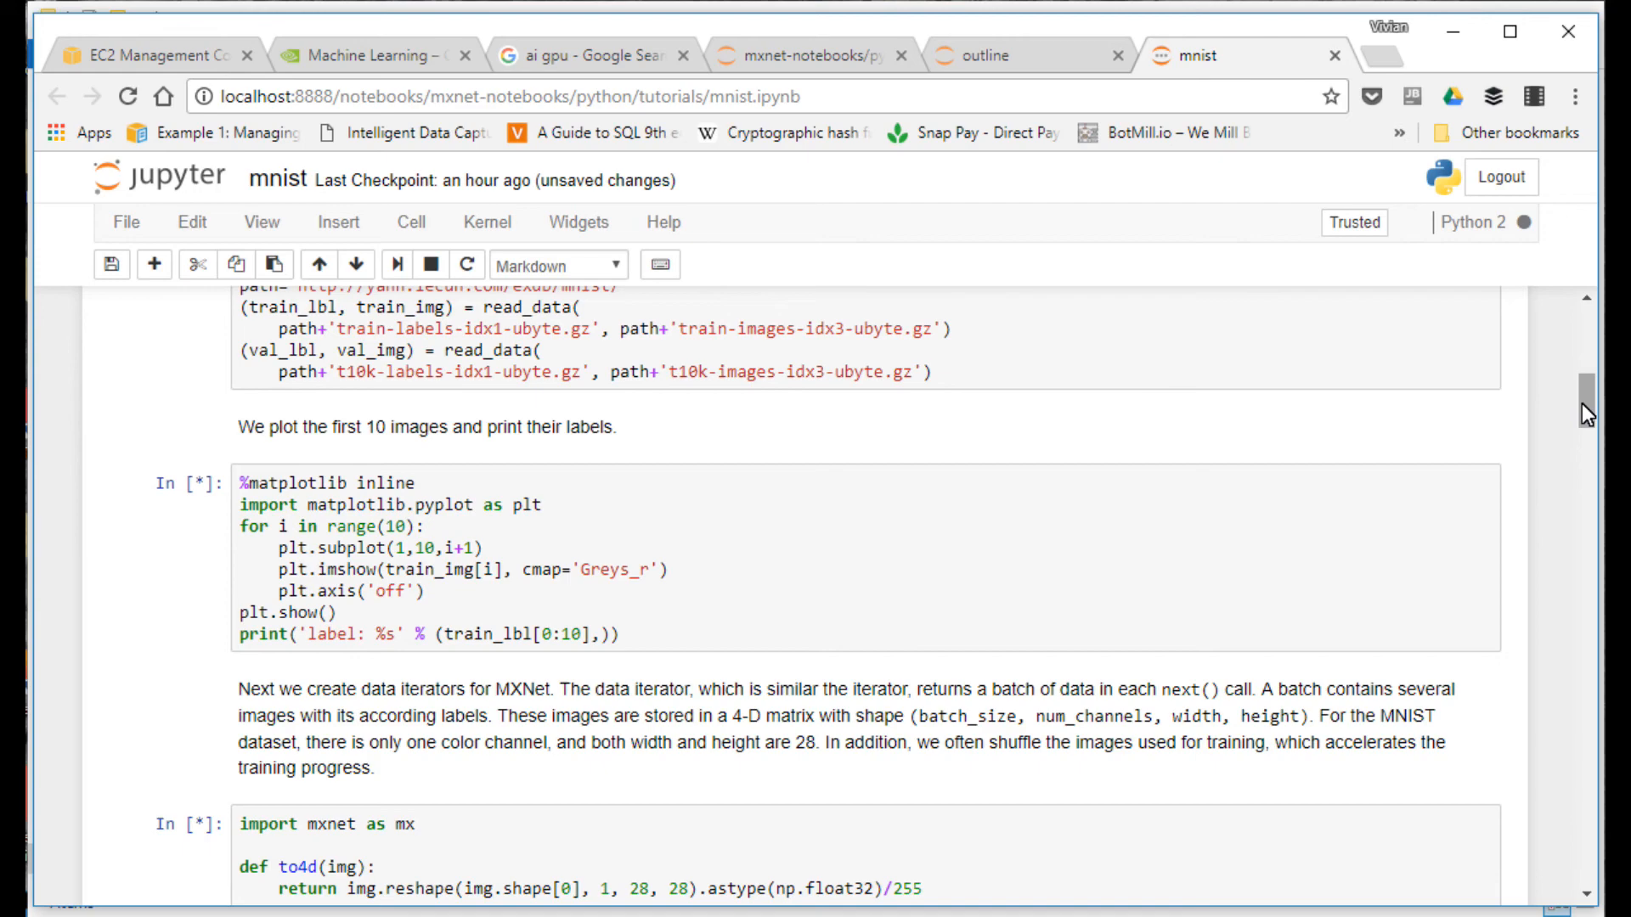
scroll(down, 3)
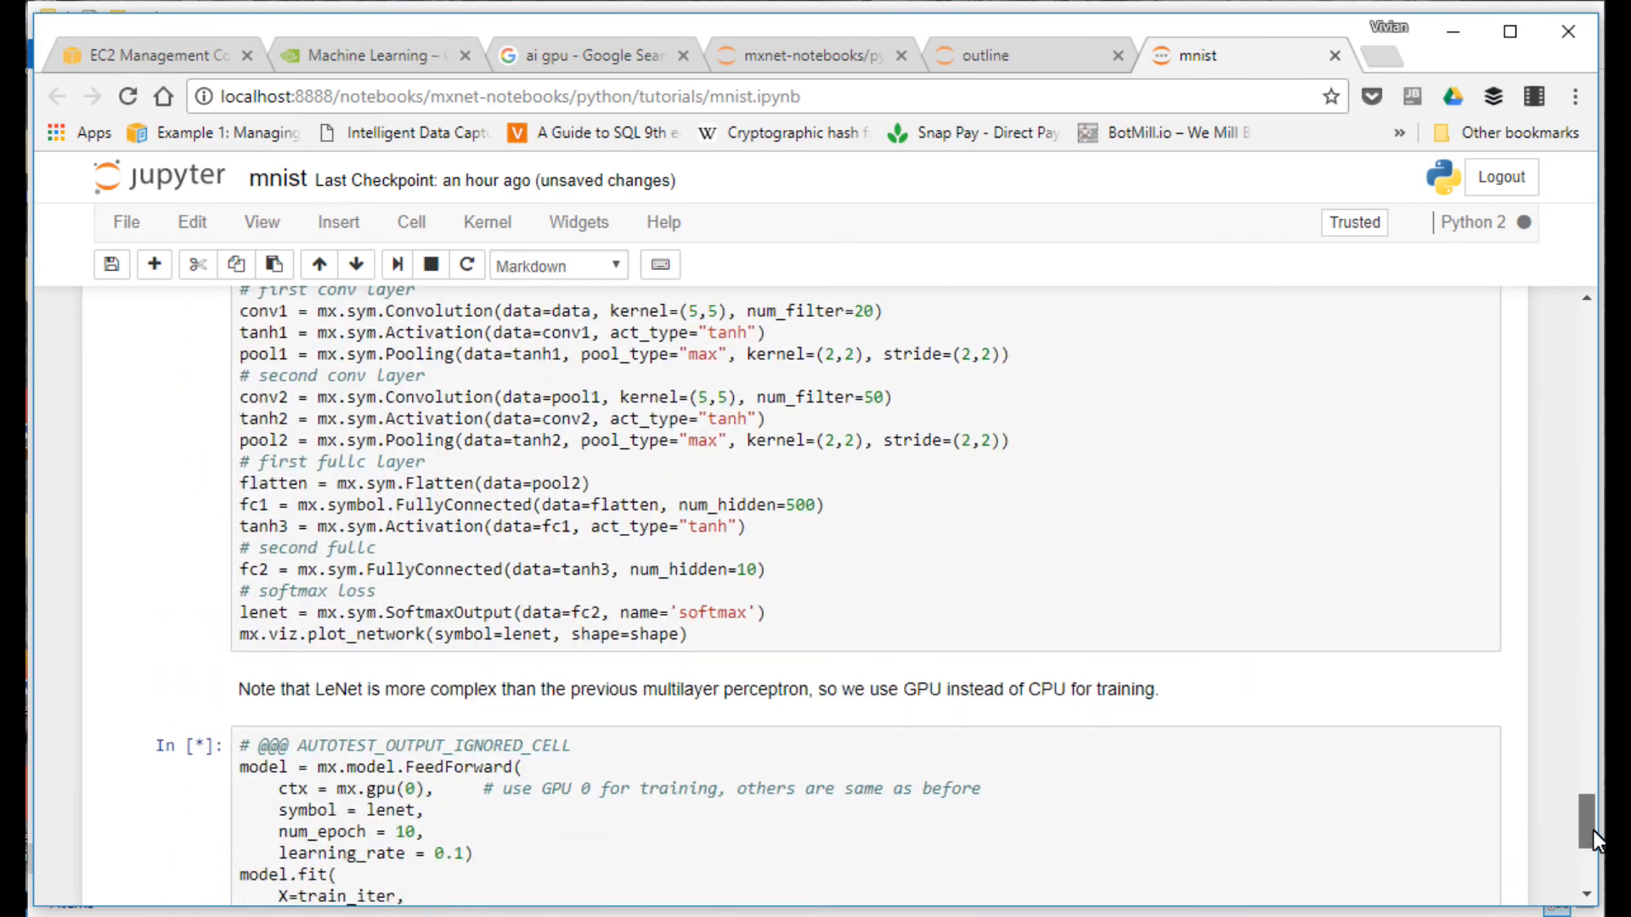
scroll(up, 3)
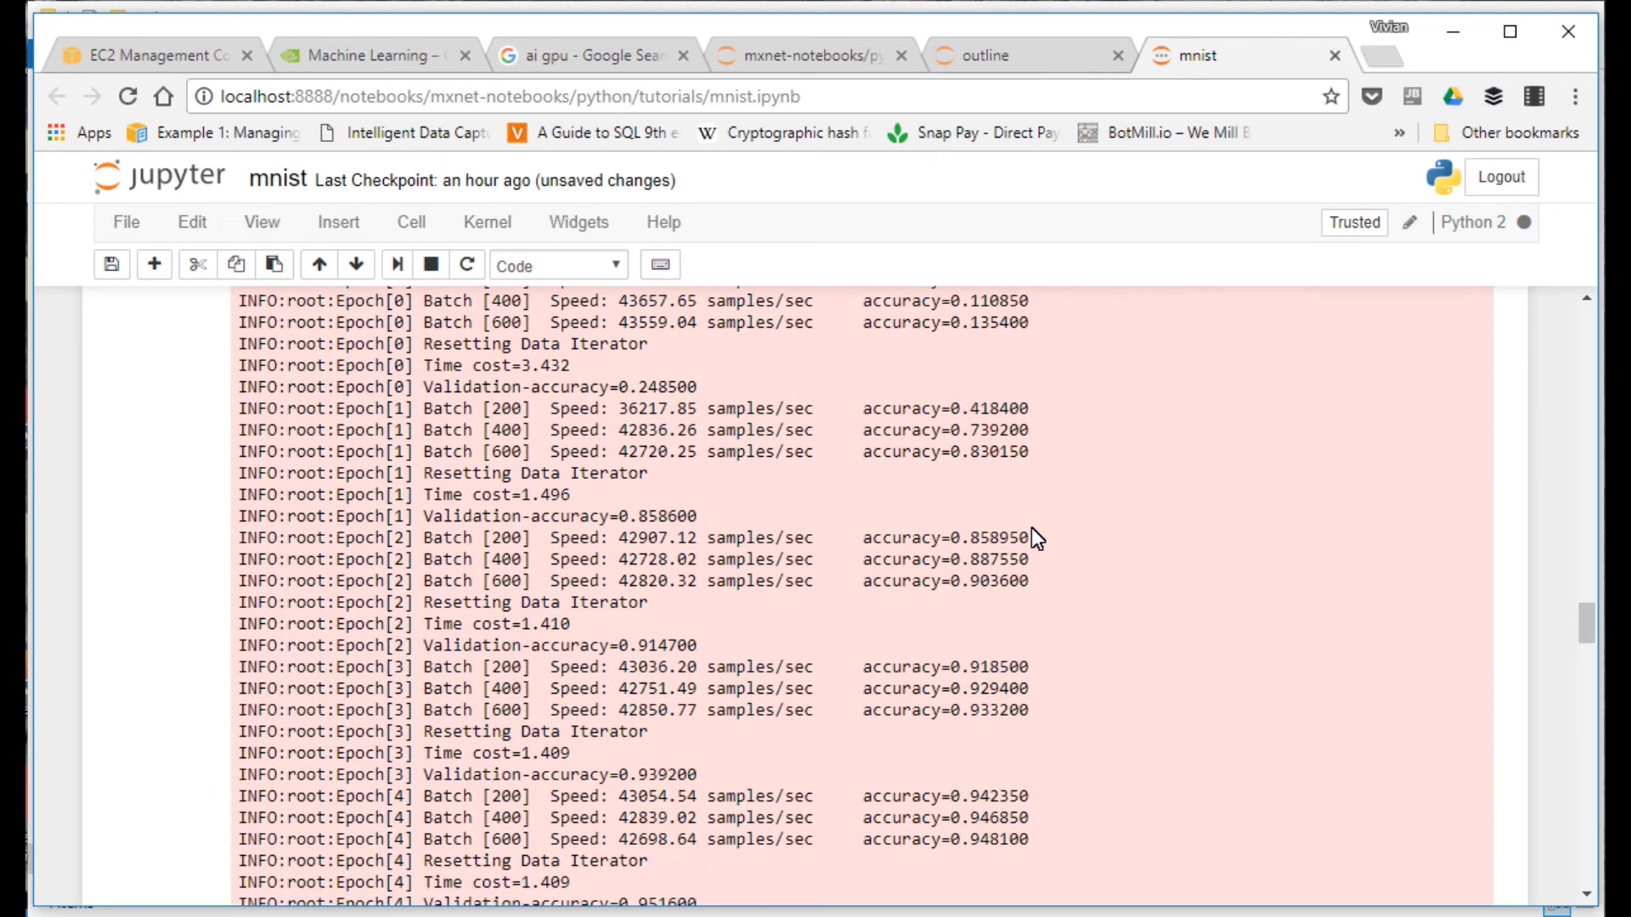
Step: Scroll the training log as later epochs print, down to the ten-digit plot and its labels
scroll(up, 3)
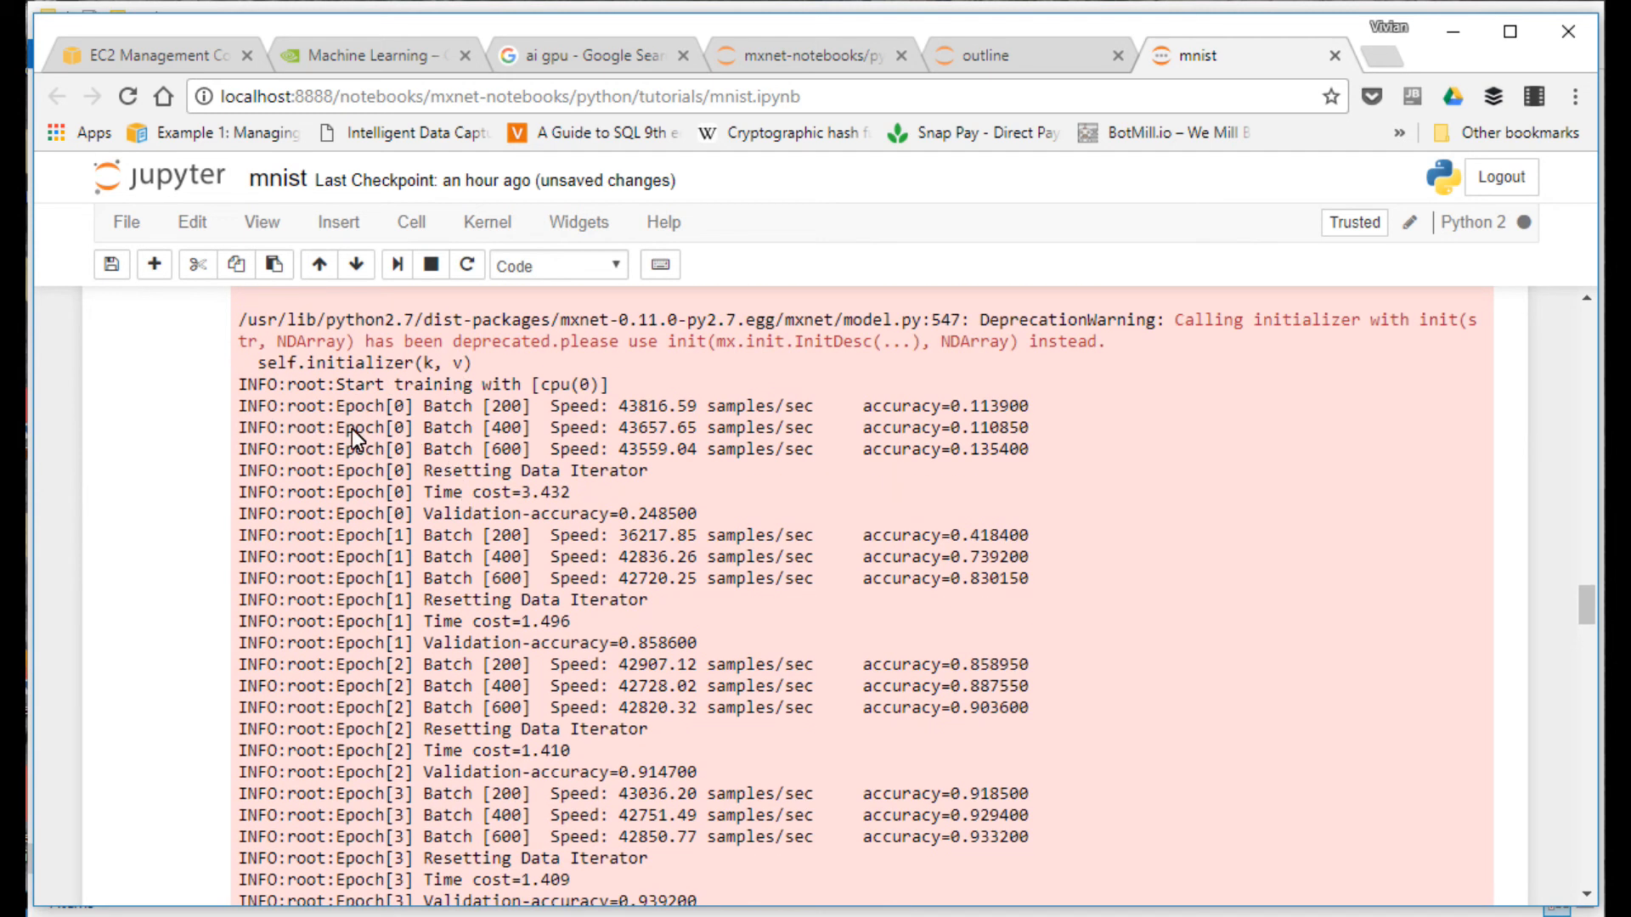
mouse_move(864, 442)
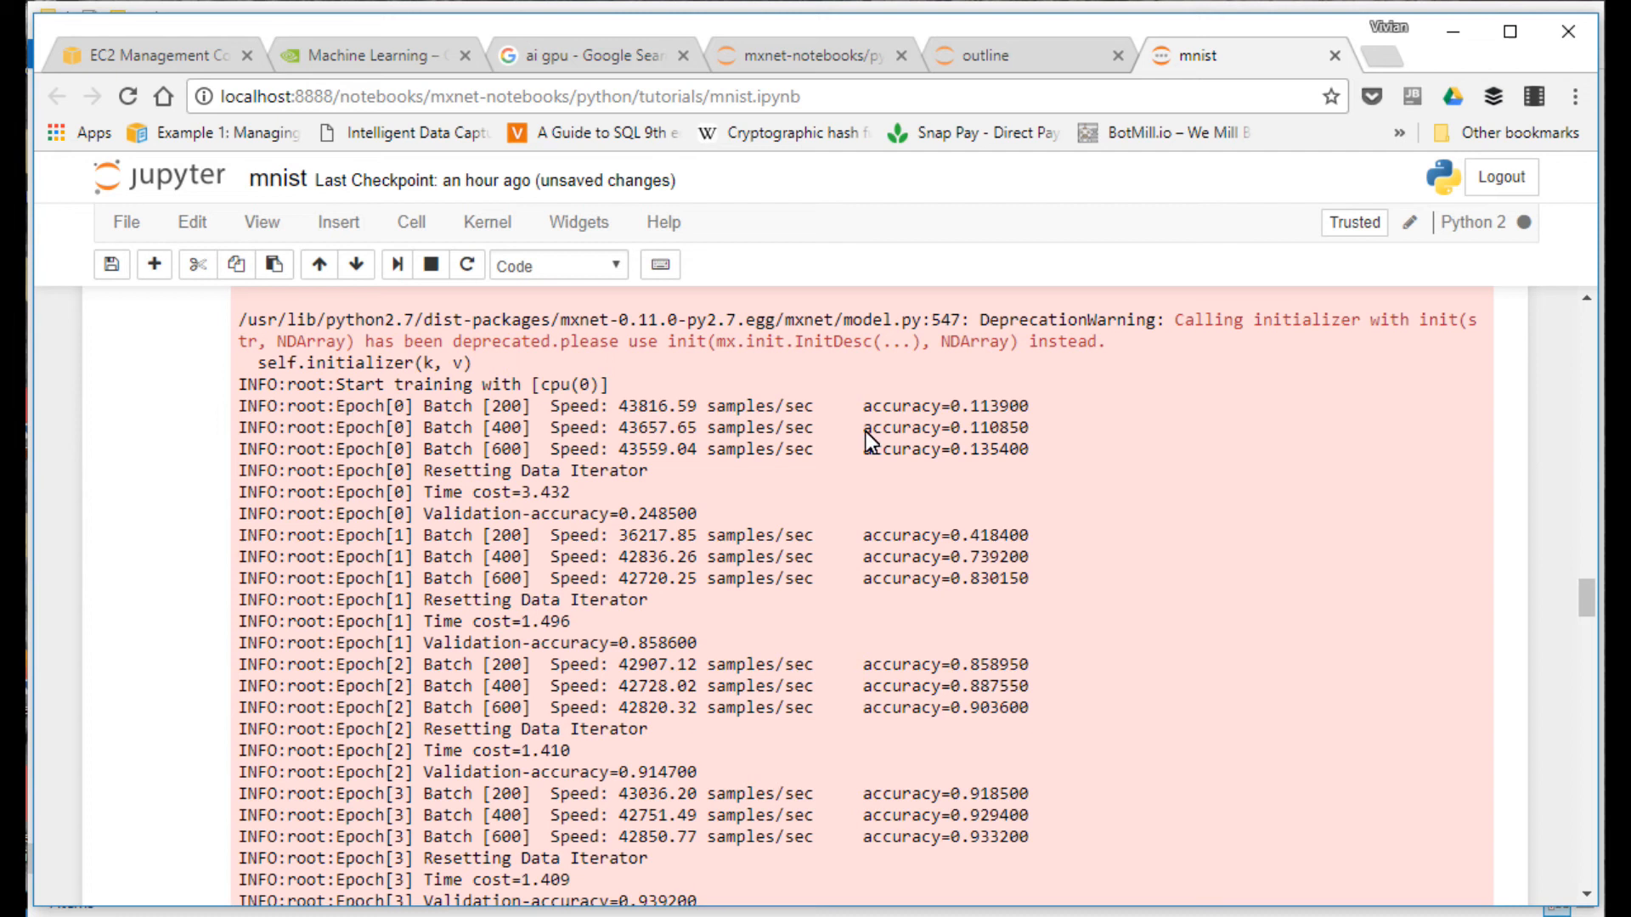
mouse_move(977, 542)
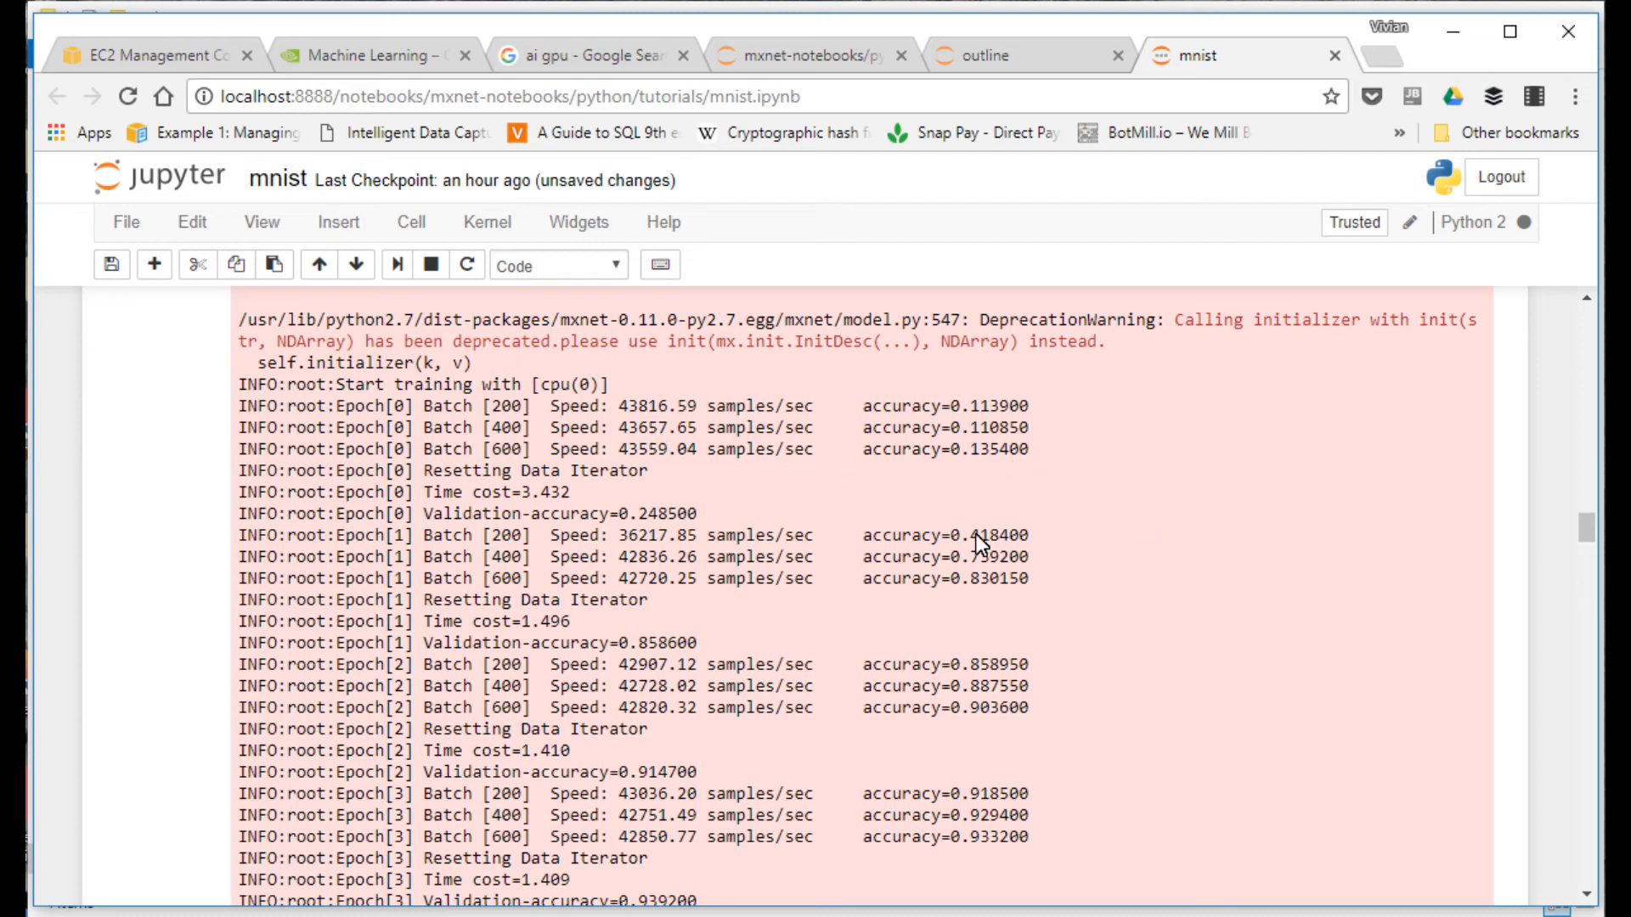
mouse_move(985, 441)
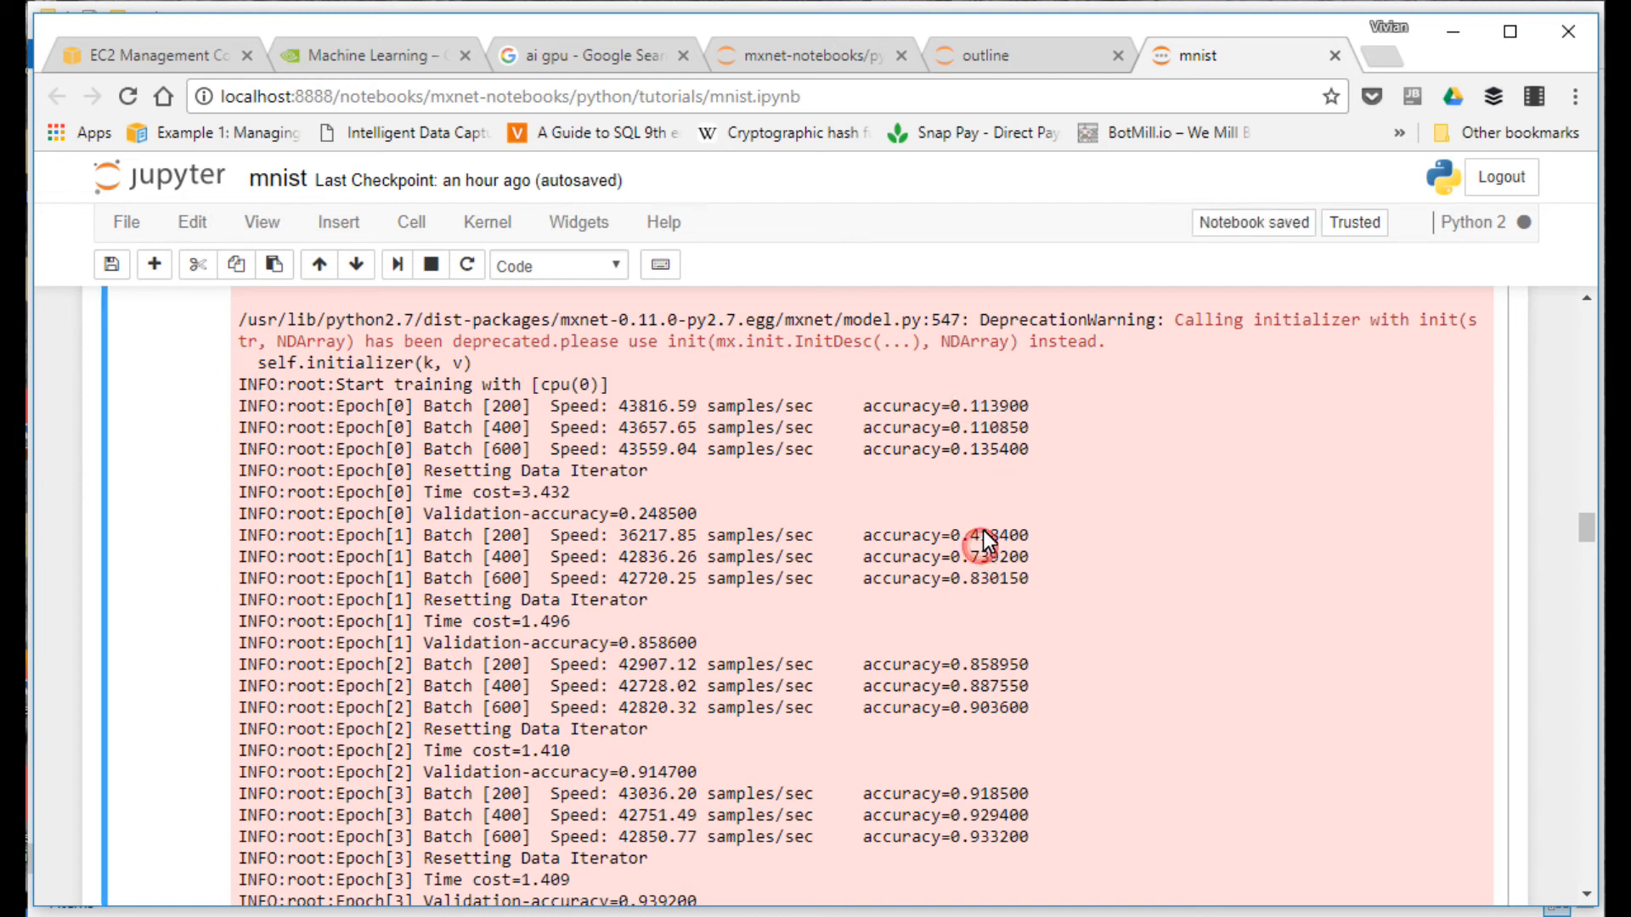
mouse_move(1040, 766)
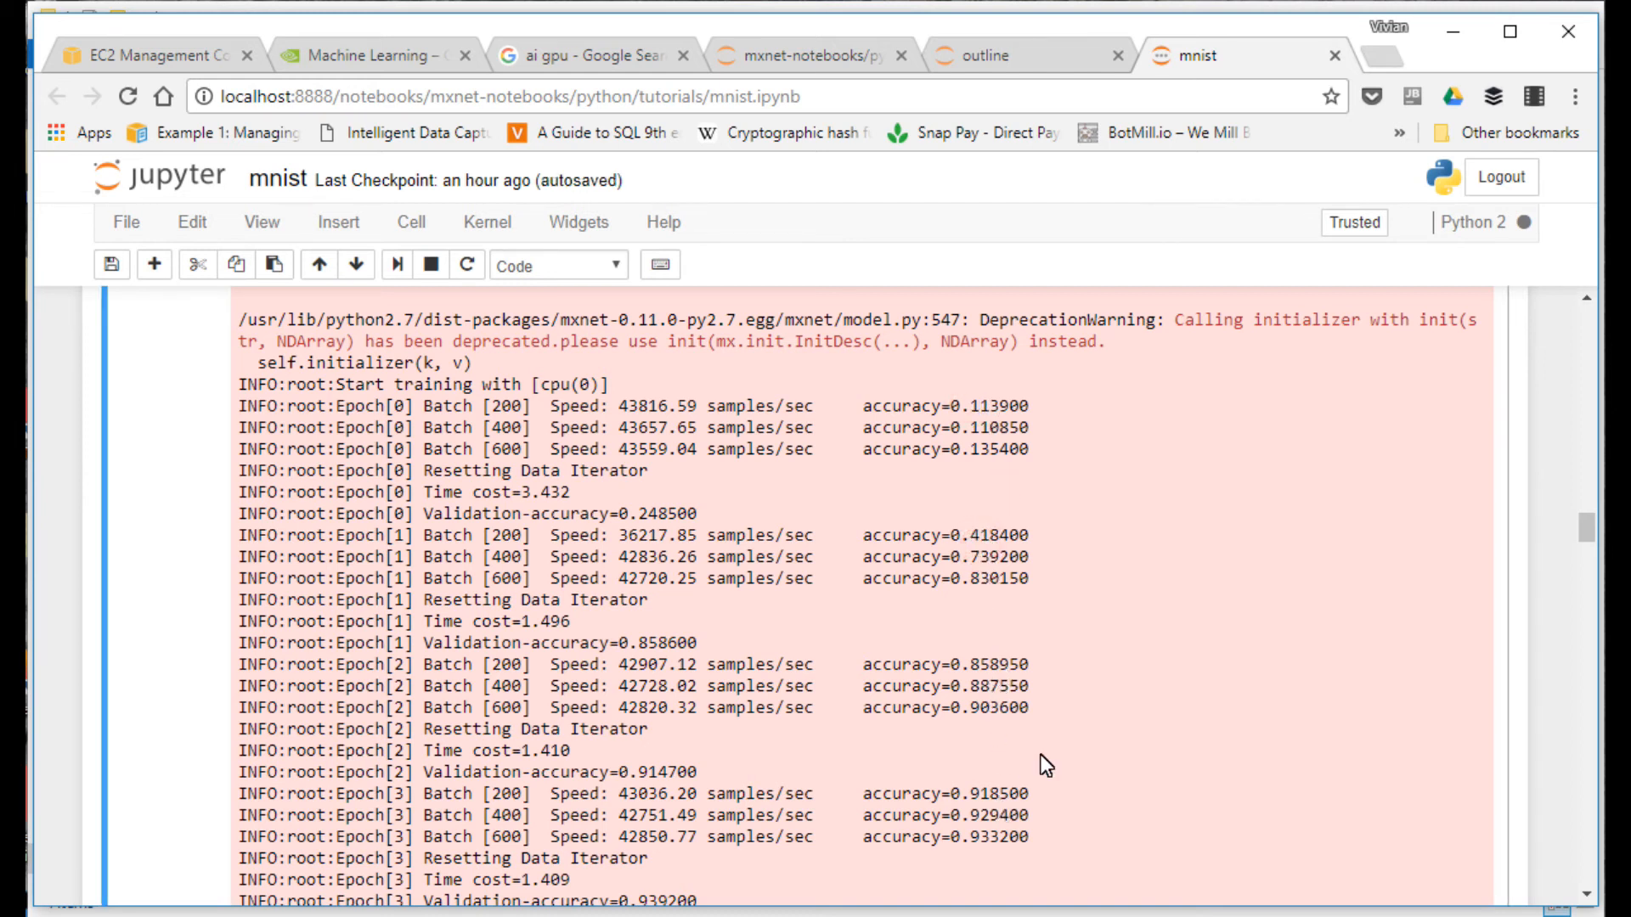
scroll(down, 3)
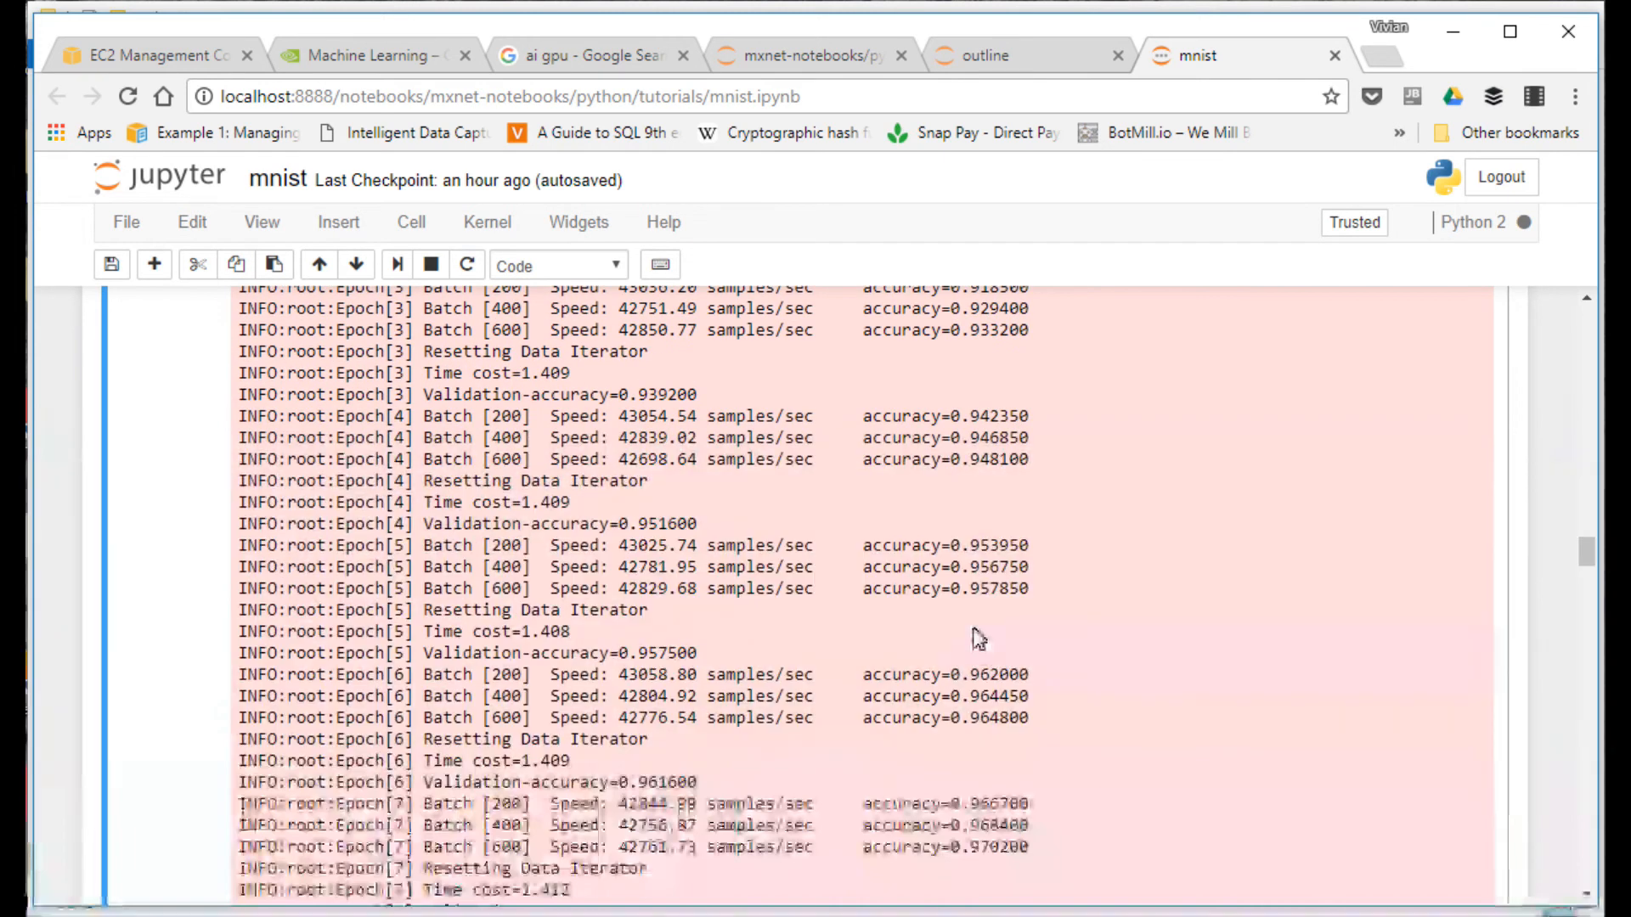
scroll(down, 3)
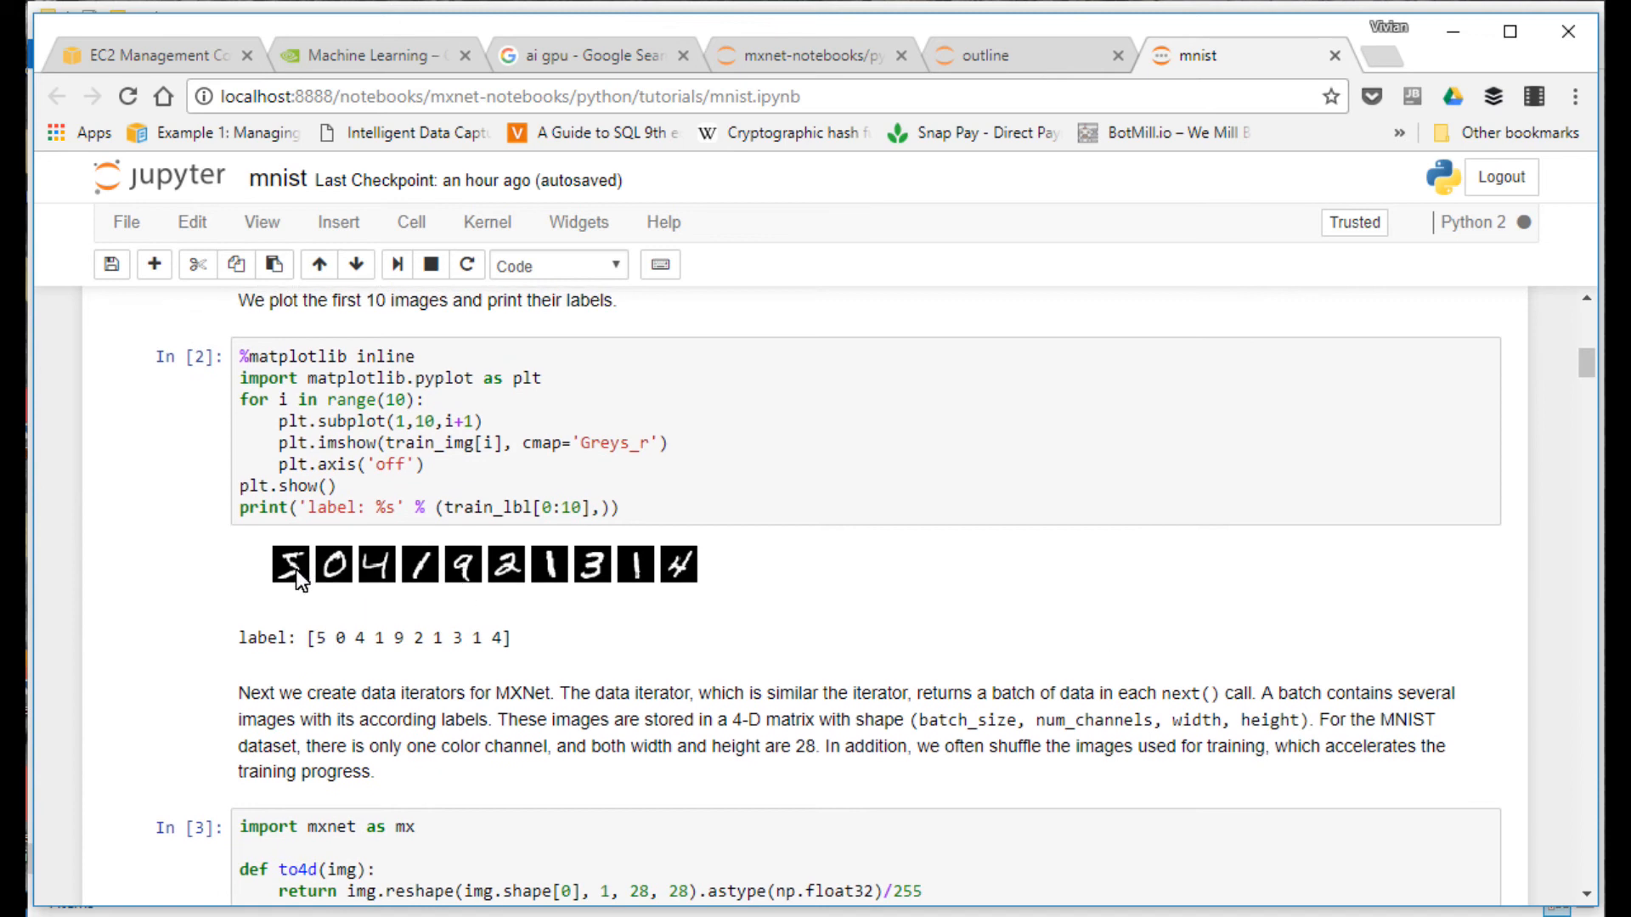
mouse_move(337, 642)
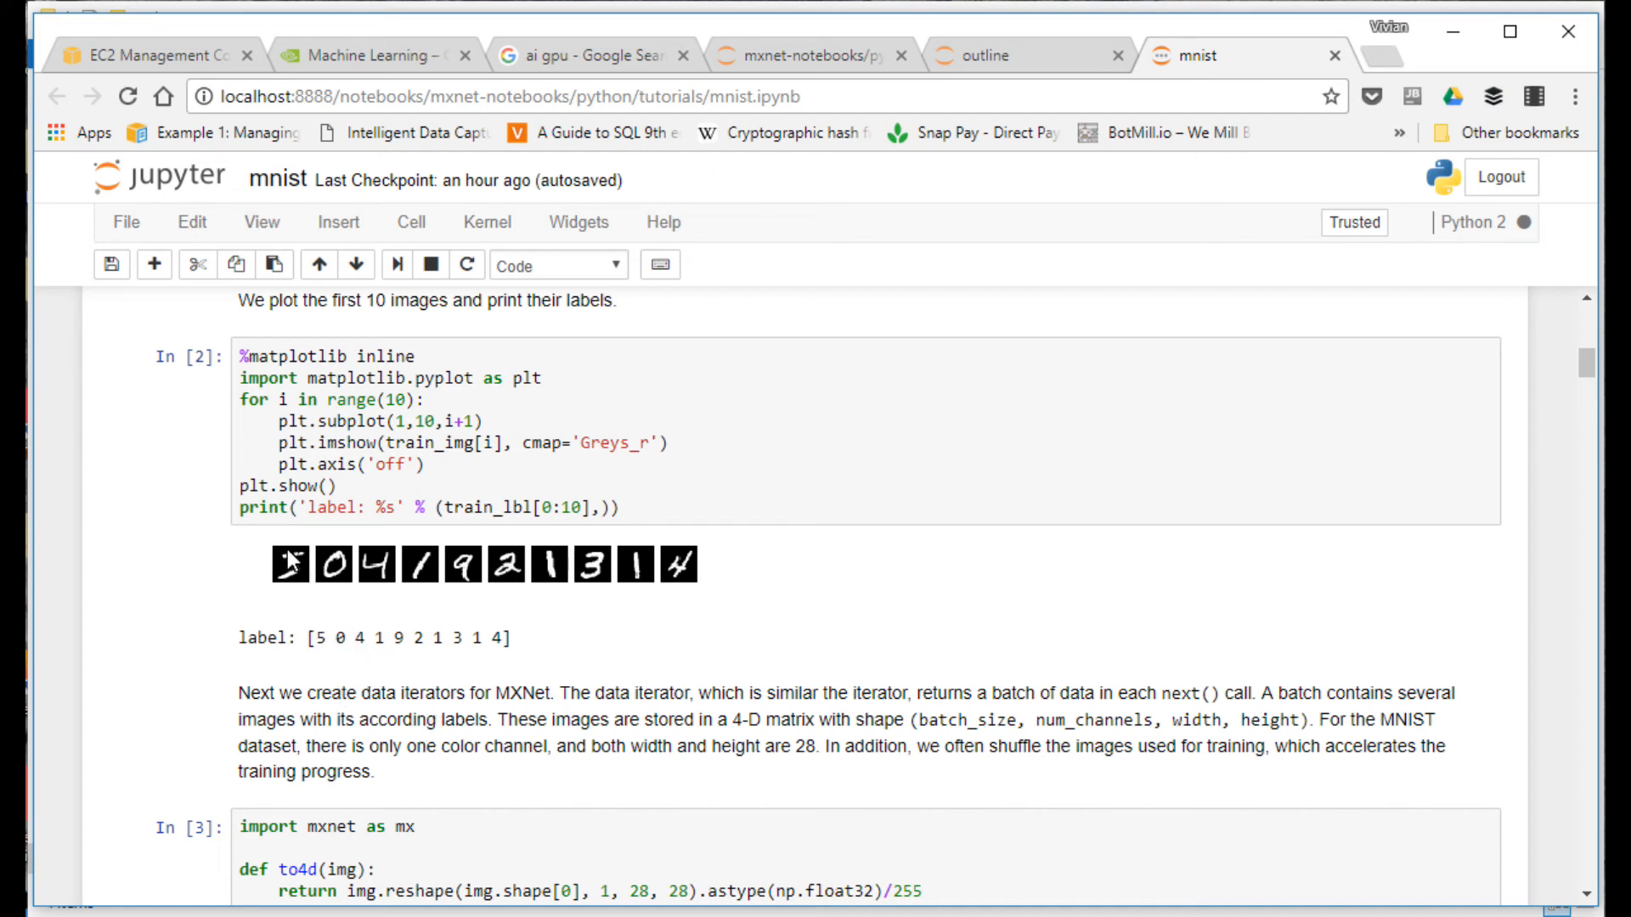
mouse_move(594, 714)
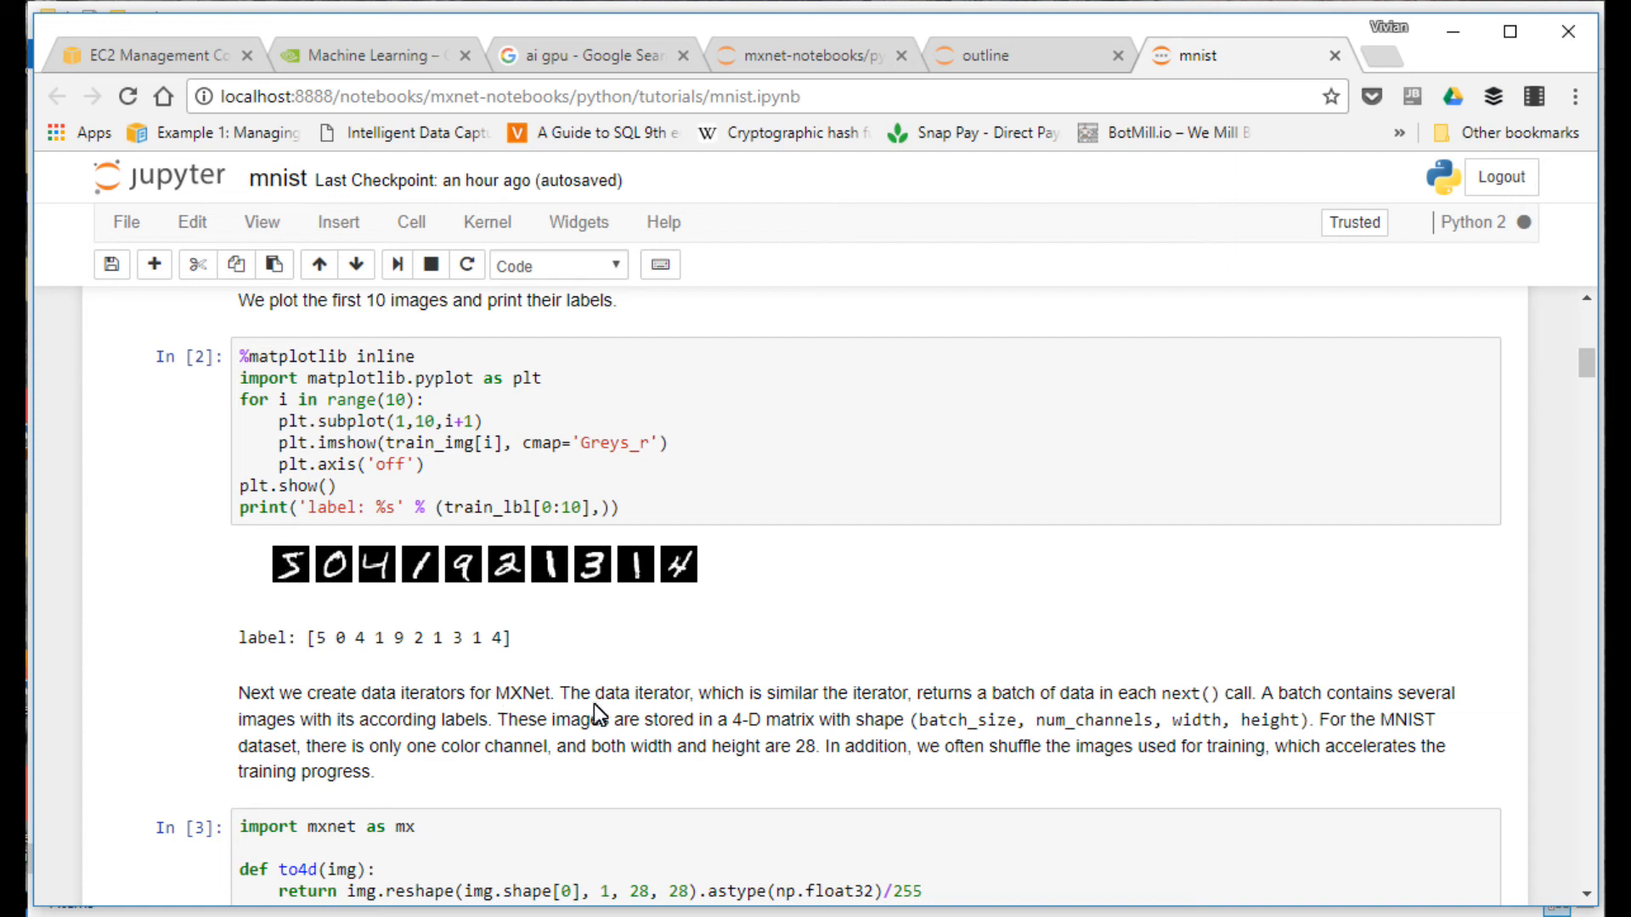
Step: Scroll past the validation accuracy cell to the Out[8] digit-drawing canvas with Classify and Clear buttons
scroll(down, 3)
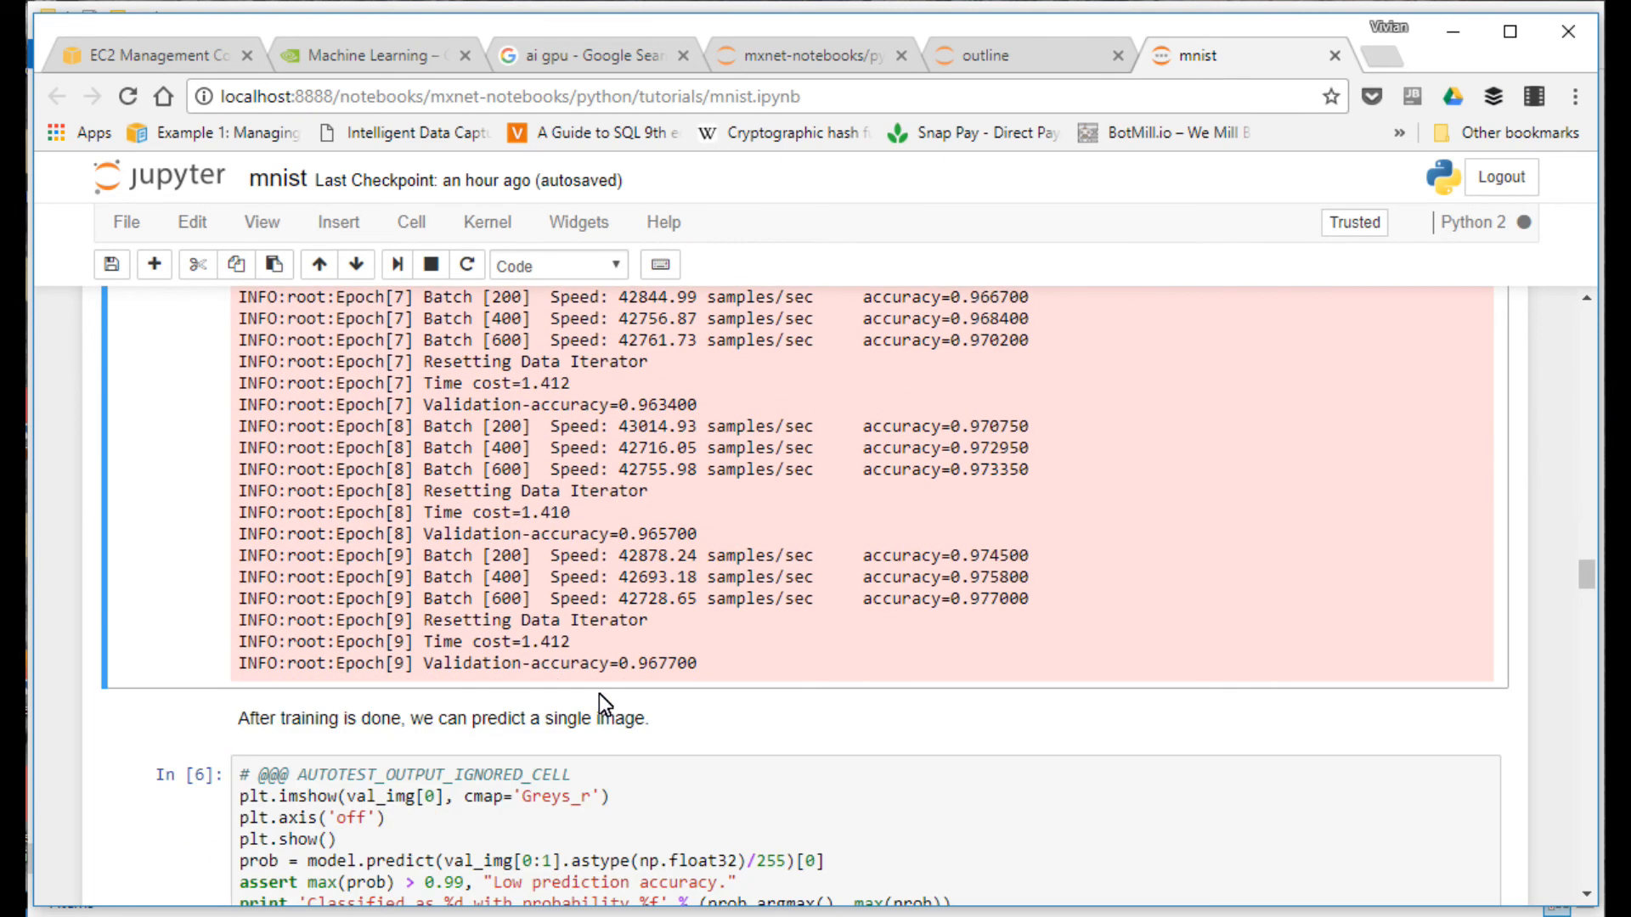
mouse_move(700, 705)
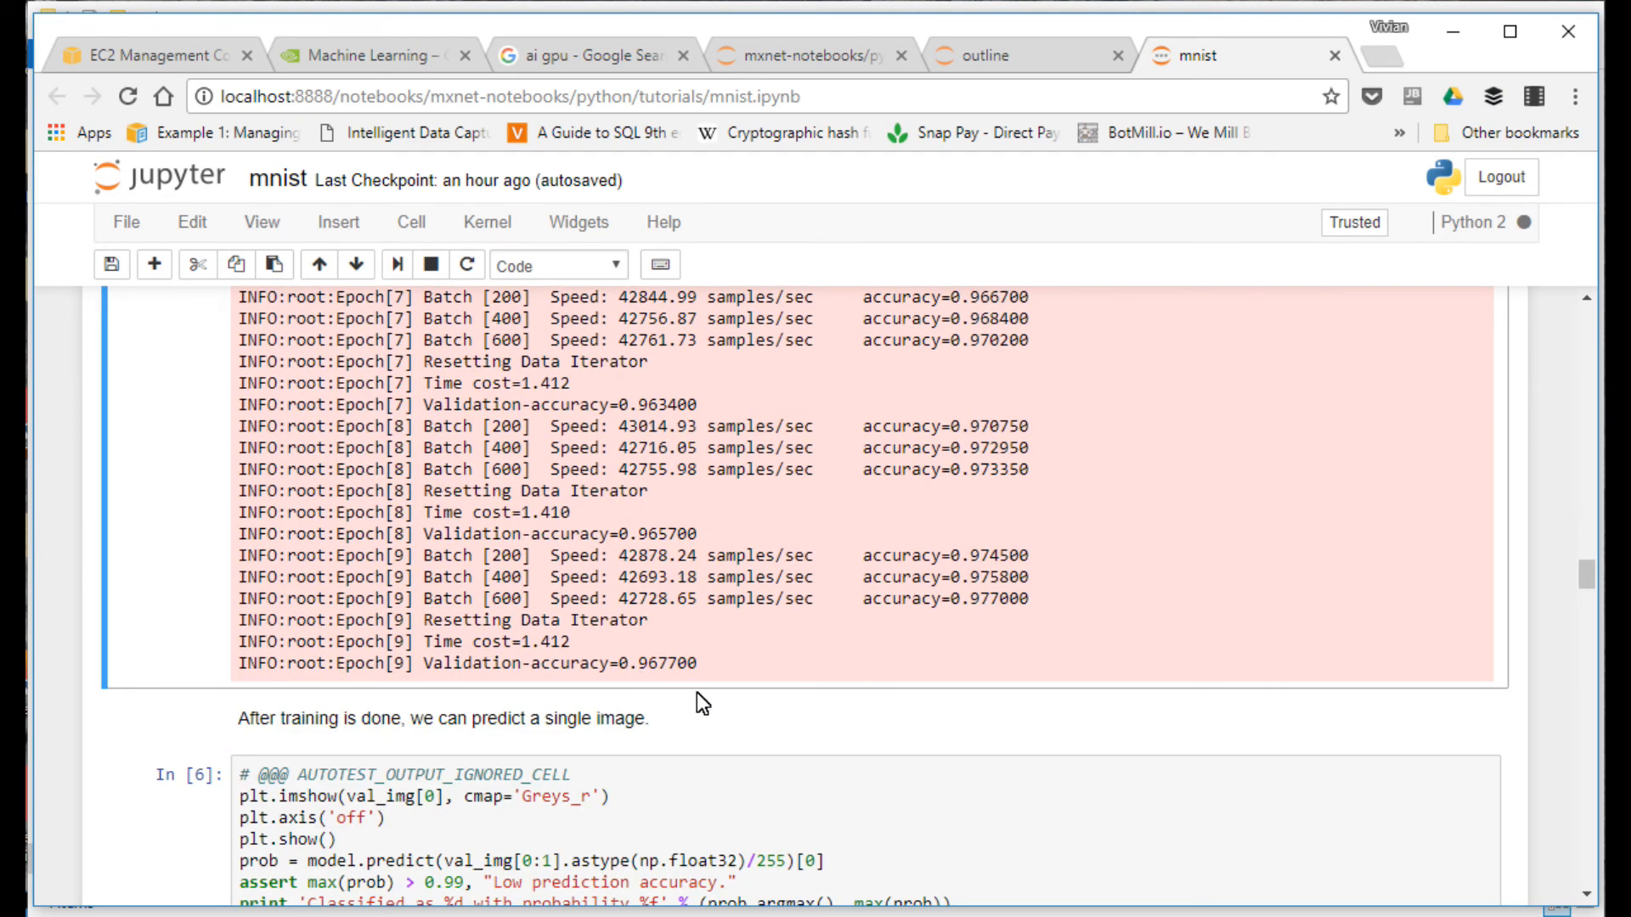
mouse_move(764, 685)
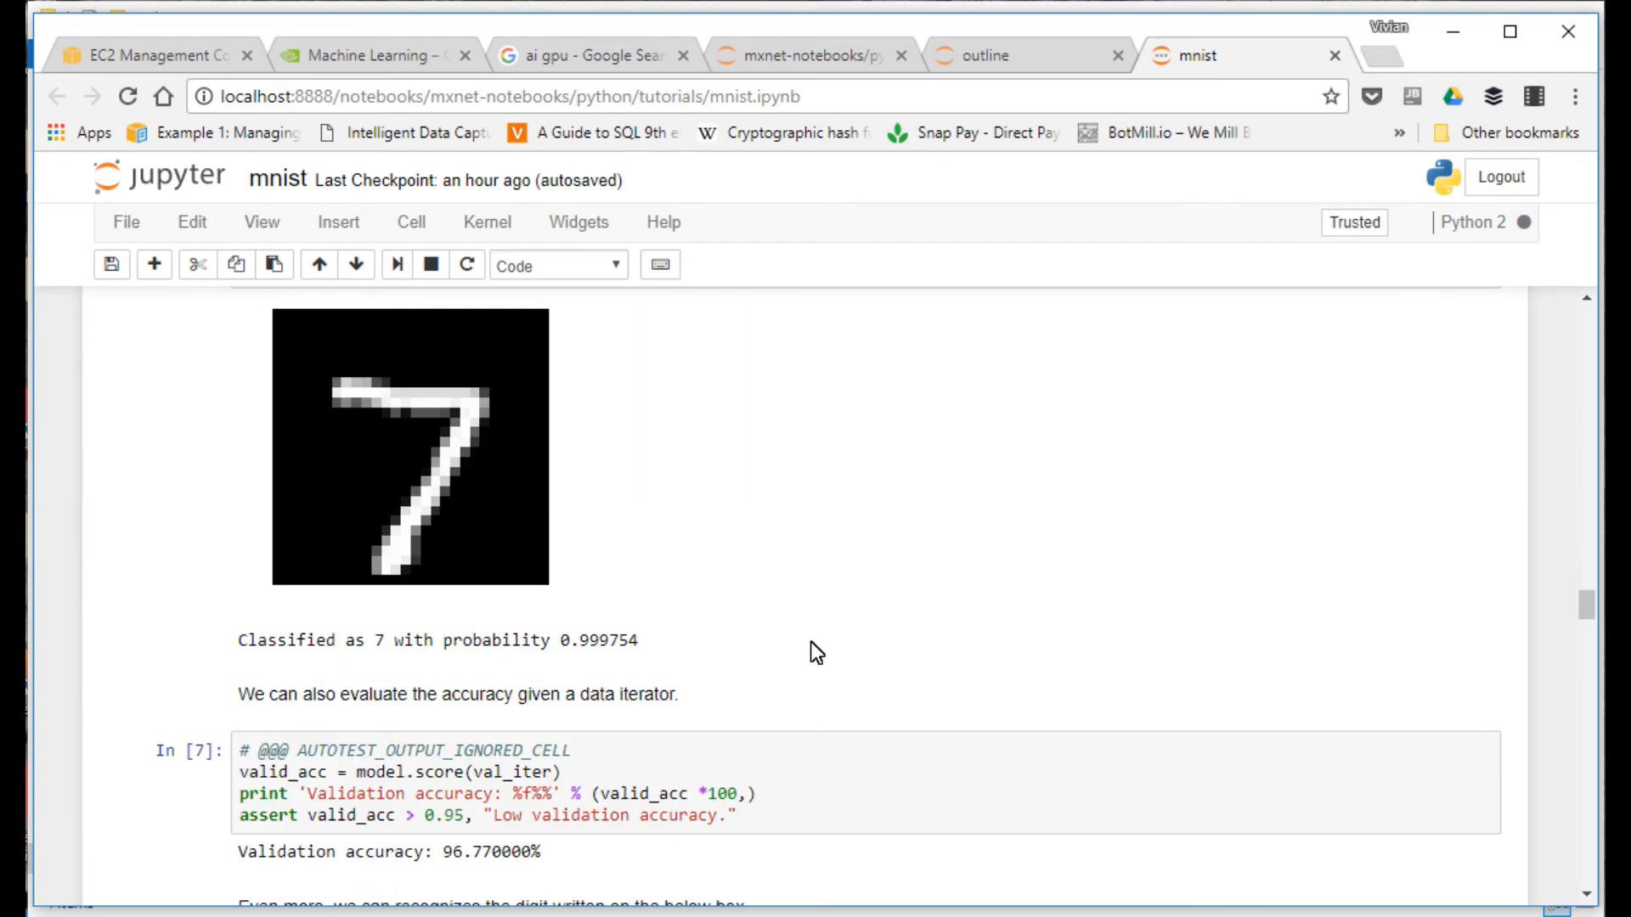
scroll(down, 3)
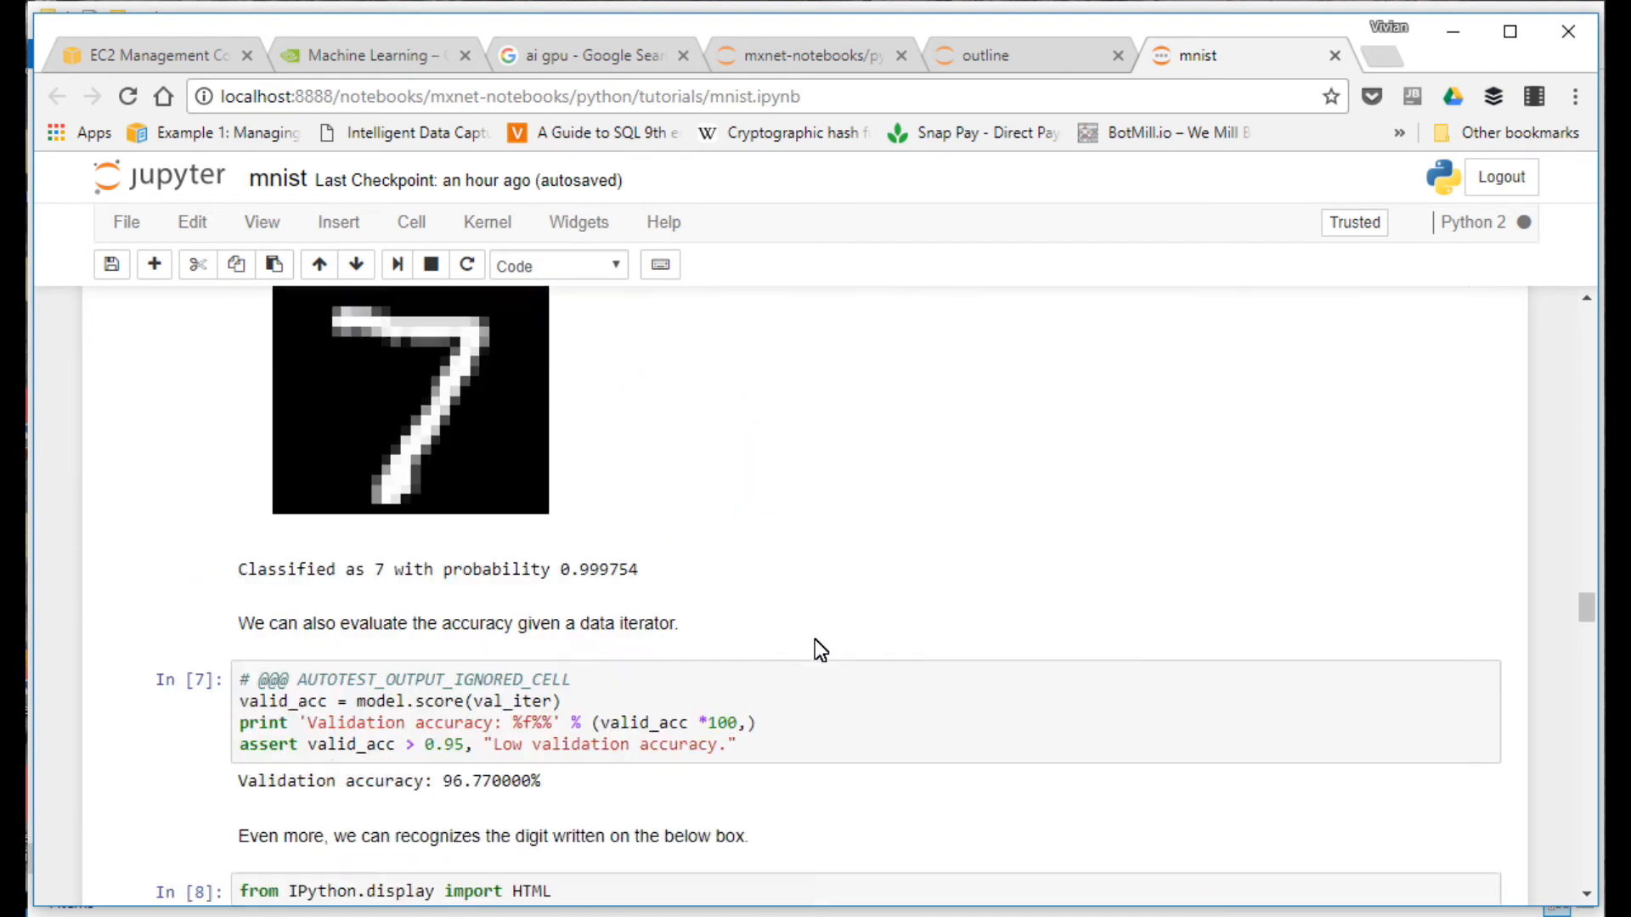
scroll(down, 3)
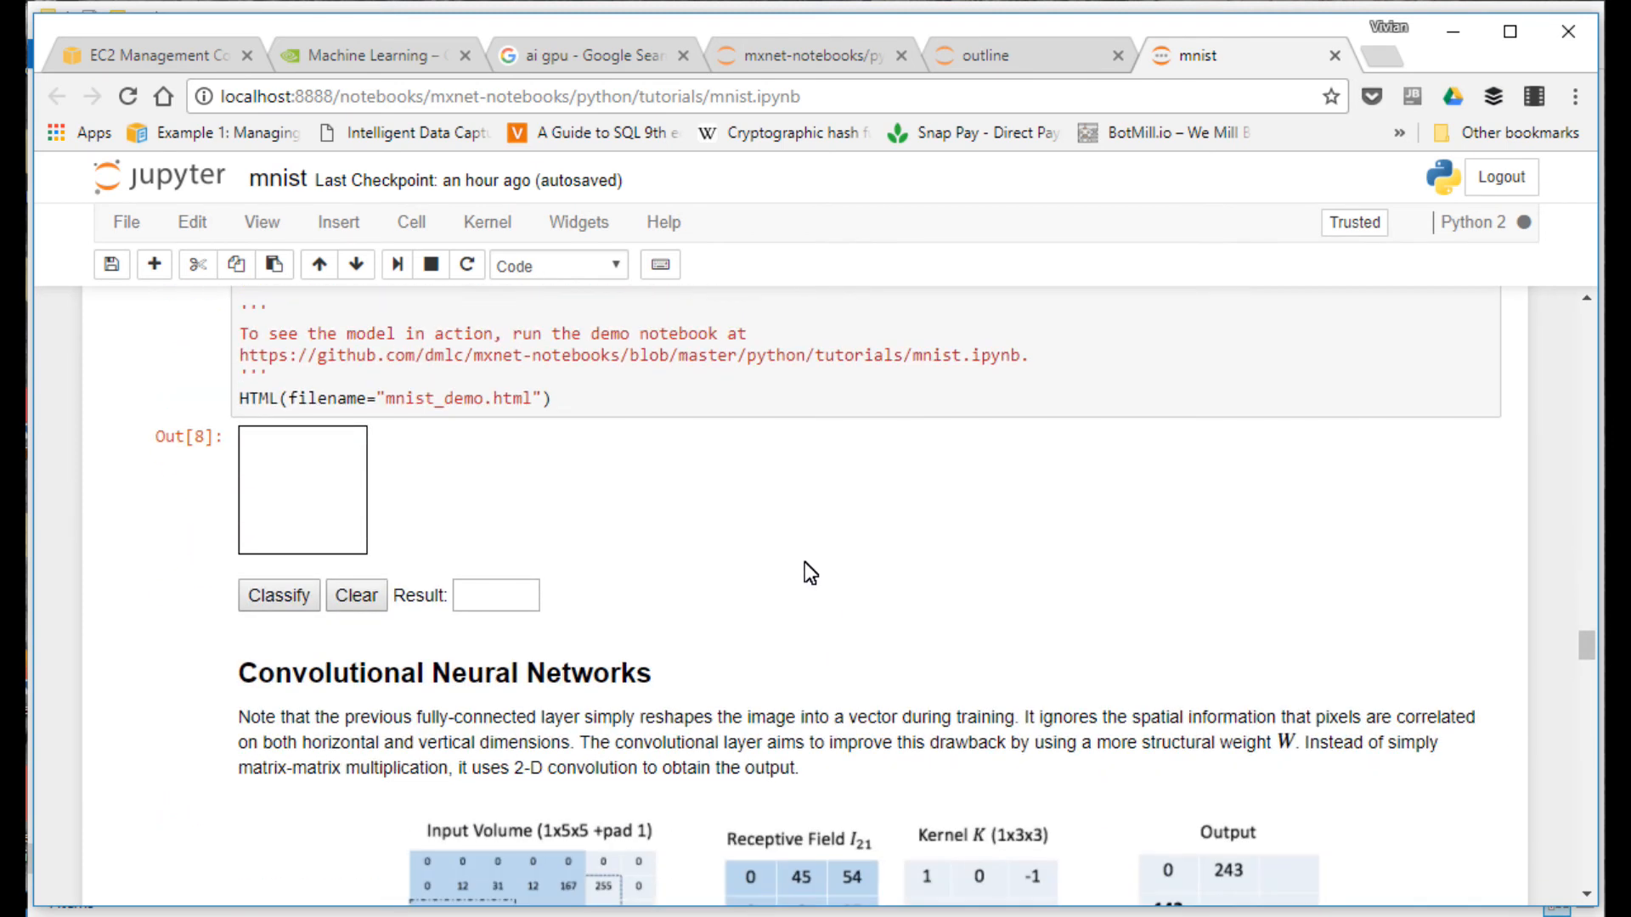
mouse_move(700, 550)
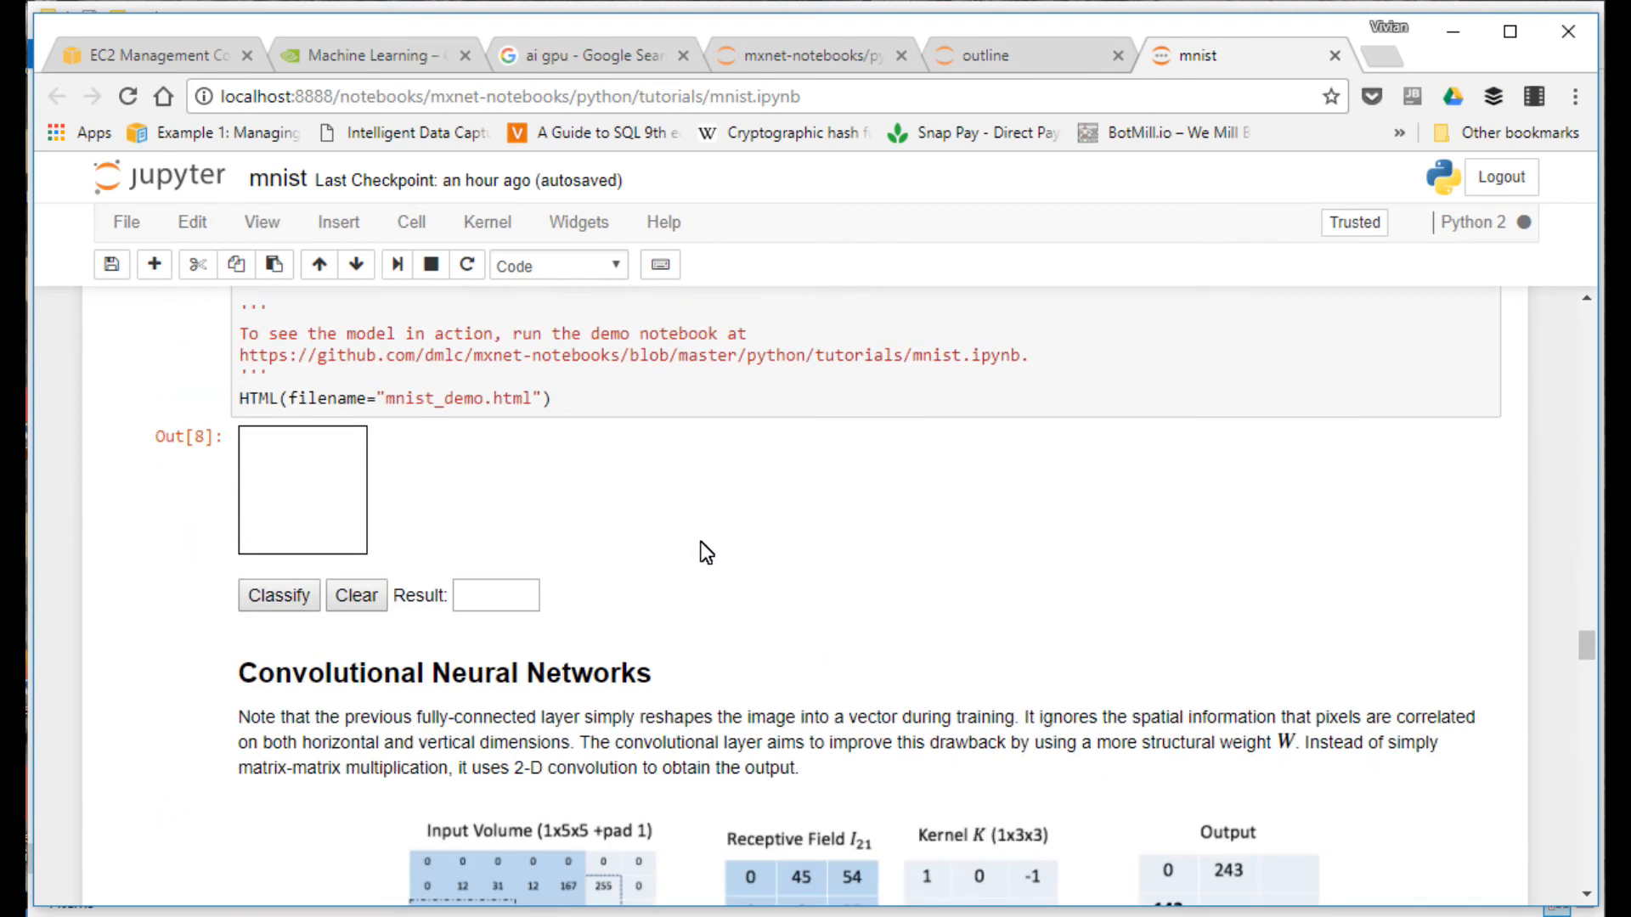
mouse_move(401, 501)
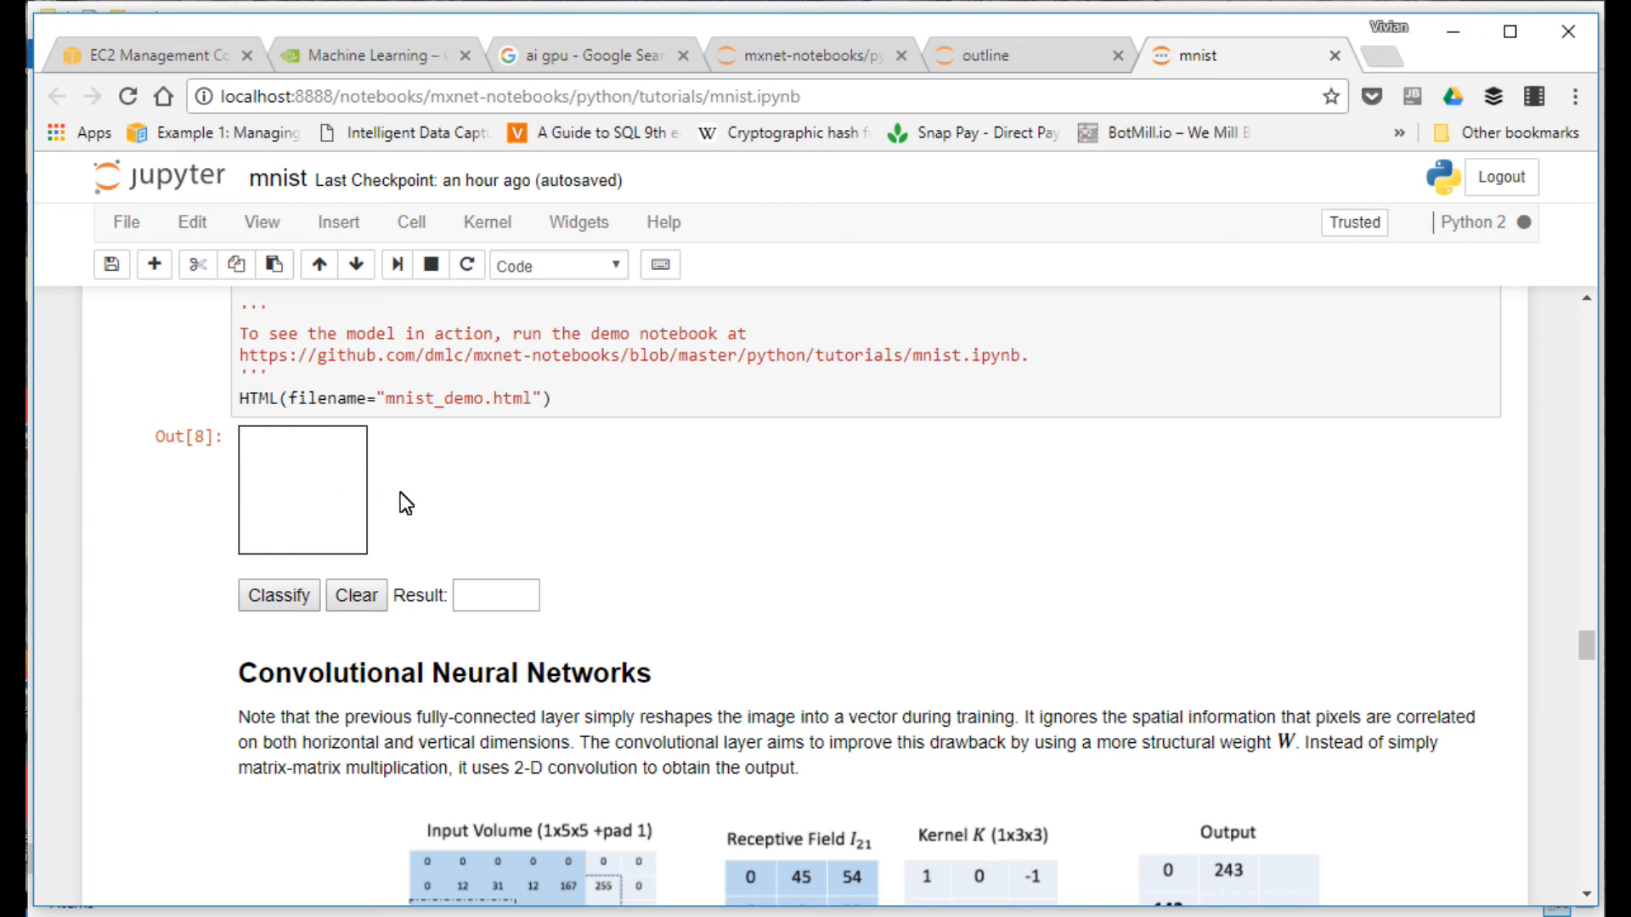
mouse_move(536, 534)
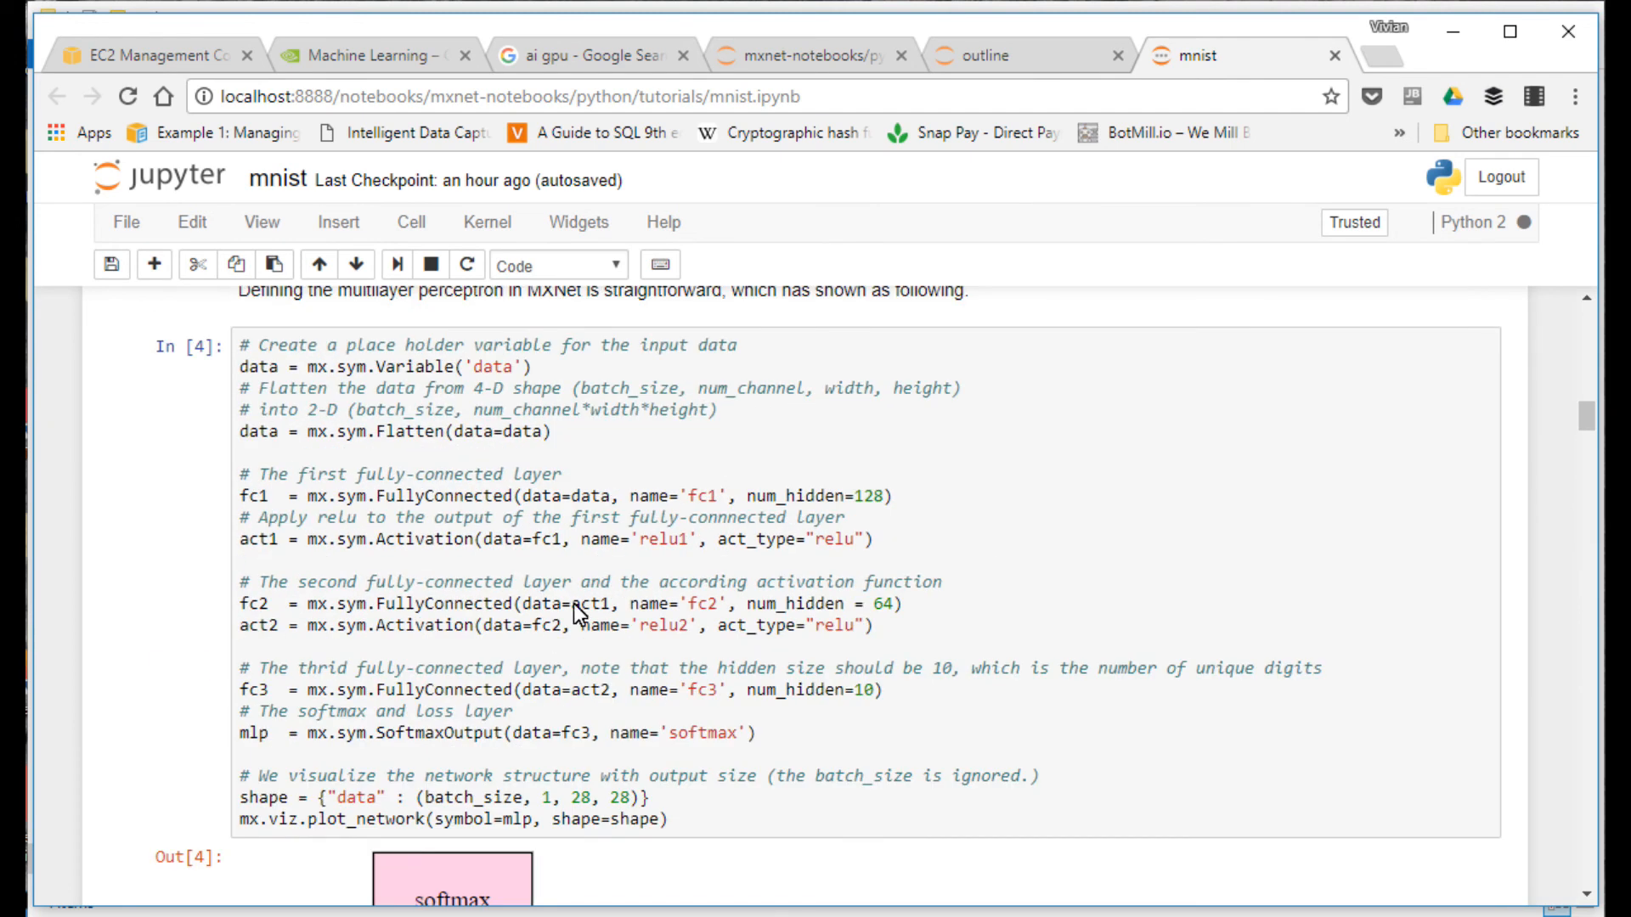
scroll(down, 3)
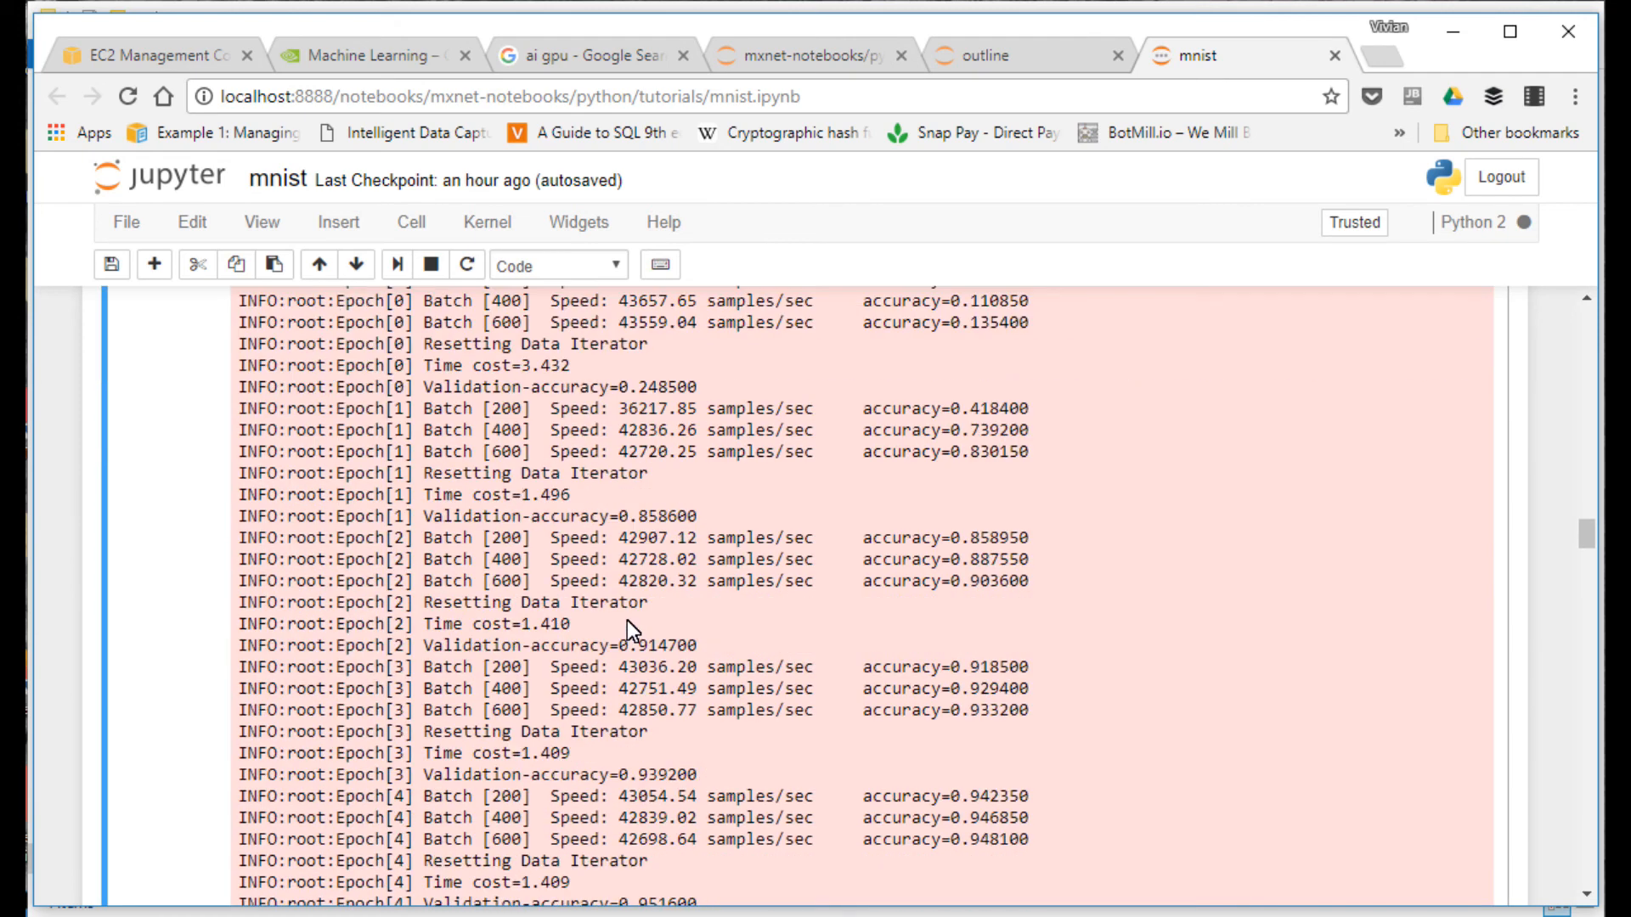
scroll(down, 3)
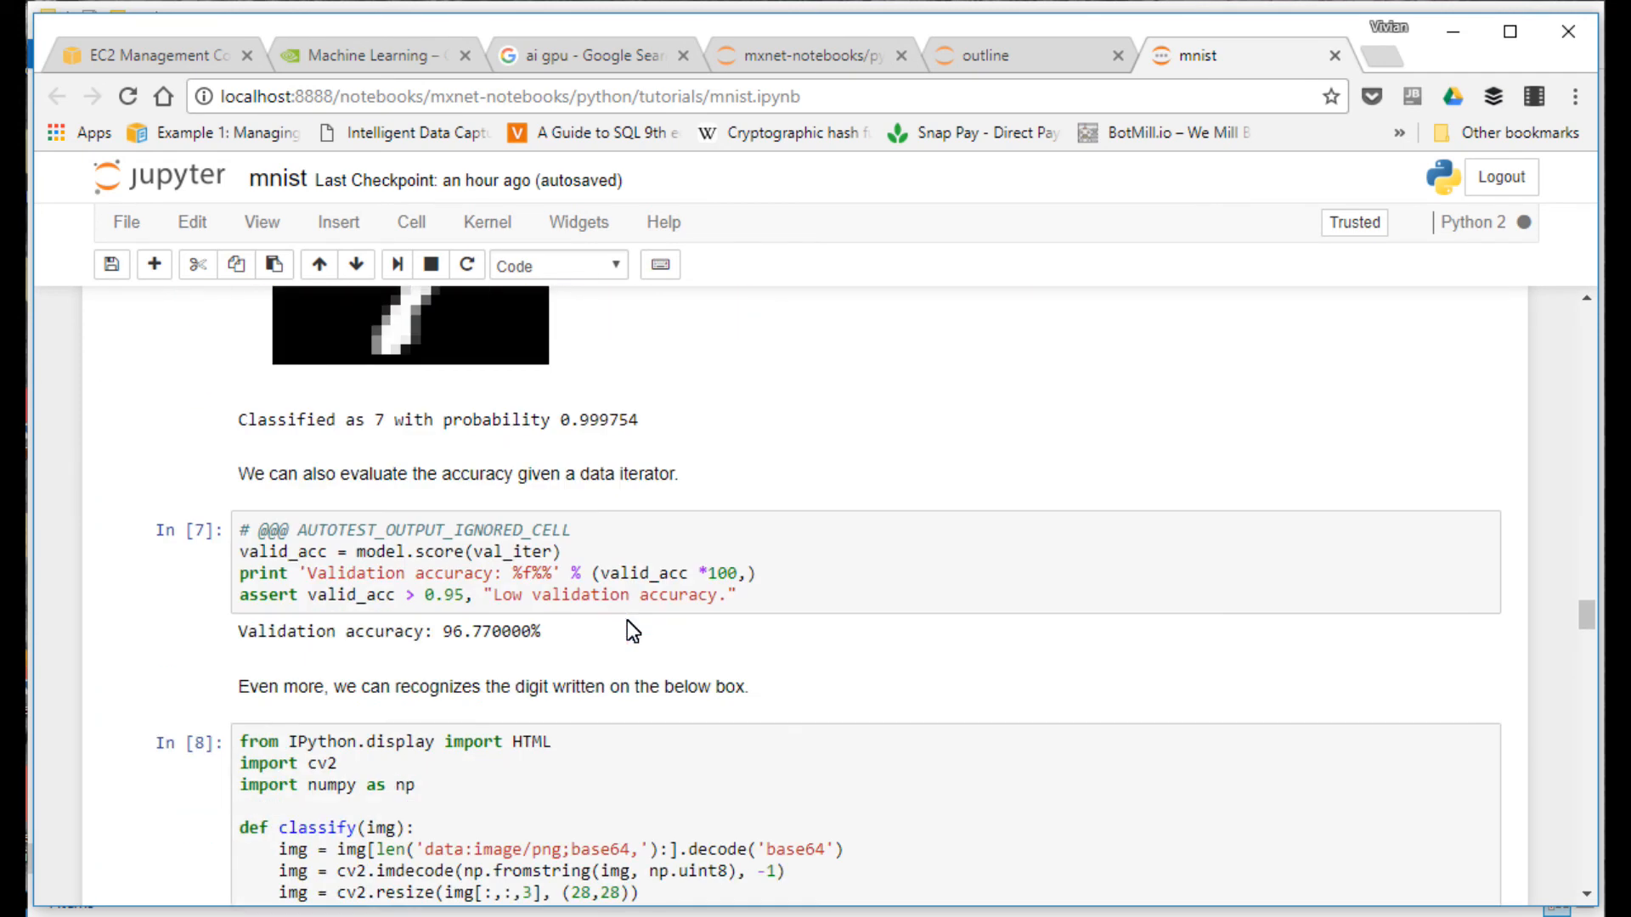
scroll(down, 3)
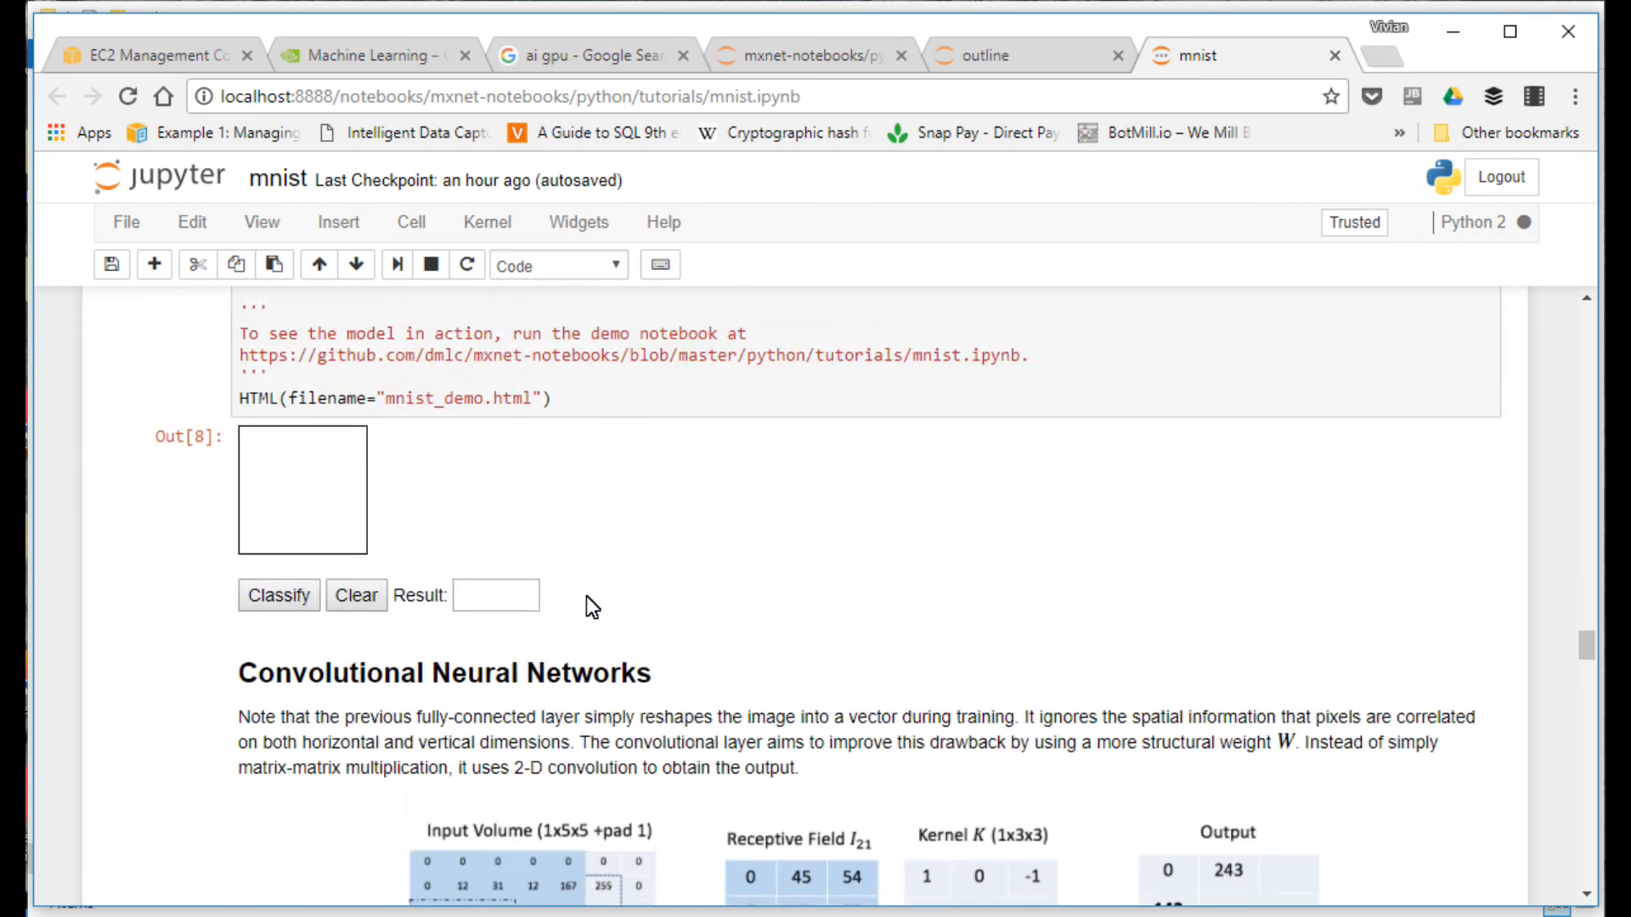
Step: Draw a handwritten 5 in the digit box for the model to recognise
drag(333, 456, 260, 500)
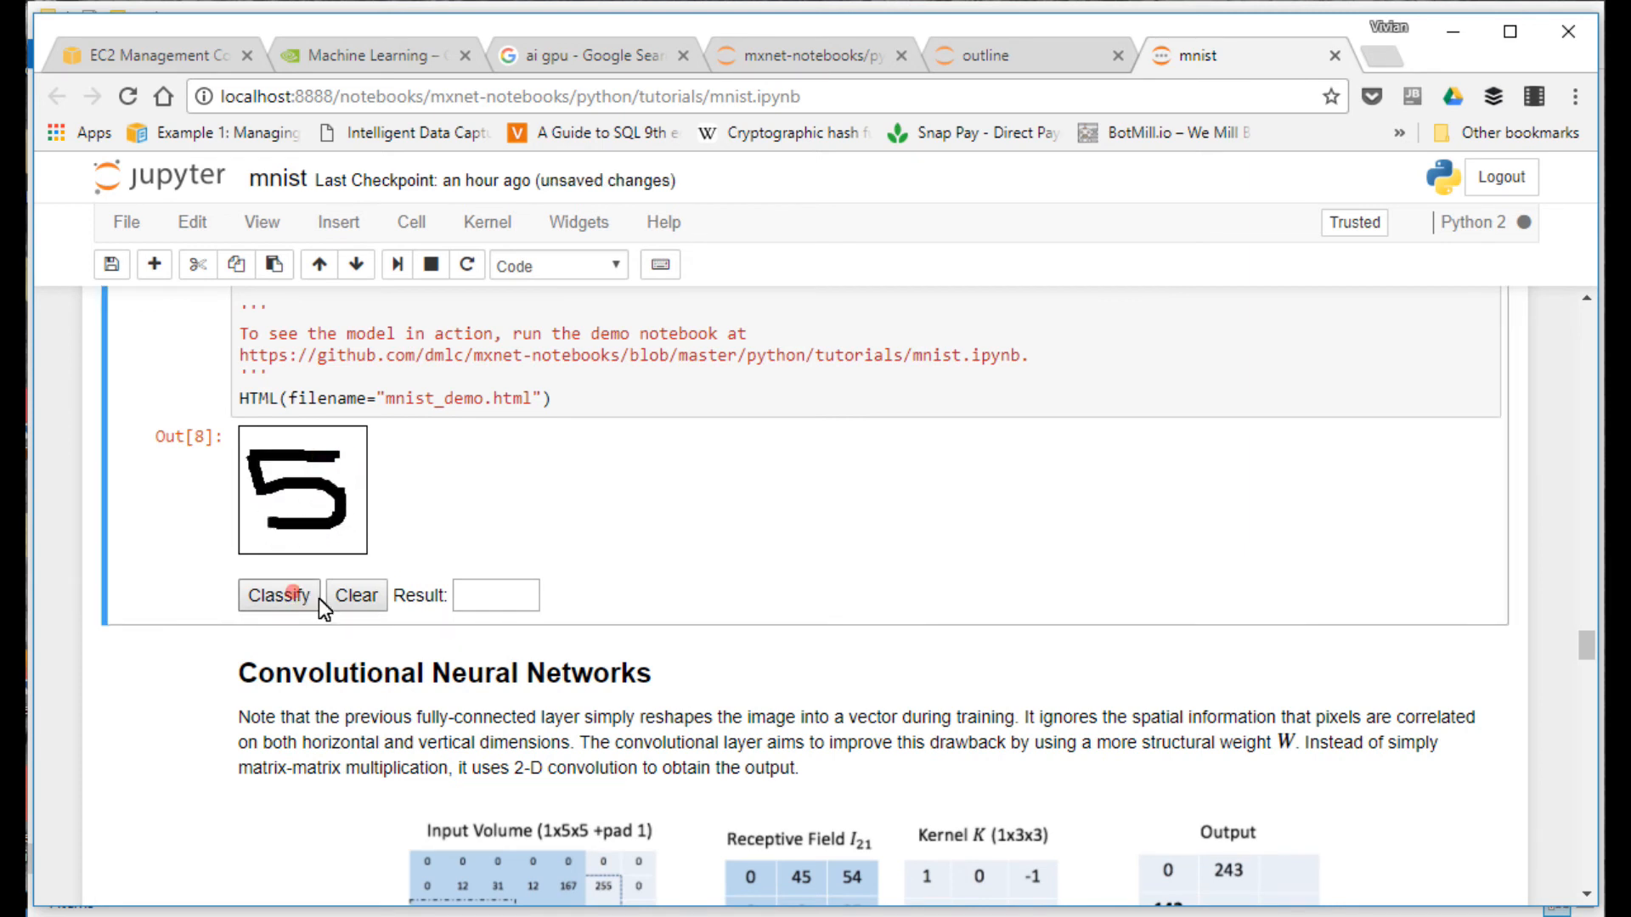
mouse_move(634, 550)
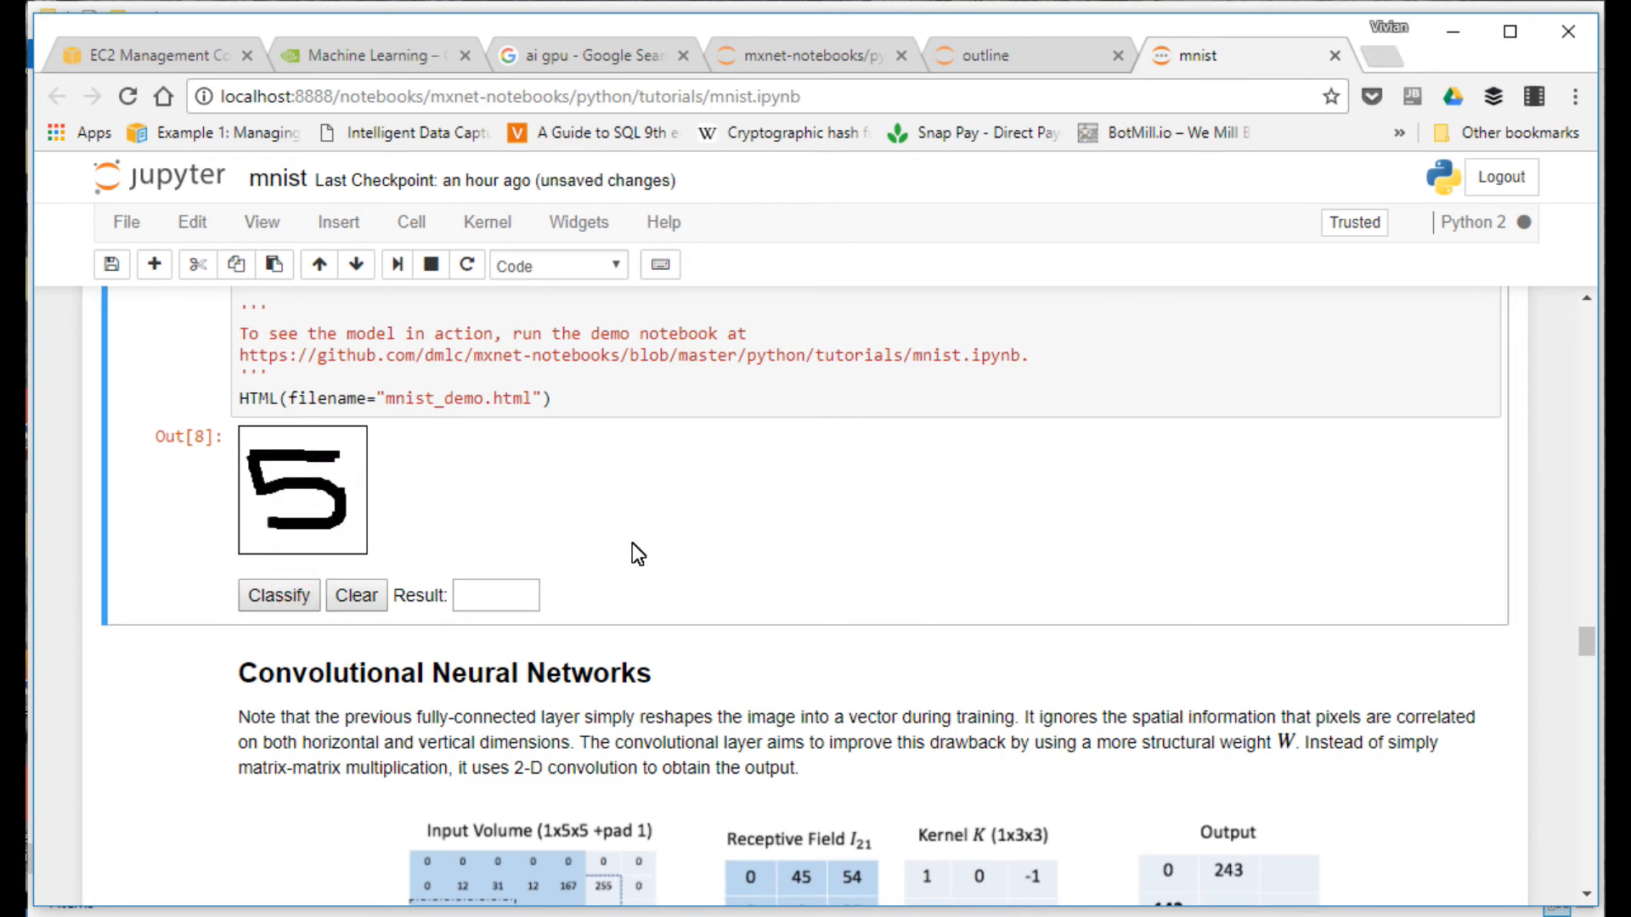
mouse_move(1106, 566)
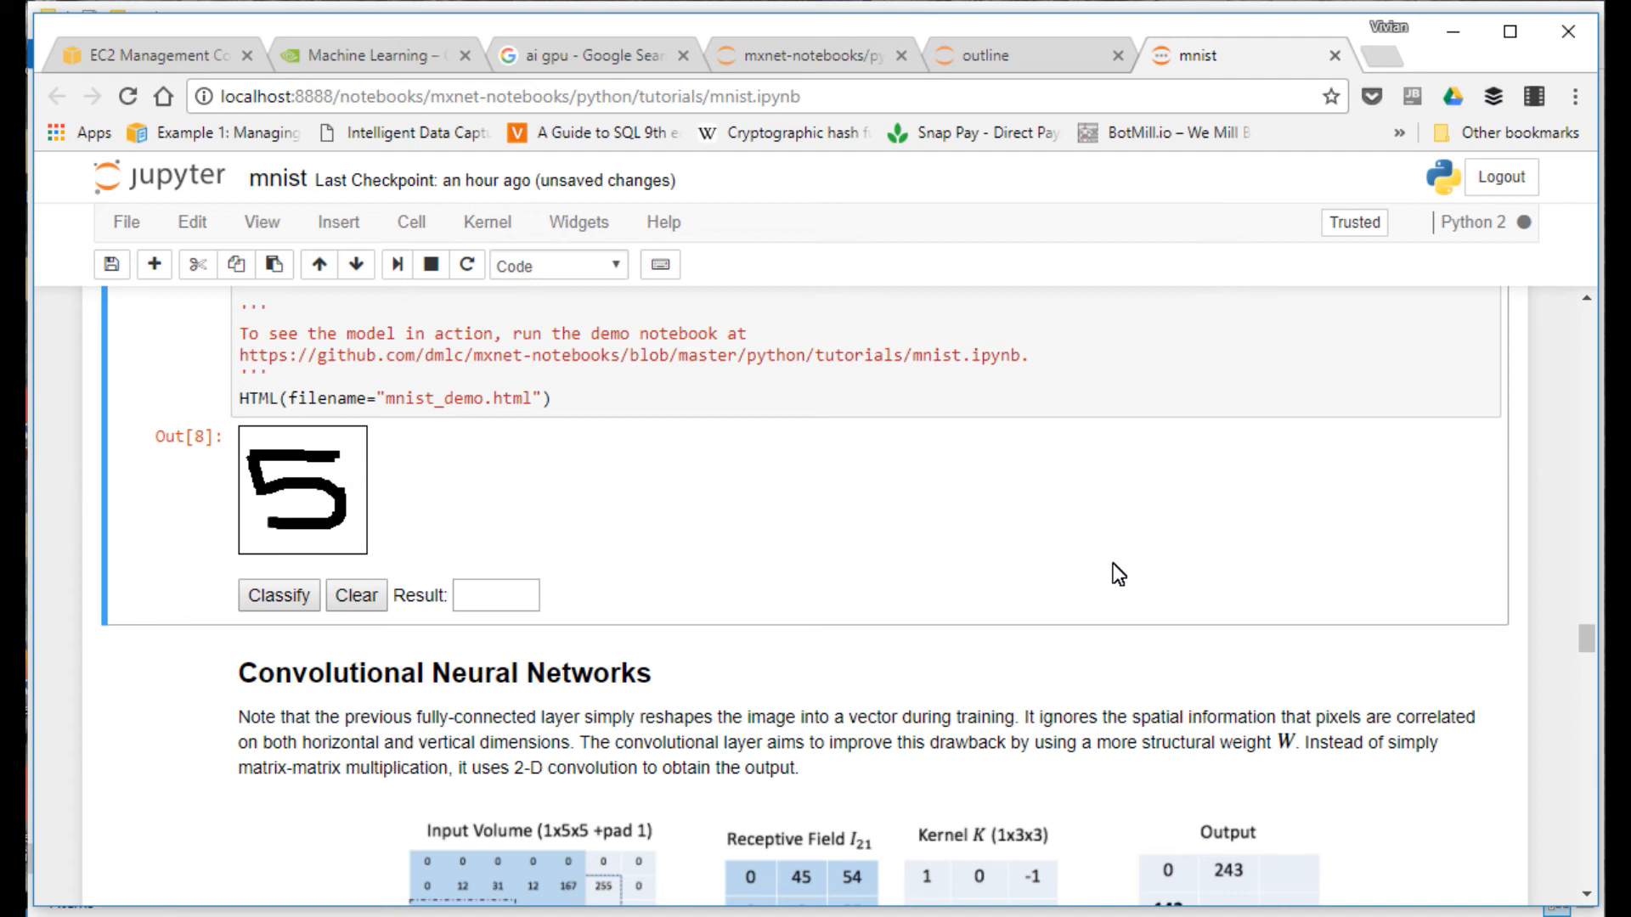
mouse_move(1419, 697)
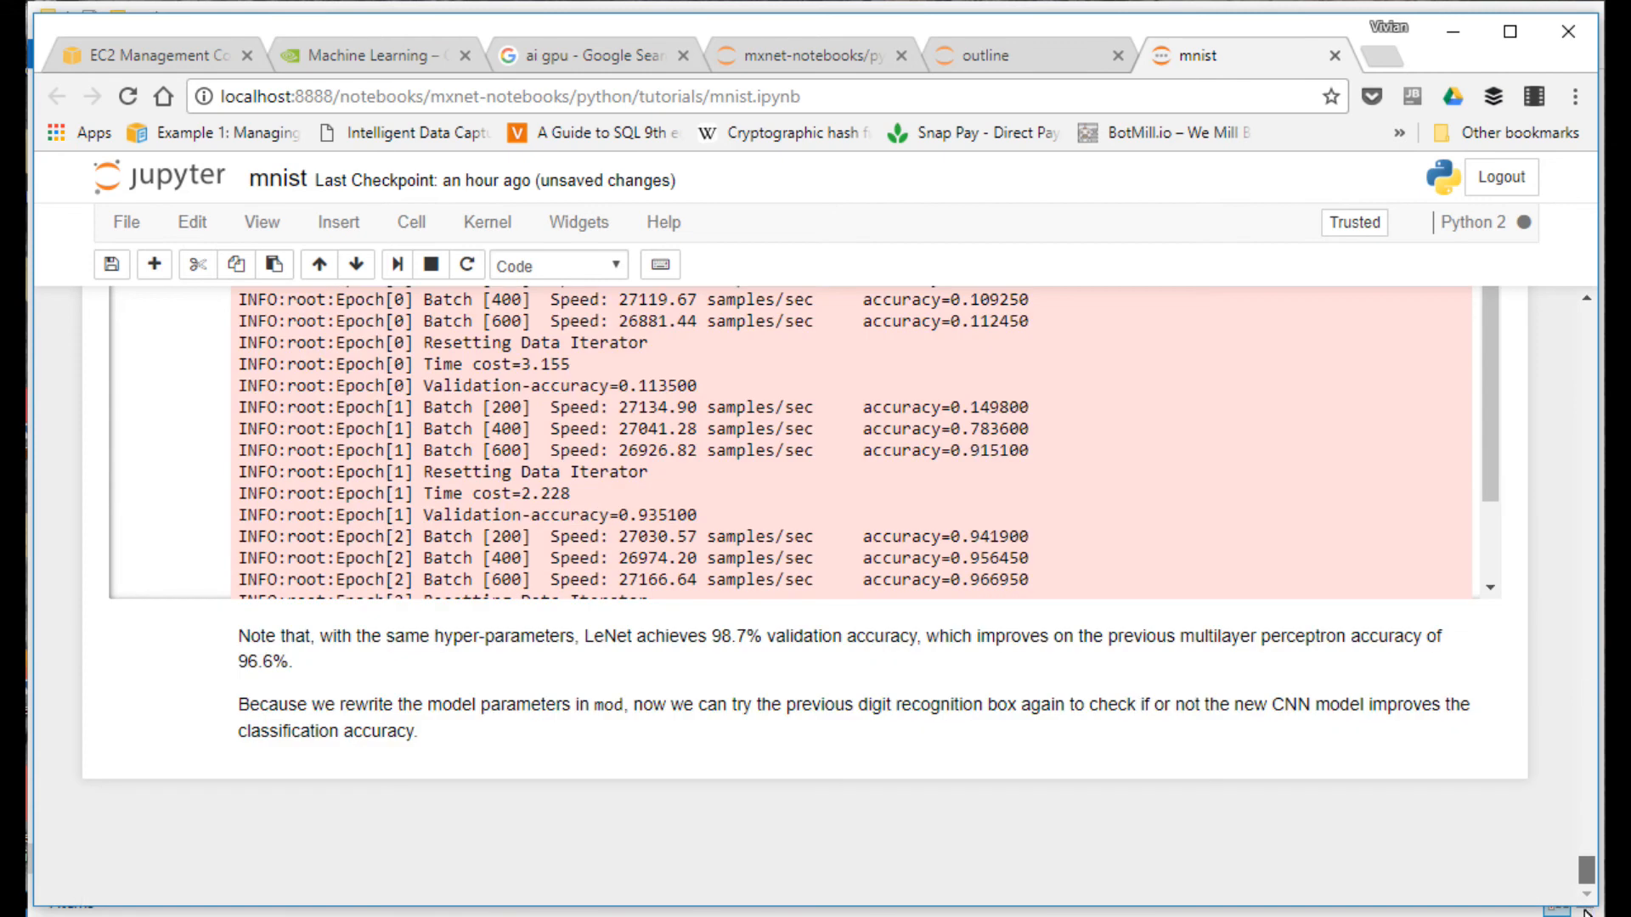
Step: Scroll through the finished LeNet training log down to the convolution receptive-field and kernel example
scroll(down, 3)
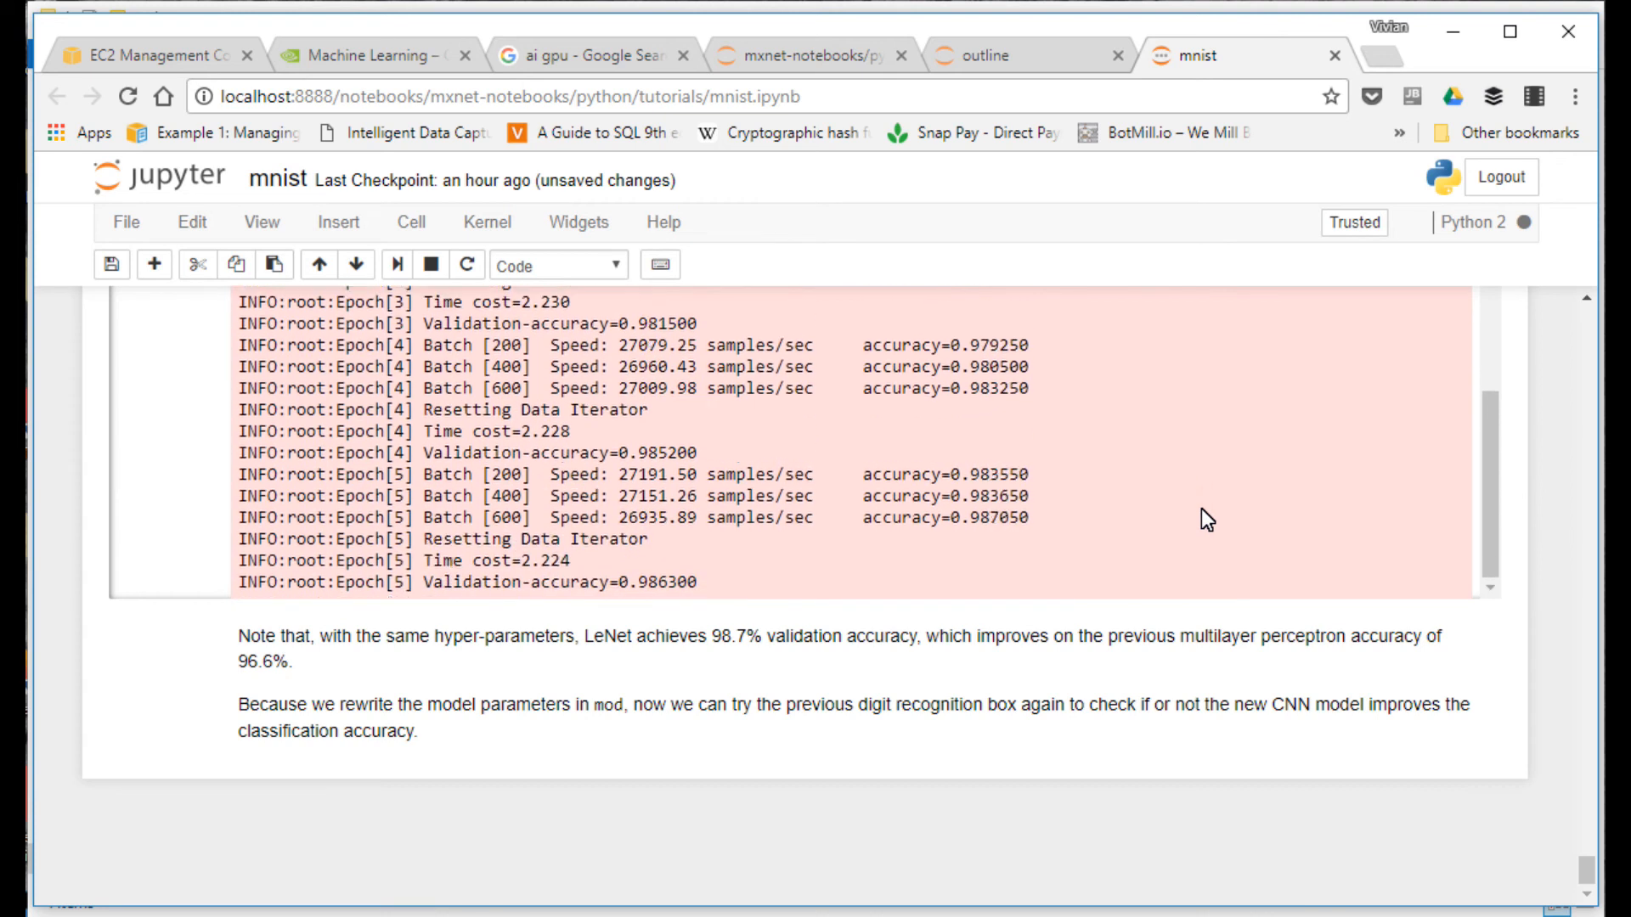
scroll(down, 3)
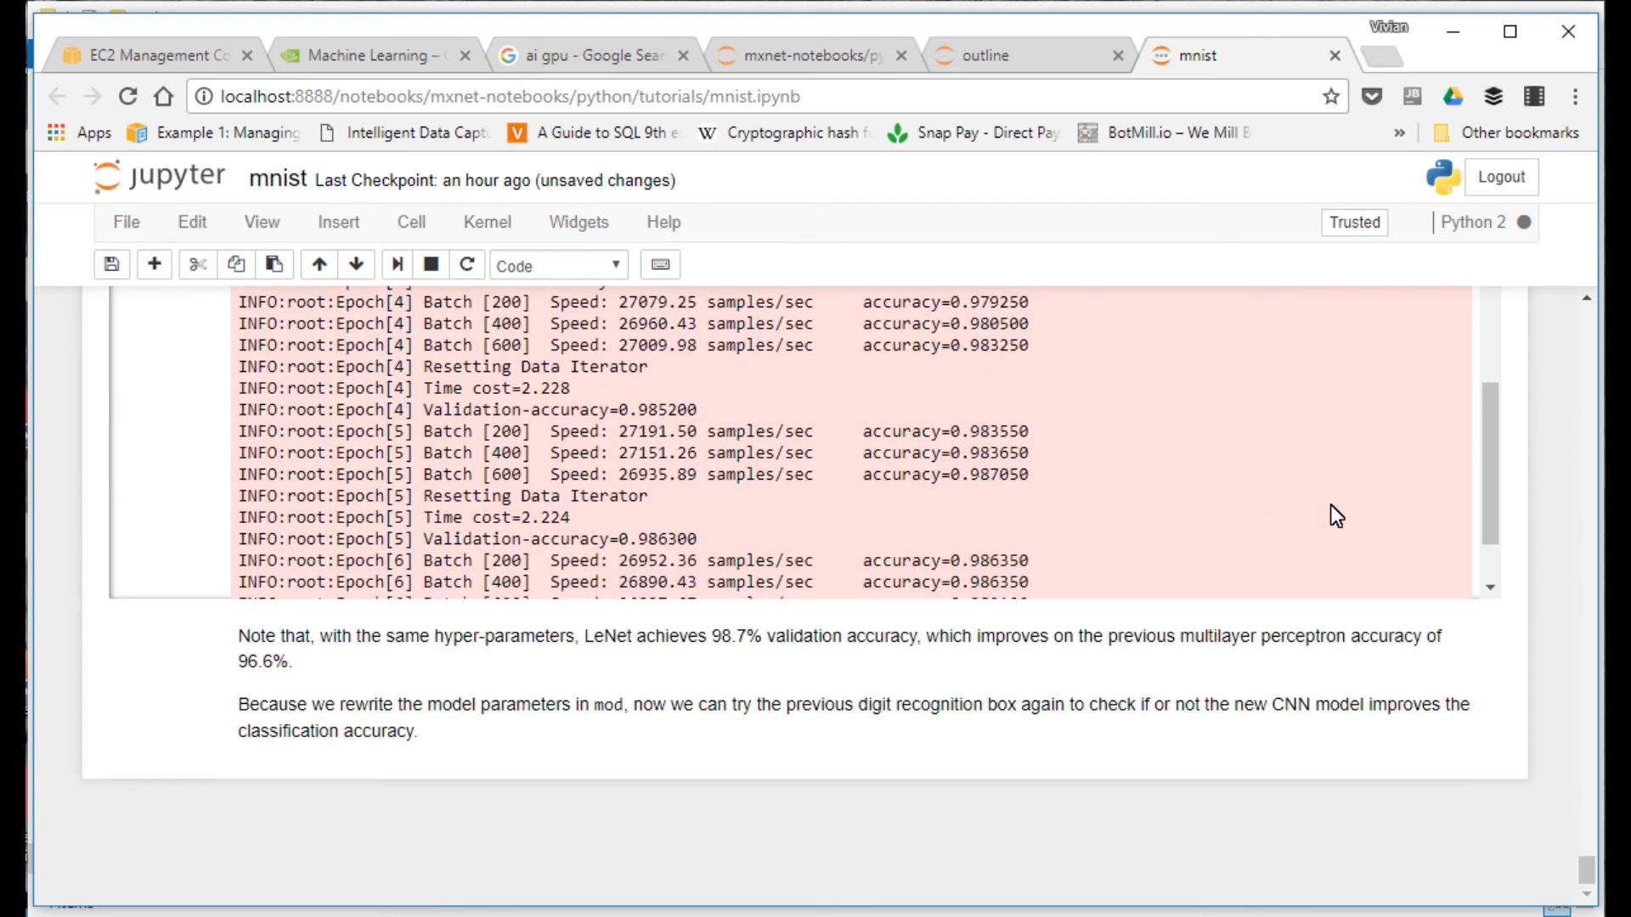
scroll(down, 3)
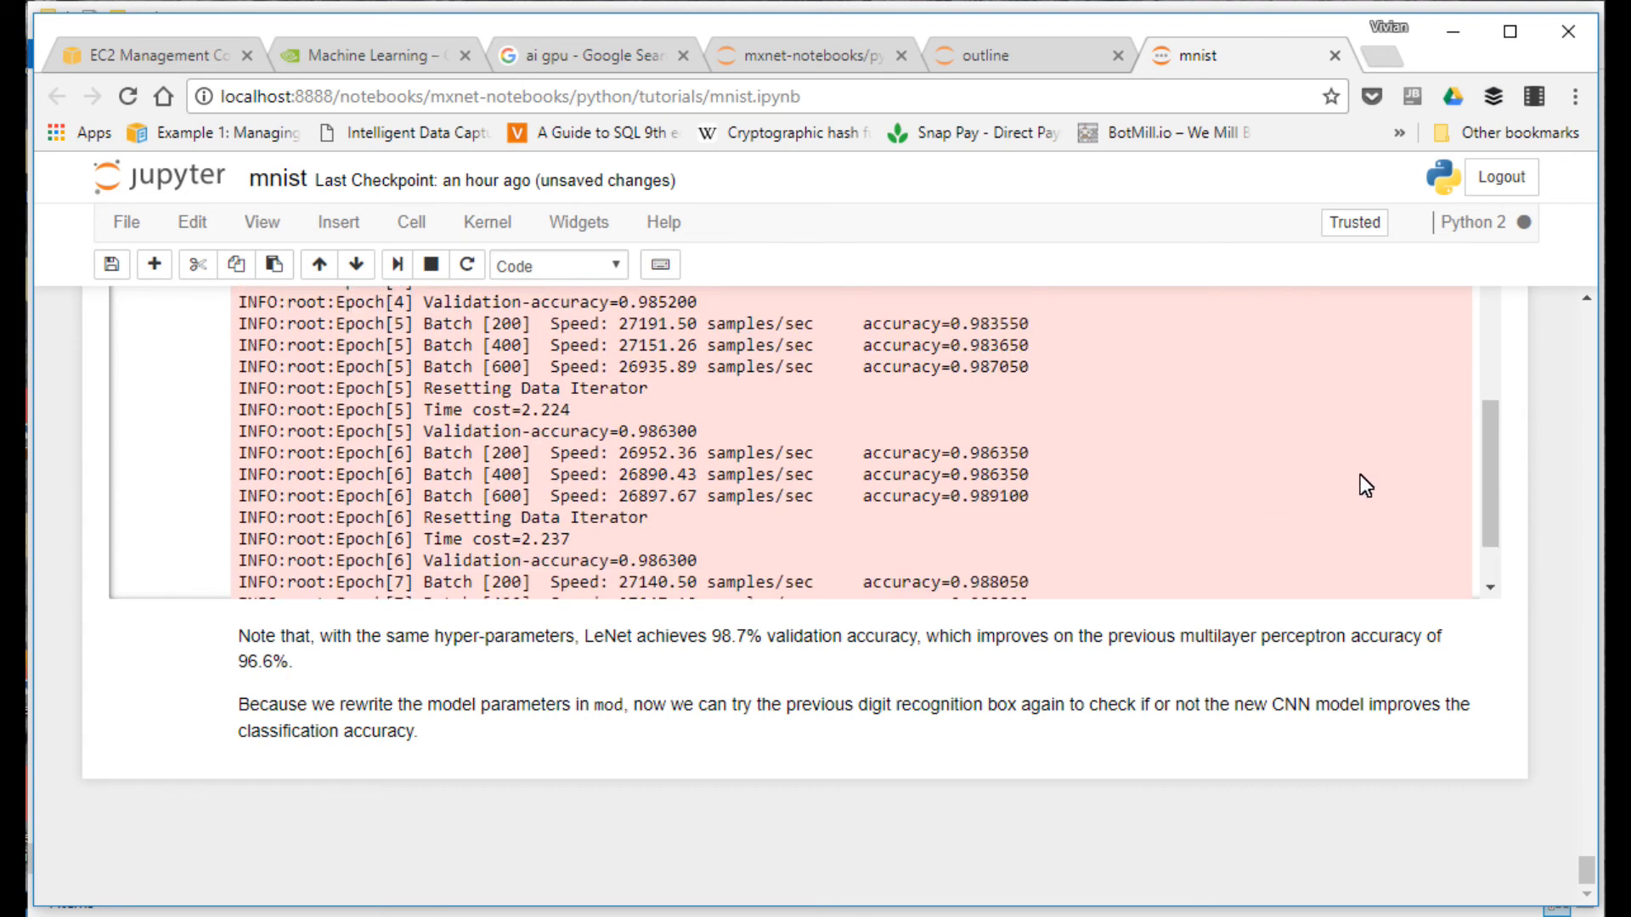
scroll(down, 3)
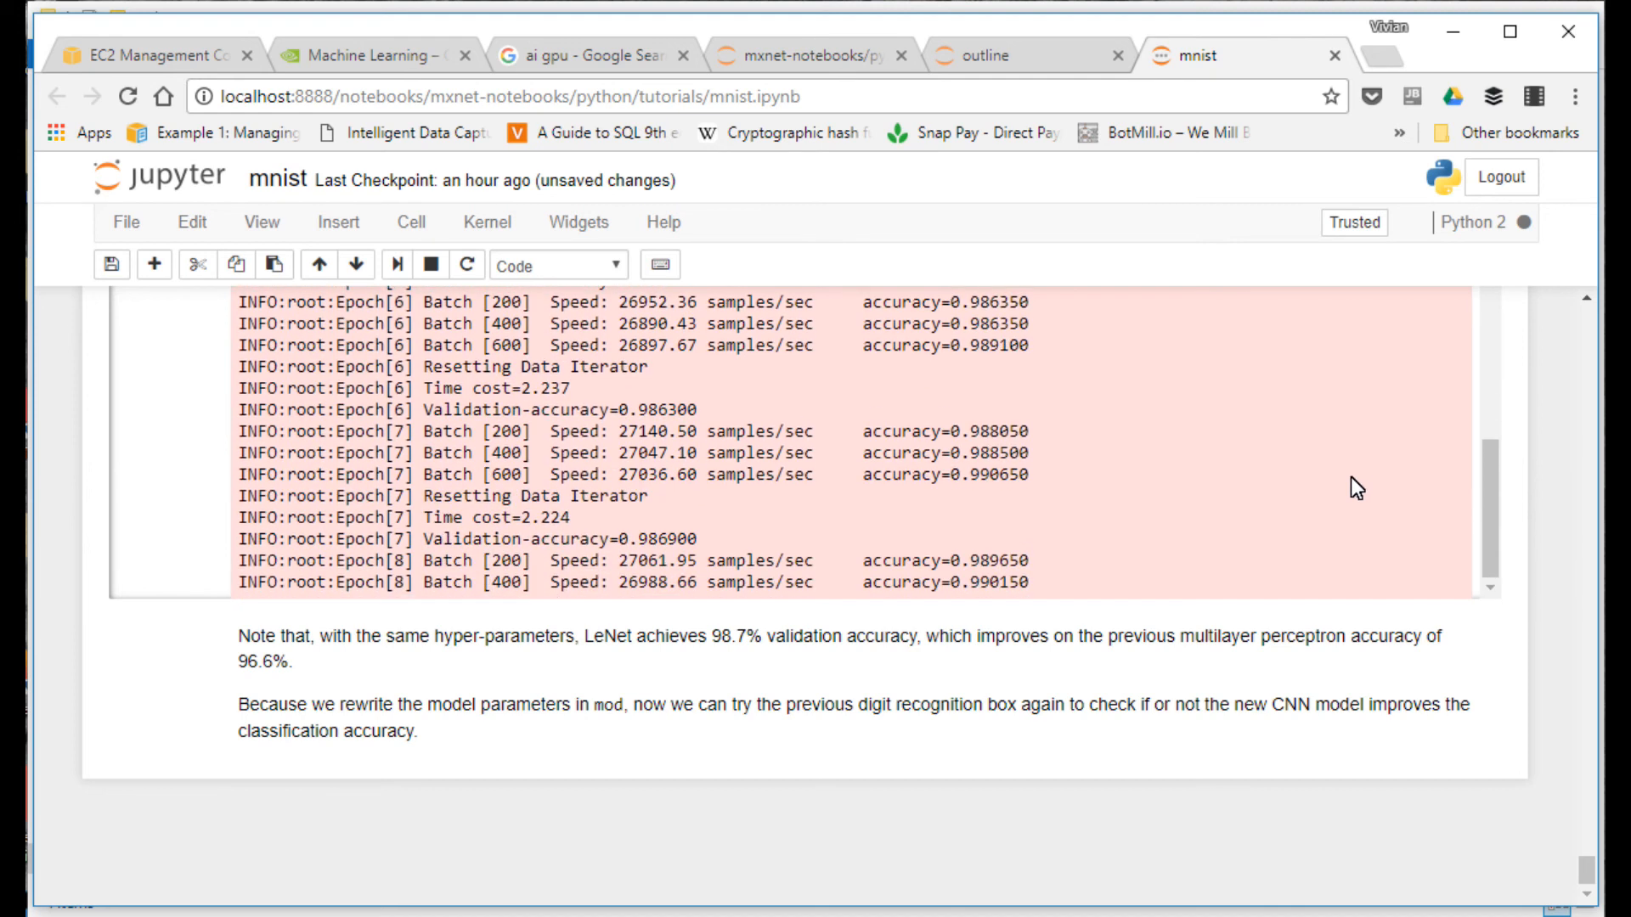
scroll(down, 3)
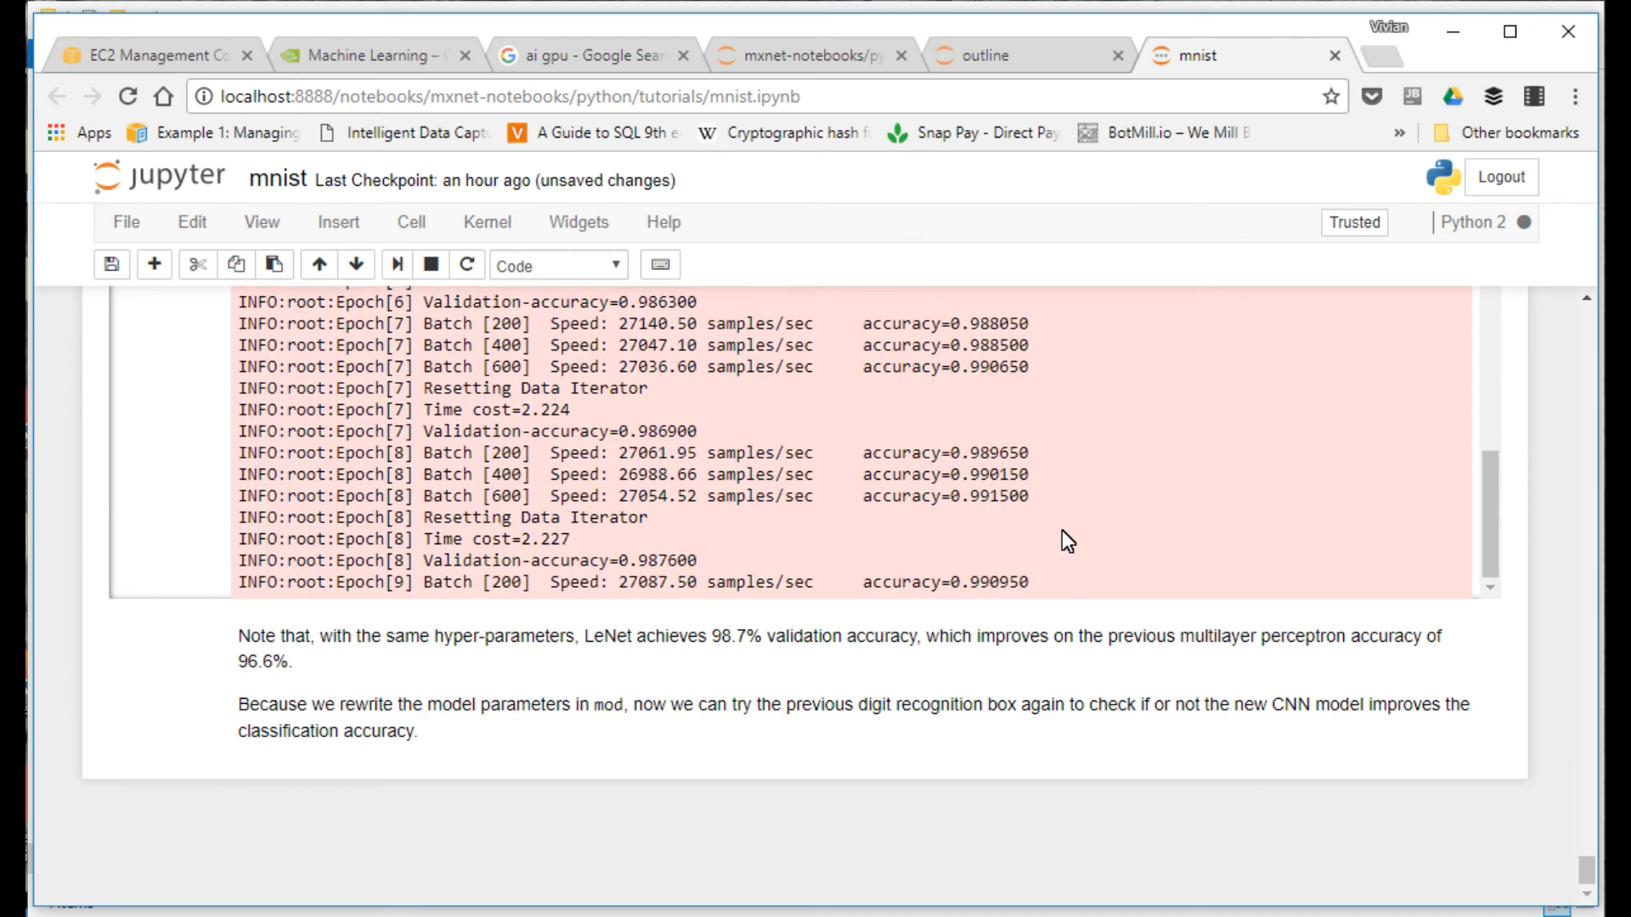
scroll(down, 3)
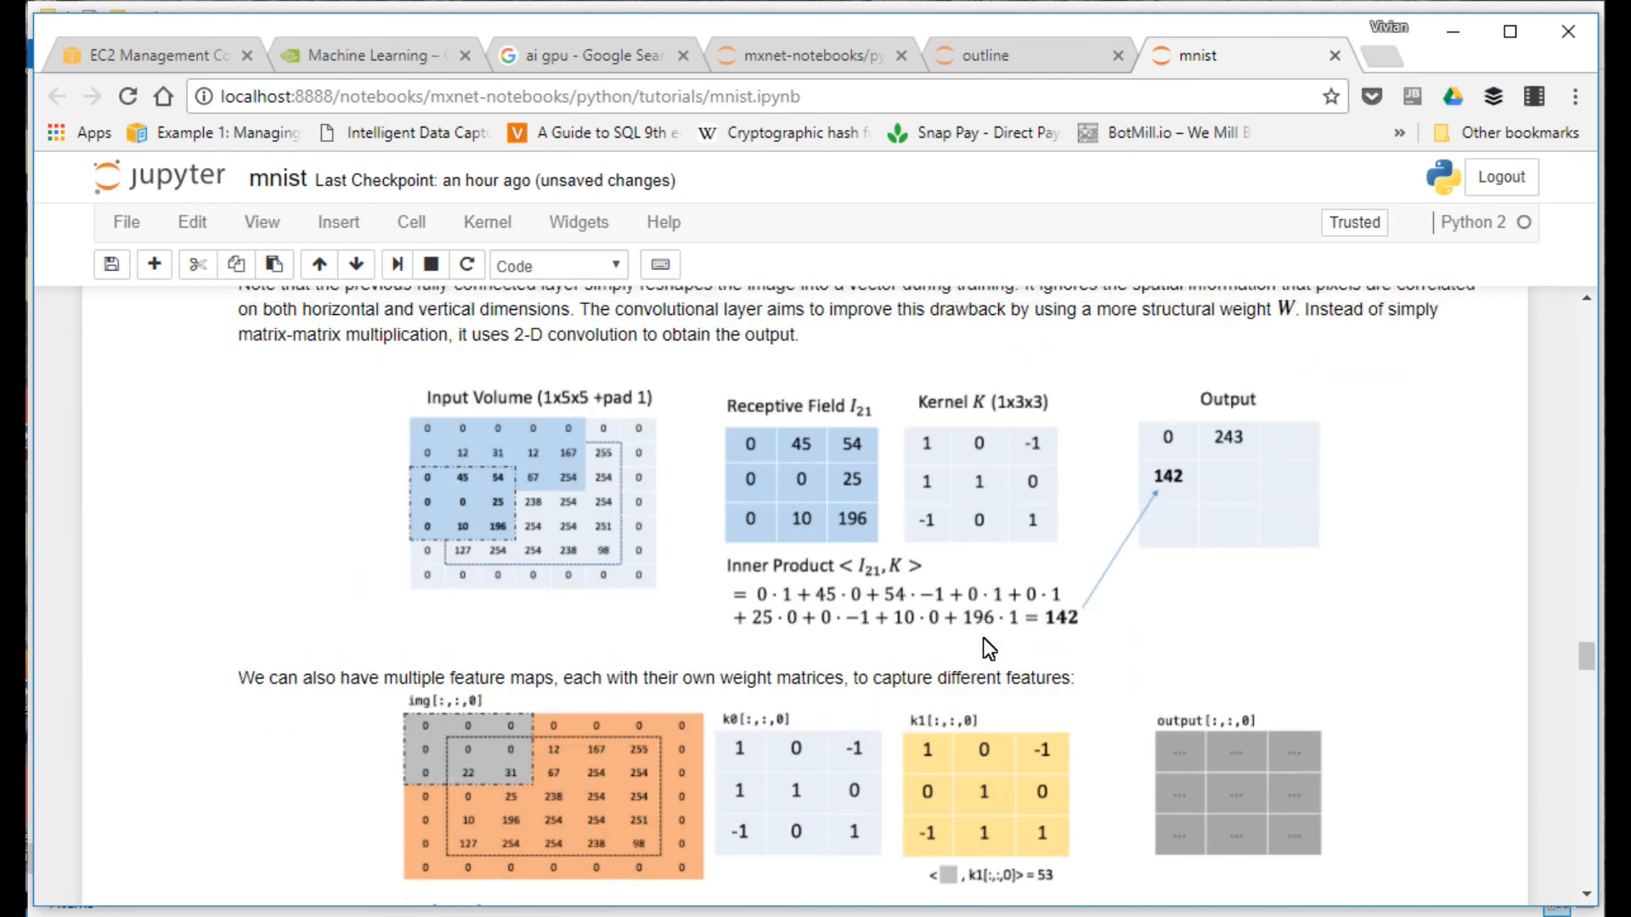
Step: Clear the drawn 5, then draw and classify a 2, a 1 and a 7, clearing between each
scroll(down, 3)
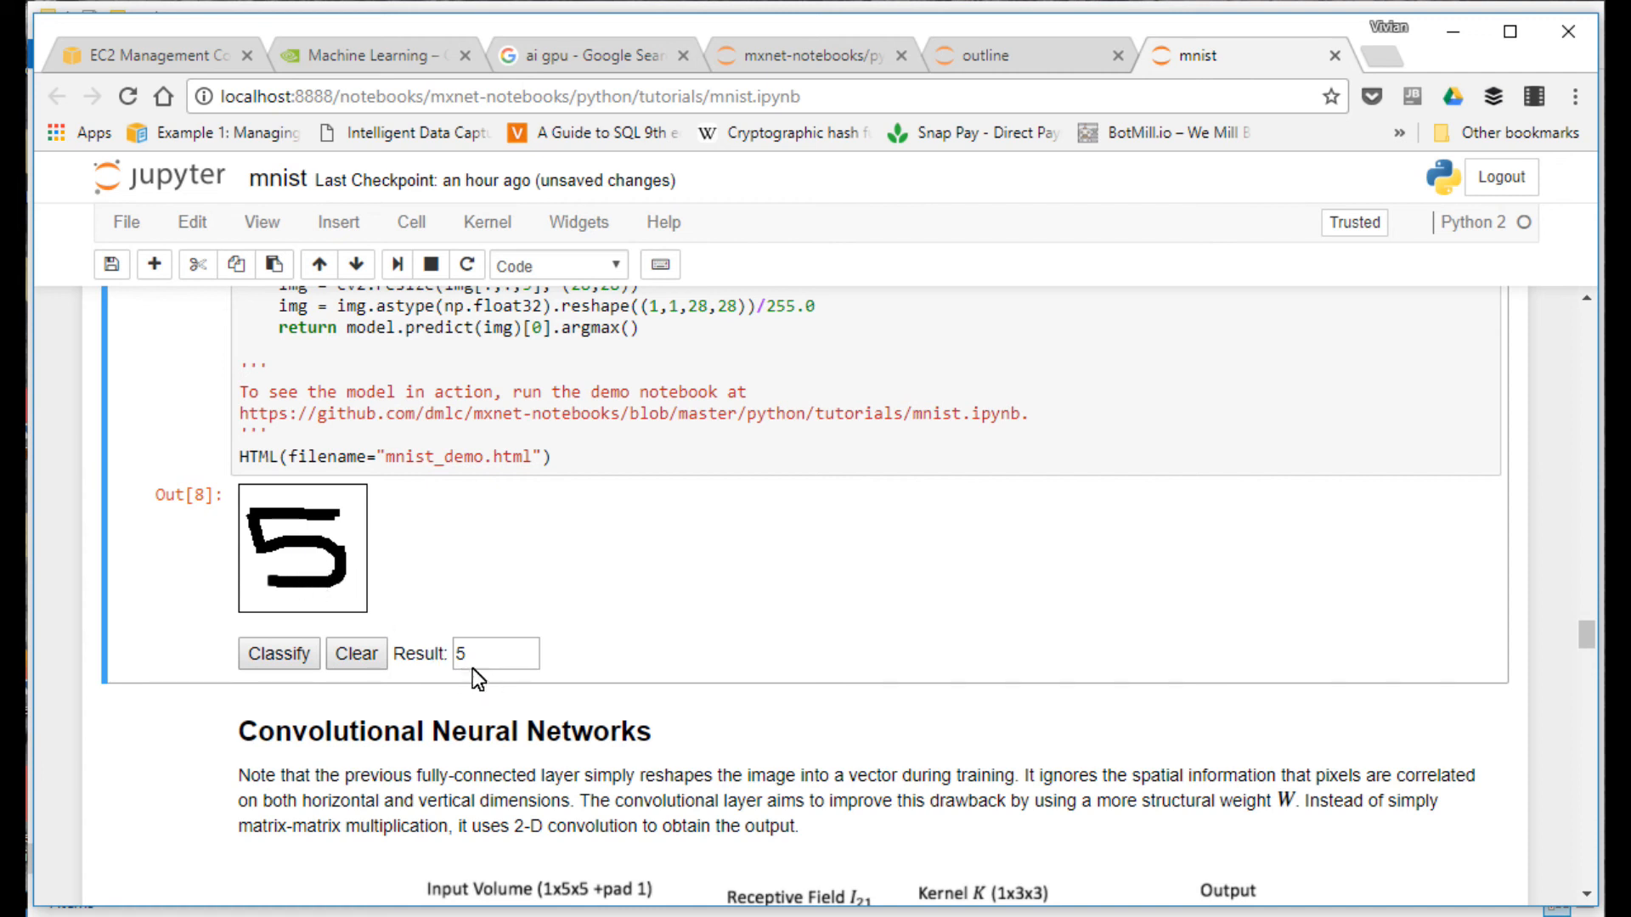
click(355, 654)
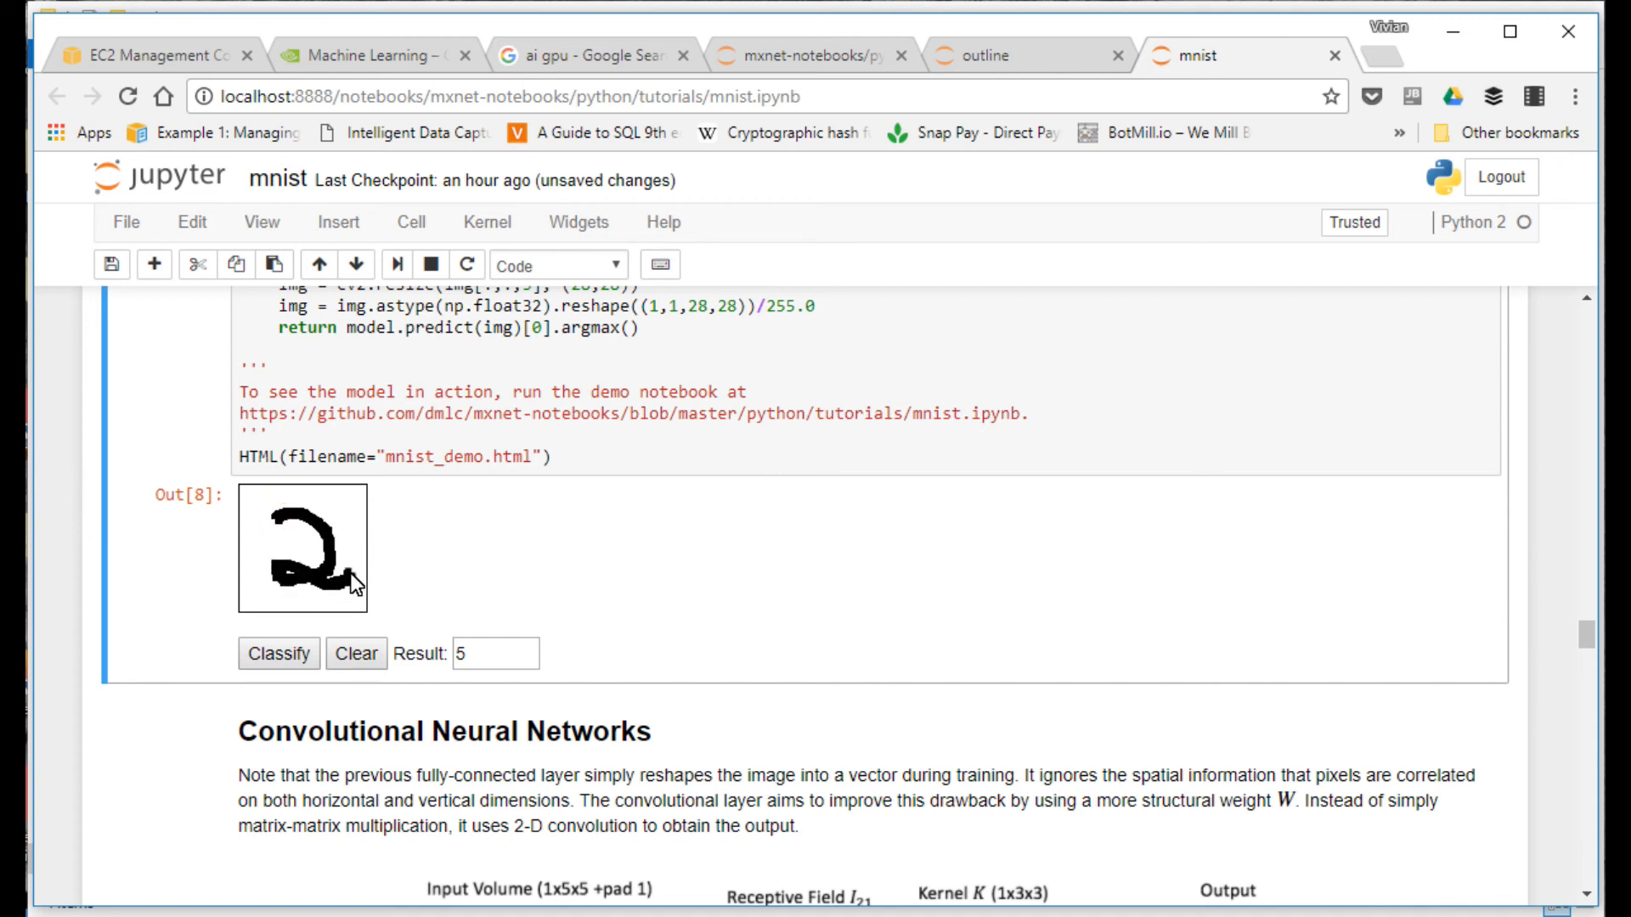
click(279, 653)
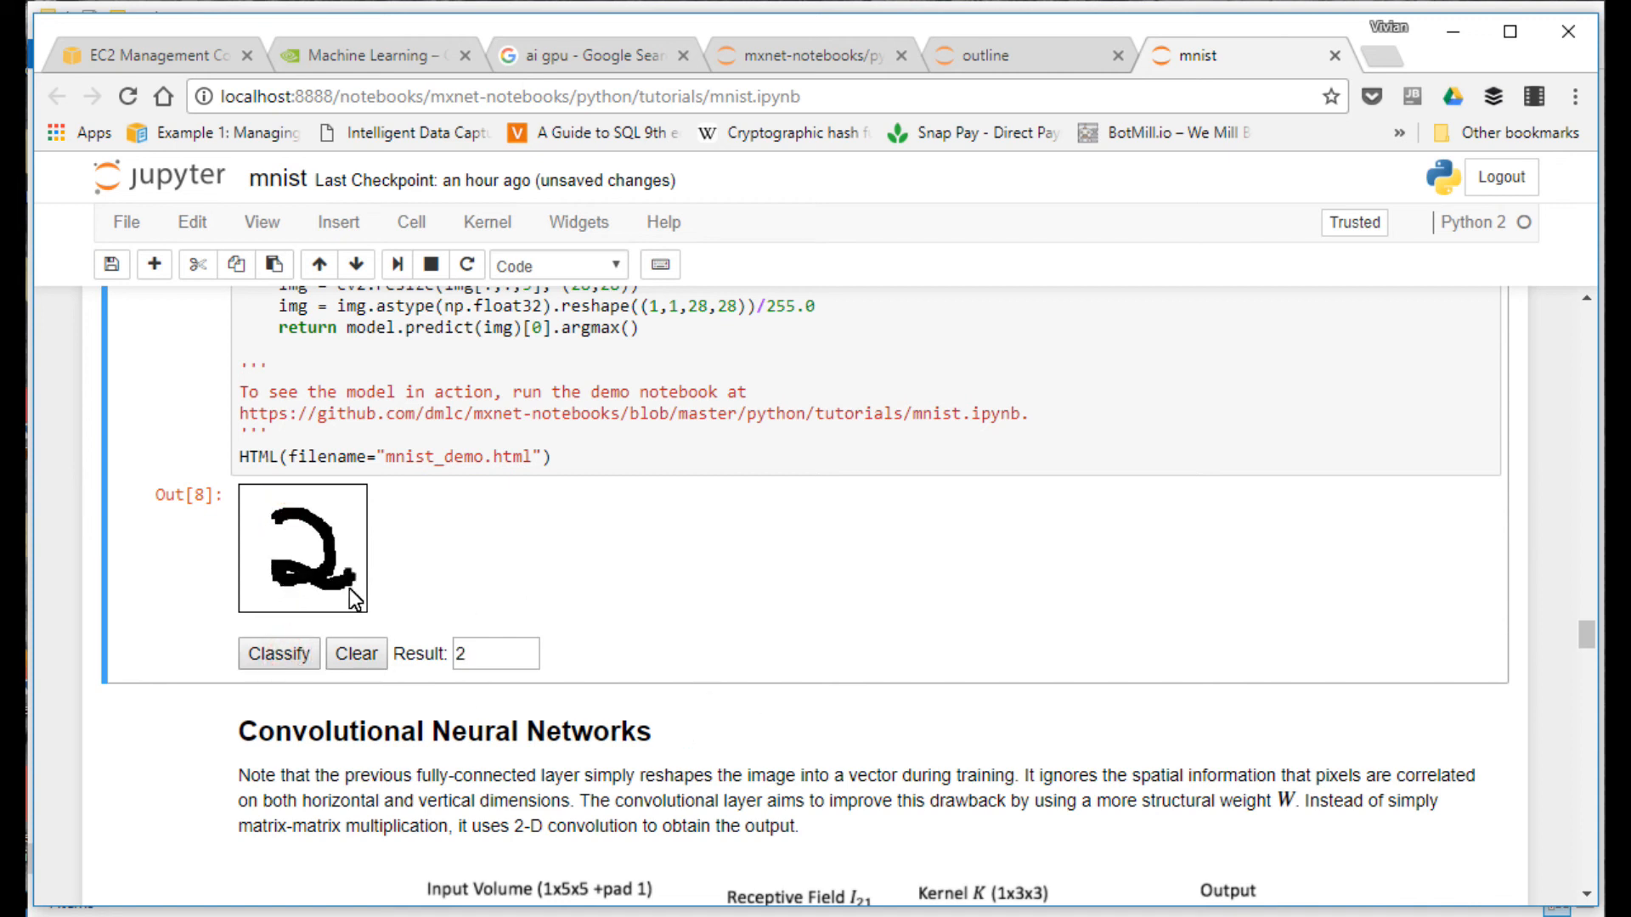
click(357, 654)
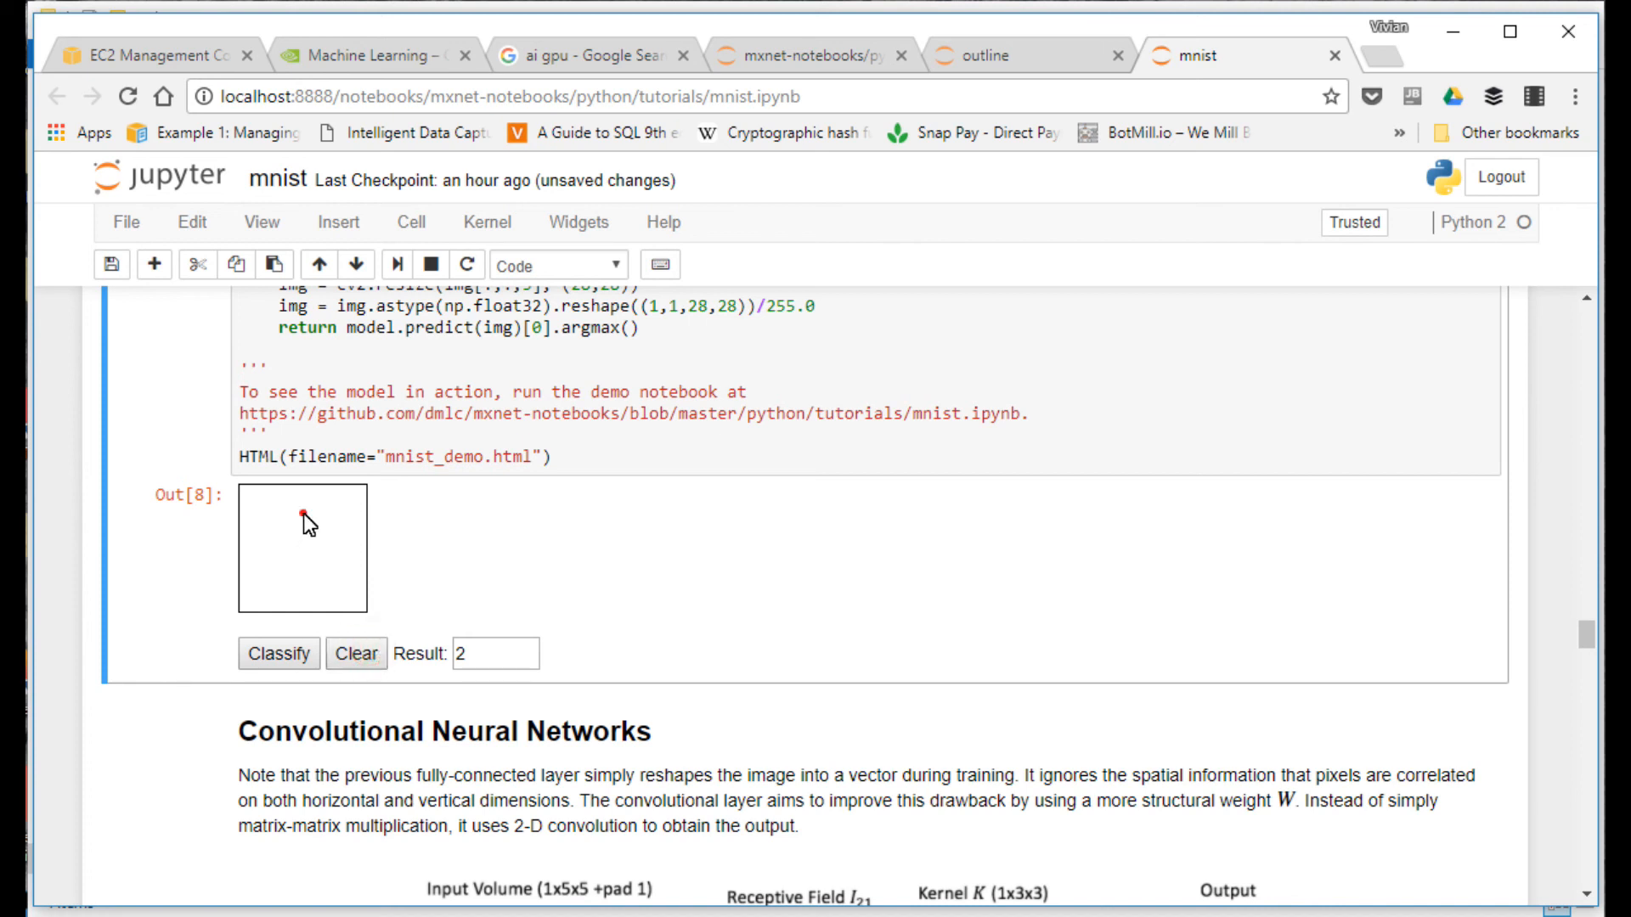
drag(299, 516, 294, 583)
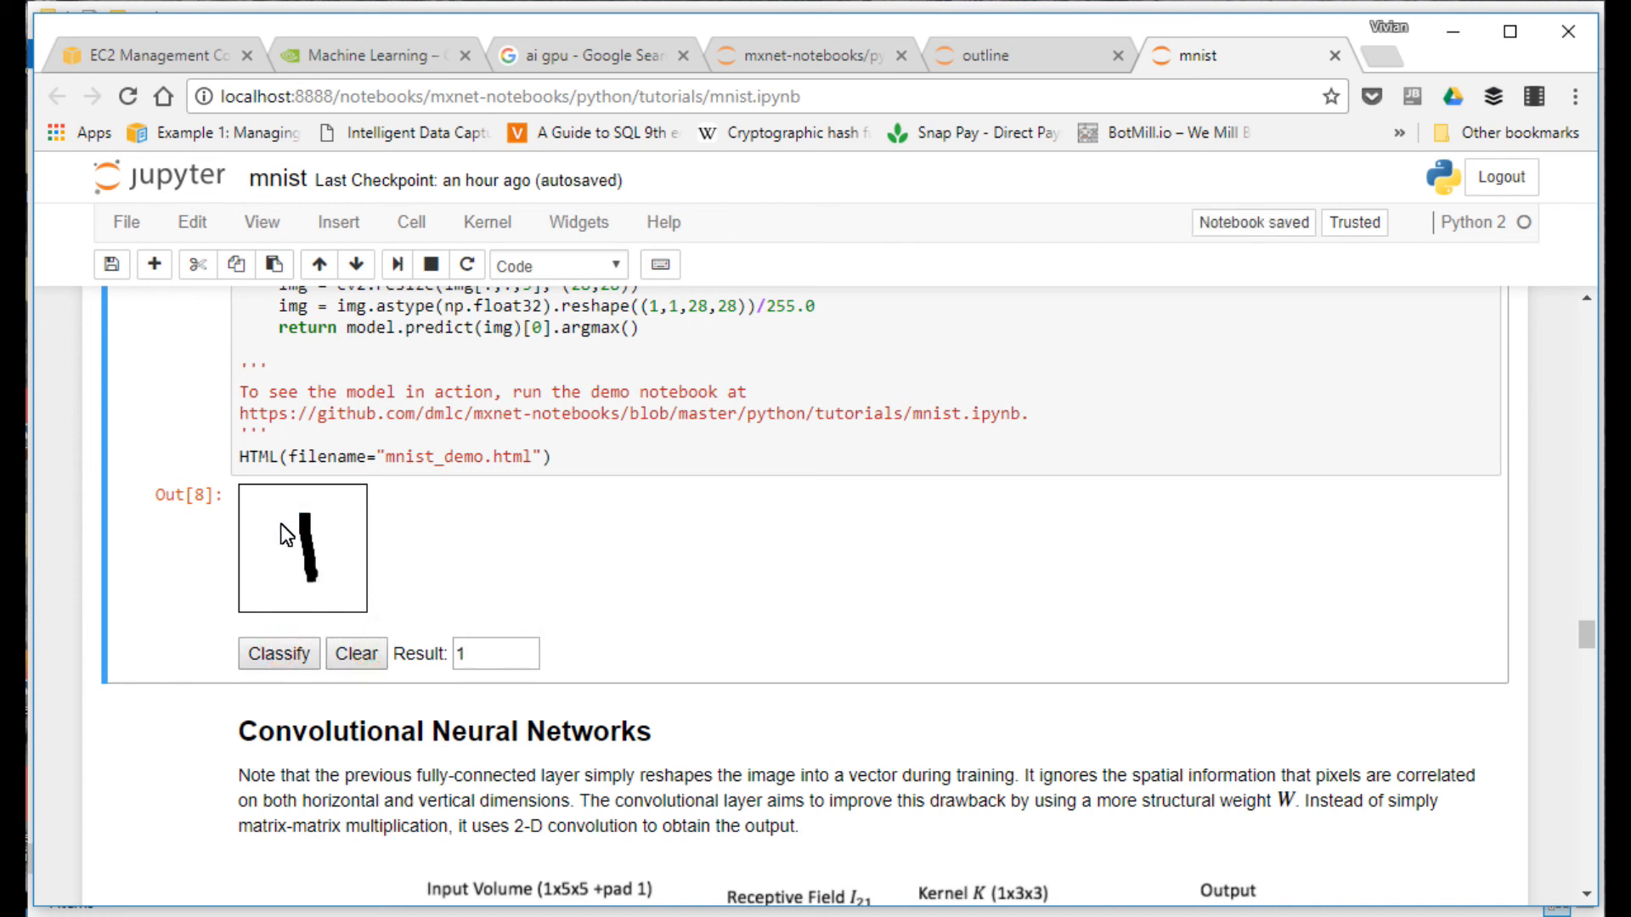
click(355, 654)
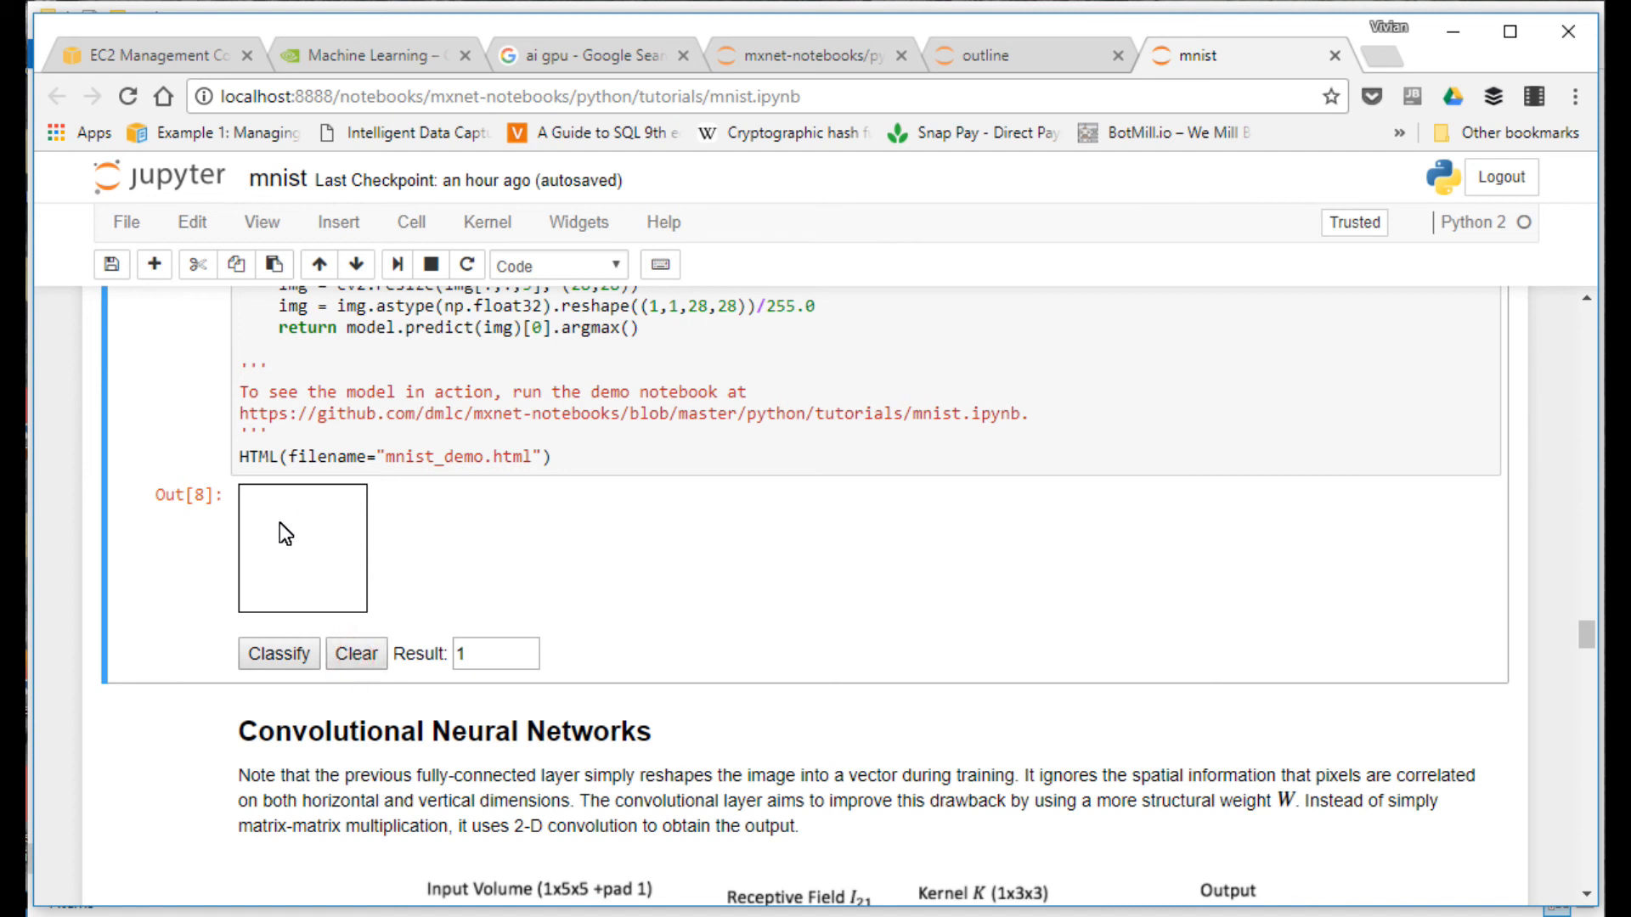
click(279, 652)
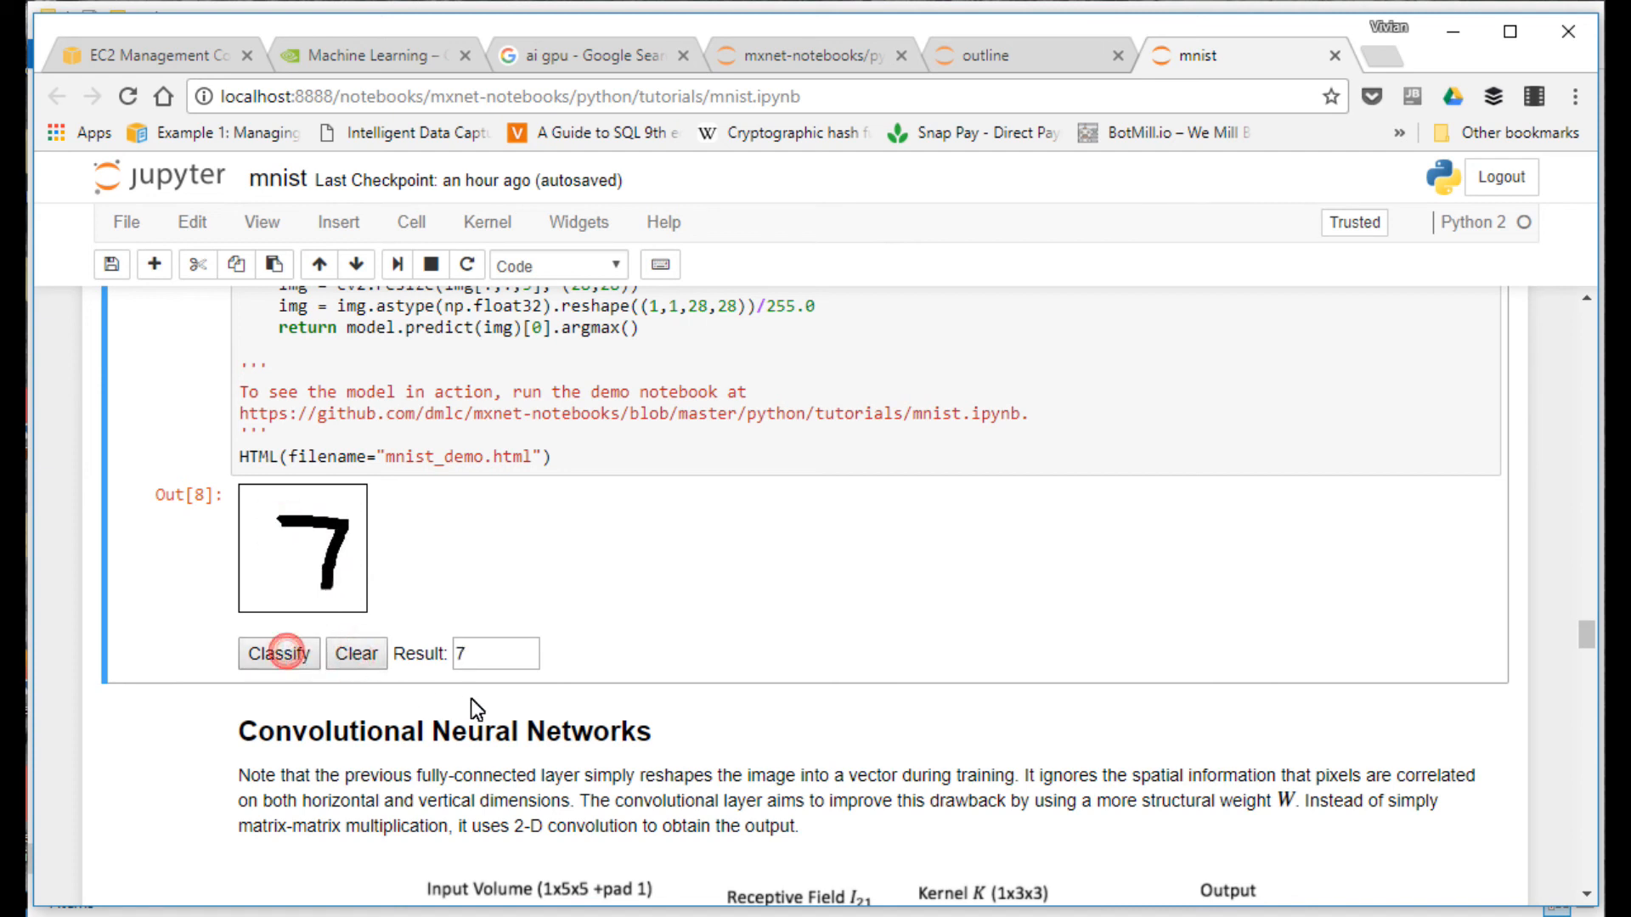
click(357, 654)
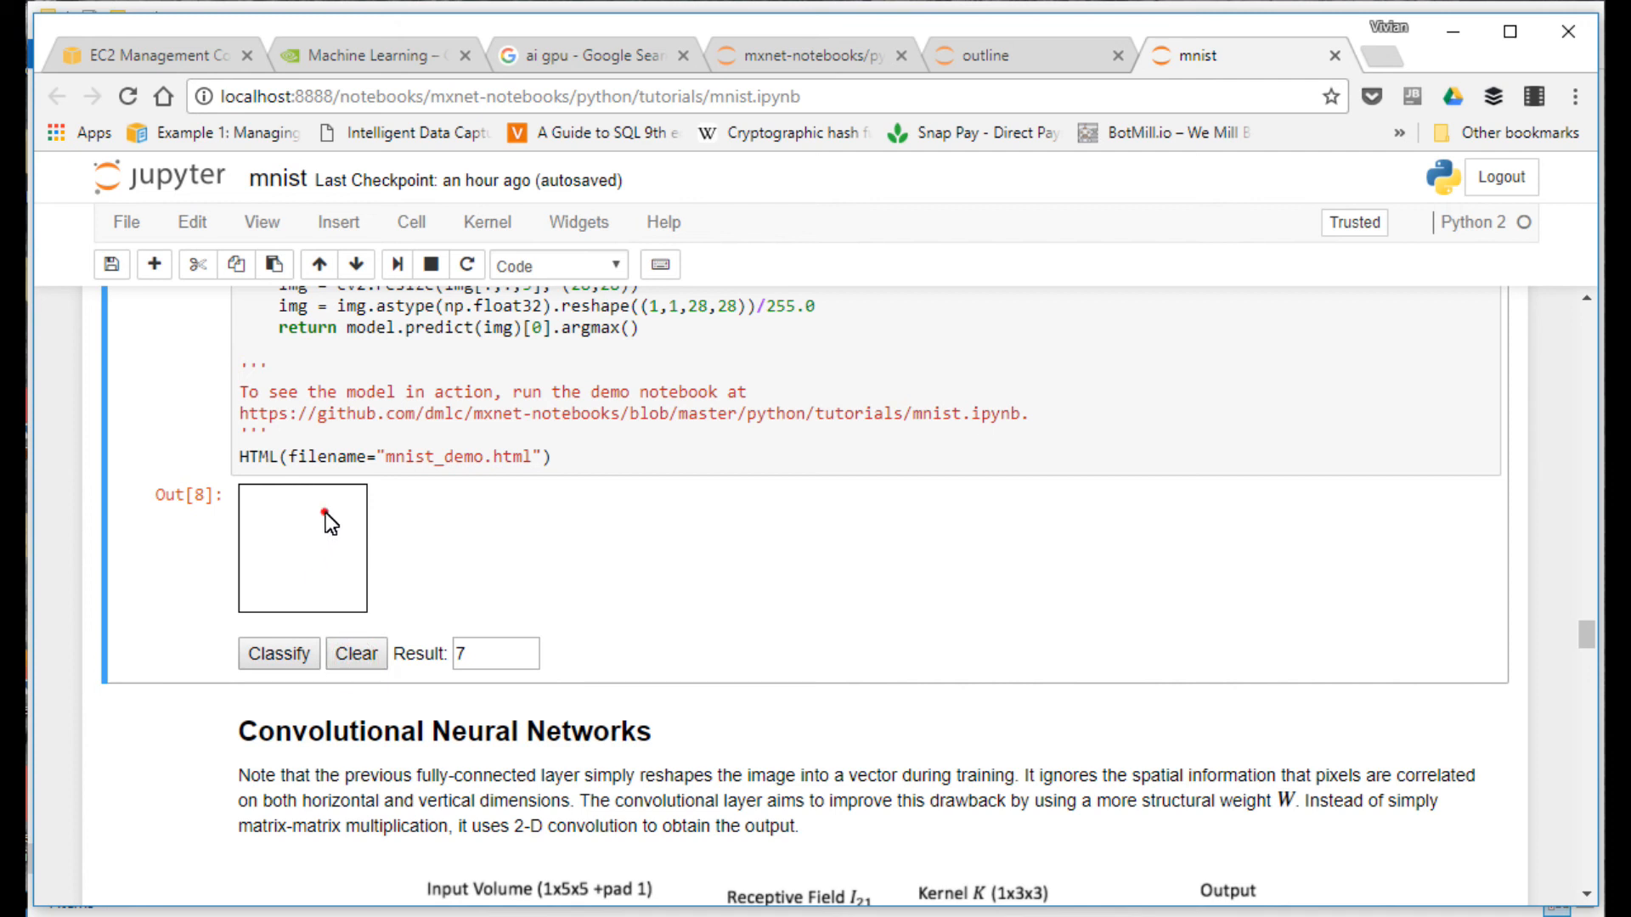
Step: Draw and classify a 0 and a 9, draw a second 9, then draw a 3 and classify it
drag(323, 519, 302, 577)
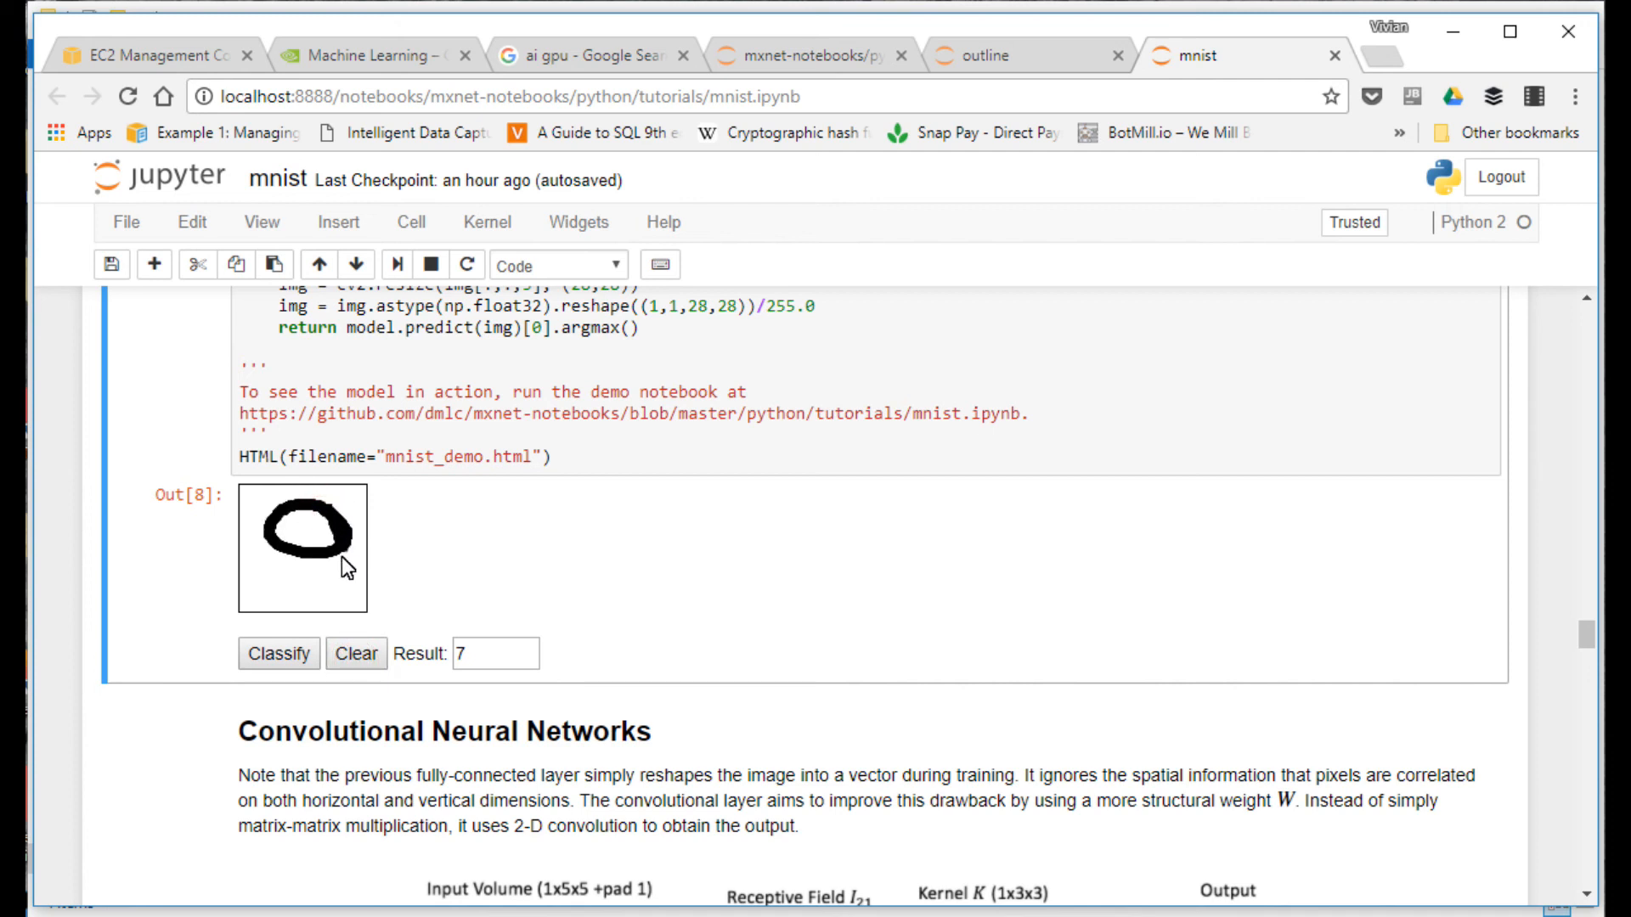
click(279, 654)
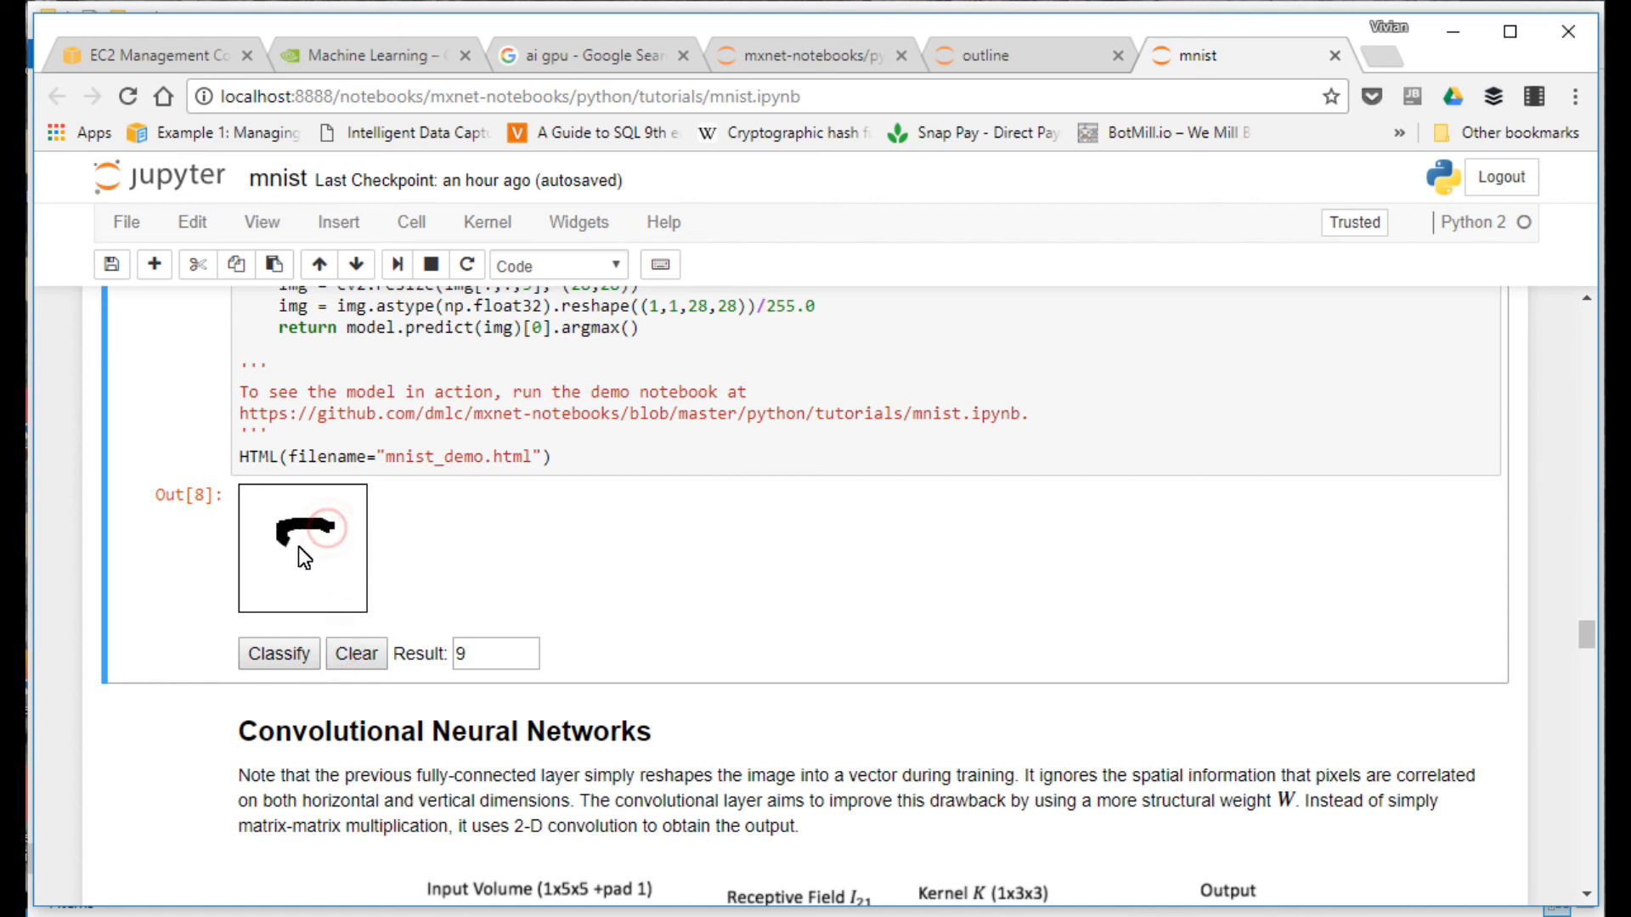
click(278, 654)
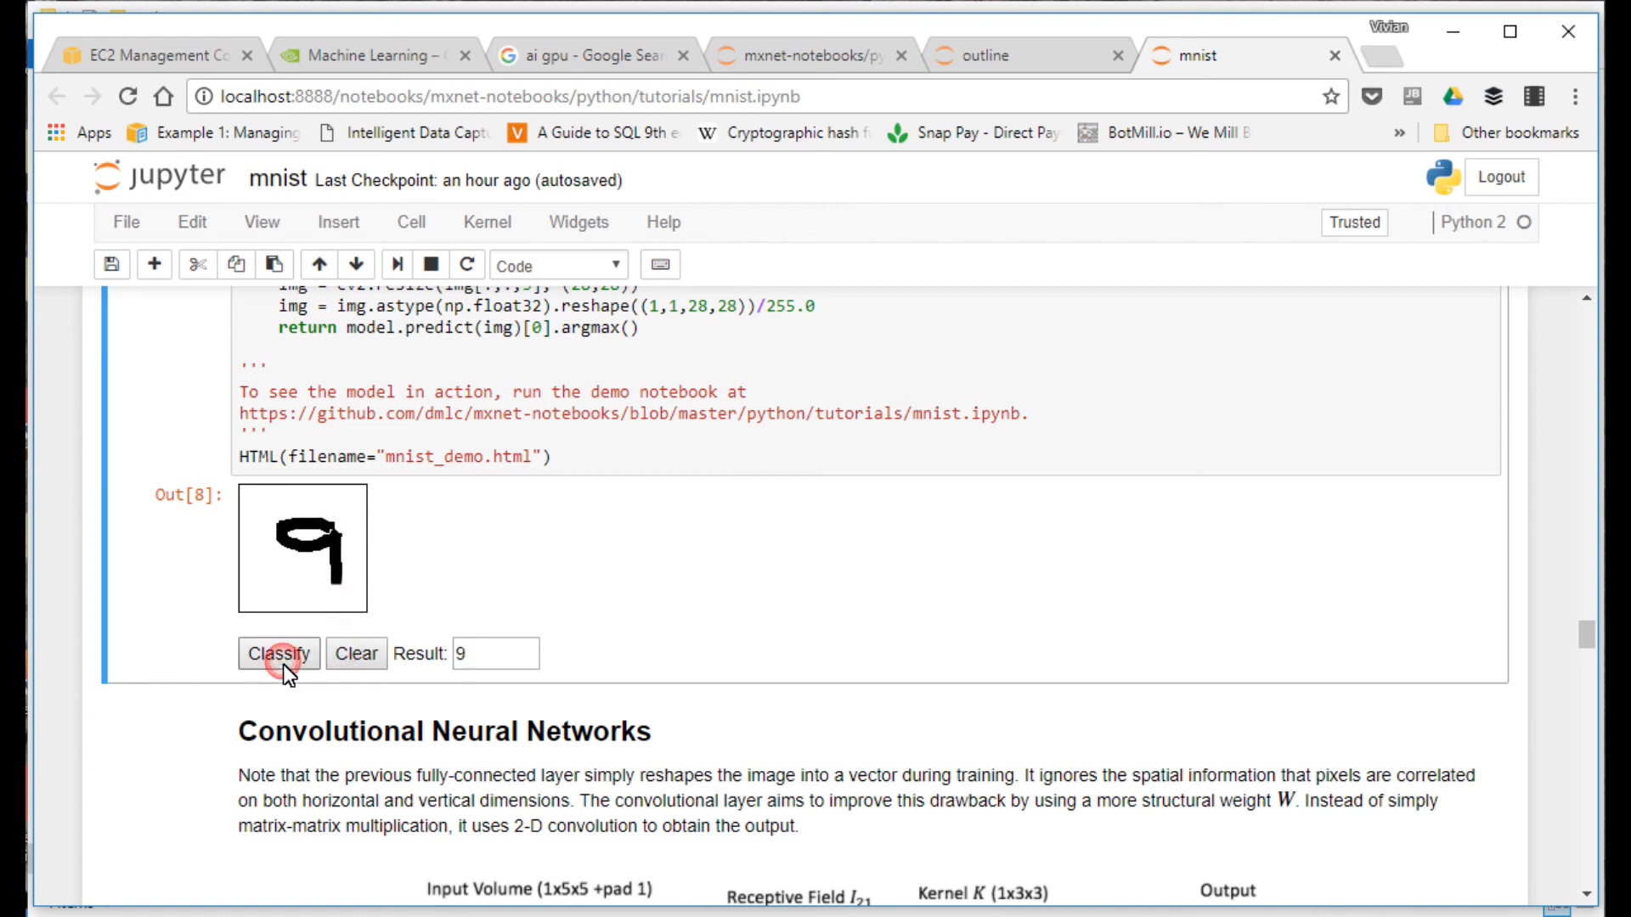
click(357, 652)
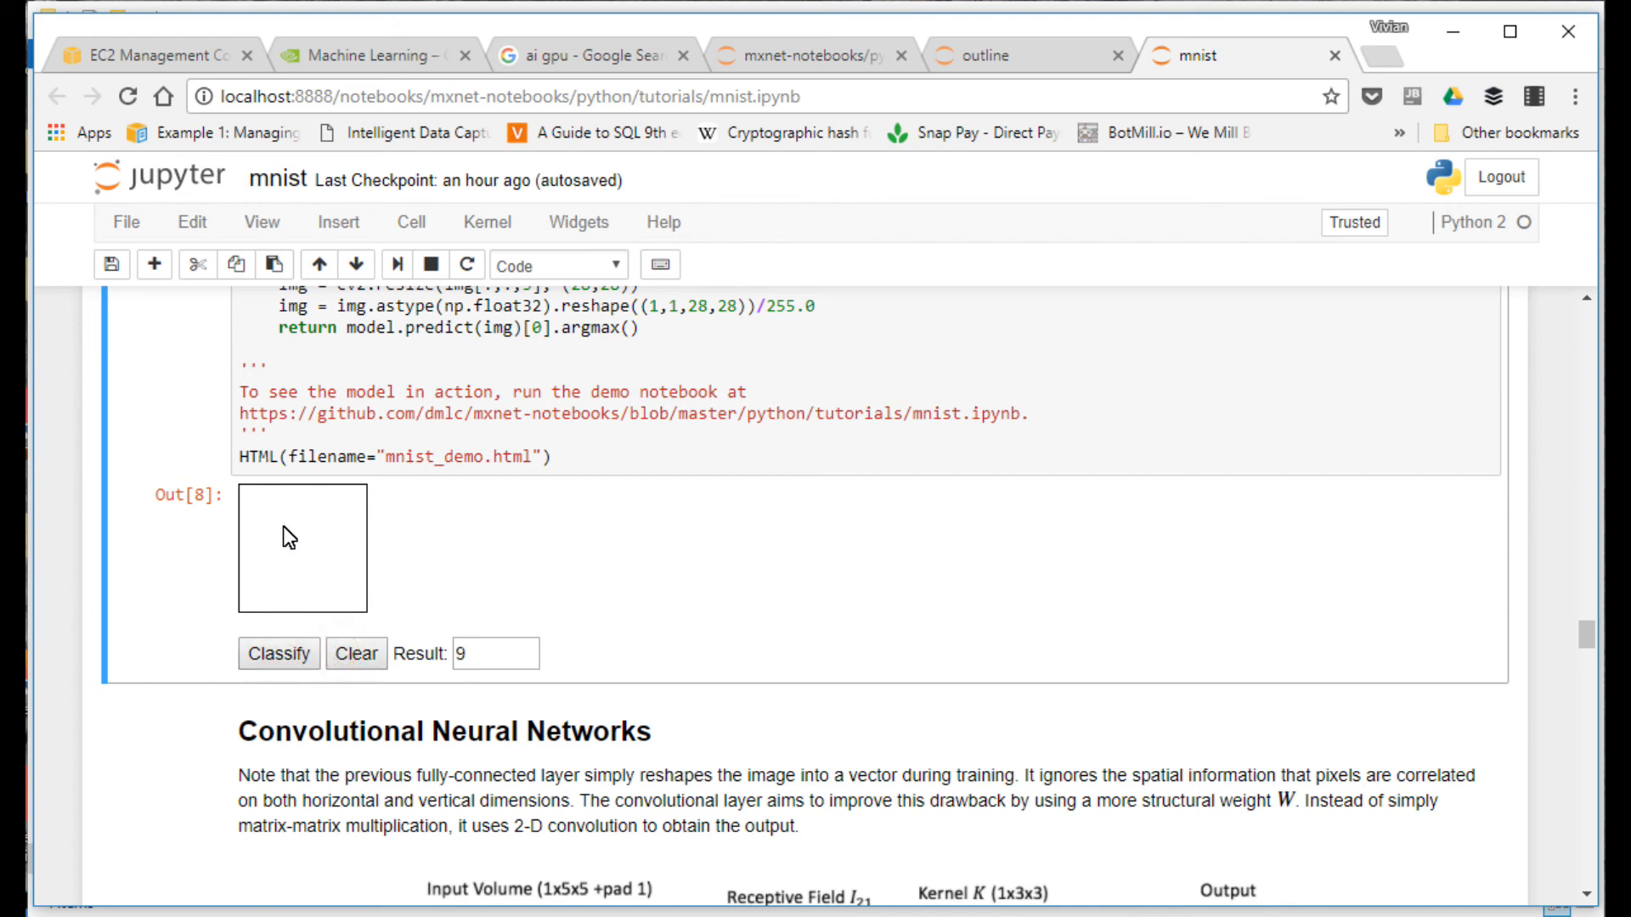
drag(302, 546, 333, 530)
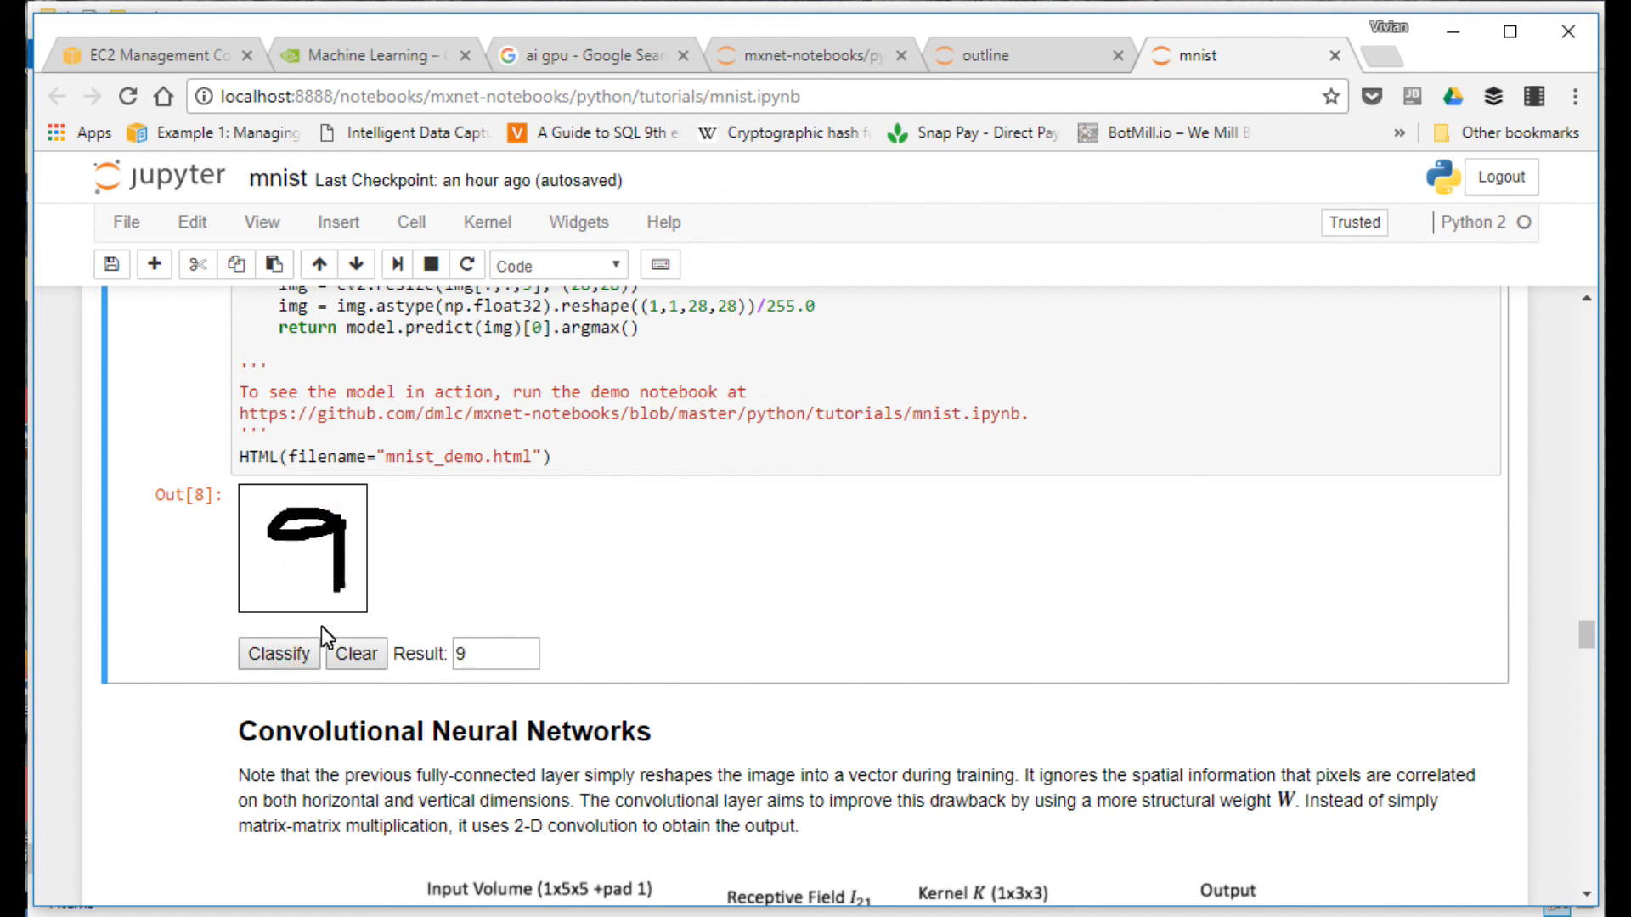
click(355, 654)
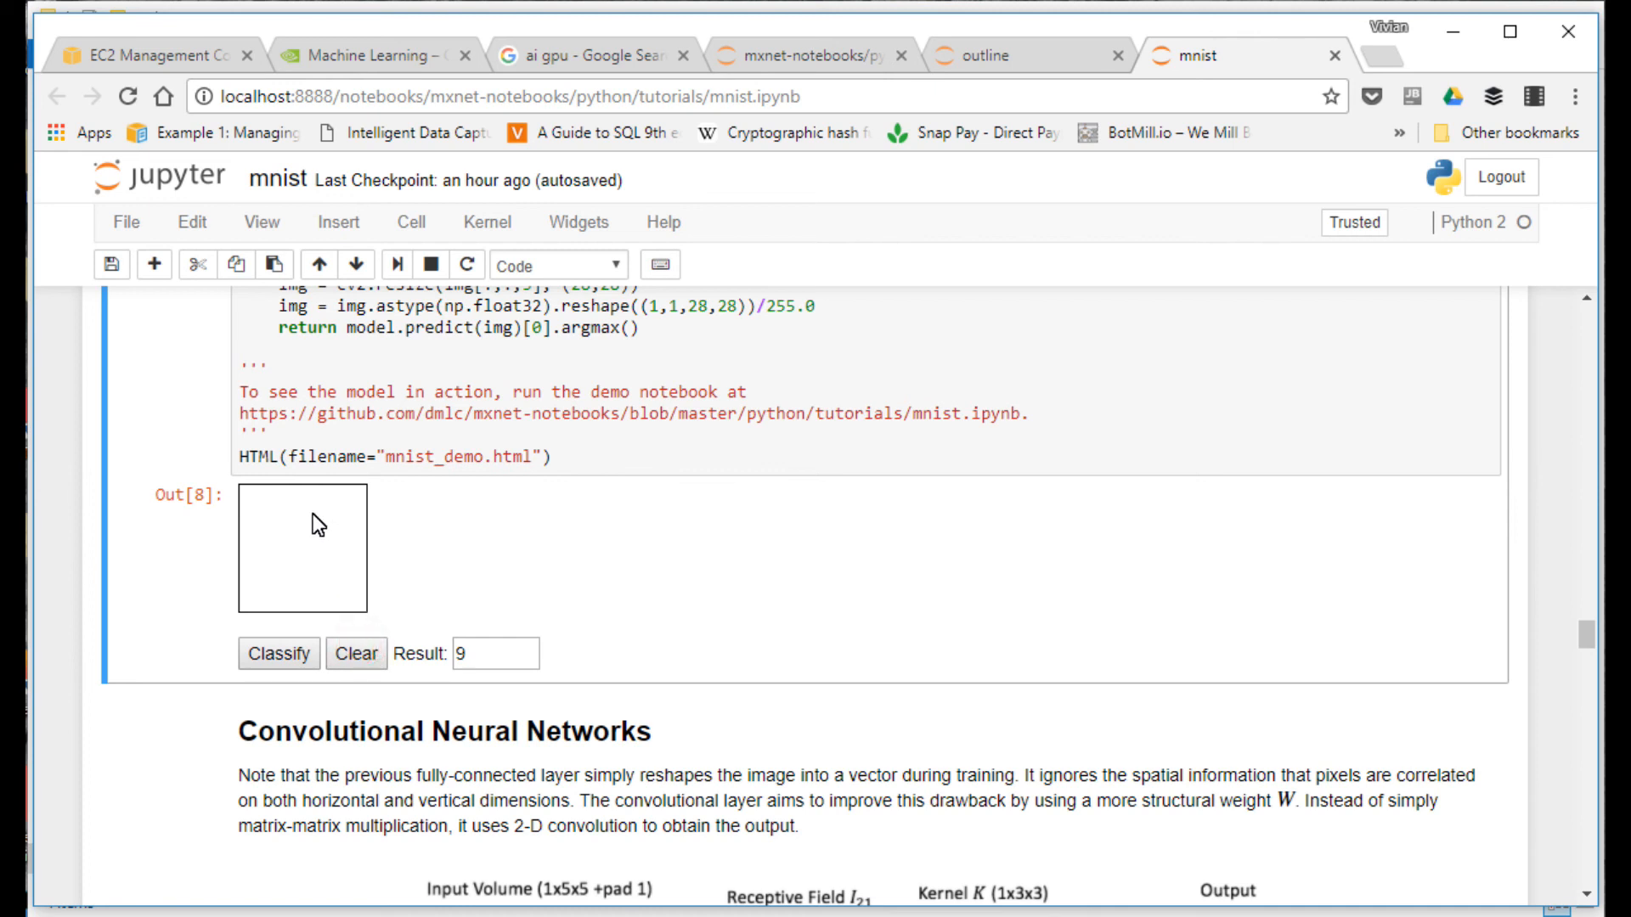
drag(281, 509, 313, 593)
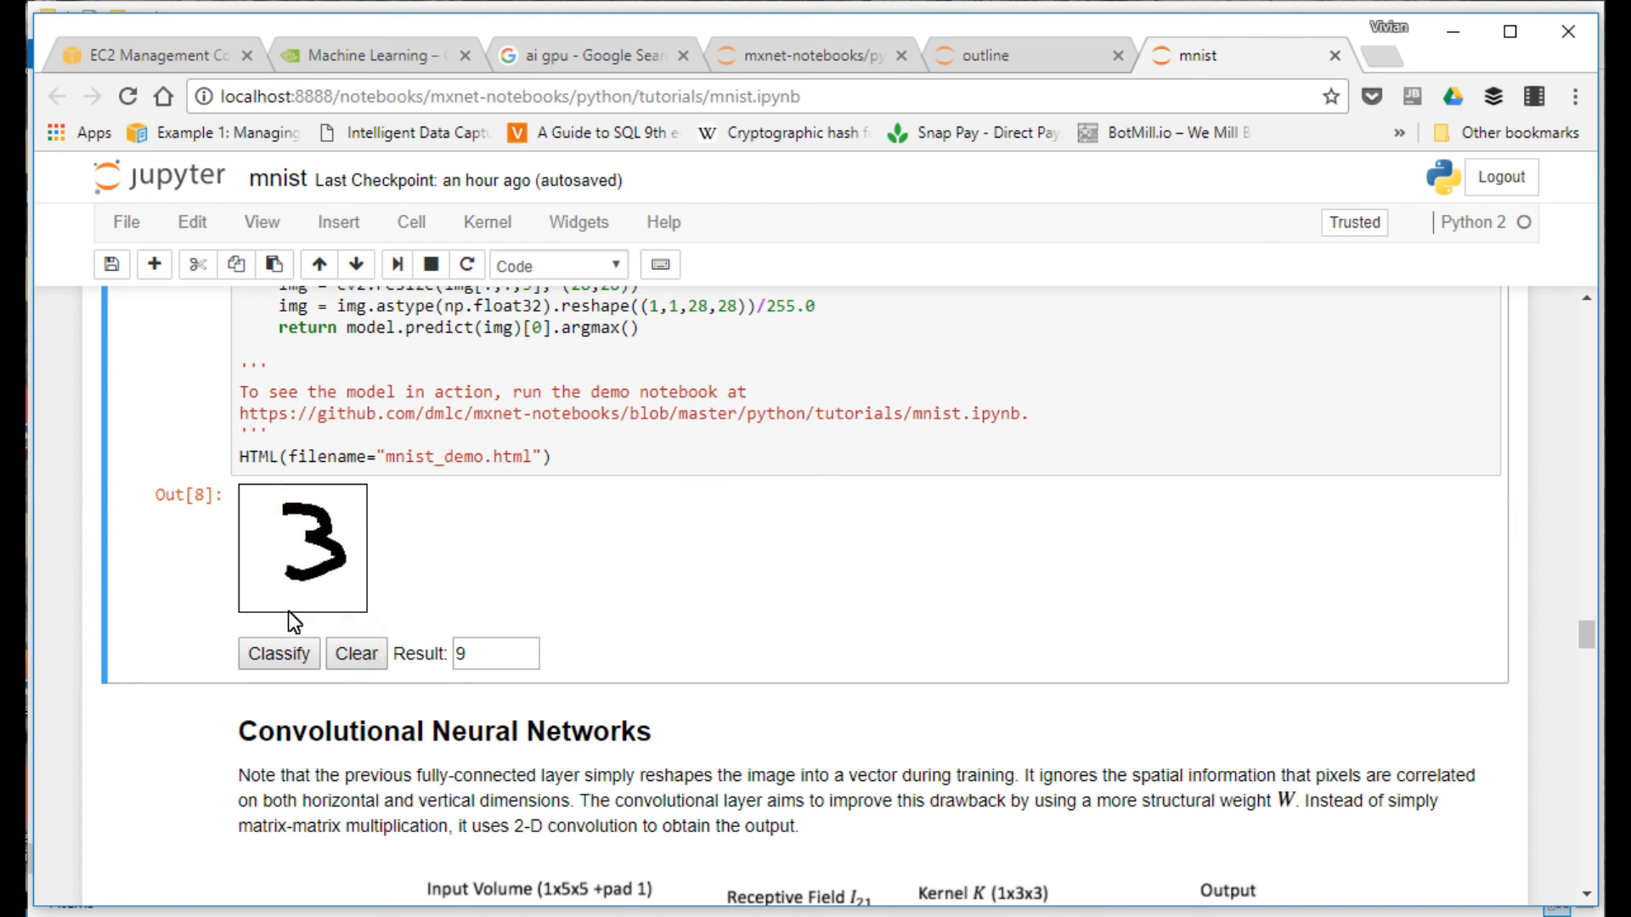
click(279, 654)
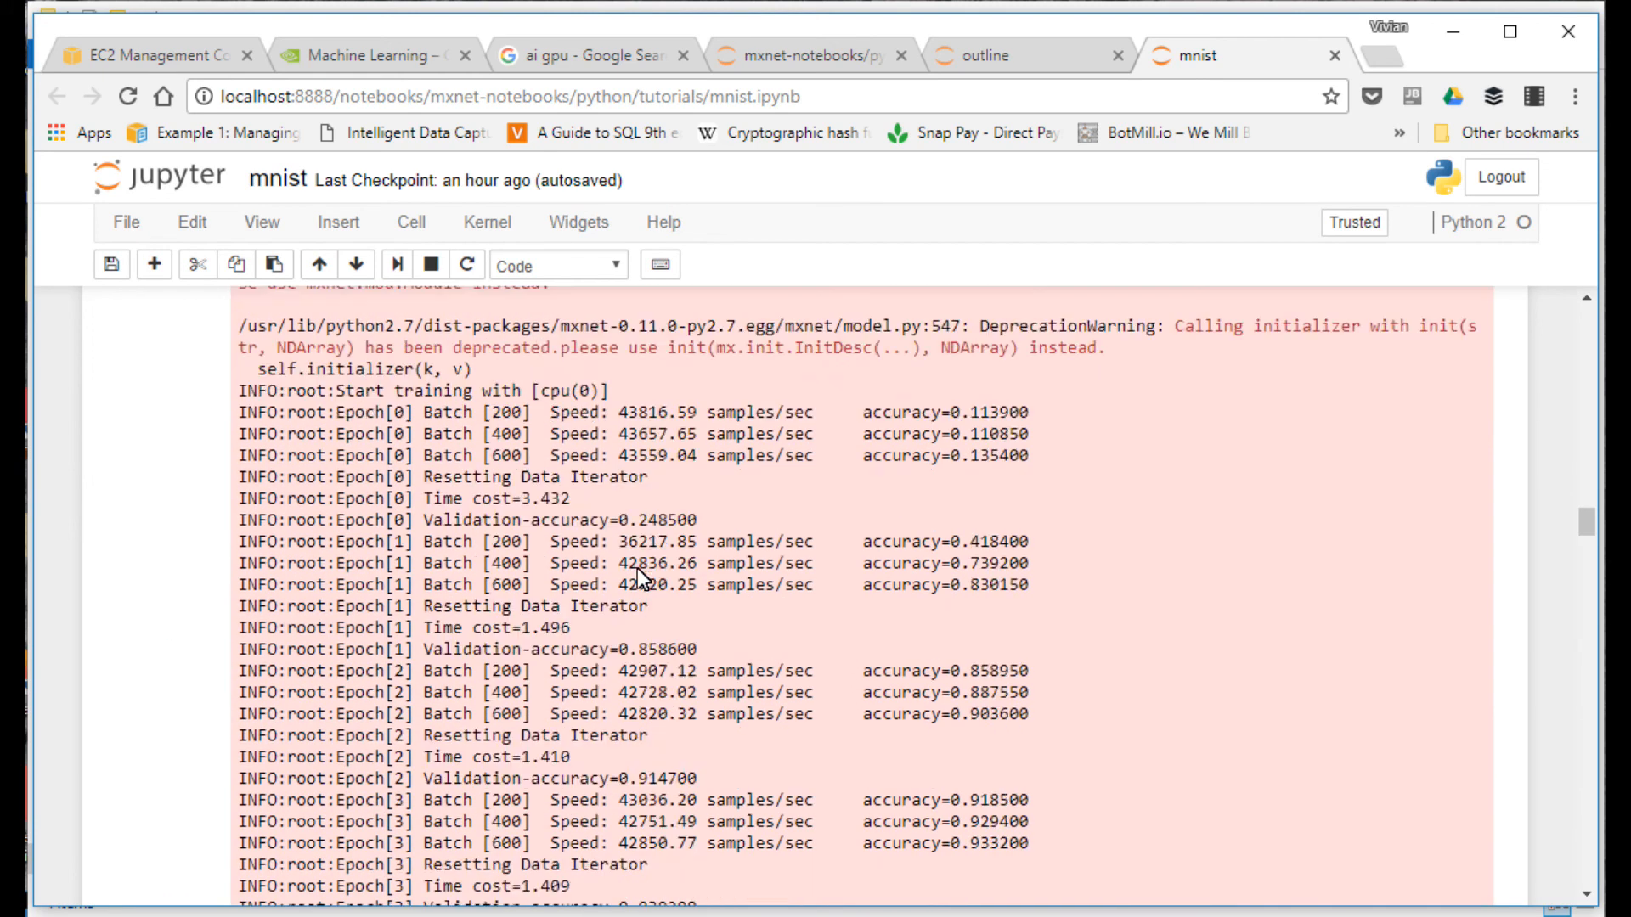
Step: Look back at the ten training digit labels, then scroll down to the Out[8] drawing demo
scroll(down, 3)
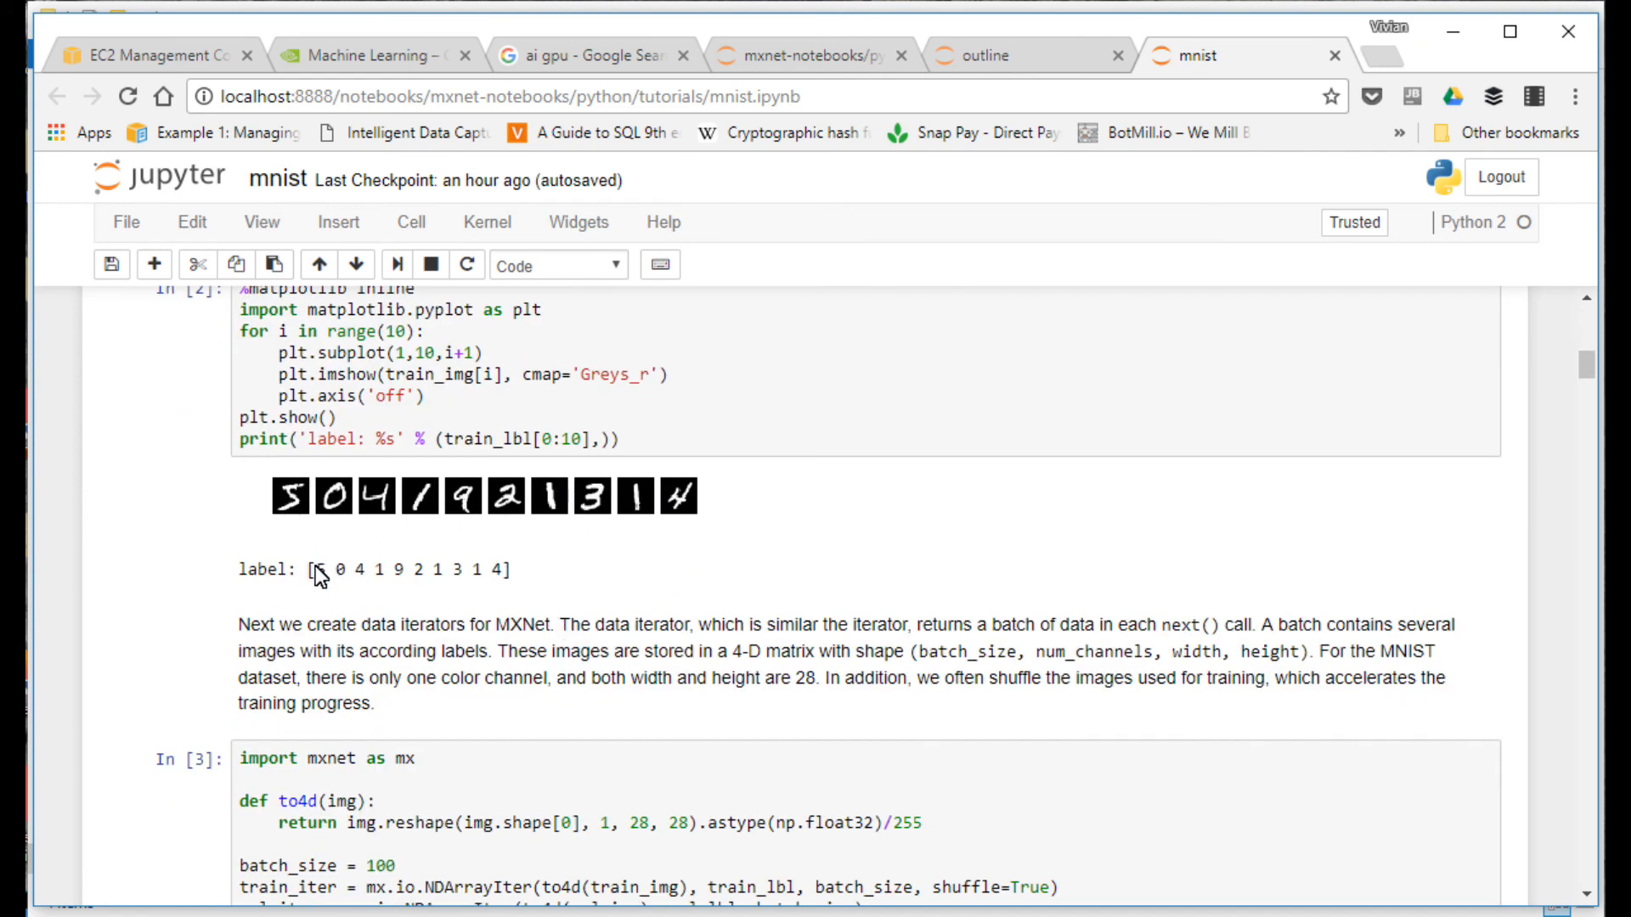
drag(309, 569, 503, 570)
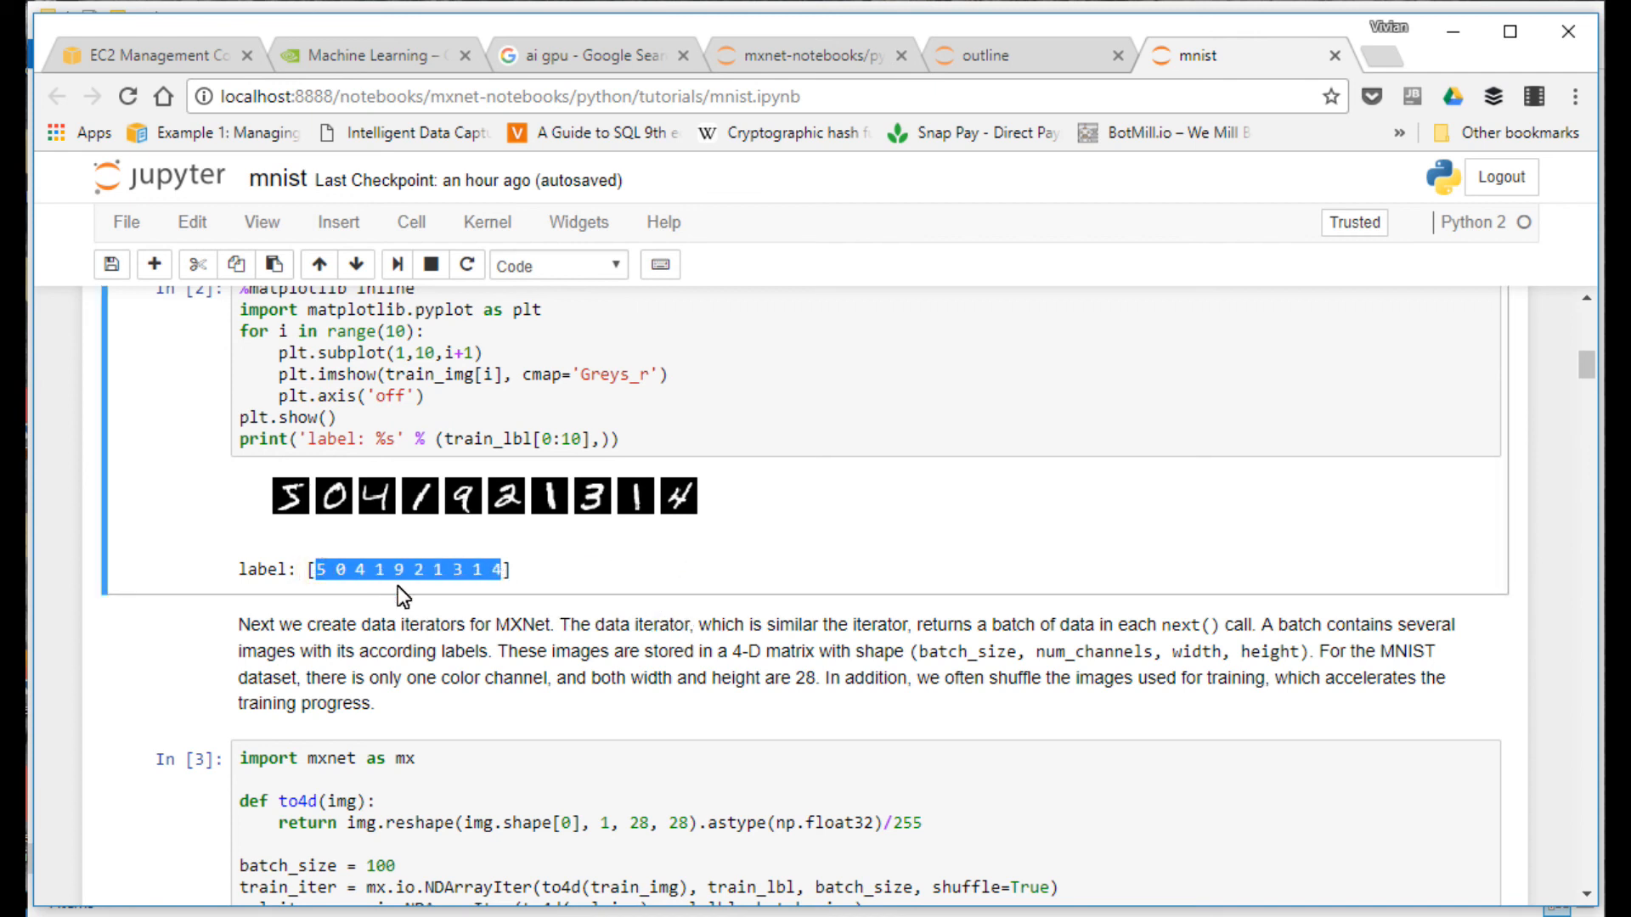
mouse_move(329, 510)
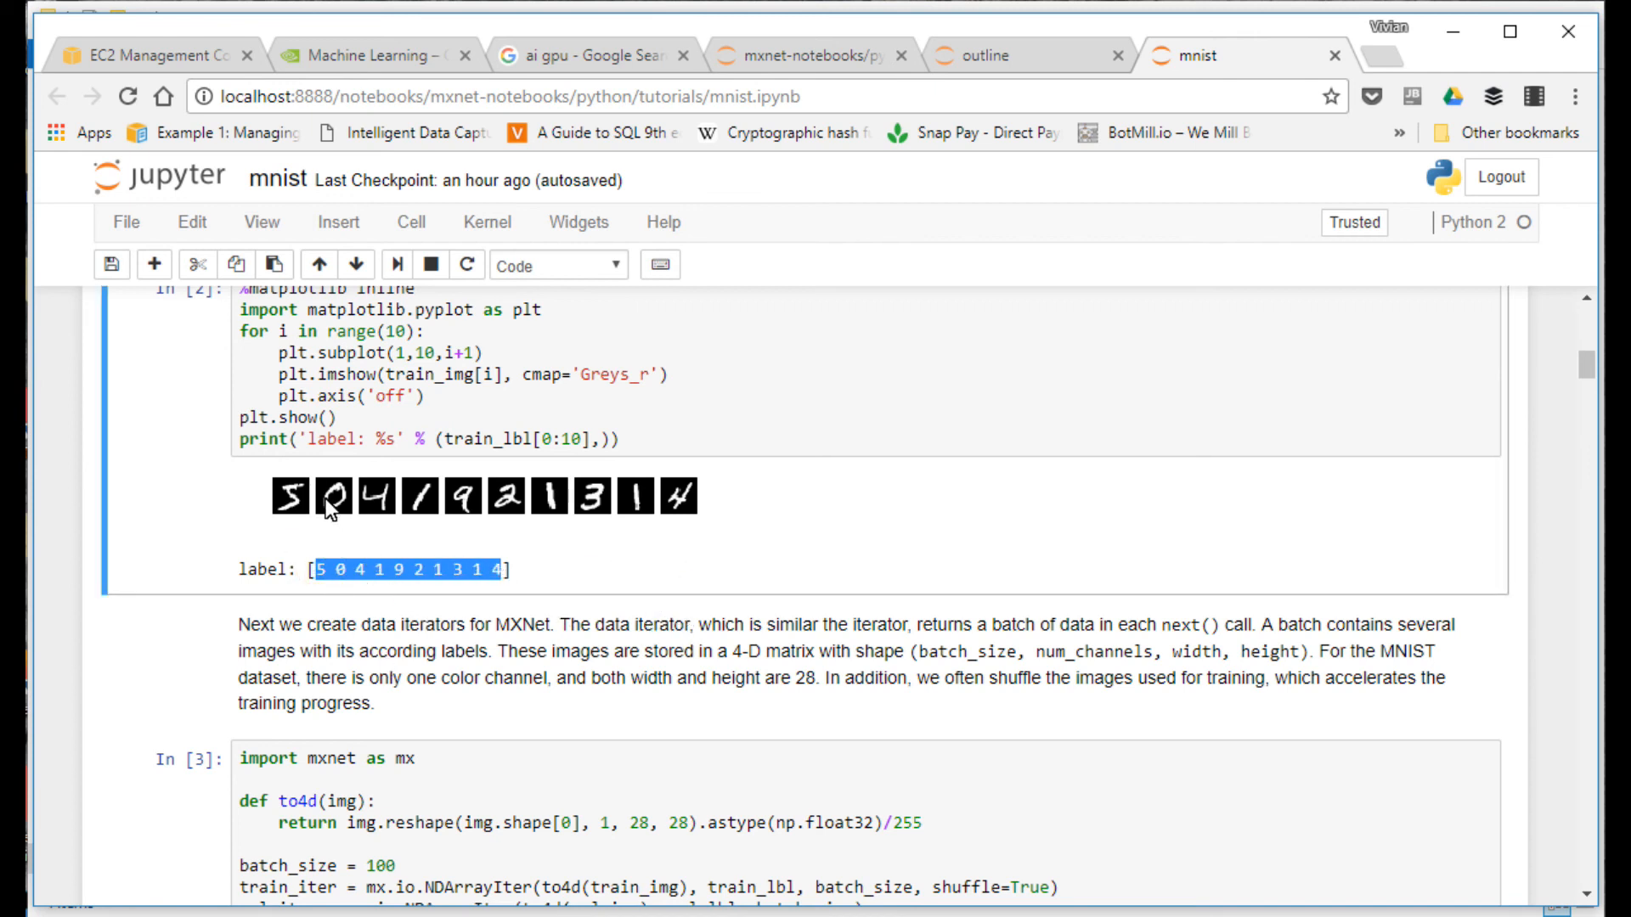
mouse_move(703, 598)
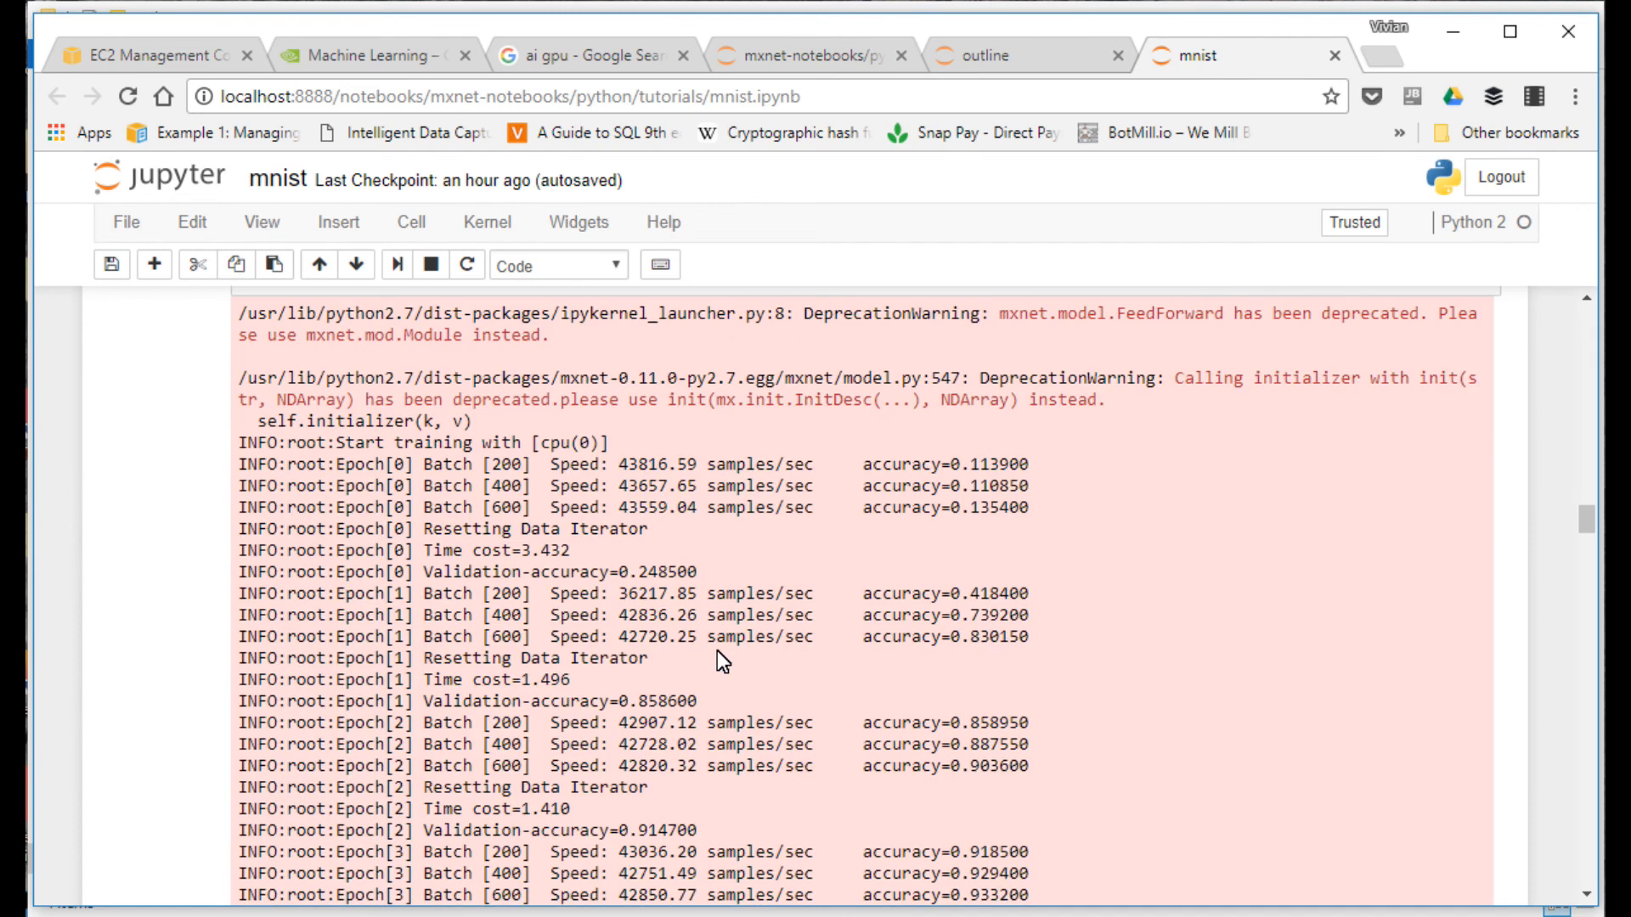
scroll(down, 3)
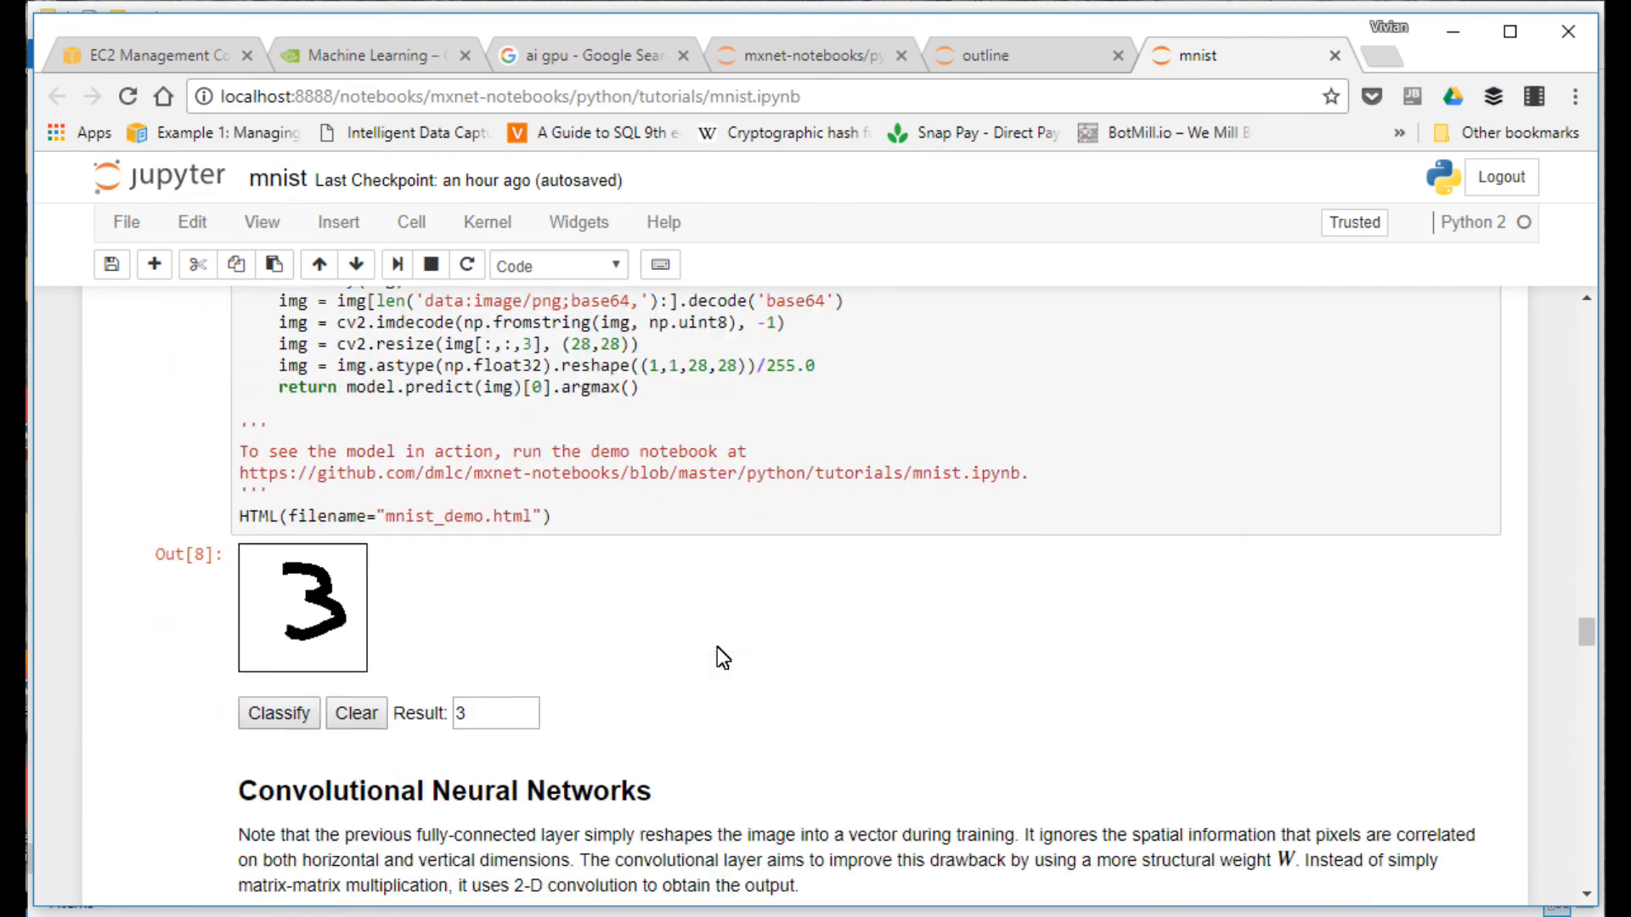
Step: Clear the canvas, draw a 3 and classify it, then redraw the 3 and classify it again
scroll(down, 3)
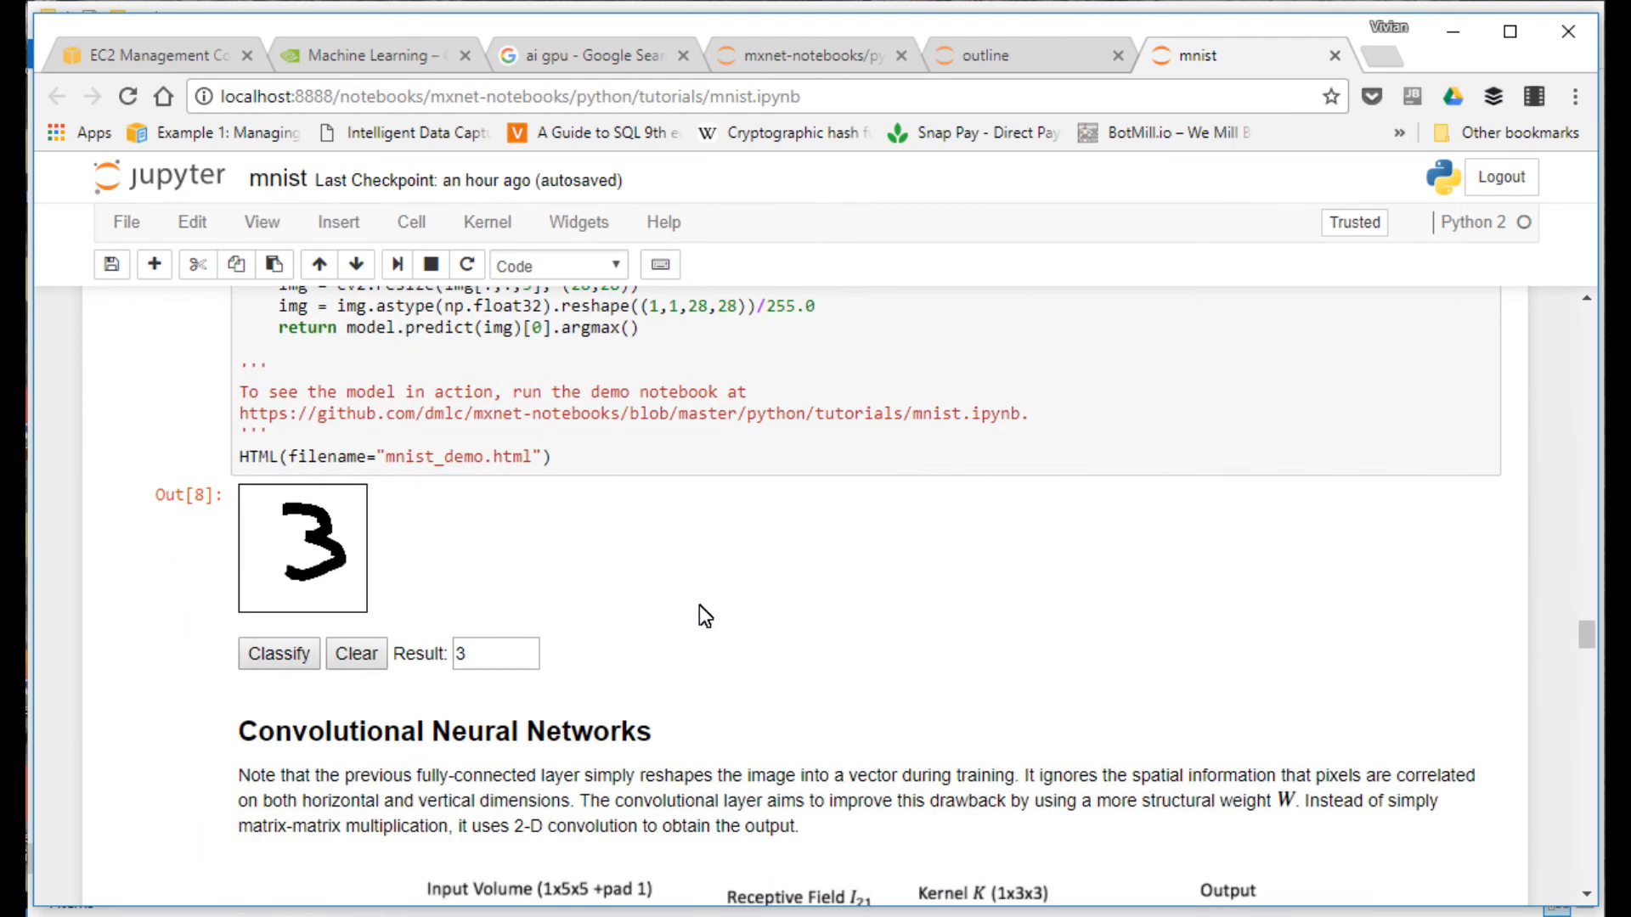
mouse_move(639, 591)
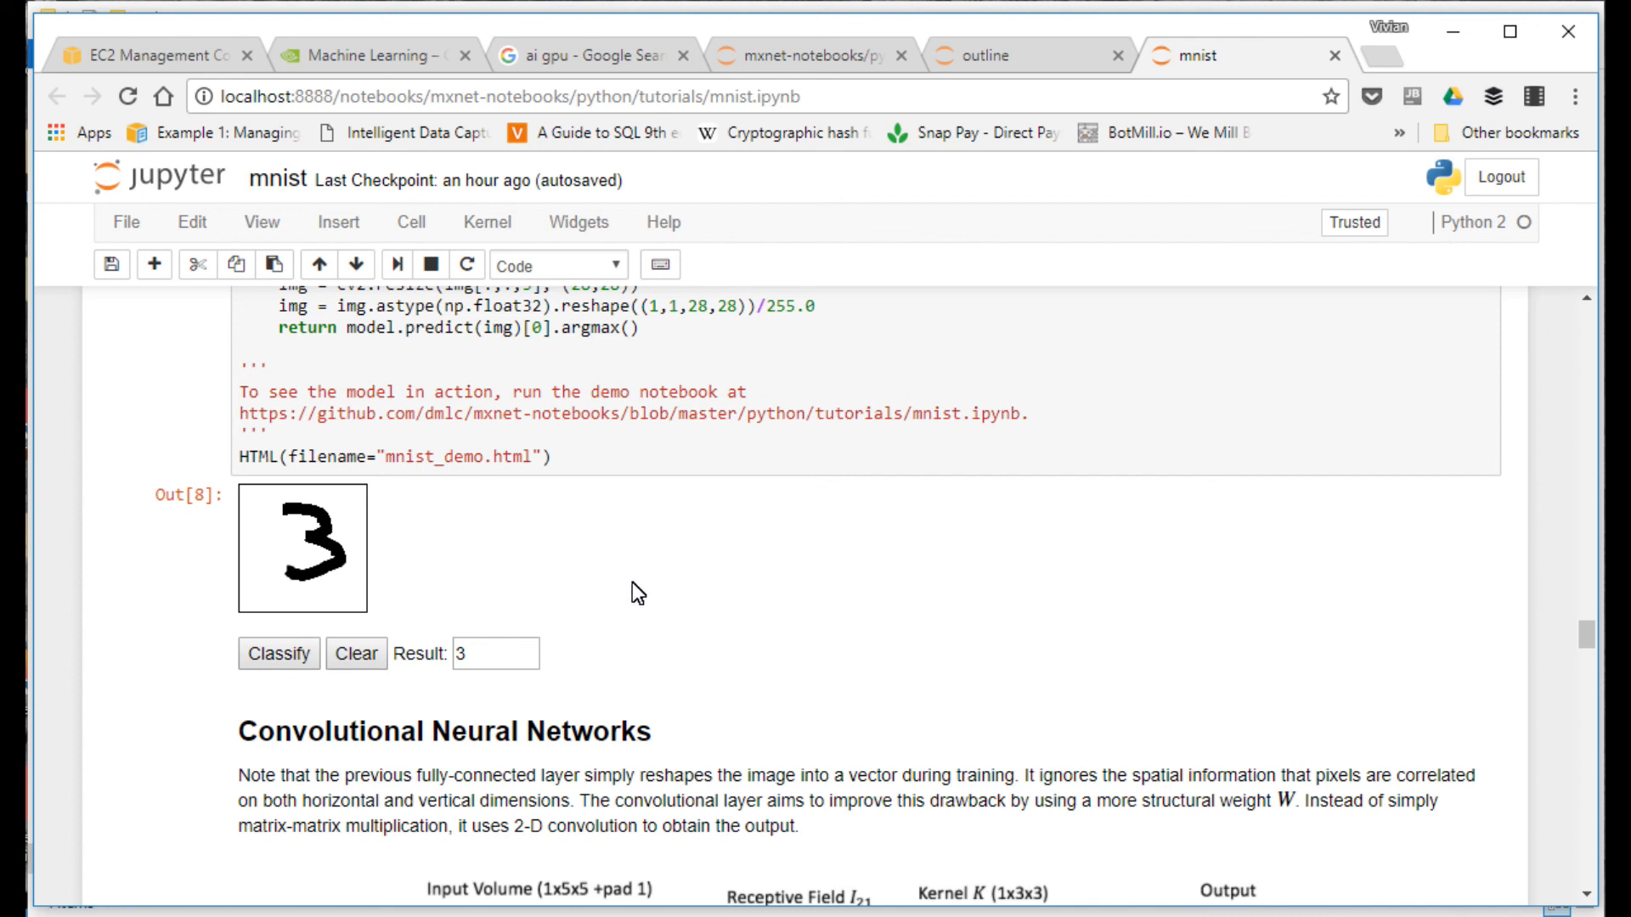
click(357, 654)
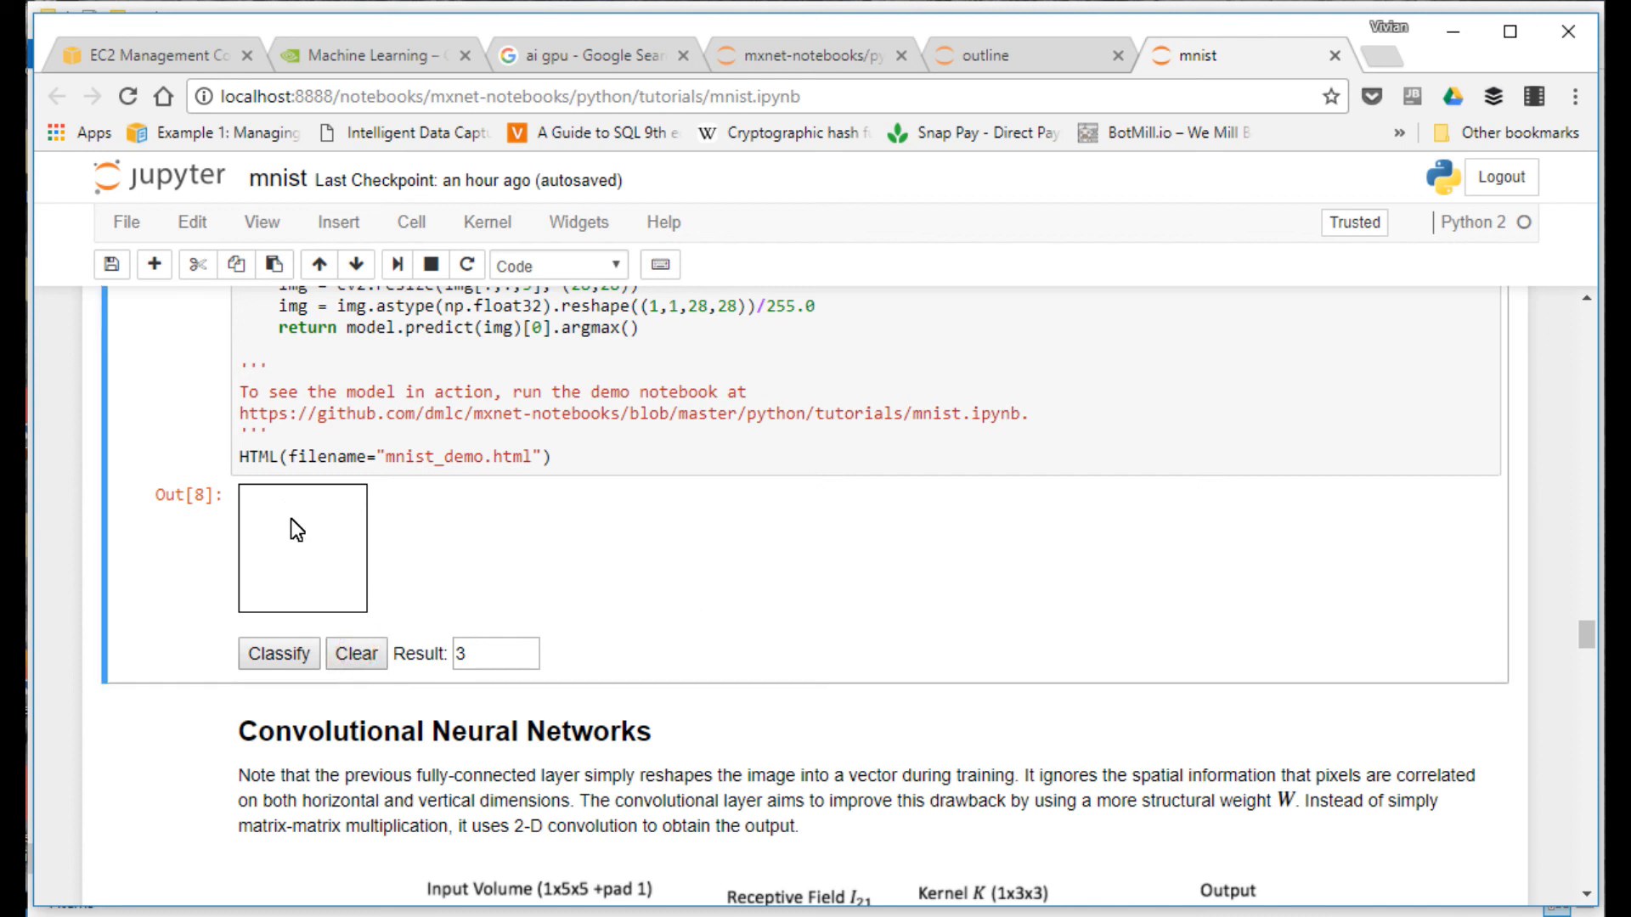
drag(291, 510, 322, 541)
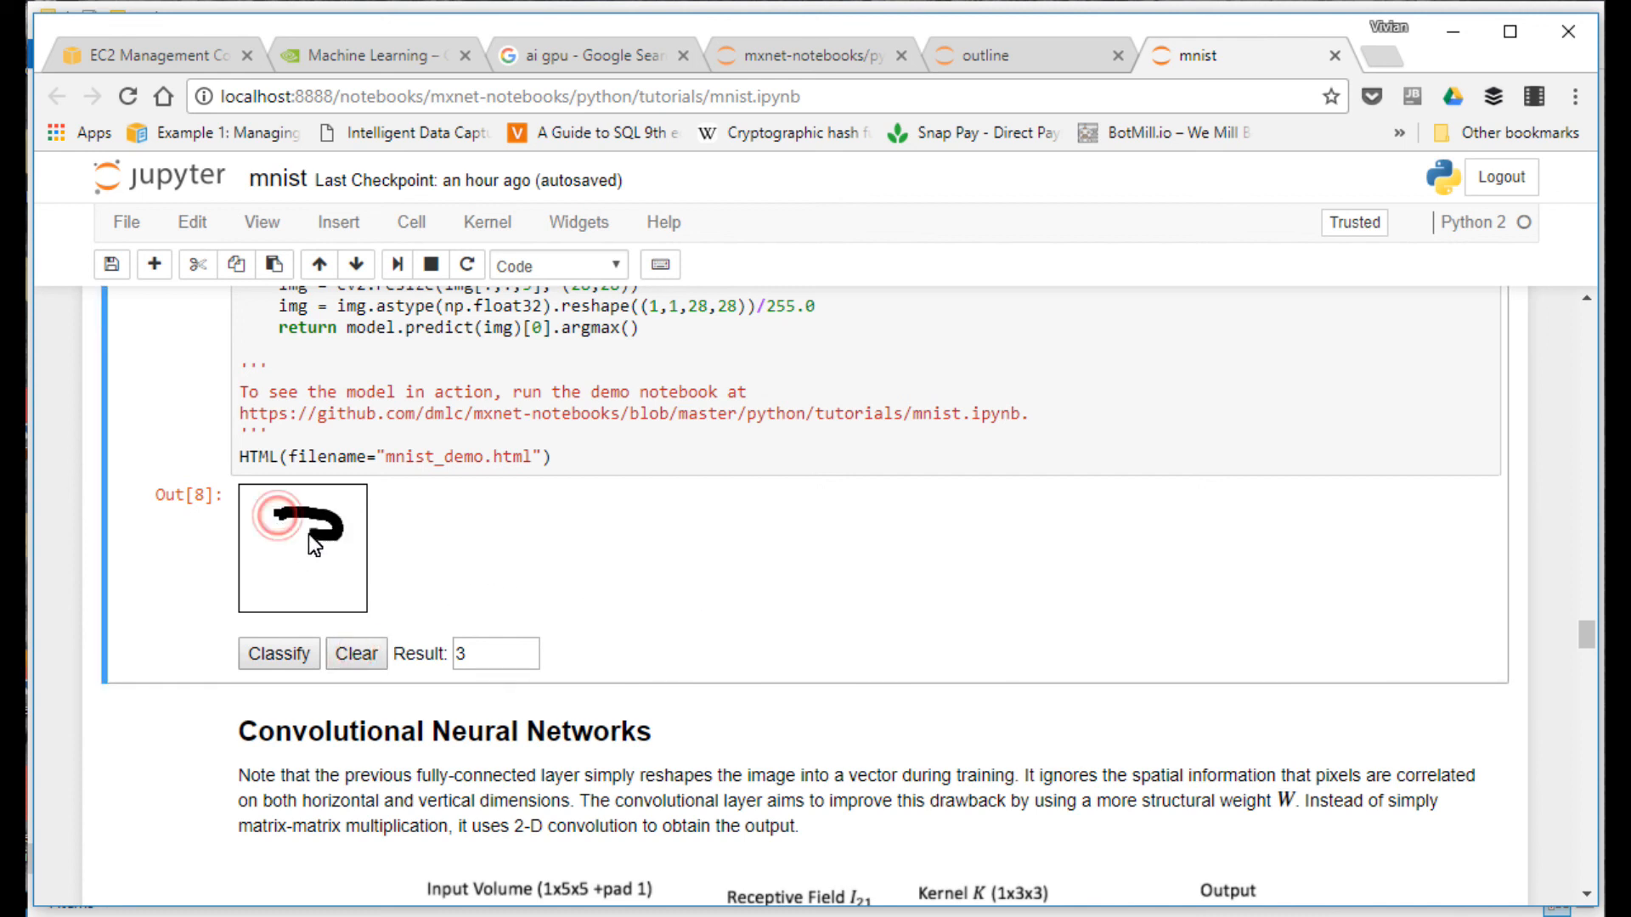
click(279, 654)
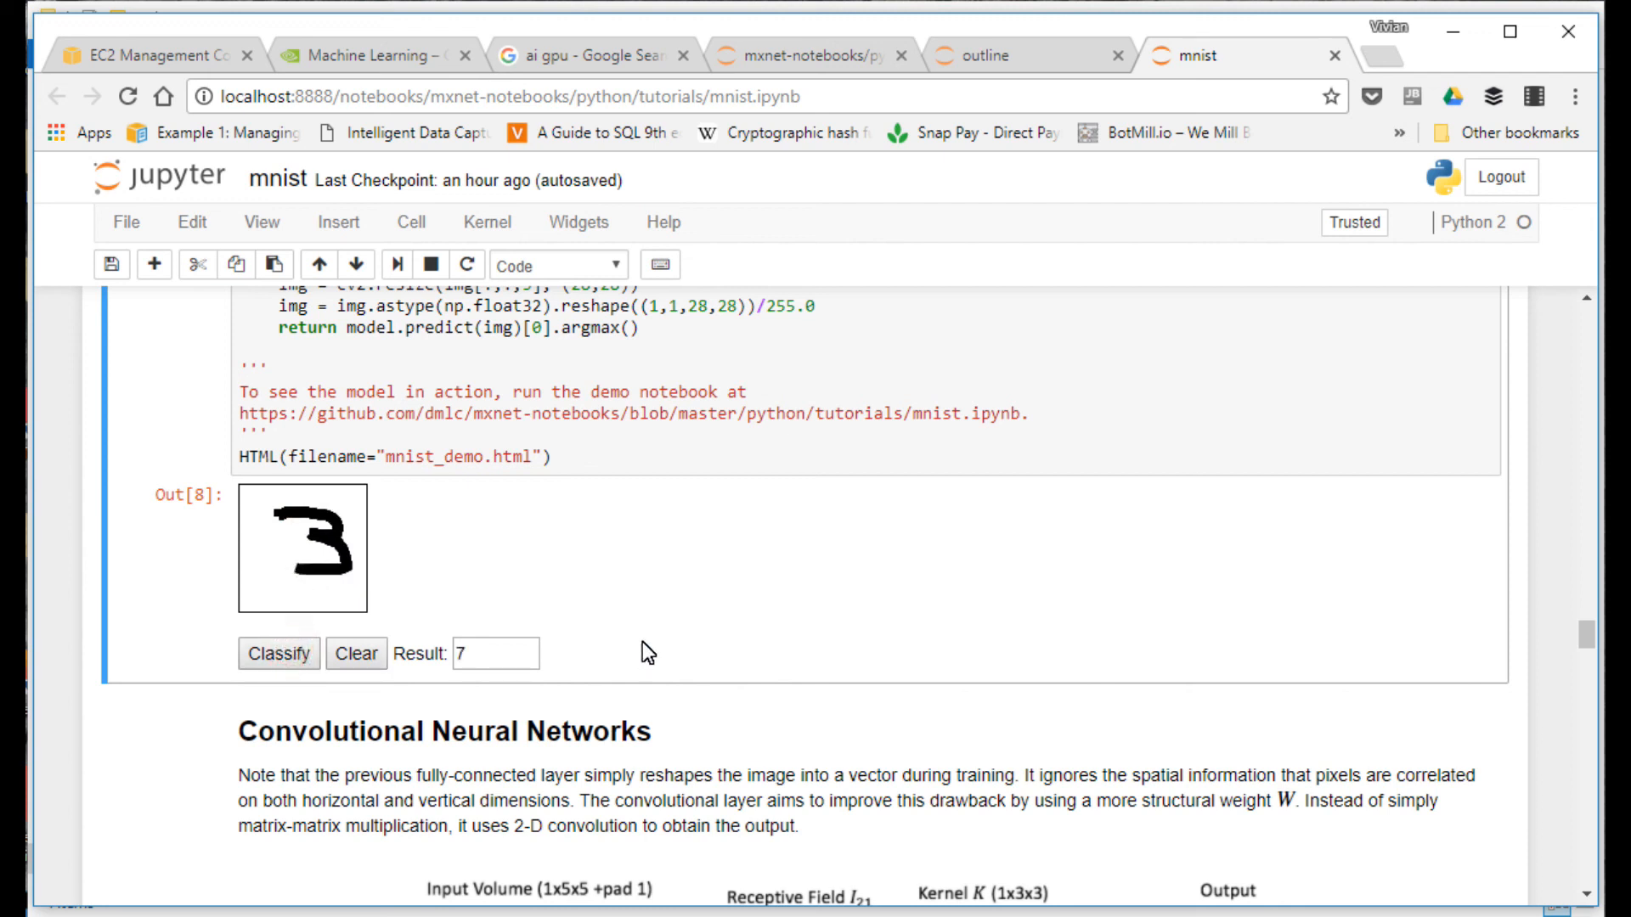
mouse_move(350, 659)
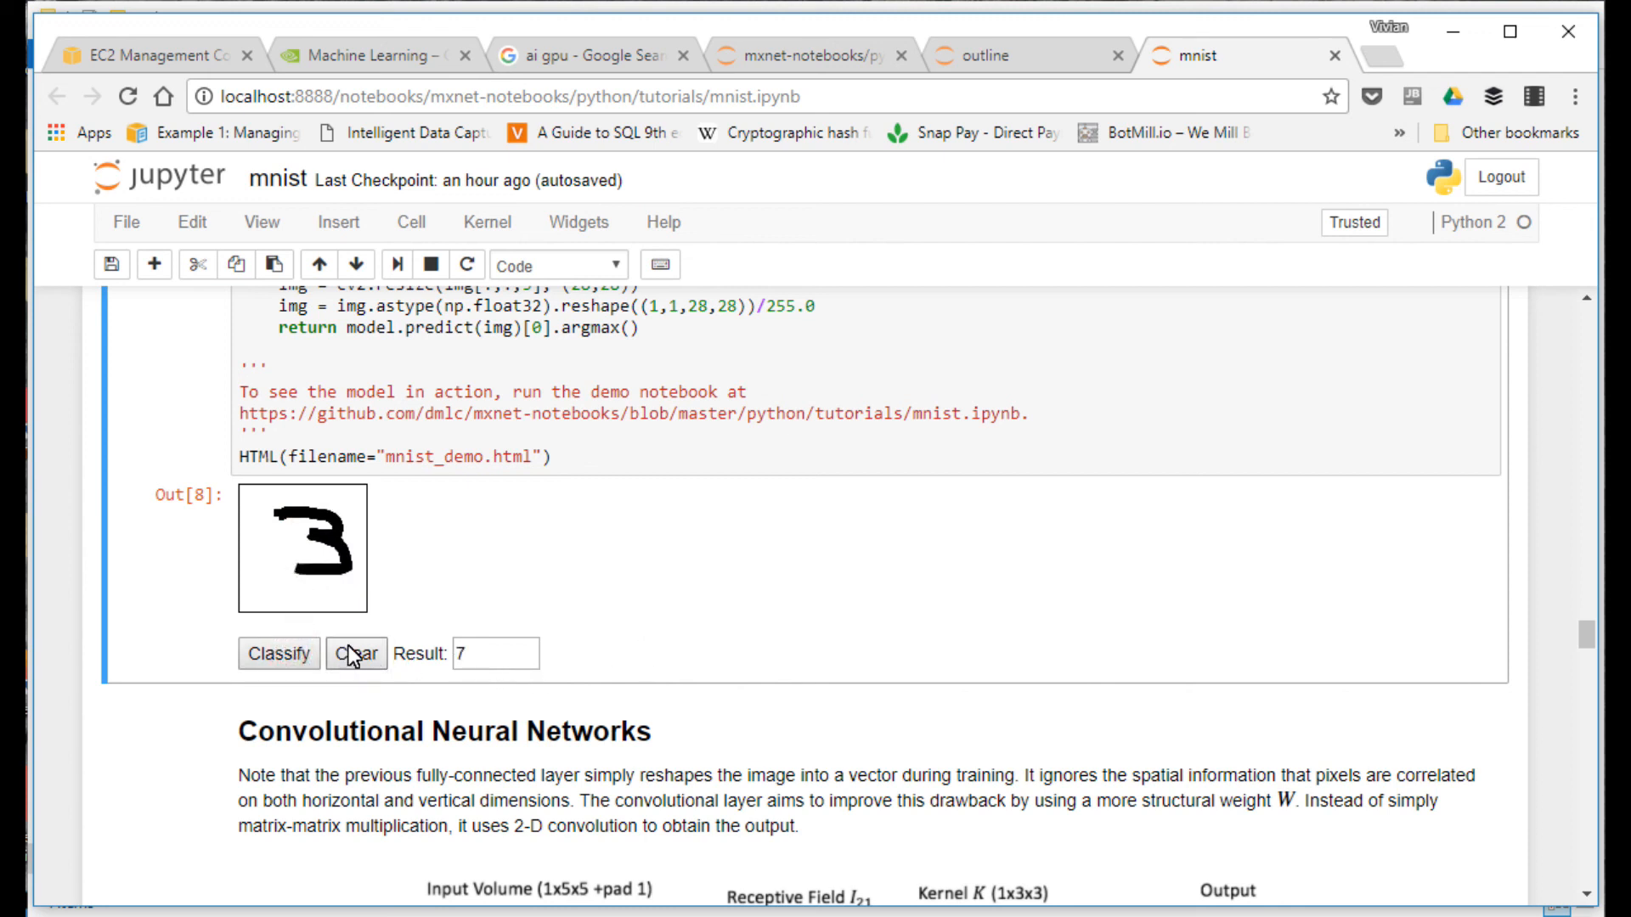
click(357, 654)
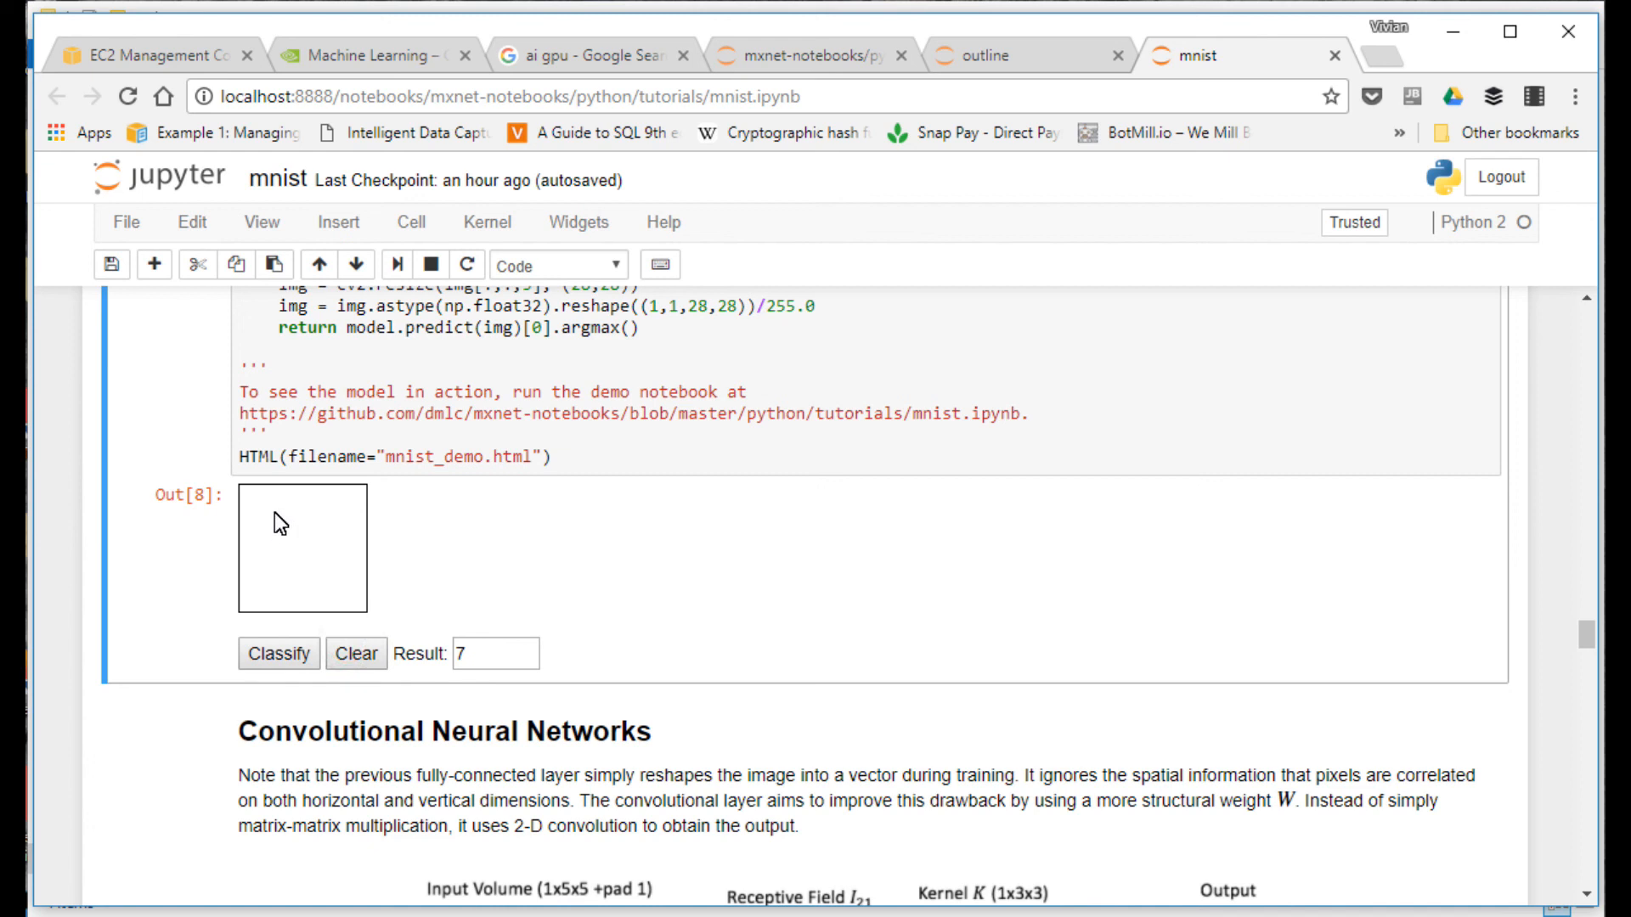
drag(275, 504, 302, 562)
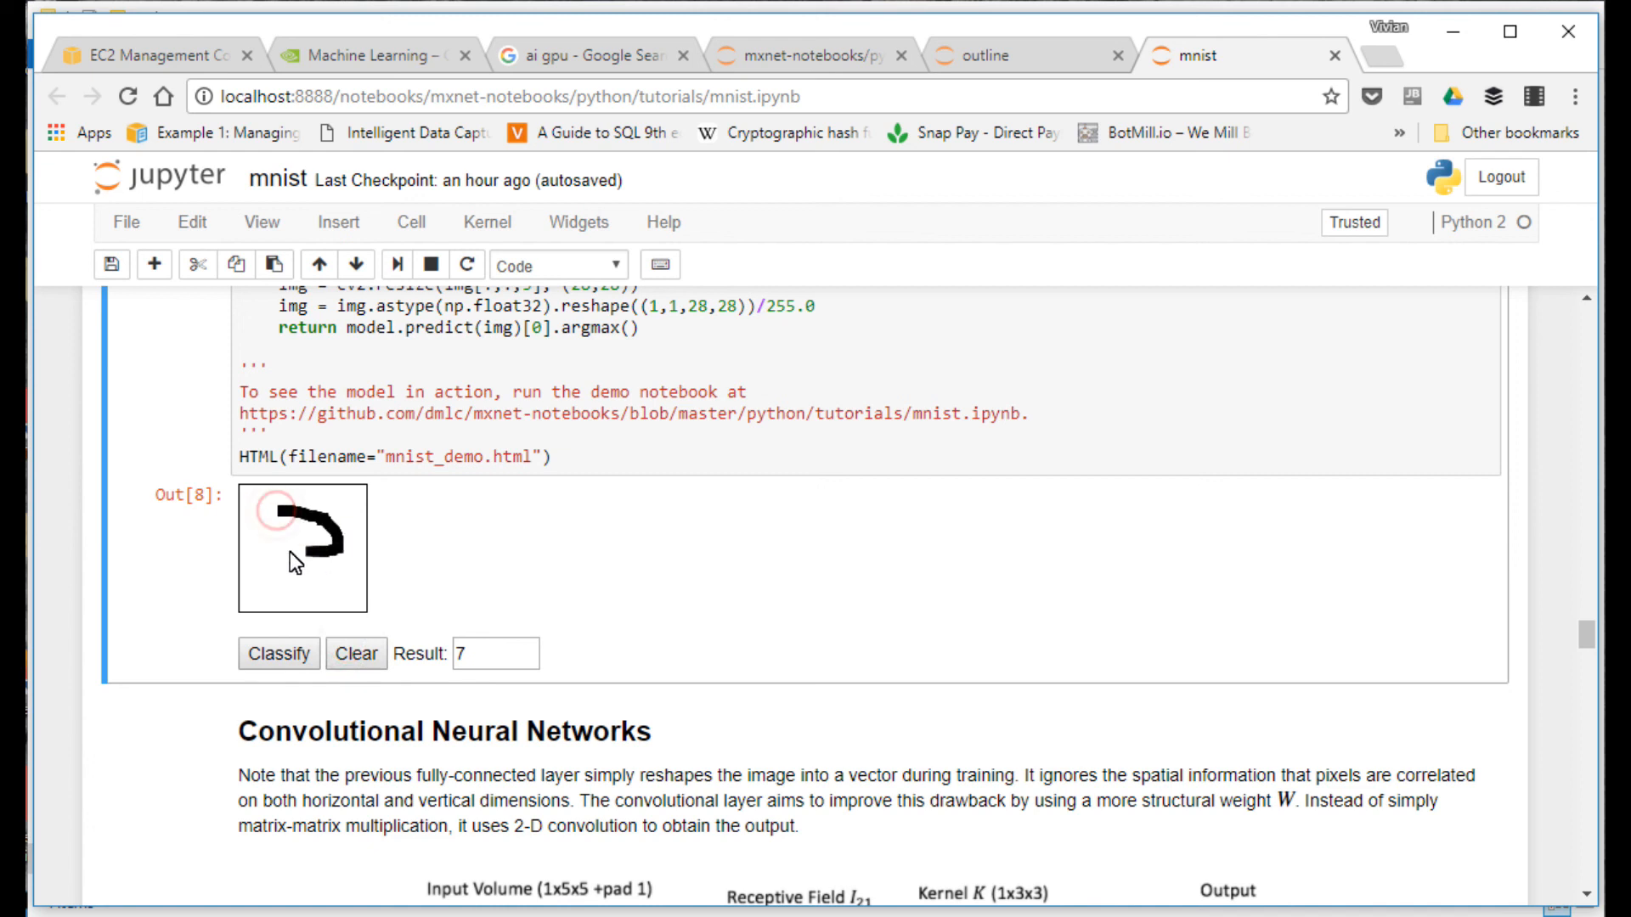
click(278, 654)
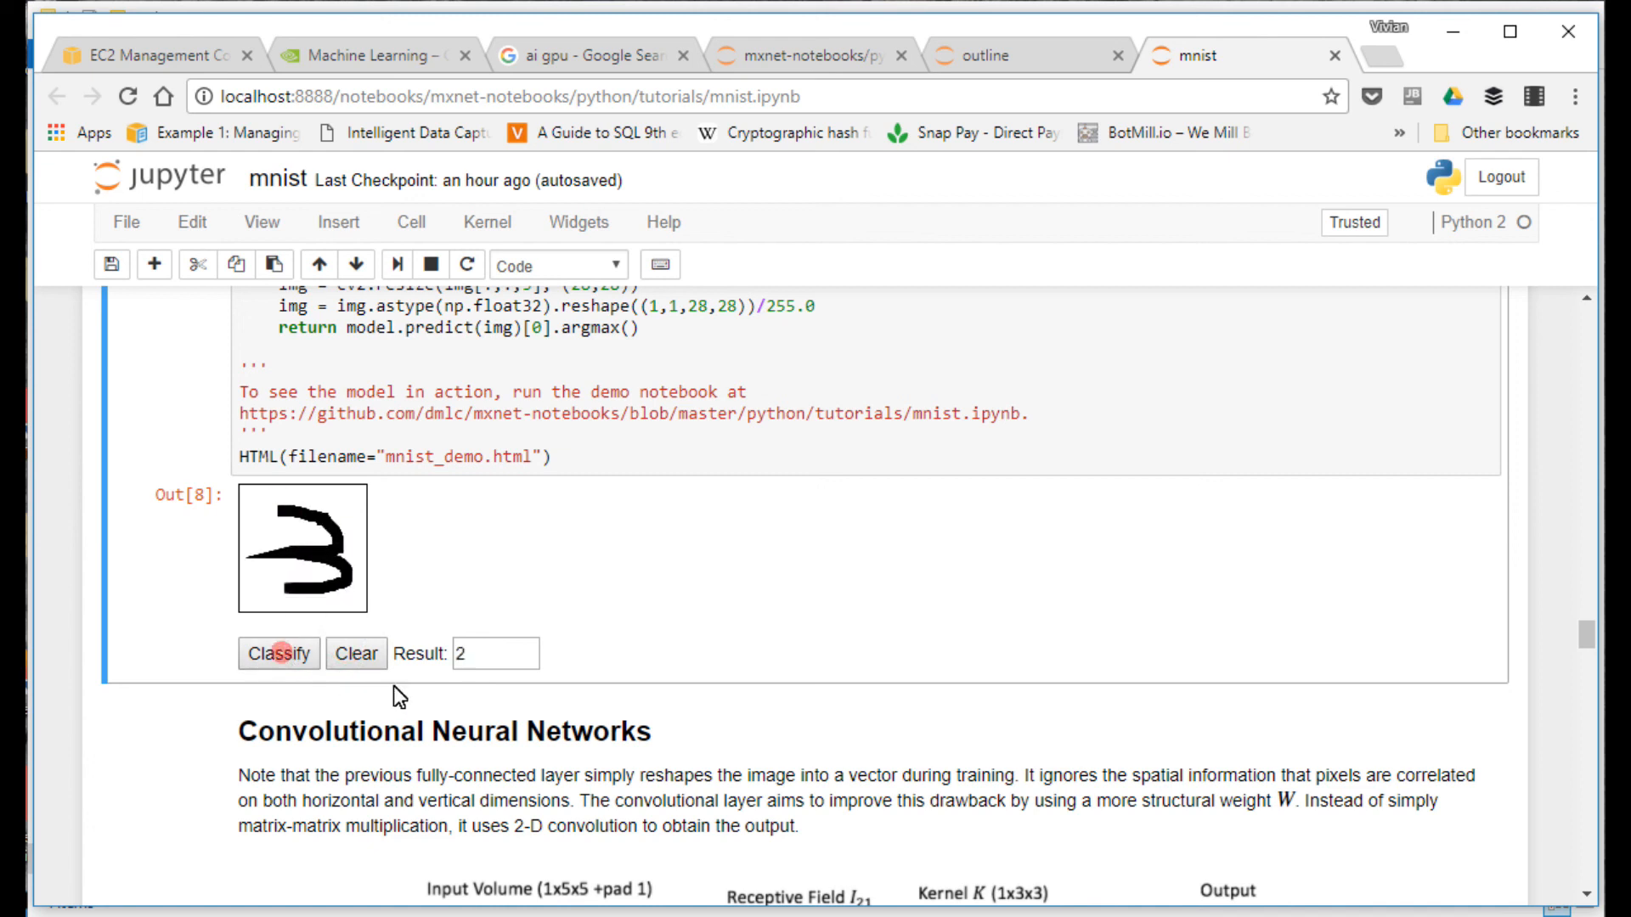
Step: Clear the canvas, draw a 7 and classify it as 7, then clear and classify a drawn 1
click(356, 654)
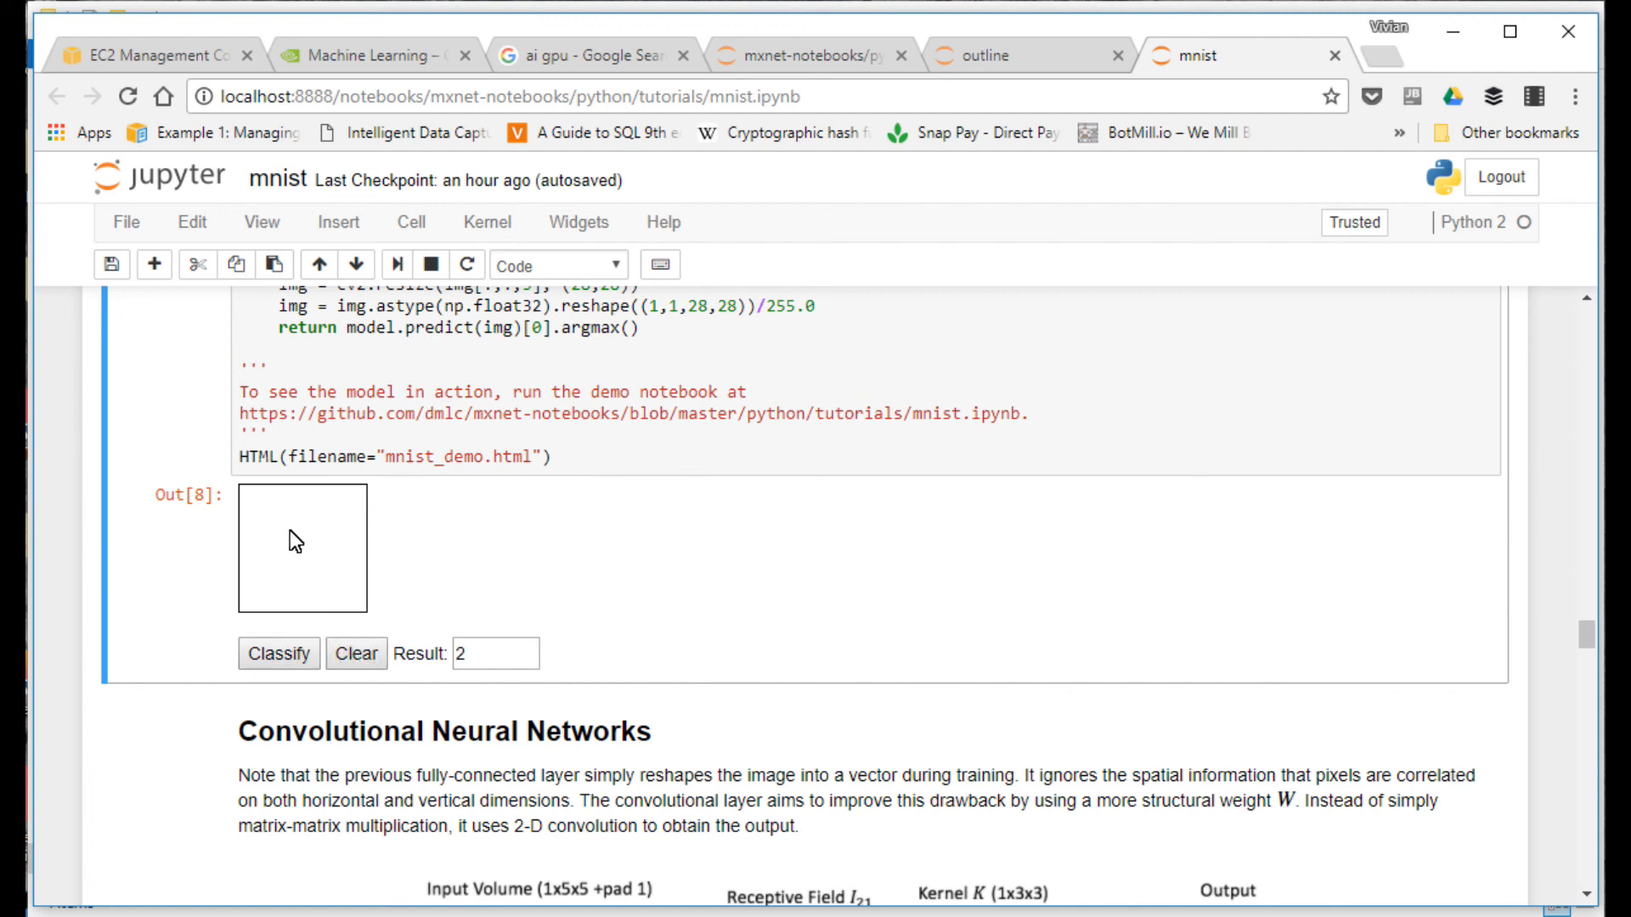
drag(313, 510, 343, 598)
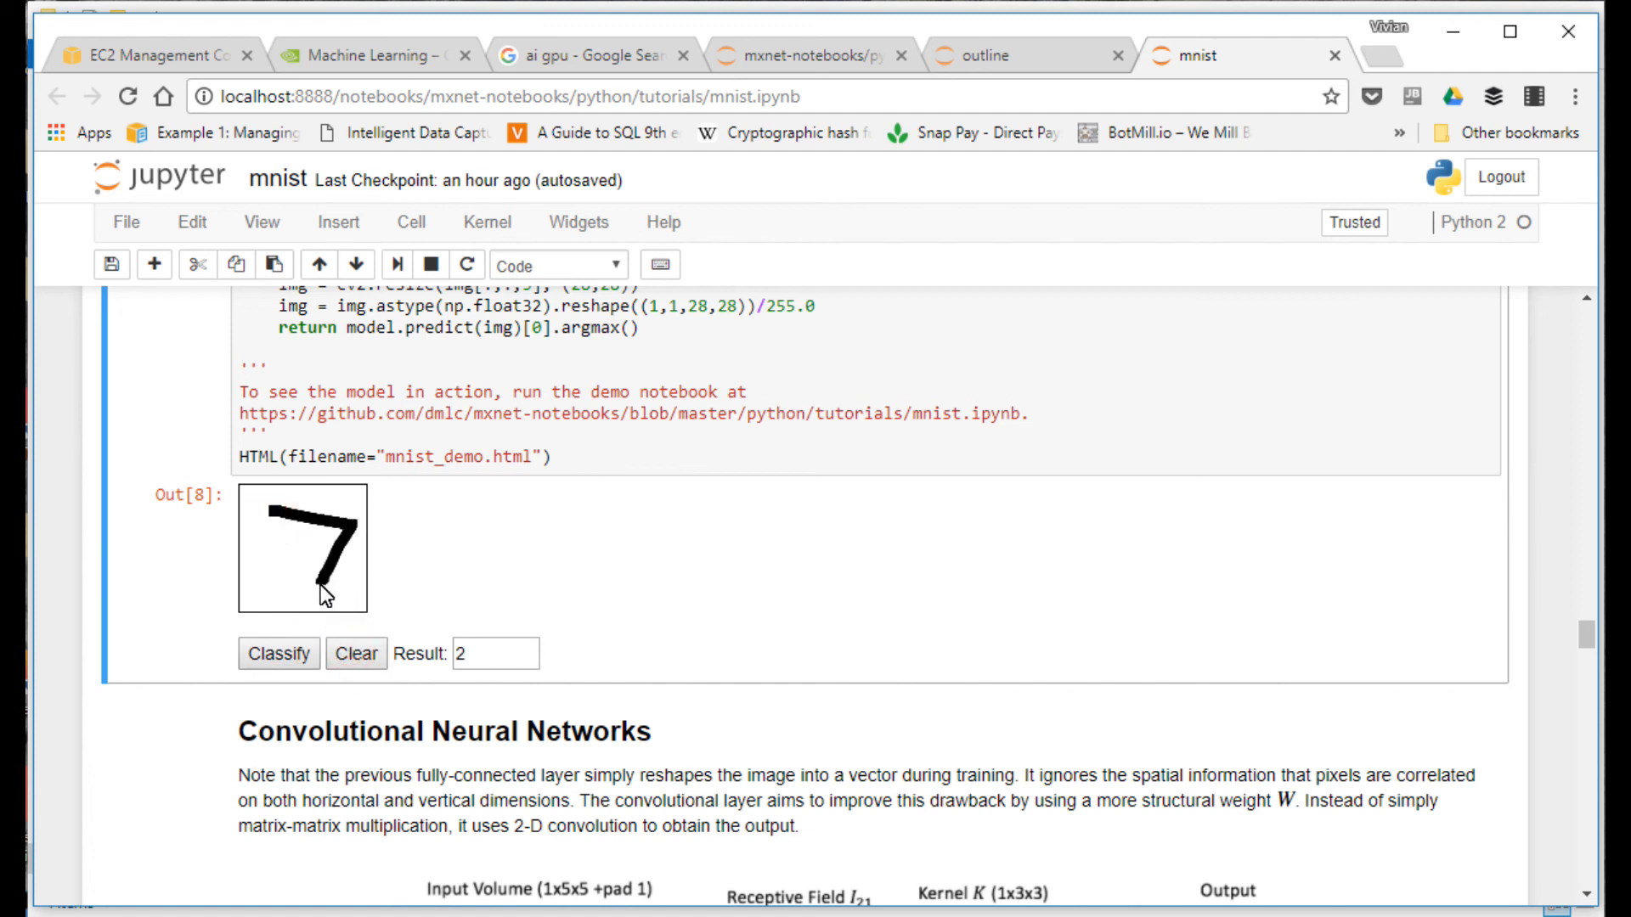
click(279, 653)
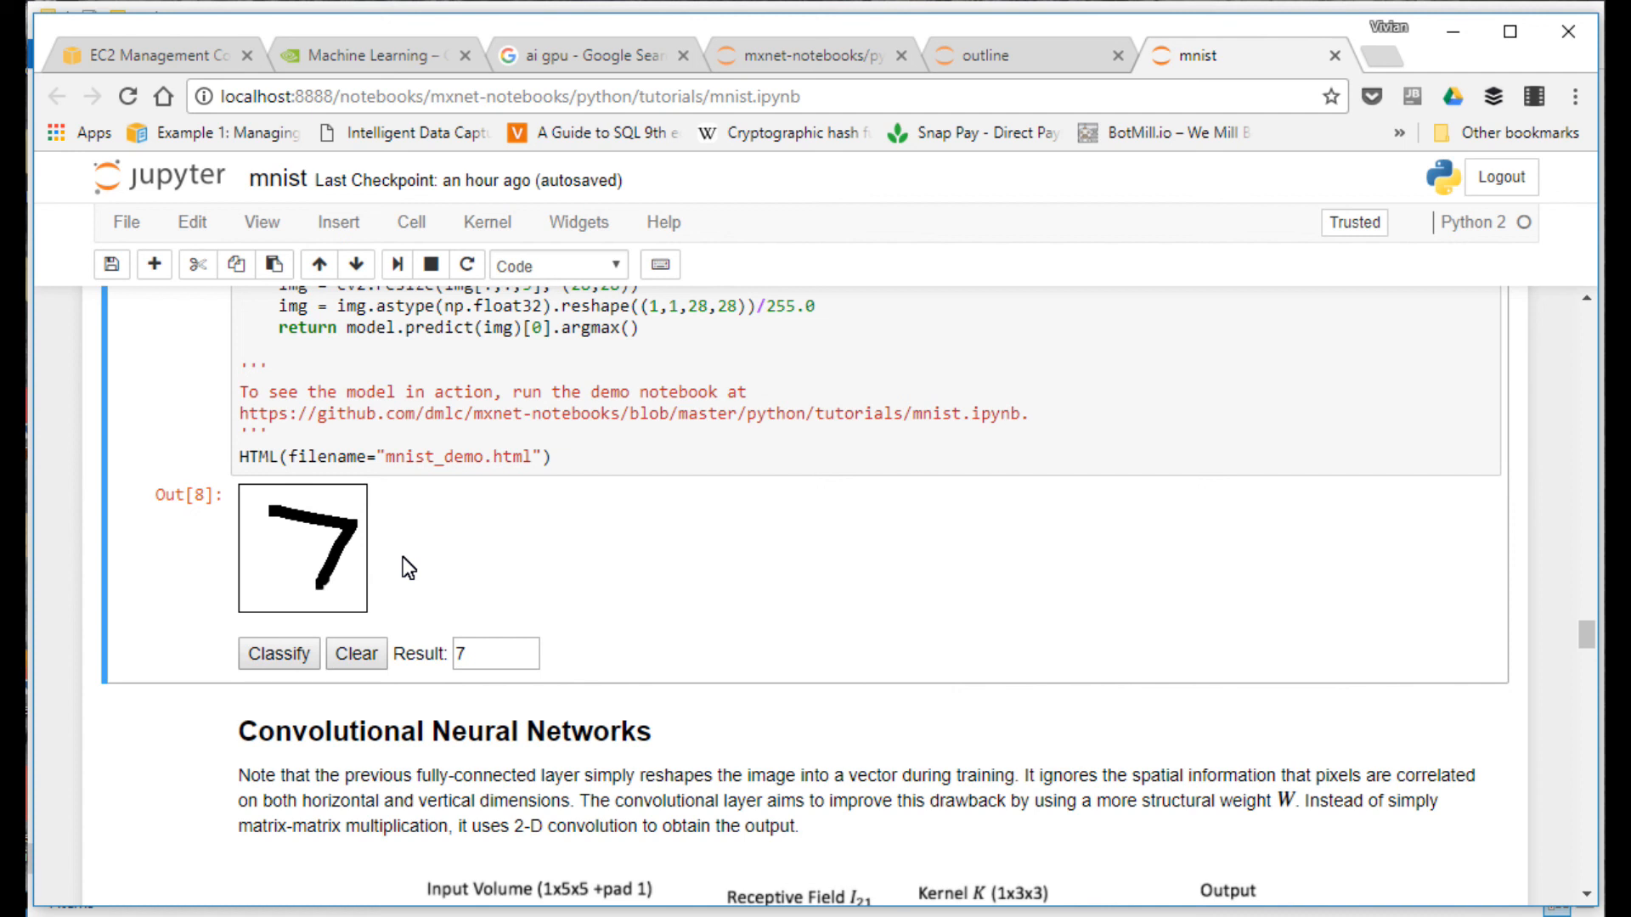
mouse_move(391, 547)
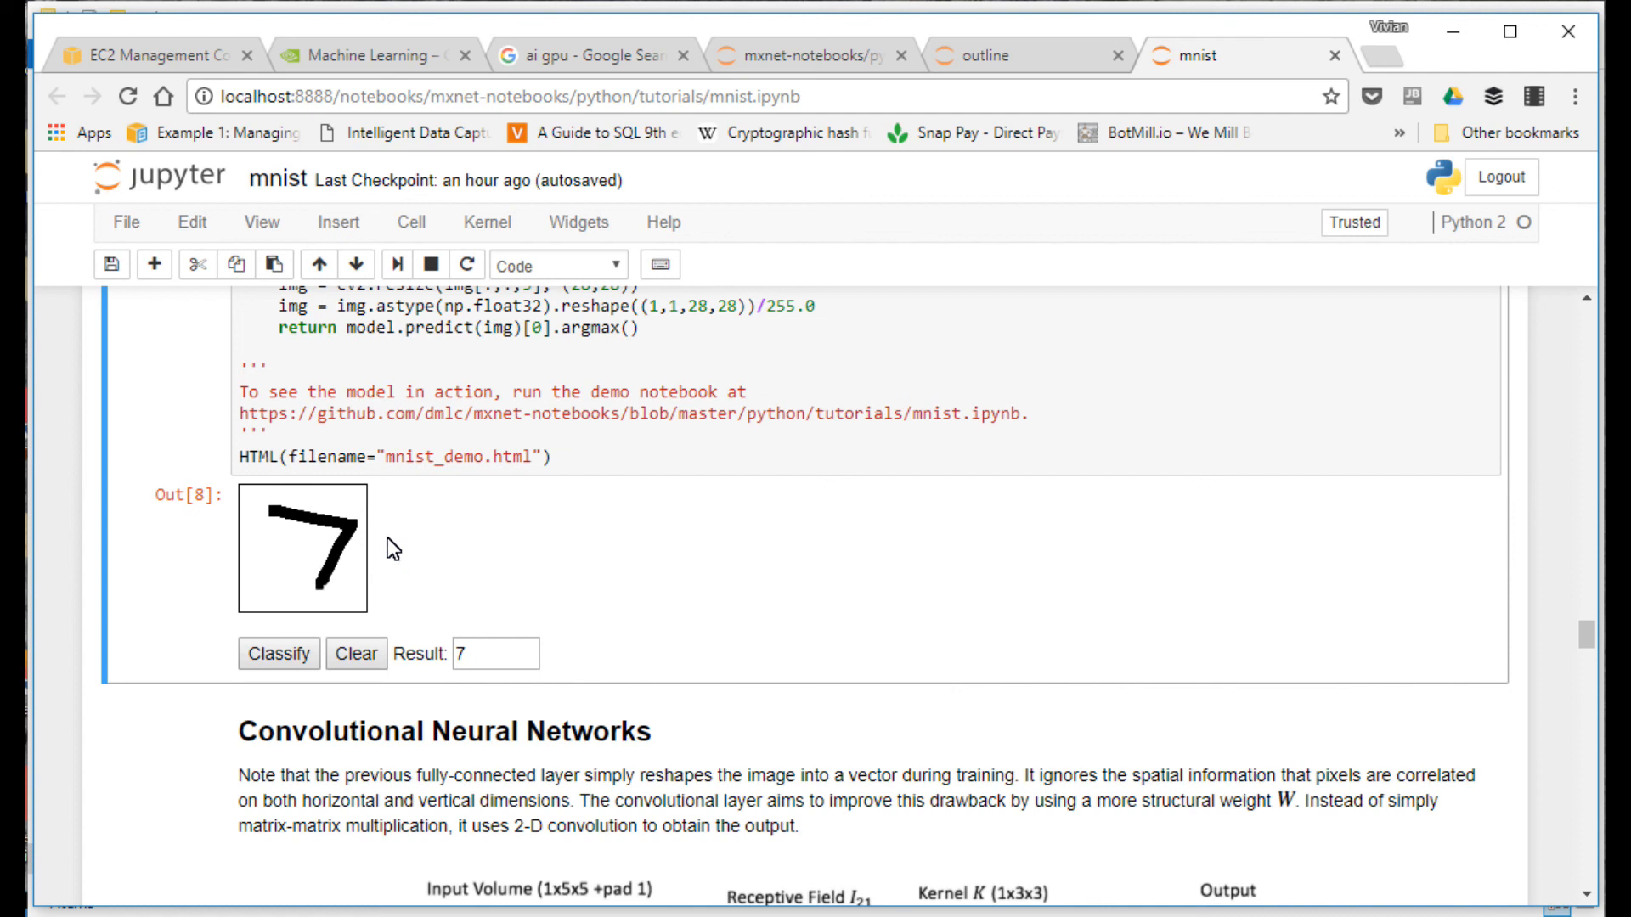
click(357, 654)
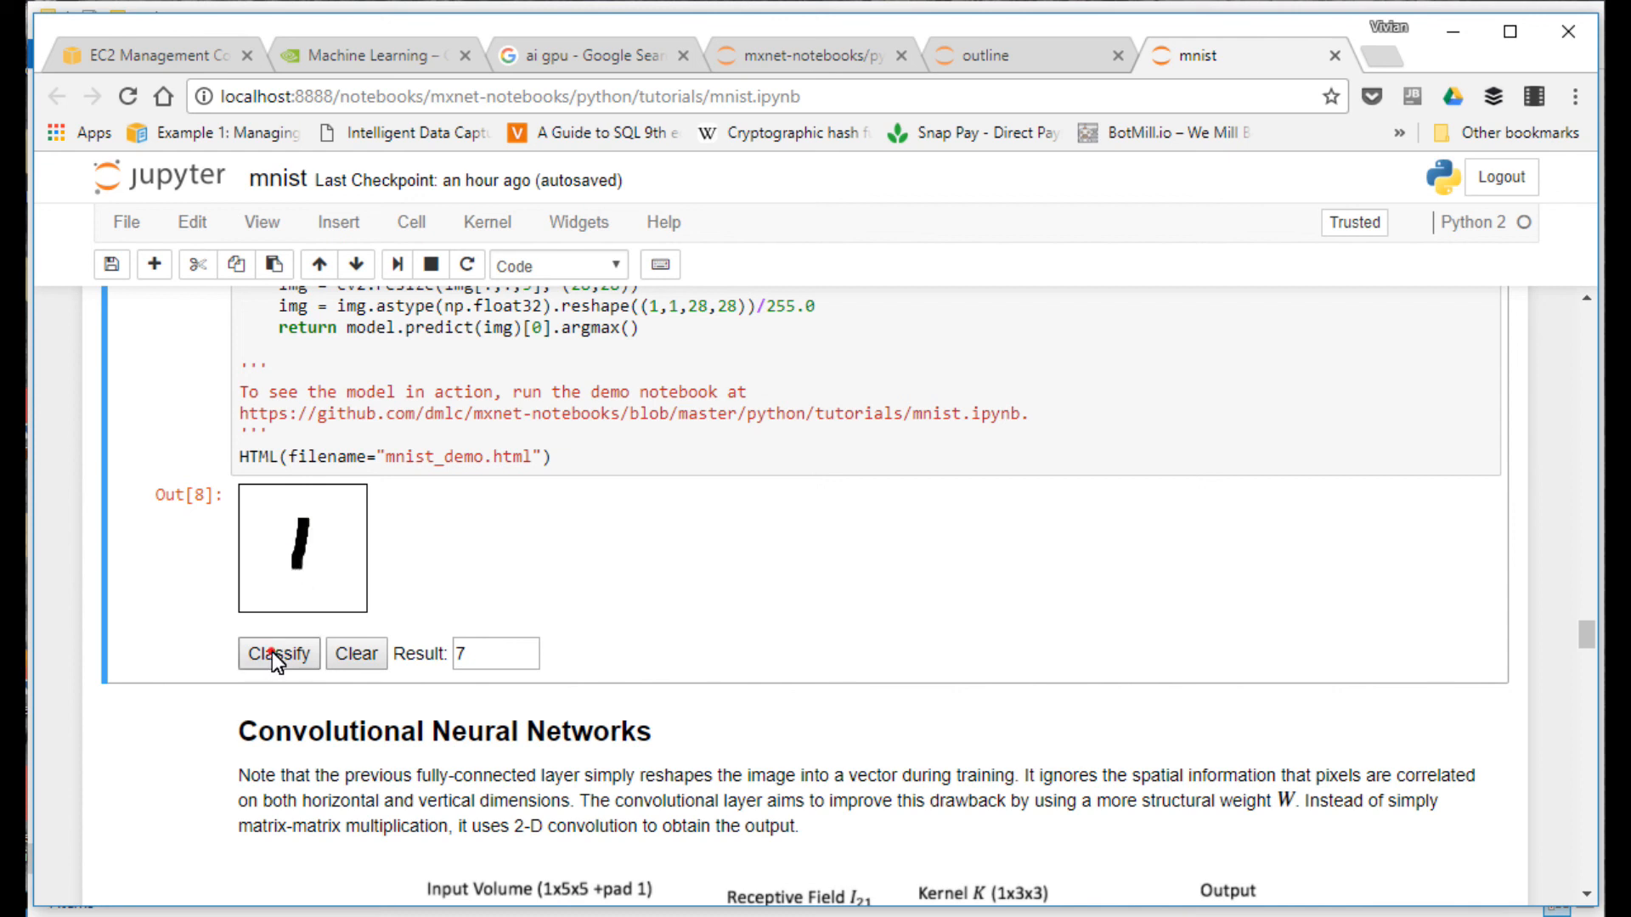
click(357, 654)
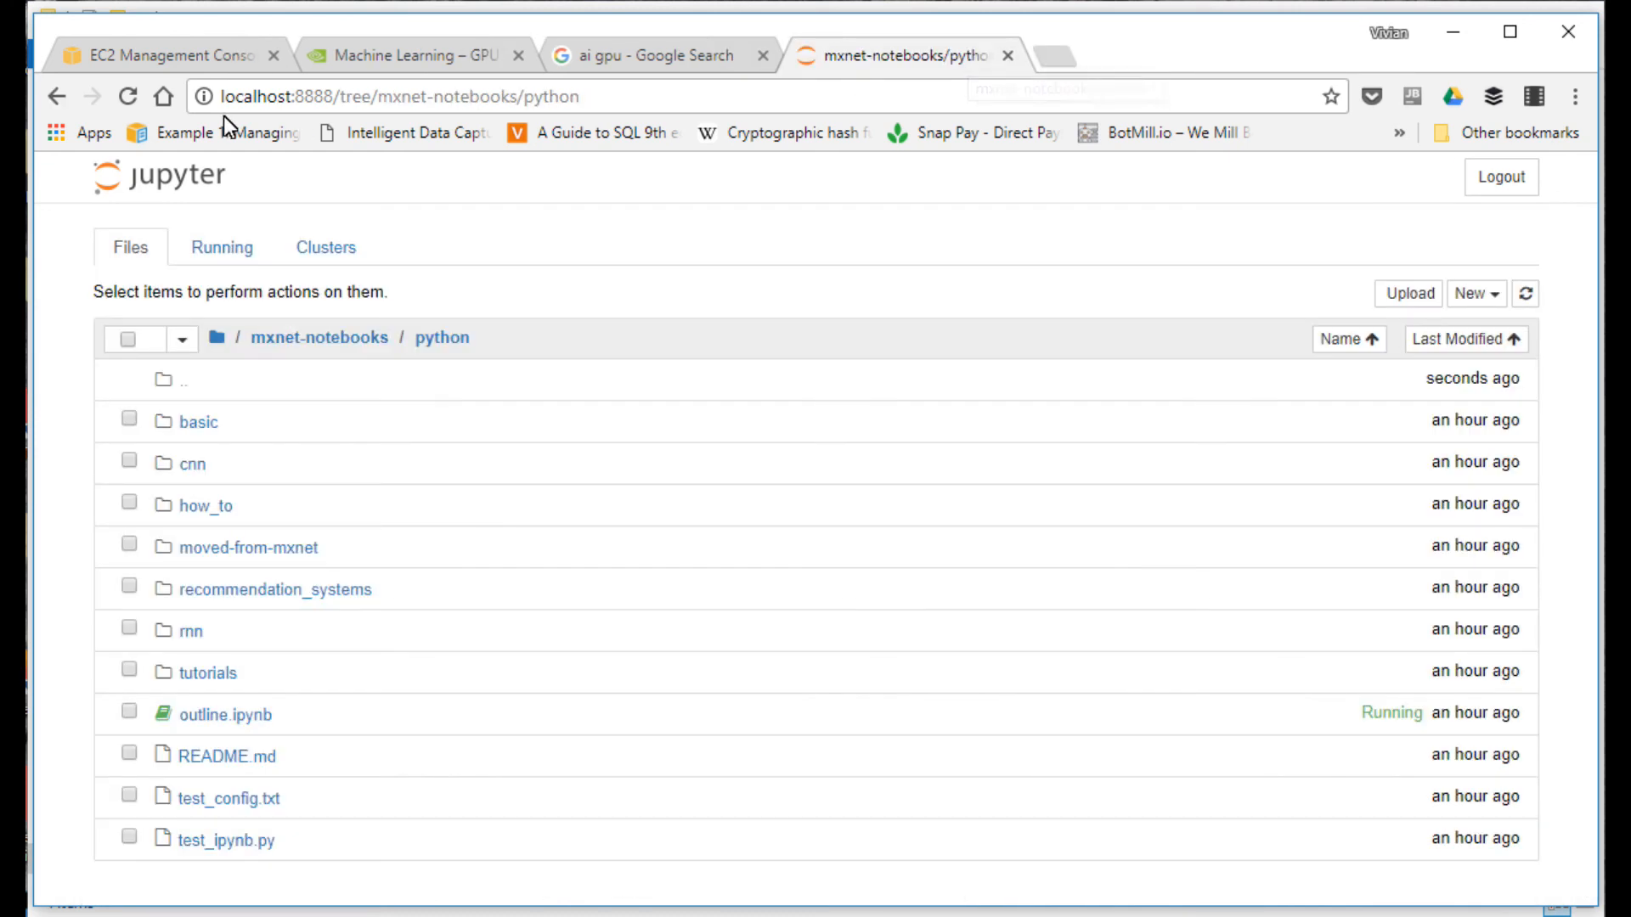
Step: Close the remaining Jupyter tab, returning to the EC2 console with the p2.xlarge instance running
click(663, 54)
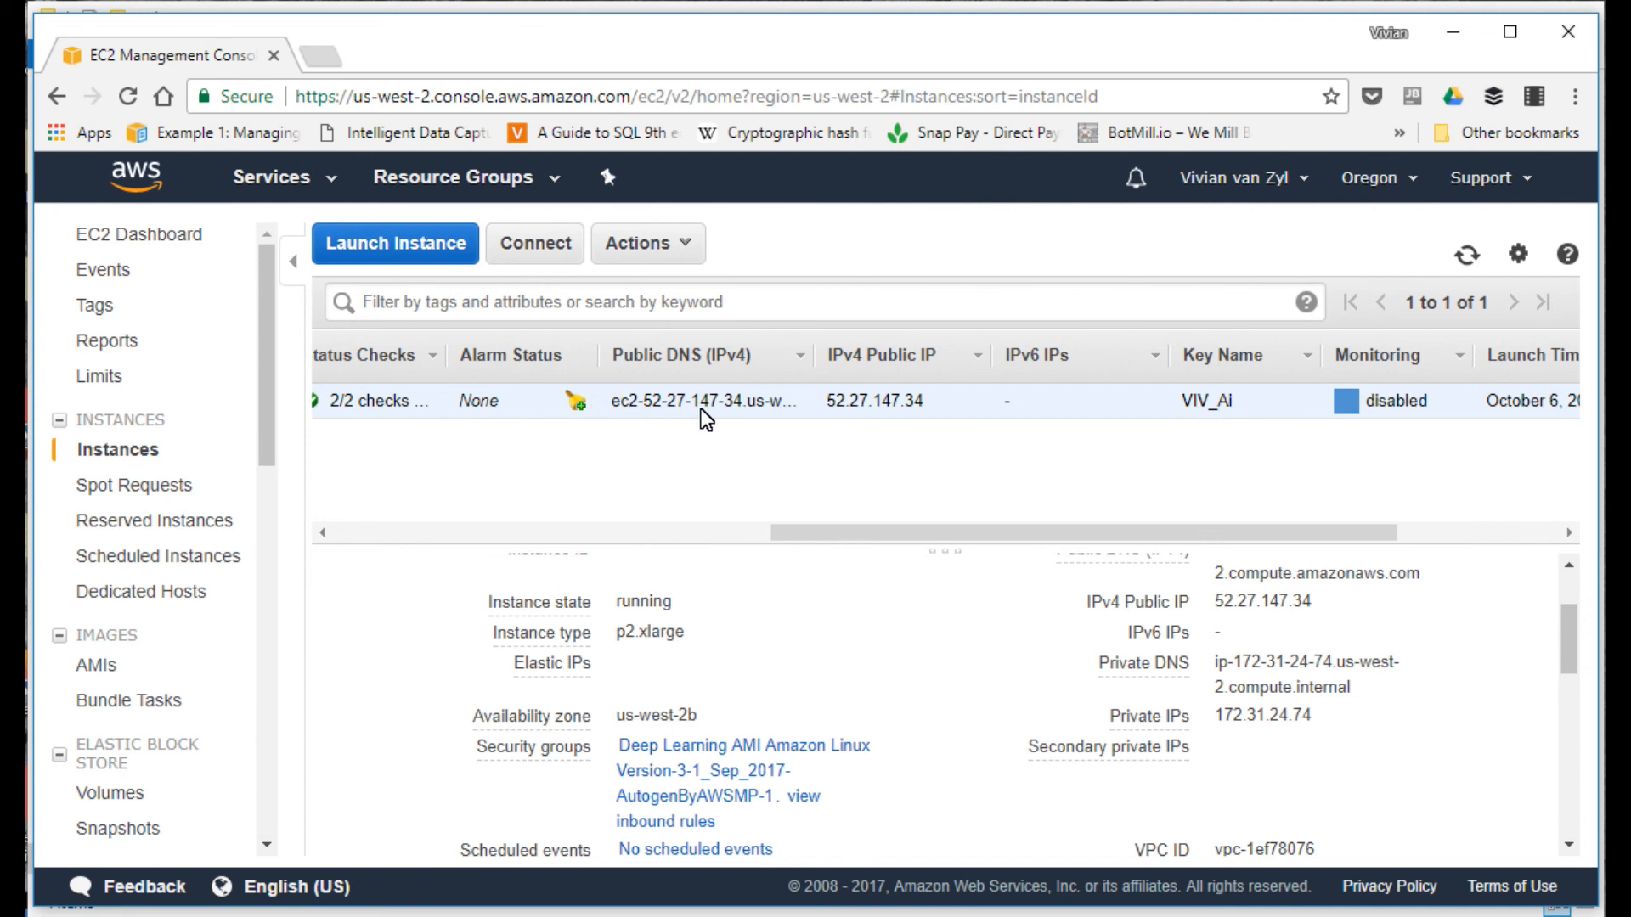
mouse_move(712, 418)
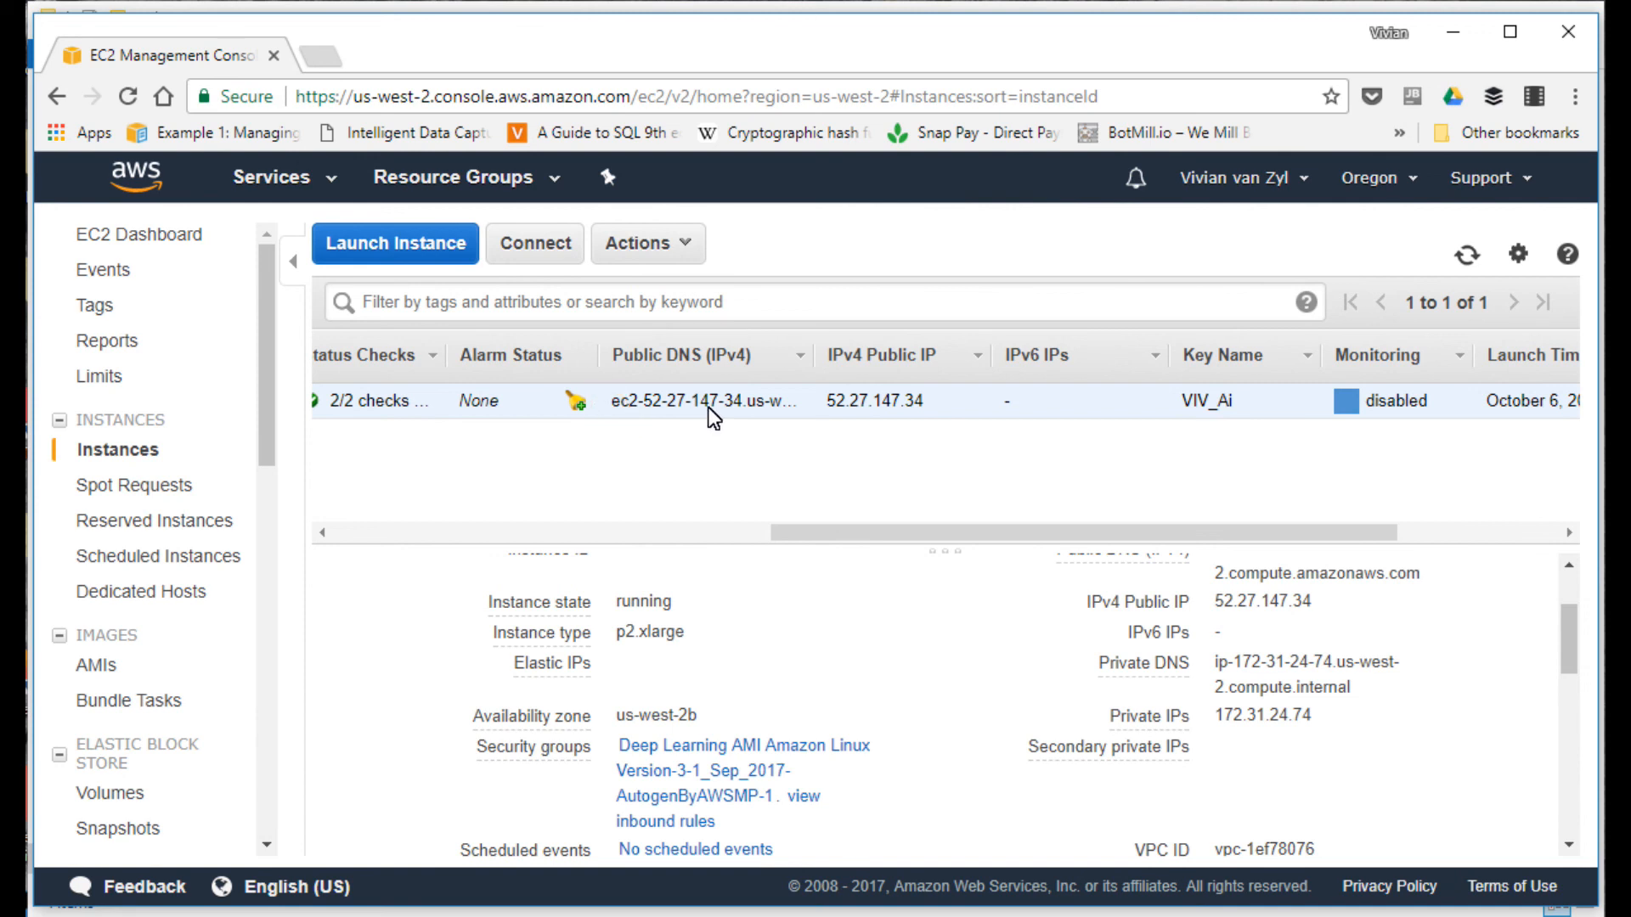
Step: Terminate the running p2.xlarge GPU instance via Instance State > Terminate and confirm
right_click(710, 404)
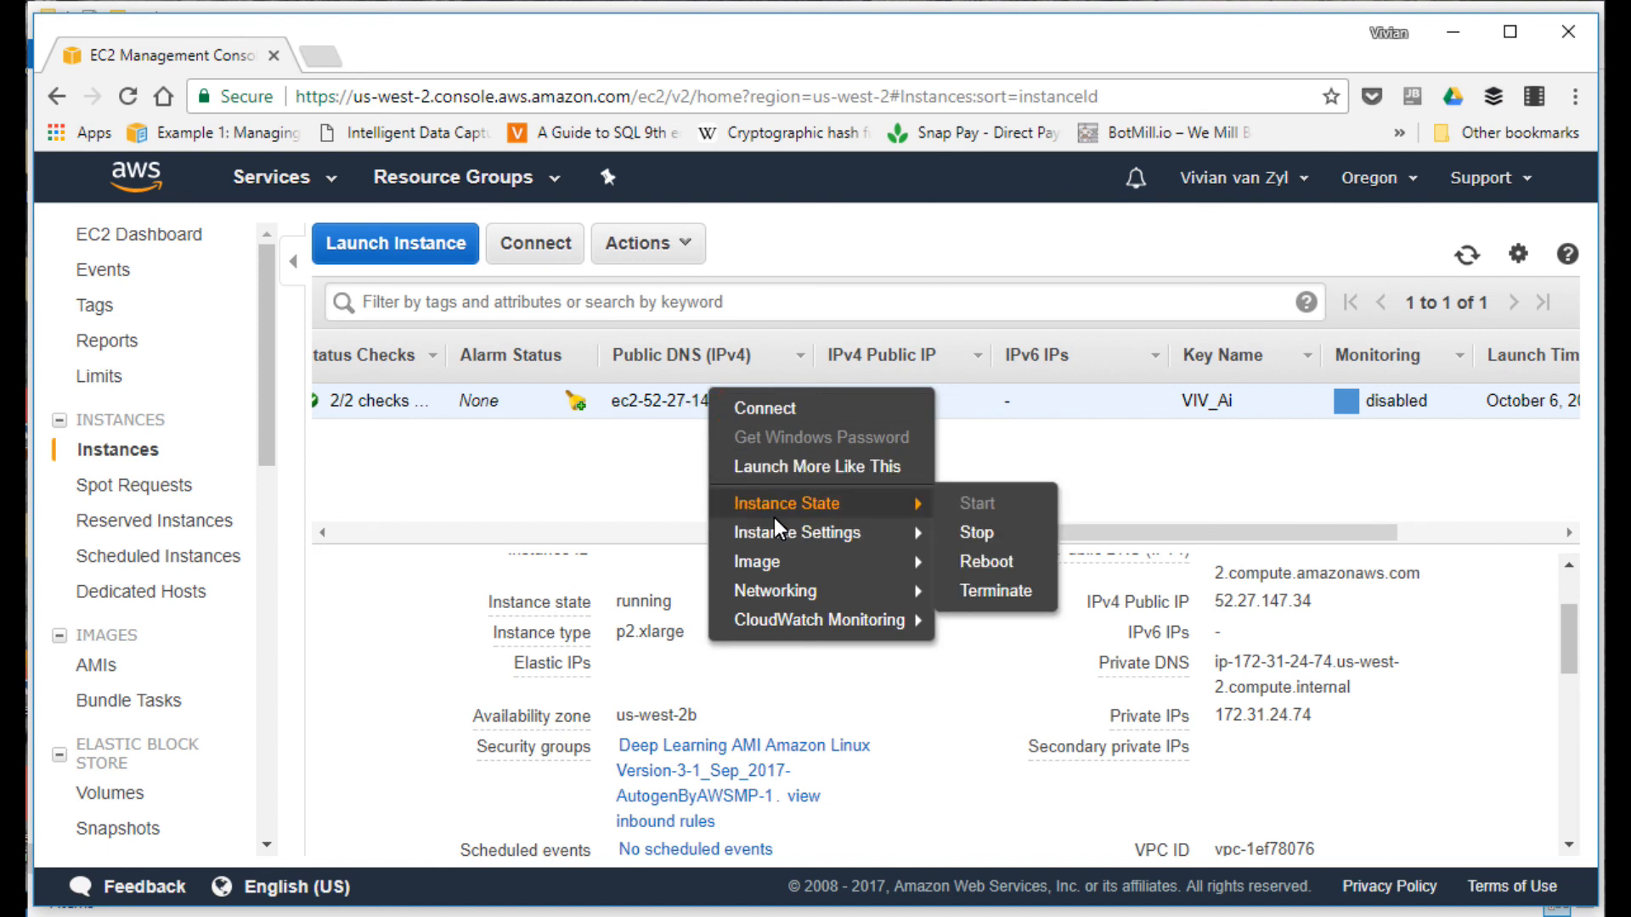
mouse_move(975, 503)
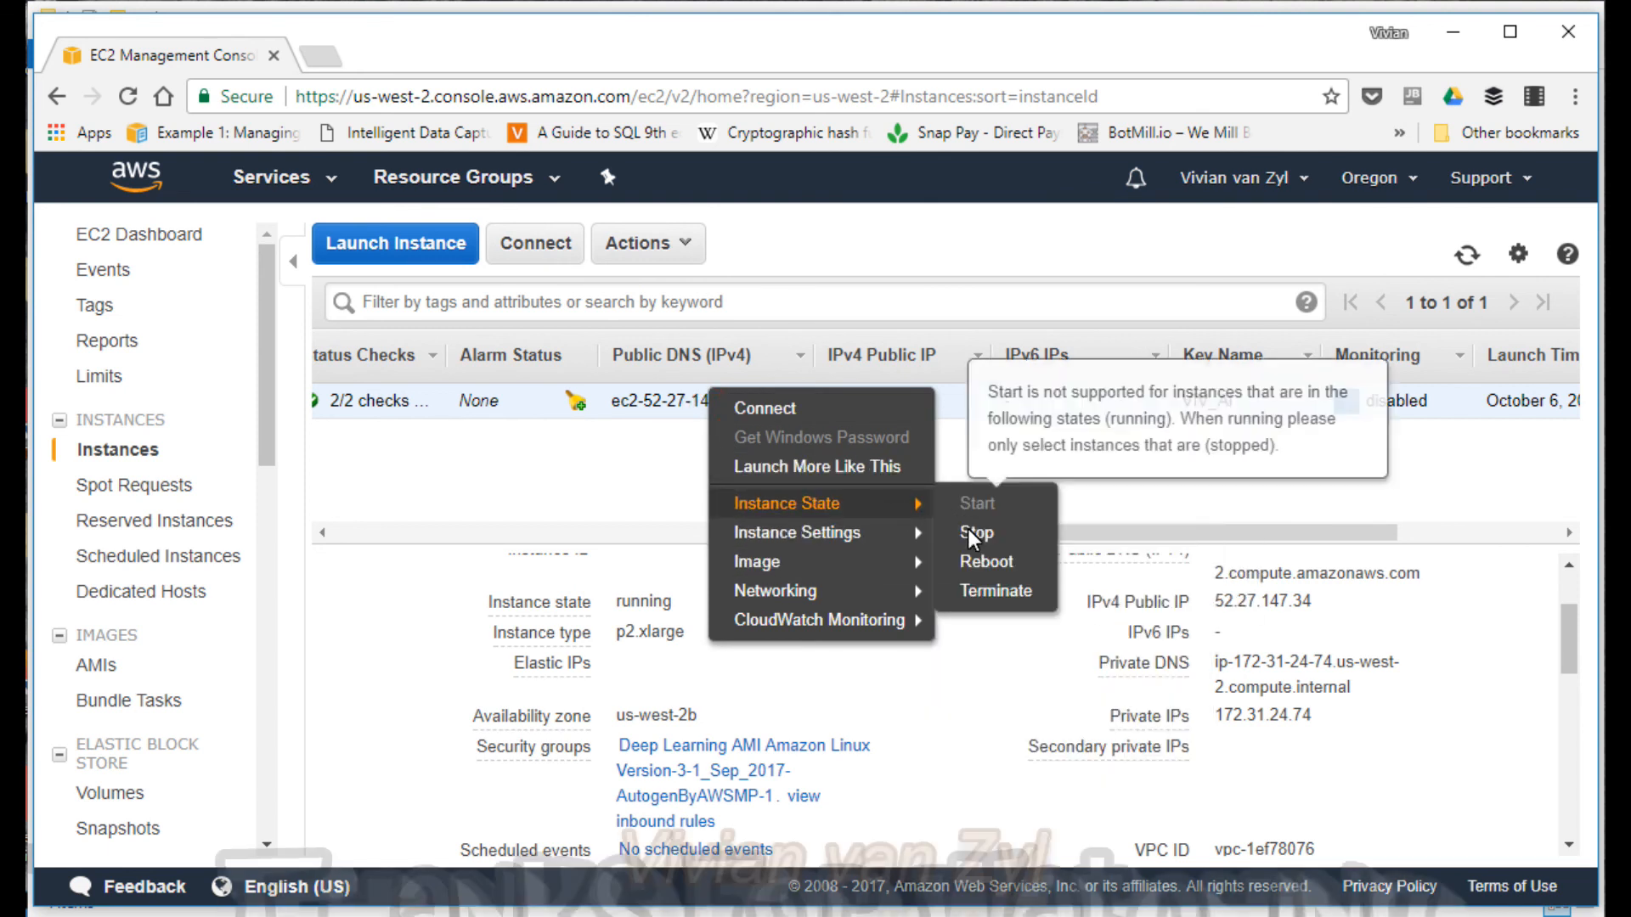
click(995, 591)
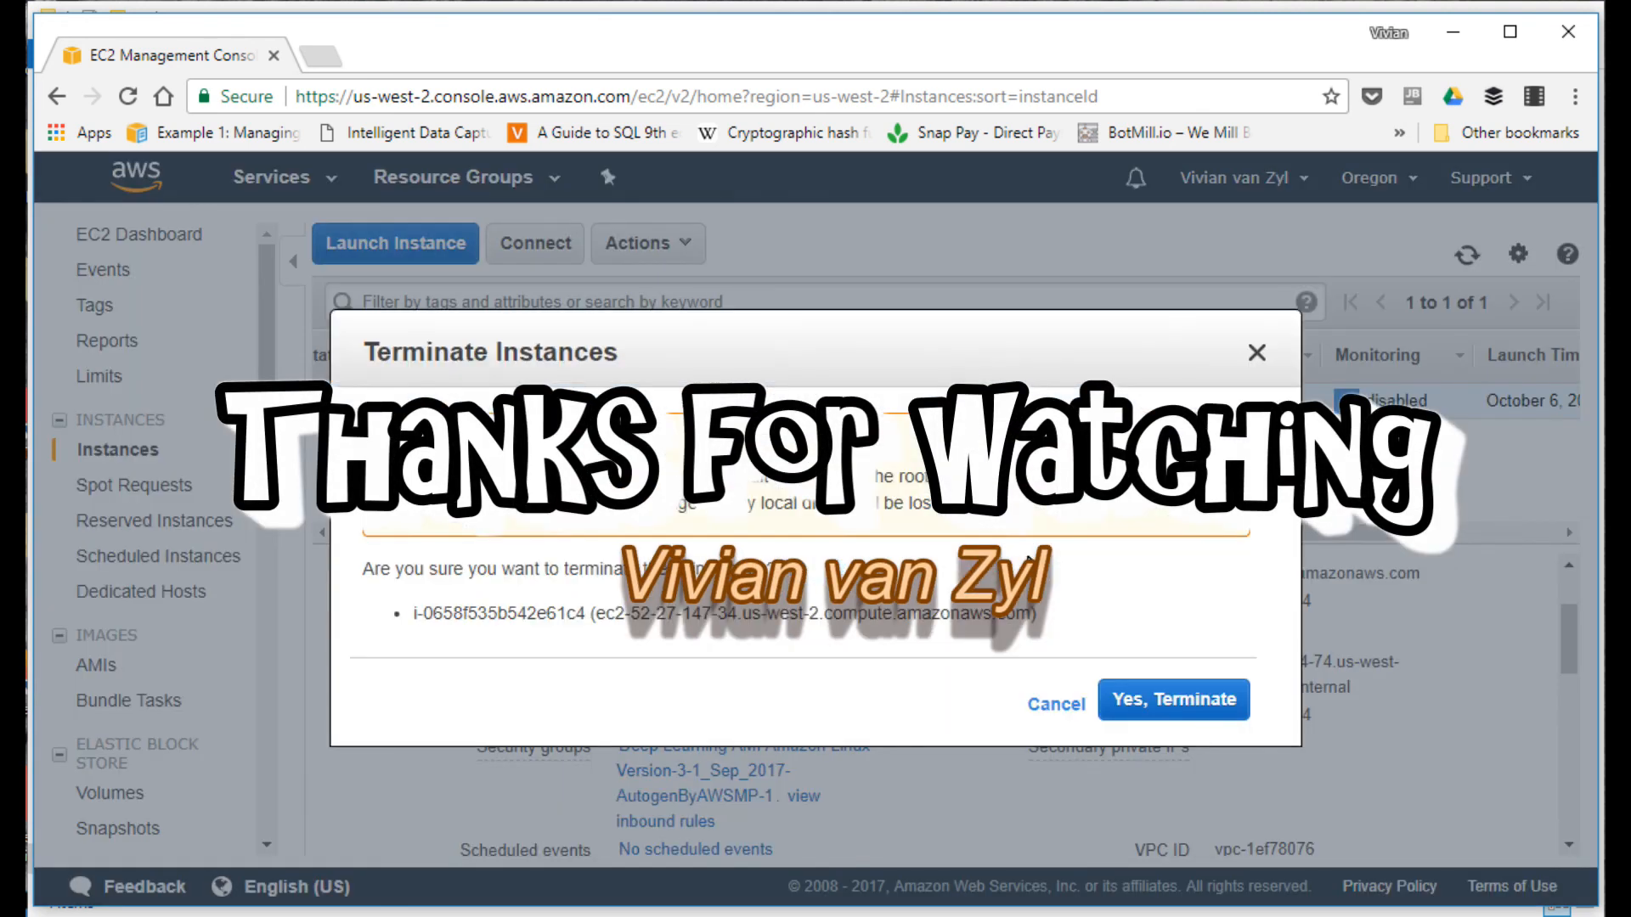
click(1174, 700)
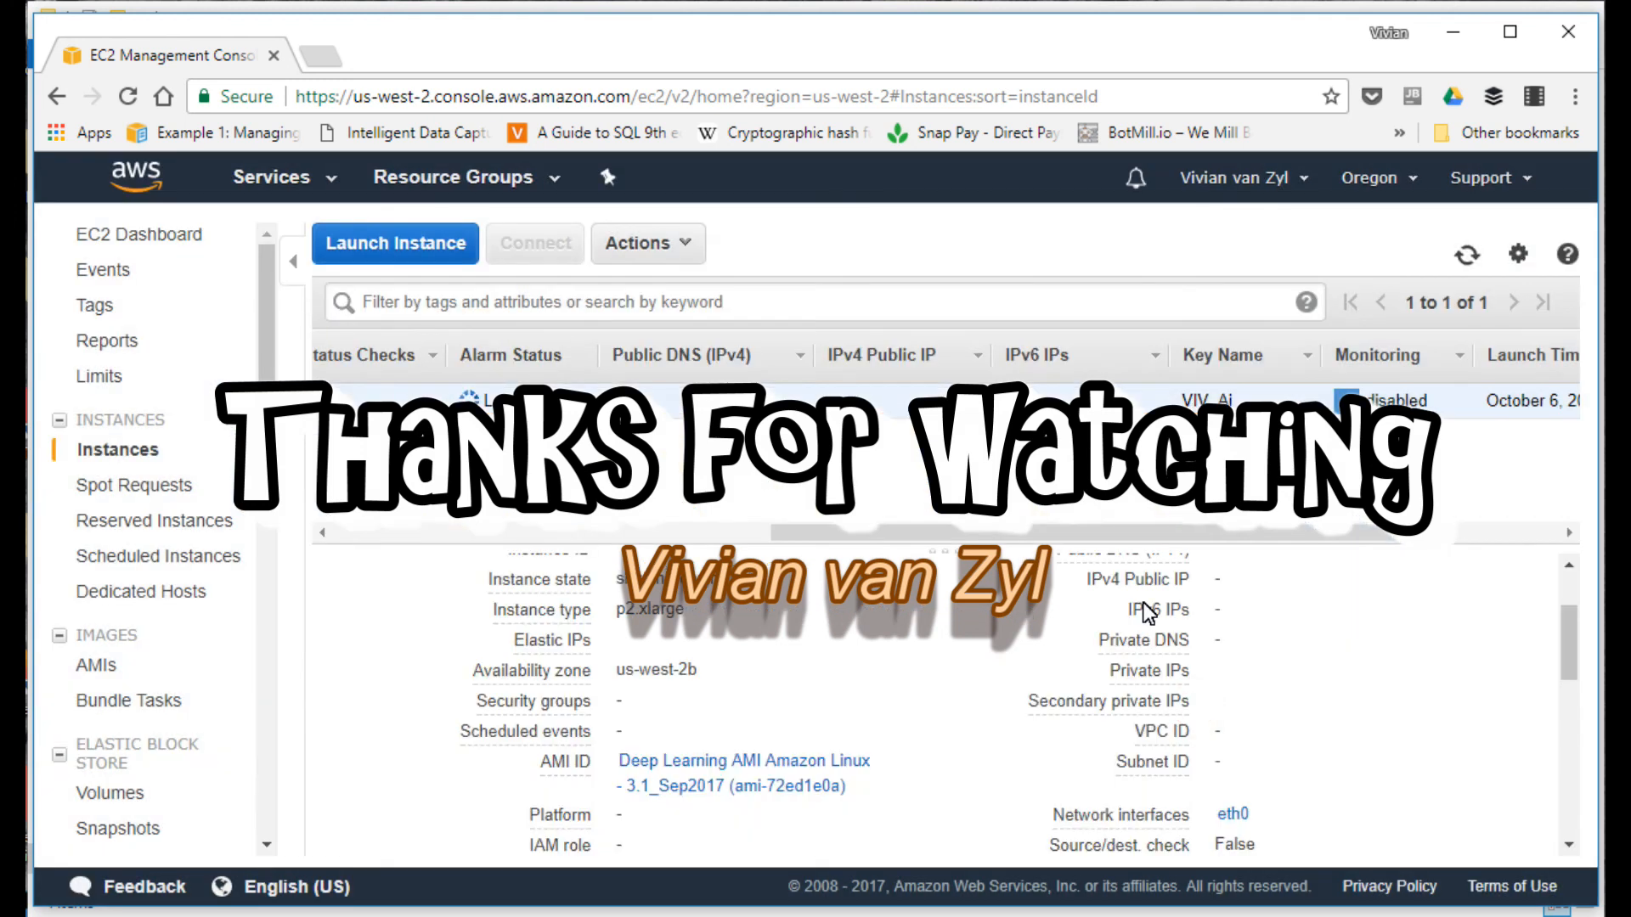